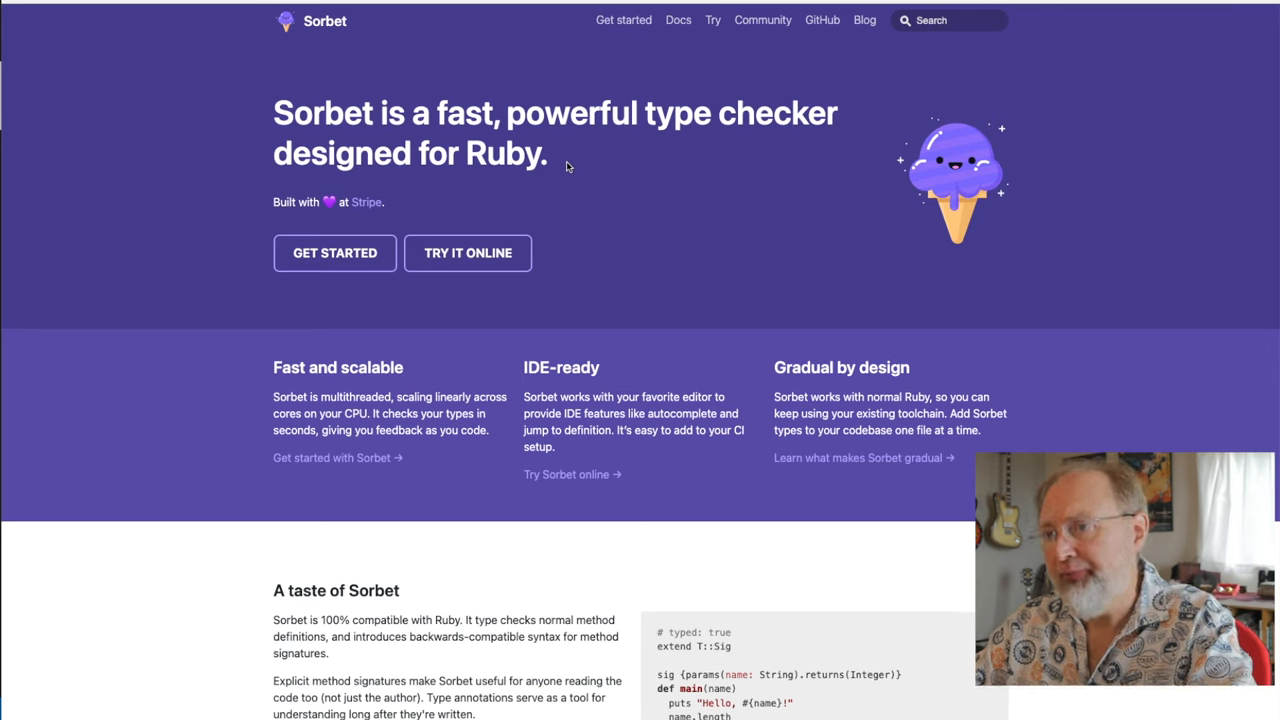
mouse_move(580, 176)
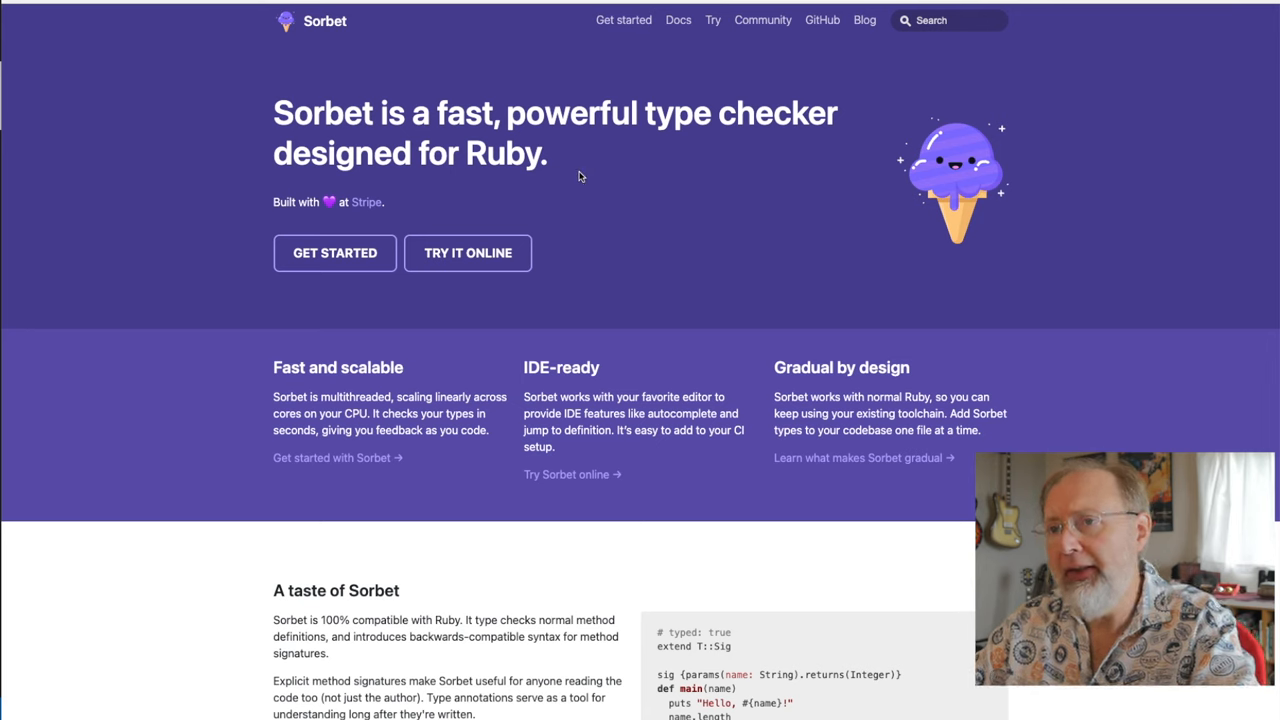
Create a new sorbet git branch with git checkout -b in the terminal.
scroll(down, 3)
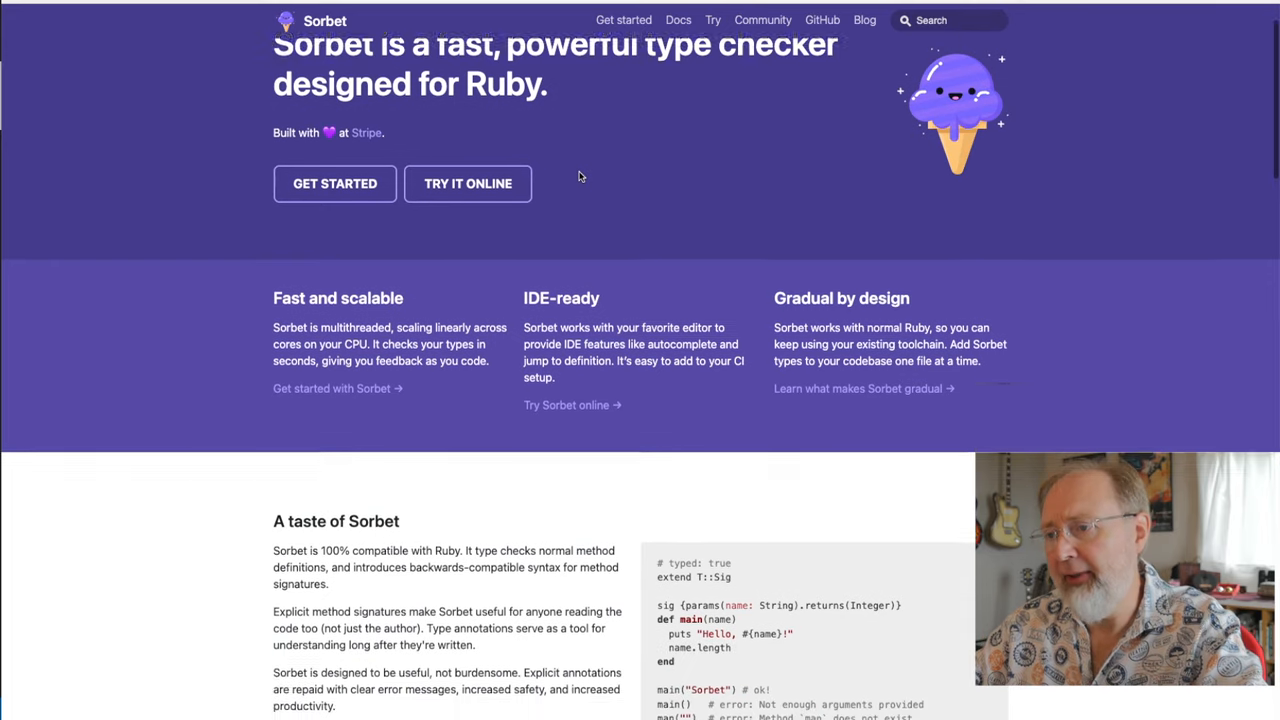
scroll(down, 3)
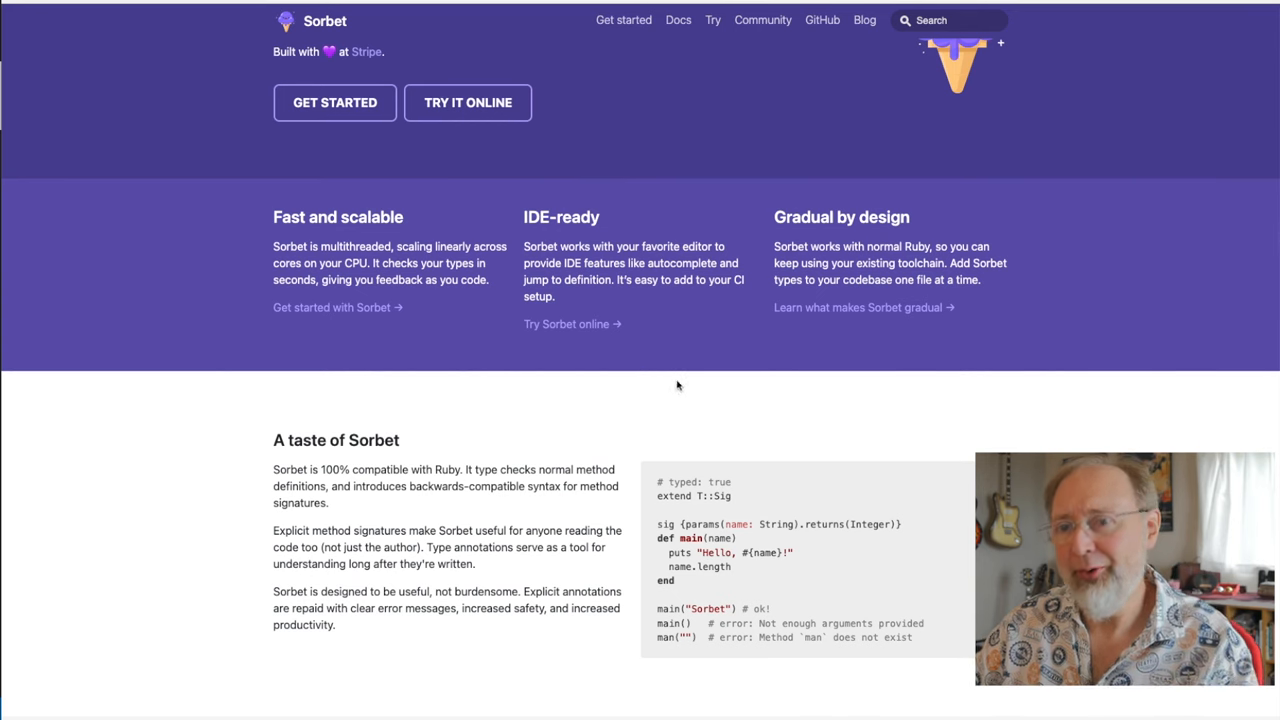
scroll(down, 3)
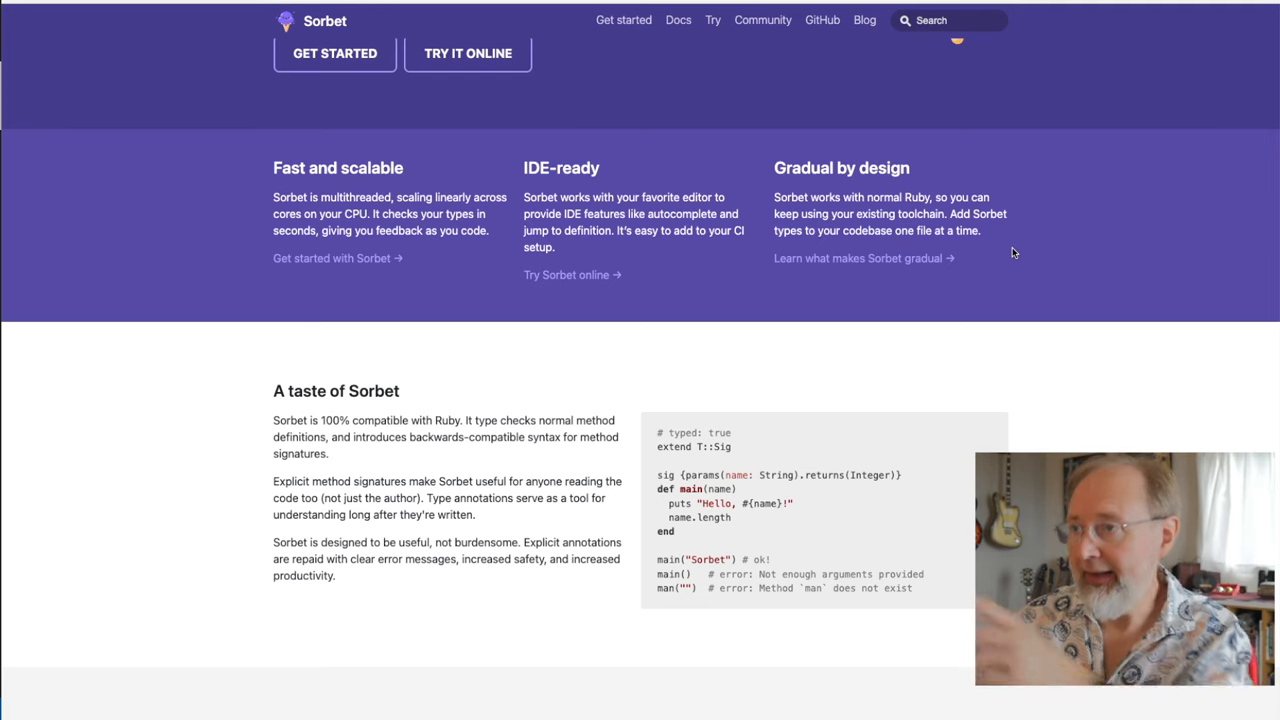
mouse_move(868, 178)
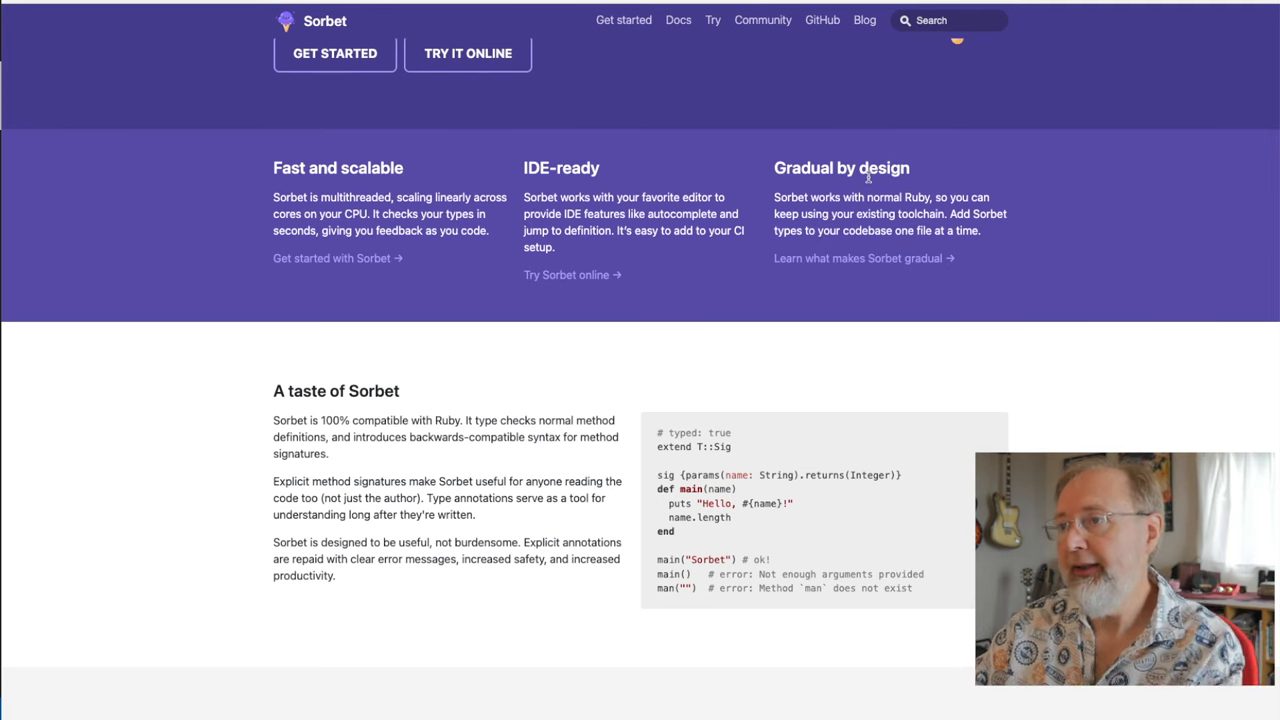
mouse_move(1096, 180)
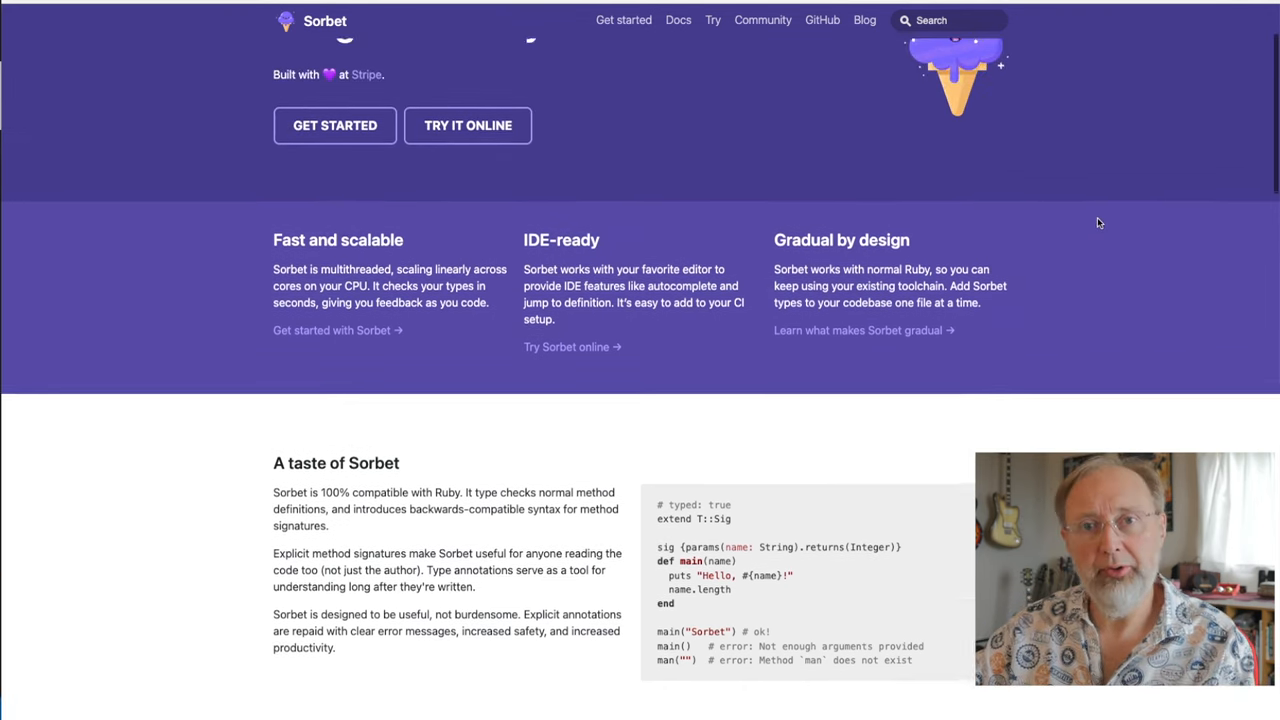
scroll(down, 3)
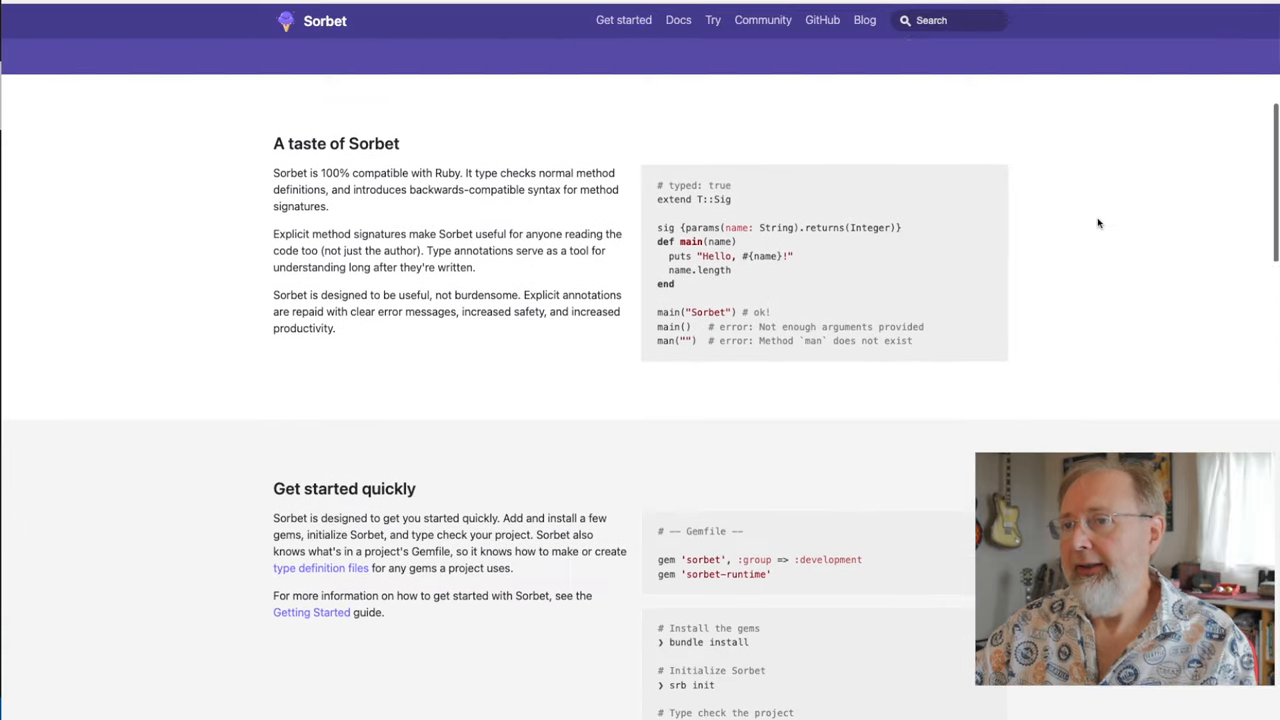
scroll(down, 3)
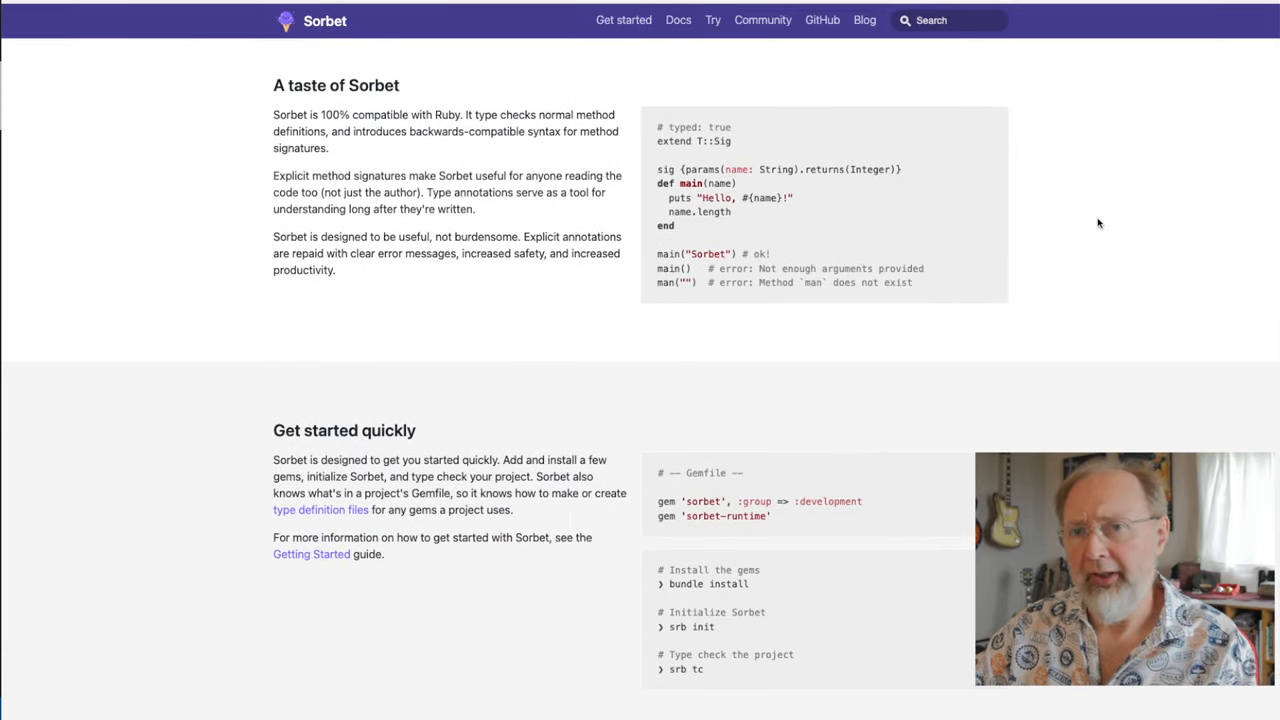
scroll(down, 3)
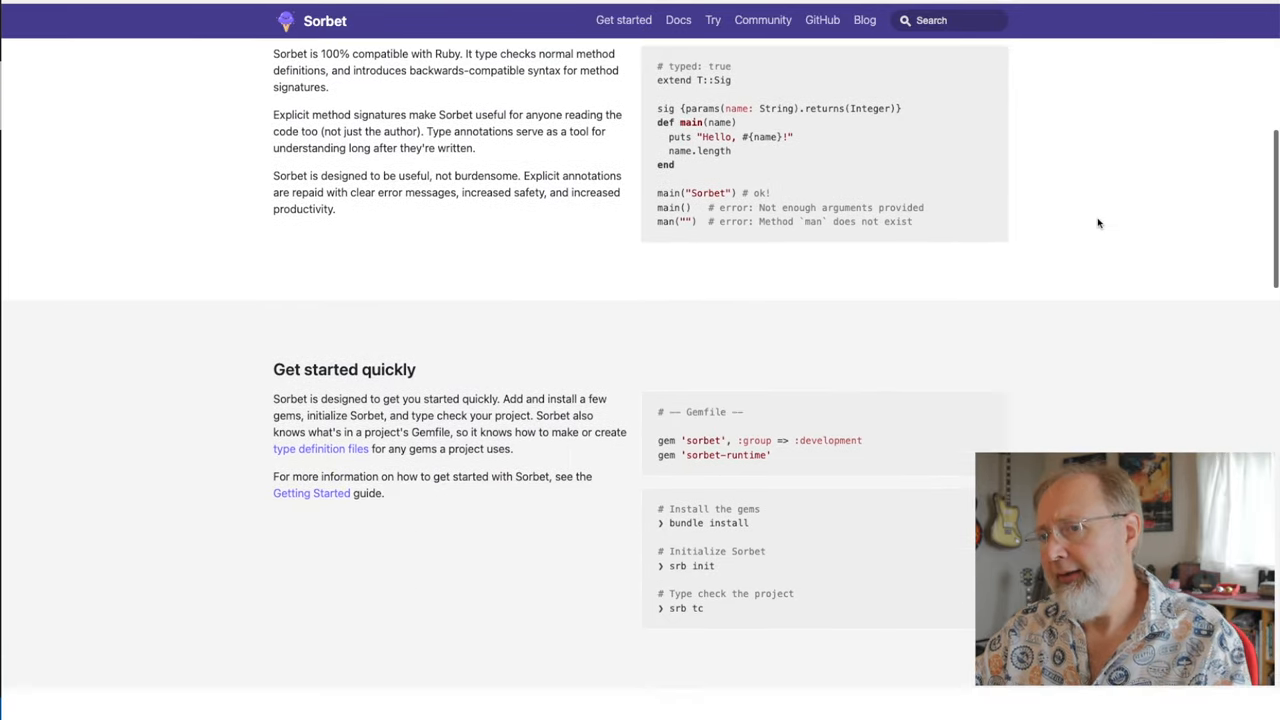
scroll(up, 3)
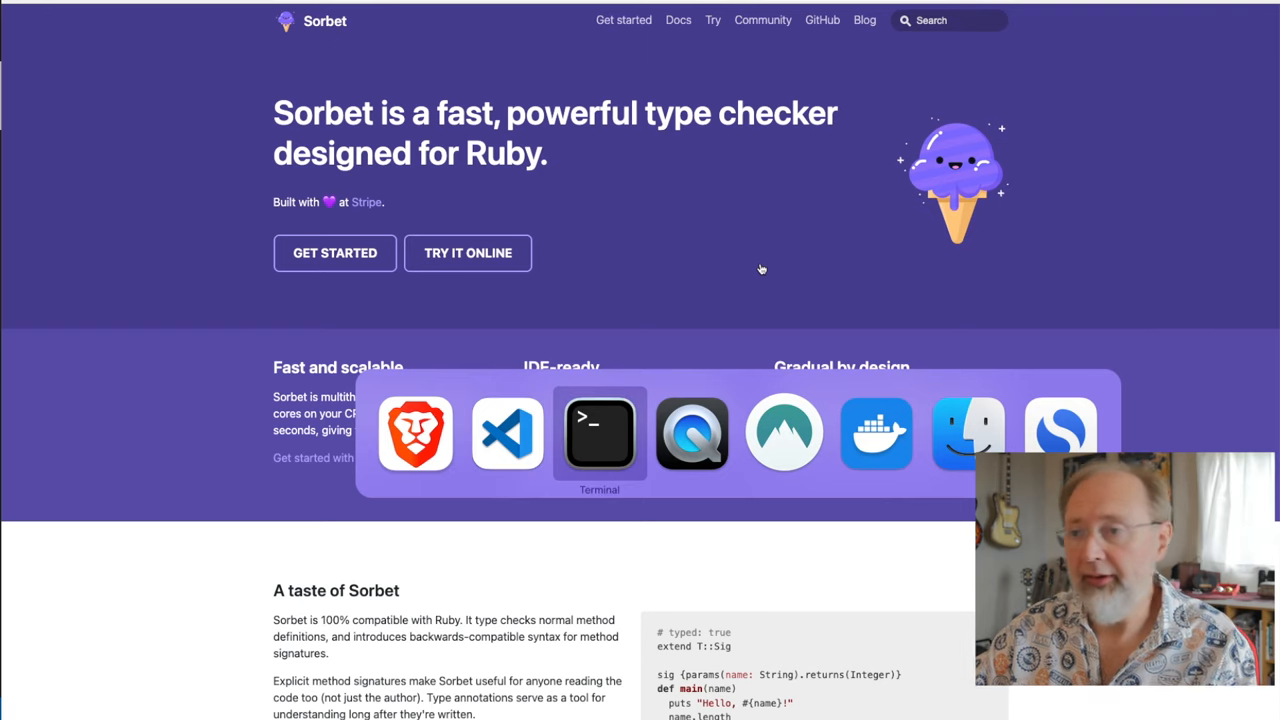
click(600, 436)
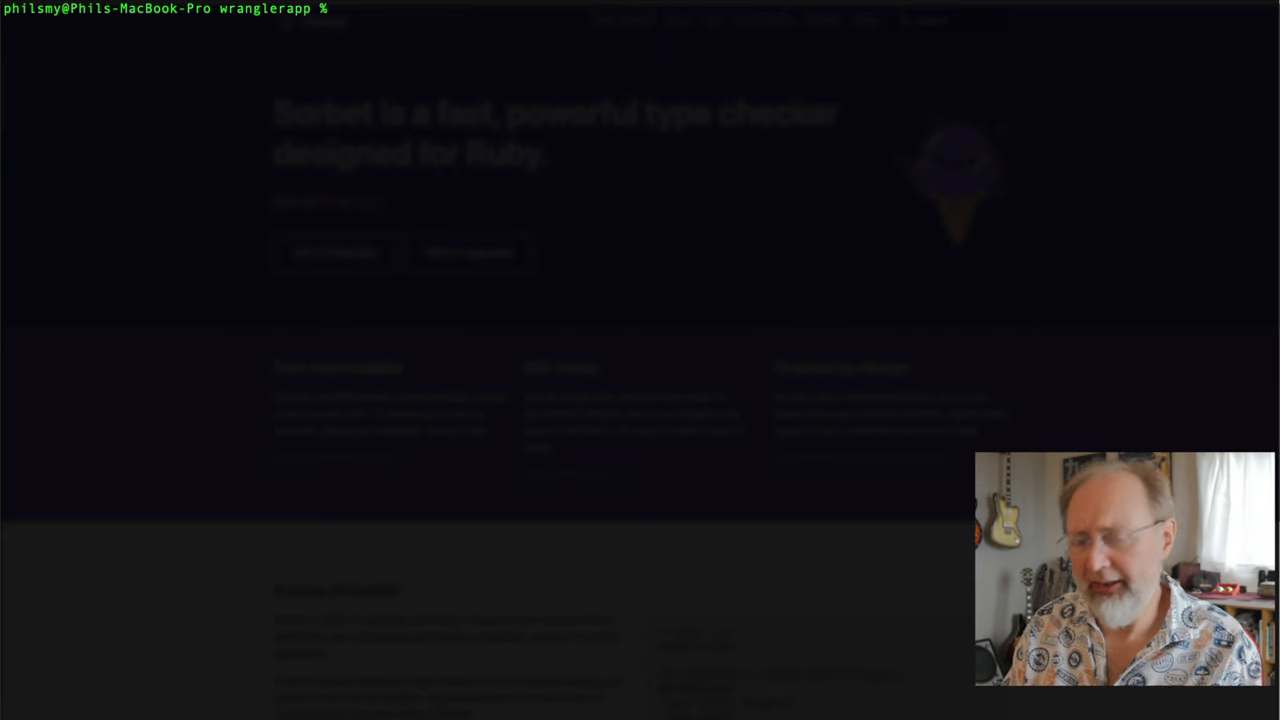
text(git)
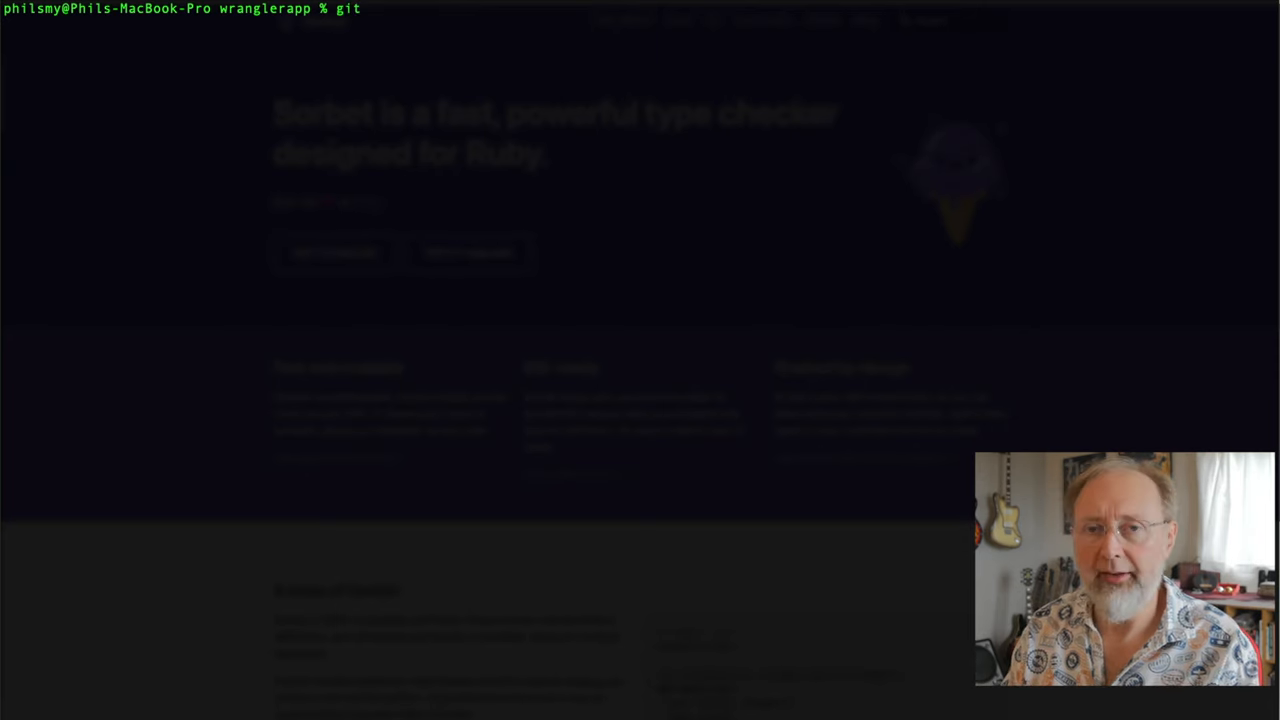
text(check)
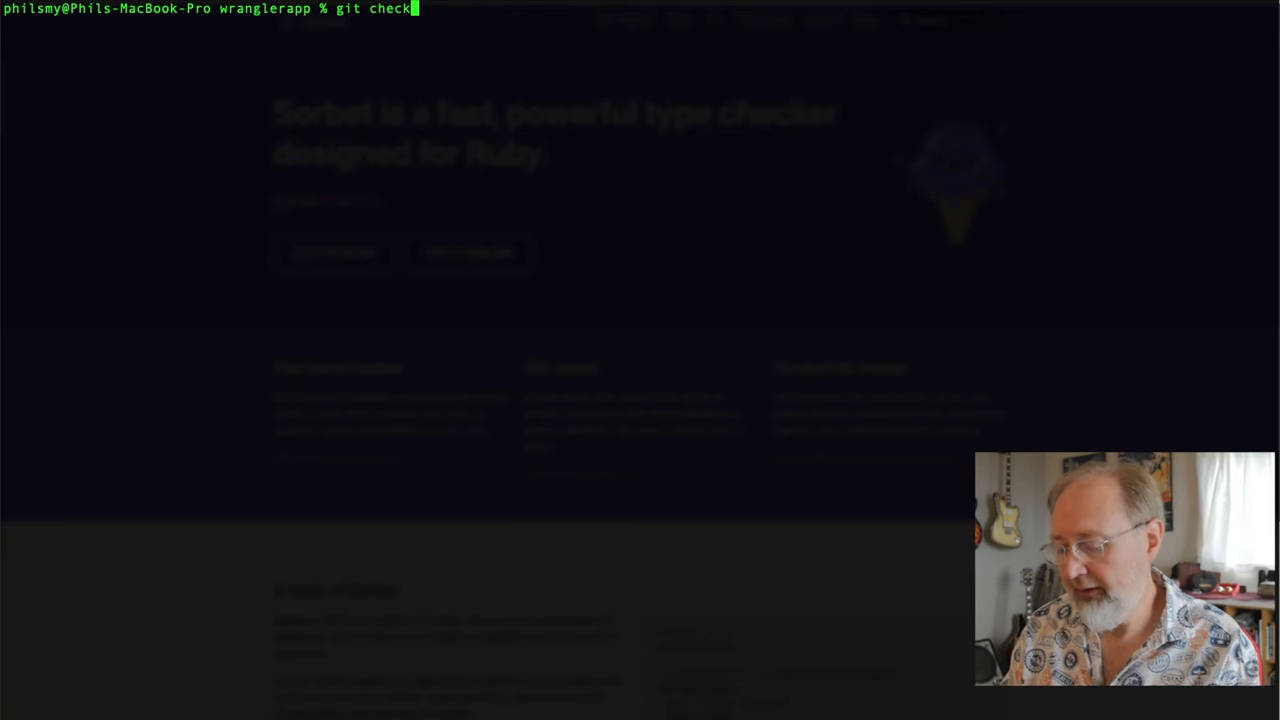
text(out -b sor)
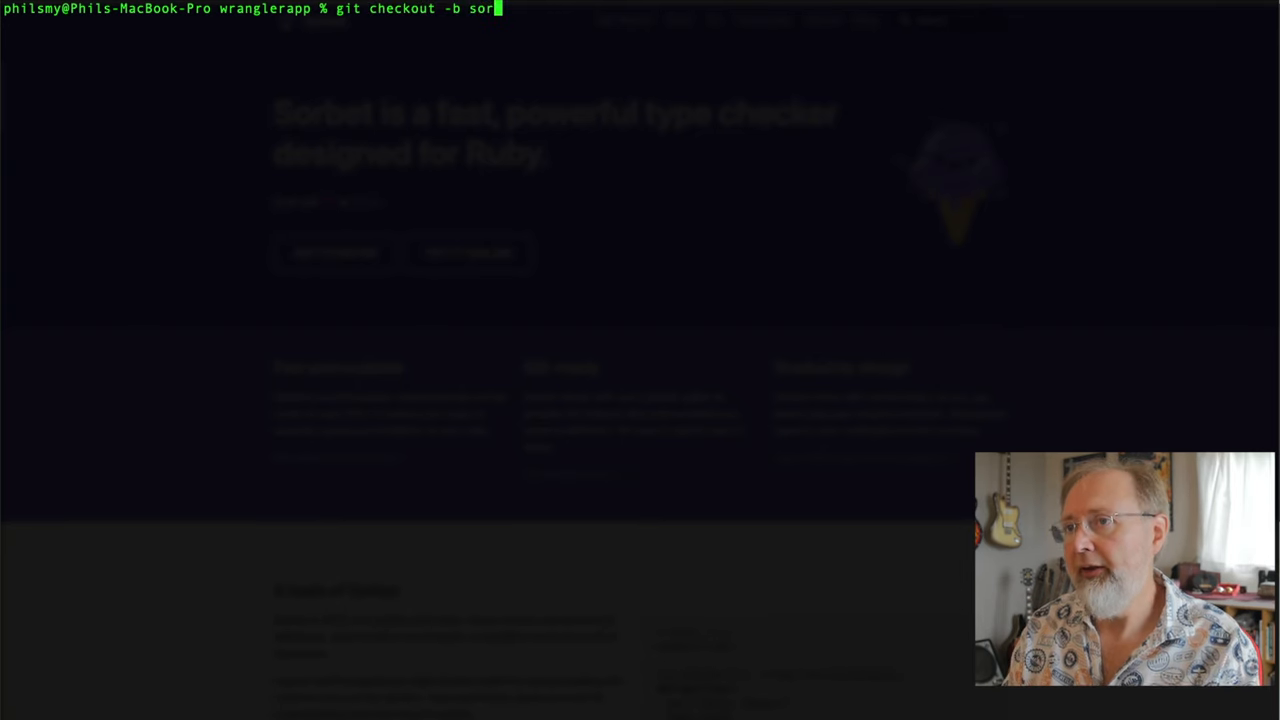
text(betit)
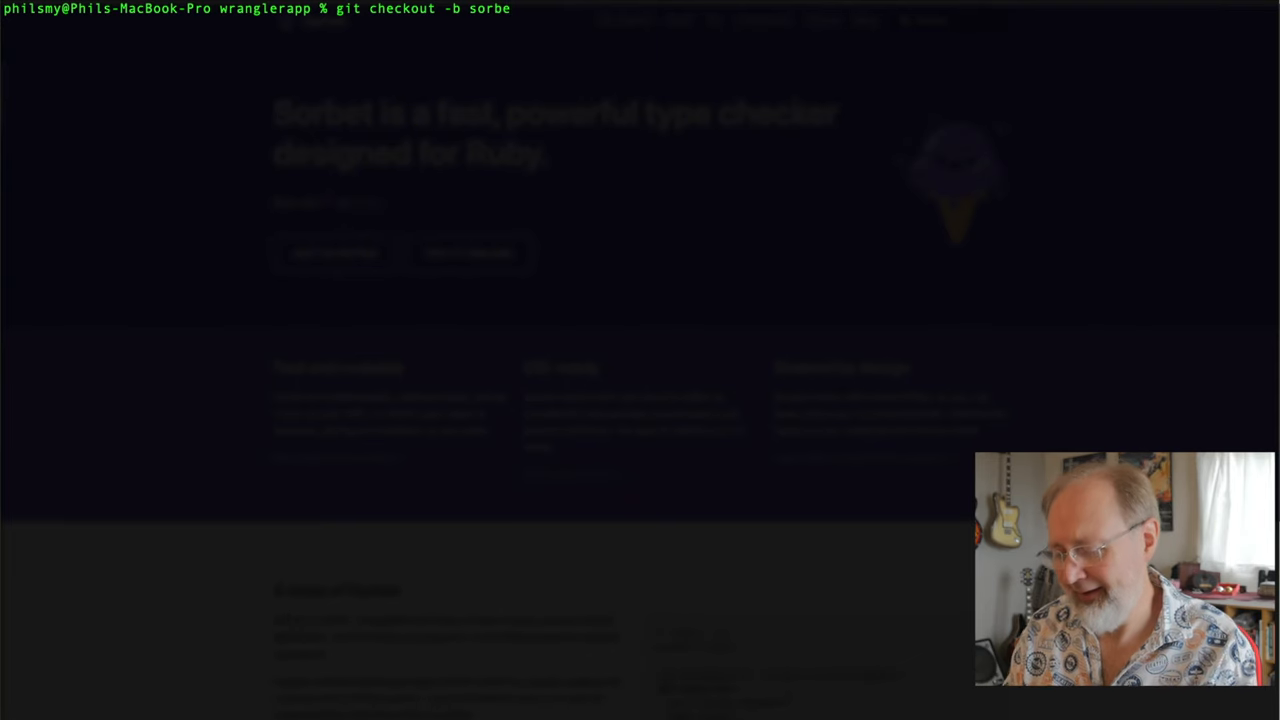
text(tin)
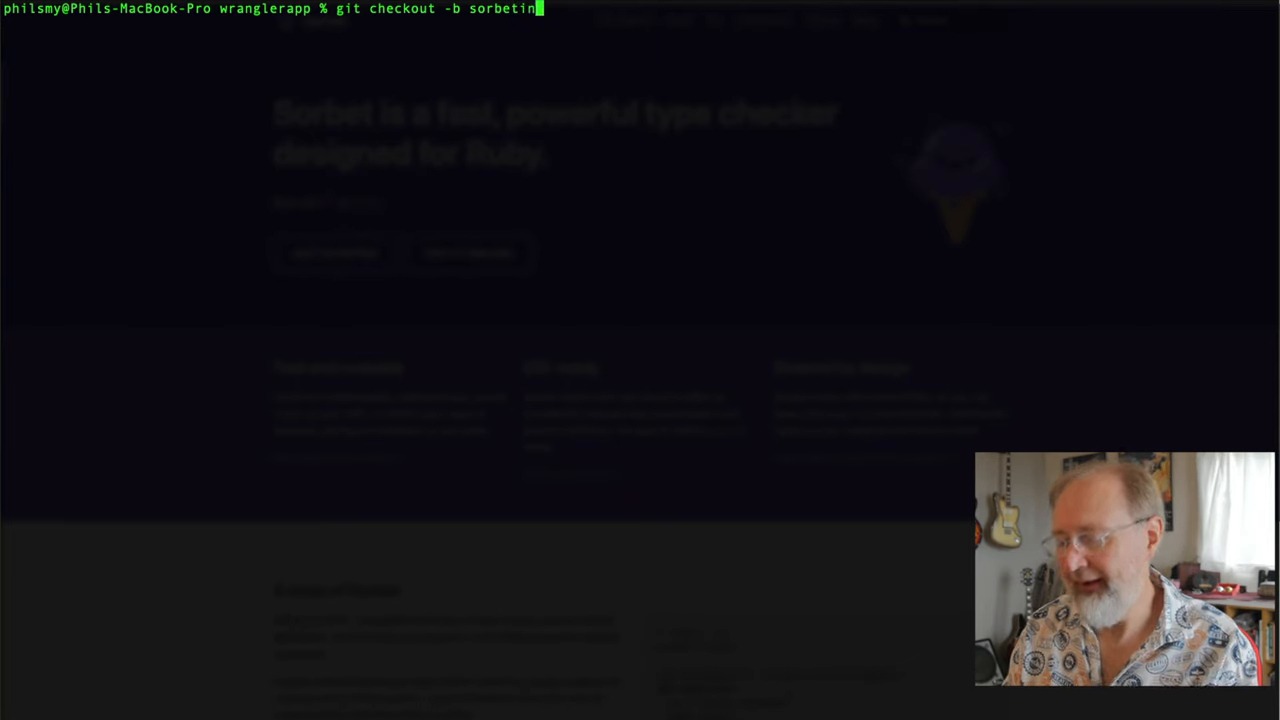
text(g)
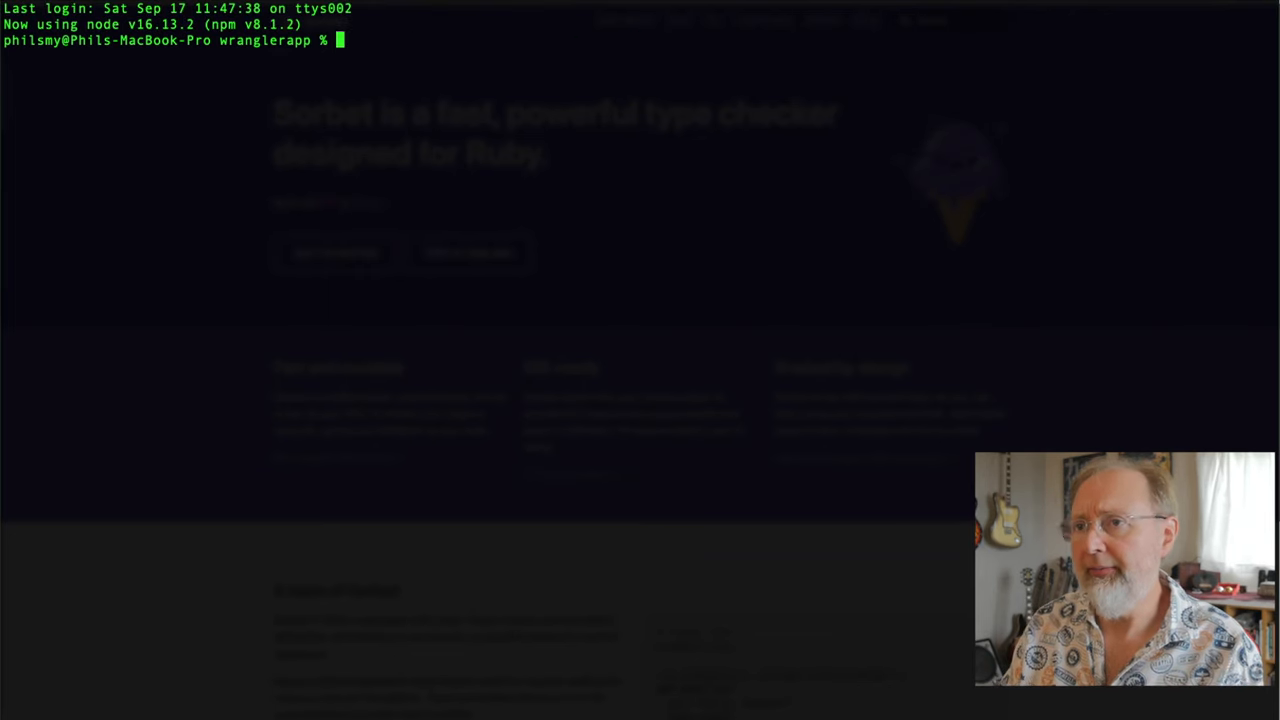
Run the bash ngrok script to bring the tunnel online forwarding to localhost:3500.
text(bash ng)
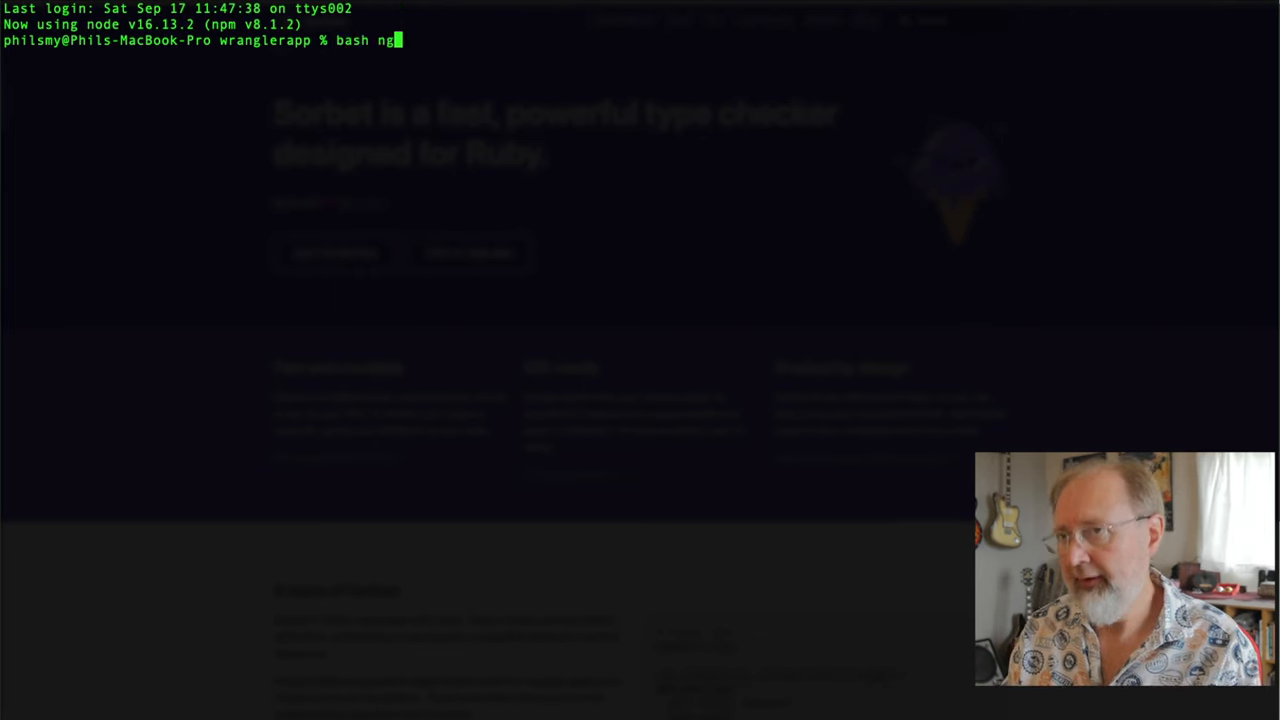
key(Return)
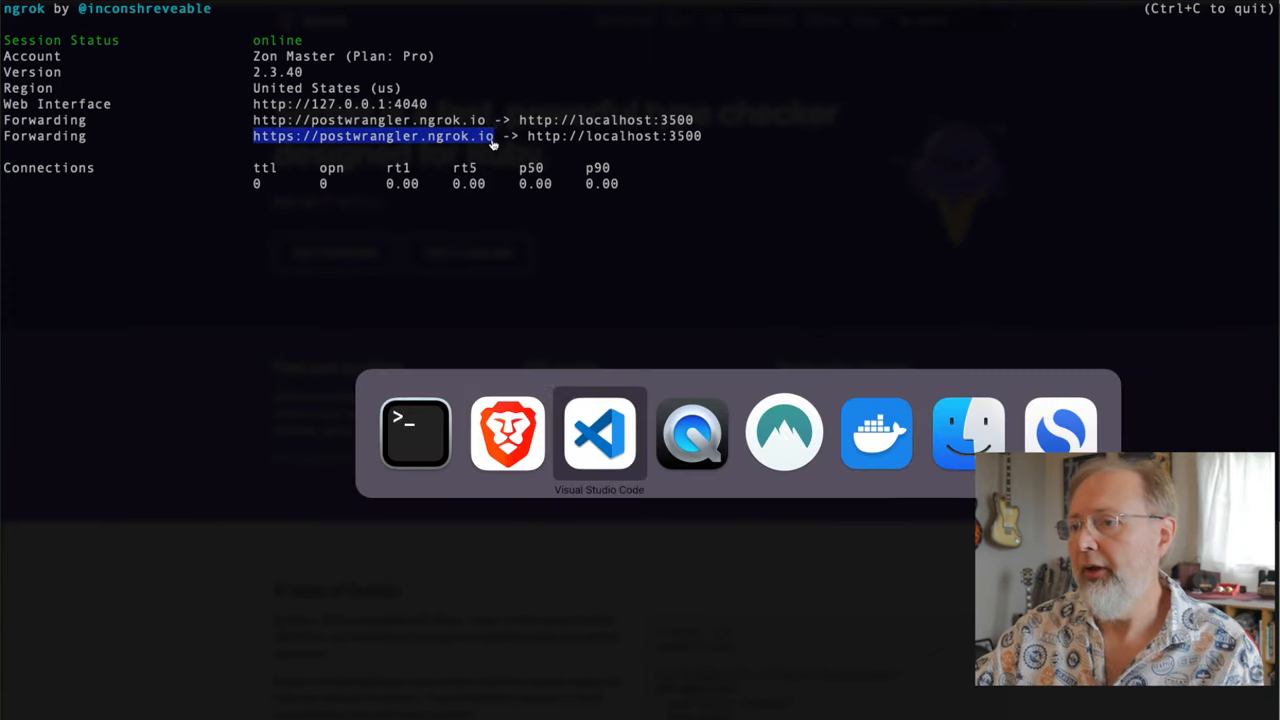
Switch to Docker Desktop to review the project's containers list.
click(508, 432)
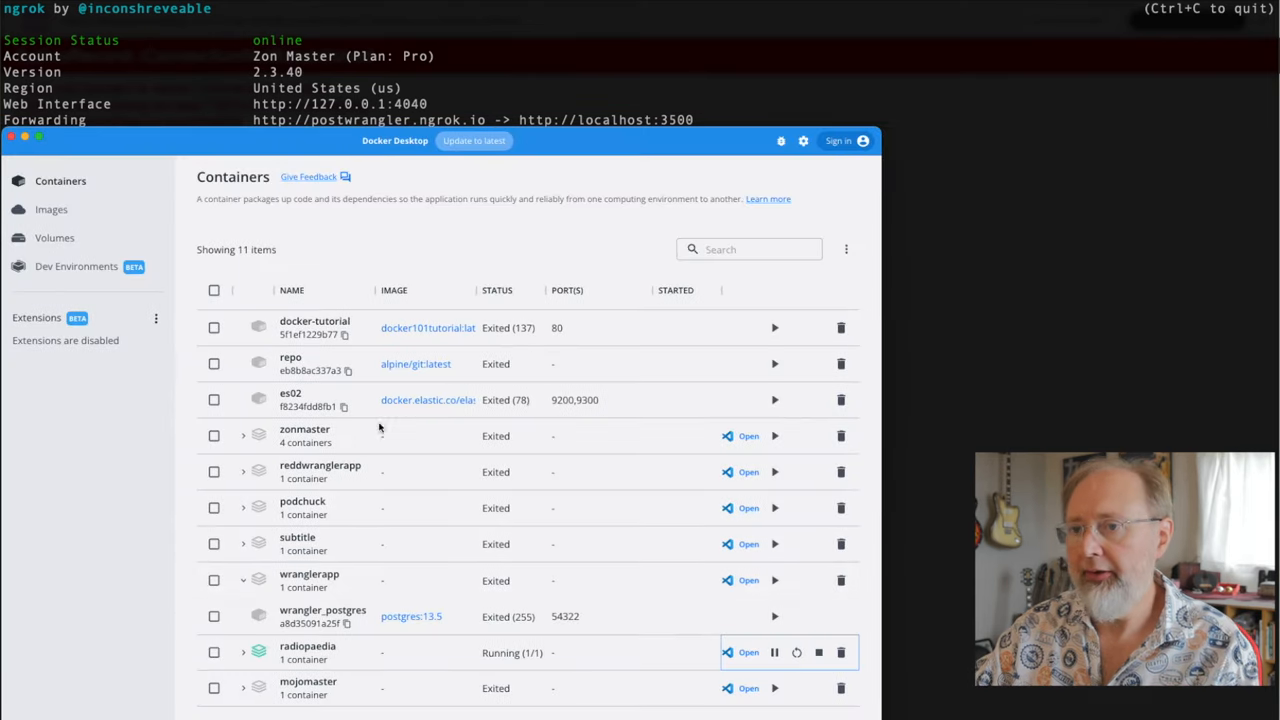
mouse_move(776, 580)
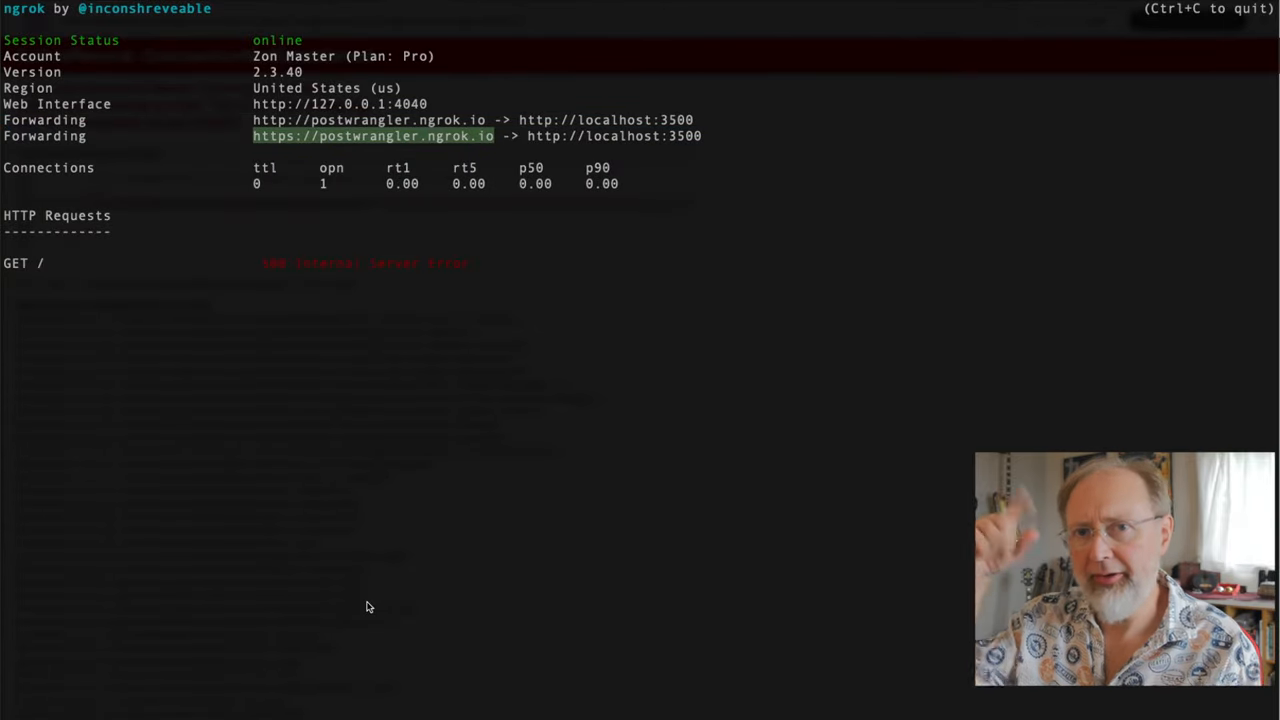
mouse_move(658, 396)
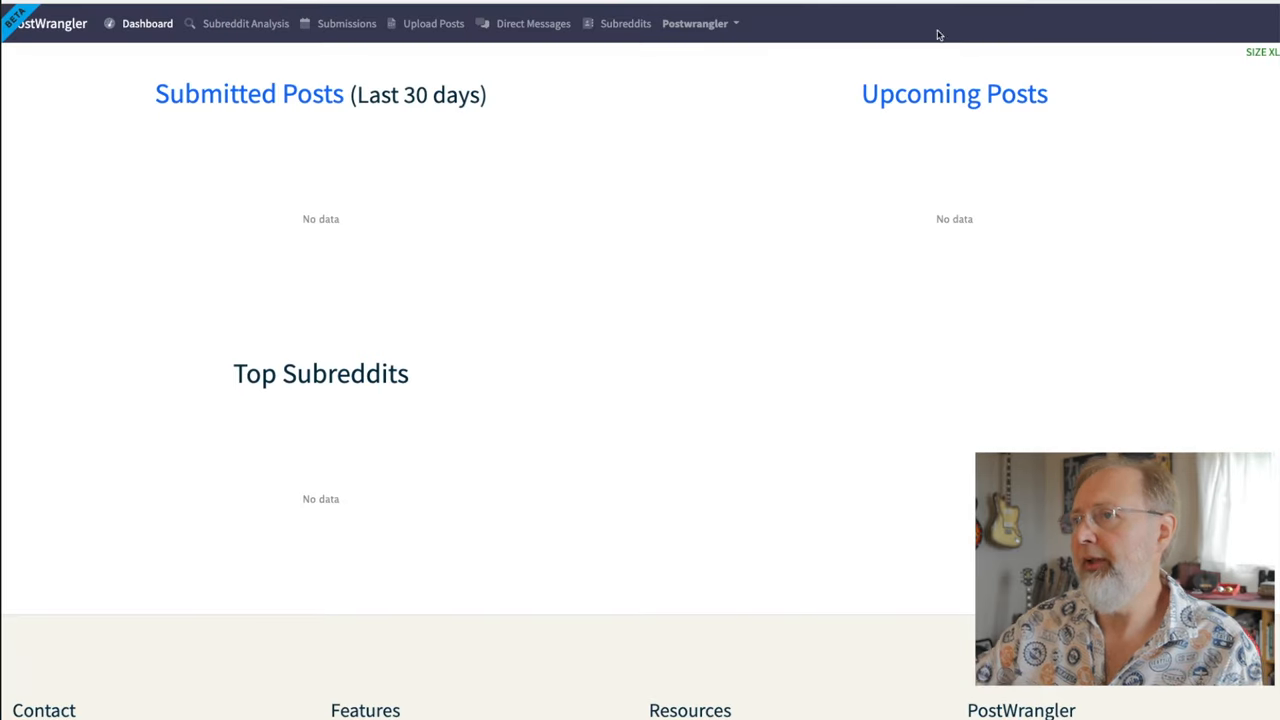
Sign out of PostWrangler and allow the reddit permission to log back in.
click(696, 22)
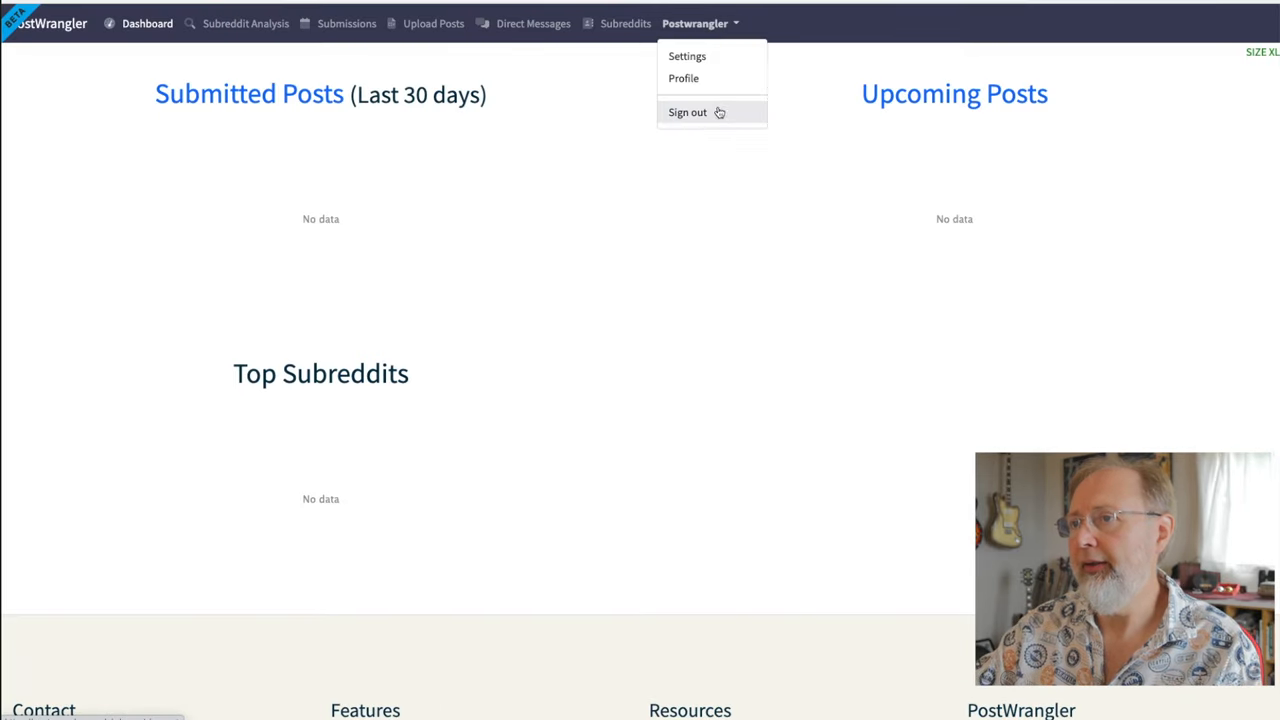
click(696, 112)
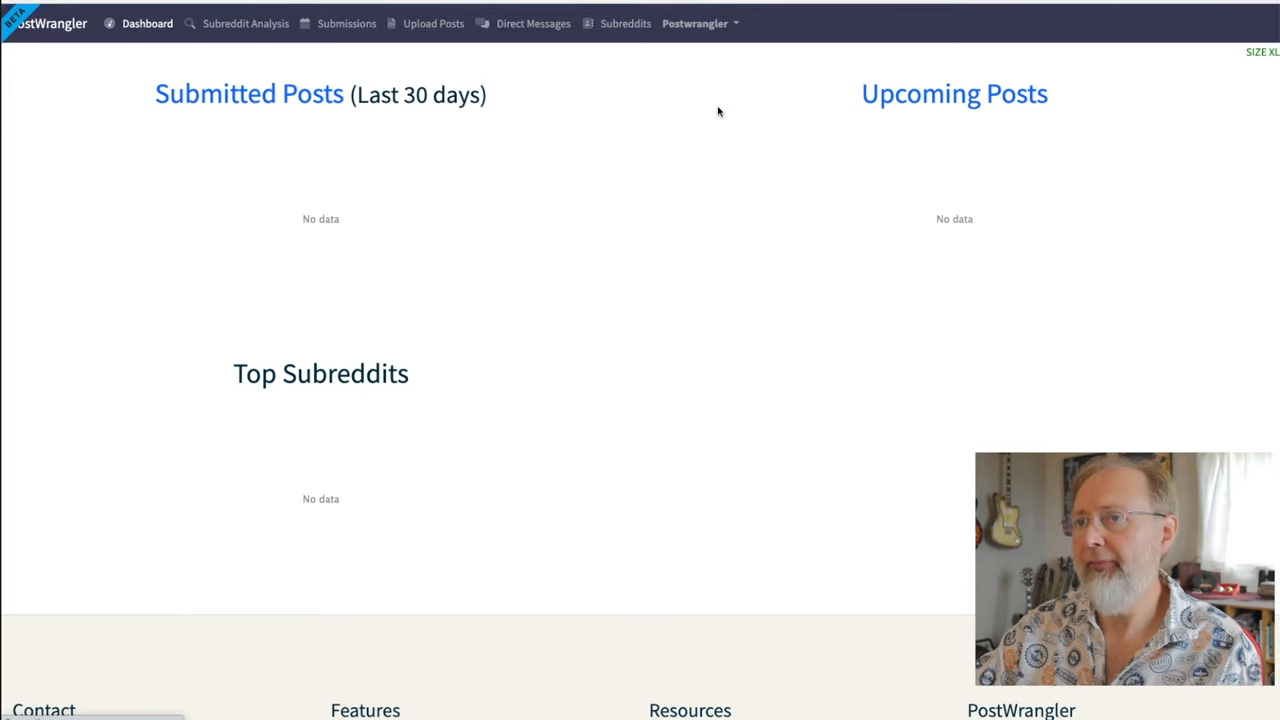
scroll(down, 3)
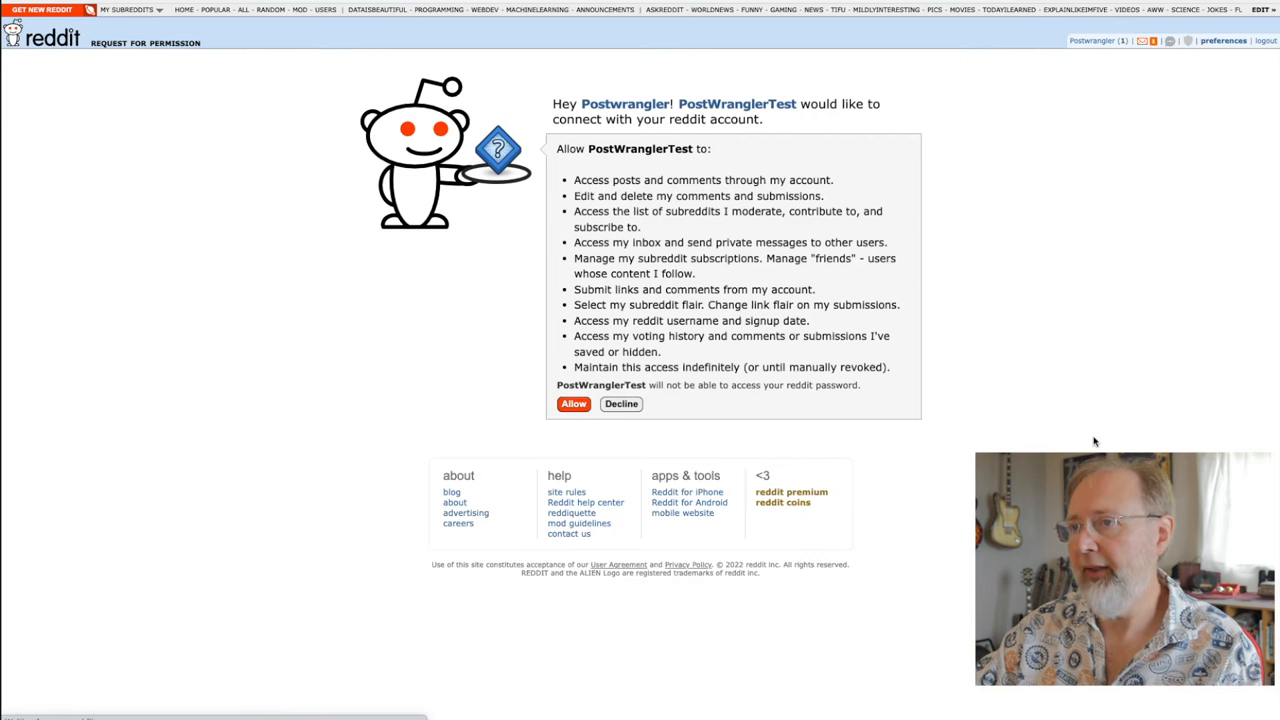
click(572, 404)
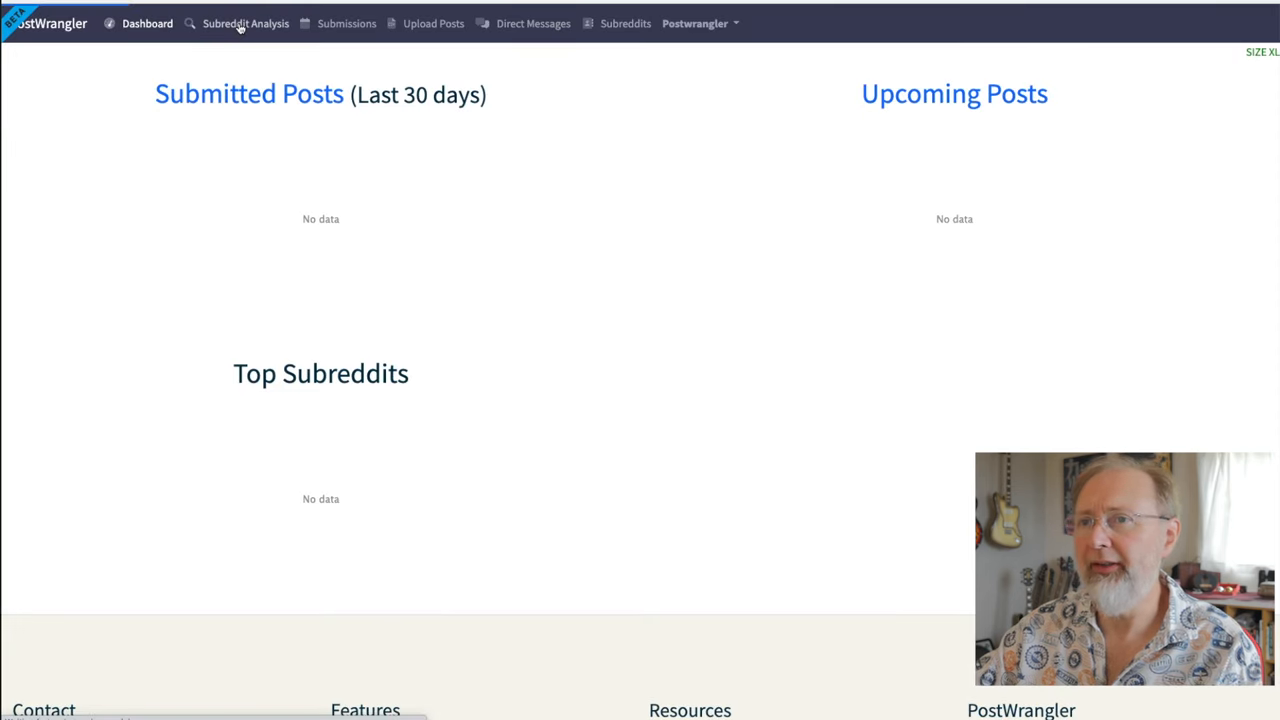
Bring up the Subreddit Analysis page for r/videos.
click(244, 24)
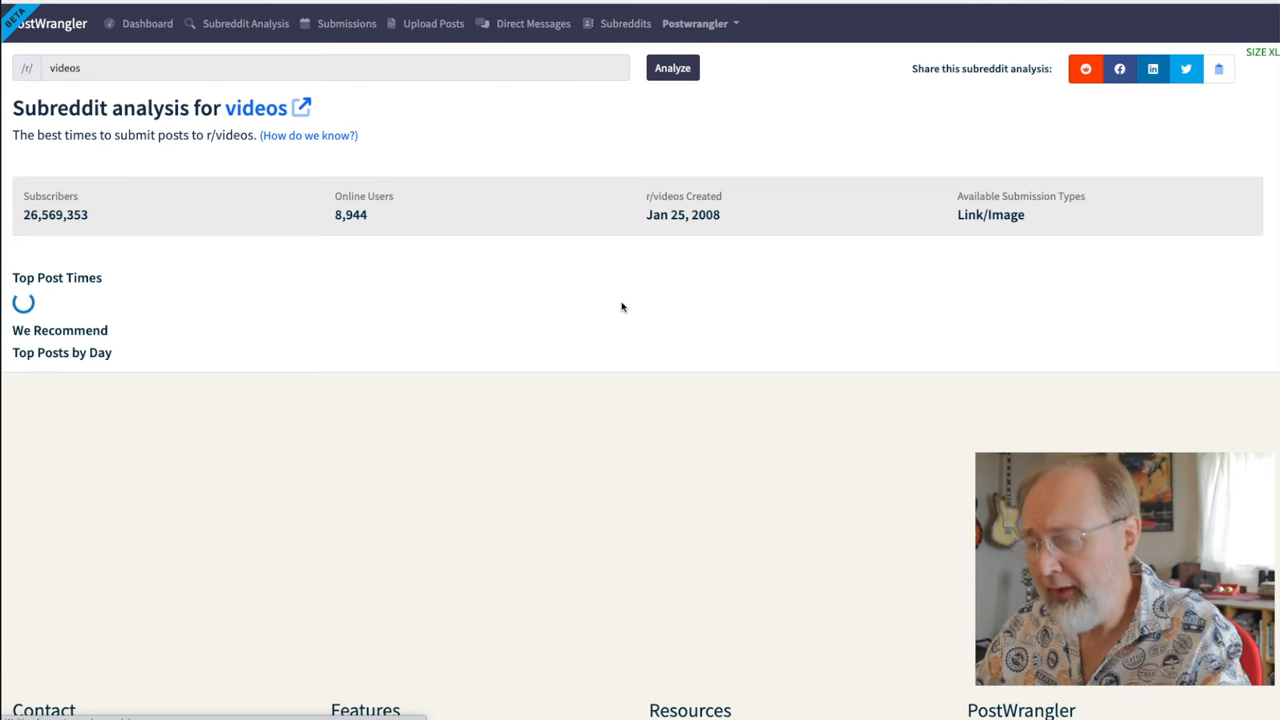
mouse_move(654, 300)
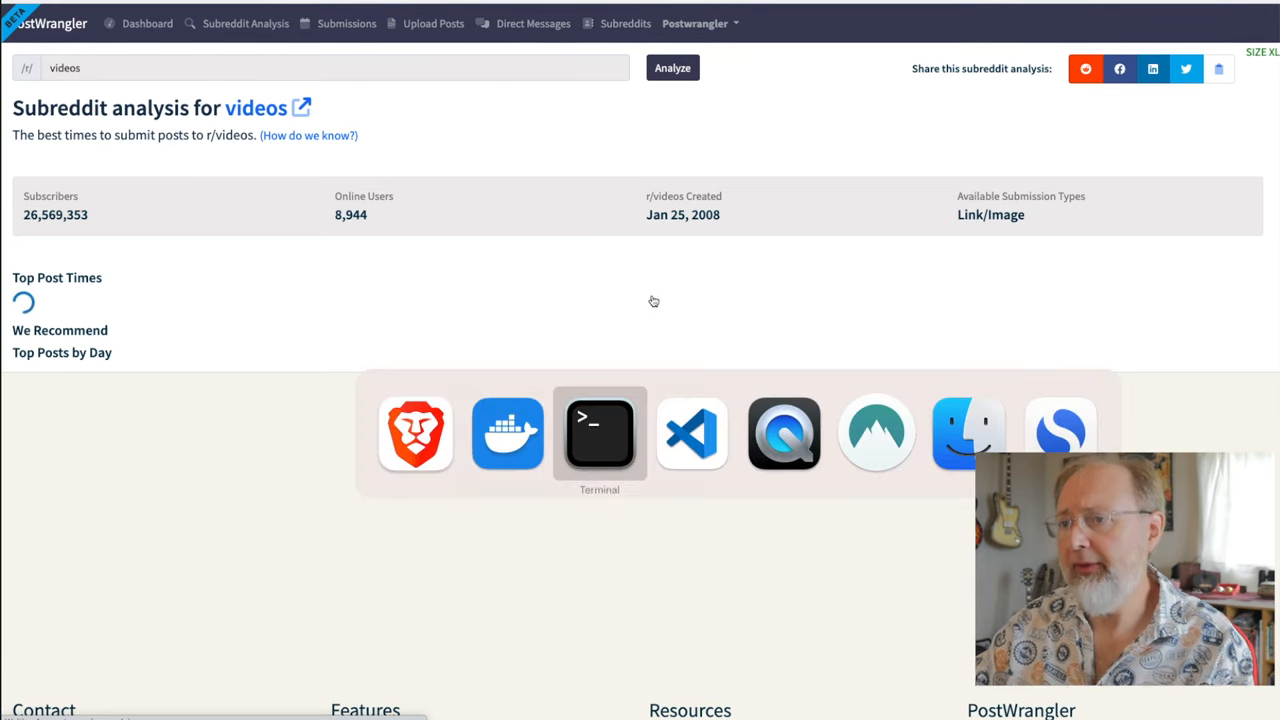
Check versions with rails -v and ruby -v, showing Rails 7.0.2.3 and Ruby 3.1.0.
click(600, 432)
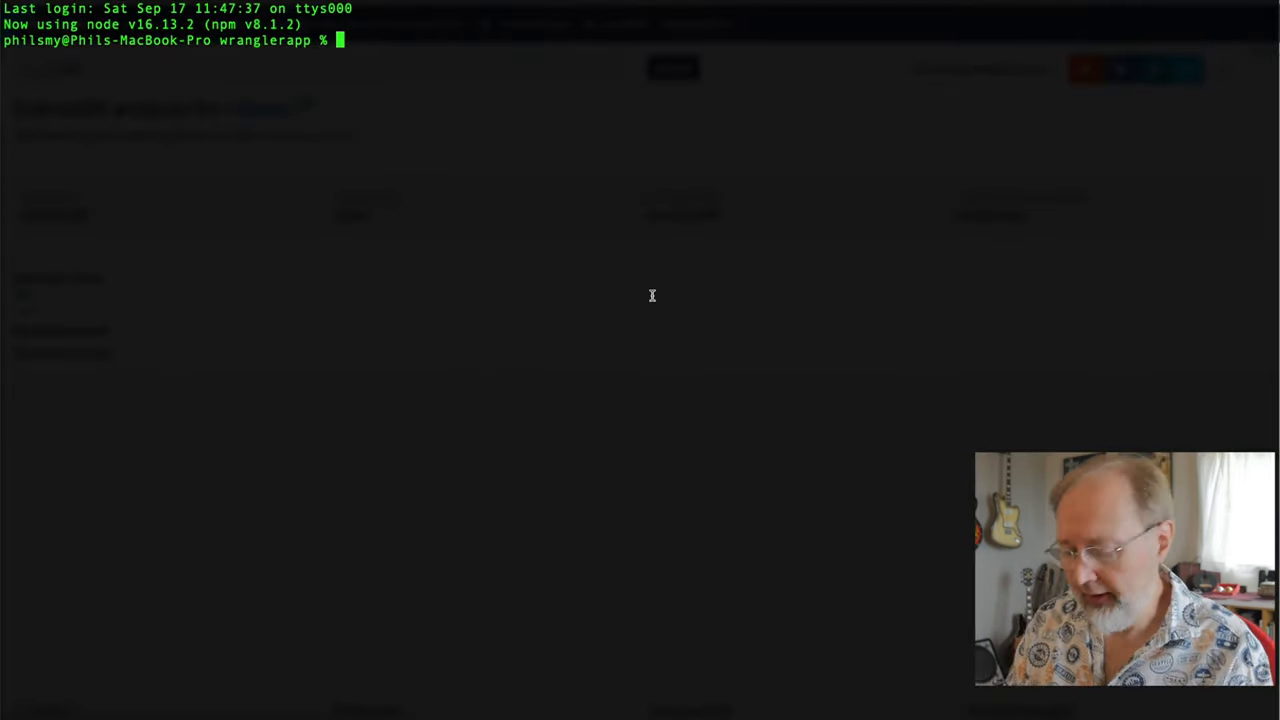
text(rails)
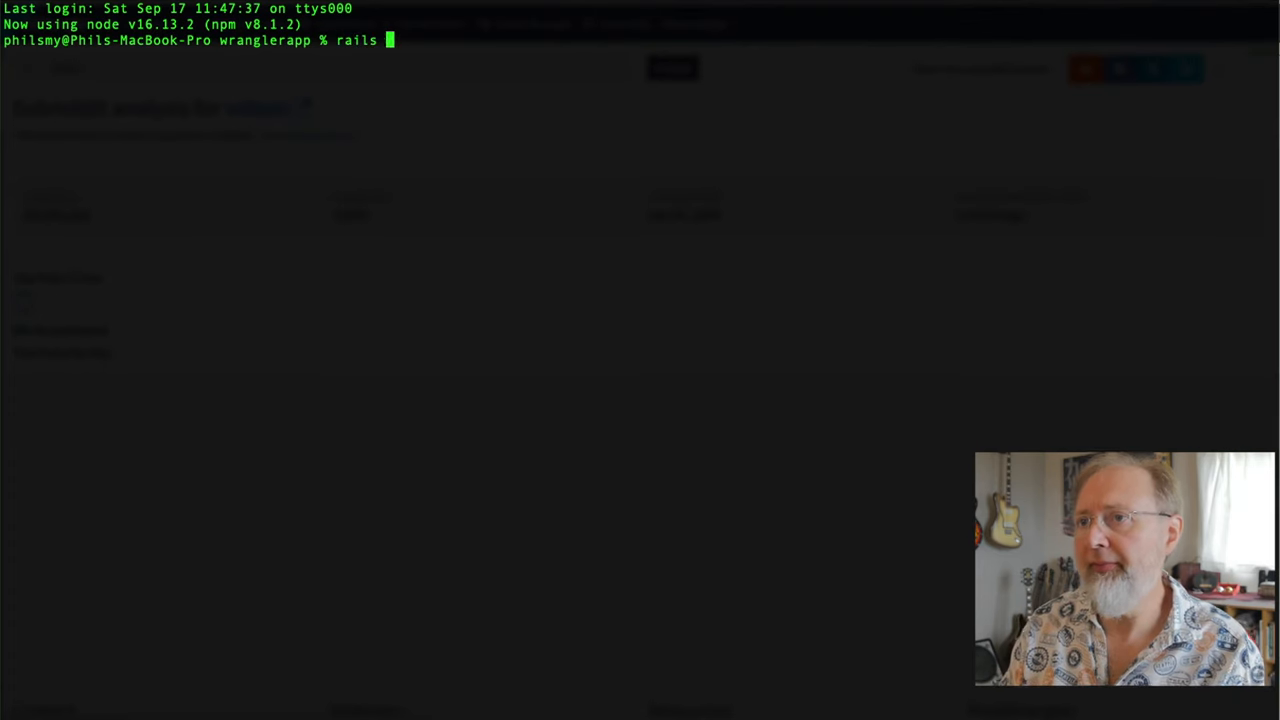
text(-v)
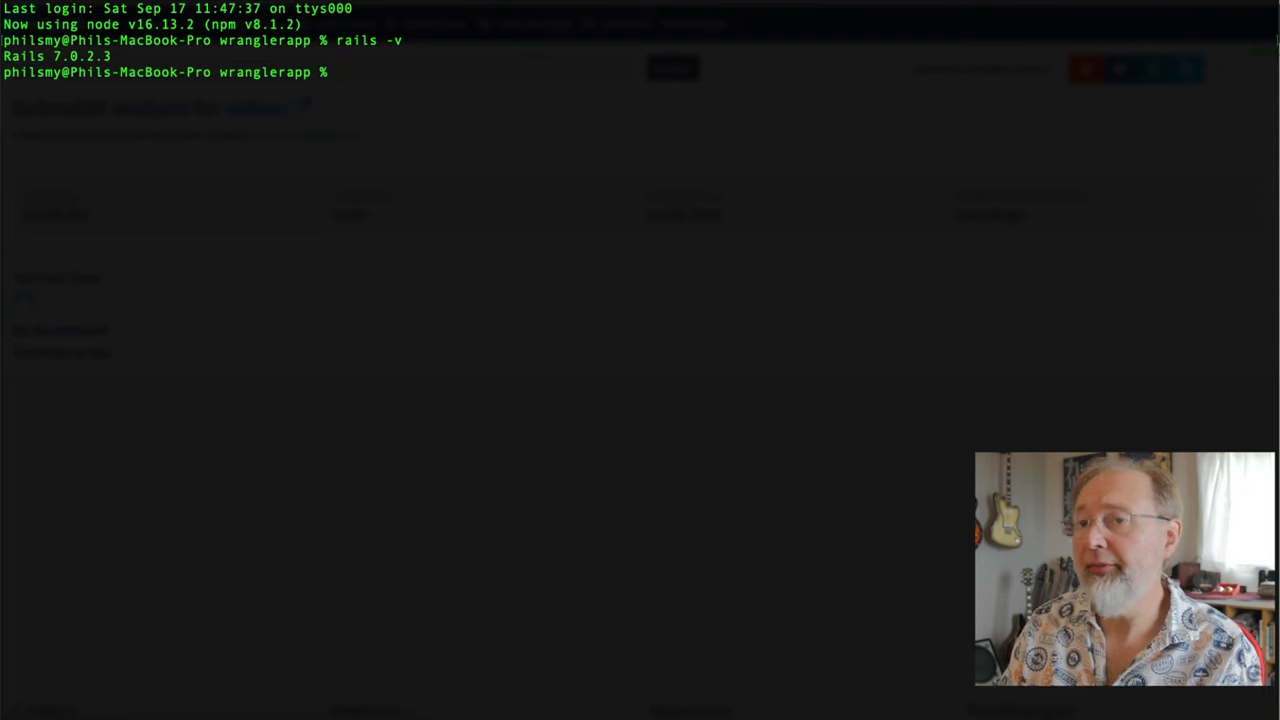
text(ruby)
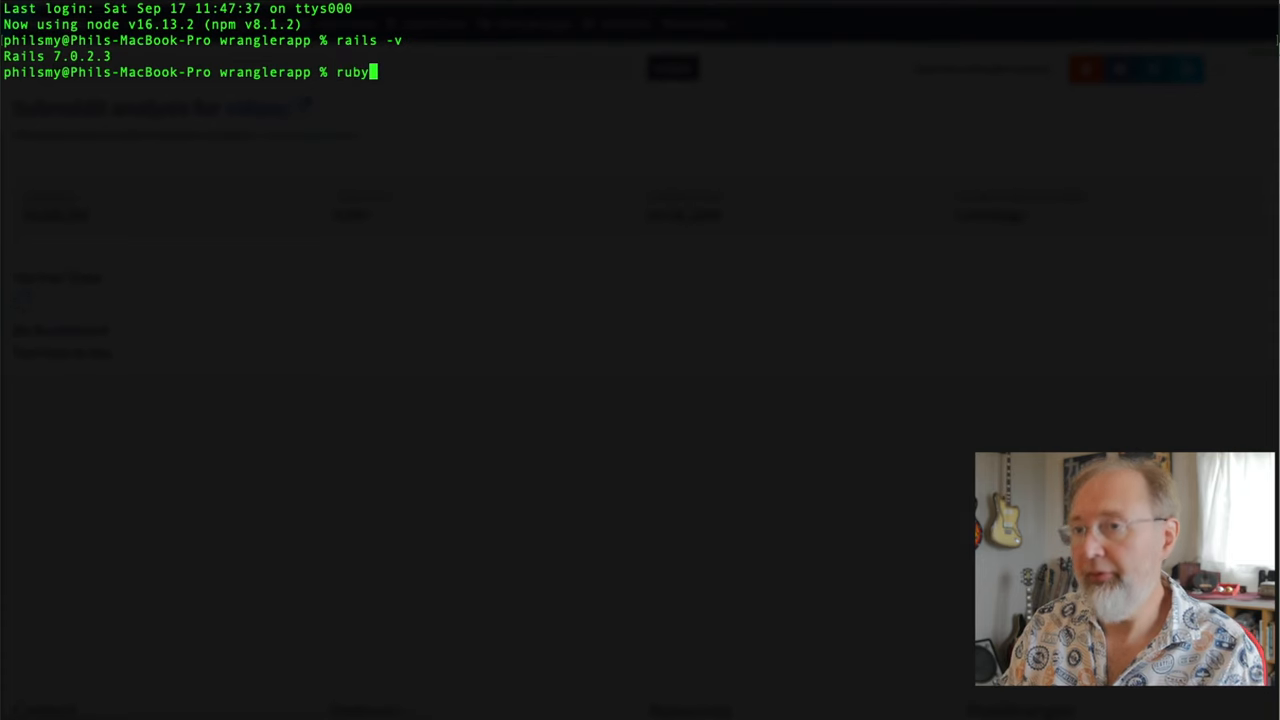
text(-v)
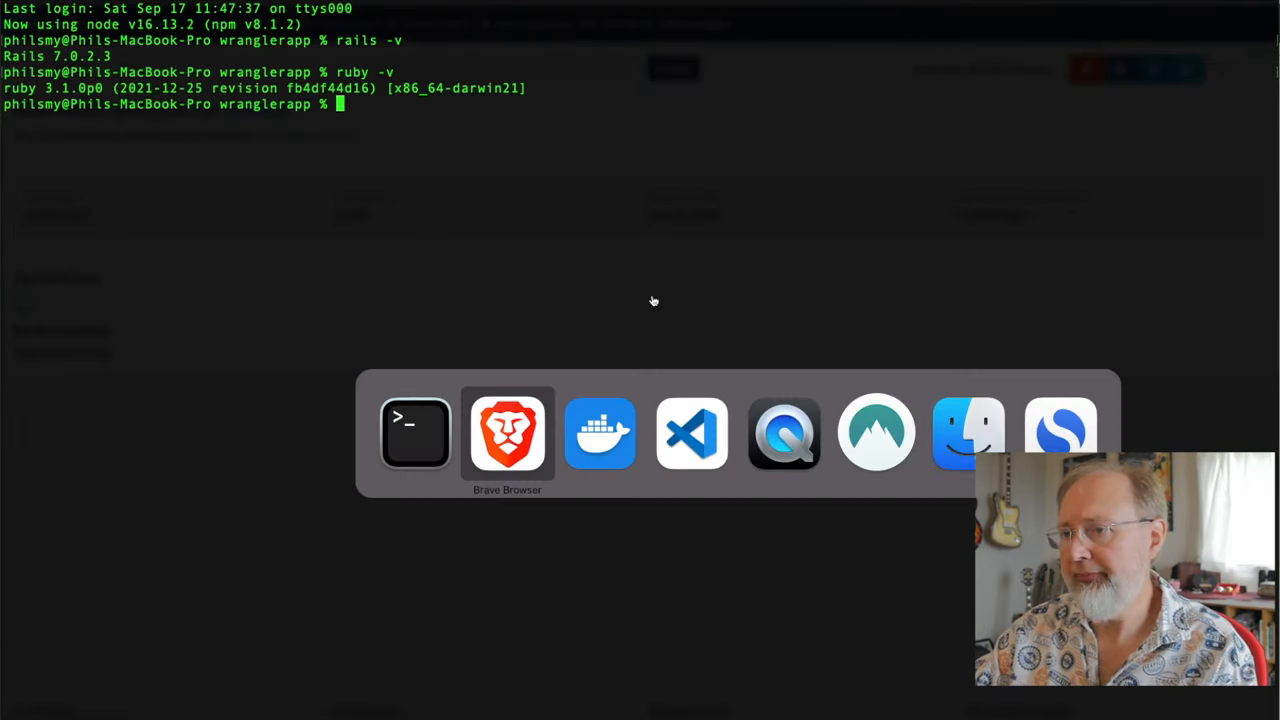
Bring up the Adopting Sorbet guide at Step 1: Install dependencies in Brave.
click(508, 436)
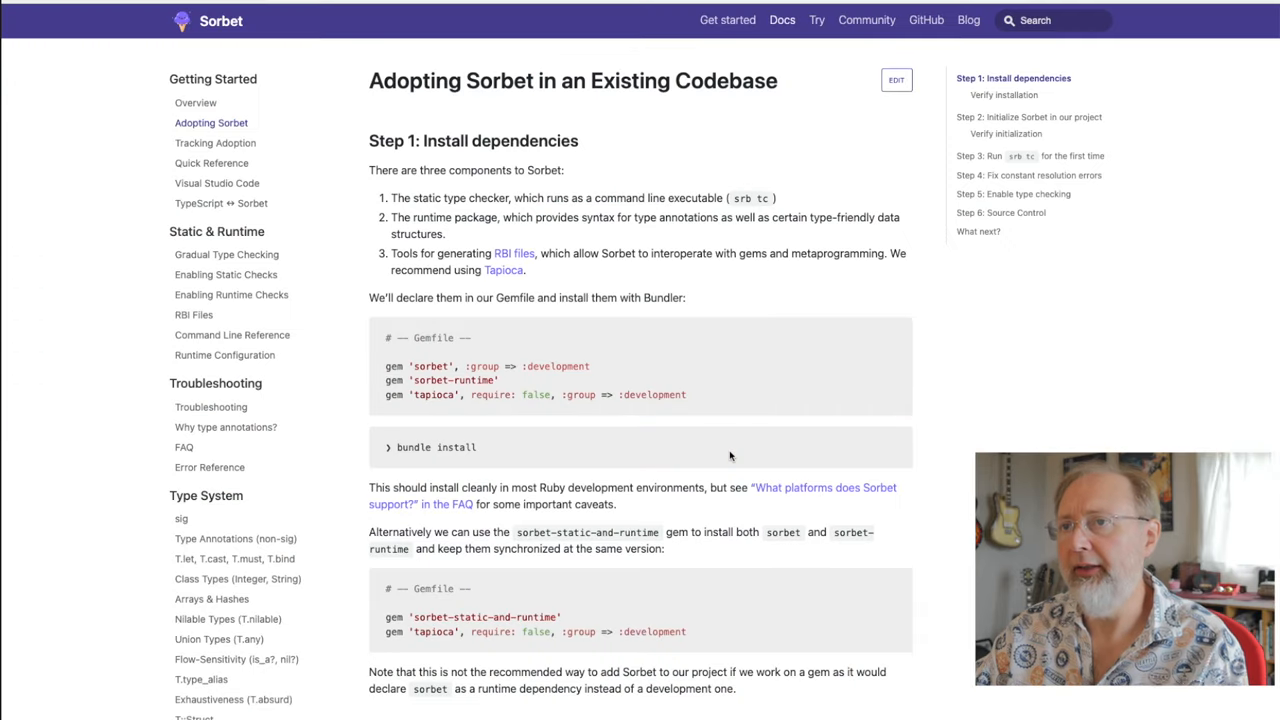
mouse_move(738, 408)
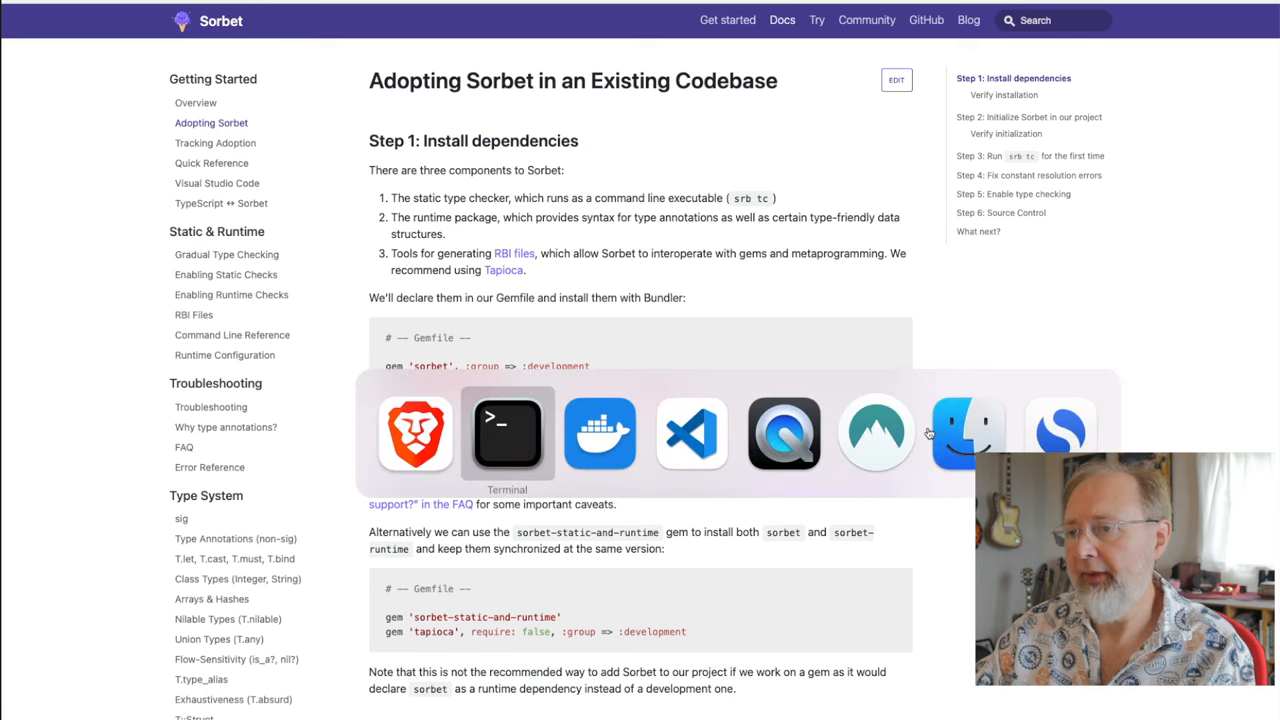
Quick-open the project's Gemfile in the code editor.
click(692, 434)
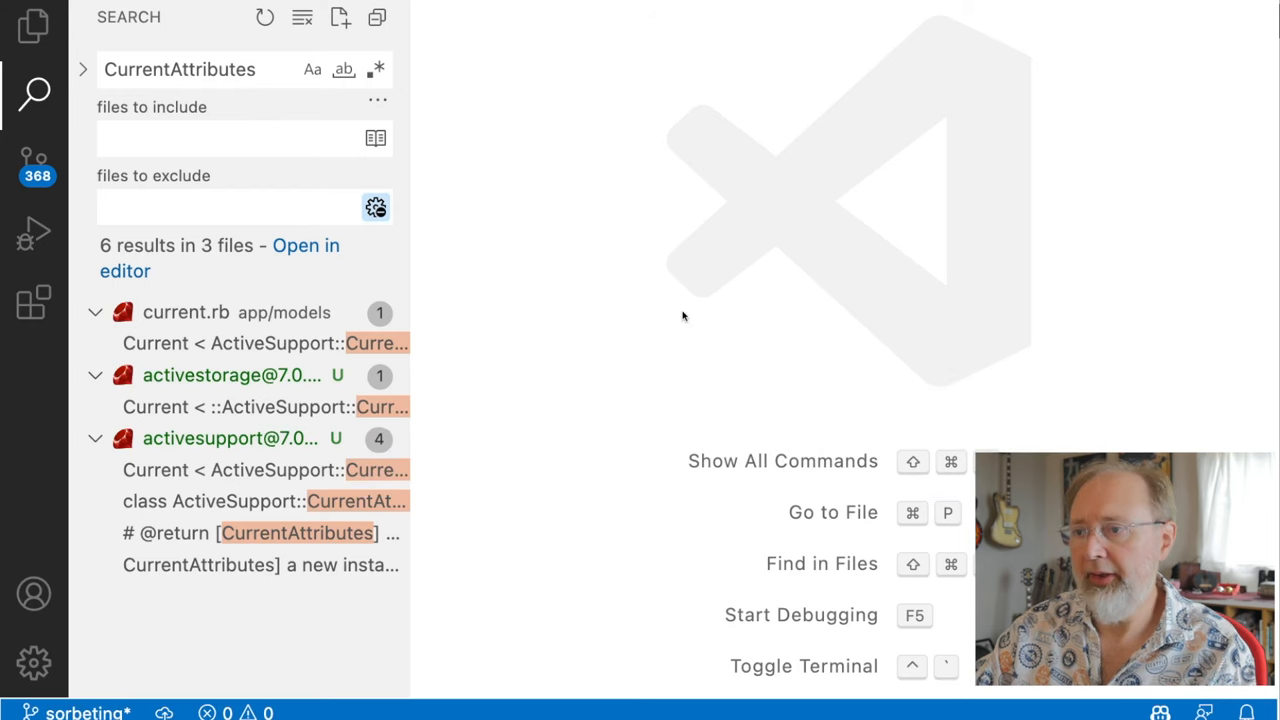
text(gem)
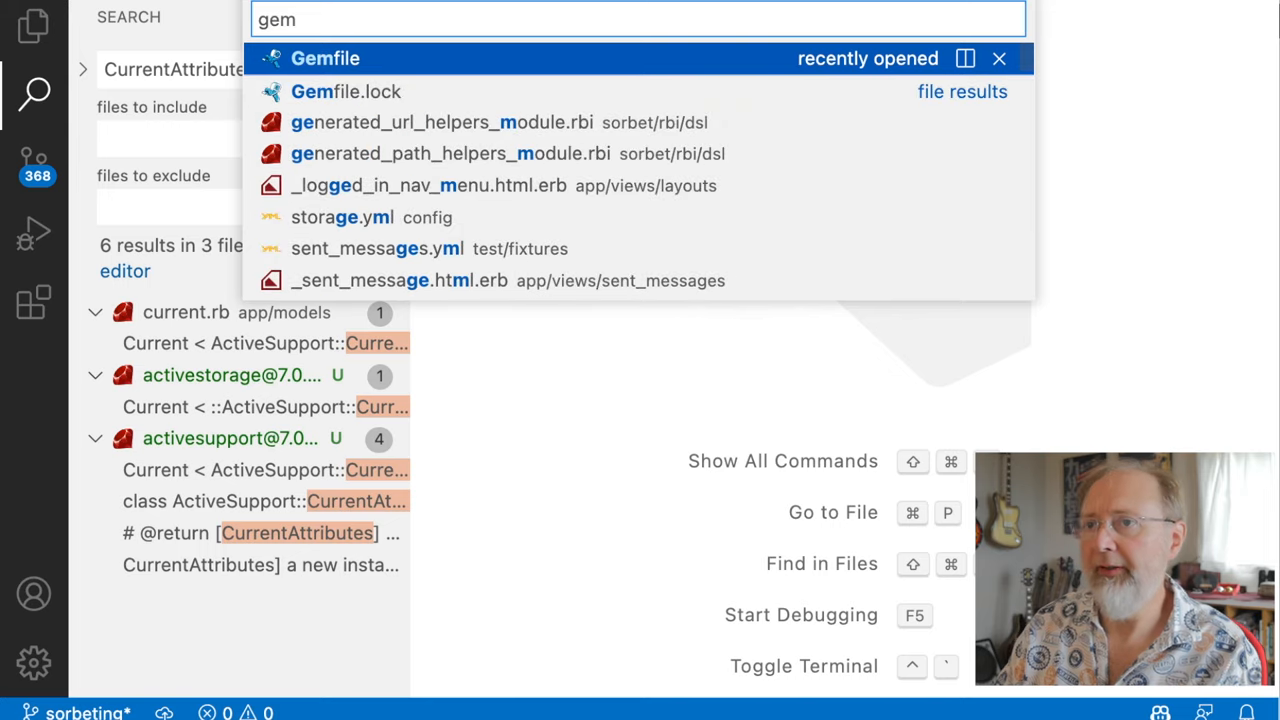
click(324, 58)
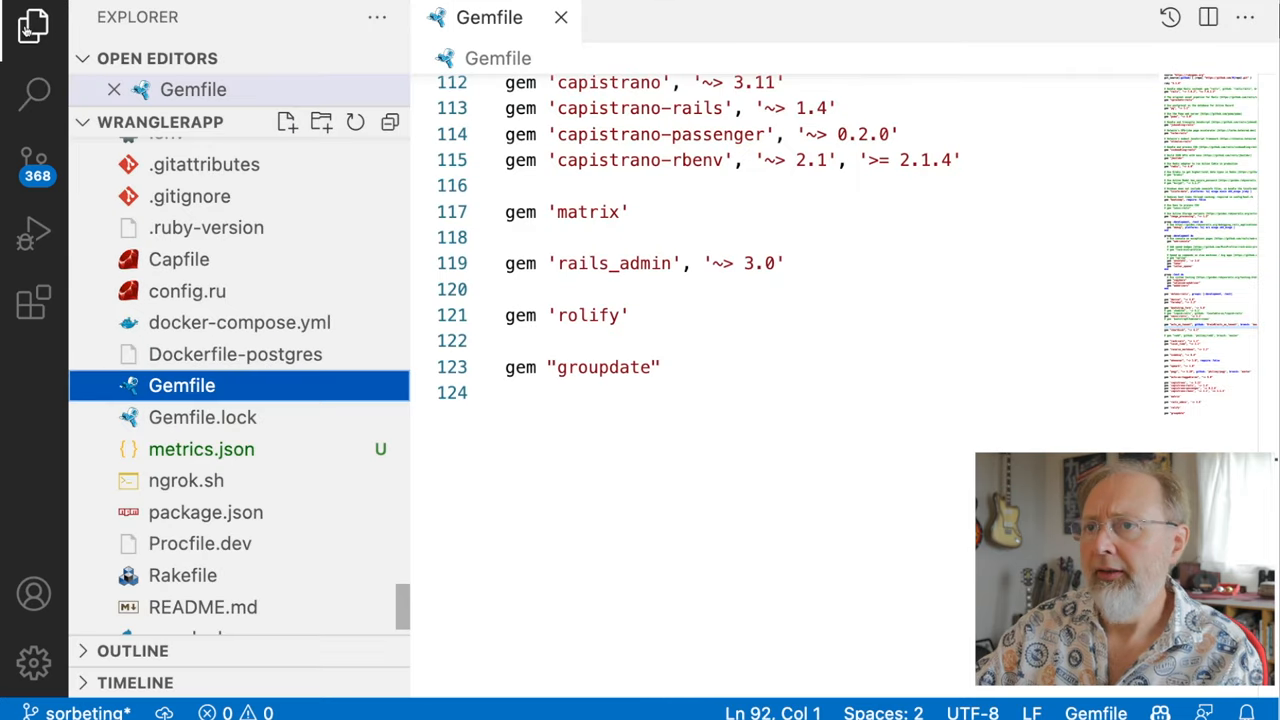
click(28, 32)
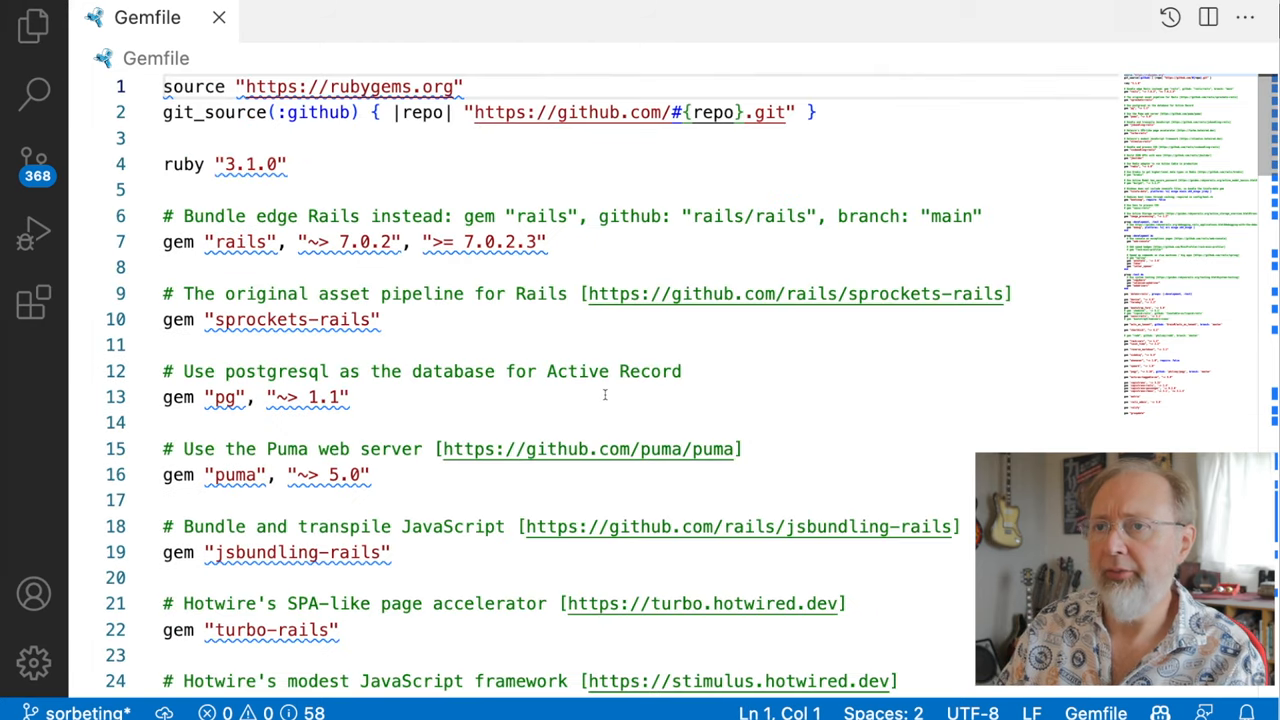
Append the sorbet, sorbet-runtime and tapioca gem lines at the end of the Gemfile and save.
scroll(down, 3)
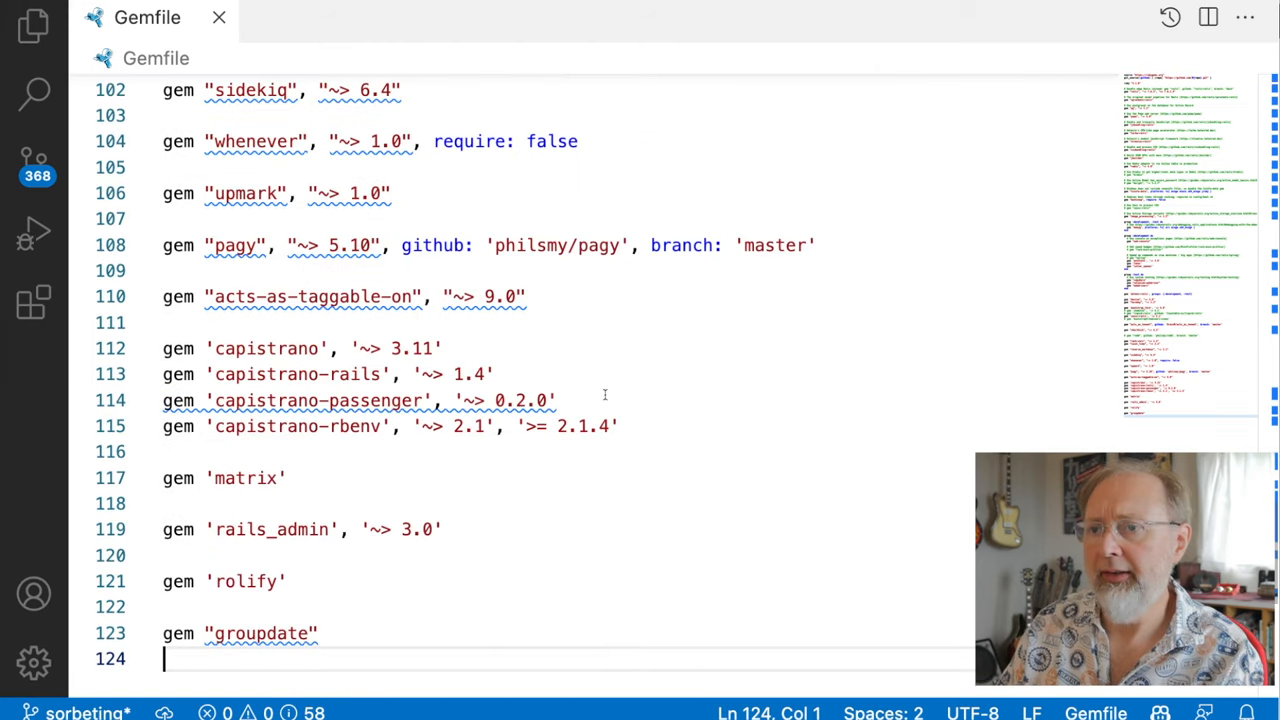
key(Enter)
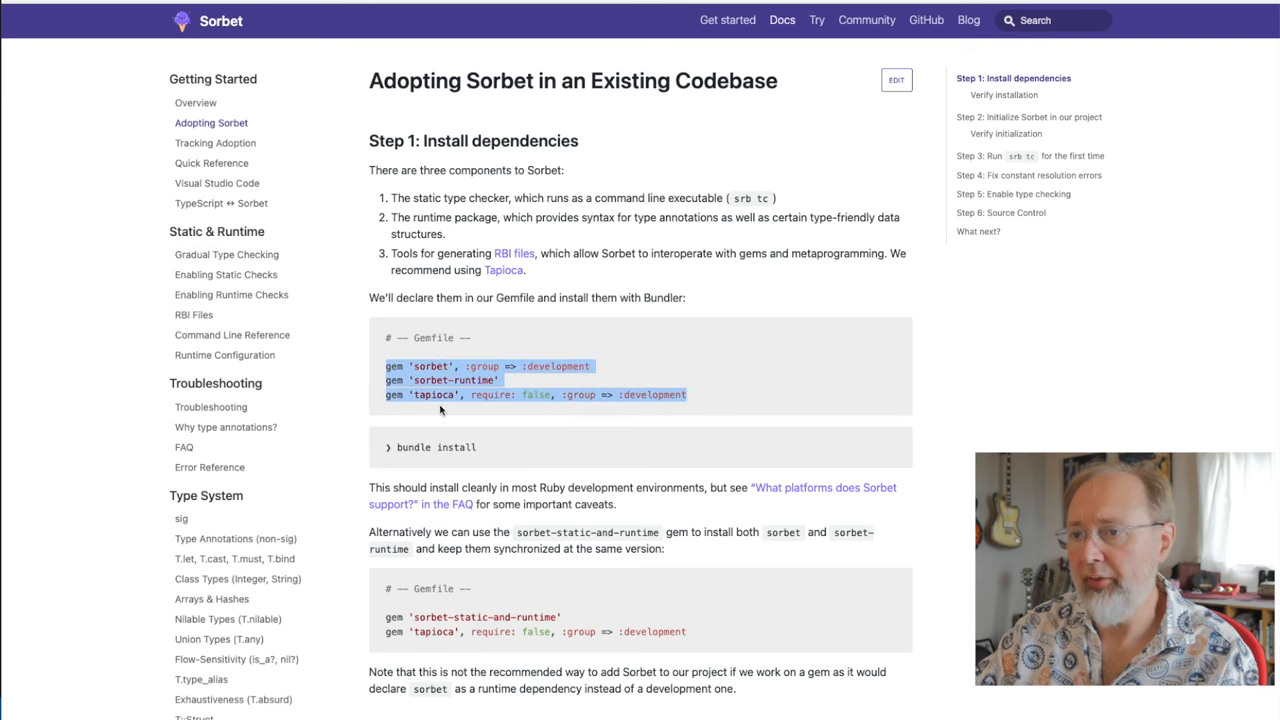
mouse_move(750, 424)
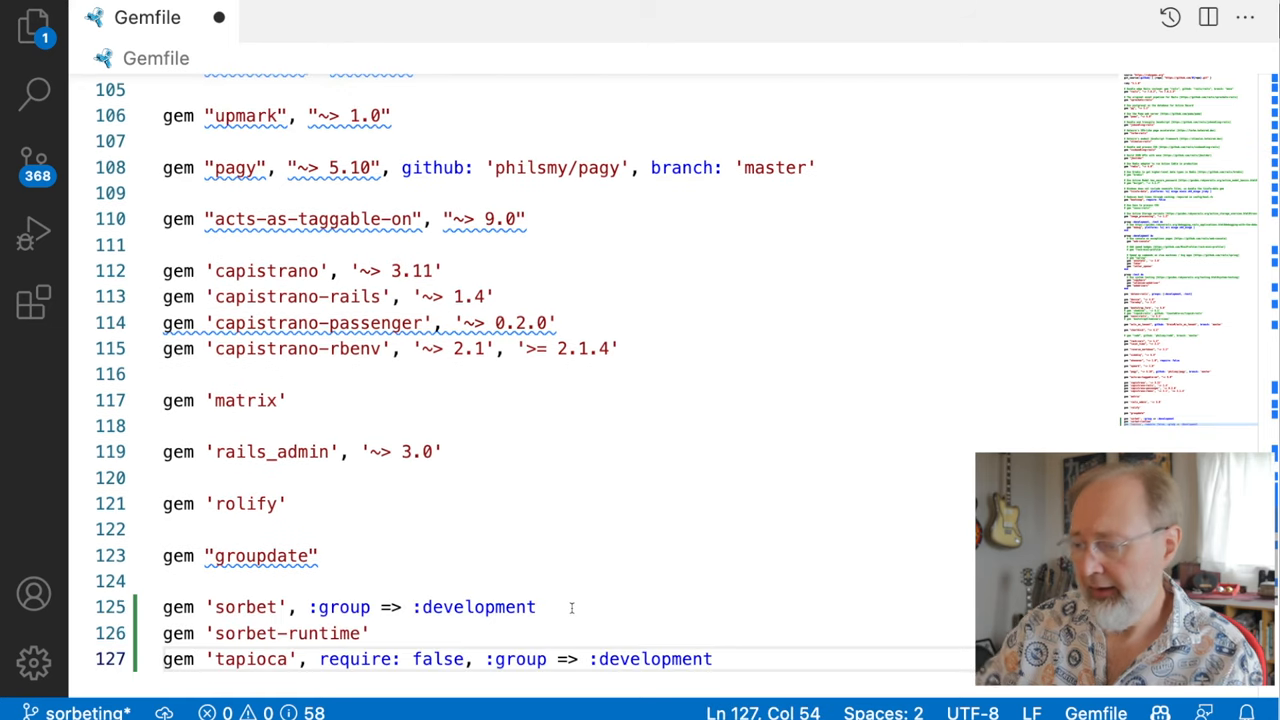
key(Enter)
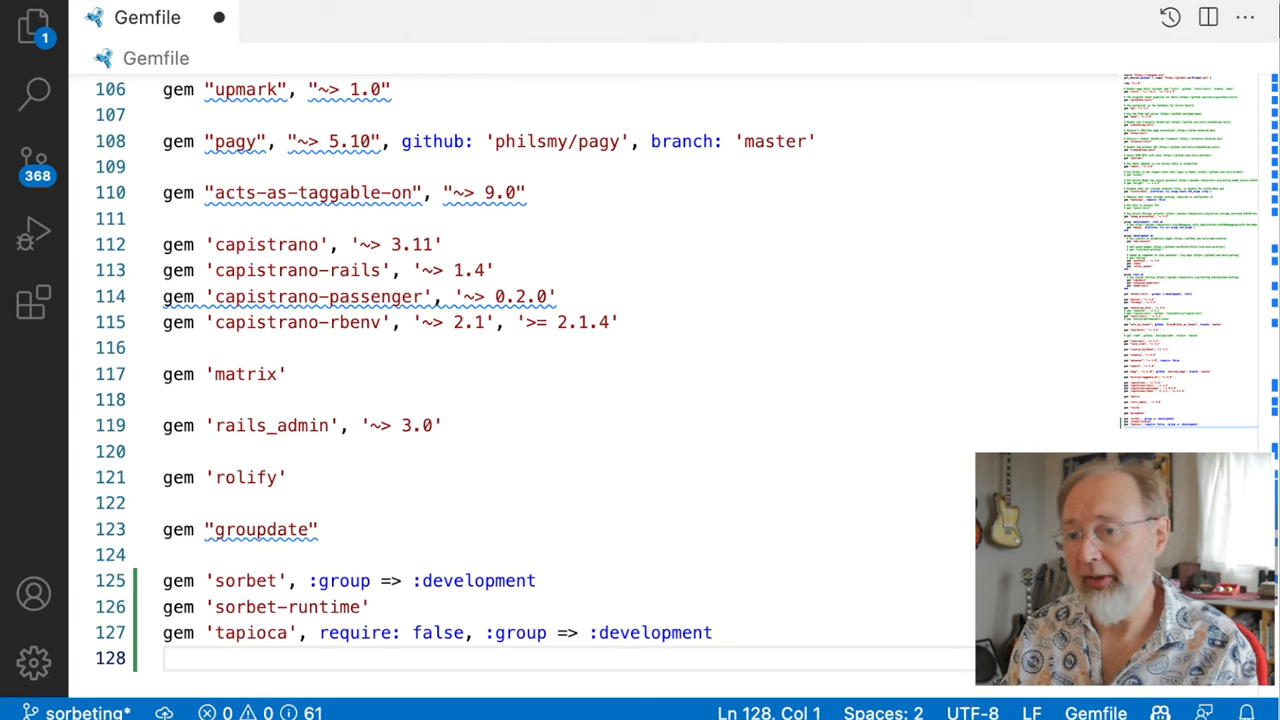
key(cmd+tab)
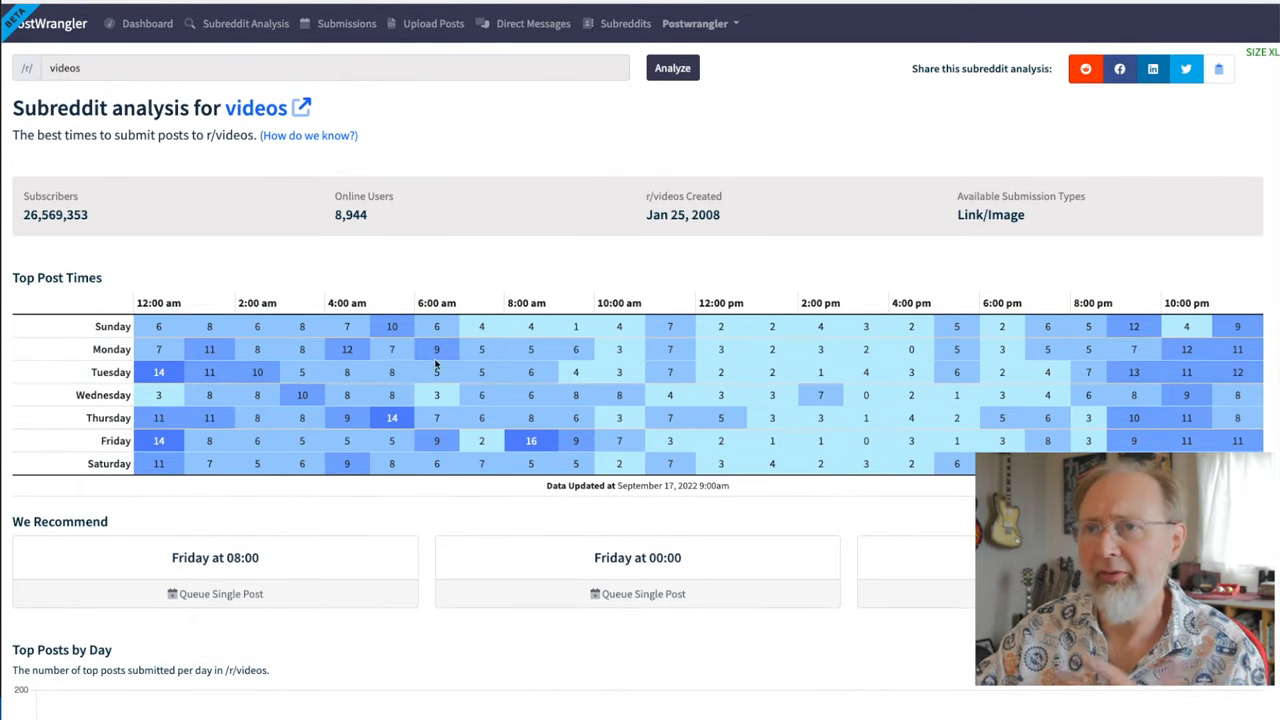
mouse_move(450, 548)
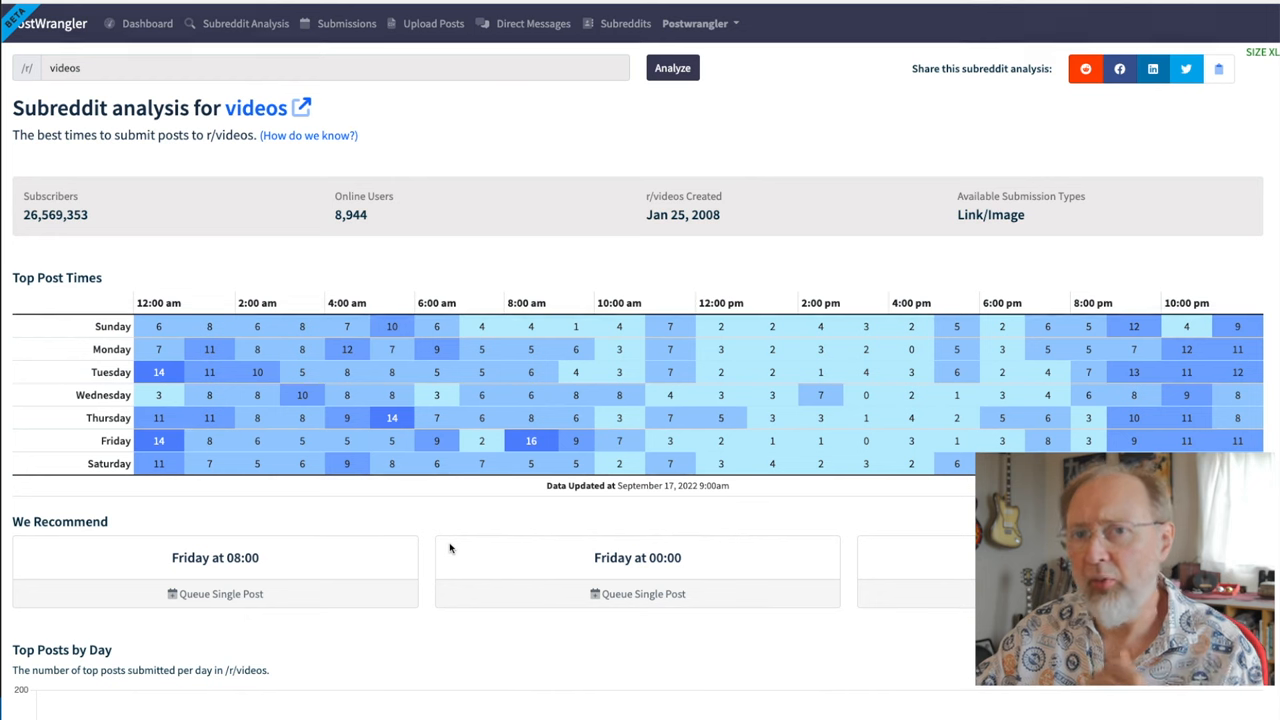
scroll(down, 3)
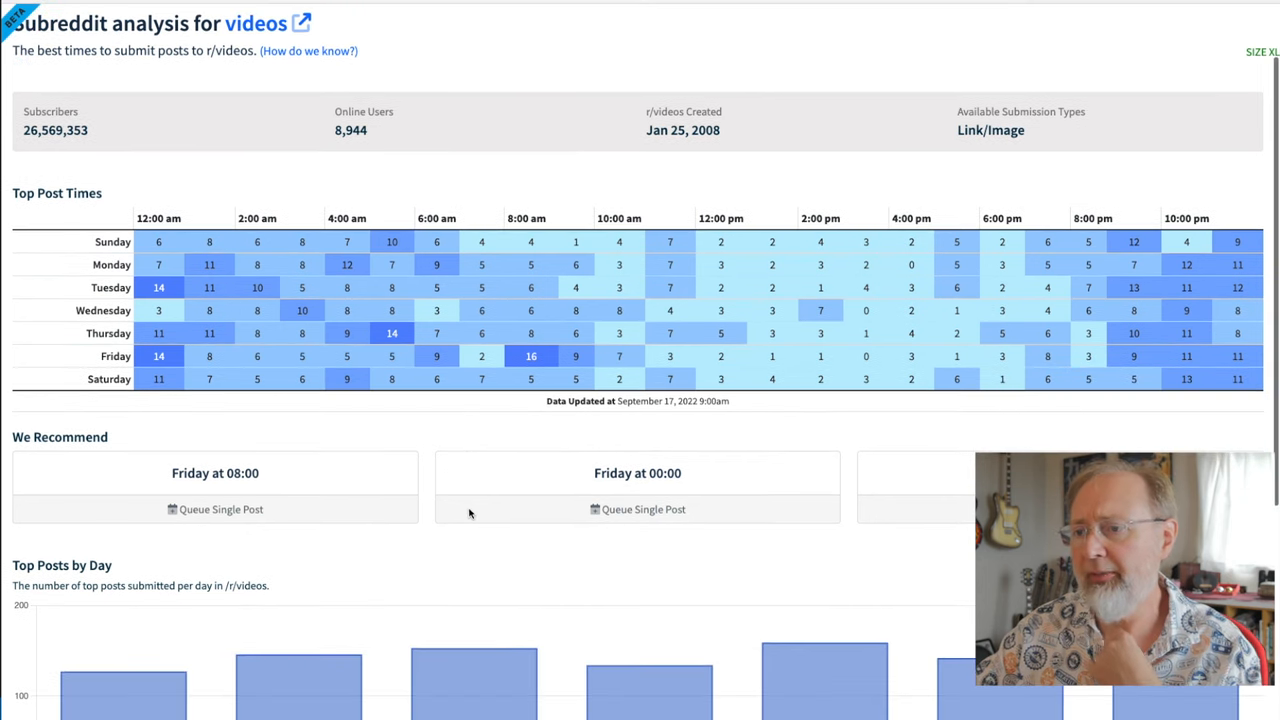
scroll(down, 3)
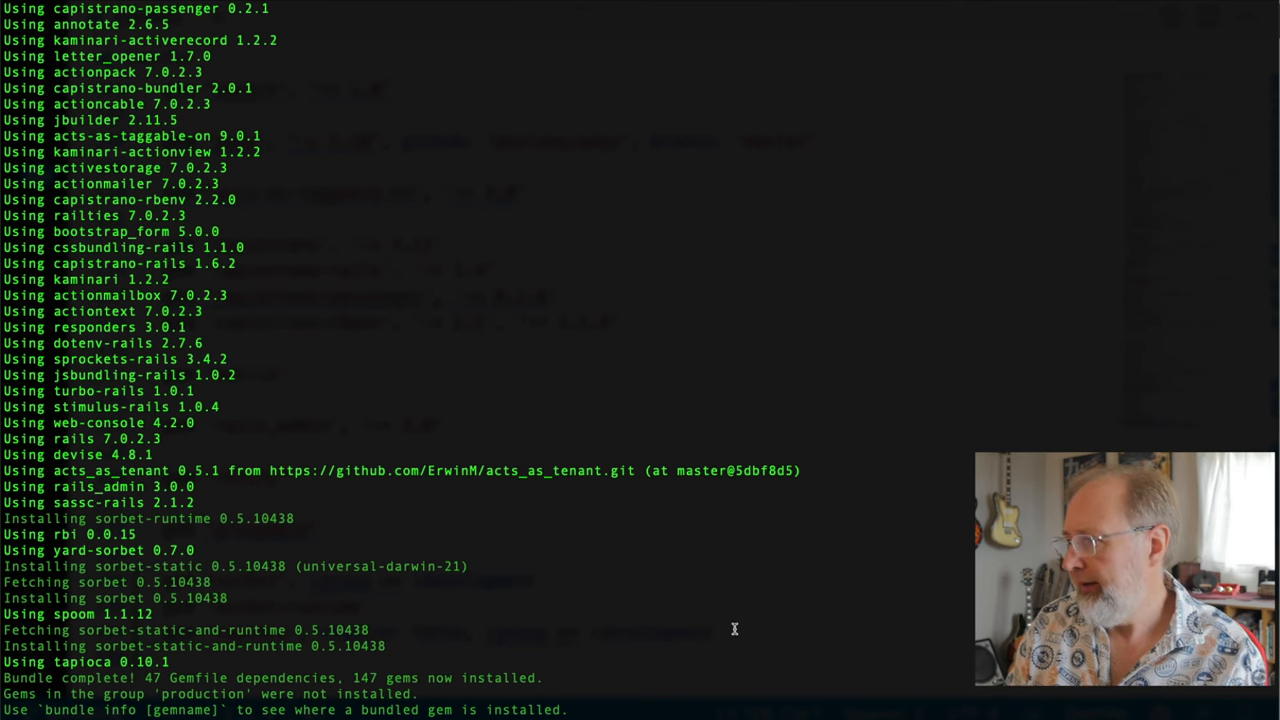
Clear the bundle install output from the terminal after Bundle complete.
key(cmd+tab)
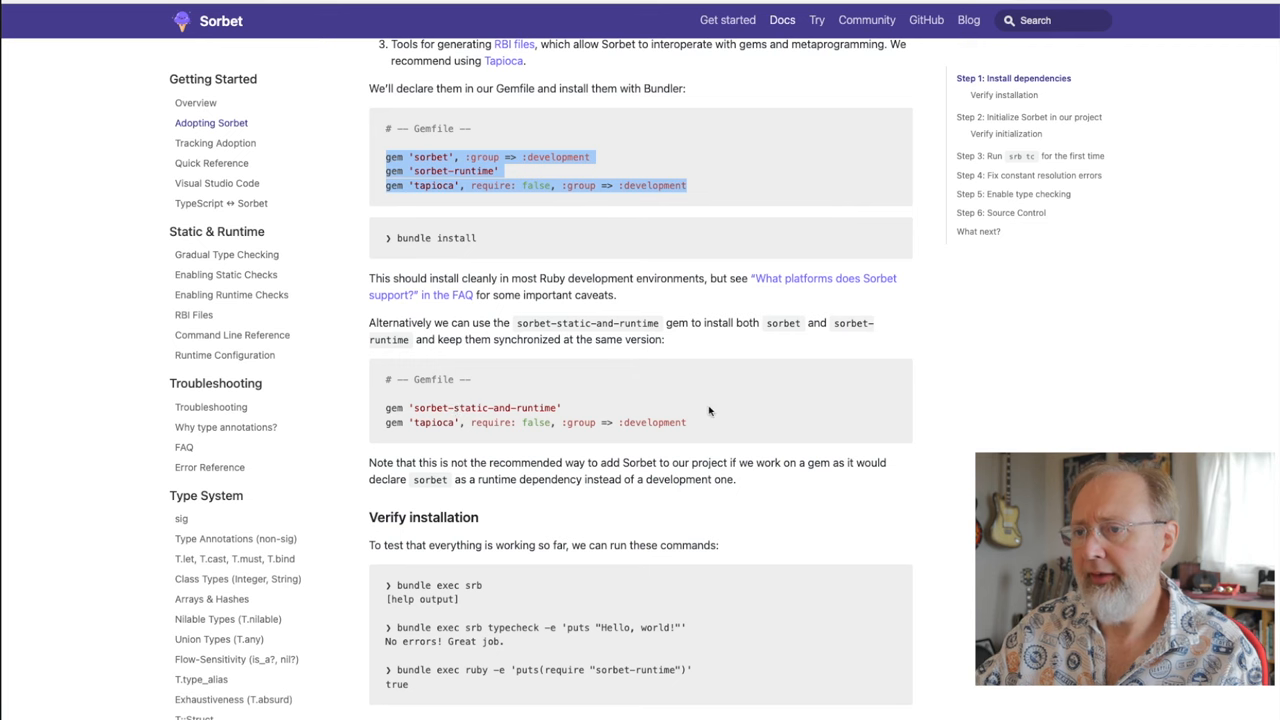
Copy the bundle exec srb command from the Verify installation section.
scroll(down, 3)
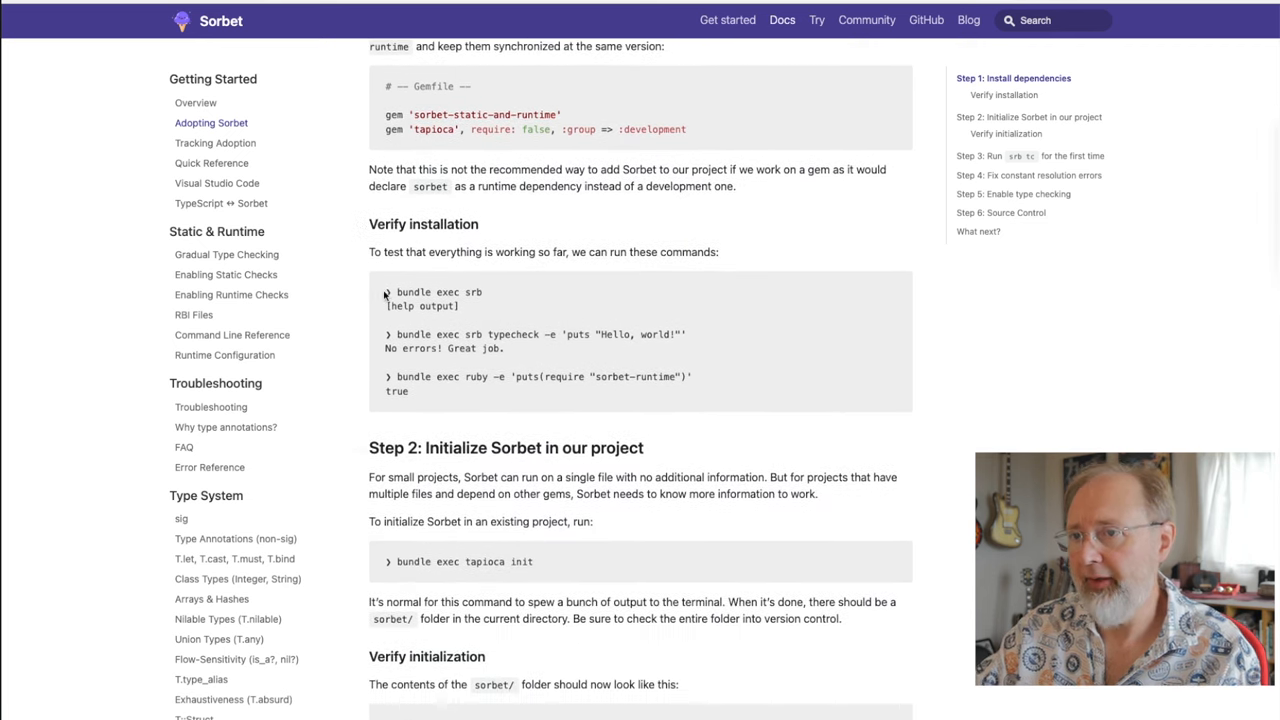
double_click(440, 292)
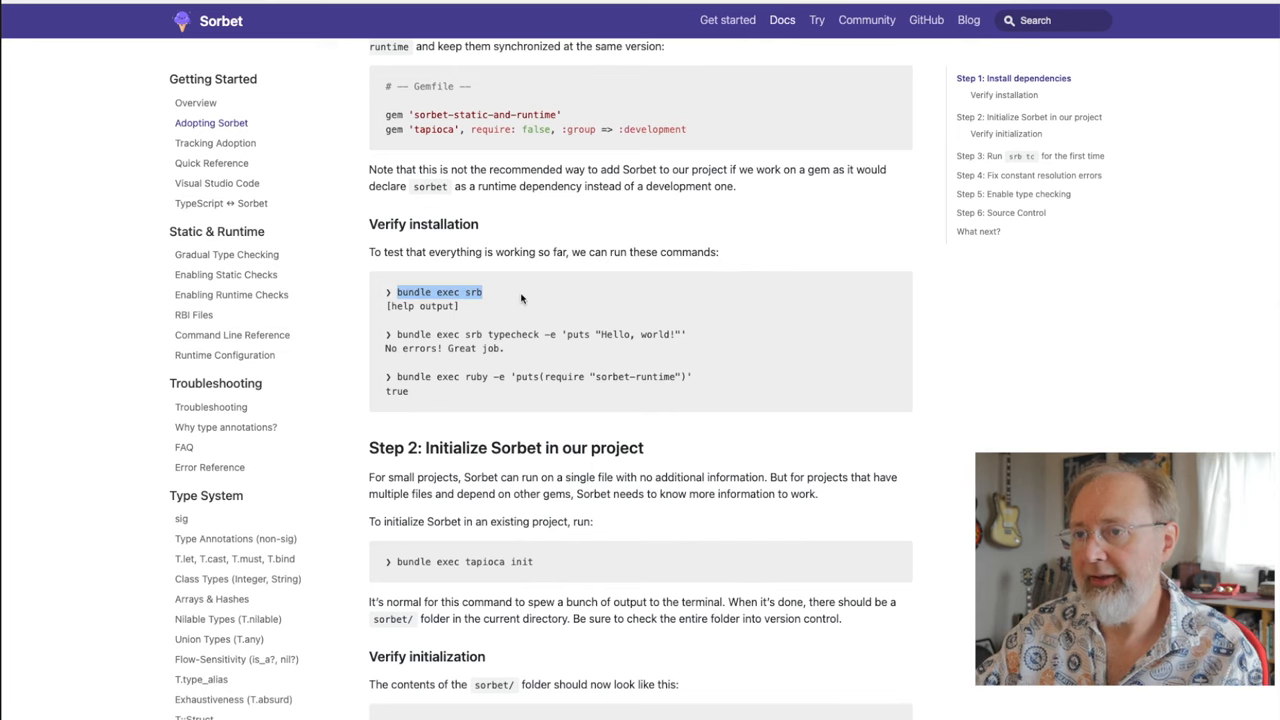
key(Cmd+Tab)
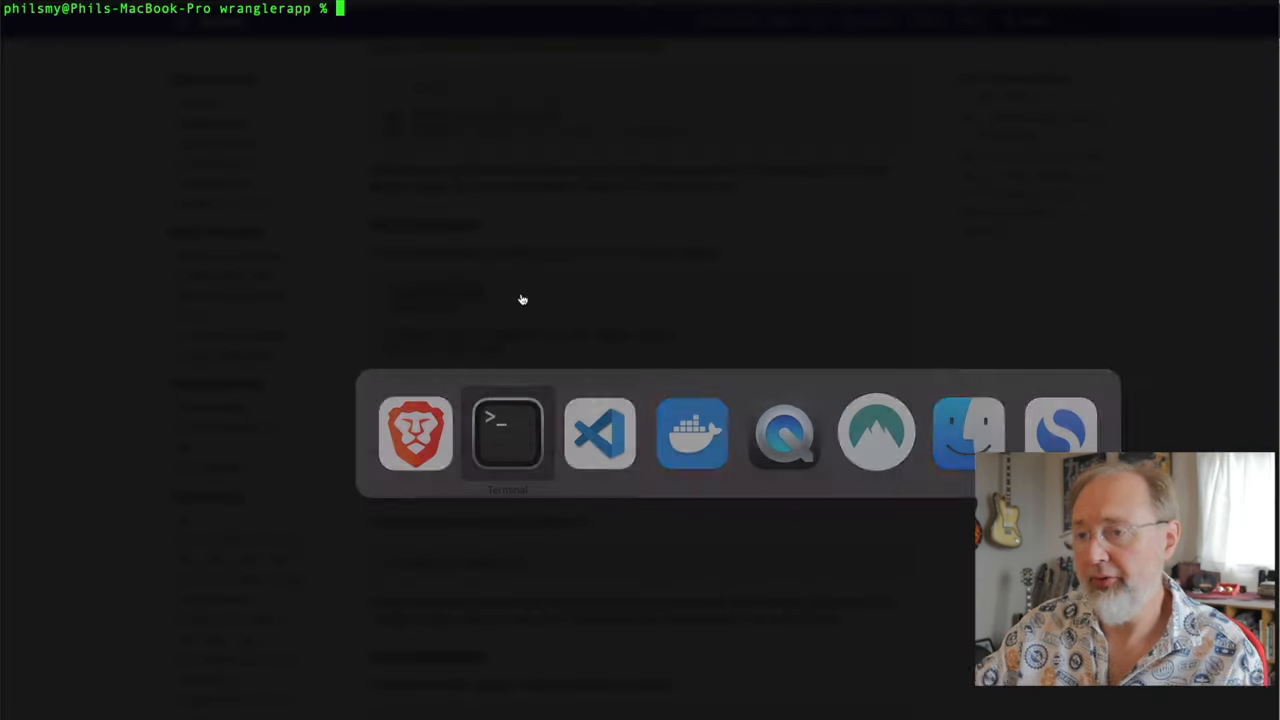
Run bundle exec srb, which reports no sorbet/ directory, and select the suggested srb init.
text(bundle exec srb)
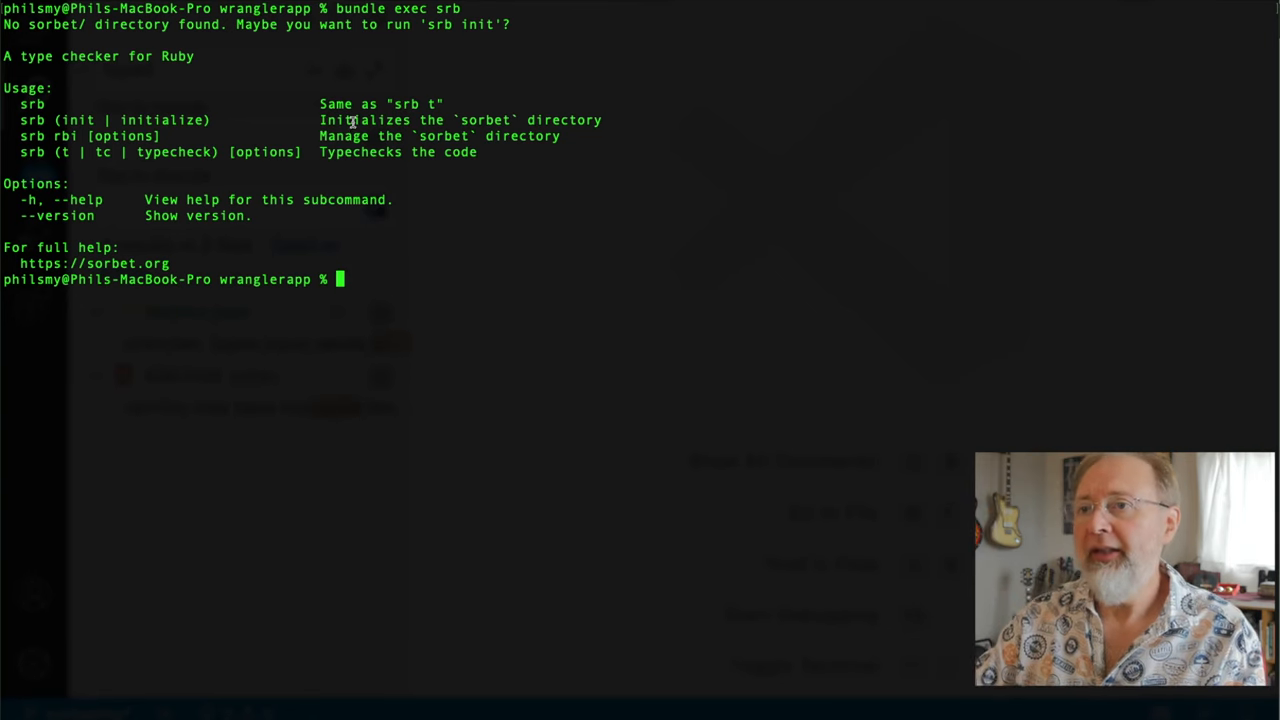
double_click(460, 44)
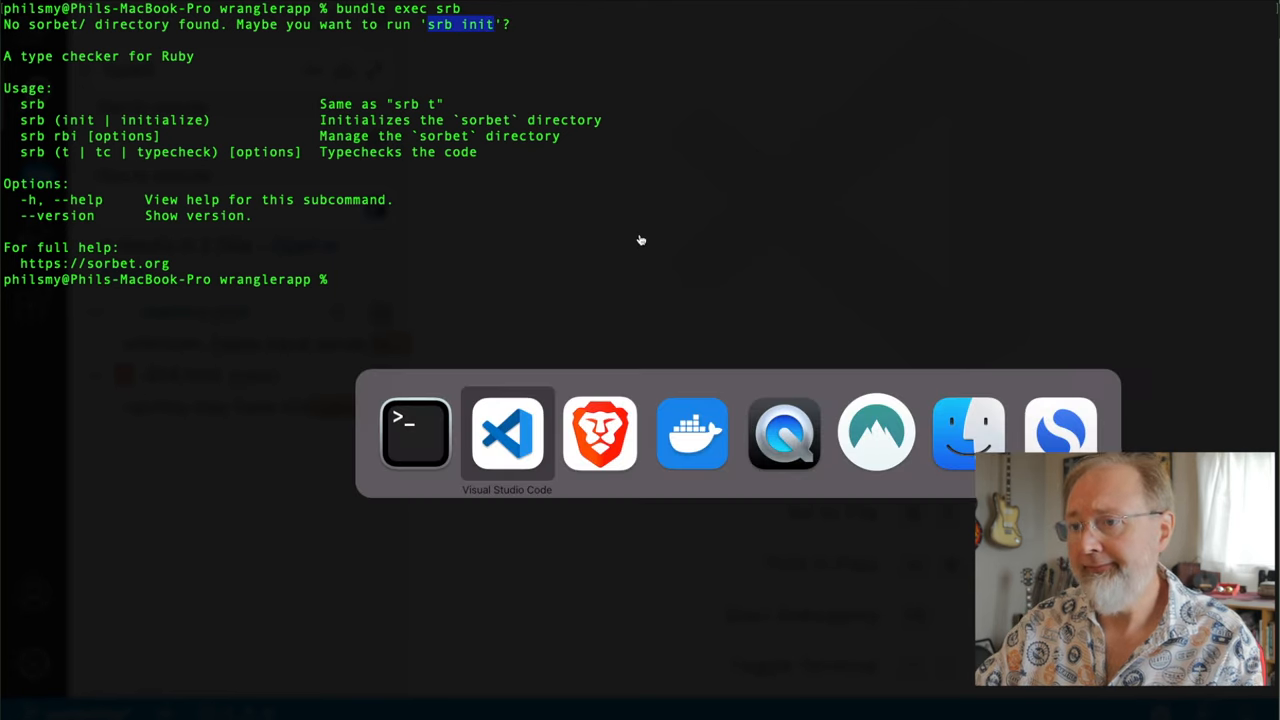
Run bundle exec tapioca init and watch it generate the sorbet config and RBI files.
click(600, 432)
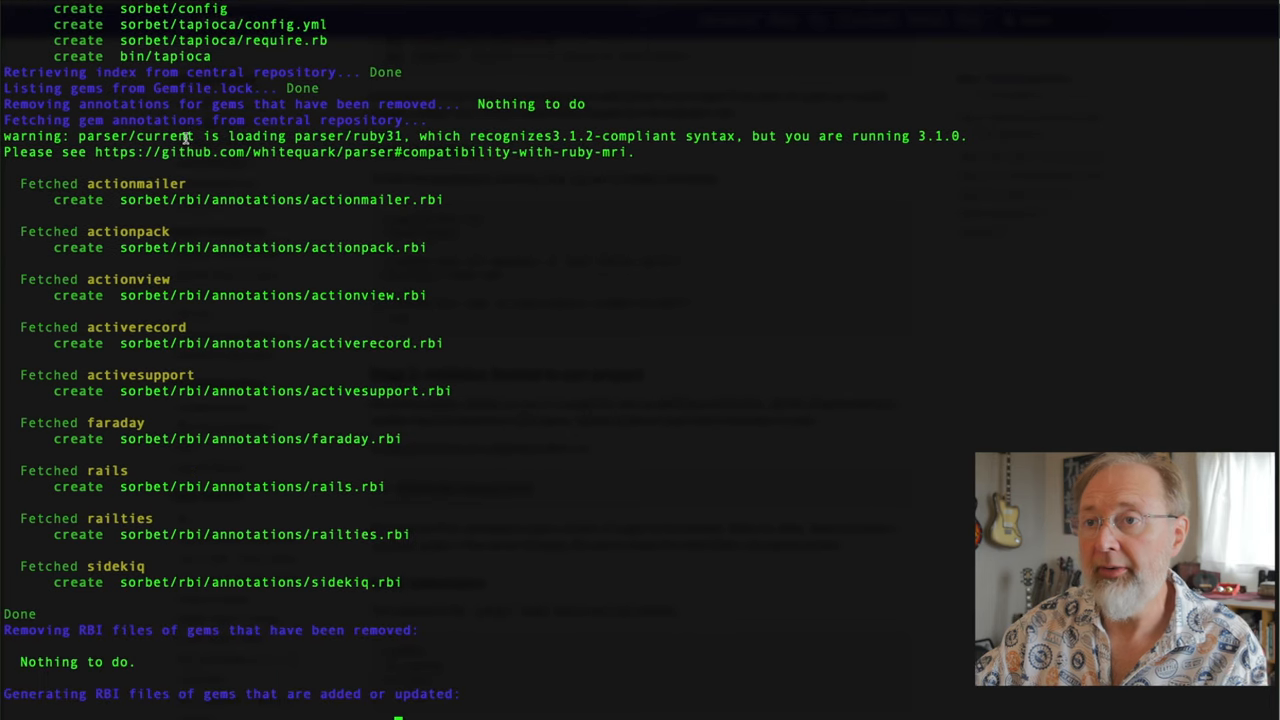
mouse_move(352, 284)
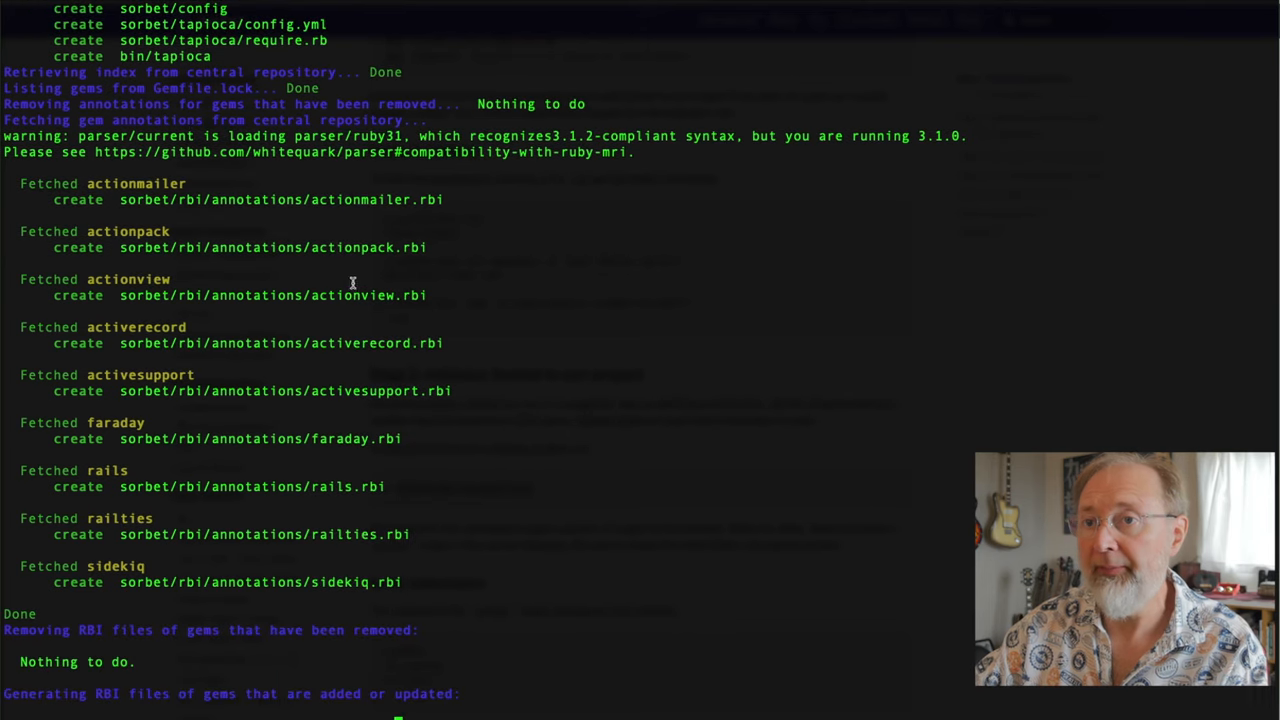
scroll(down, 3)
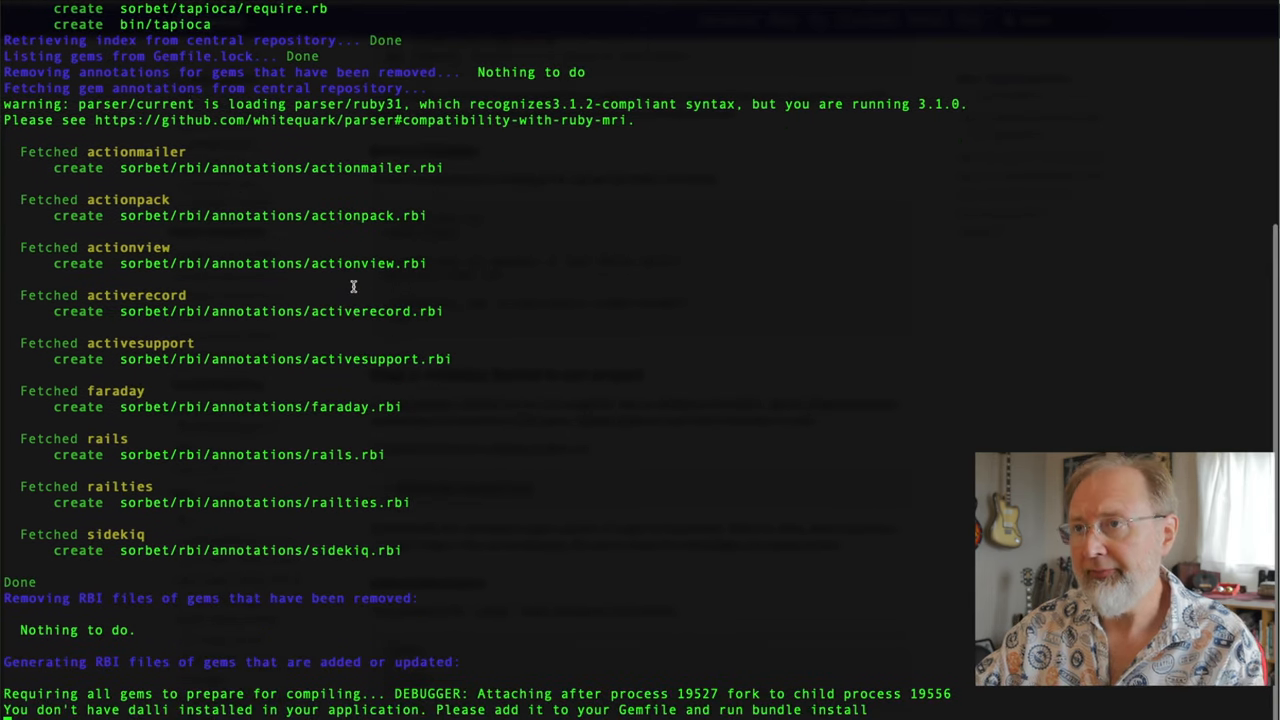
scroll(down, 3)
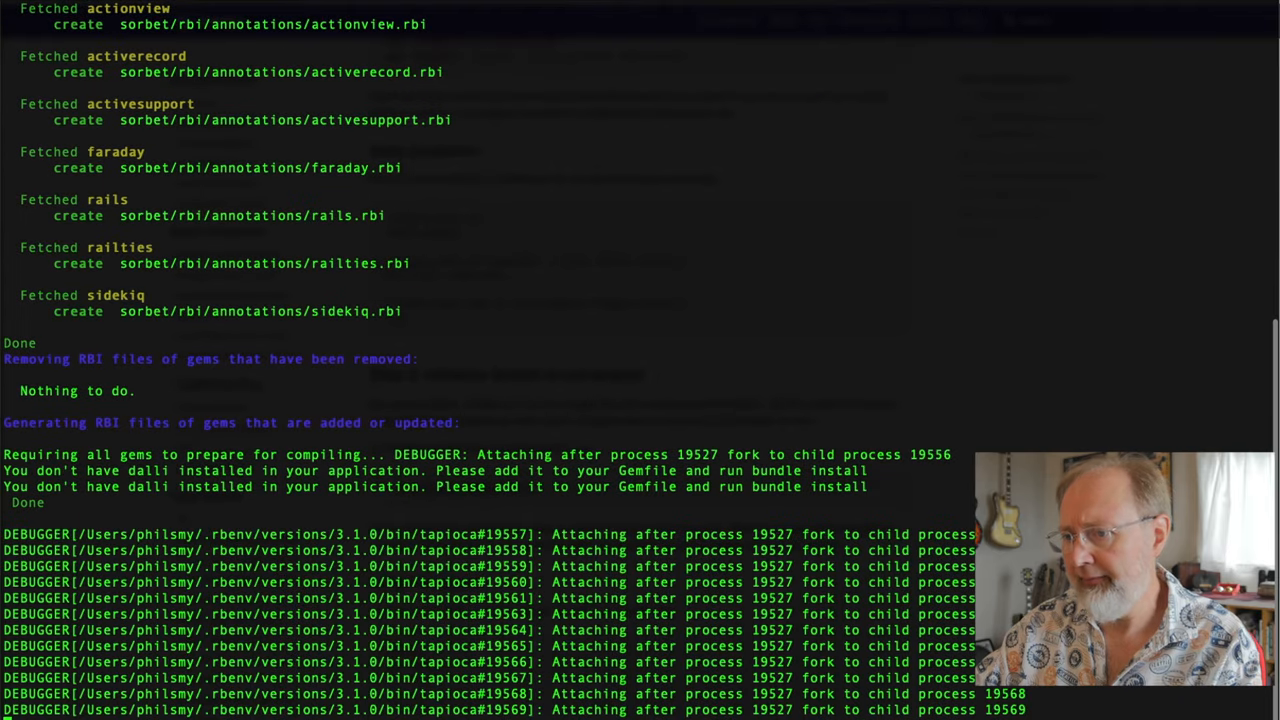
scroll(down, 3)
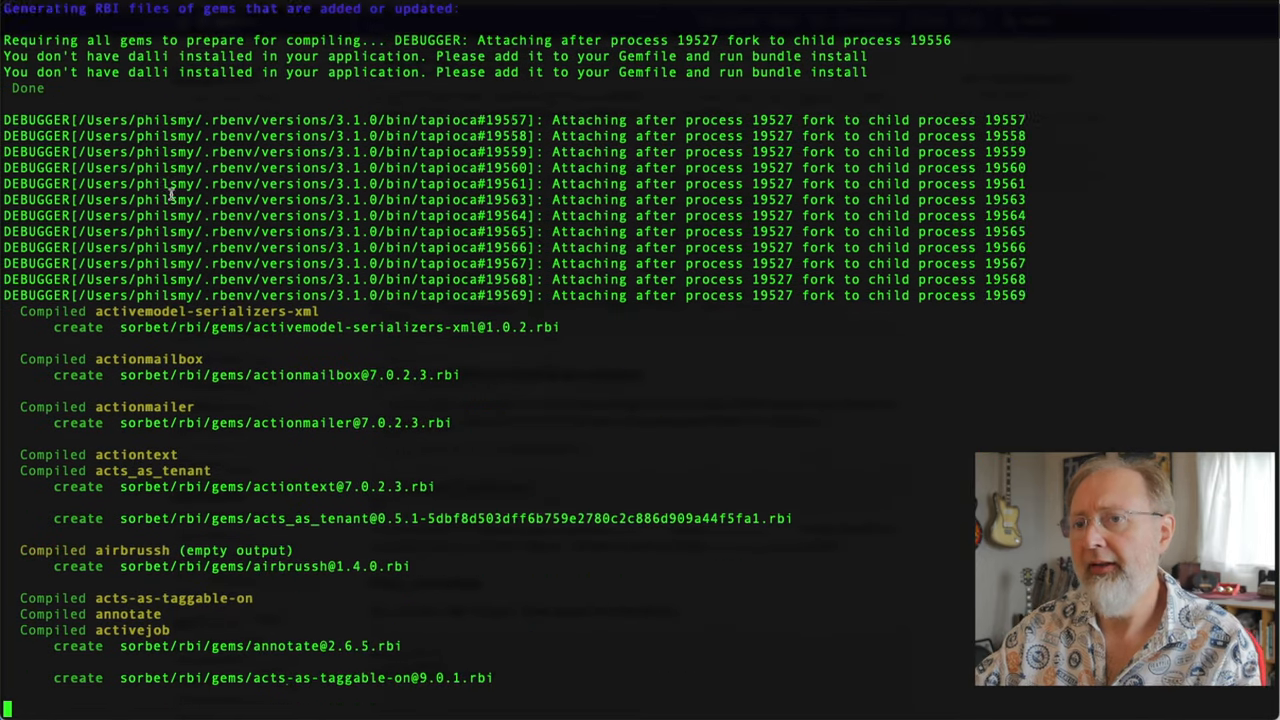
Scroll through tapioca init output as each gem's RBI is compiled into sorbet/rbi/gems.
scroll(down, 3)
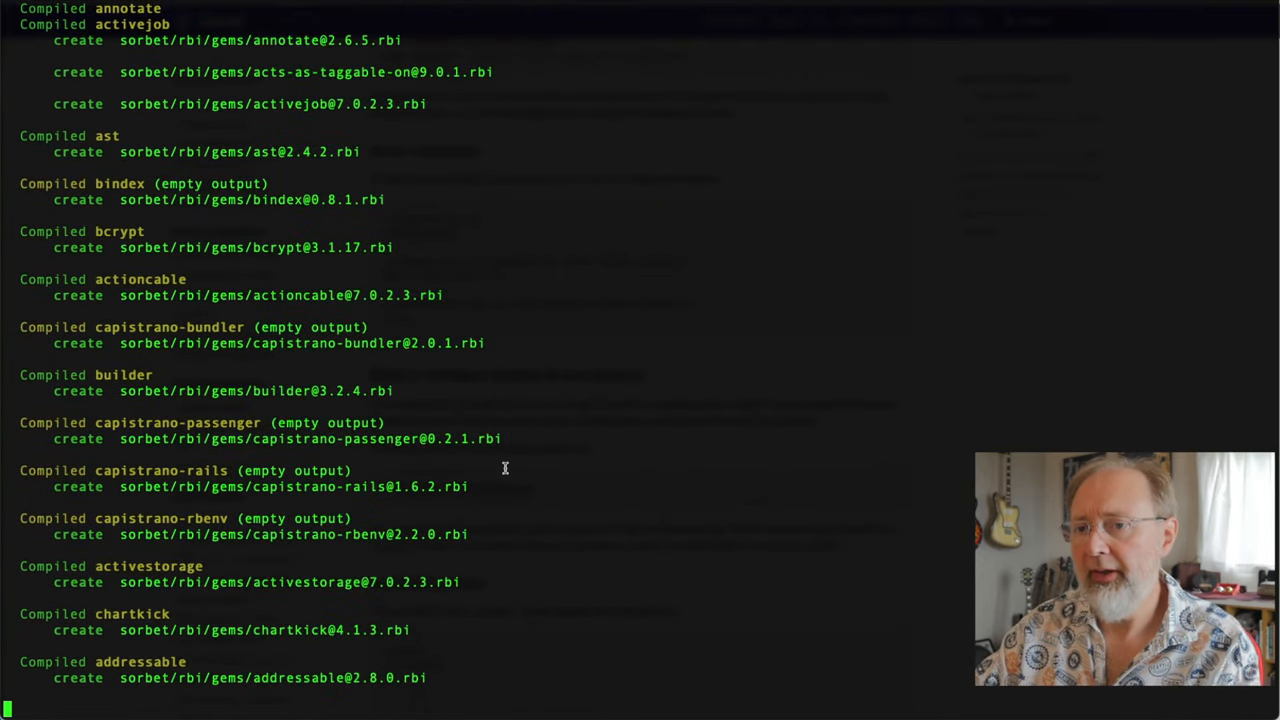
scroll(down, 3)
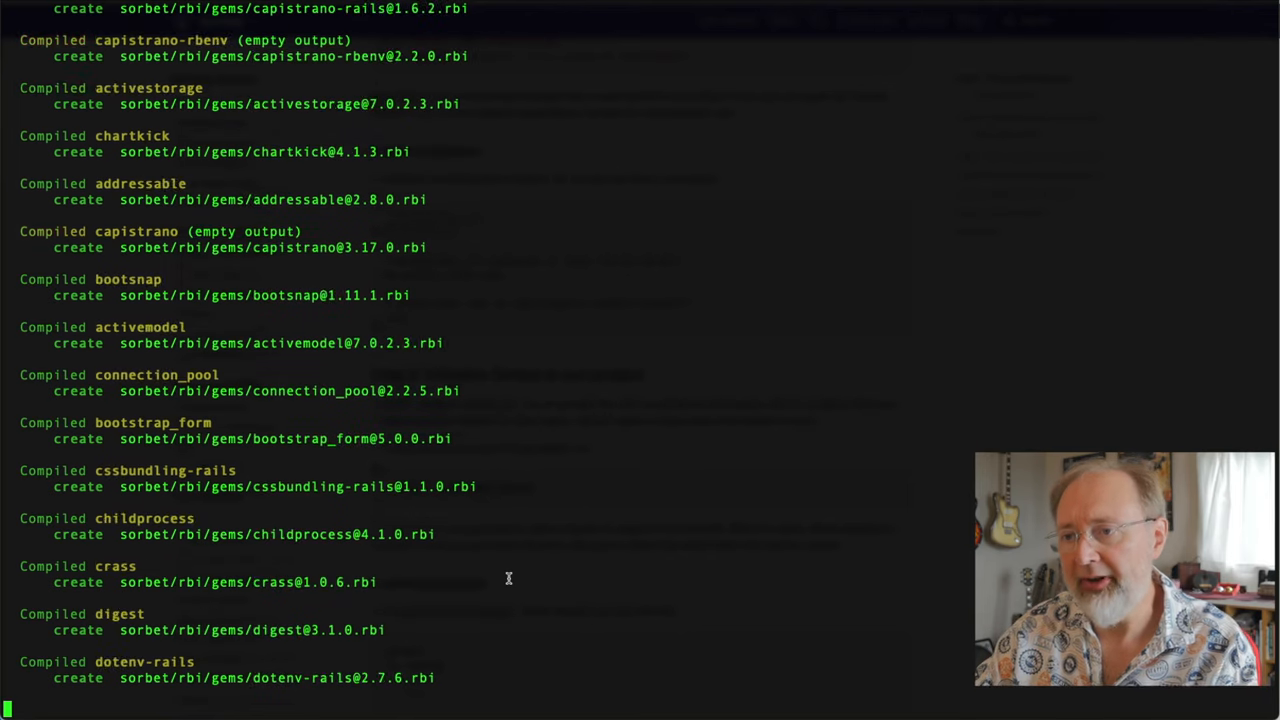
scroll(down, 3)
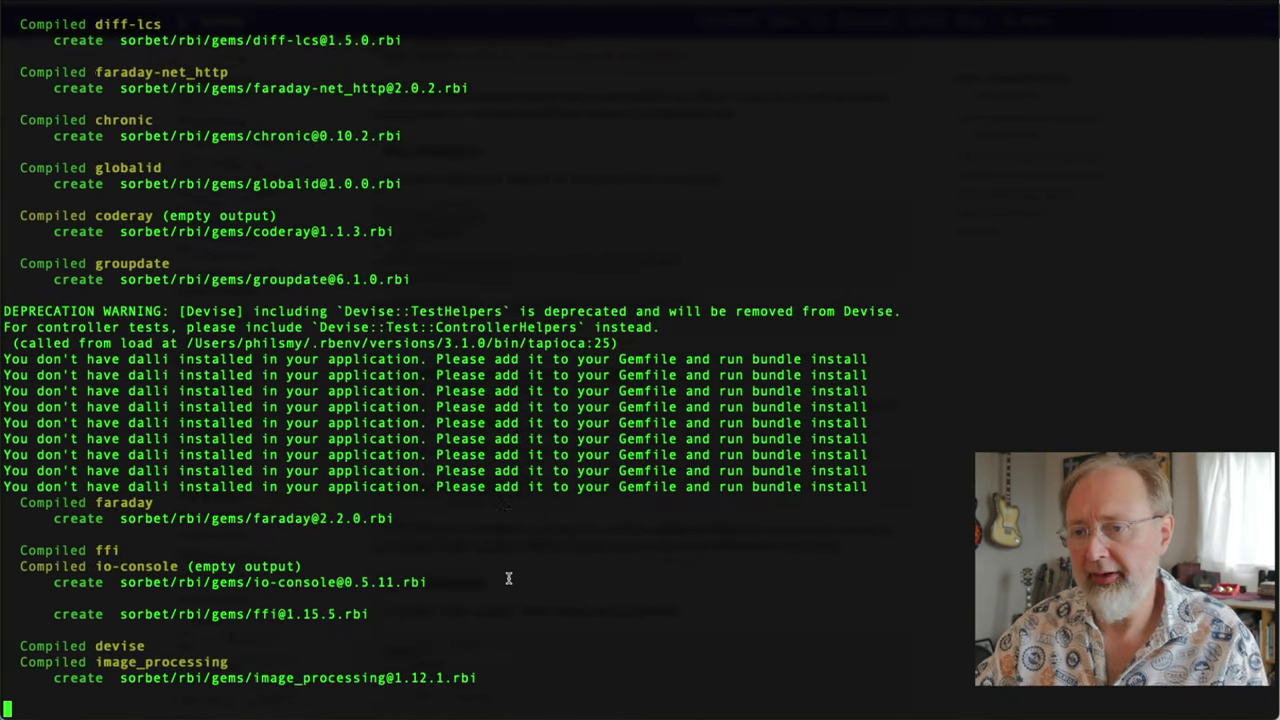
scroll(down, 3)
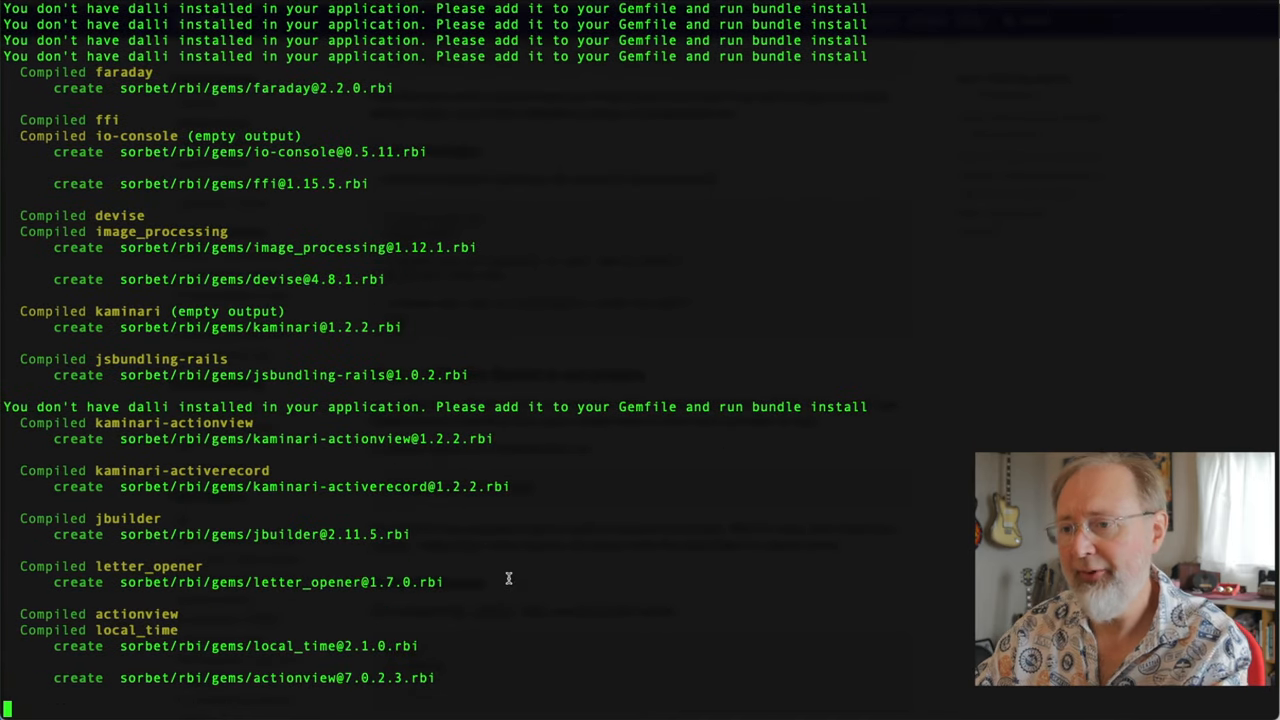
scroll(down, 3)
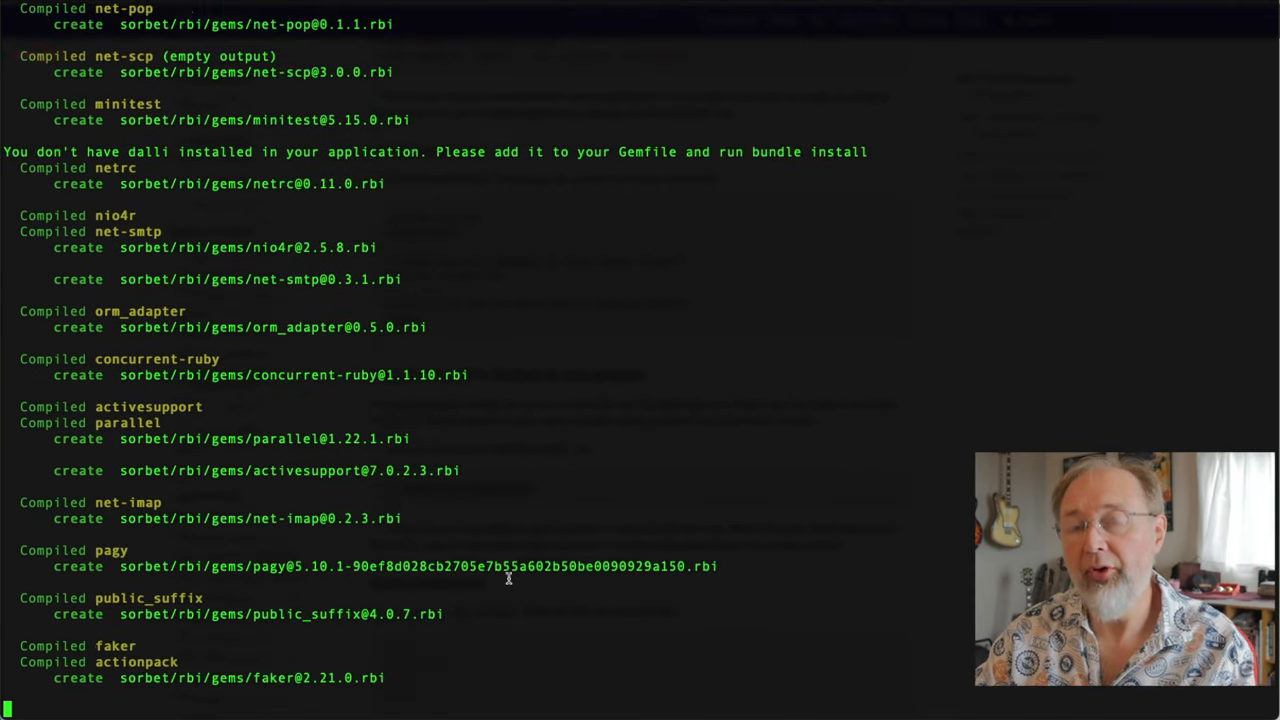
scroll(down, 3)
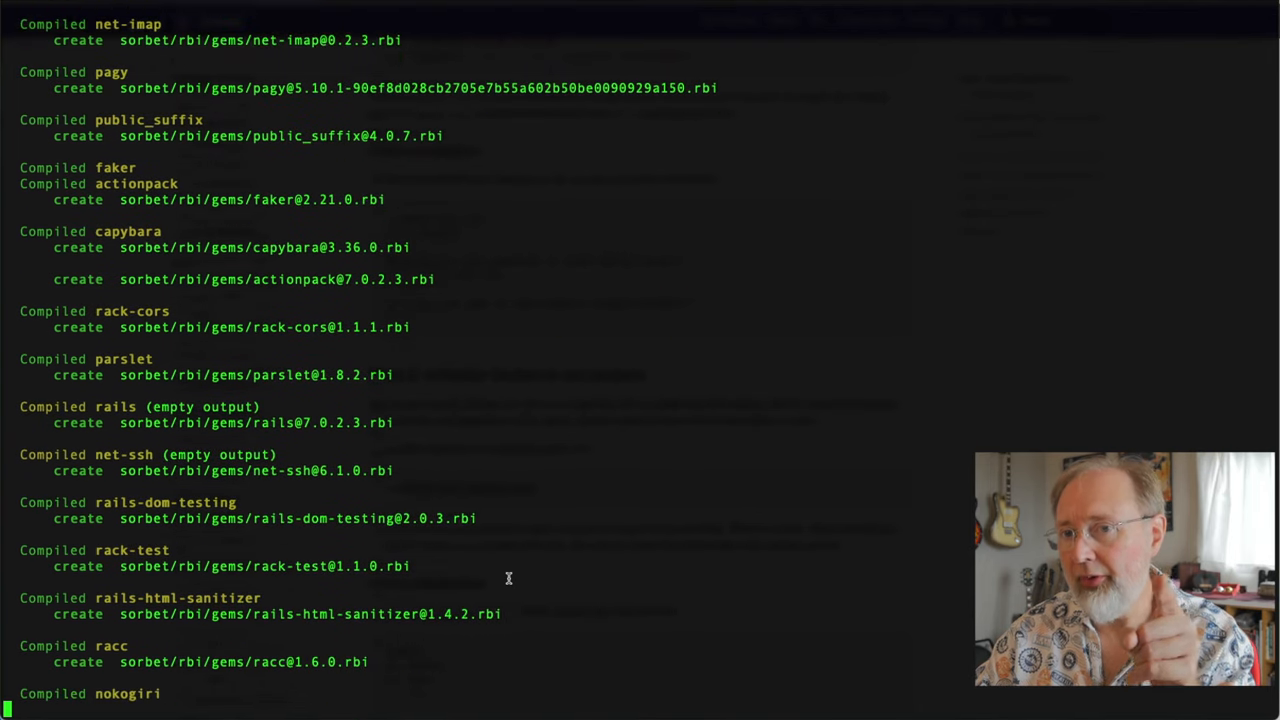
scroll(down, 3)
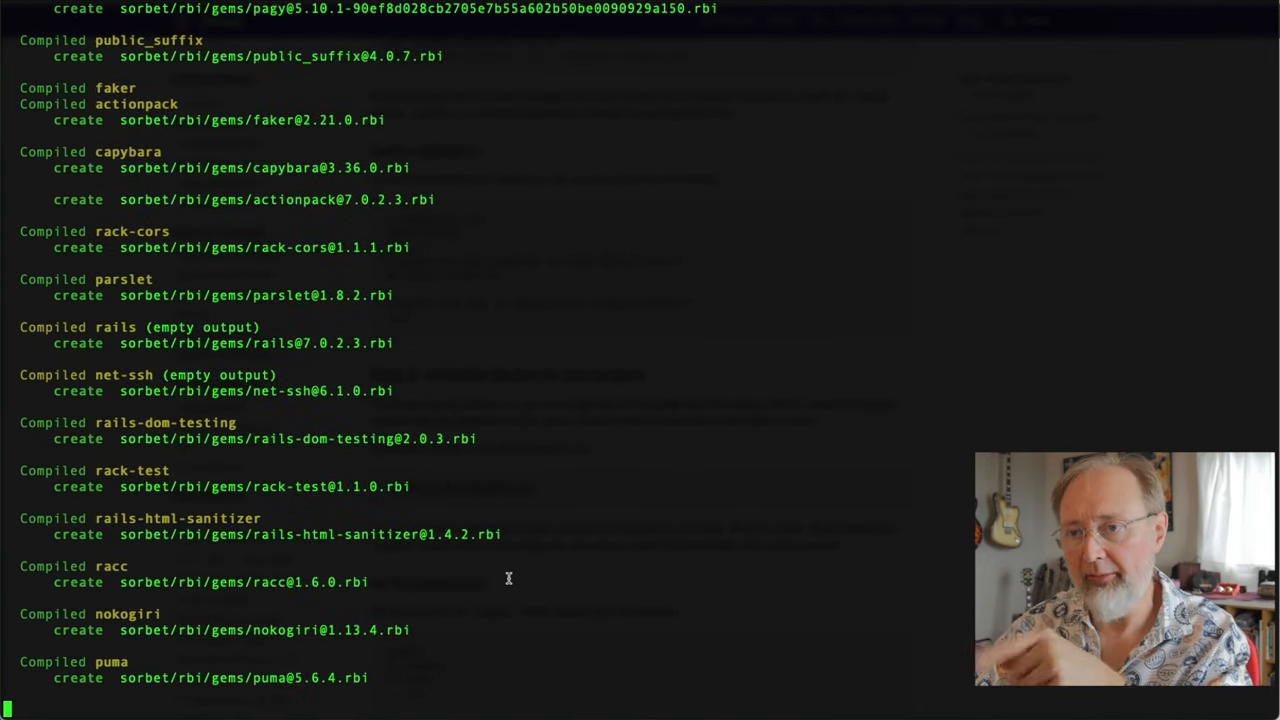
scroll(down, 3)
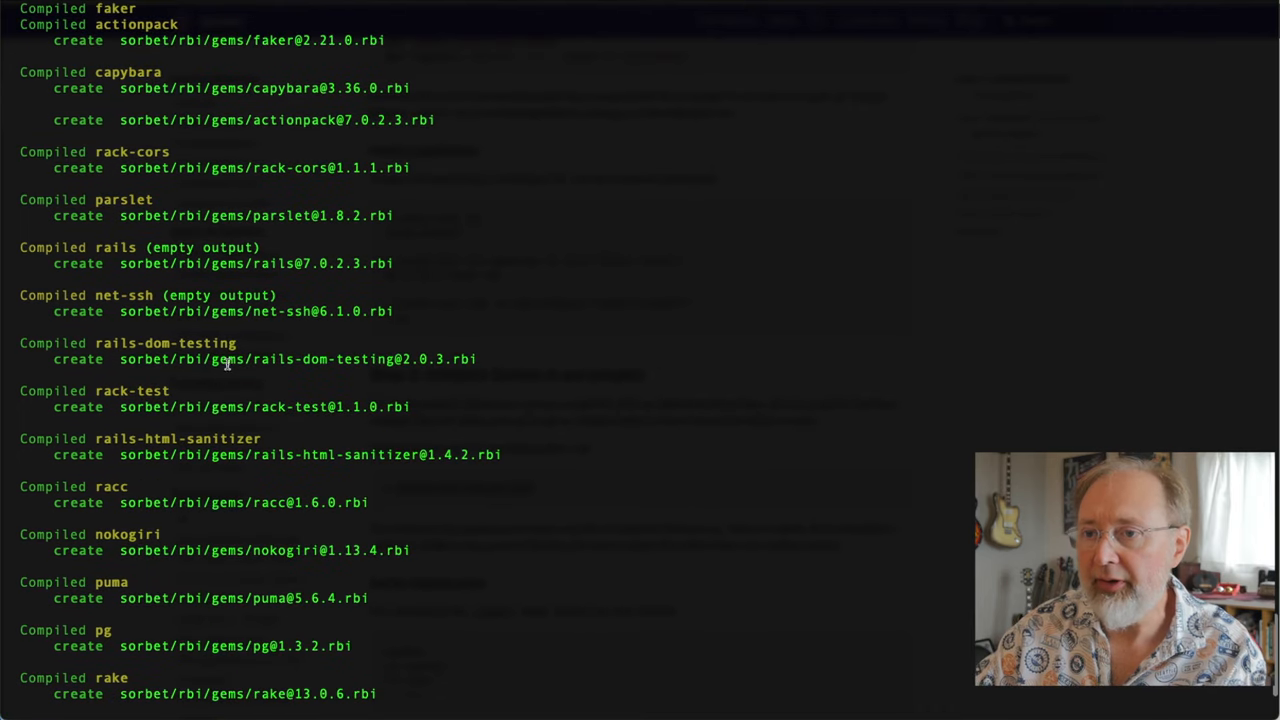
double_click(228, 360)
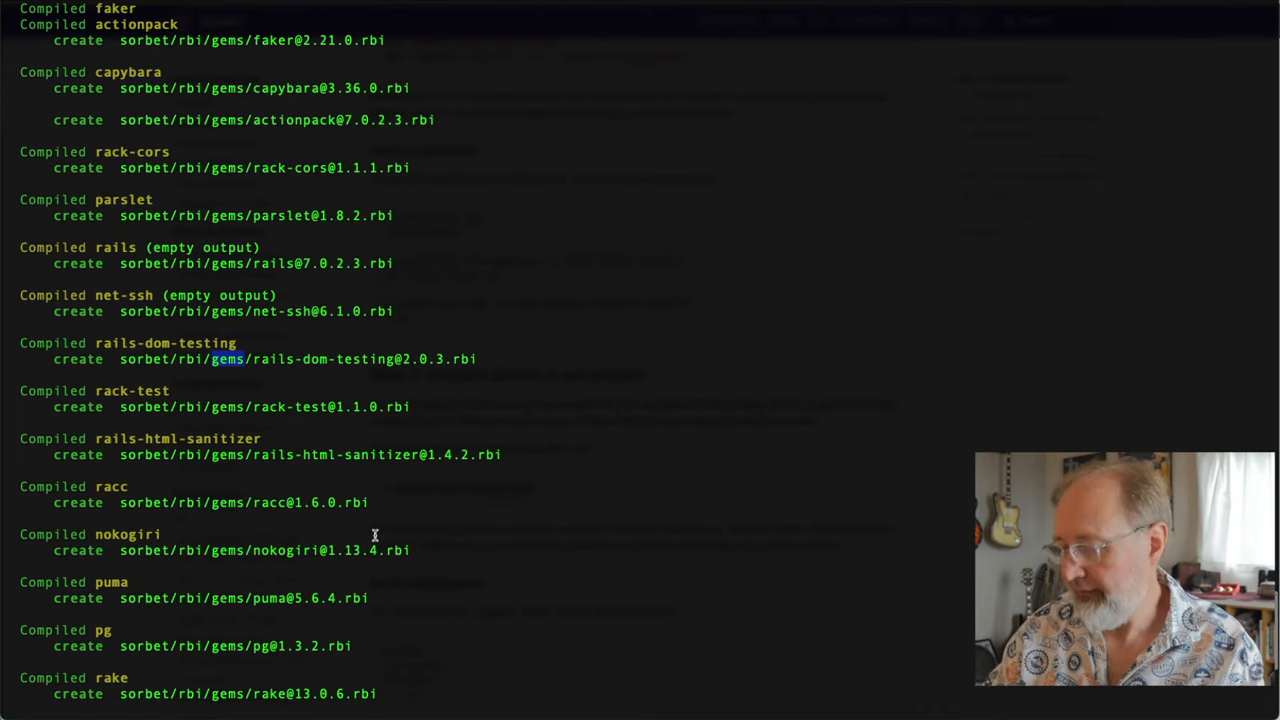
scroll(down, 3)
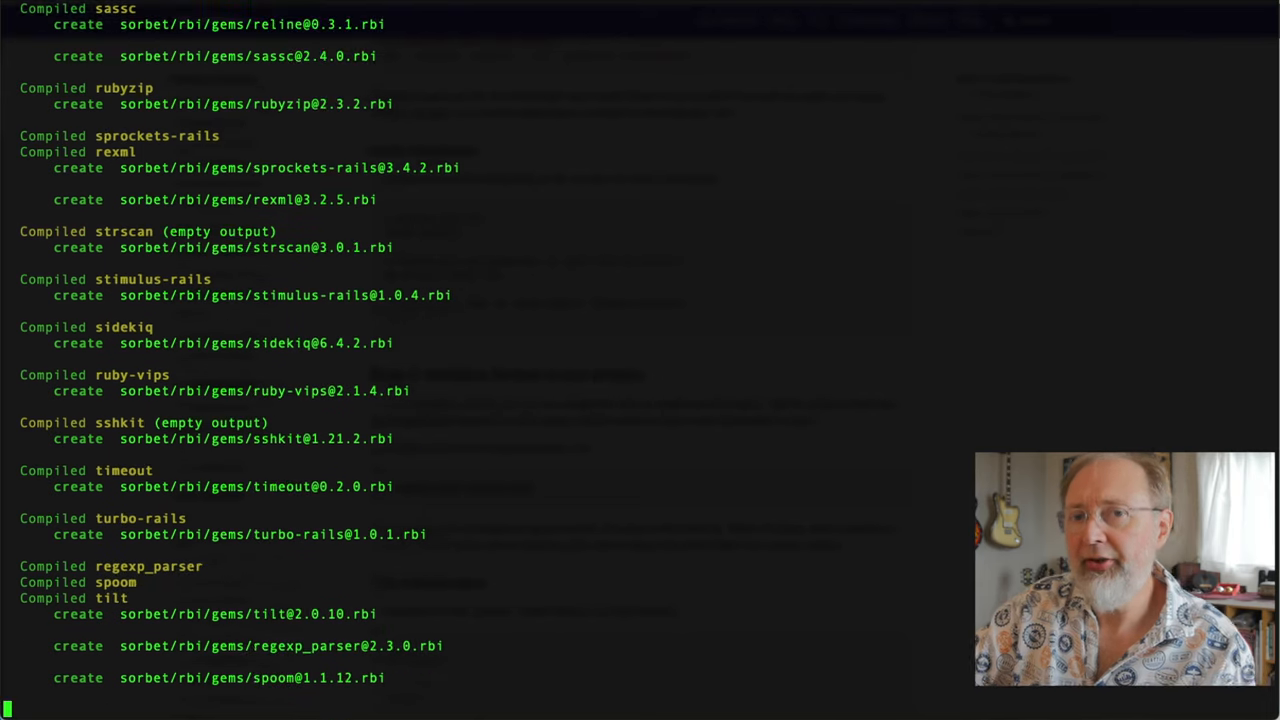
scroll(down, 3)
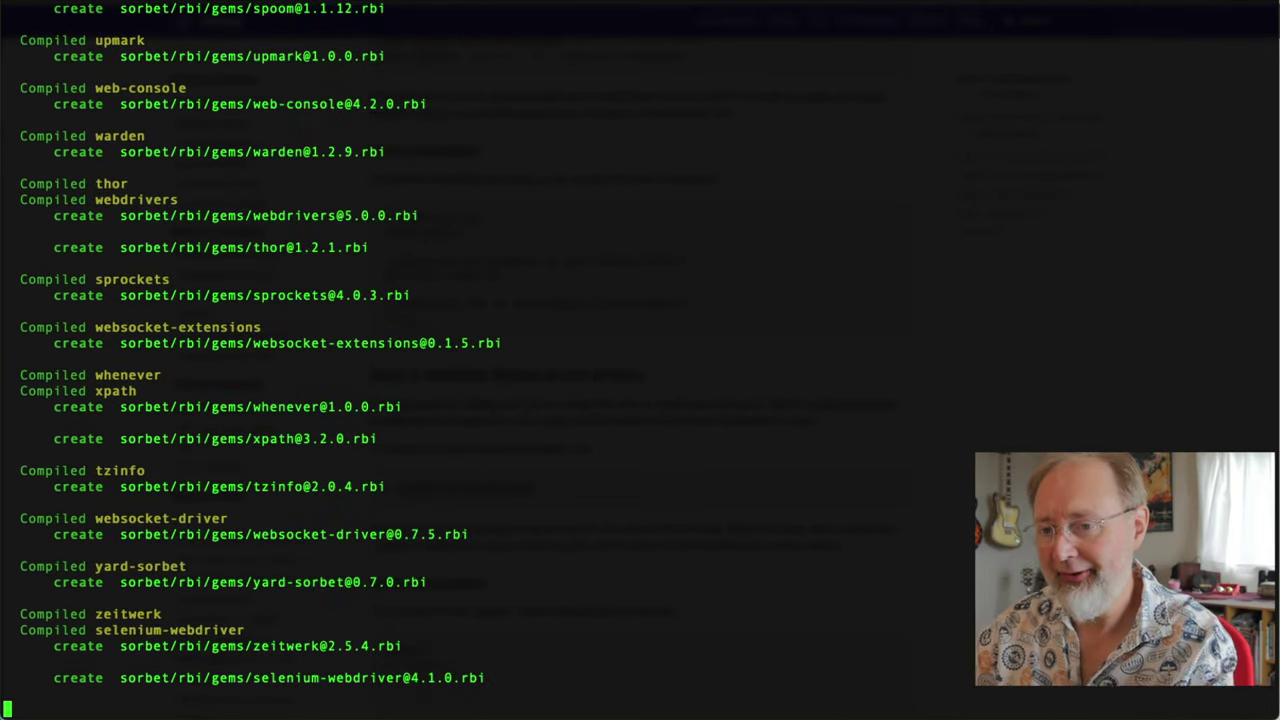
scroll(down, 3)
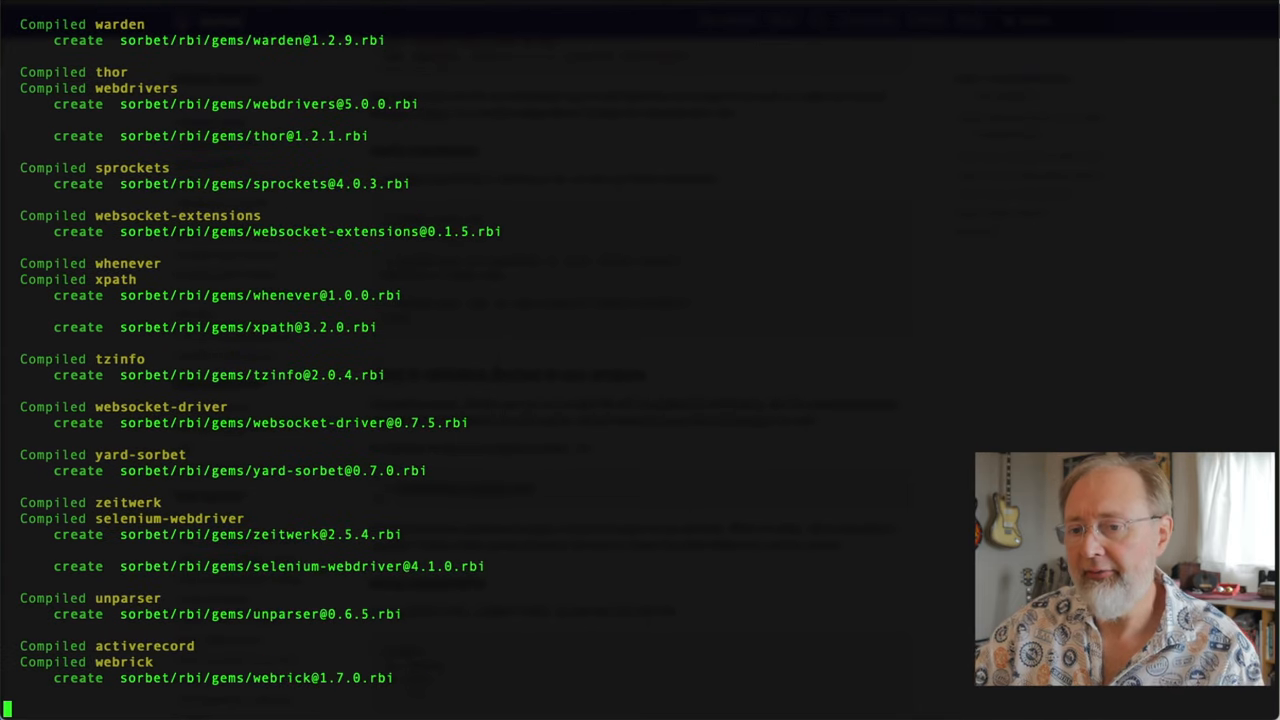
scroll(down, 3)
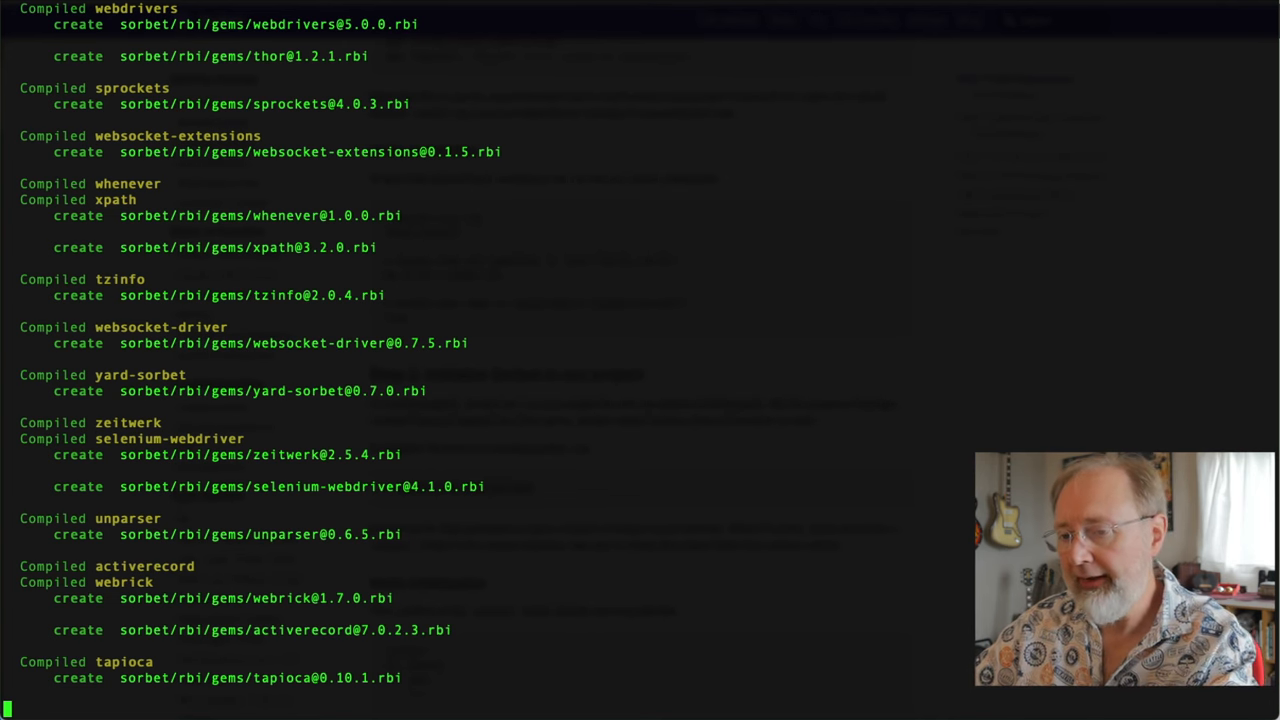
scroll(down, 3)
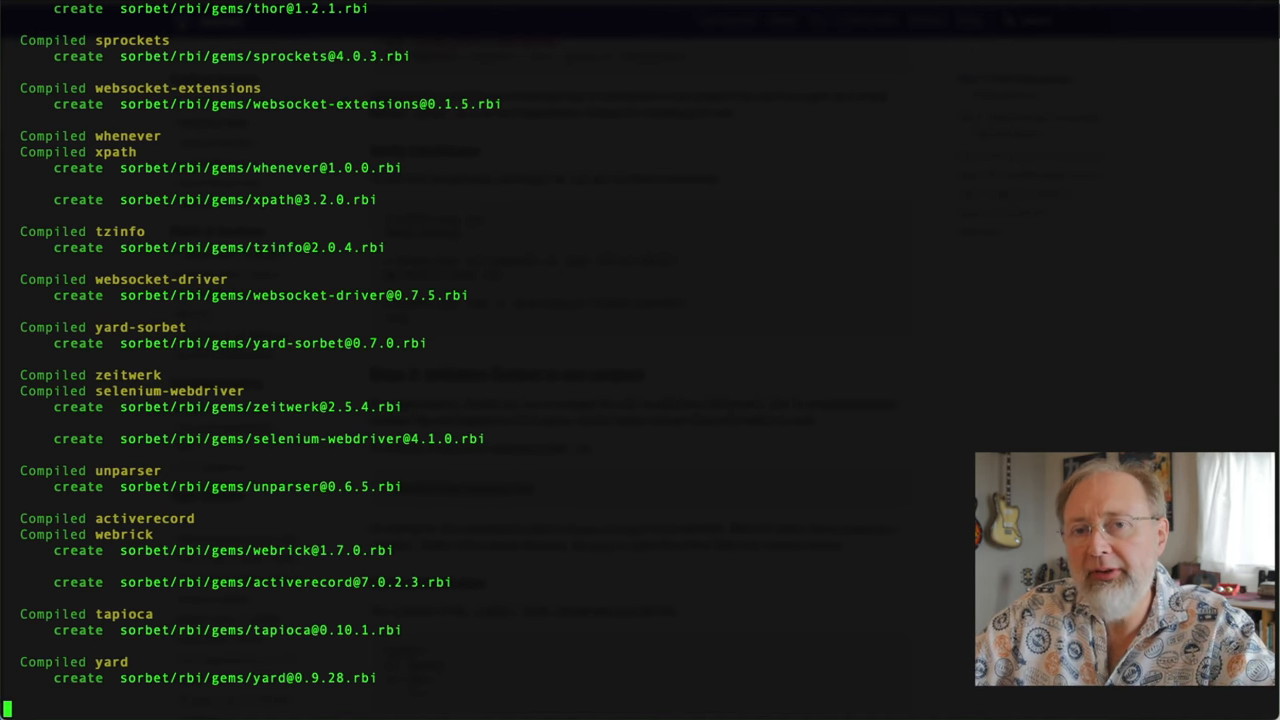
scroll(down, 3)
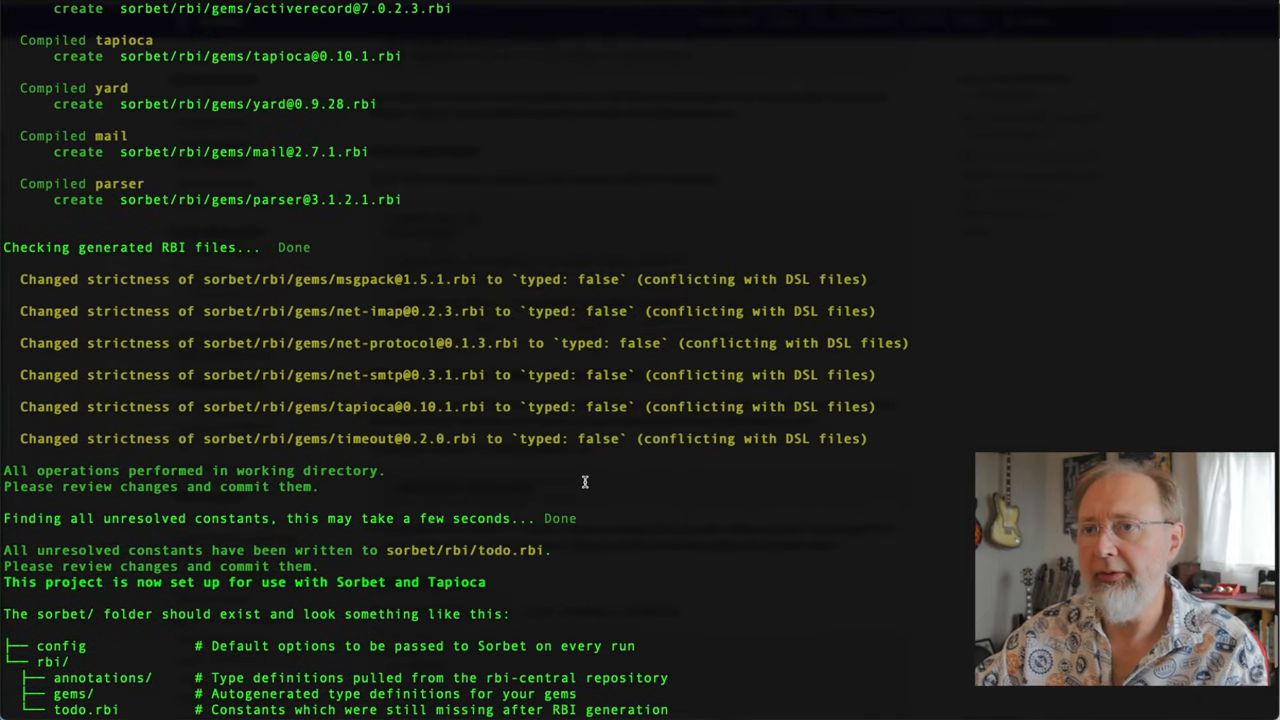
scroll(down, 3)
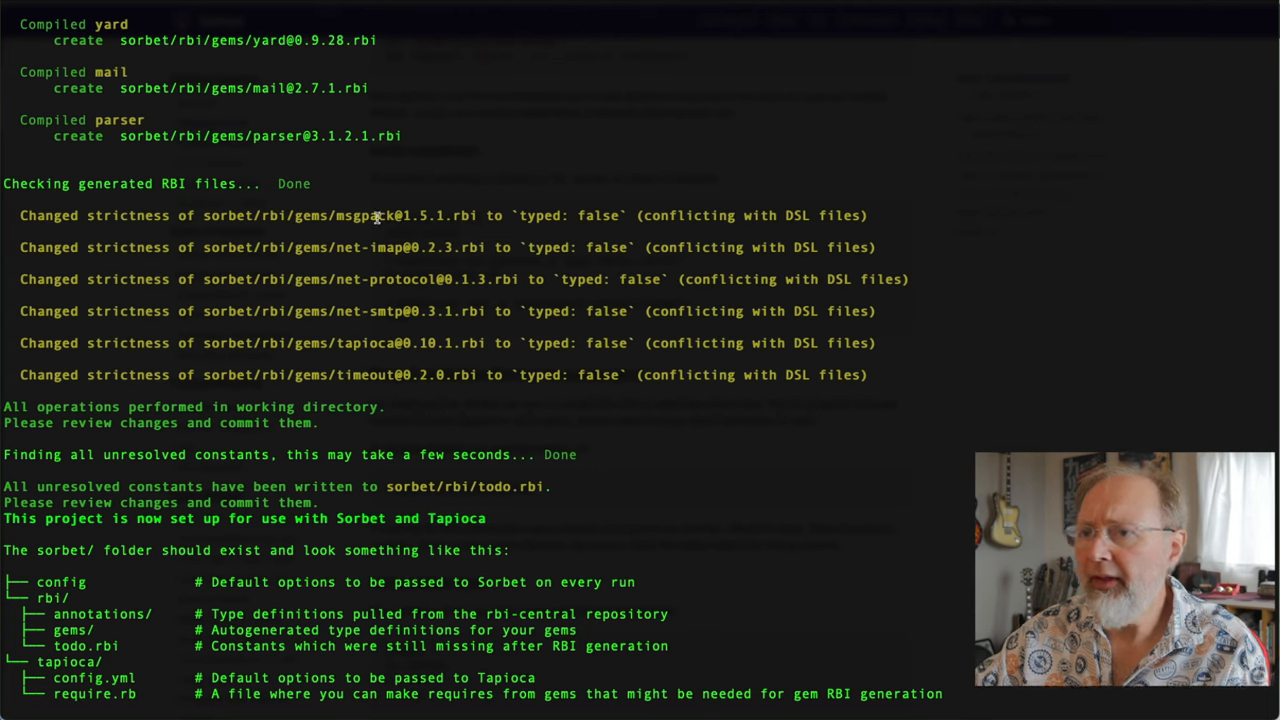
drag(376, 232, 420, 376)
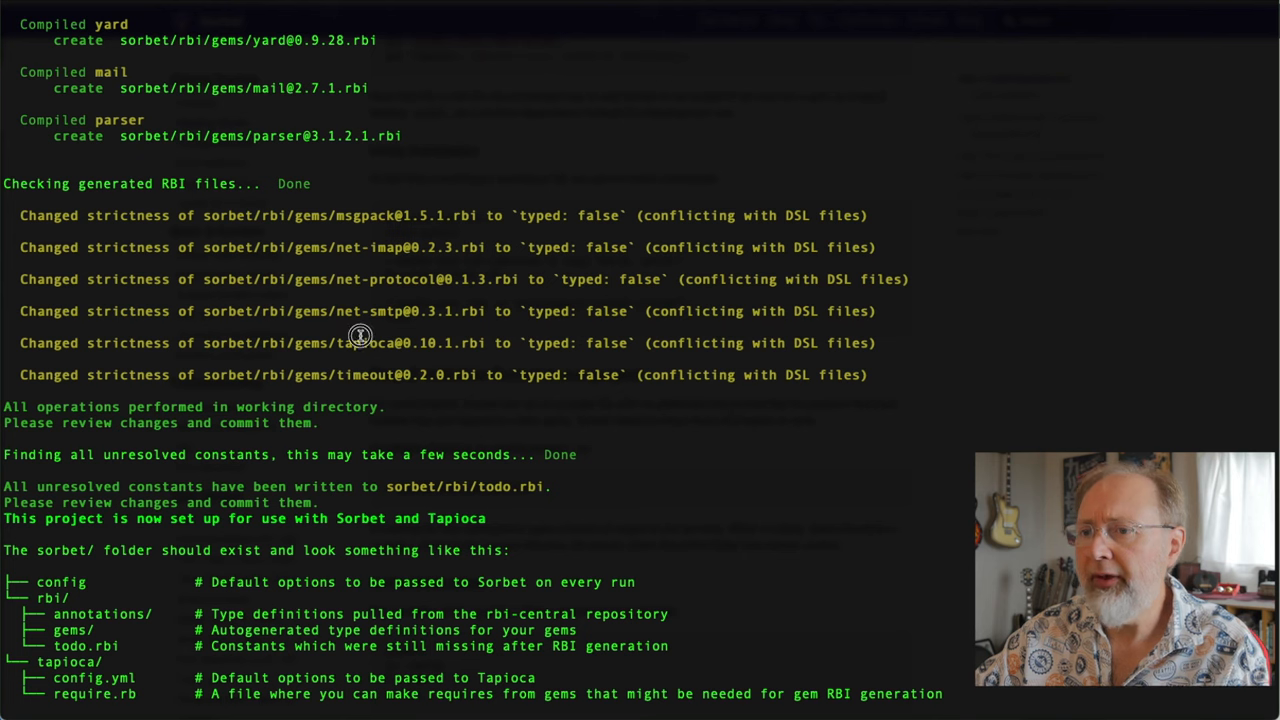
double_click(364, 342)
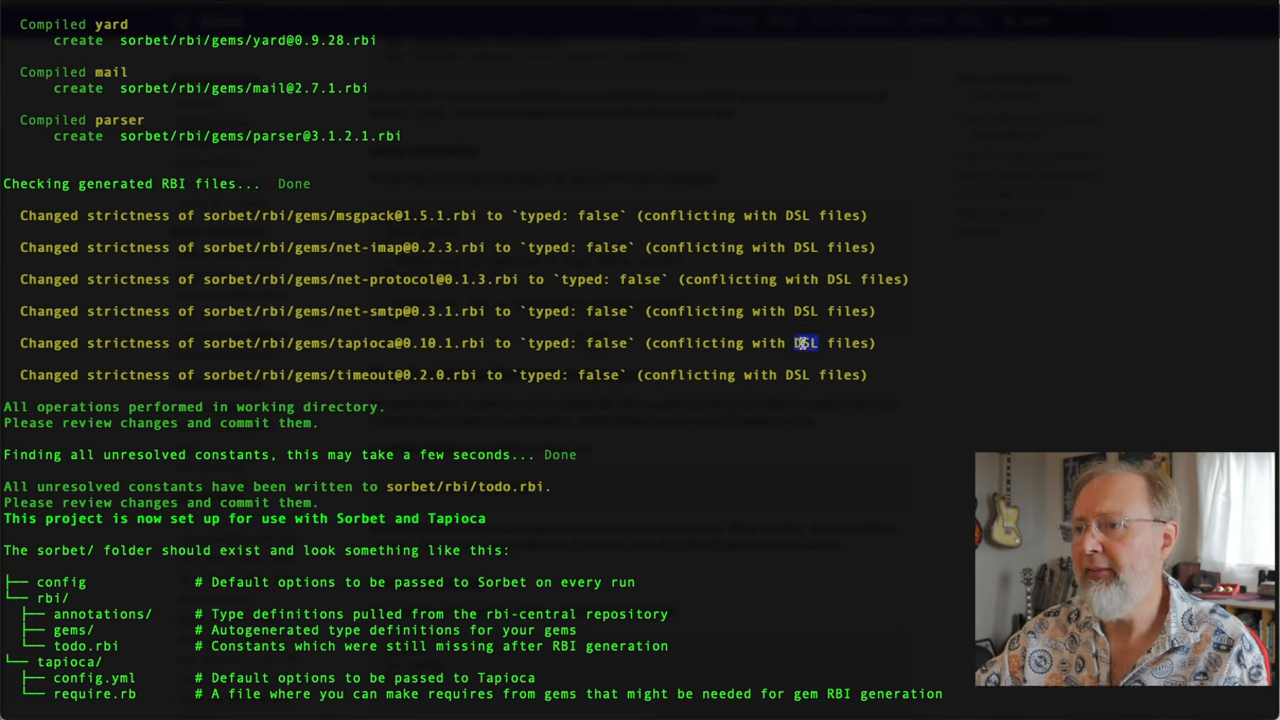
scroll(down, 3)
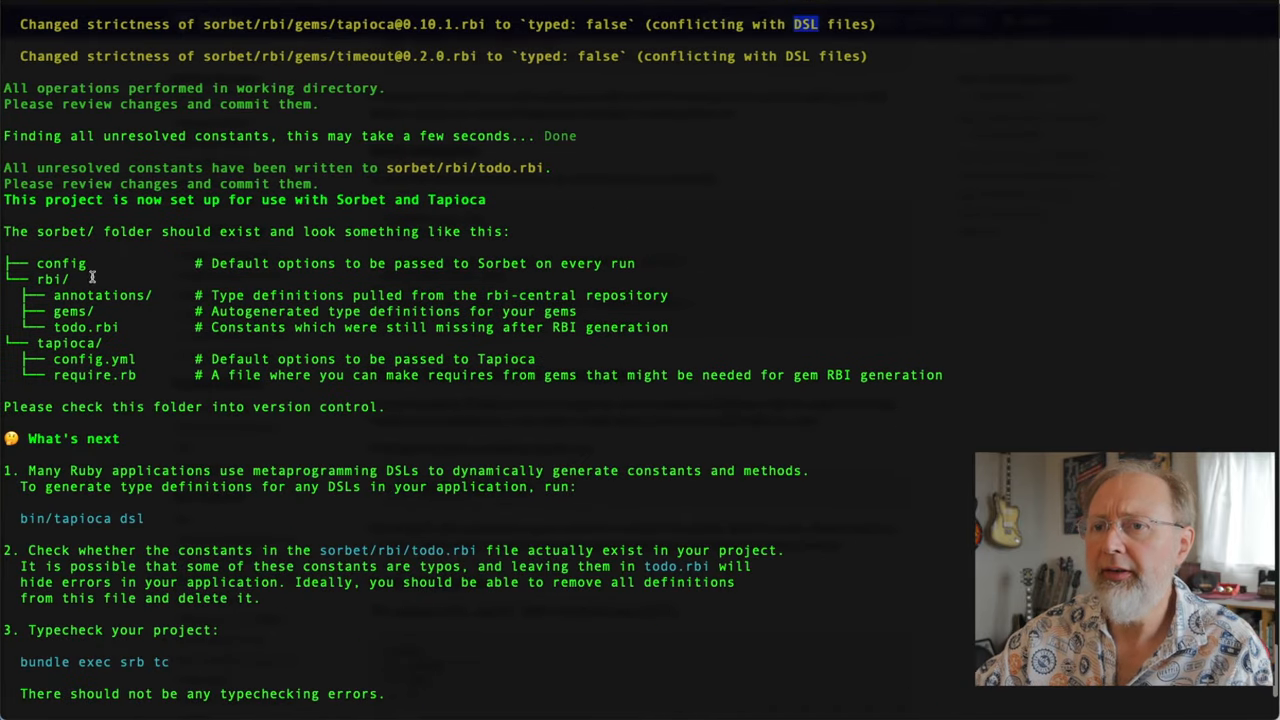
mouse_move(128, 458)
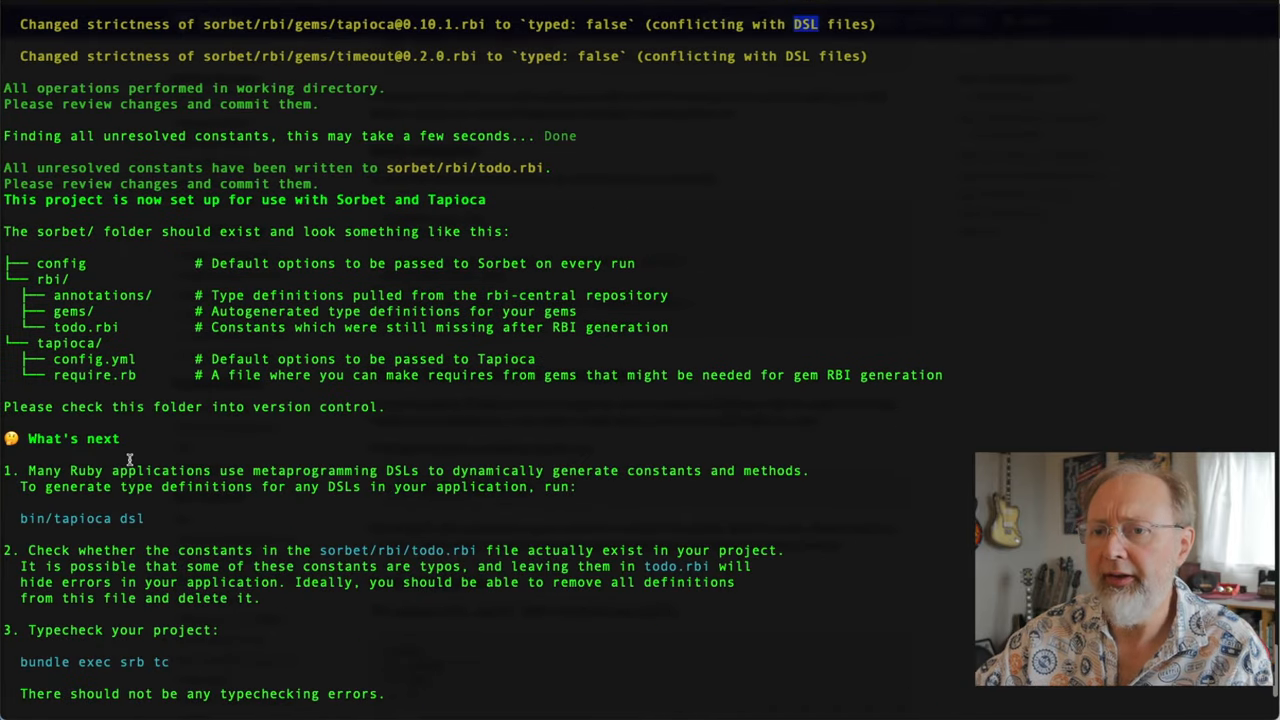
scroll(down, 3)
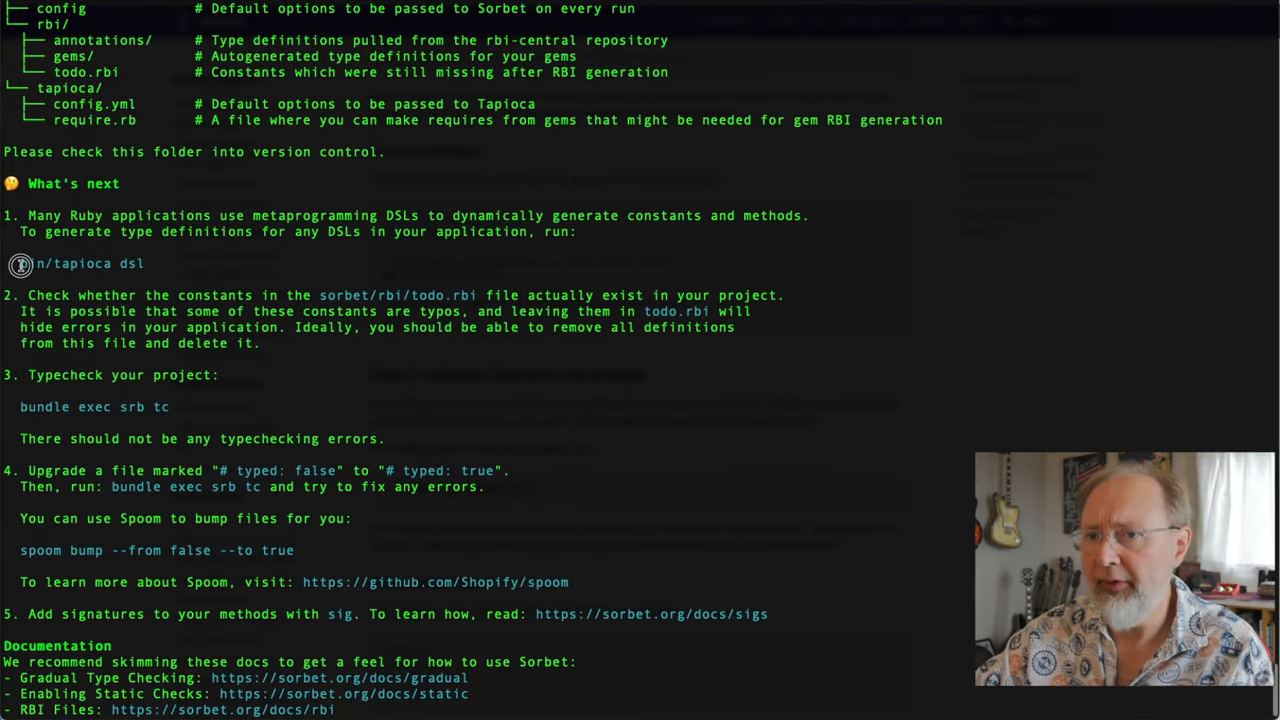
triple_click(84, 262)
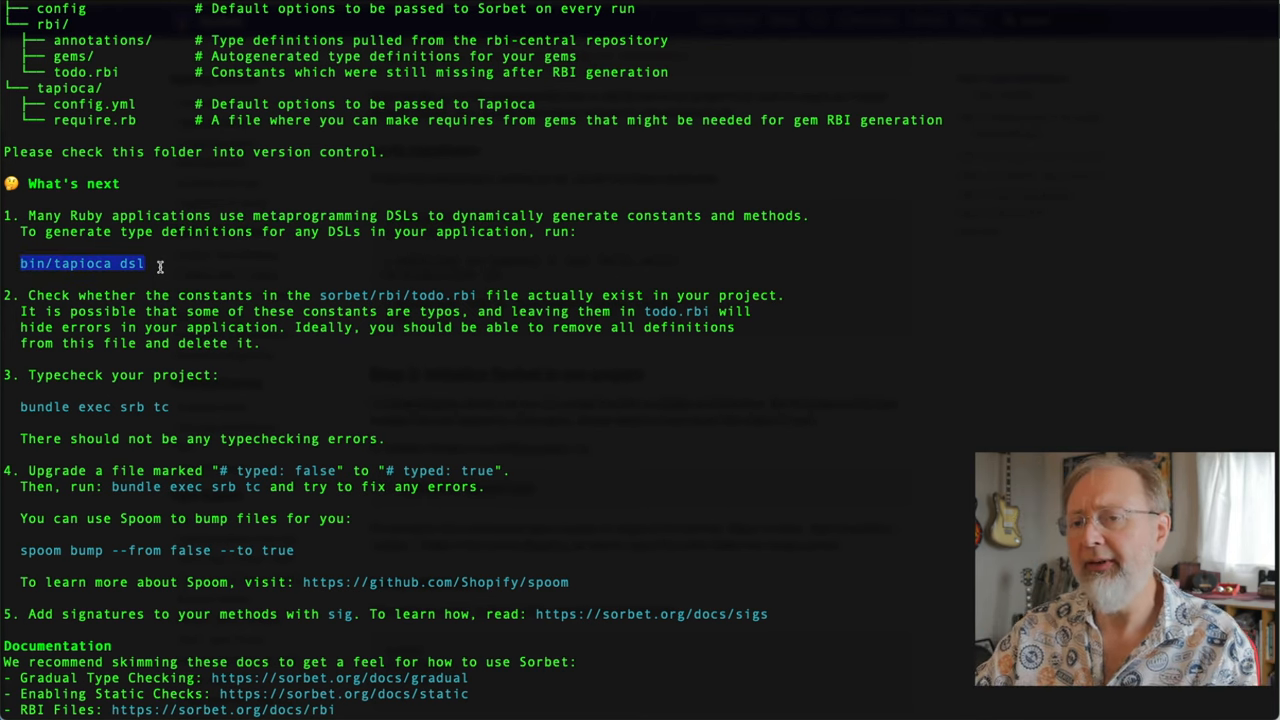
mouse_move(636, 424)
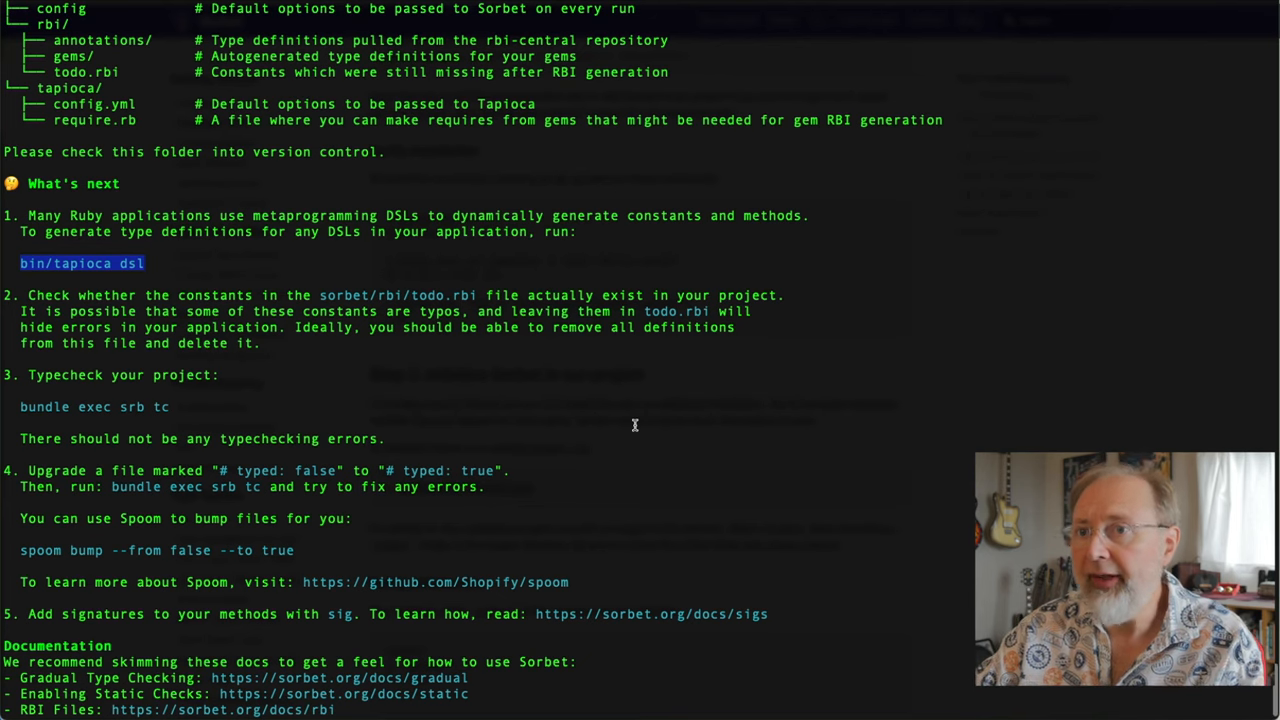
scroll(down, 3)
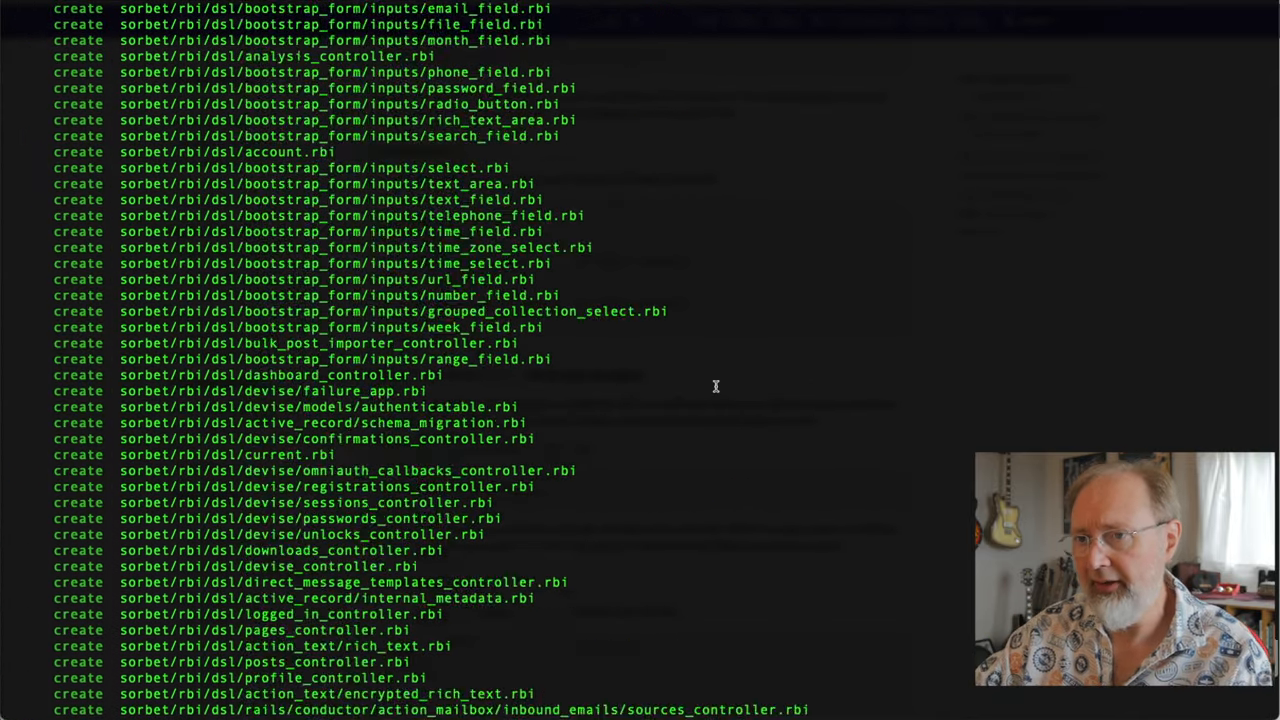
Scroll through the generated sorbet/rbi/dsl file paths, highlighting the action_controller entry.
scroll(down, 3)
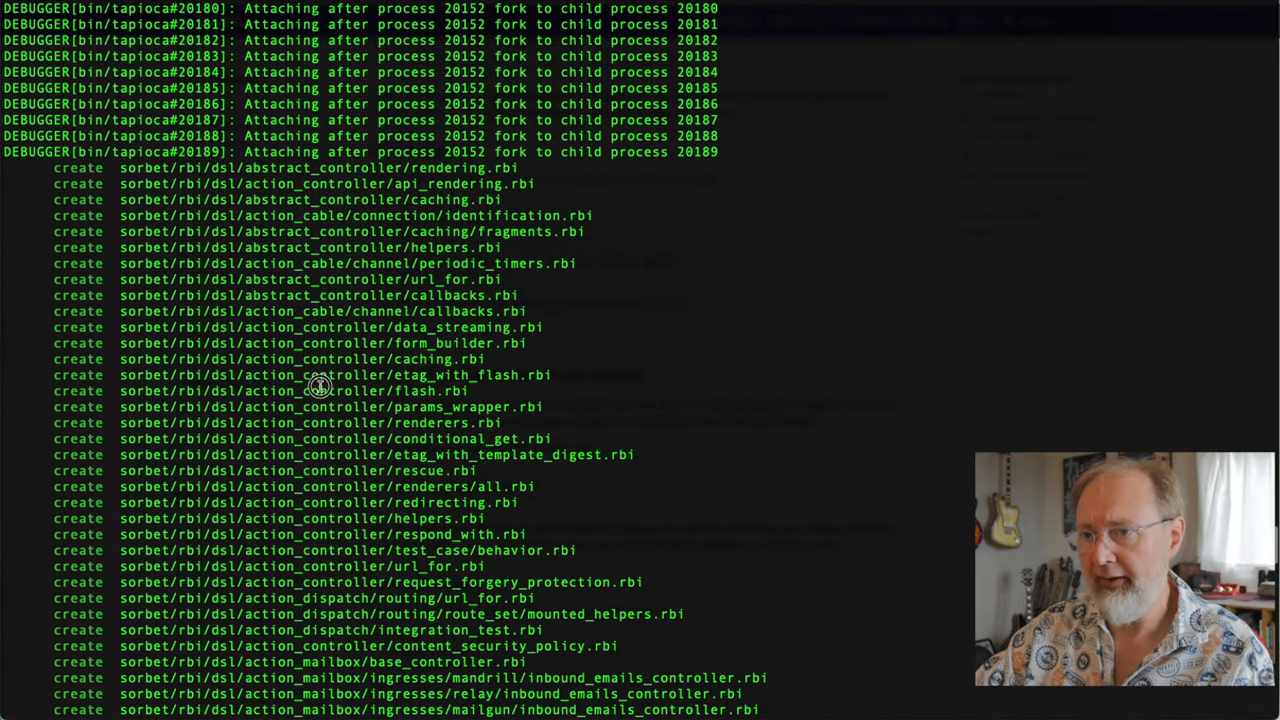
double_click(312, 390)
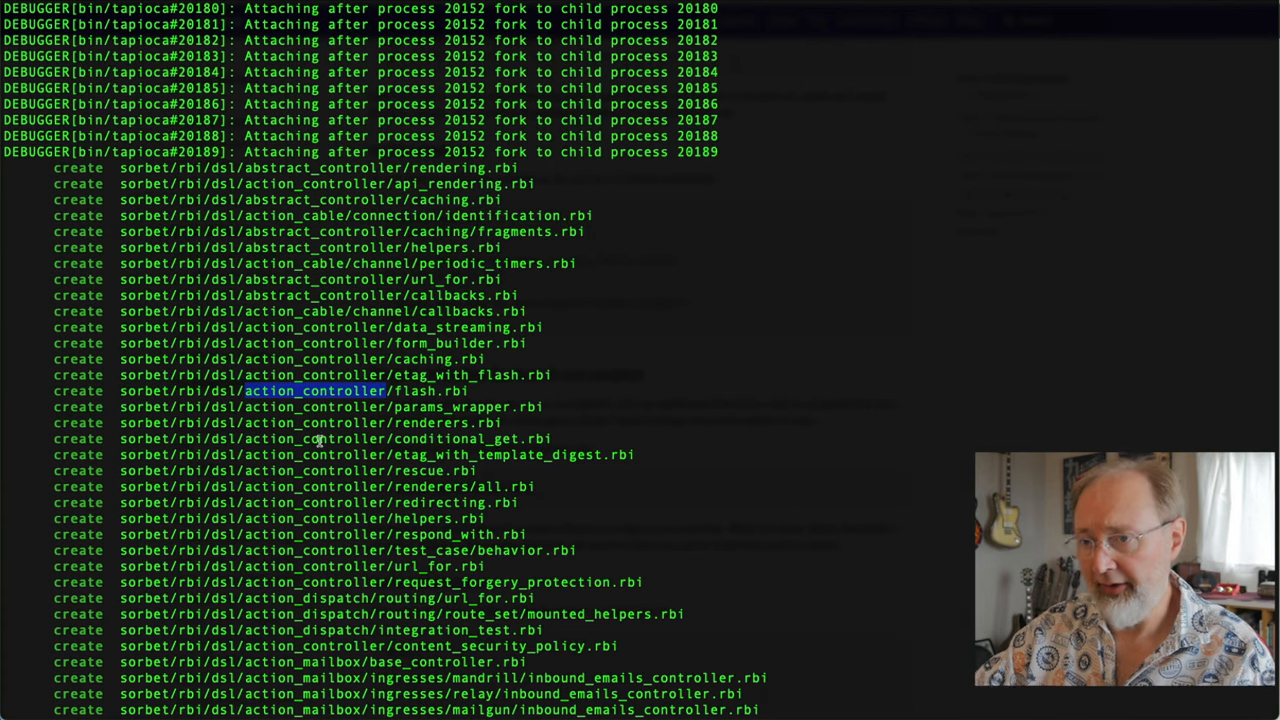
scroll(down, 3)
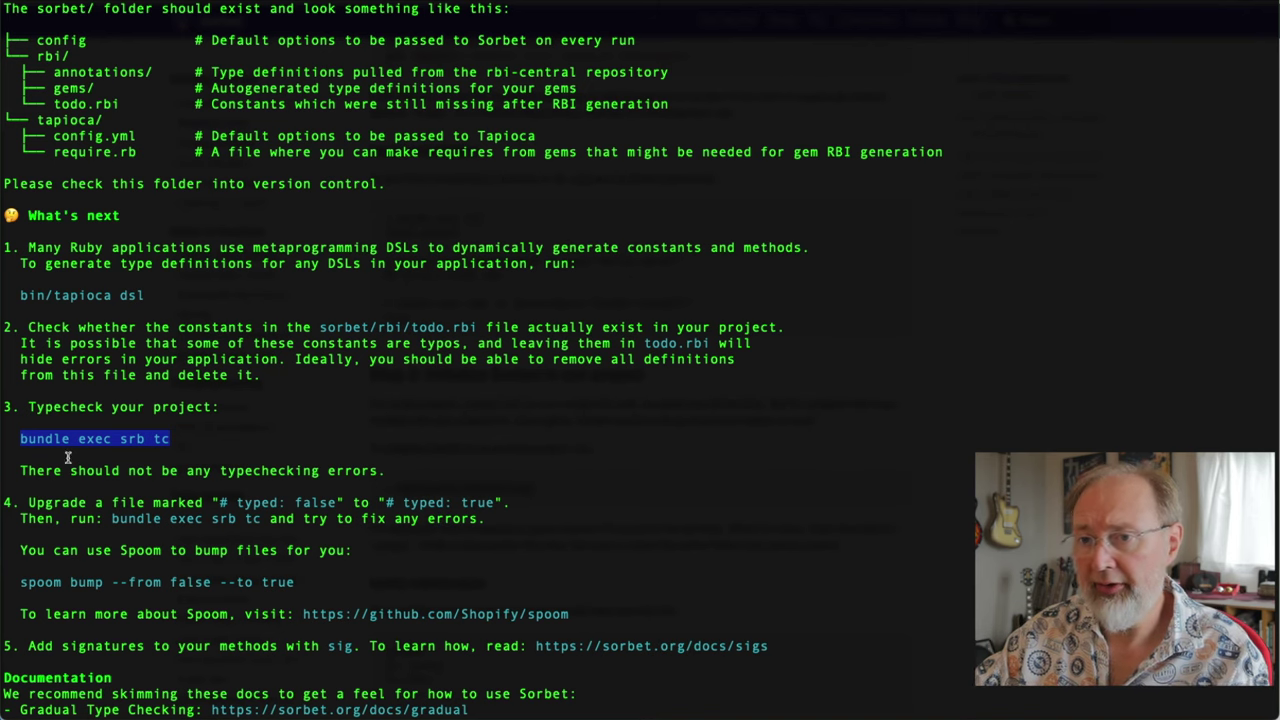
mouse_move(372, 470)
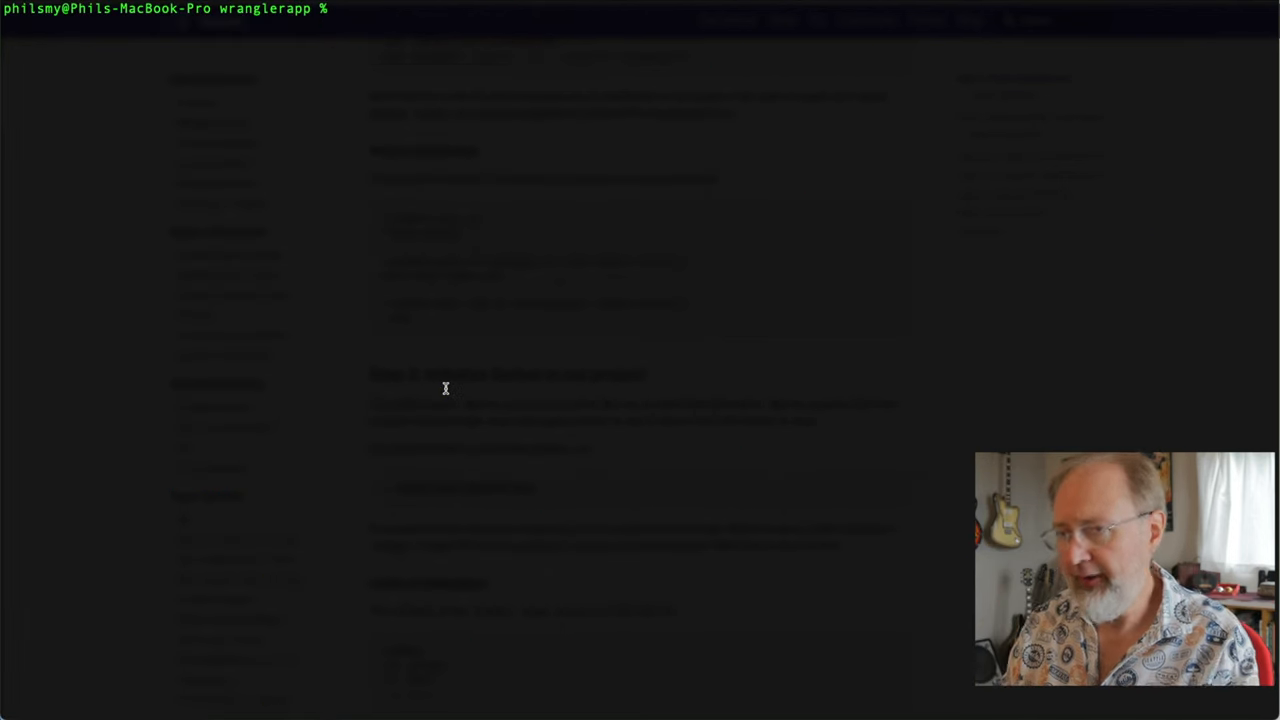
Run bundle exec srb tc and review the 198 reported errors, mostly unresolved DSL RBI constants.
text(bundle exec srb tc)
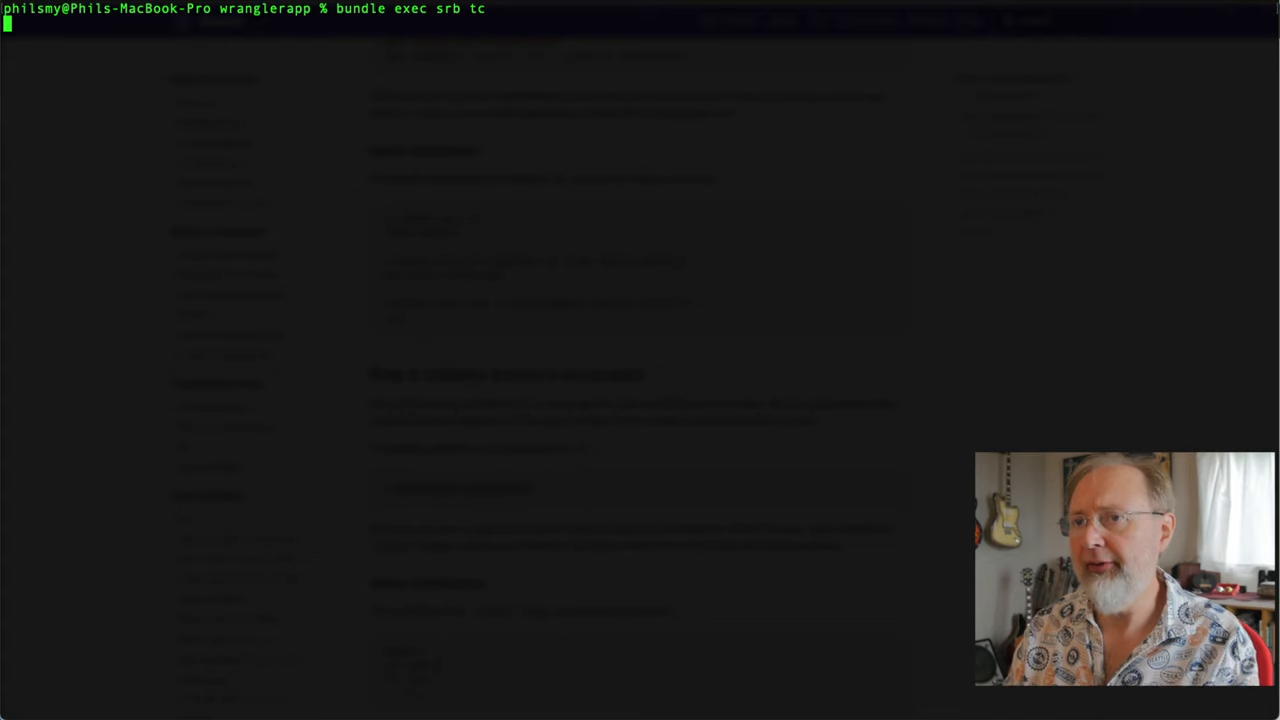
key(Return)
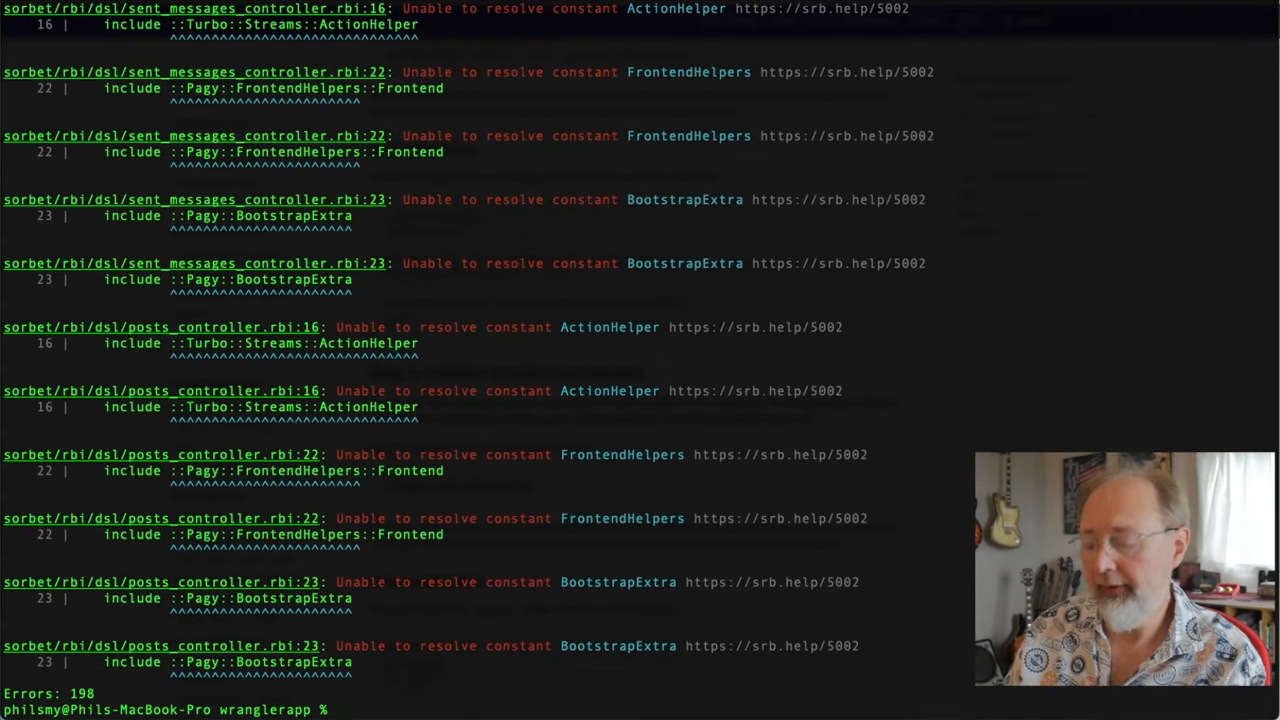
text(bundle exec srb tc)
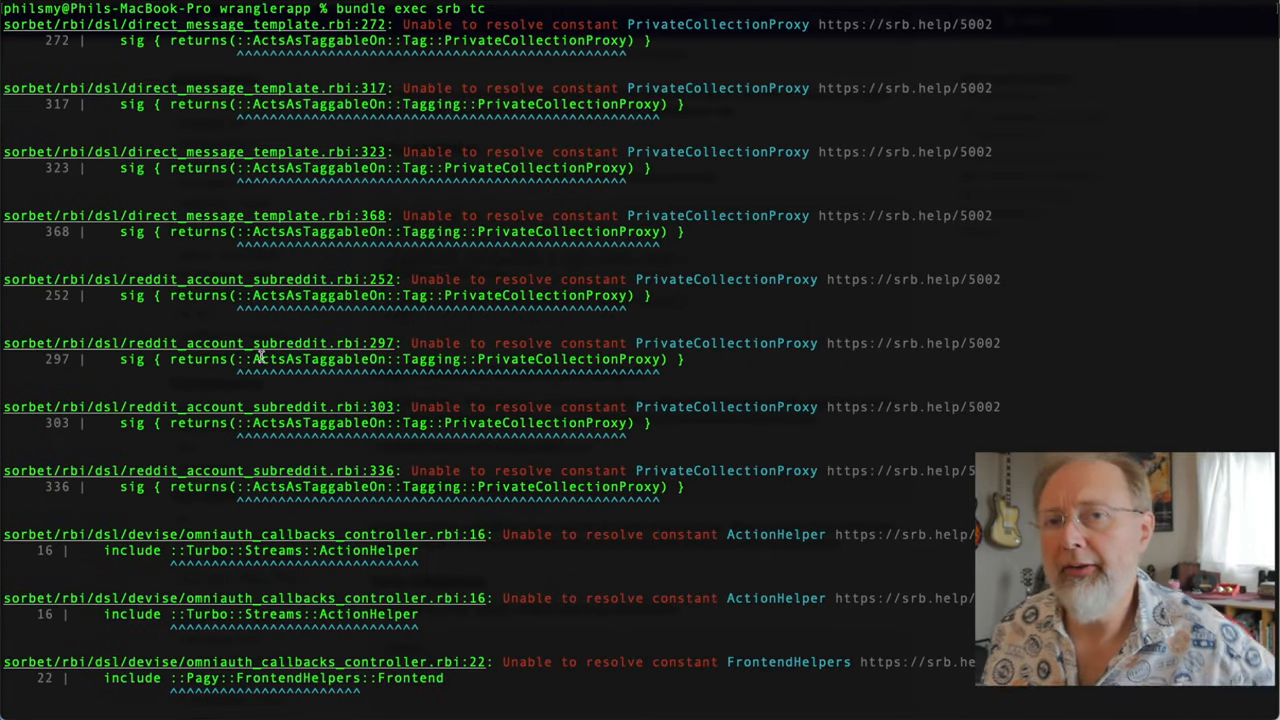
mouse_move(40, 140)
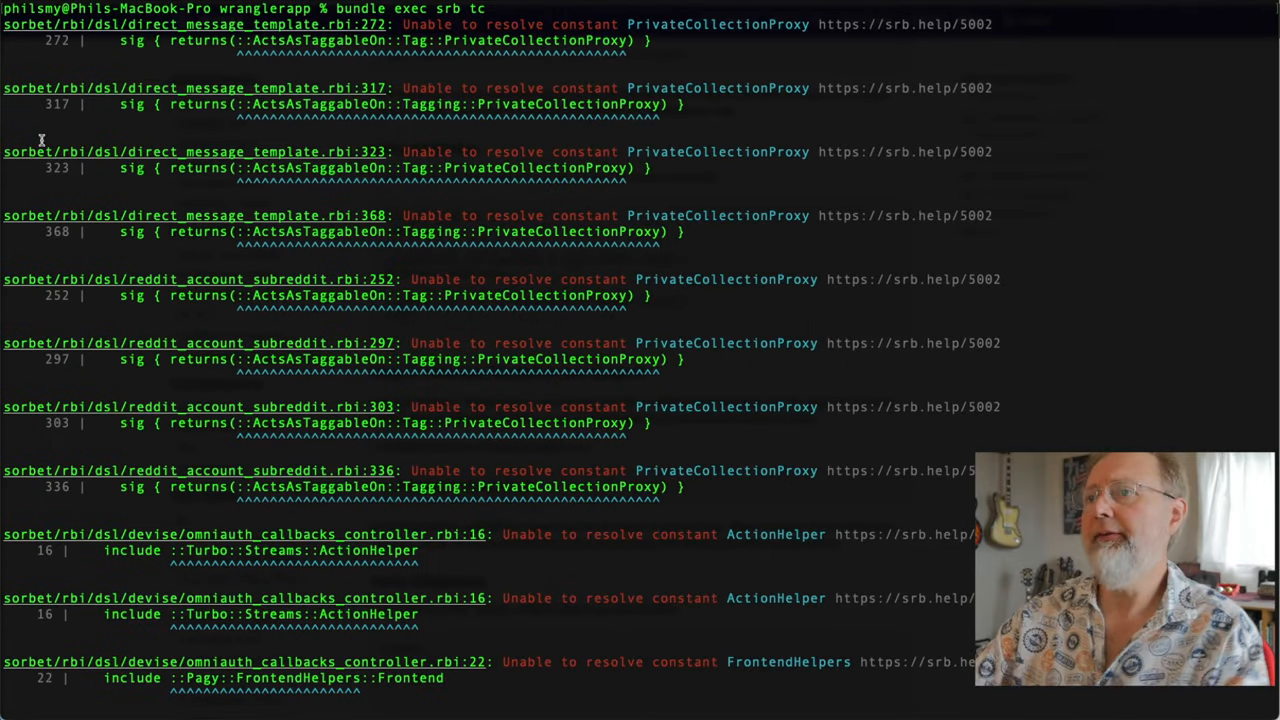
double_click(244, 24)
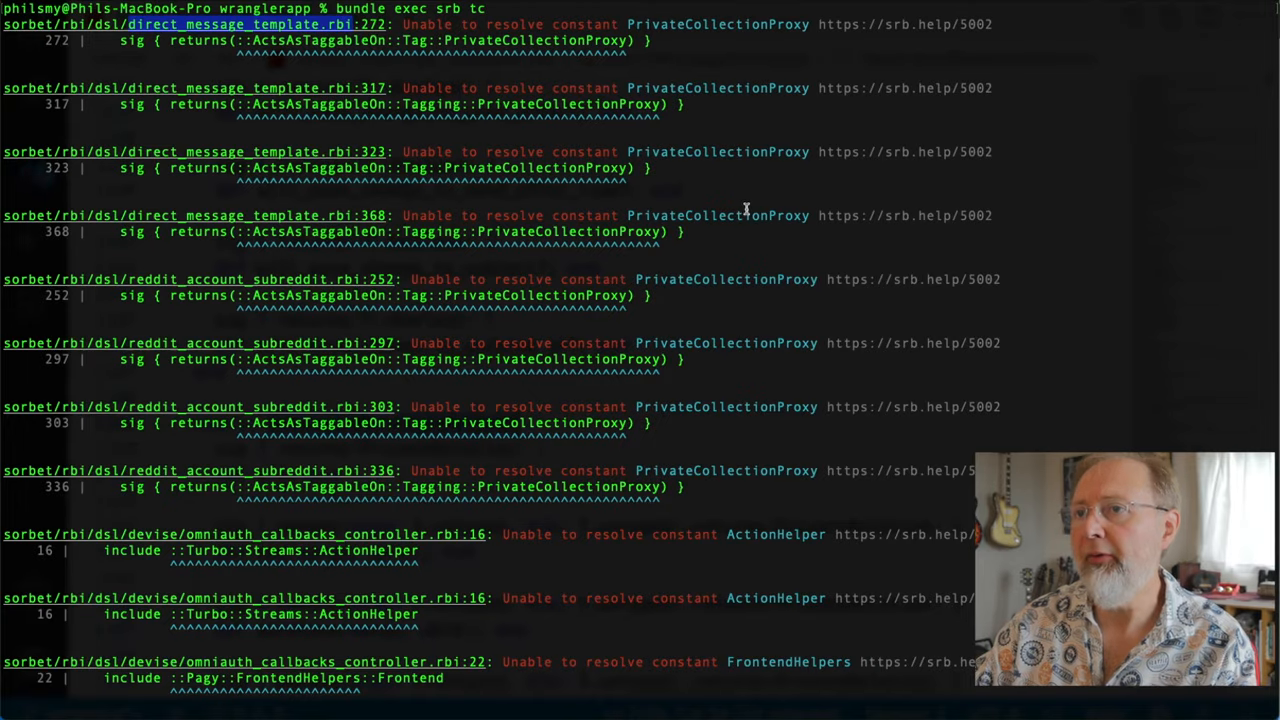
Open direct_message_template.rbi at the error and select the PrivateCollectionProxy constant name.
click(244, 24)
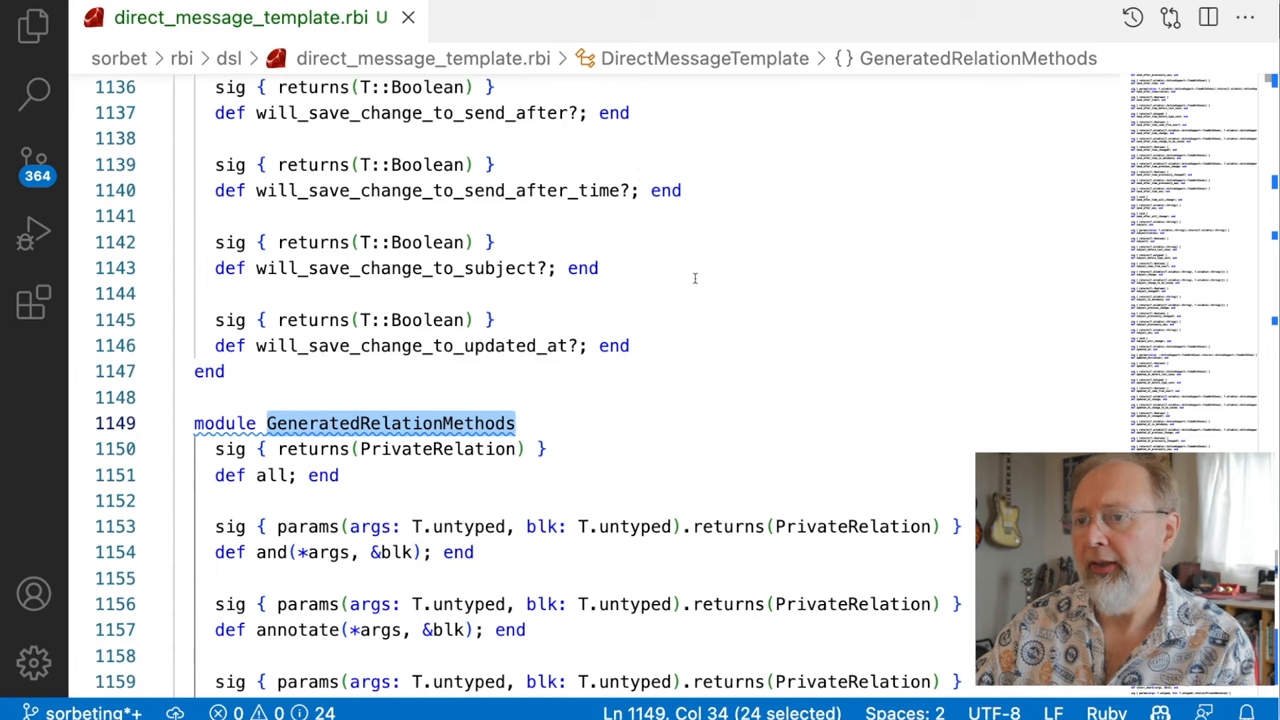
text(a)
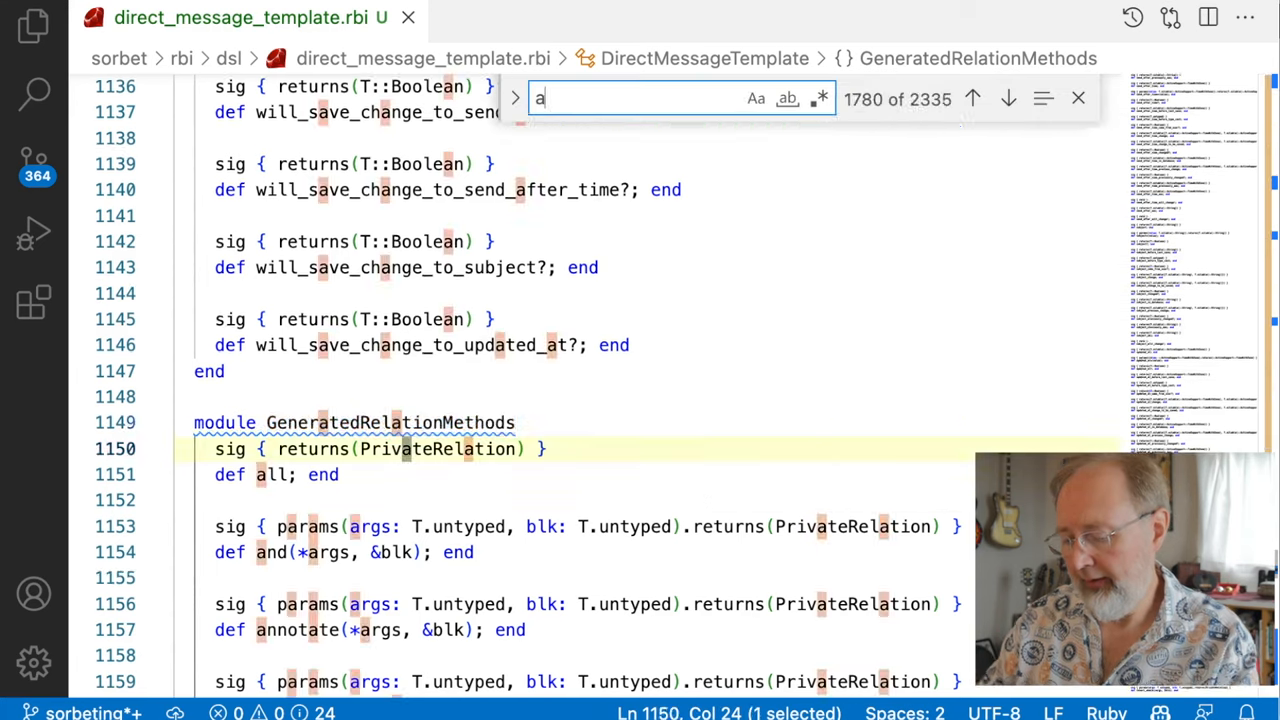
text(ctsa)
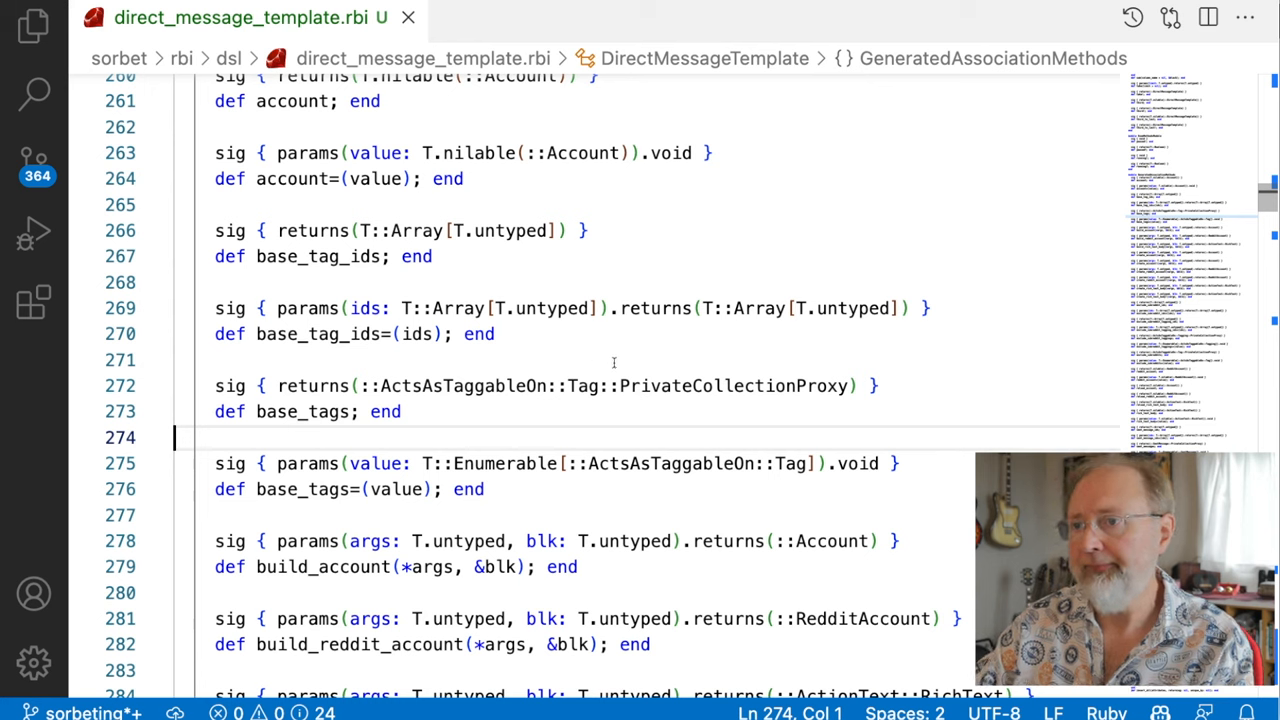
double_click(468, 386)
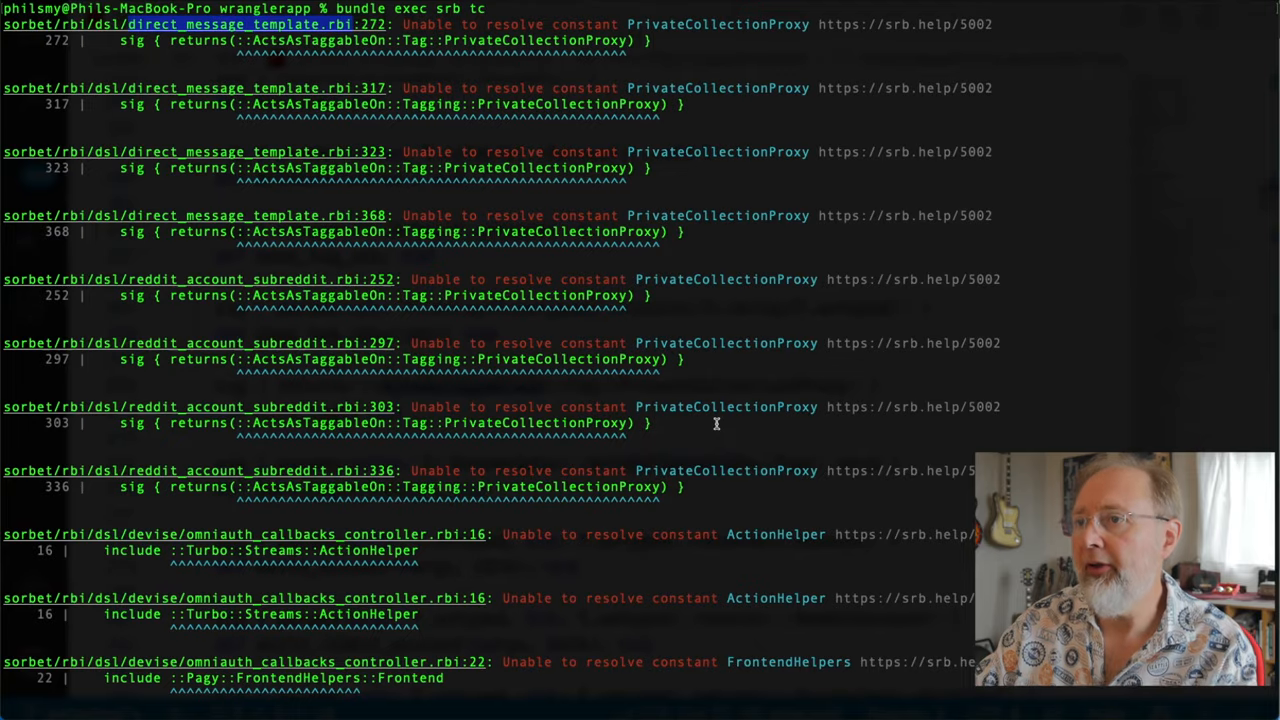
double_click(724, 24)
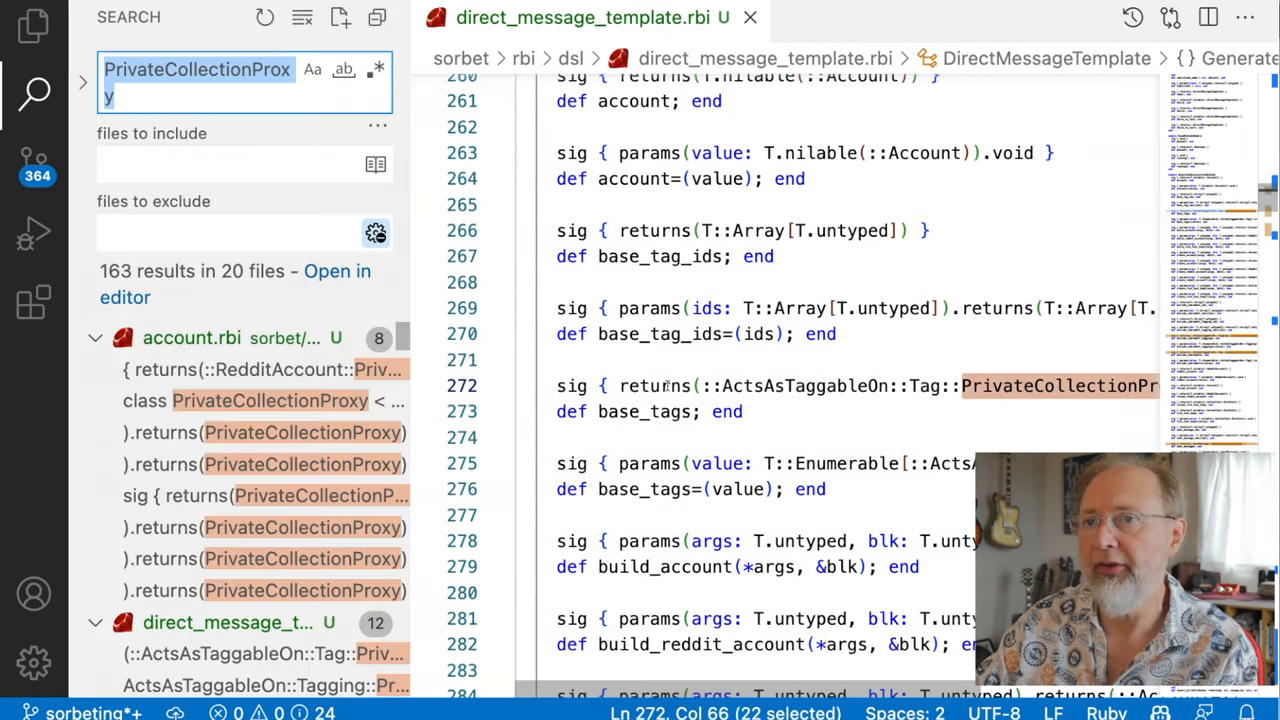
Search the project for ::ActsAsTaggableOn::Tag::PrivateCollectionProxy, finding 4 results in 2 DSL RBI files.
click(130, 96)
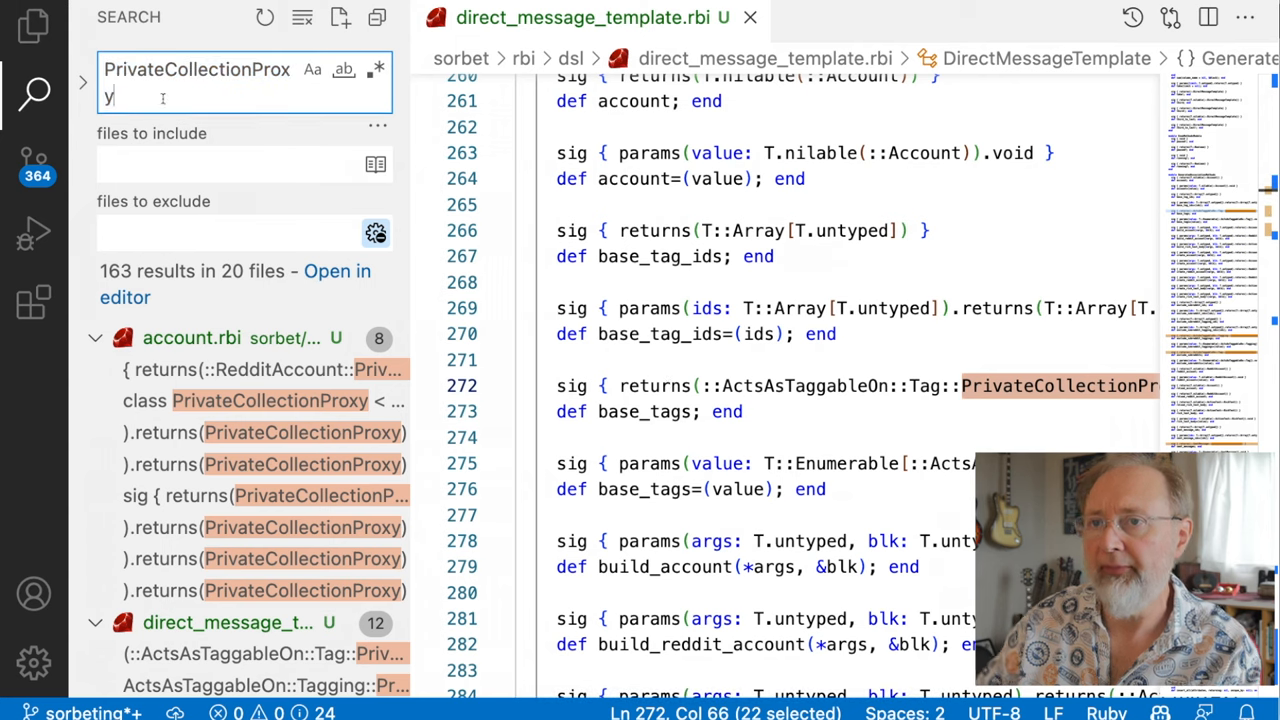
mouse_move(250, 432)
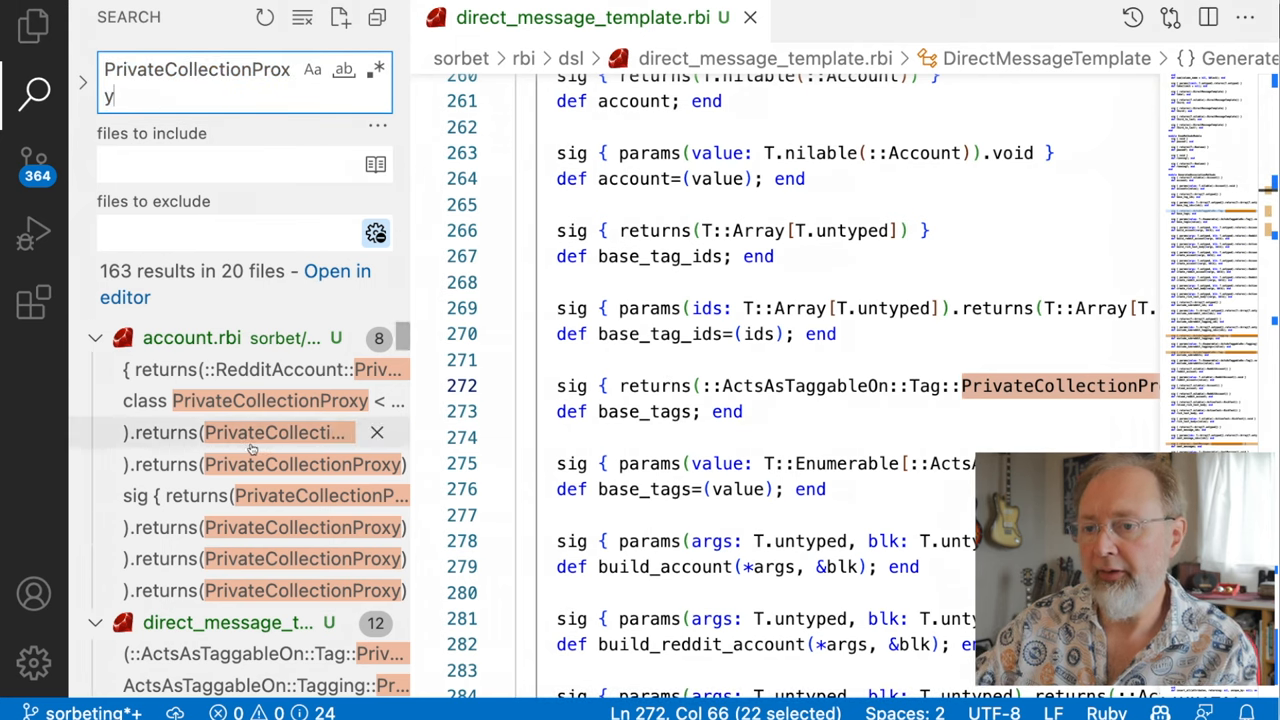
scroll(down, 3)
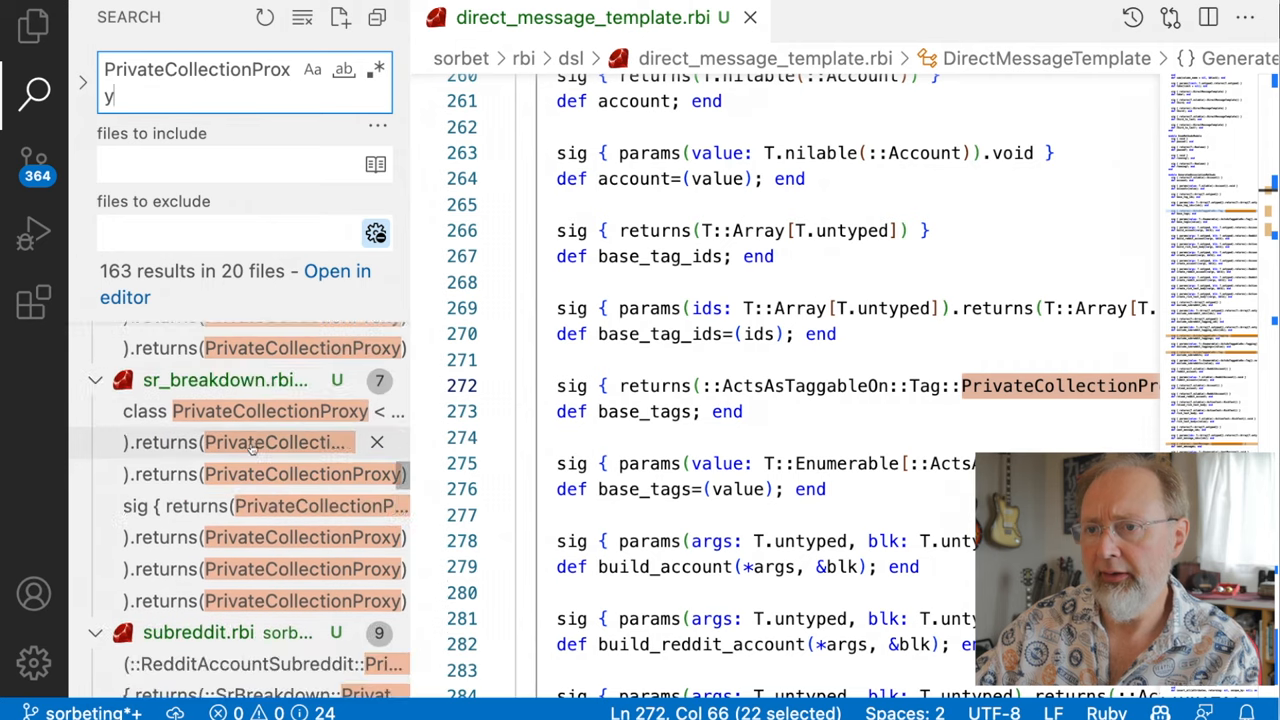
scroll(down, 3)
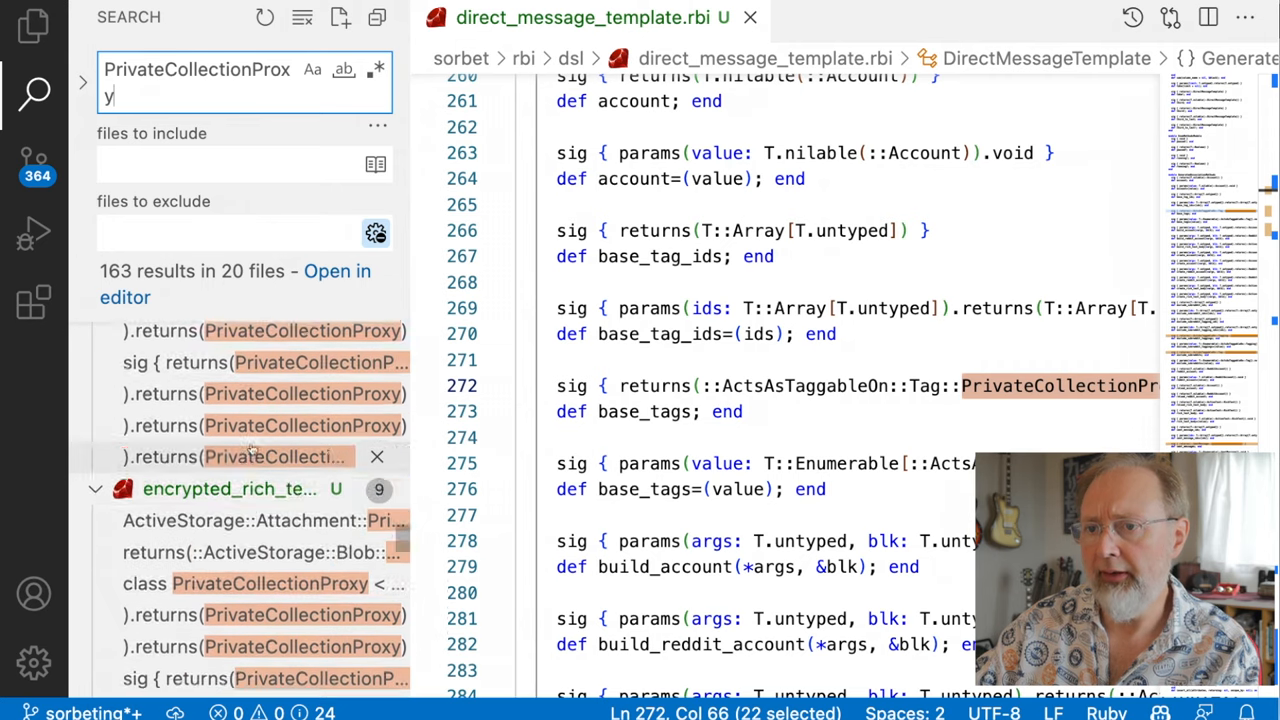
scroll(down, 3)
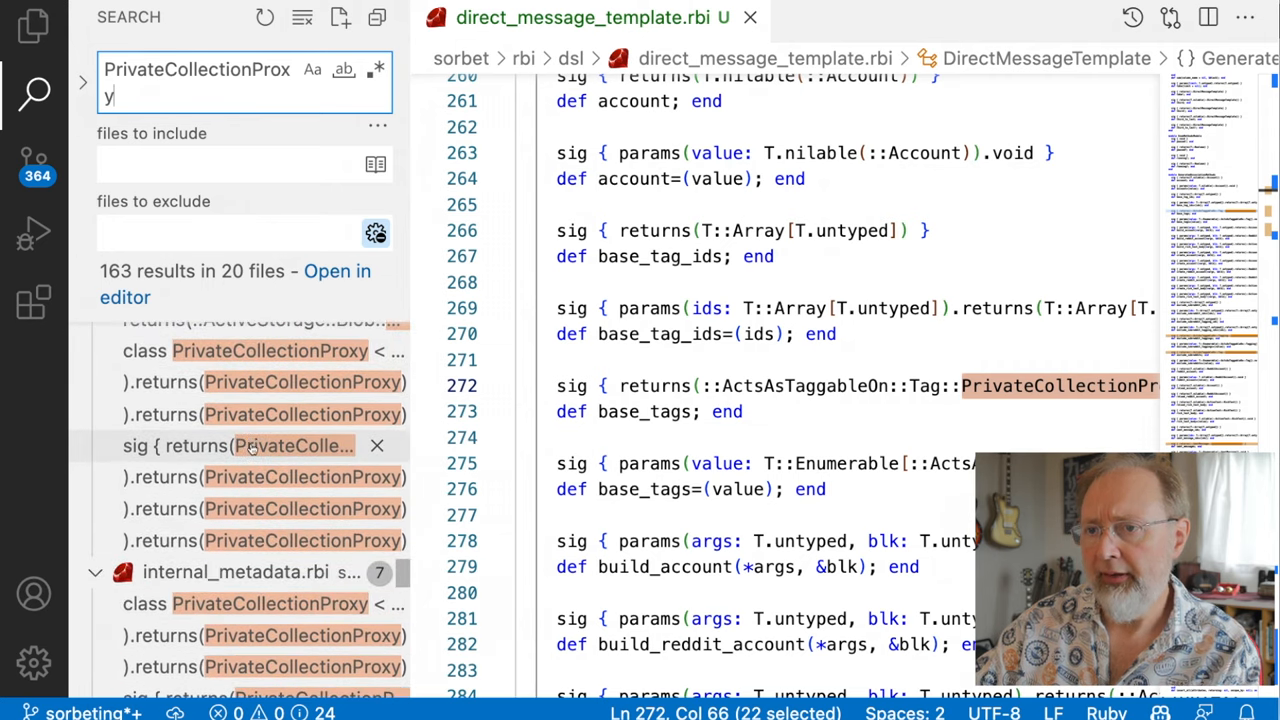
click(704, 386)
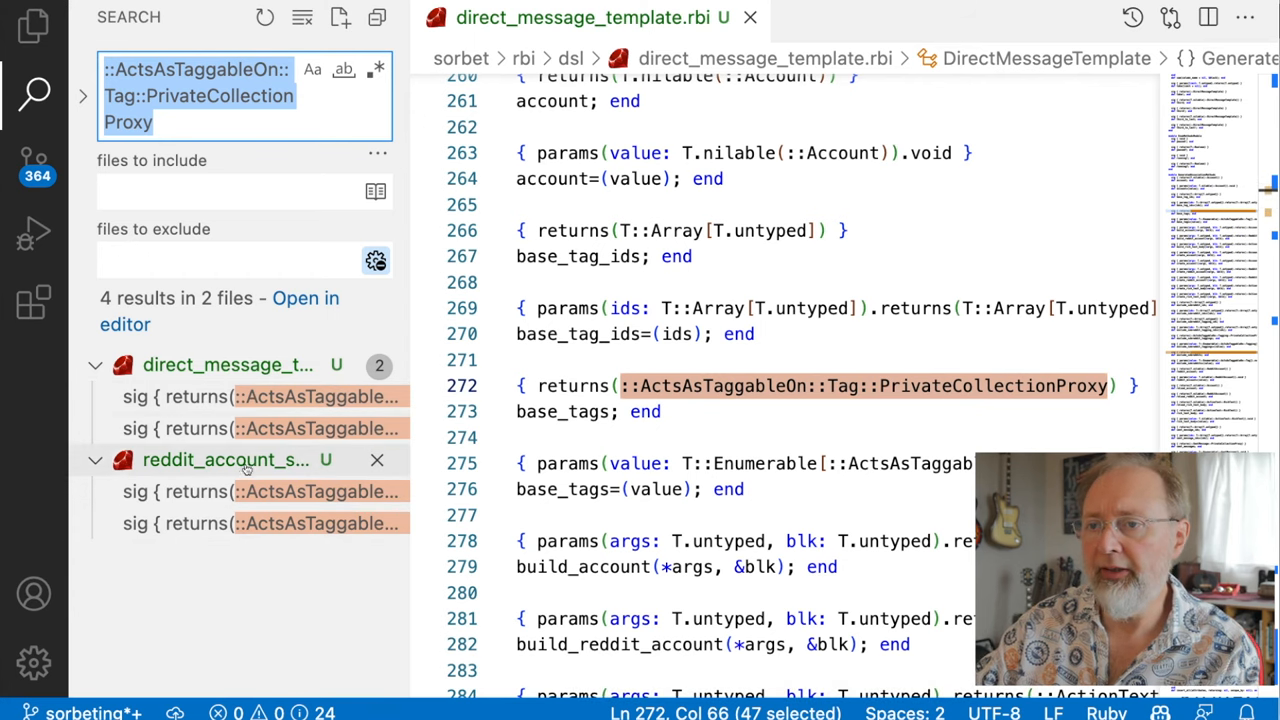
Open app/models/direct_message_template.rb via the quick finder and check its acts_as_taggable_on line.
click(240, 396)
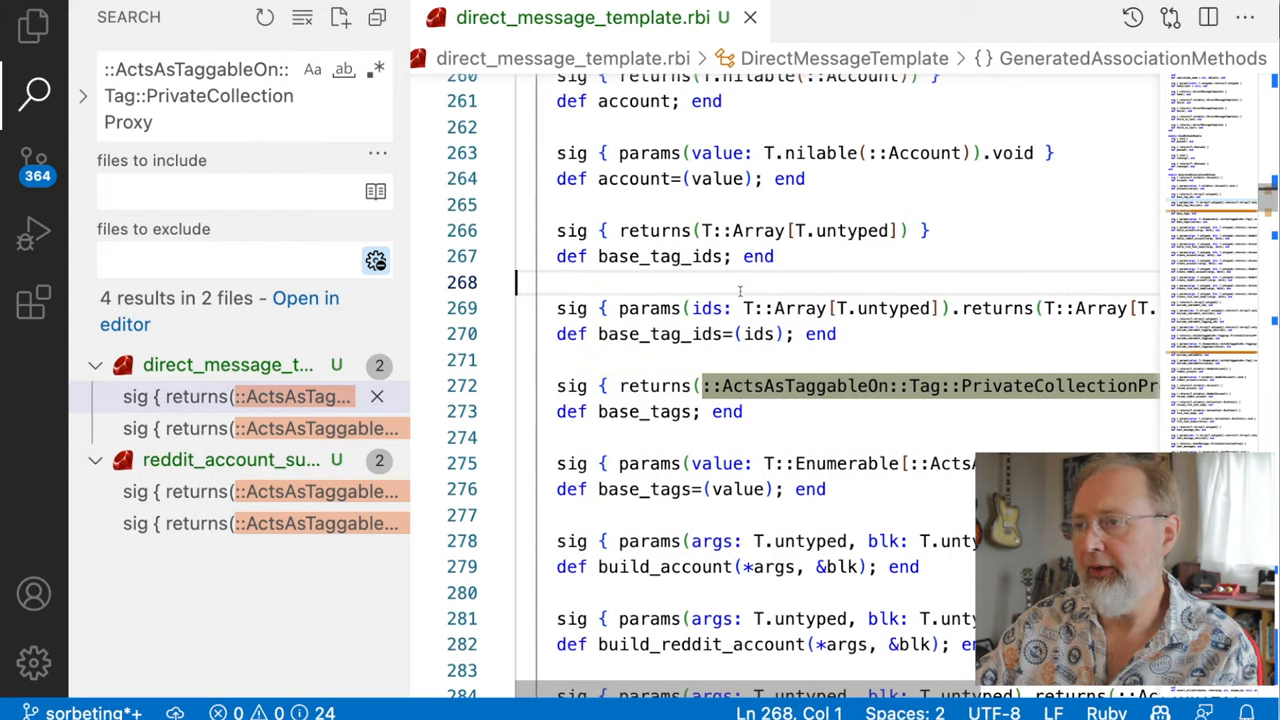
key(Ctrl+P)
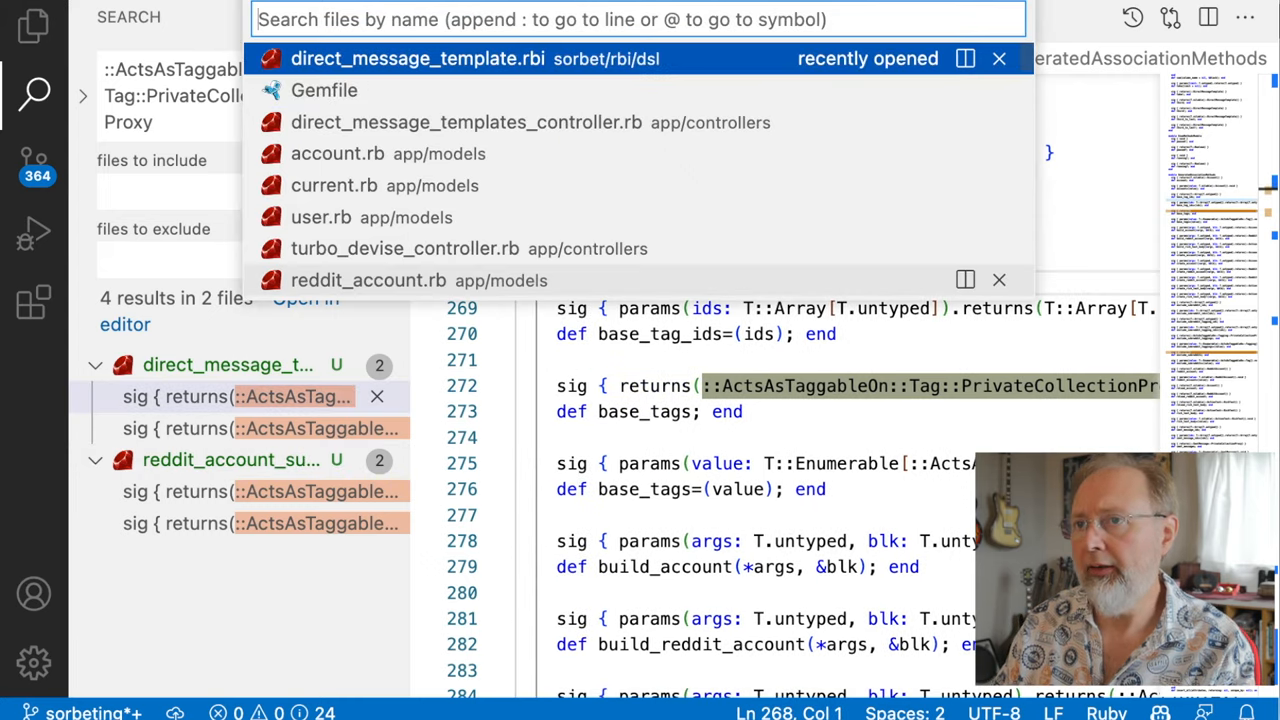
text(d)
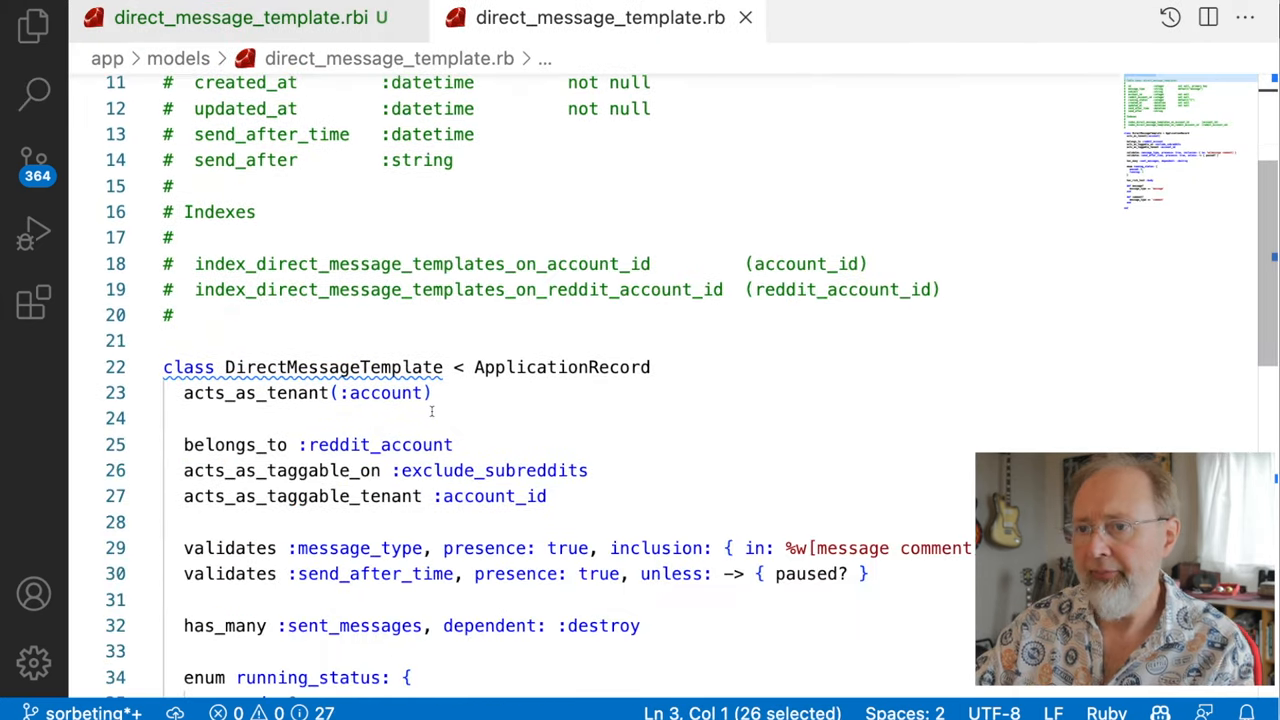
double_click(280, 470)
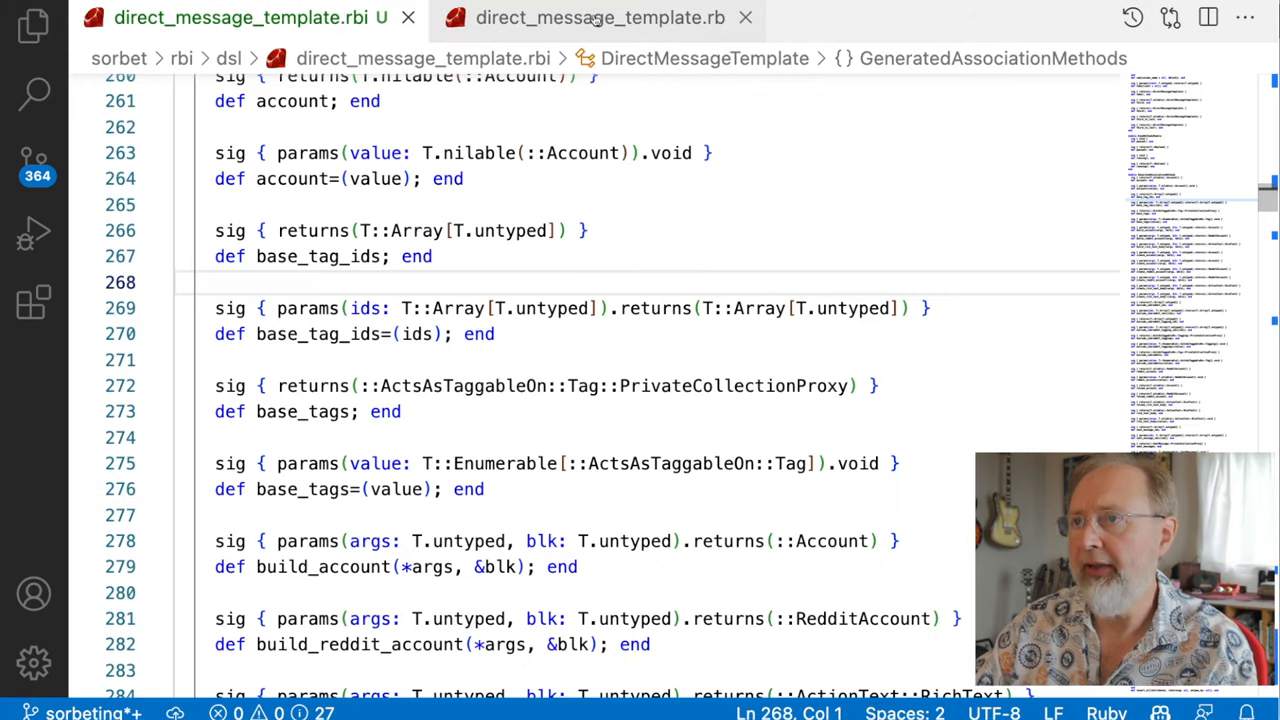
click(590, 18)
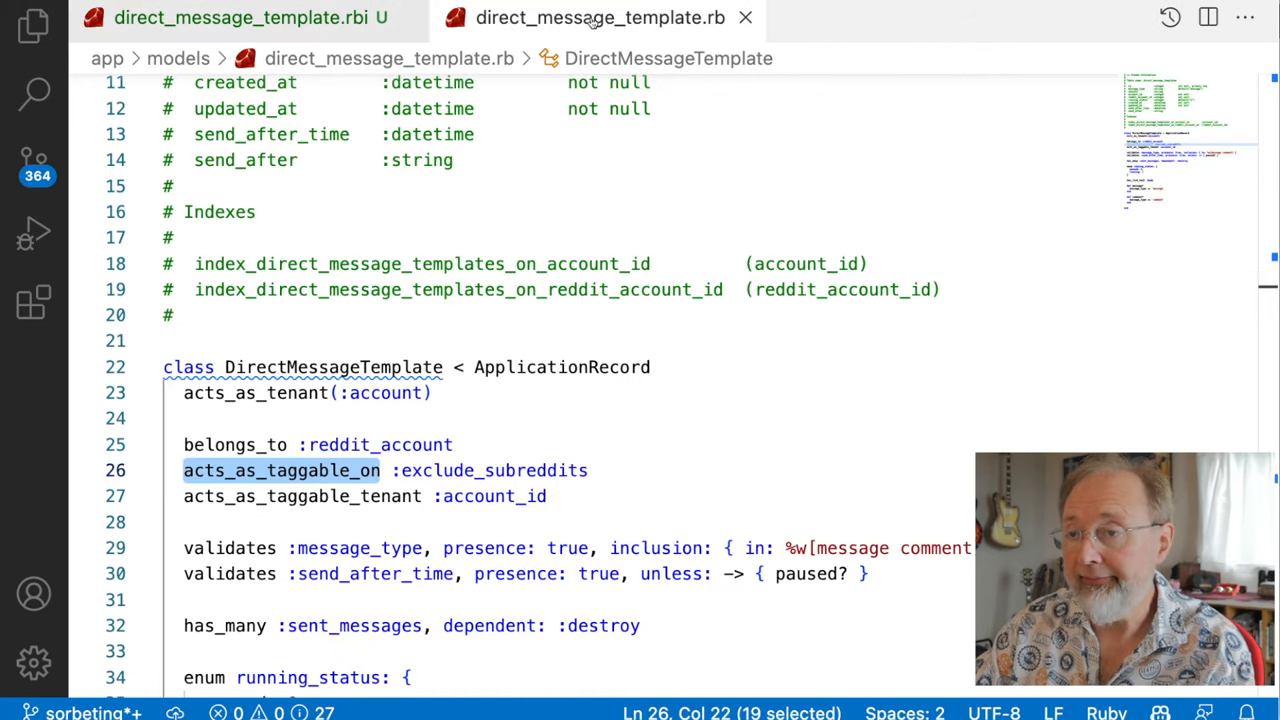
Return to Visual Studio Code and show the project's file tree in the Explorer sidebar.
key(Cmd+Tab)
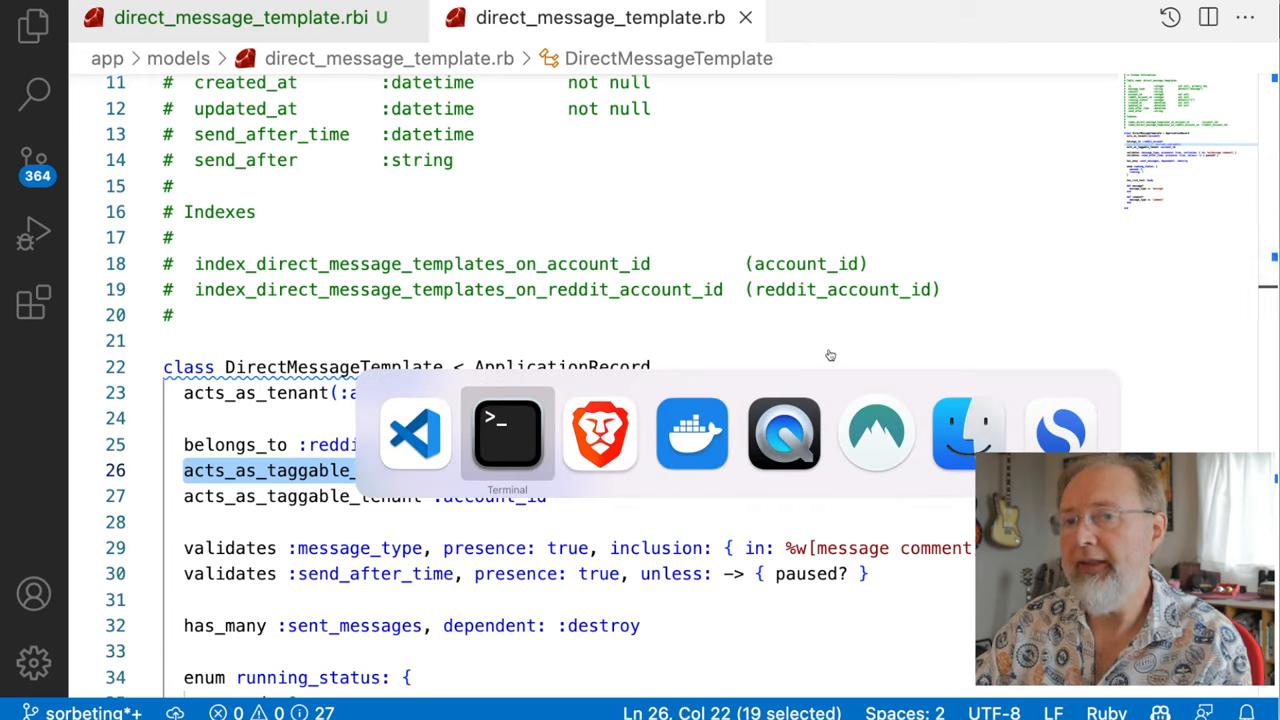
click(508, 432)
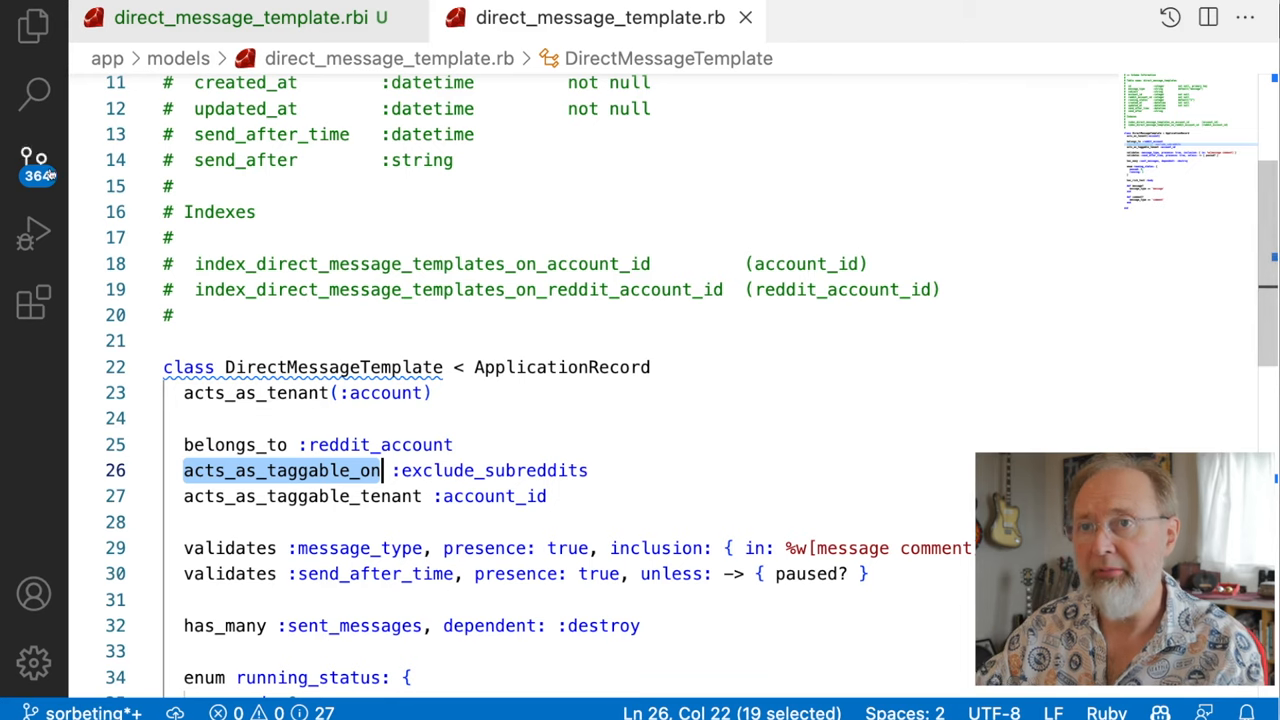
click(36, 28)
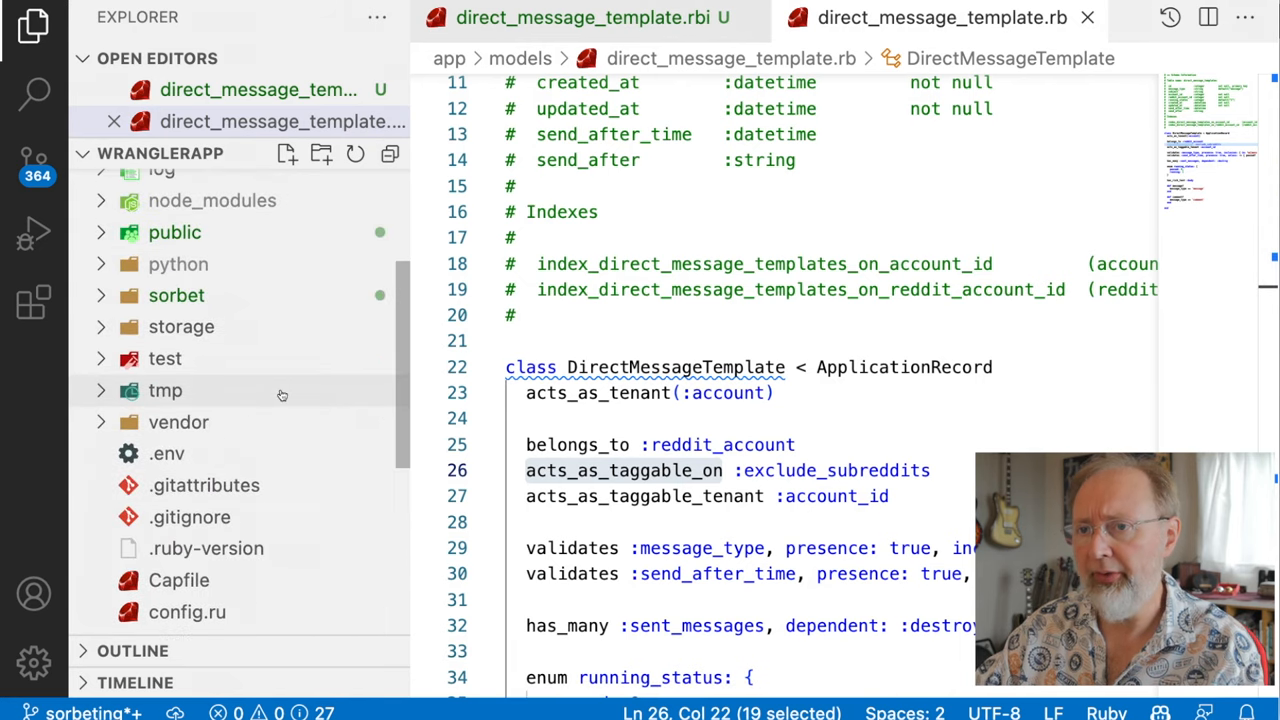
Create a new file sorbet/shims/acts_as_taggable_on.rbi inside the sorbet folder.
click(176, 296)
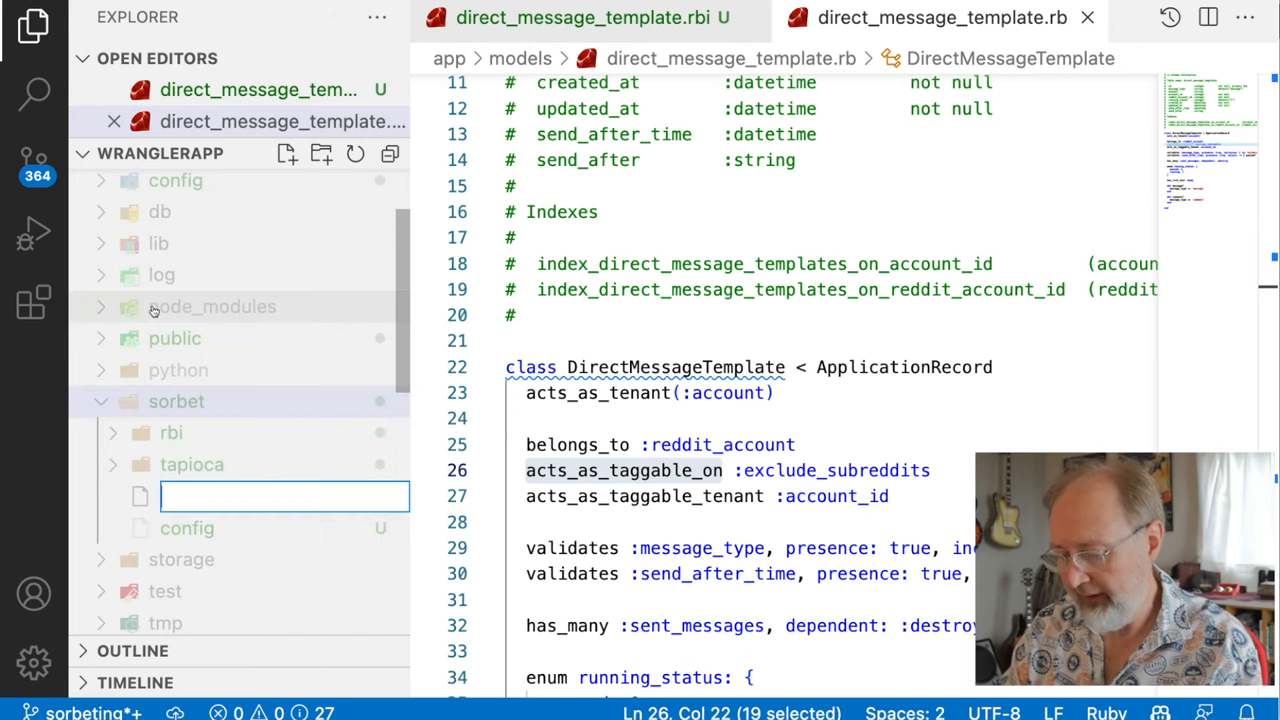
key(Enter)
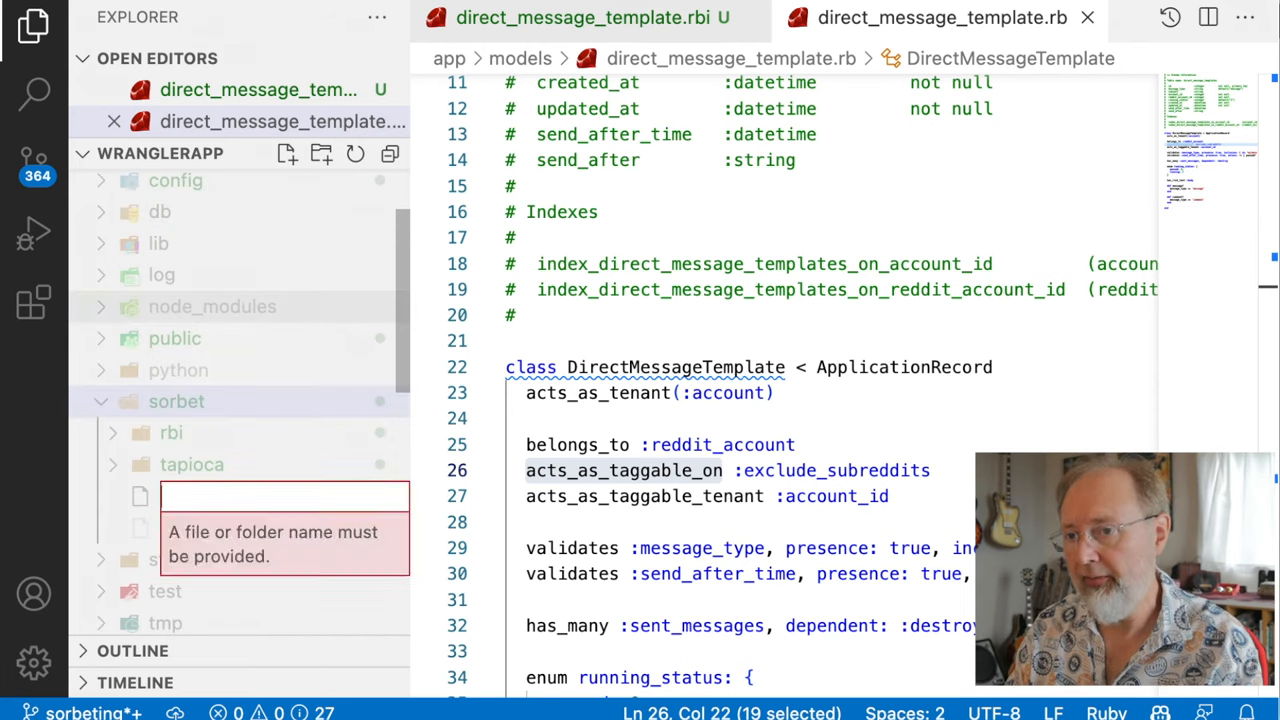
text(shims/a)
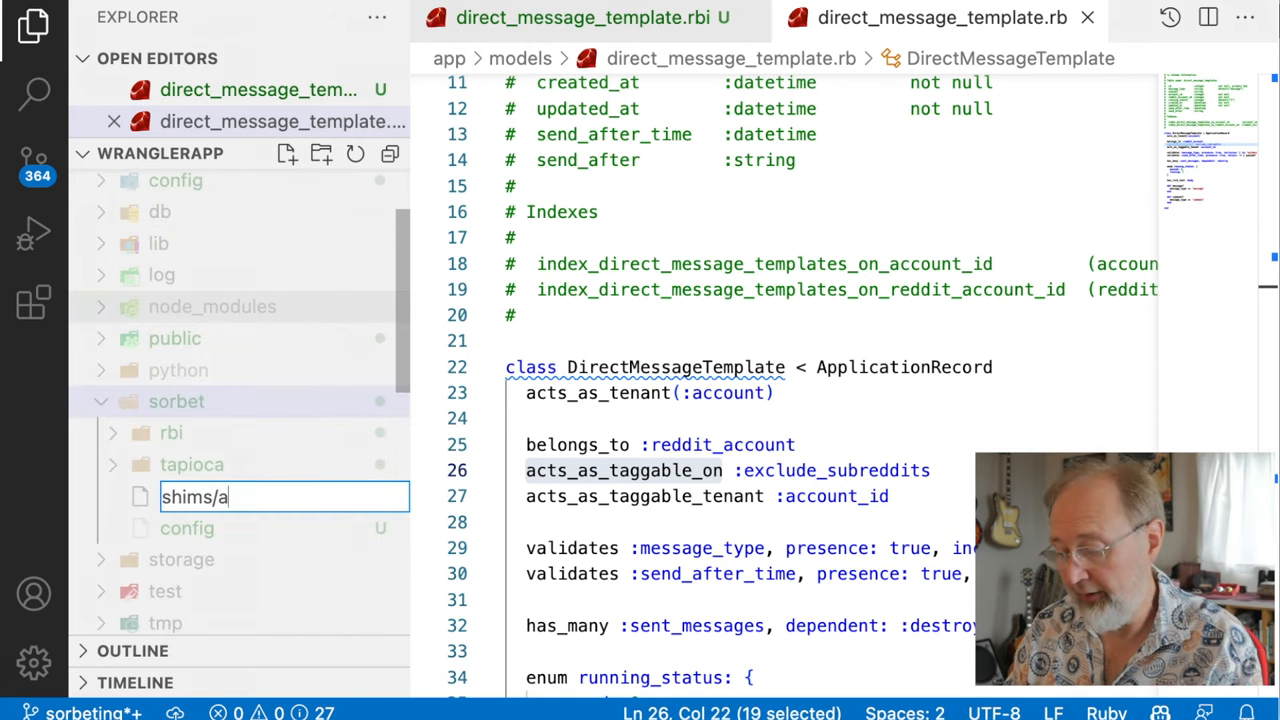
text(cts_as_taggable_on.rbi)
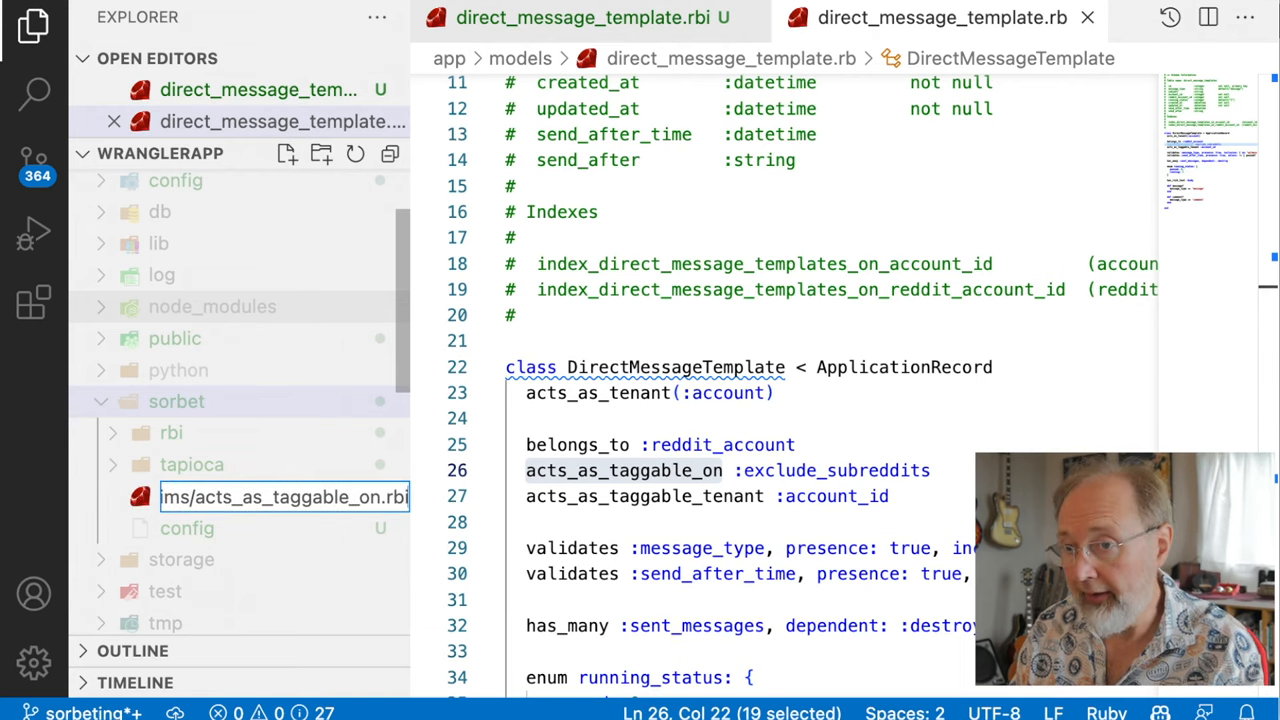
Add '# typed: strict' and module stubs for ::ActsAsTaggableOn::Tag and Tagging PrivateCollectionProxy.
text(#t)
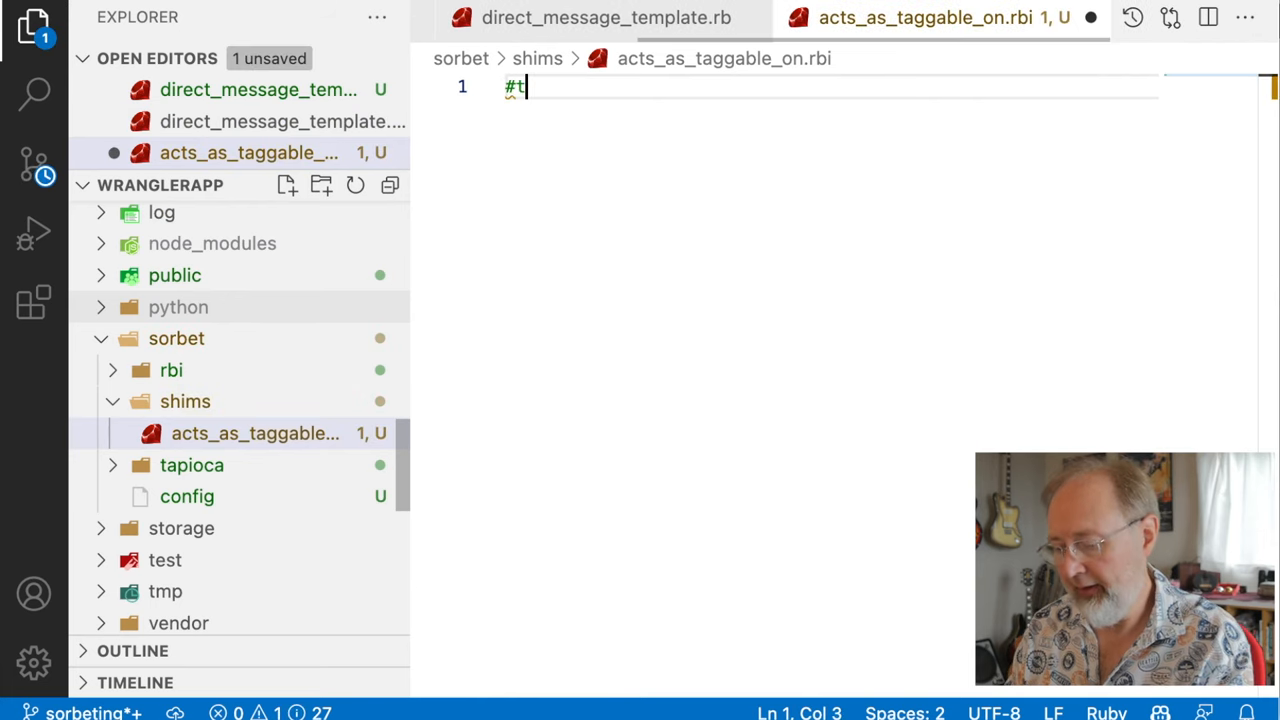
text(yped>)
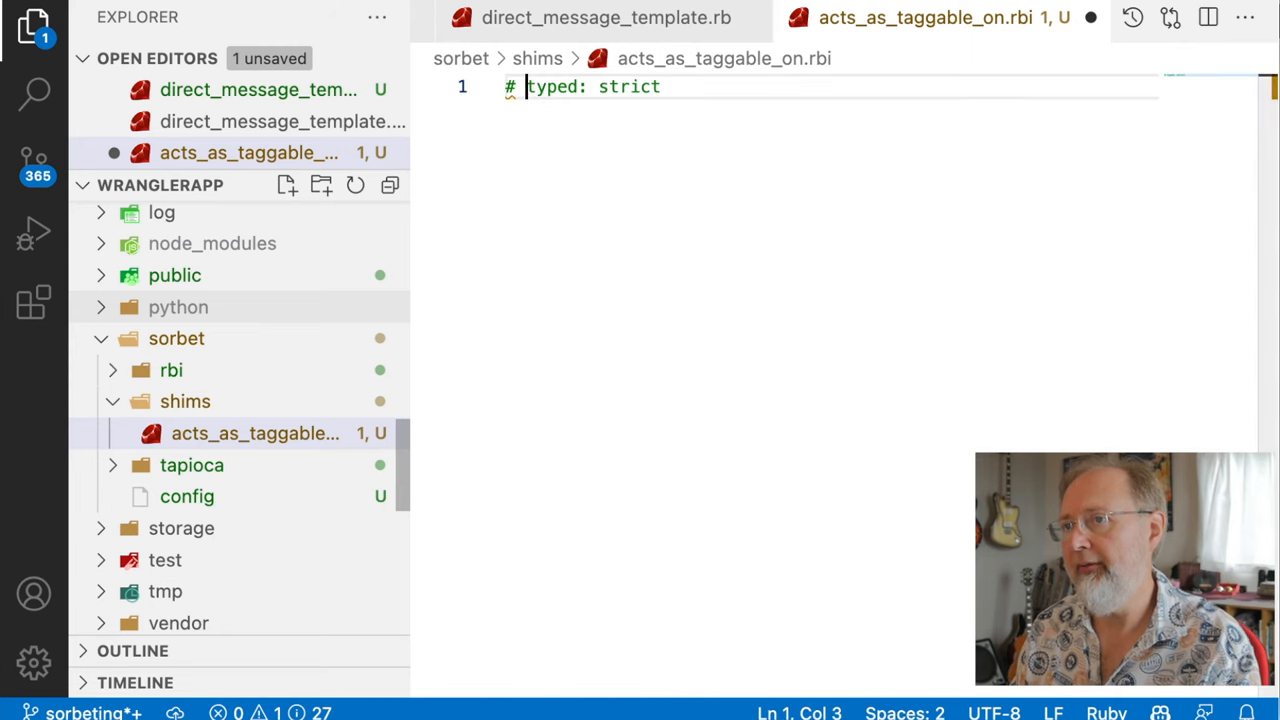
key(Enter)
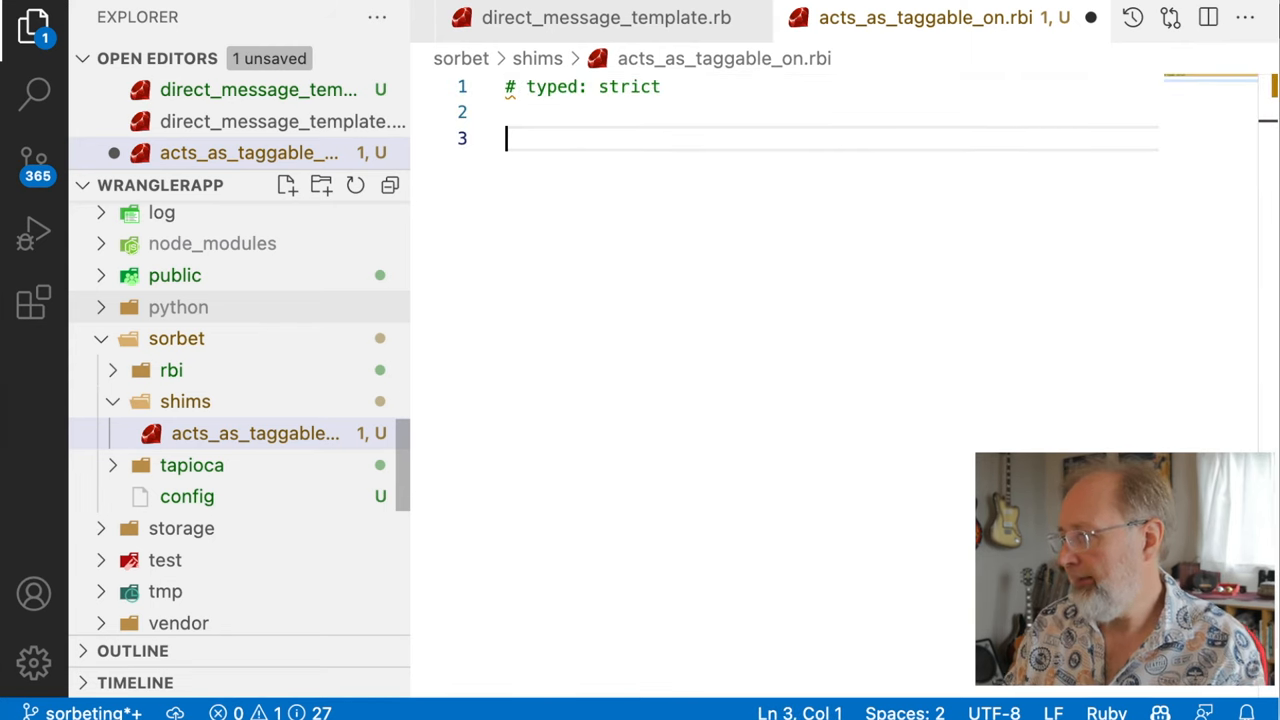
mouse_move(692, 320)
text(mode)
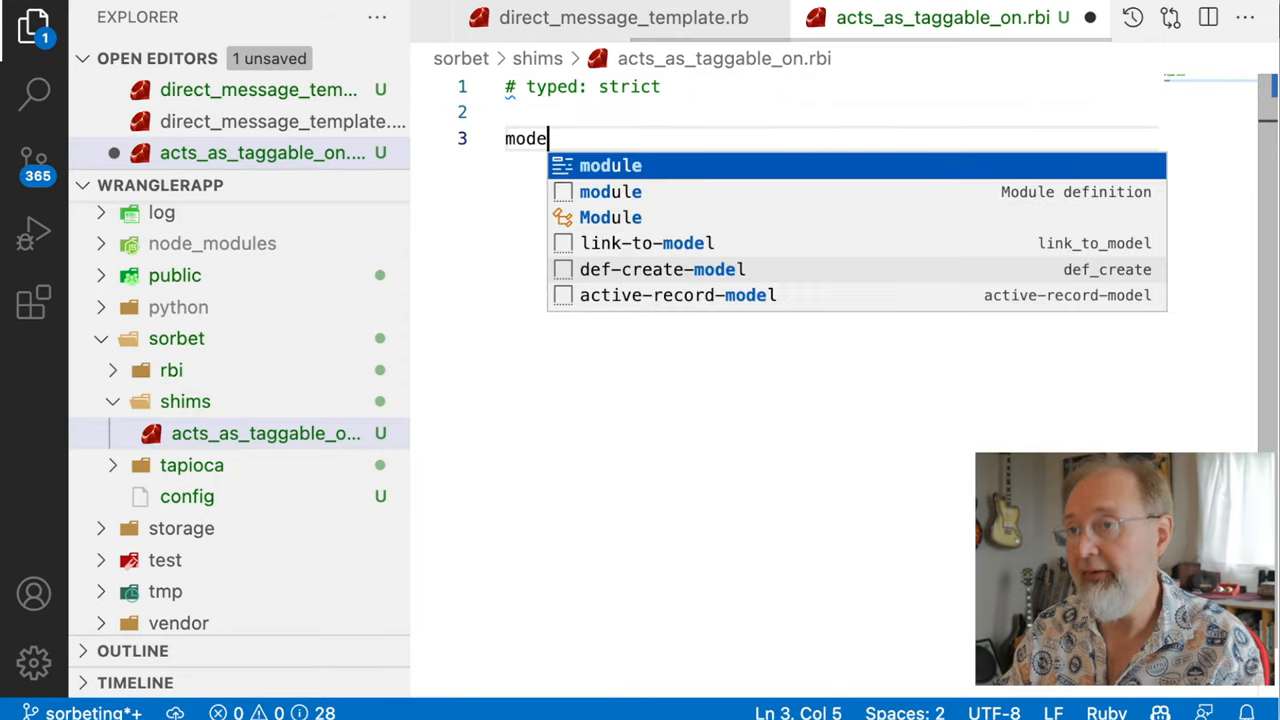
text(::ActsAsTaggableOn::Tag::PrivateCollectionProx)
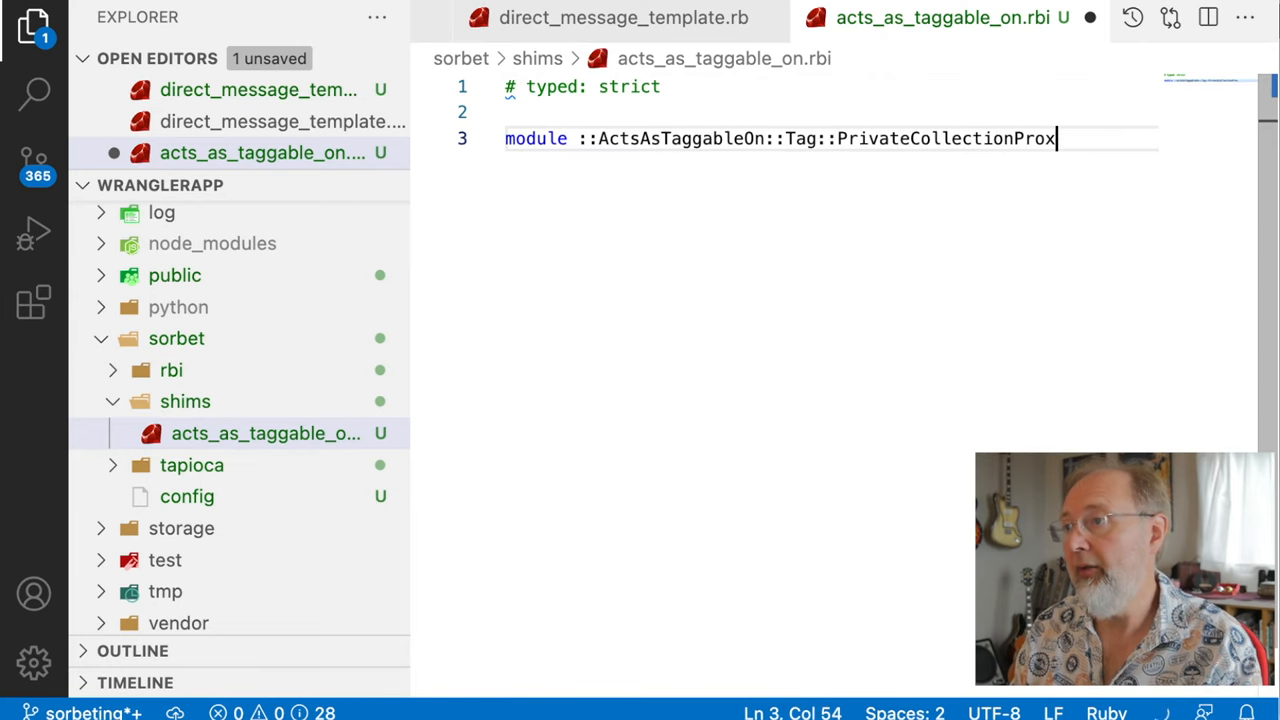
text(y; end)
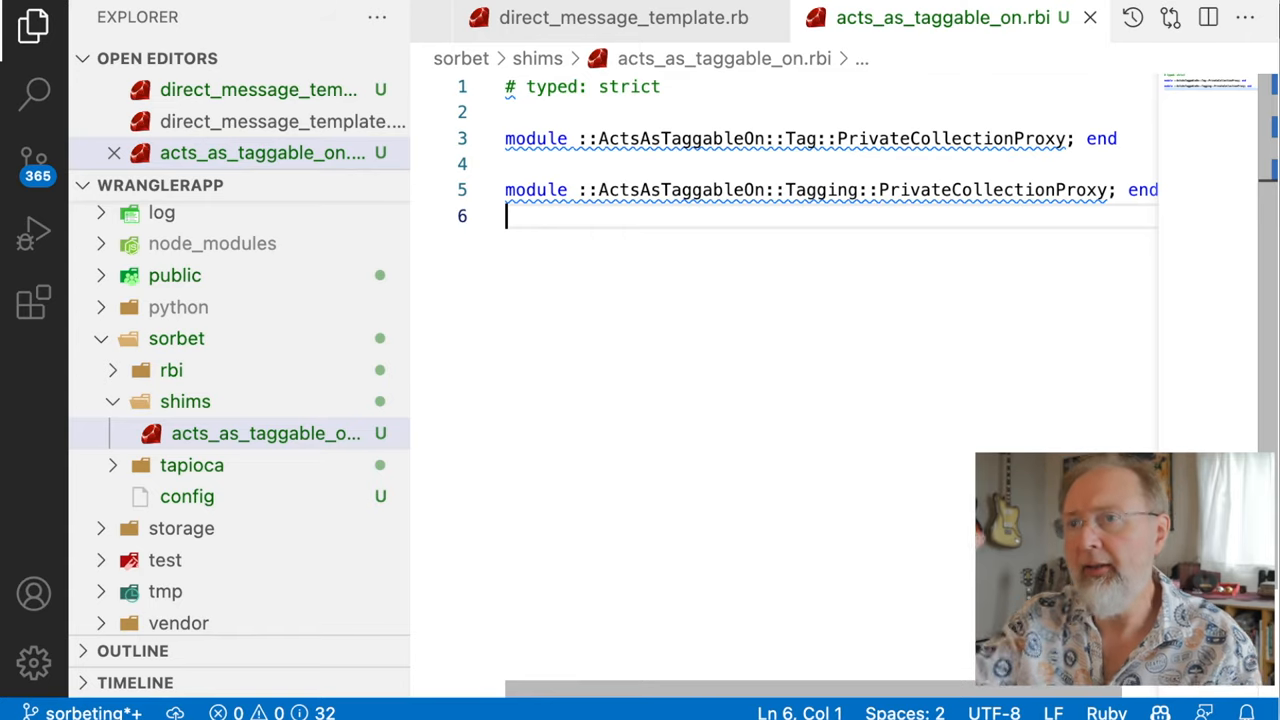
Rerun bundle exec srb tc and scan unresolved ActionHelper, FrontendHelpers and BootstrapExtra constants.
key(Enter)
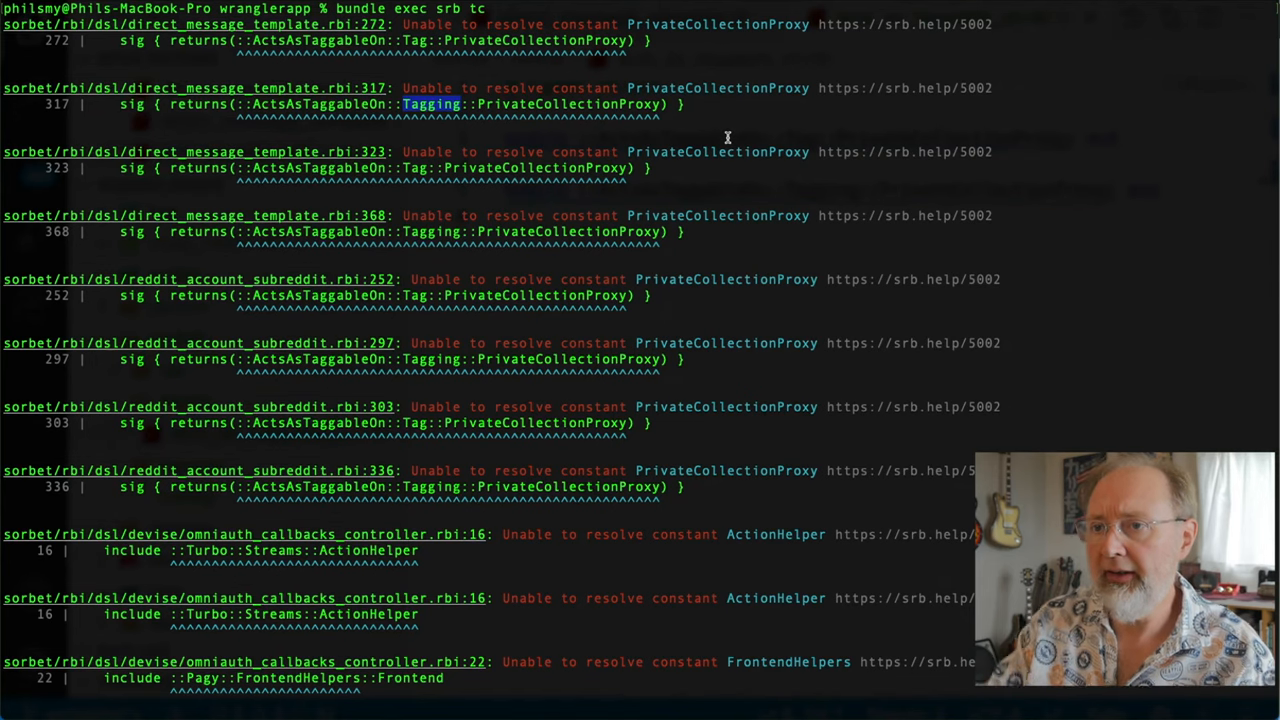
mouse_move(348, 122)
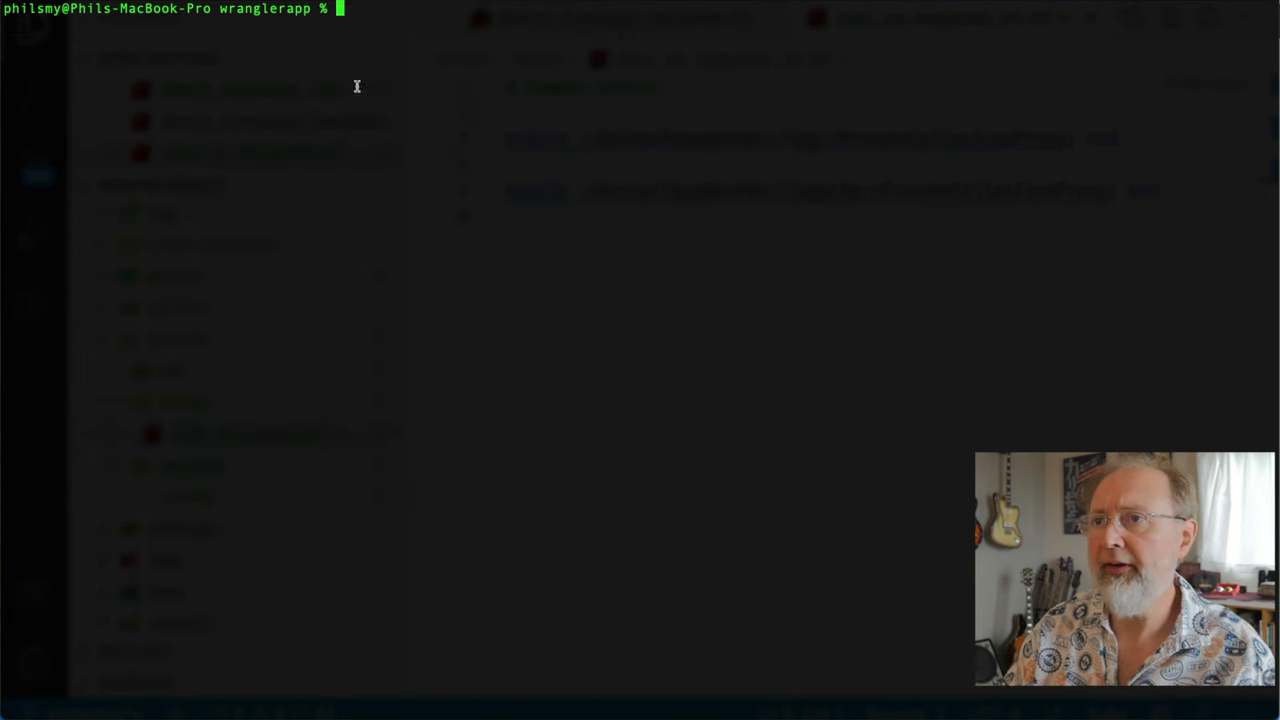
key(Return)
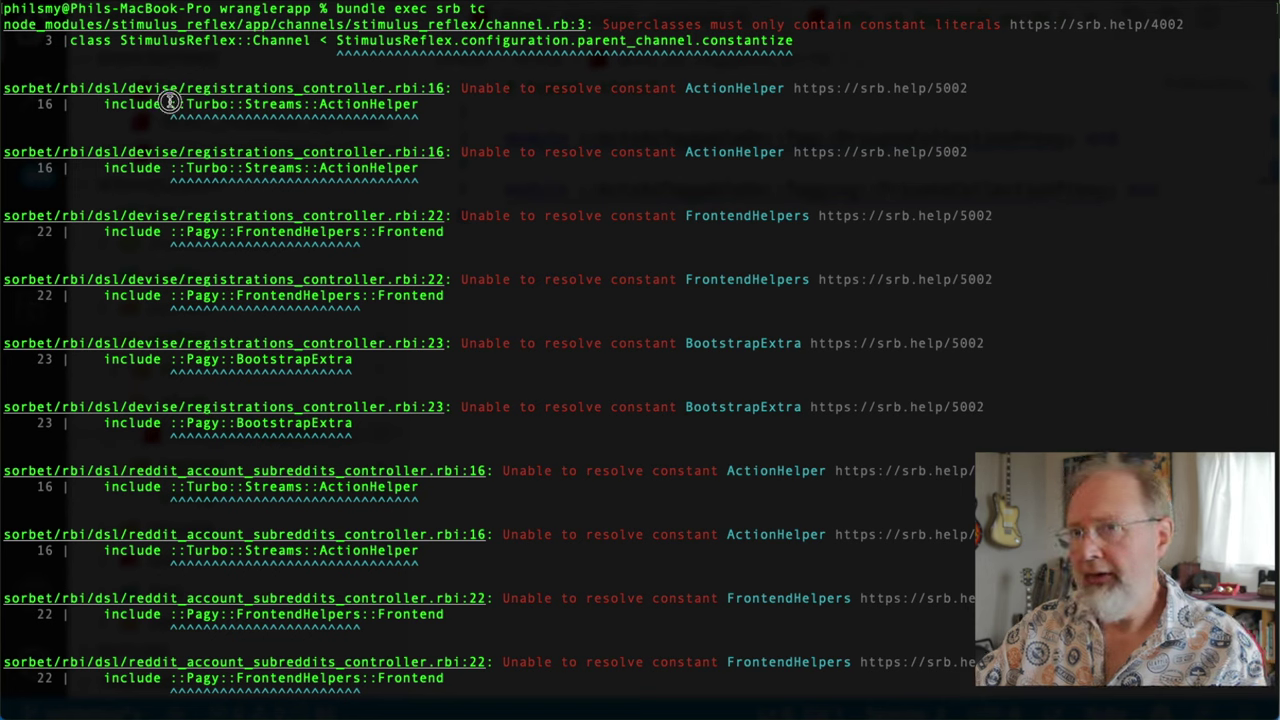
drag(170, 104, 420, 104)
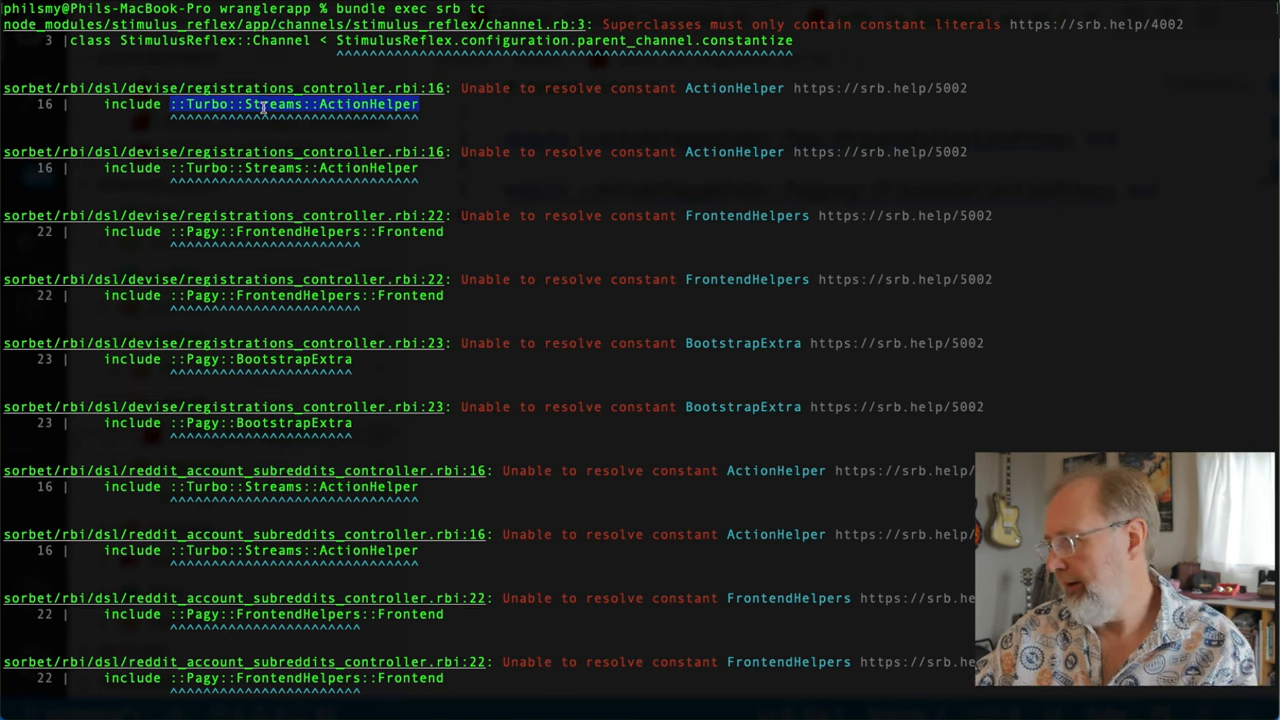
mouse_move(508, 148)
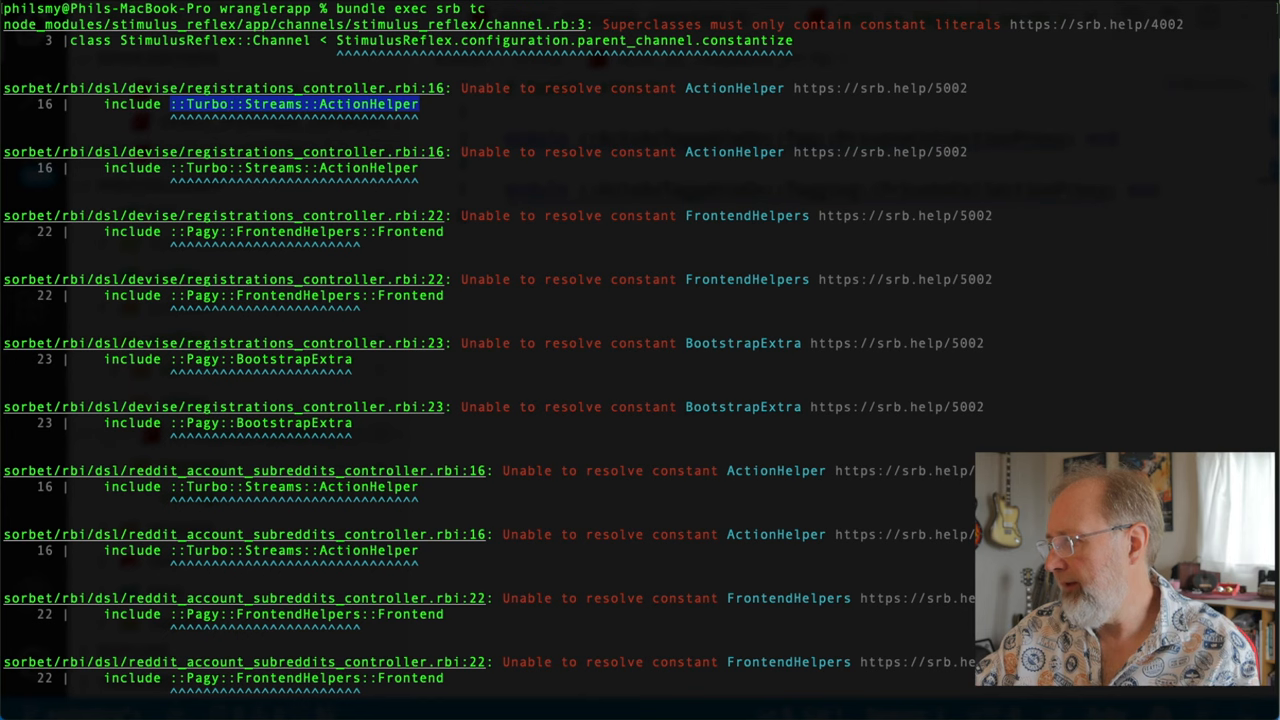
mouse_move(688, 436)
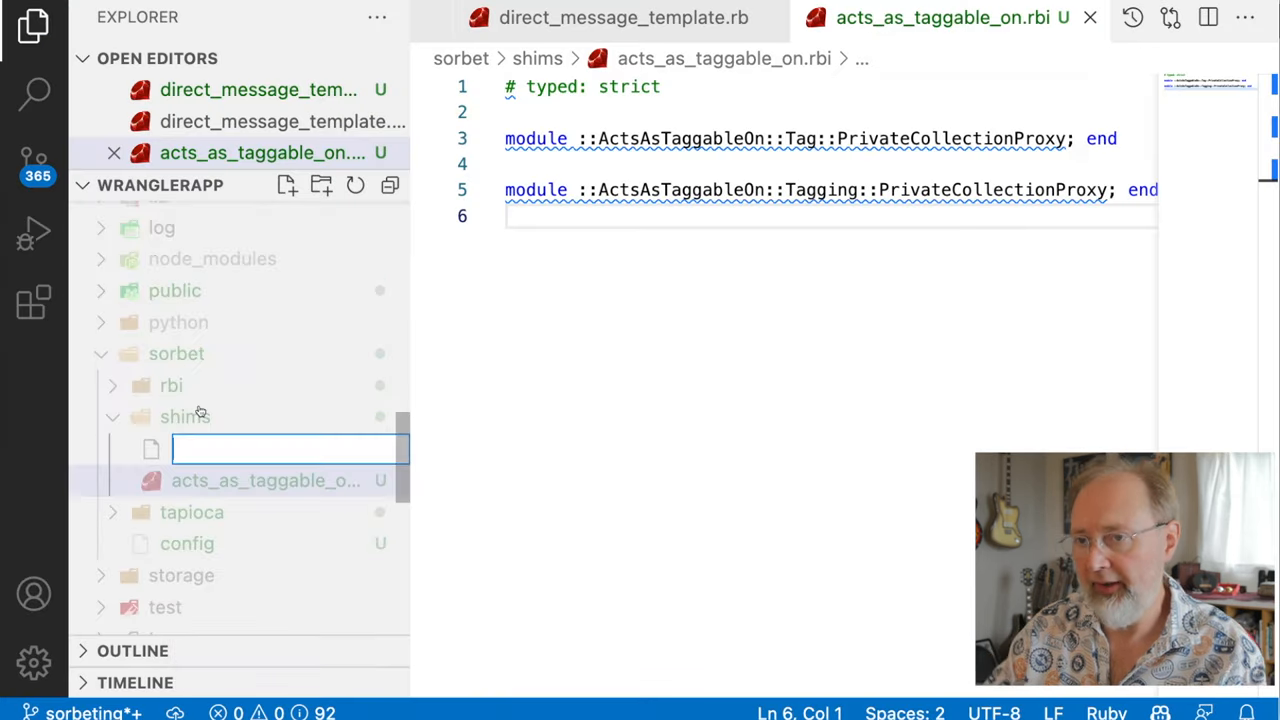
Create sorbet/shims/turbo_streams.rbi, check todo.rbi's unresolved constants, and close other editors.
text(turbo_s)
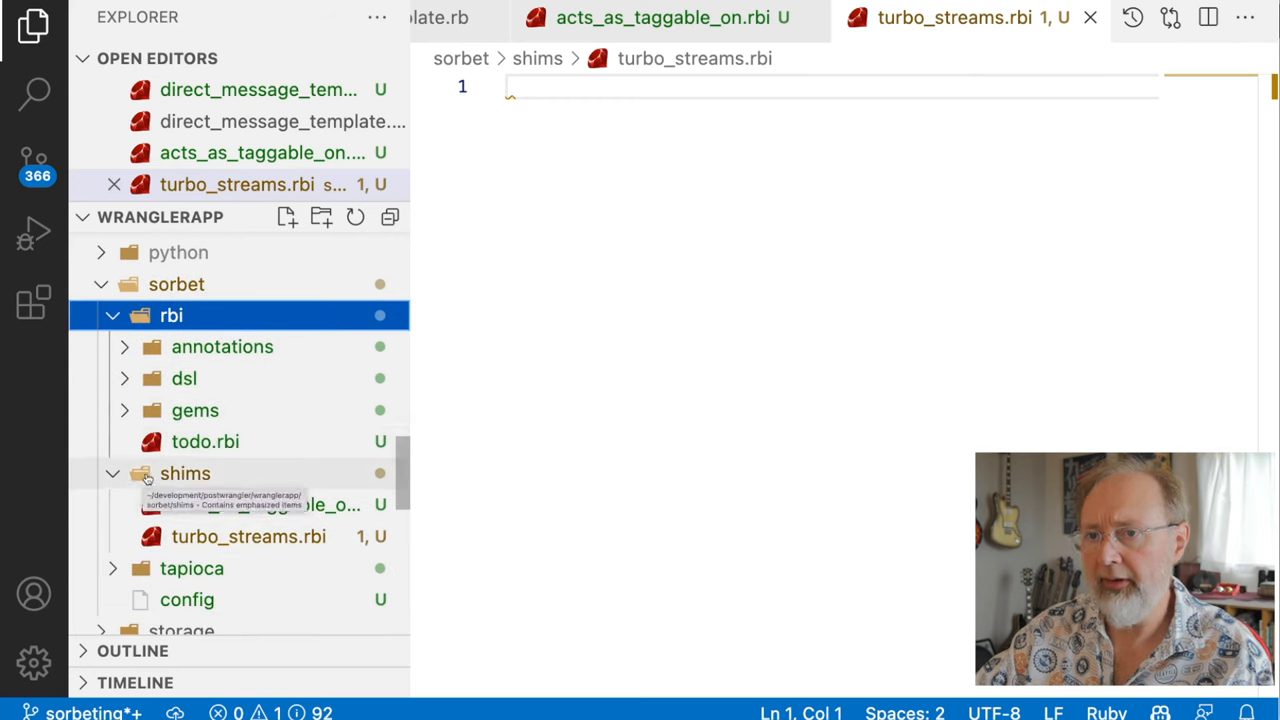
click(204, 442)
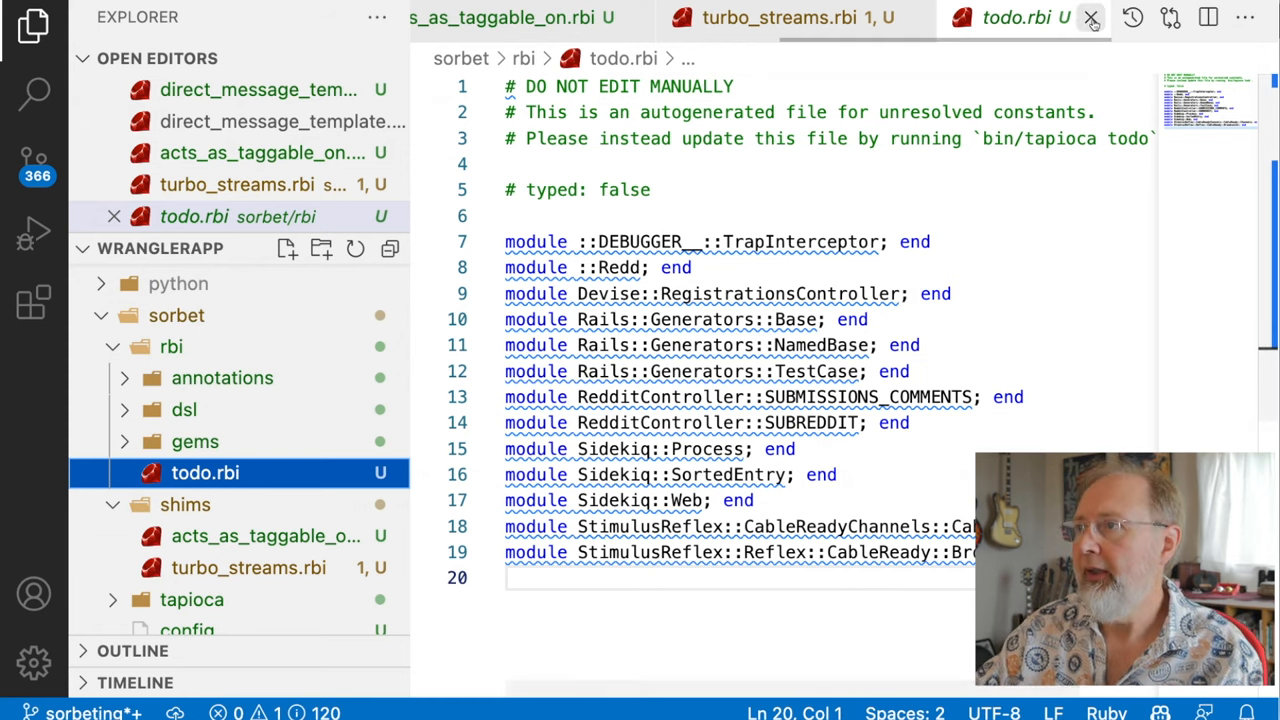
click(1086, 18)
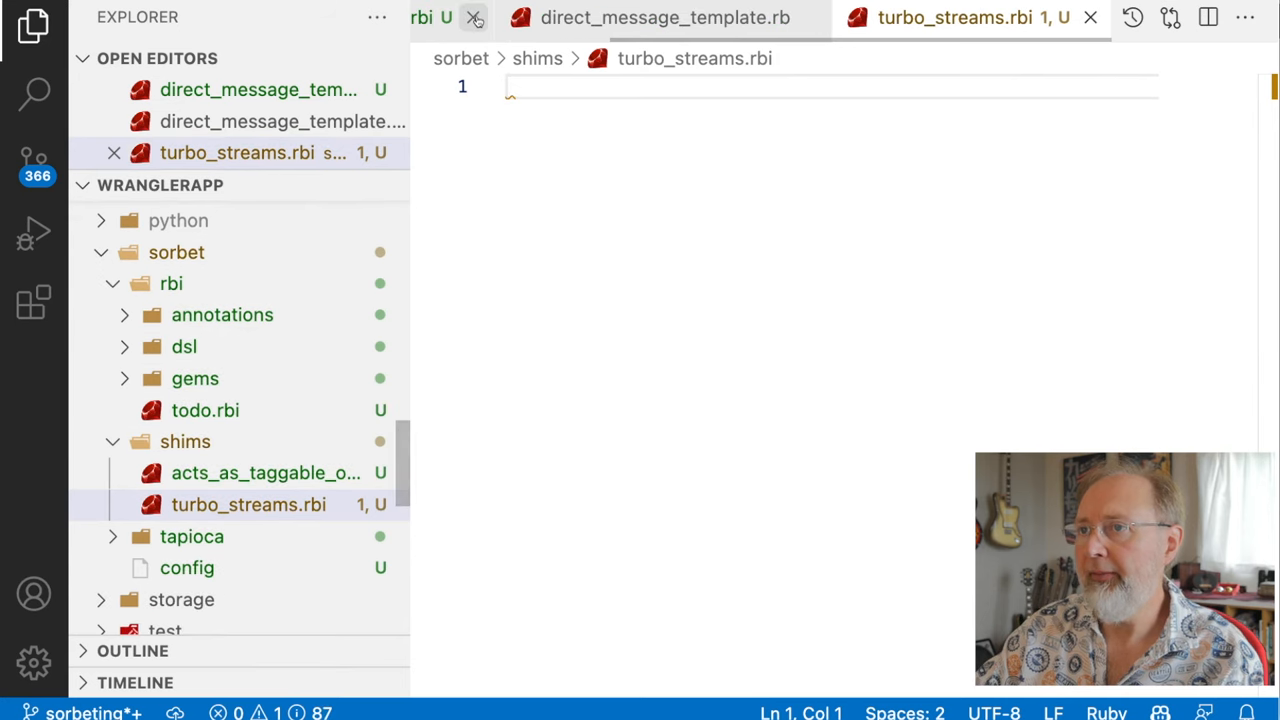
click(474, 18)
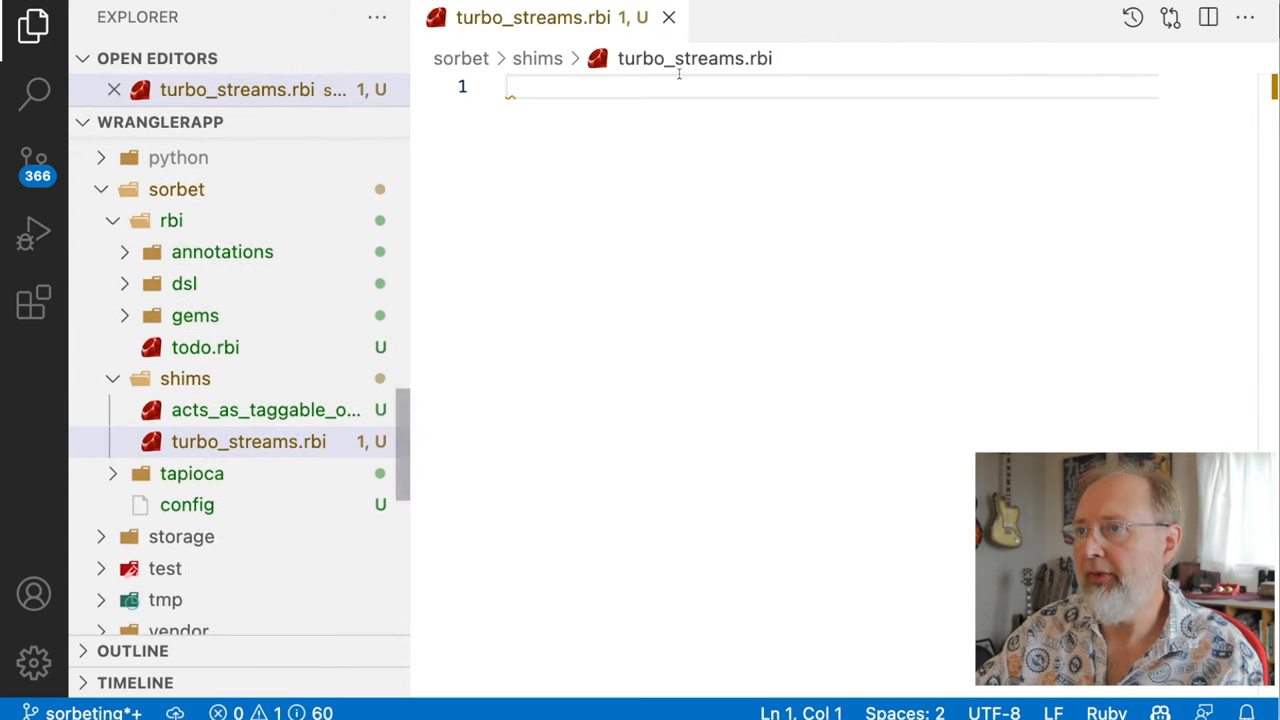
Write '# typed: strict' and an empty module ::Turbo::Streams::ActionHelper declaration.
text(# typed: strict)
text(module)
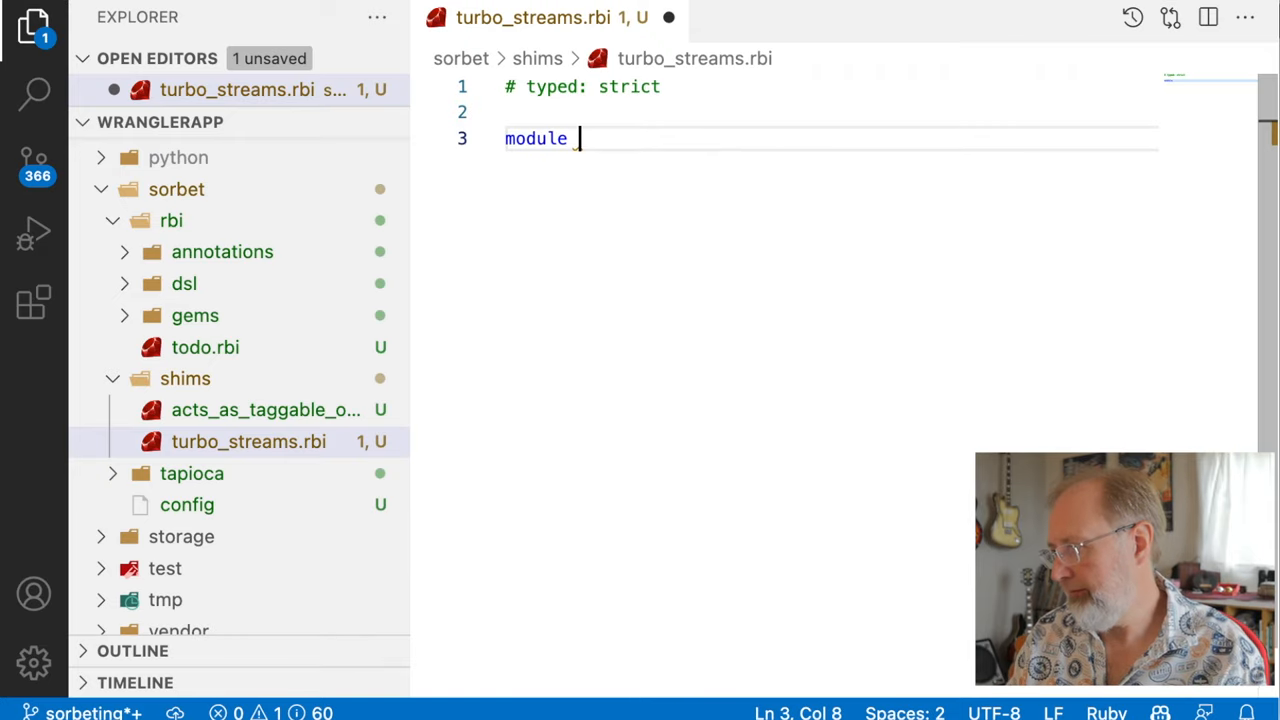
text(::Turbo::Streams::ActionHelper;)
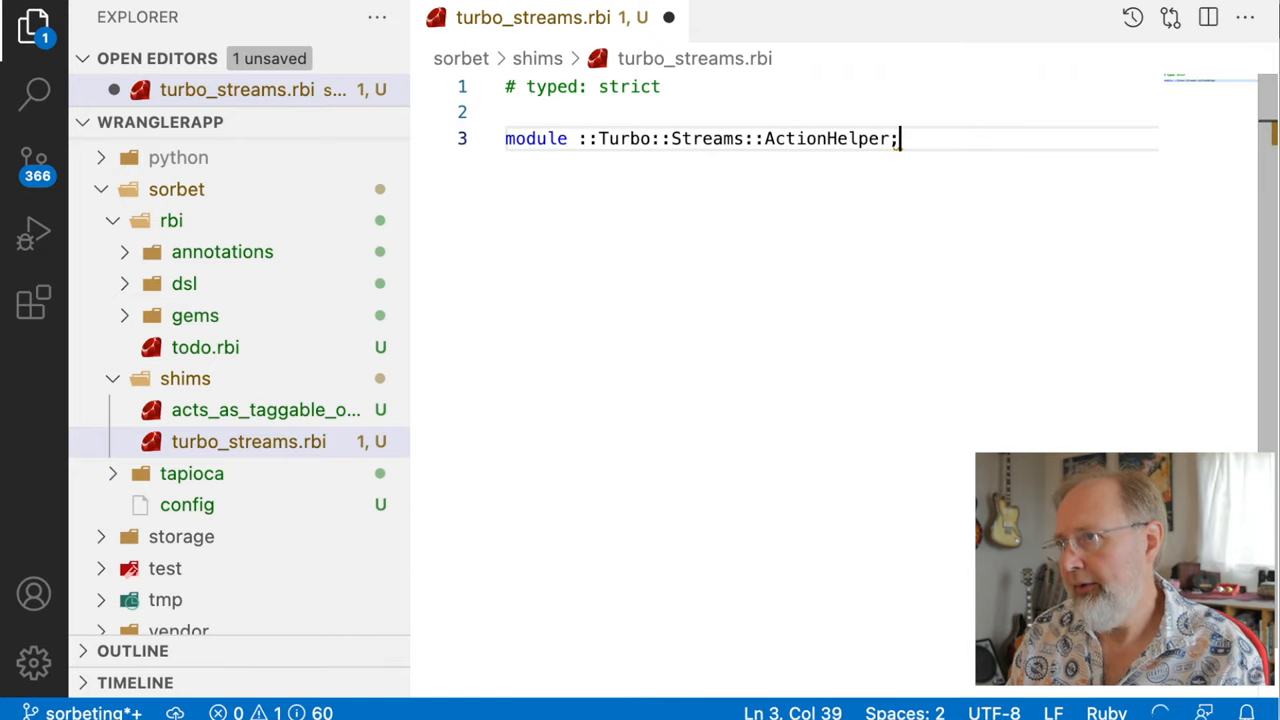
text(end)
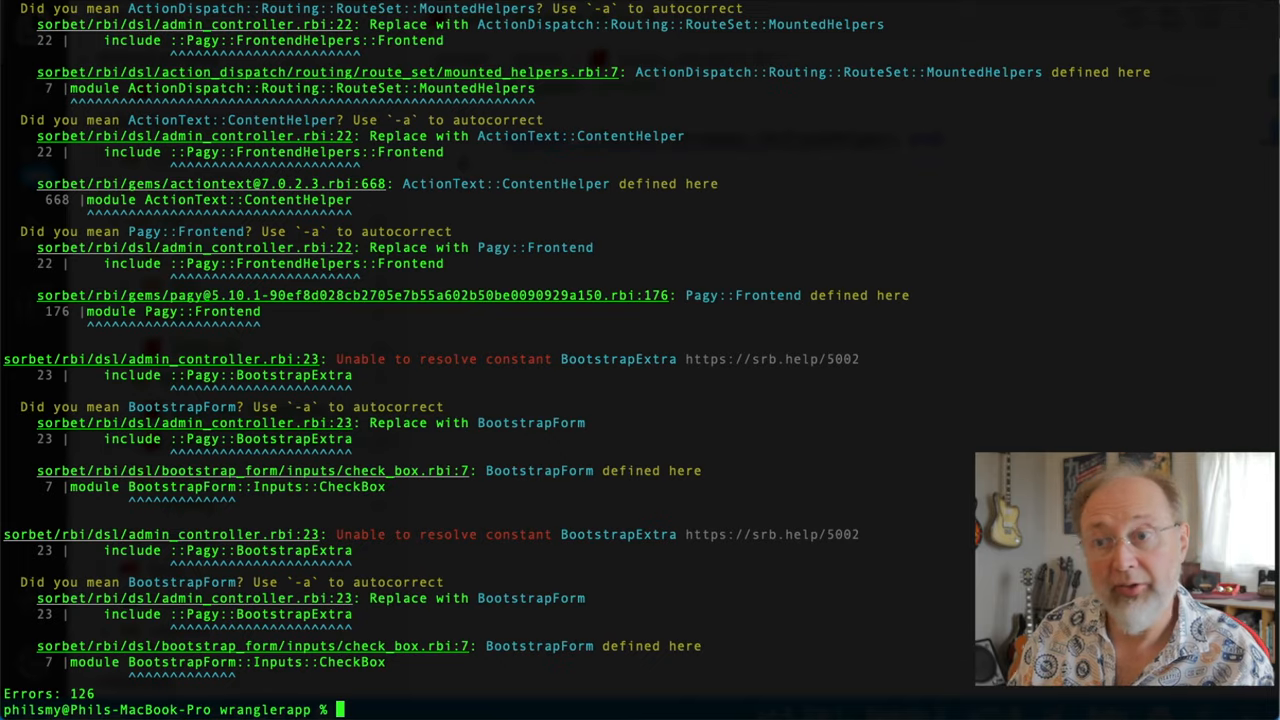
Rerun bundle exec srb tc and see 126 errors remaining for FrontendHelpers and BootstrapExtra.
text(bundle exec srb tc)
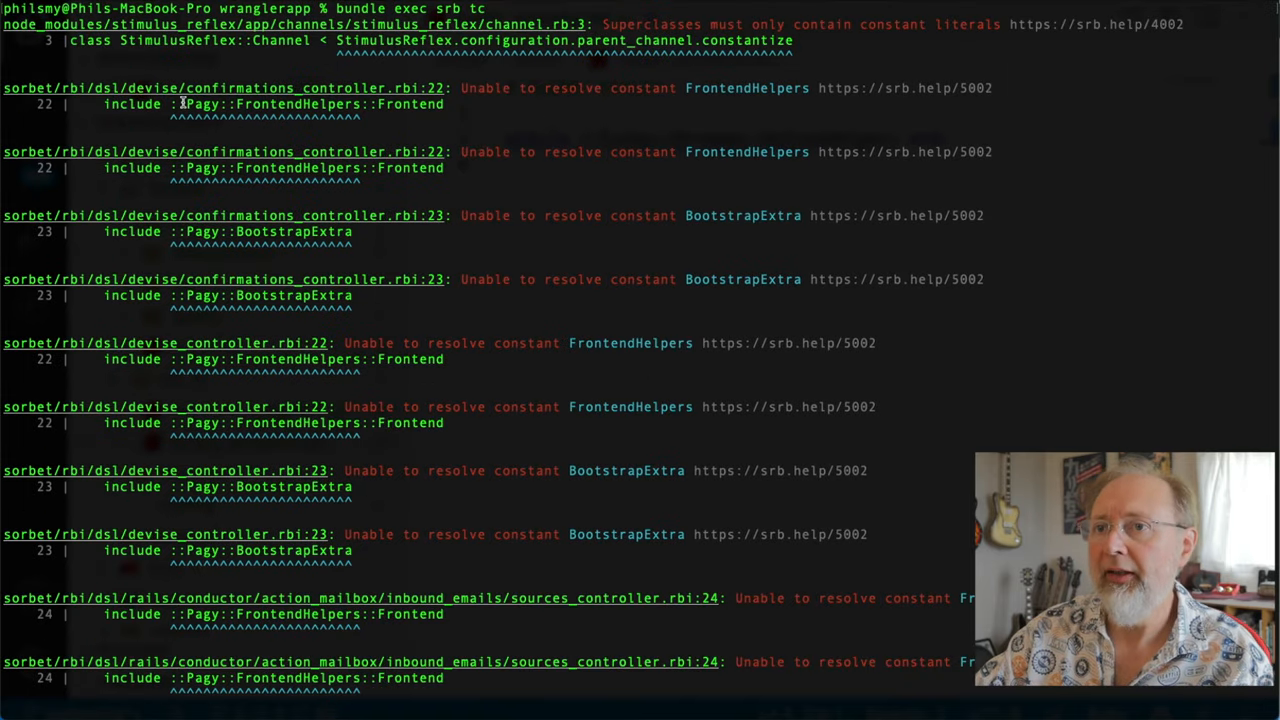
drag(178, 104, 444, 104)
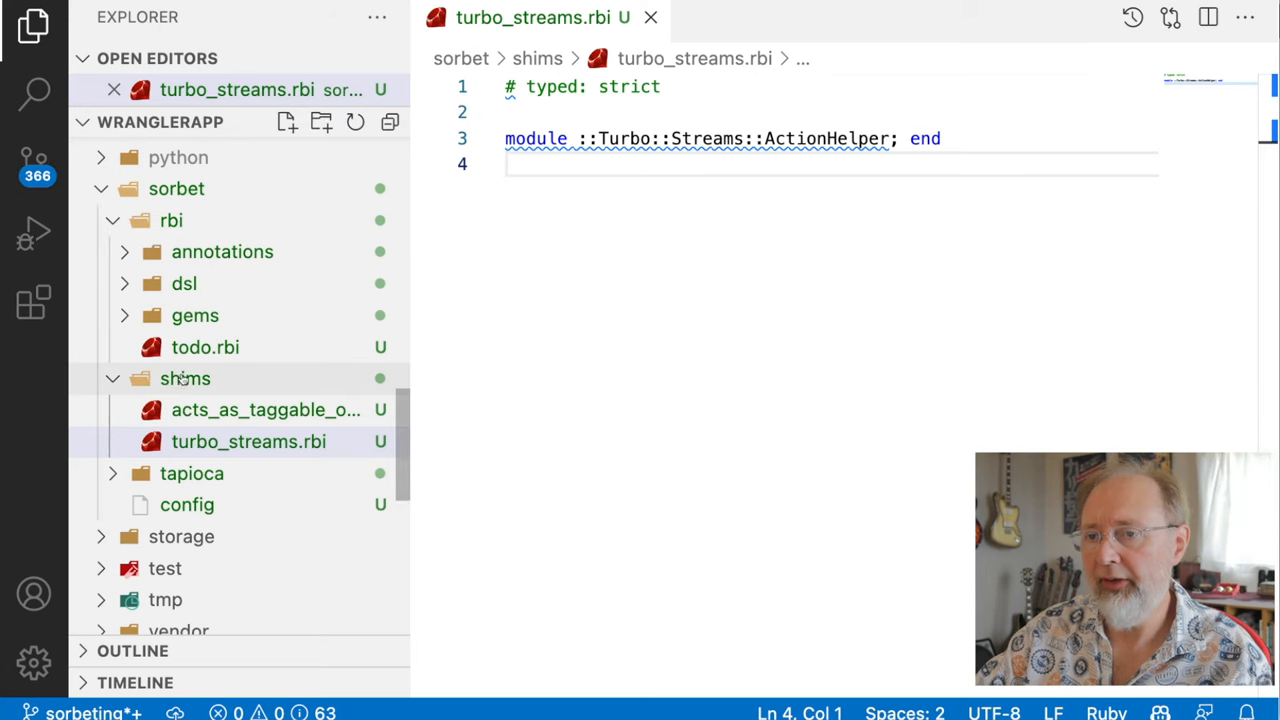
Create sorbet/shims/pagy.rbi declaring ::Pagy::FrontendHelpers::Frontend and ::Pagy::BootstrapExtra under typed: strict.
click(288, 122)
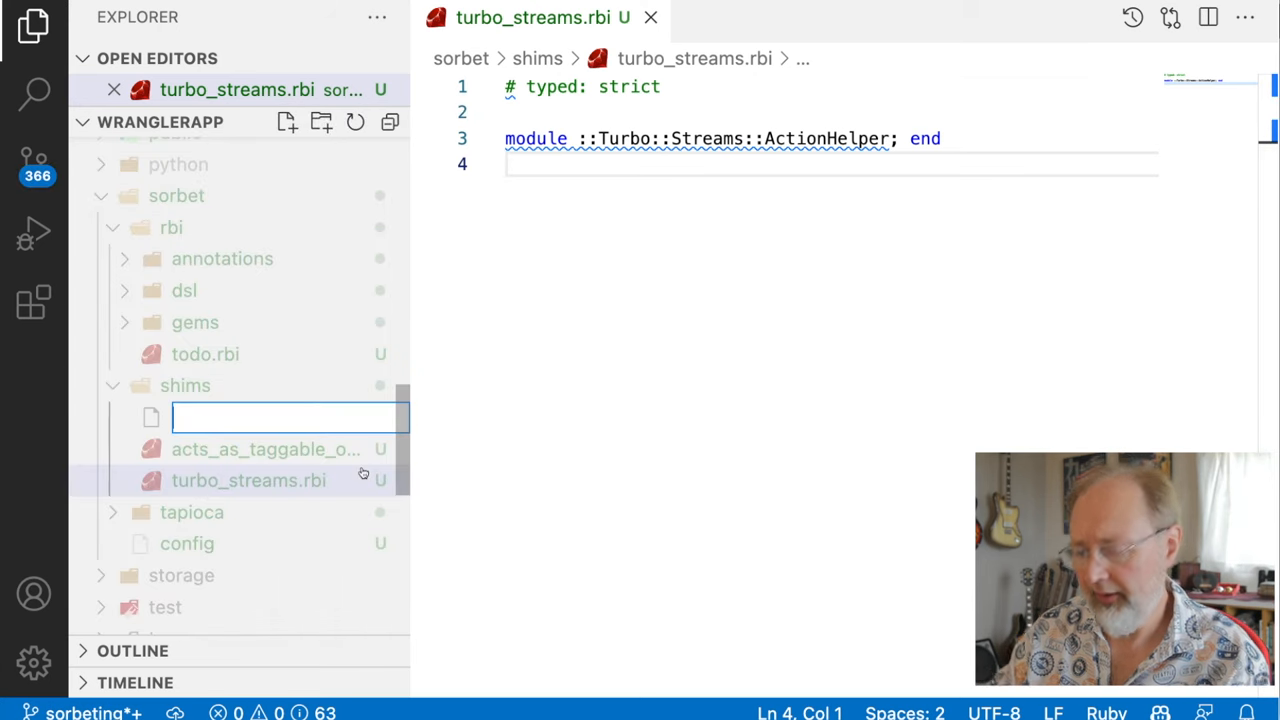
text(pagy.rbi)
text(# t)
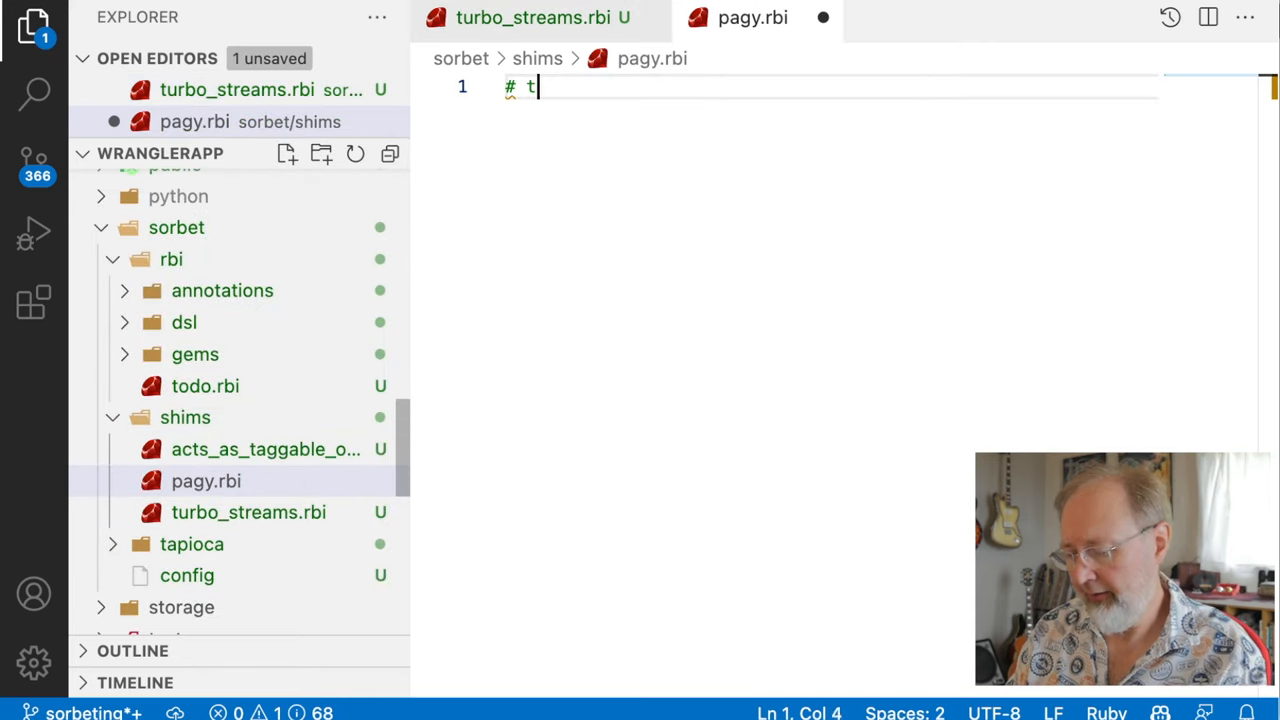
text(yped: strict)
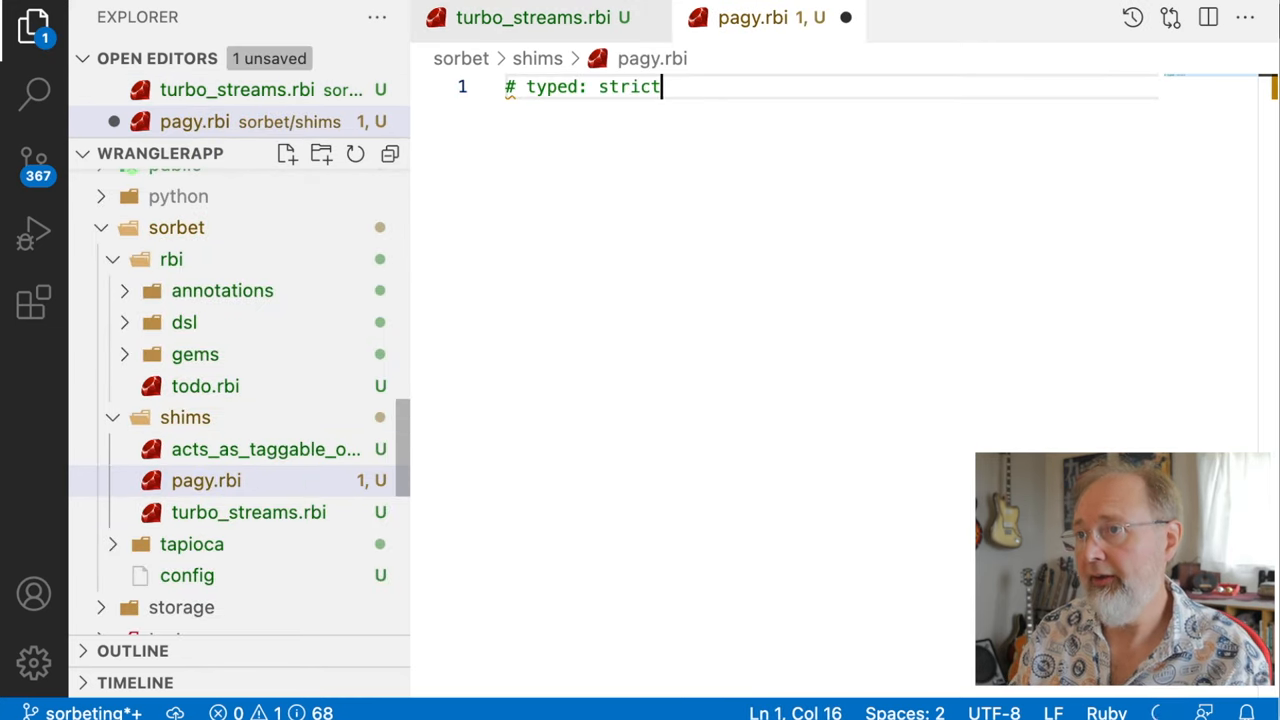
text(mo)
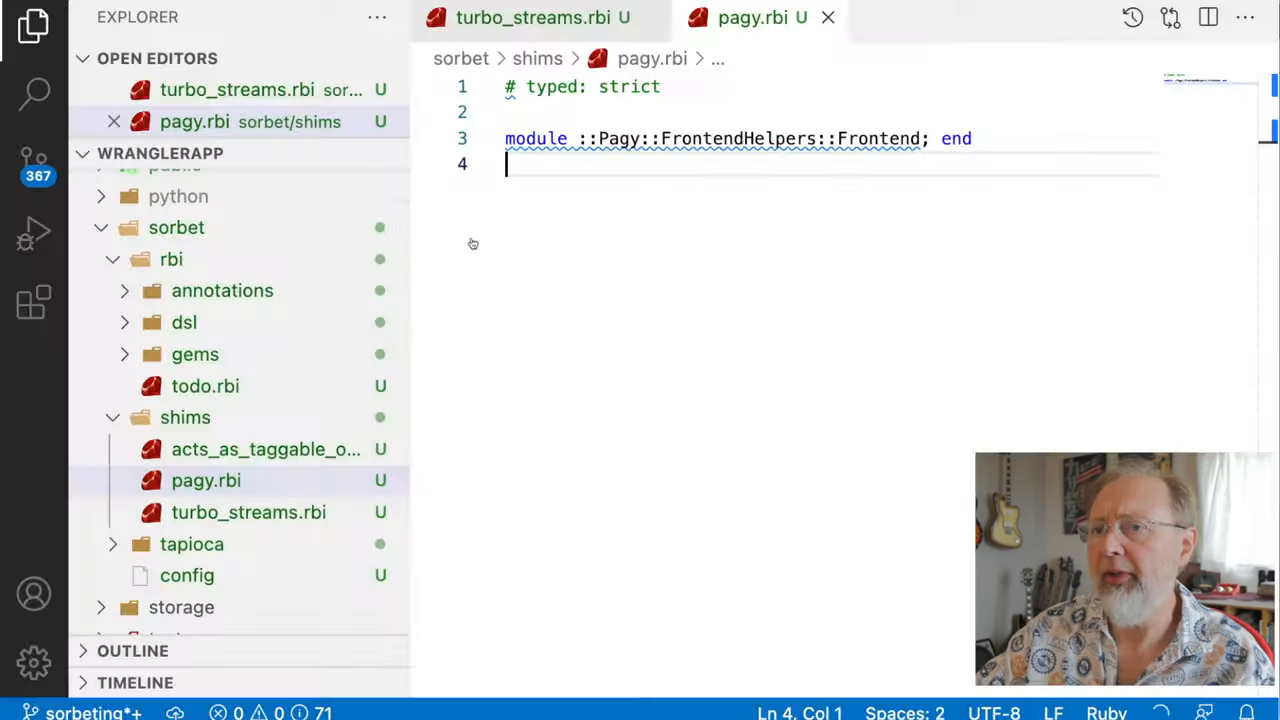
text(module ::Pagy::BootstrapExtra;)
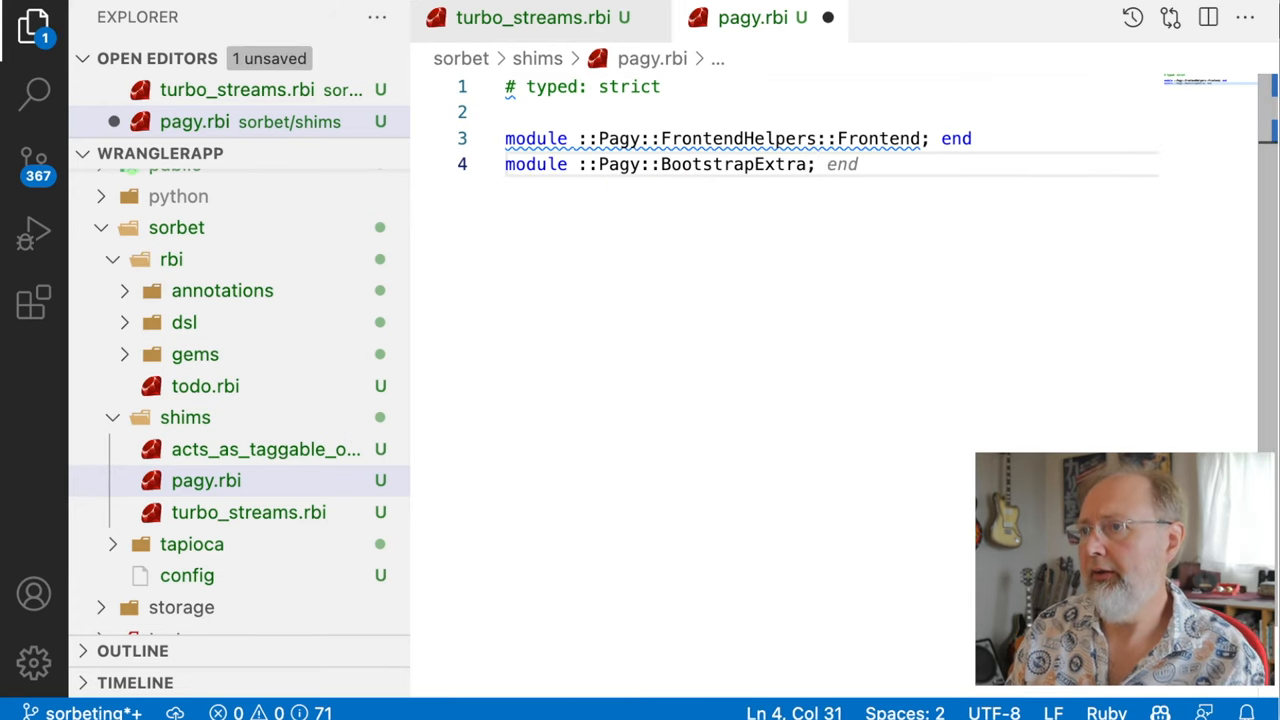
key(Enter)
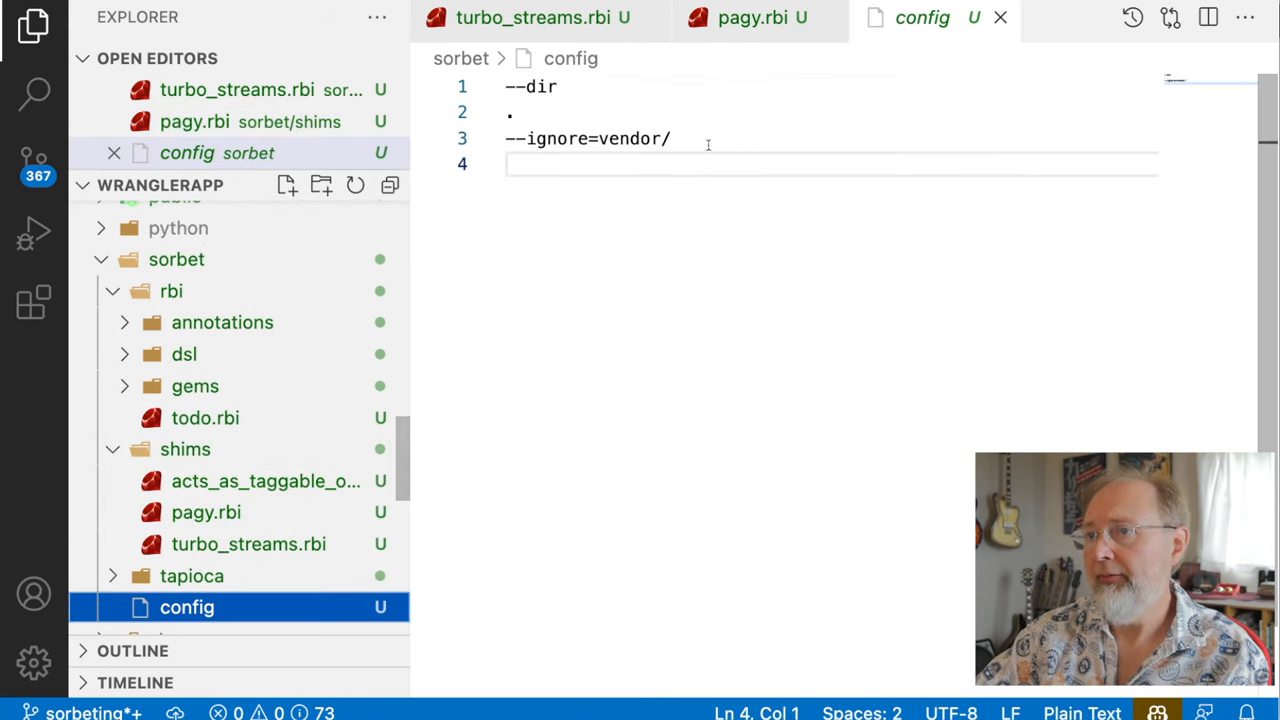
Add the line '--ignore=node_modules/' to sorbet/config.
text(--ignore=/)
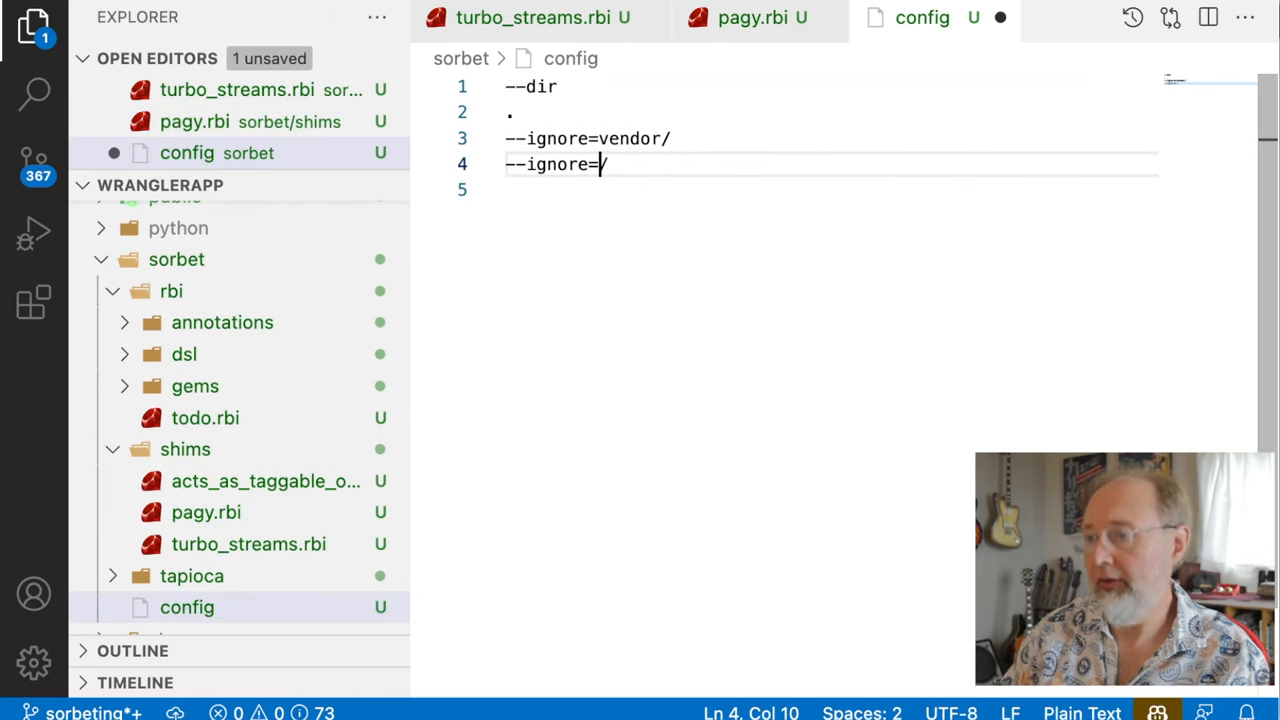
text(node_m)
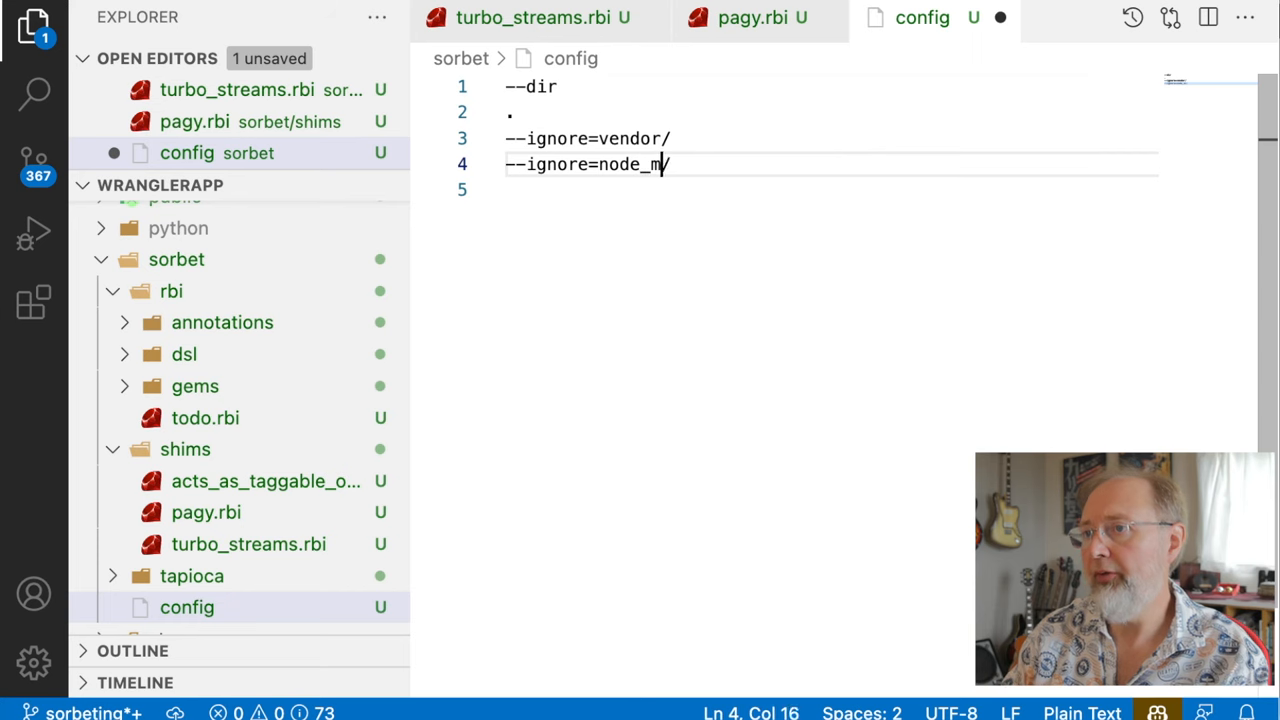
text(odules)
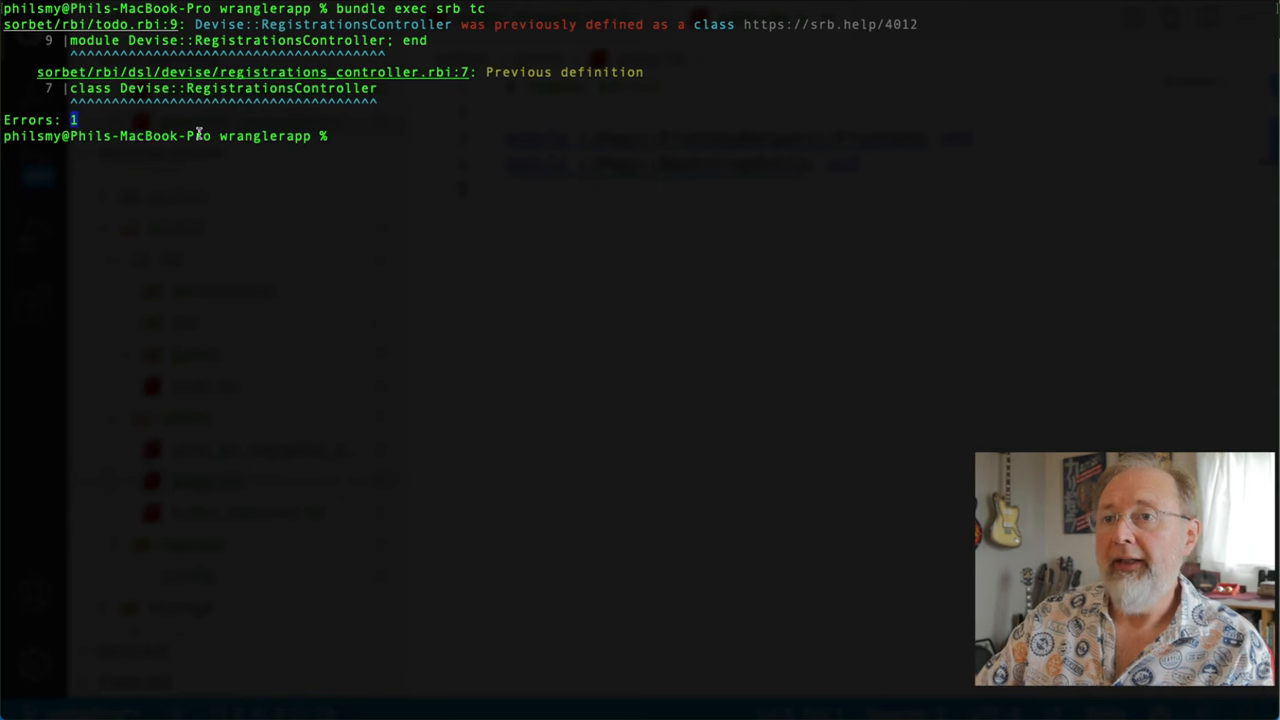
Rerun bundle exec srb tc and select the RegistrationsController name in the remaining error.
double_click(280, 88)
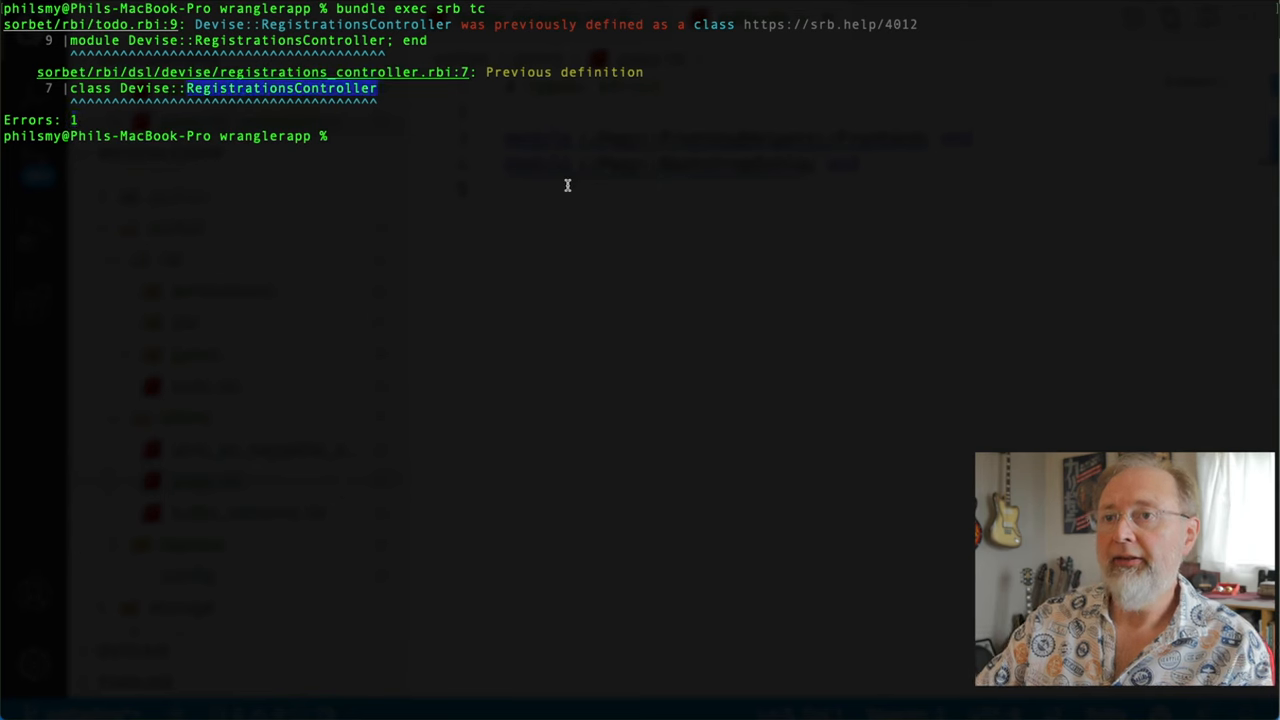
mouse_move(596, 72)
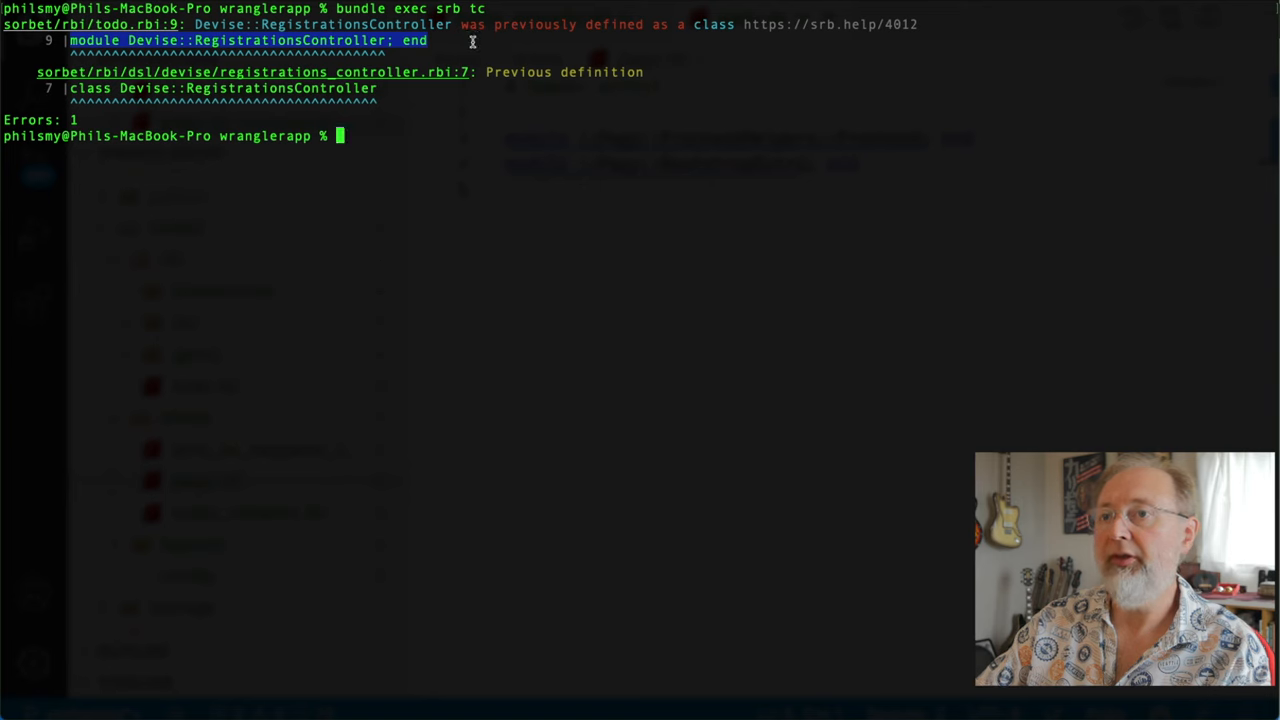
mouse_move(268, 72)
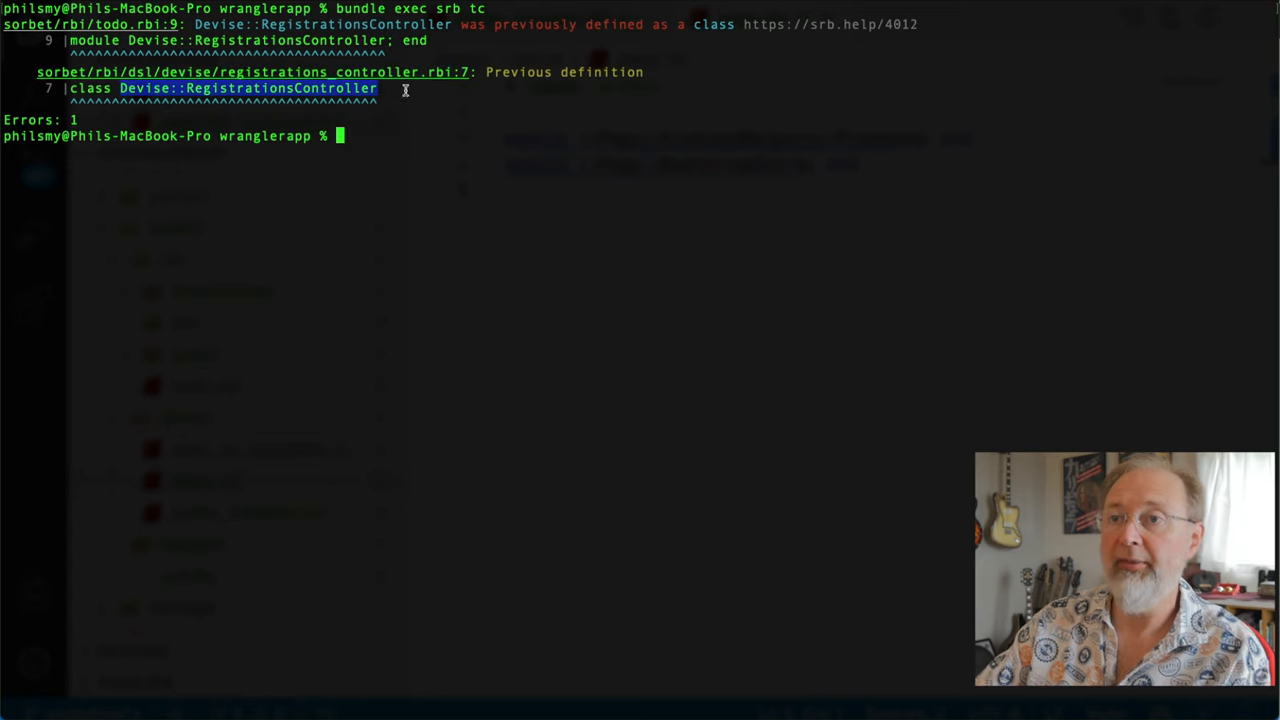
mouse_move(304, 72)
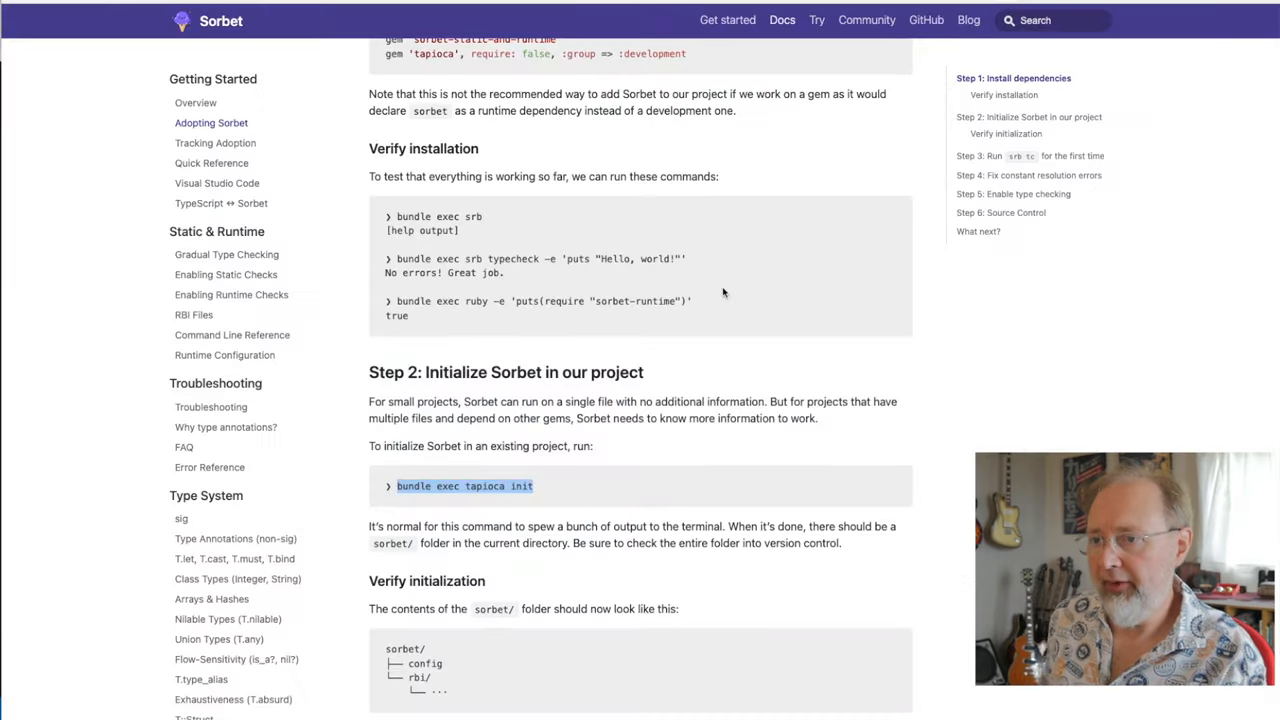
Scroll the Adopting Sorbet guide down to Step 3: Run srb tc for the first time.
scroll(down, 3)
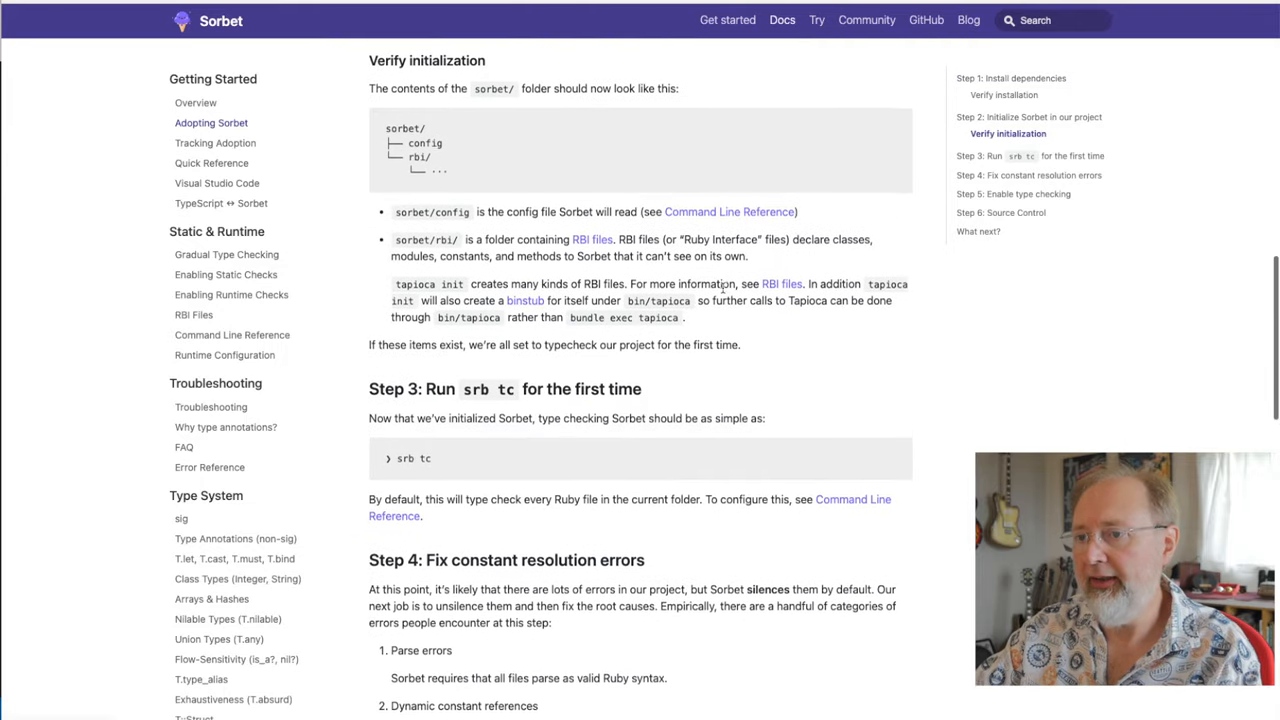
scroll(down, 3)
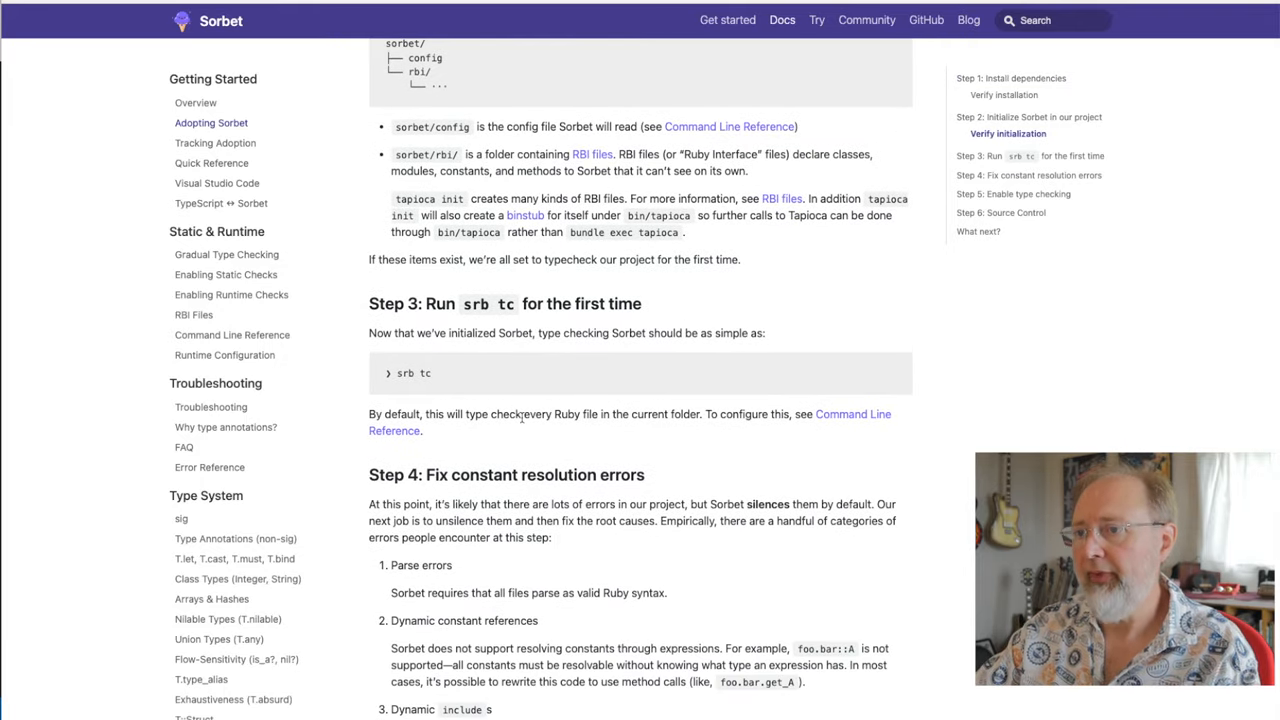
mouse_move(528, 442)
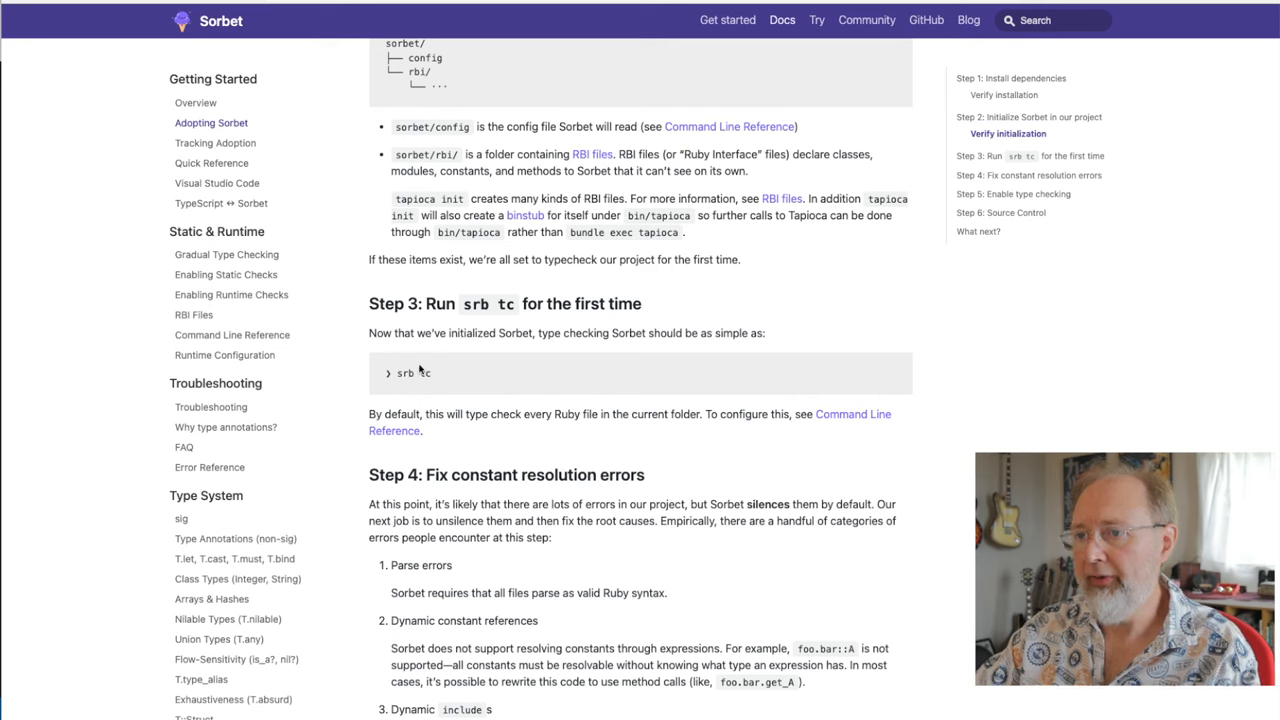
mouse_move(570, 458)
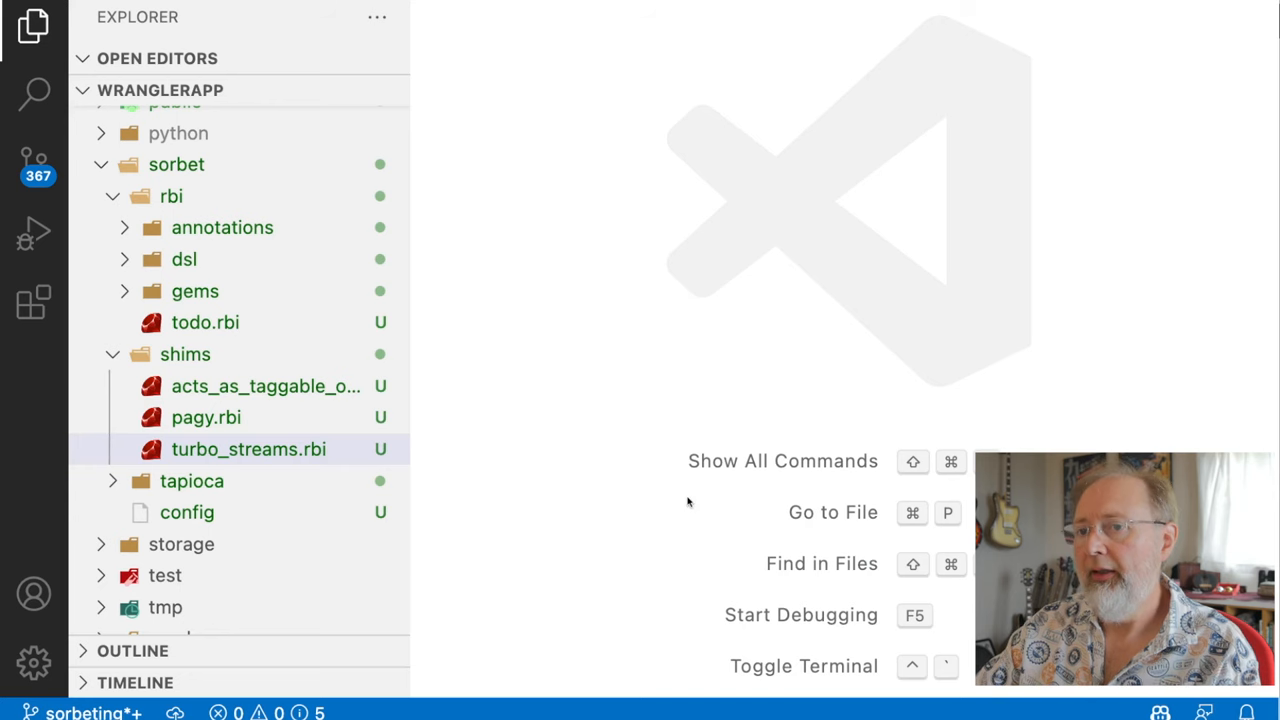
mouse_move(388, 90)
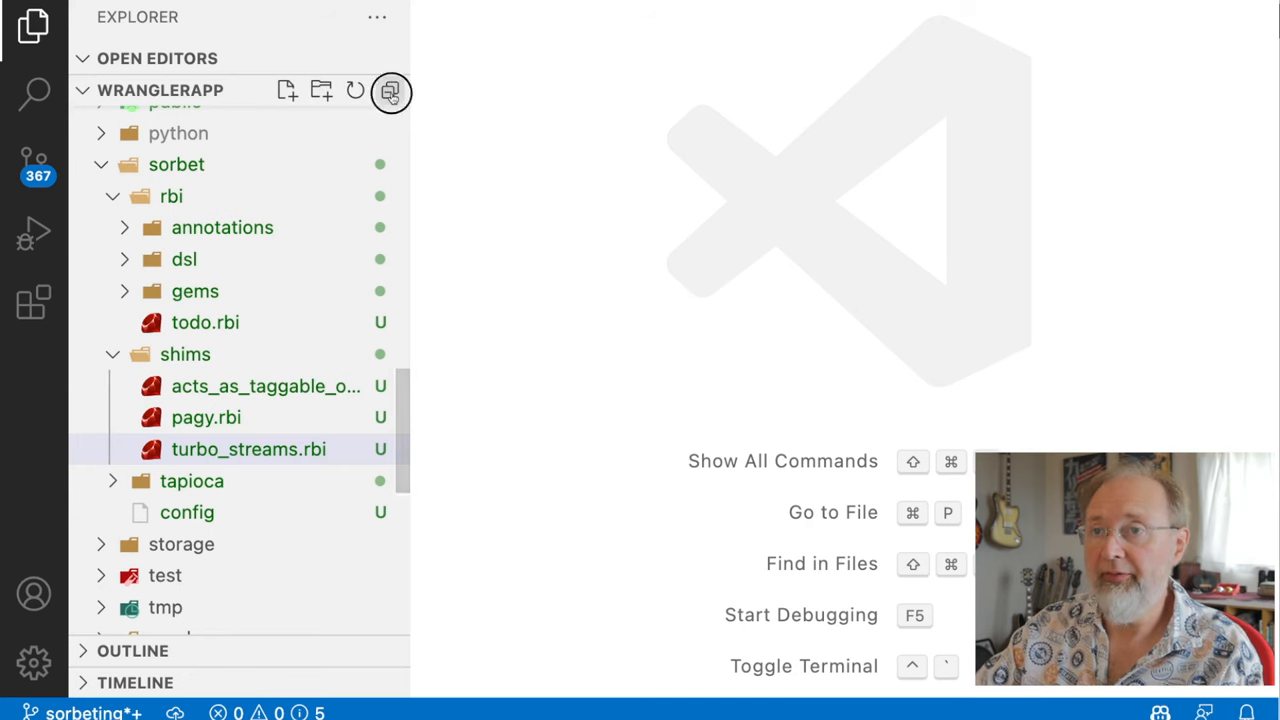
Collapse the project tree and expand the app folder to reach account.rb.
click(390, 90)
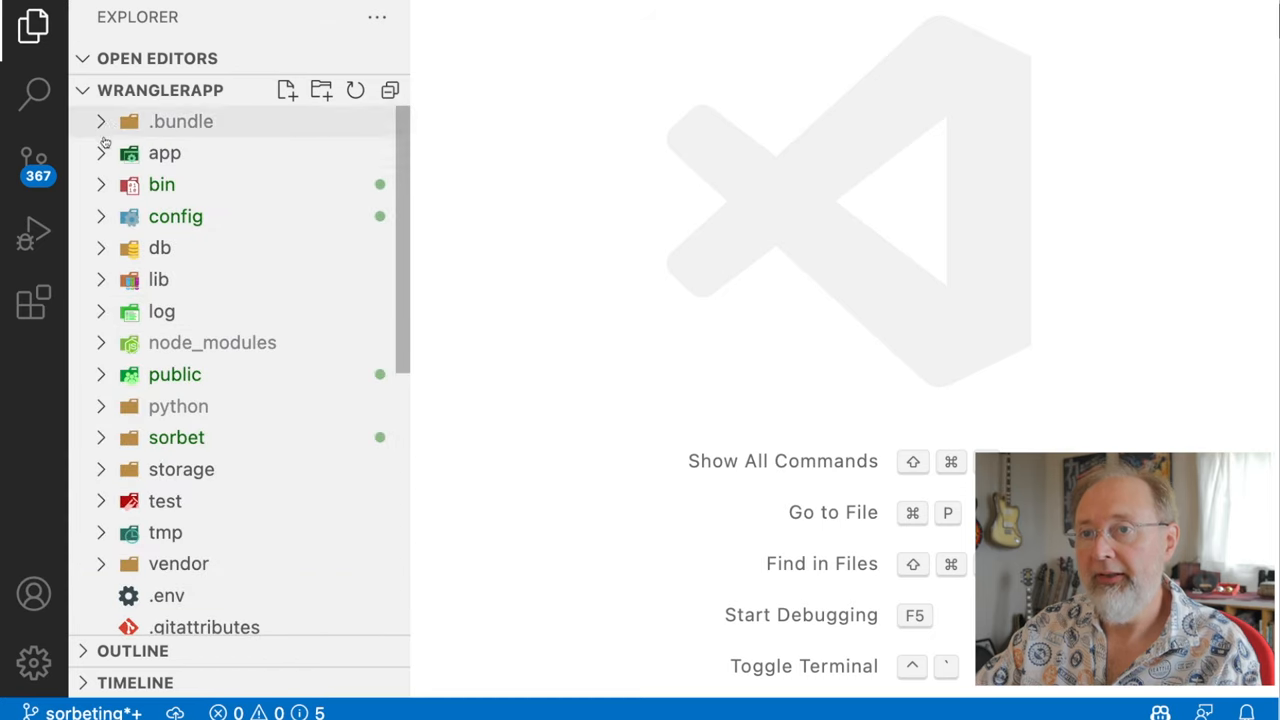
click(164, 152)
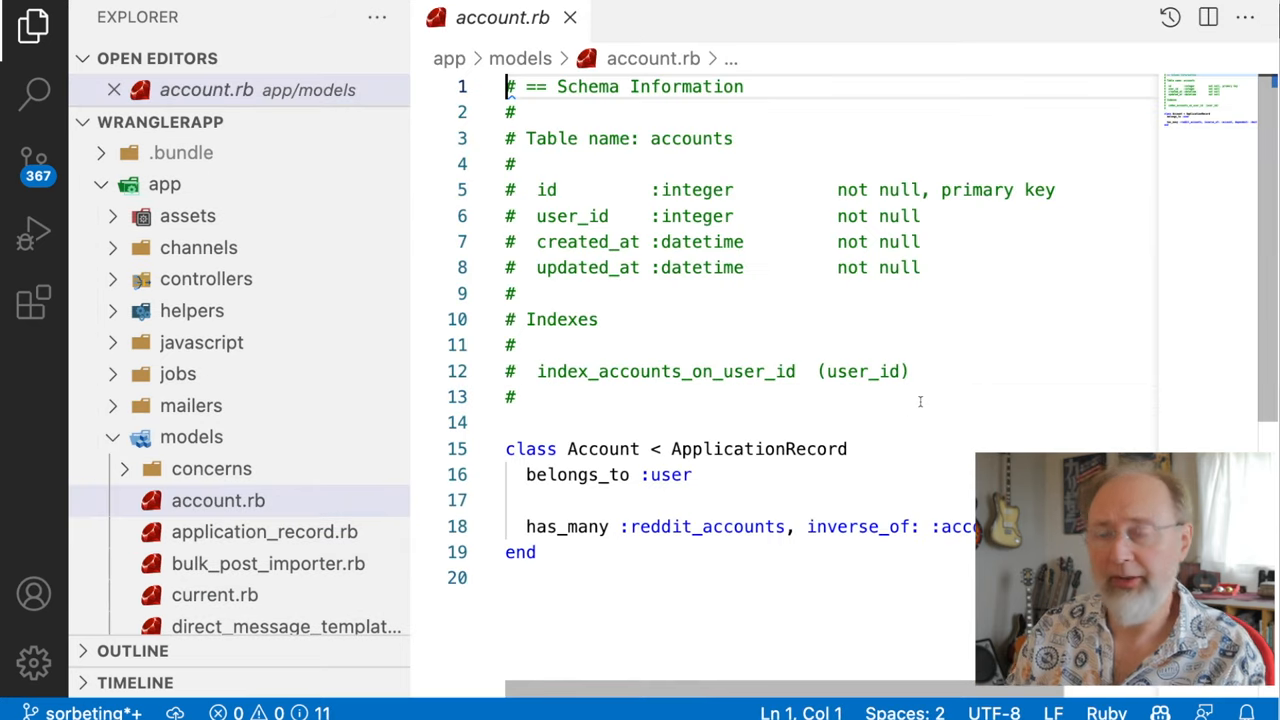
Start a '# typed:' sigil comment on new lines at the top of account.rb.
key(Enter)
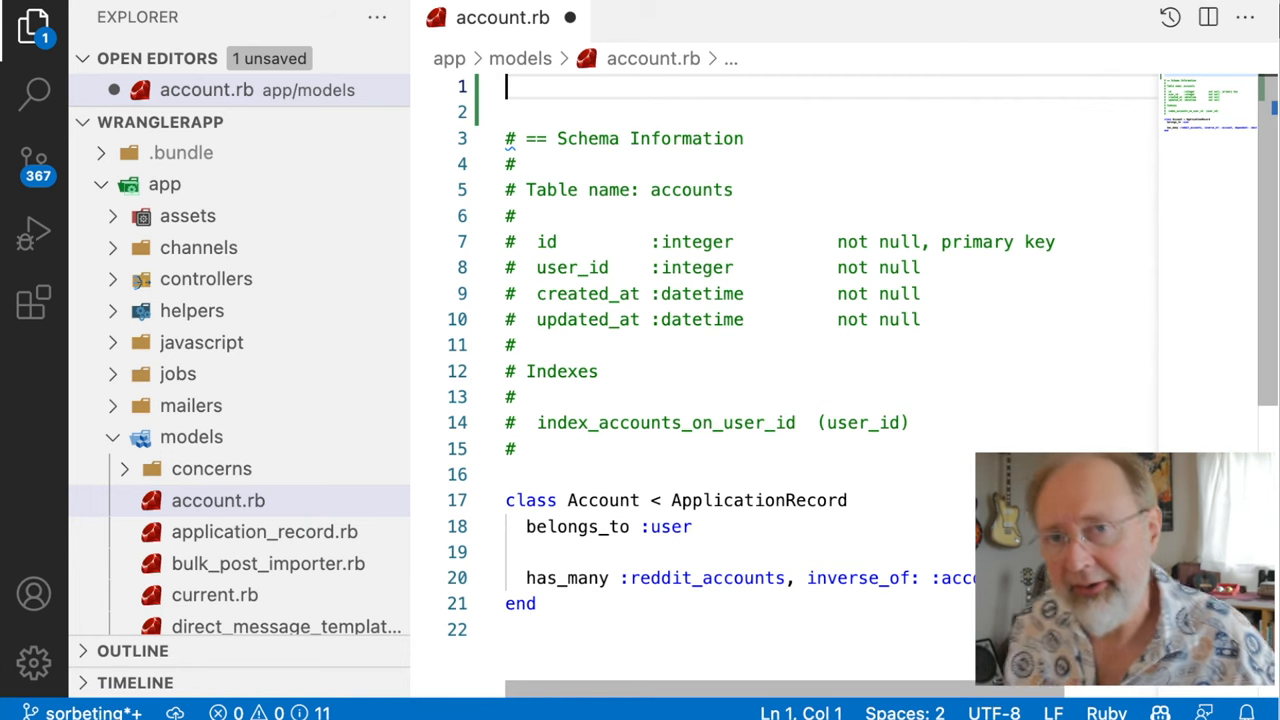
text(# t)
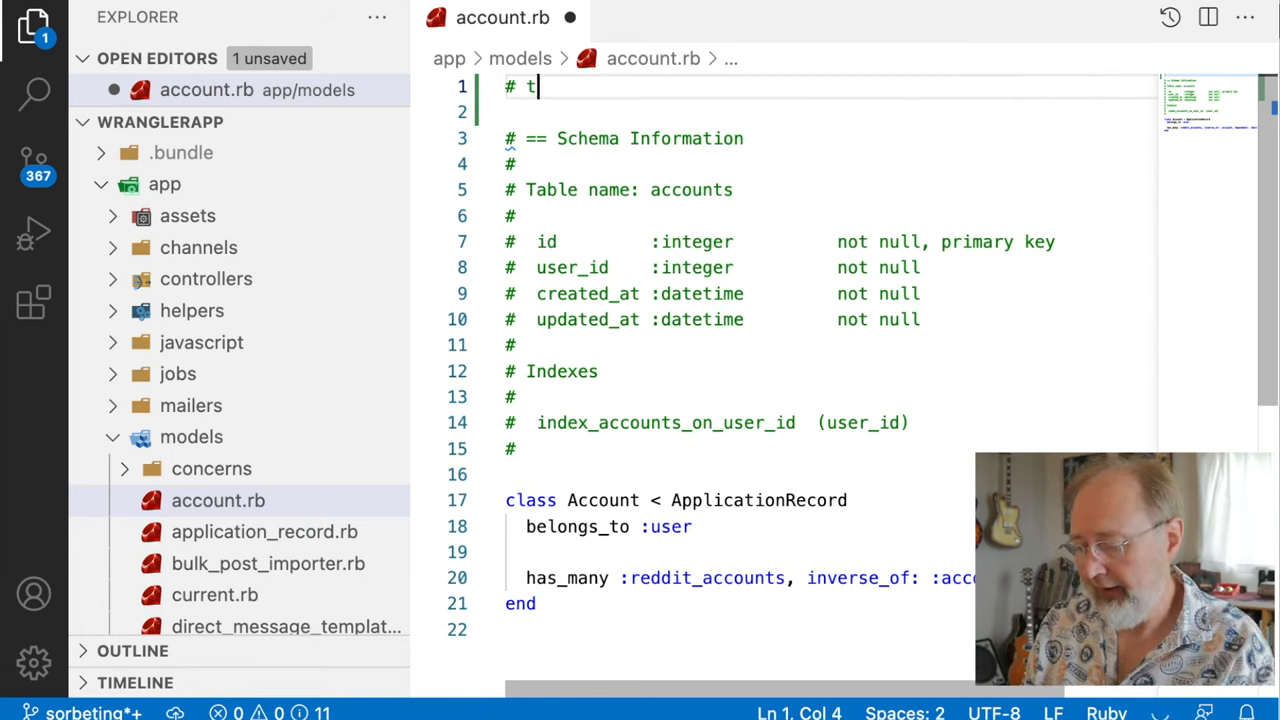
text(yped: trie)
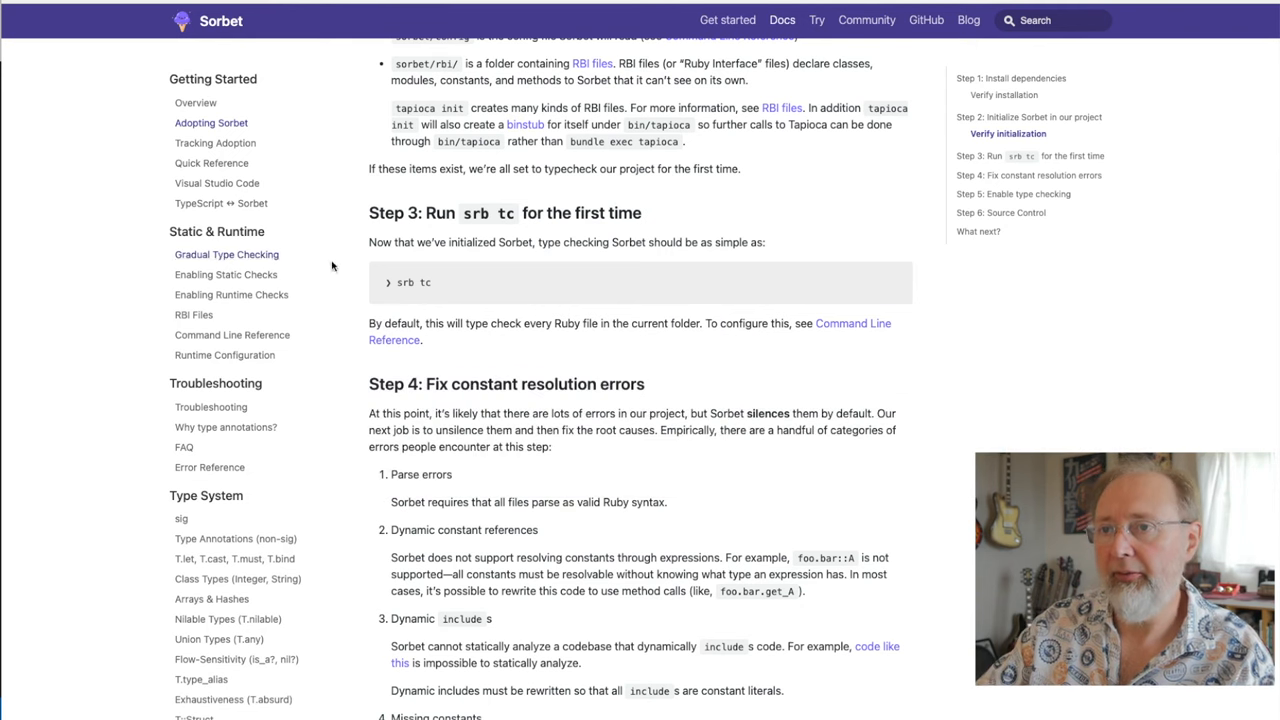
Skim the Gradual Type Checking page on T.untyped and runtime checks.
click(226, 254)
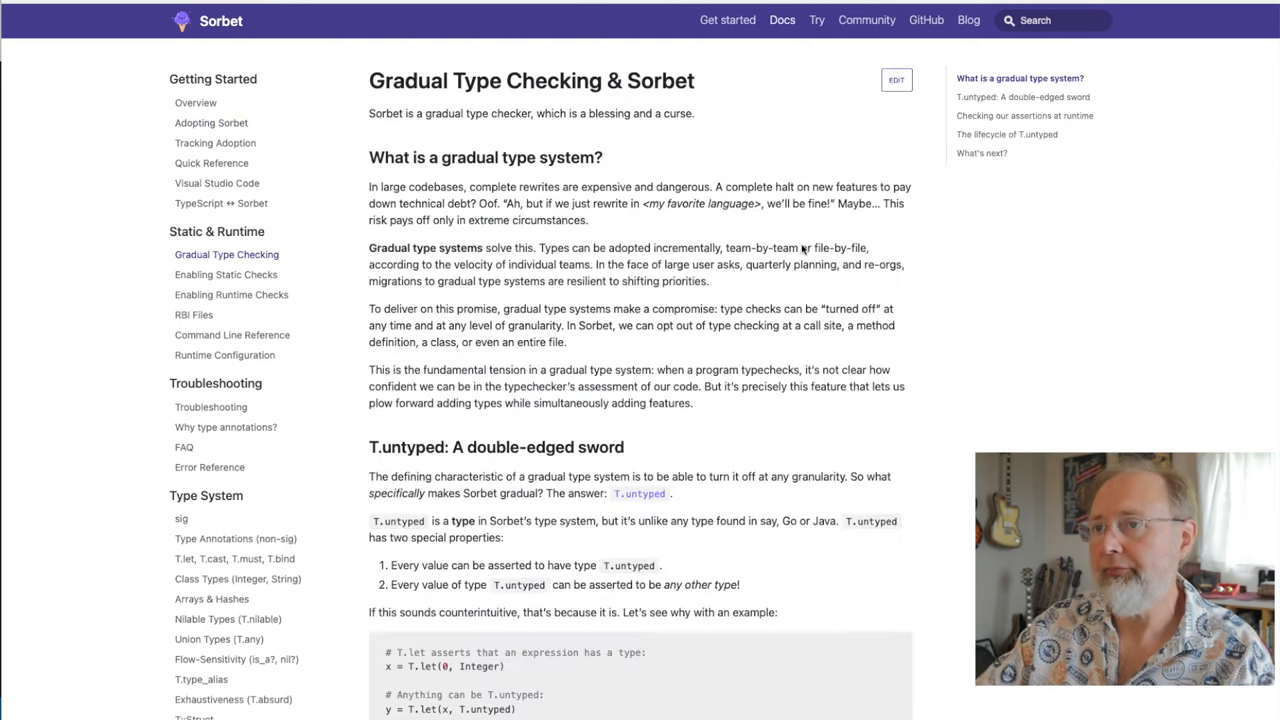
scroll(down, 3)
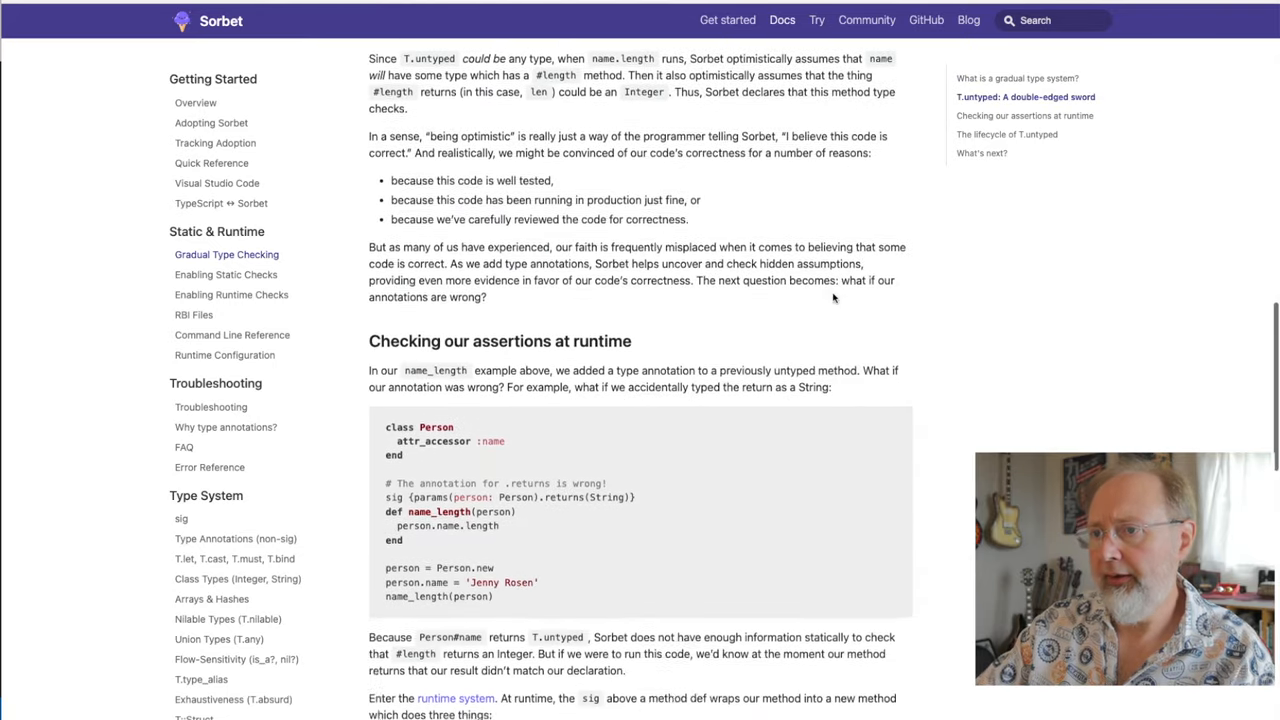
scroll(down, 3)
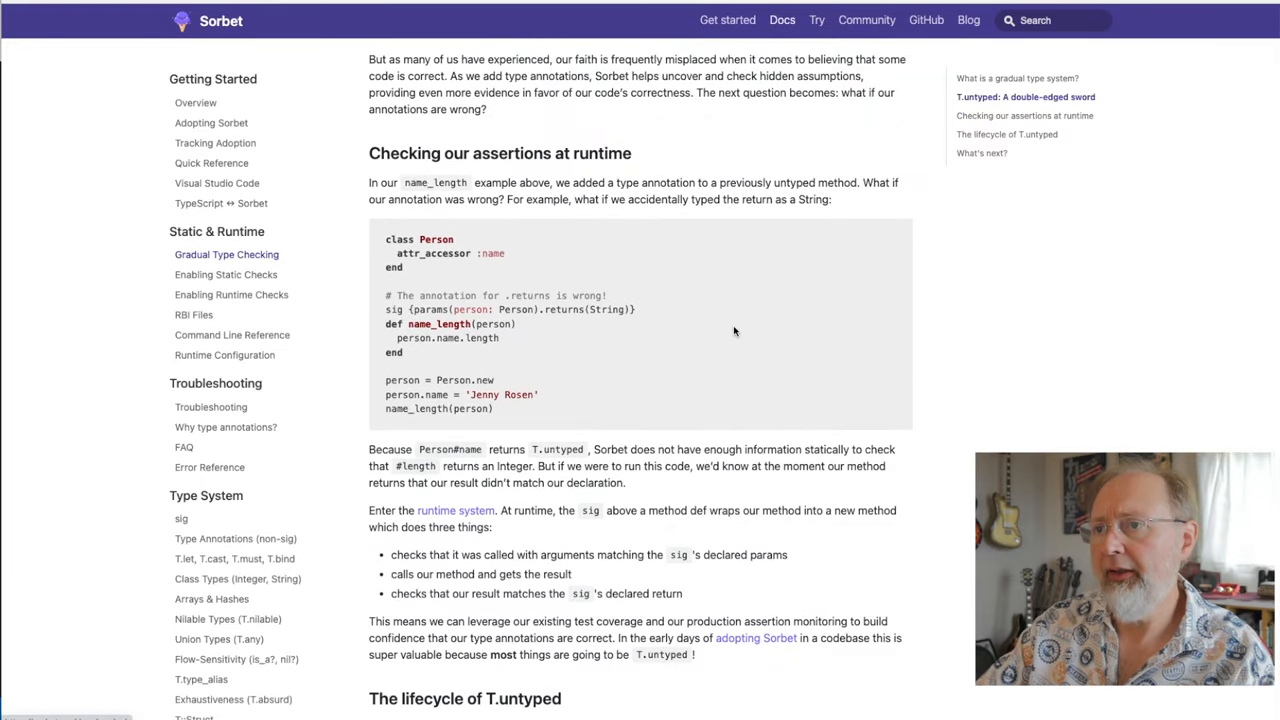
scroll(up, 3)
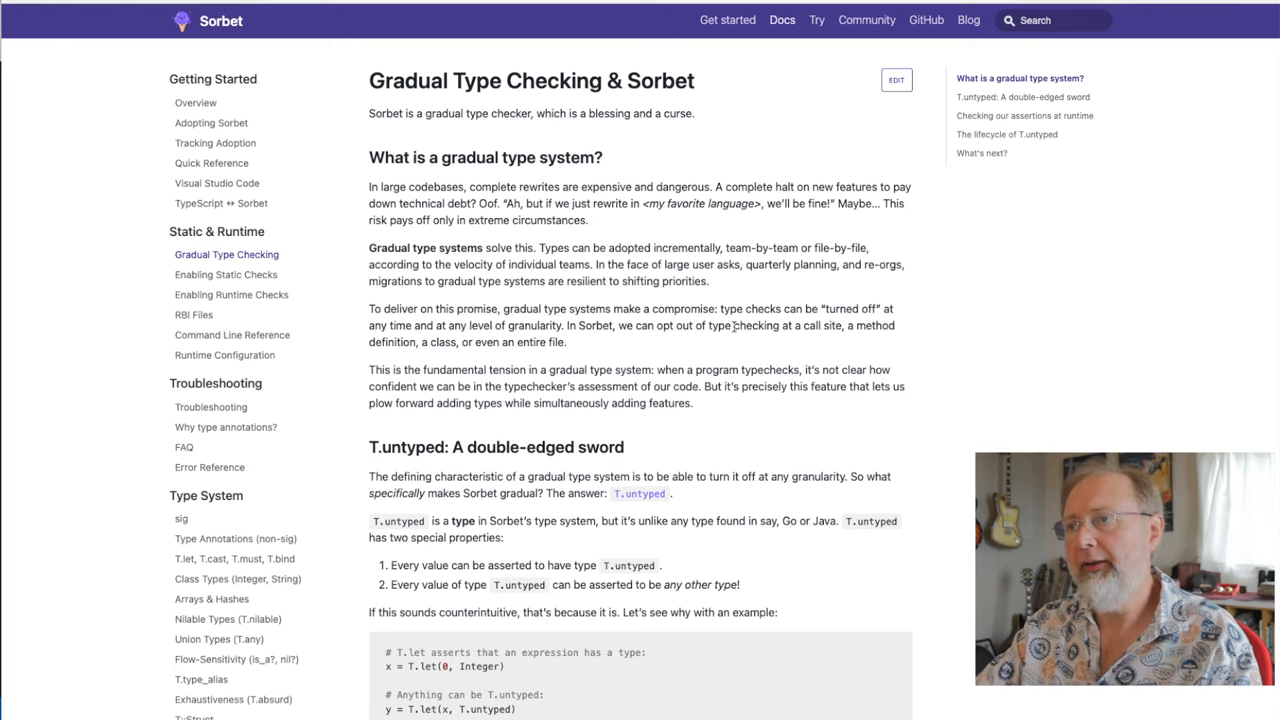
mouse_move(350, 362)
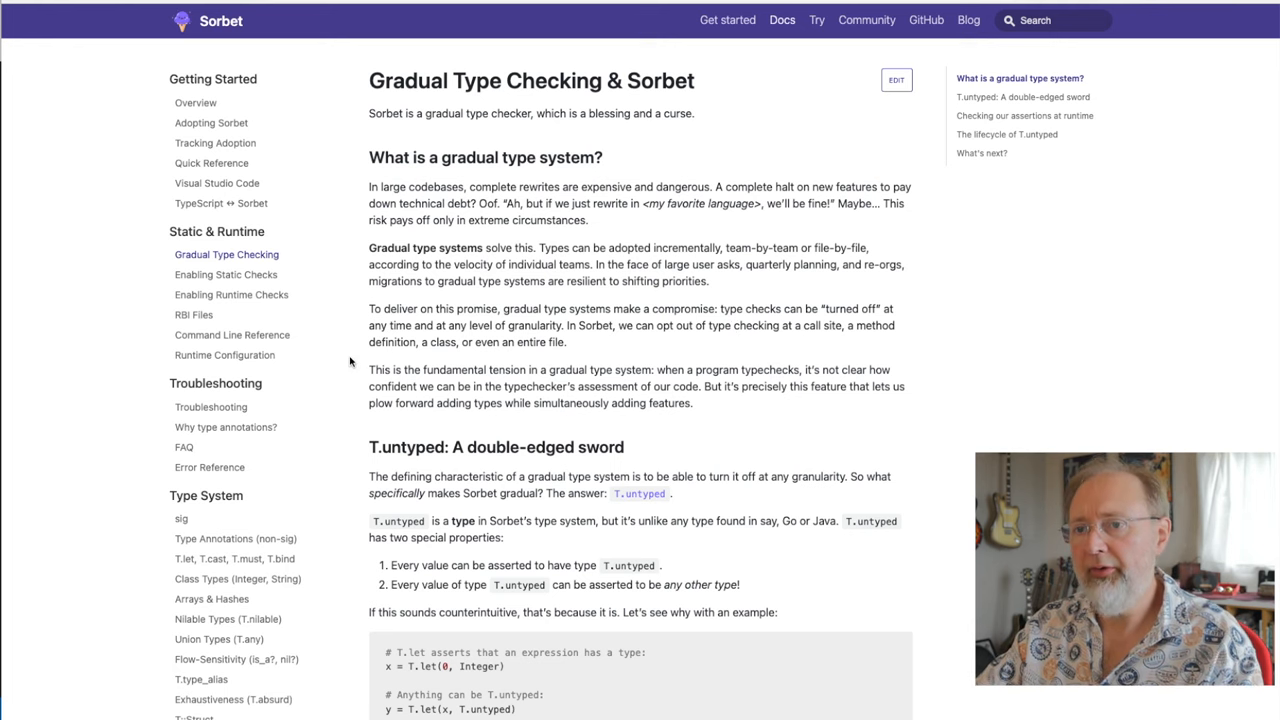
Go to the FAQ page and scroll to the attr_reader typing question.
click(184, 448)
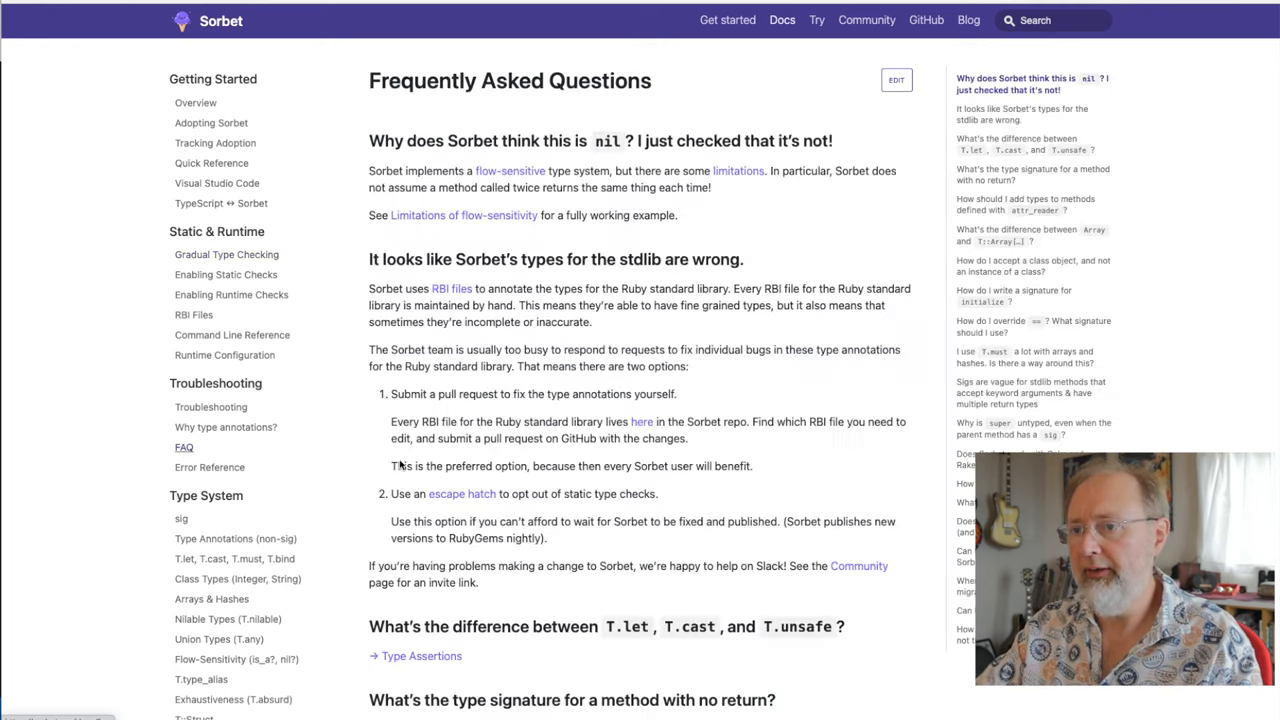
scroll(down, 3)
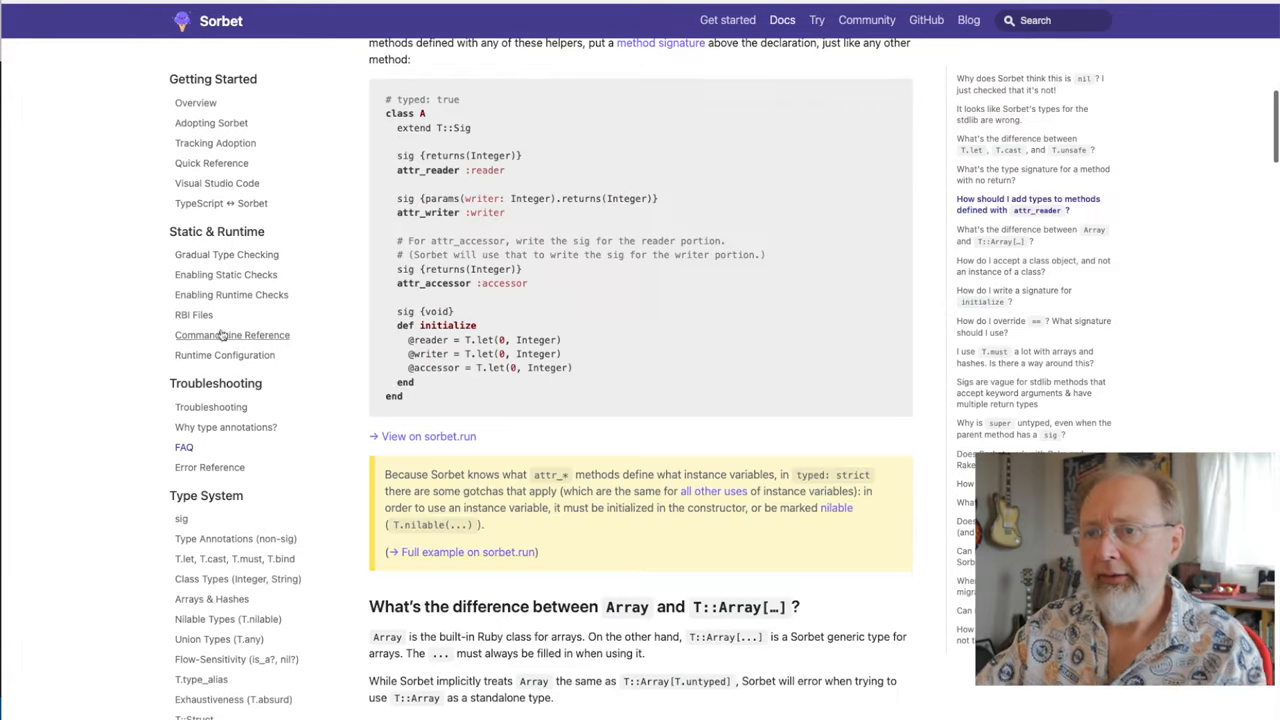
mouse_move(224, 356)
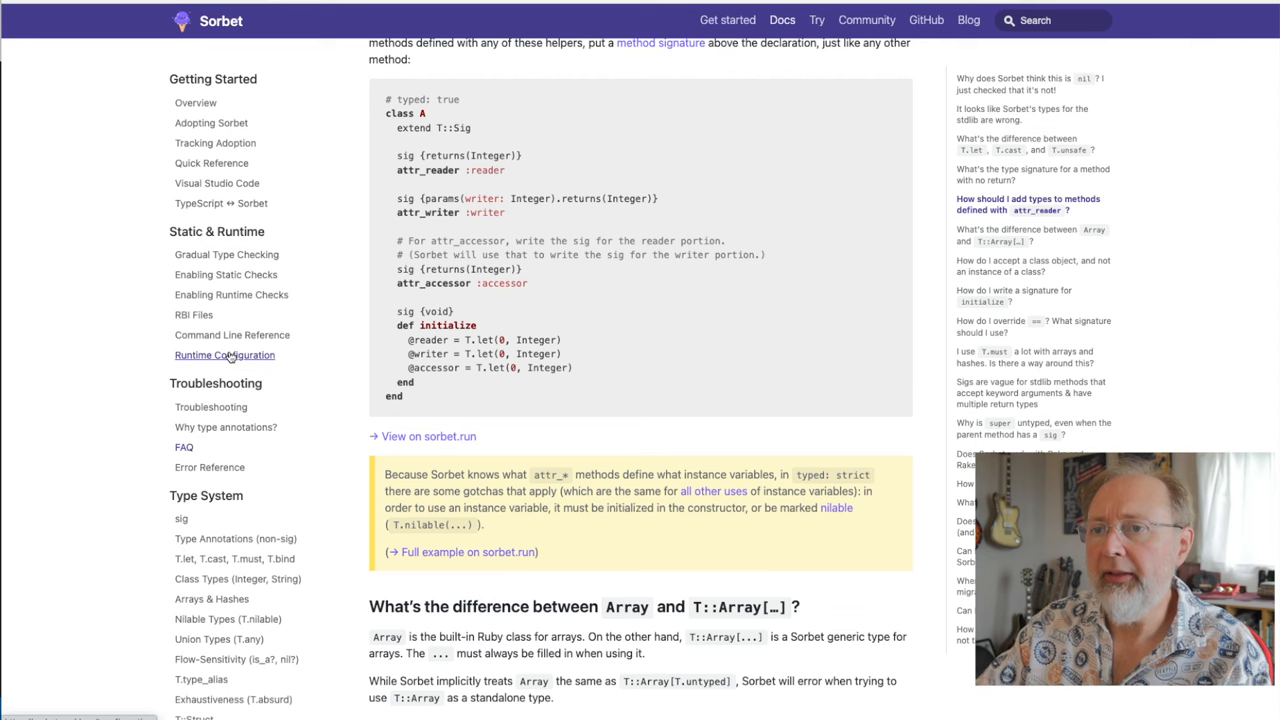
mouse_move(202, 274)
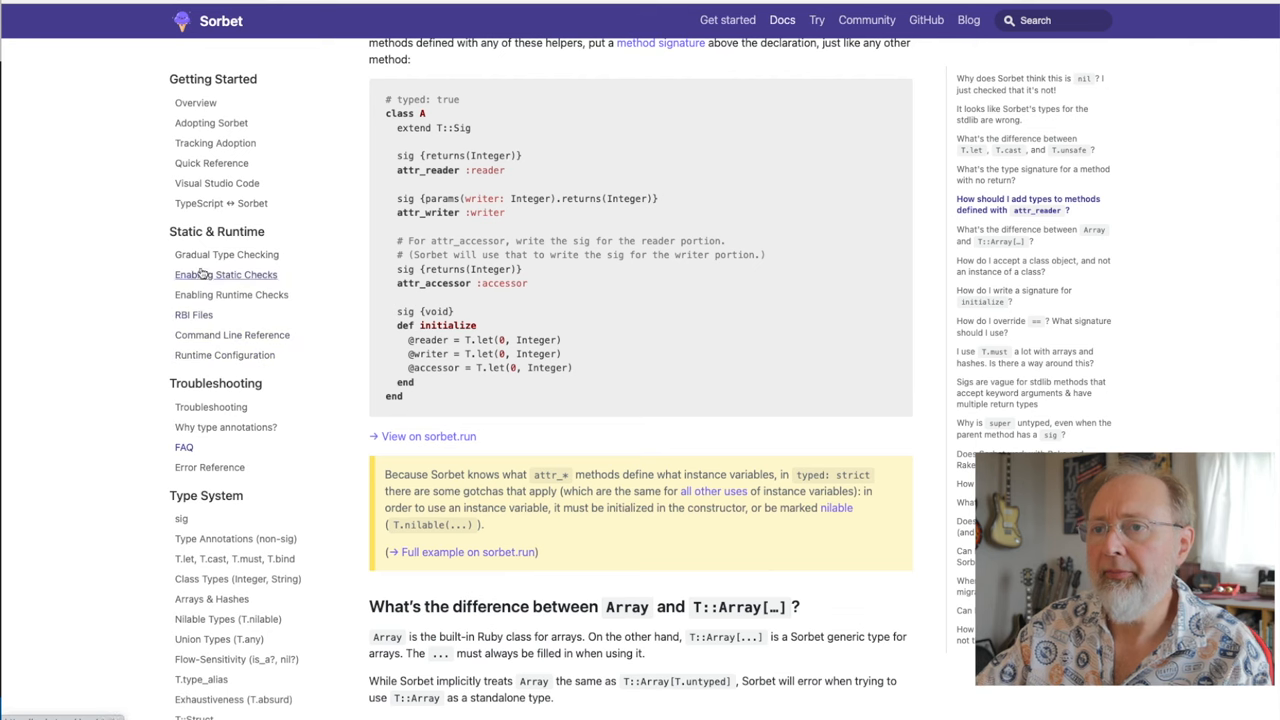
Read the Enabling Static Checks strictness table from typed: ignore through typed: strong.
click(226, 254)
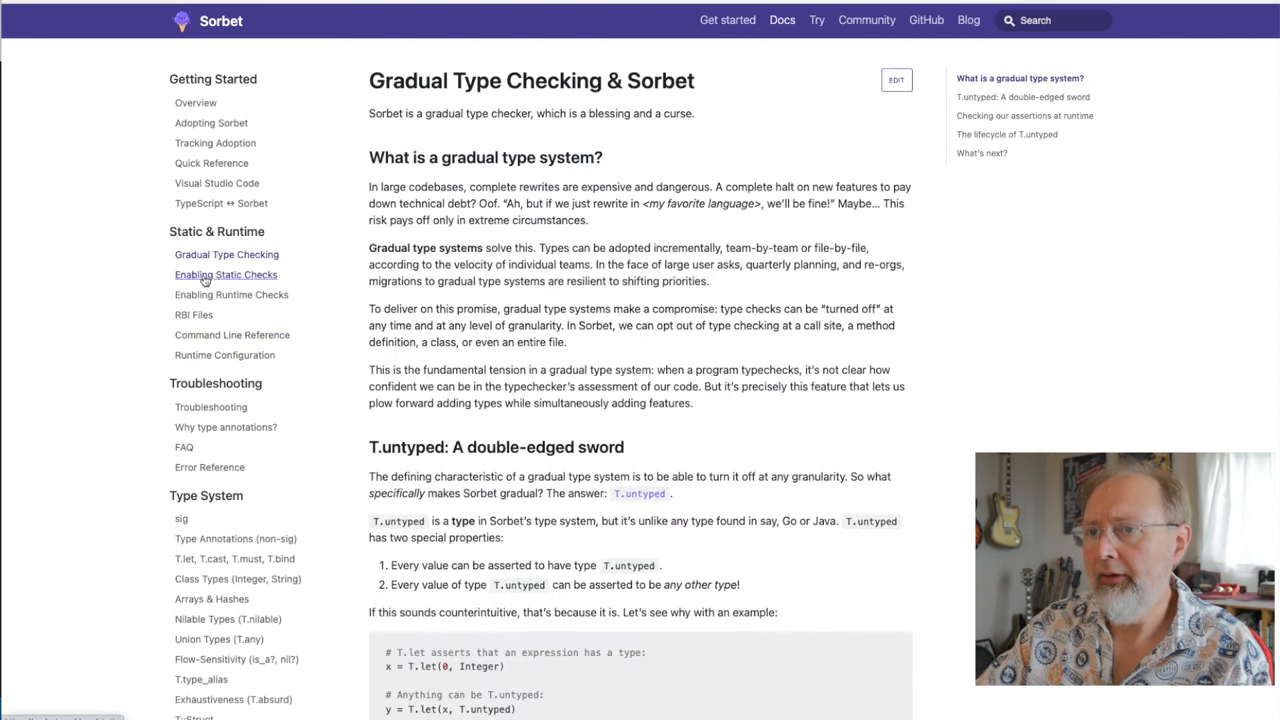
click(224, 274)
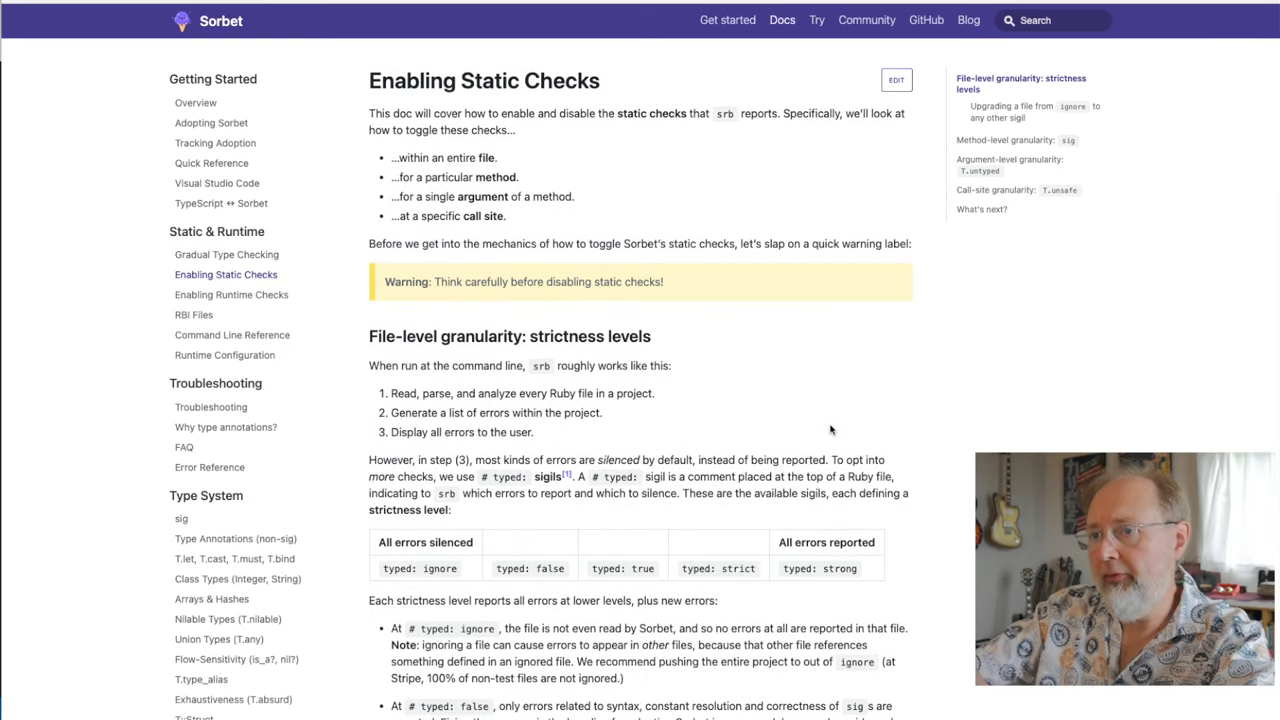
scroll(down, 3)
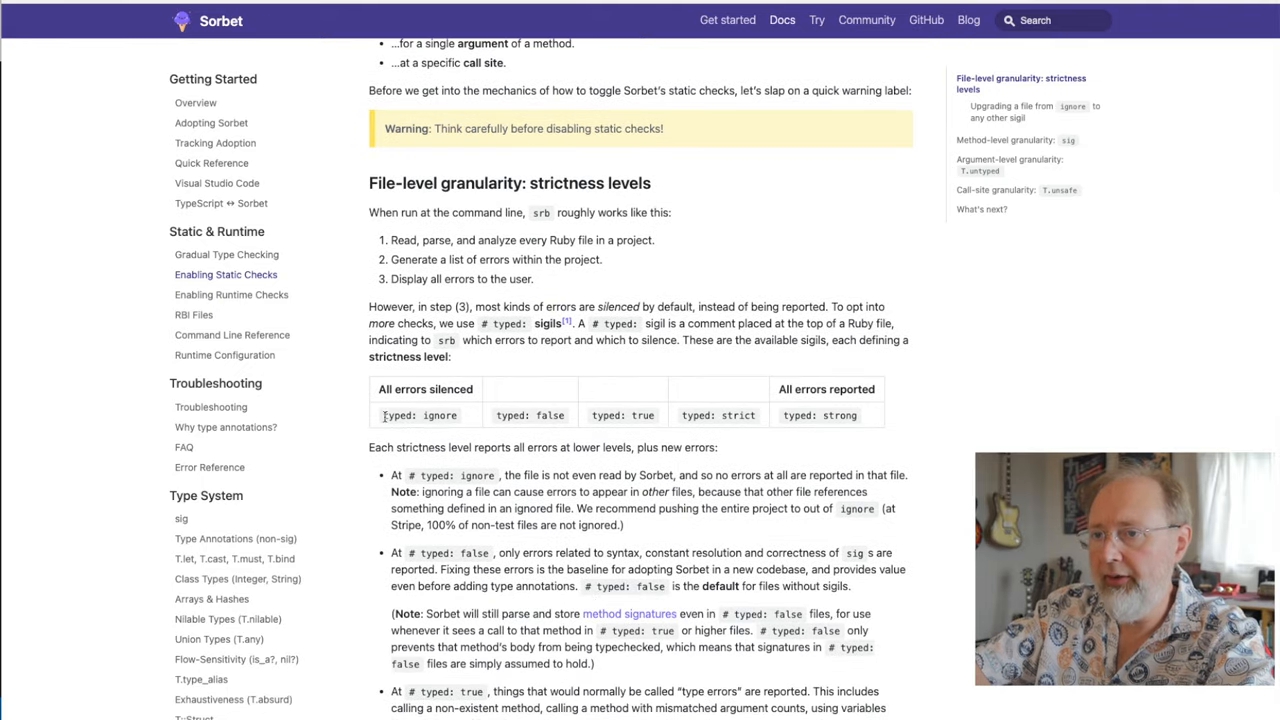
double_click(552, 414)
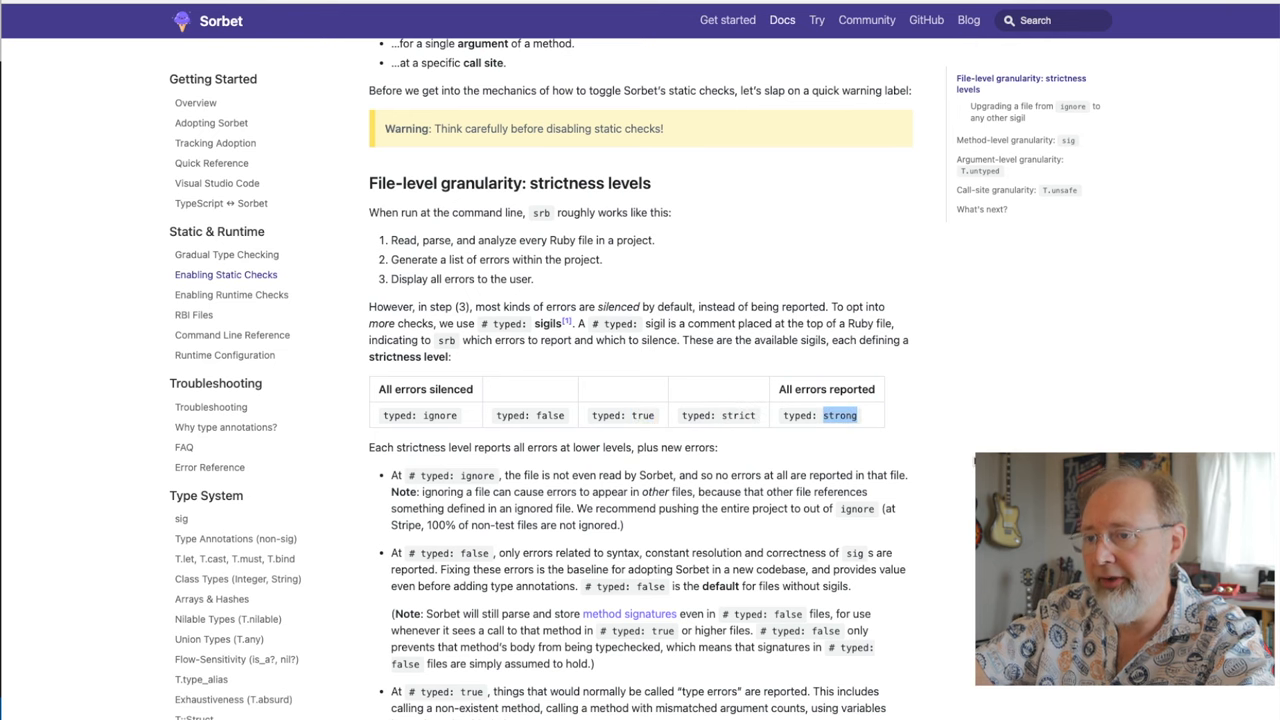
scroll(down, 3)
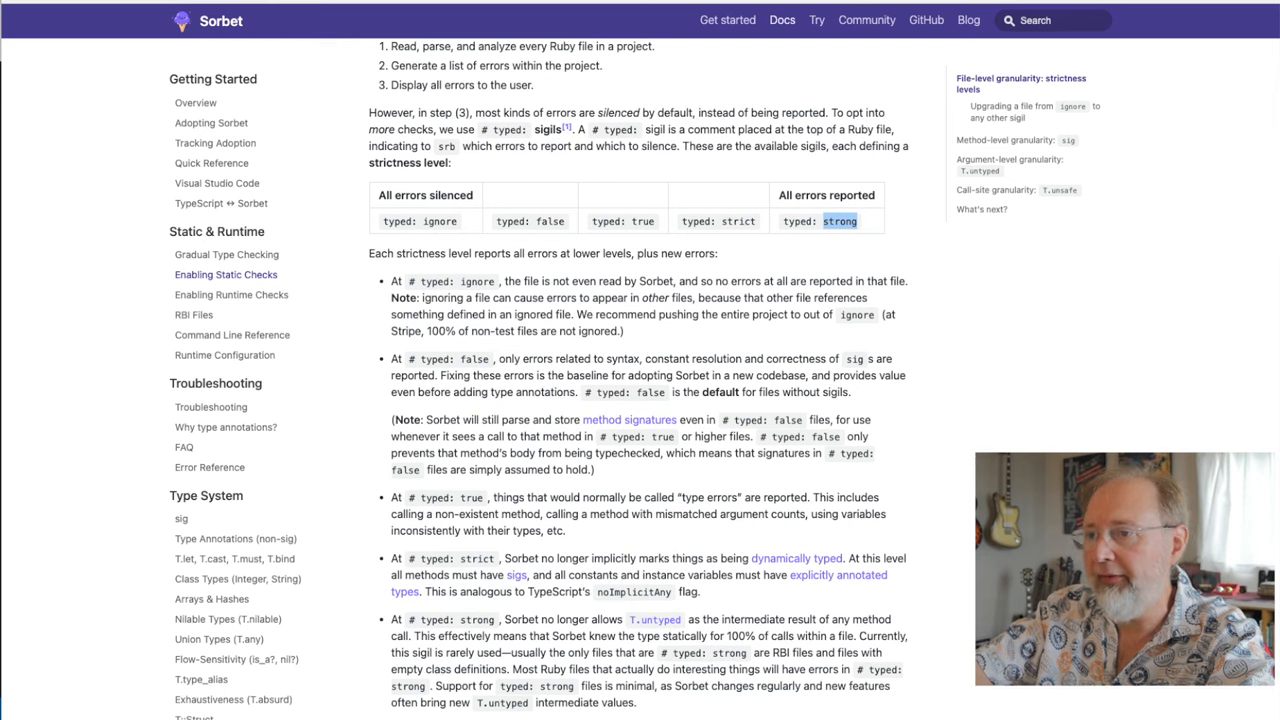
mouse_move(1036, 348)
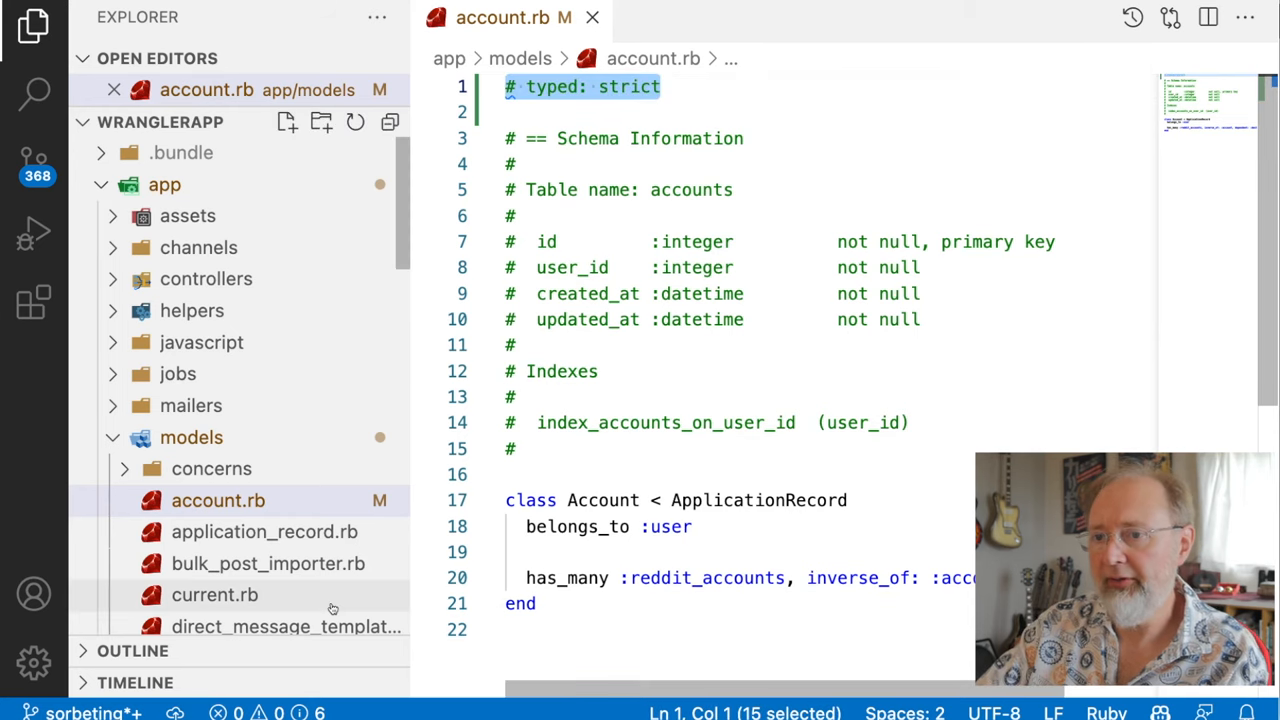
Mark application_record.rb and bulk_post_importer.rb '# typed: strict' and rerun bundle exec srb tc.
click(264, 532)
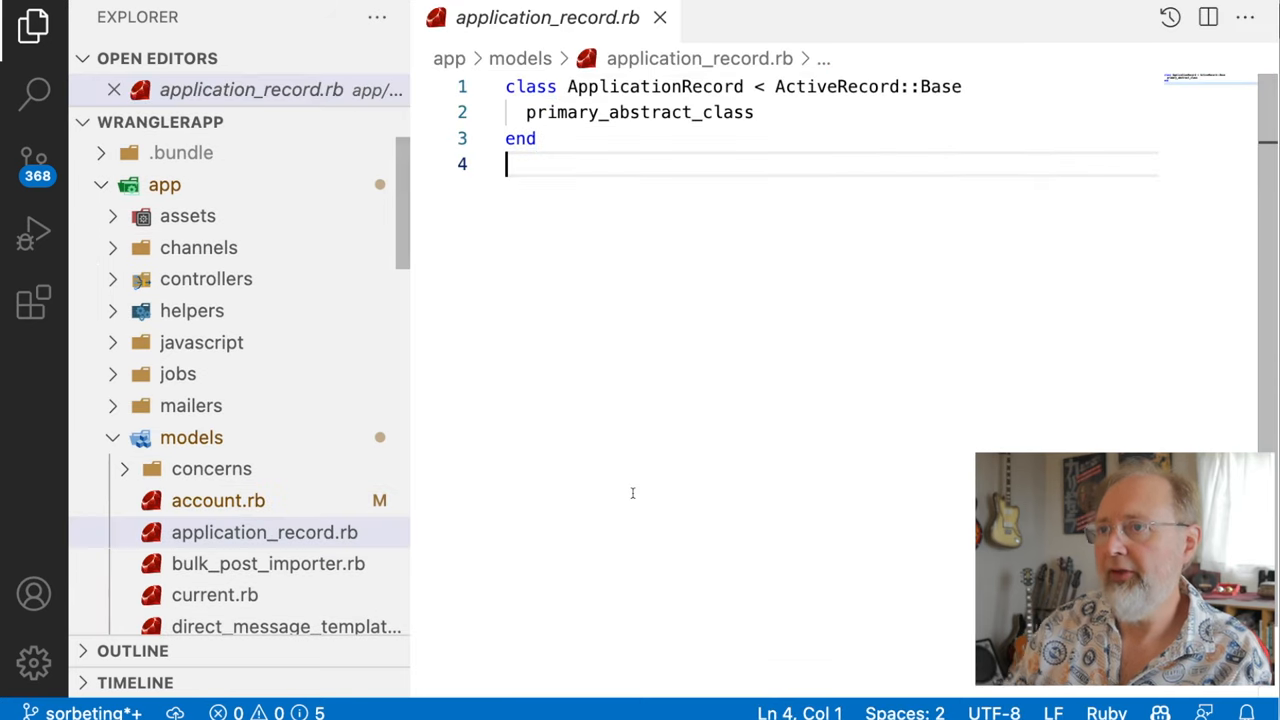
text(# typed: strict)
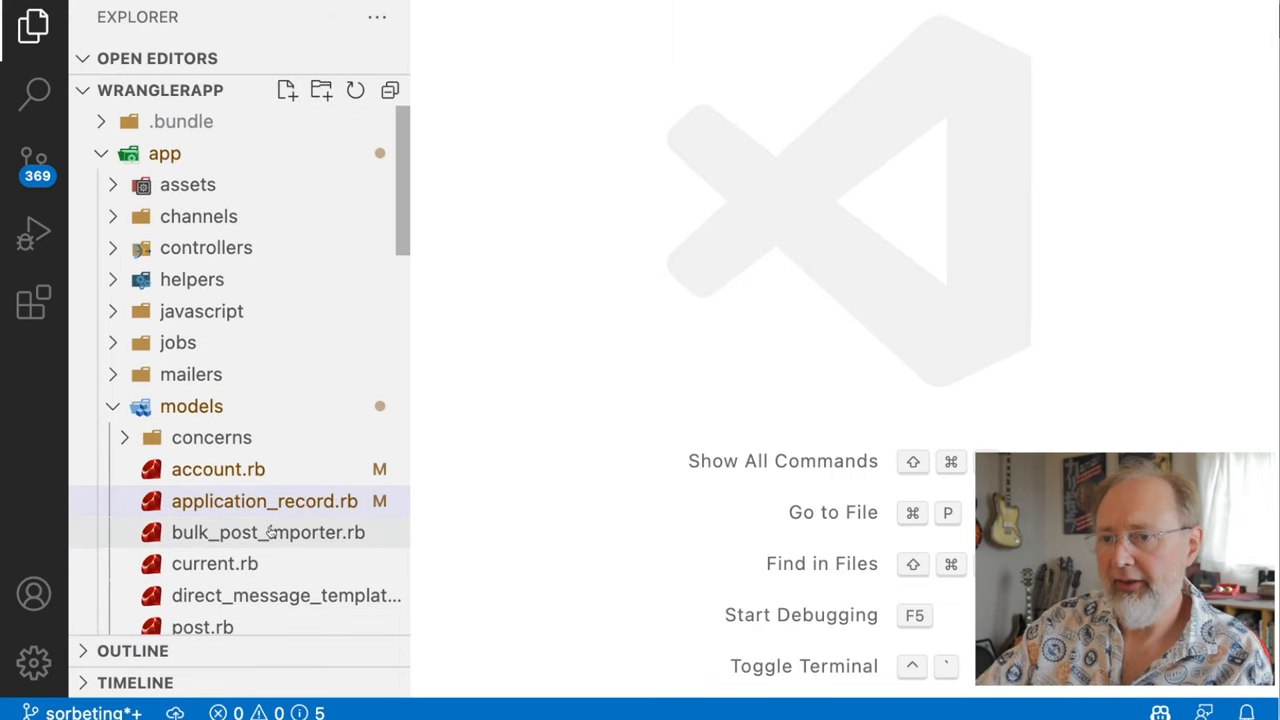
double_click(268, 532)
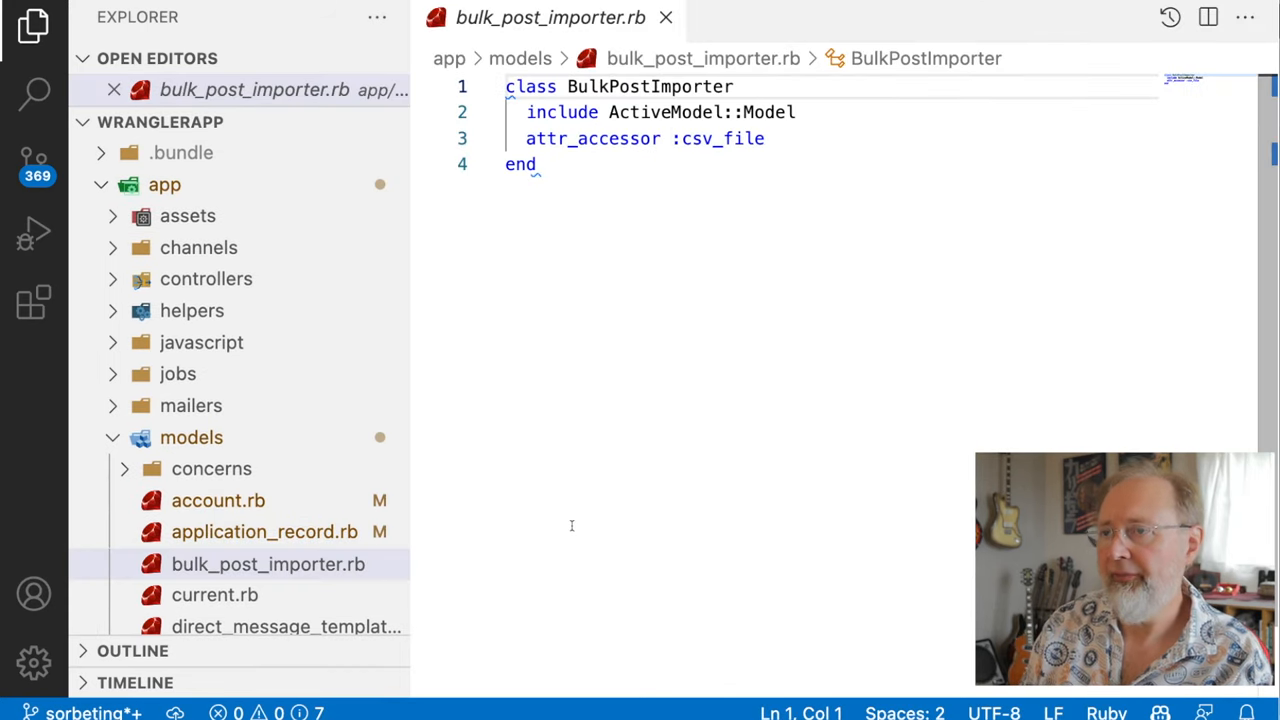
text(# typed: strict)
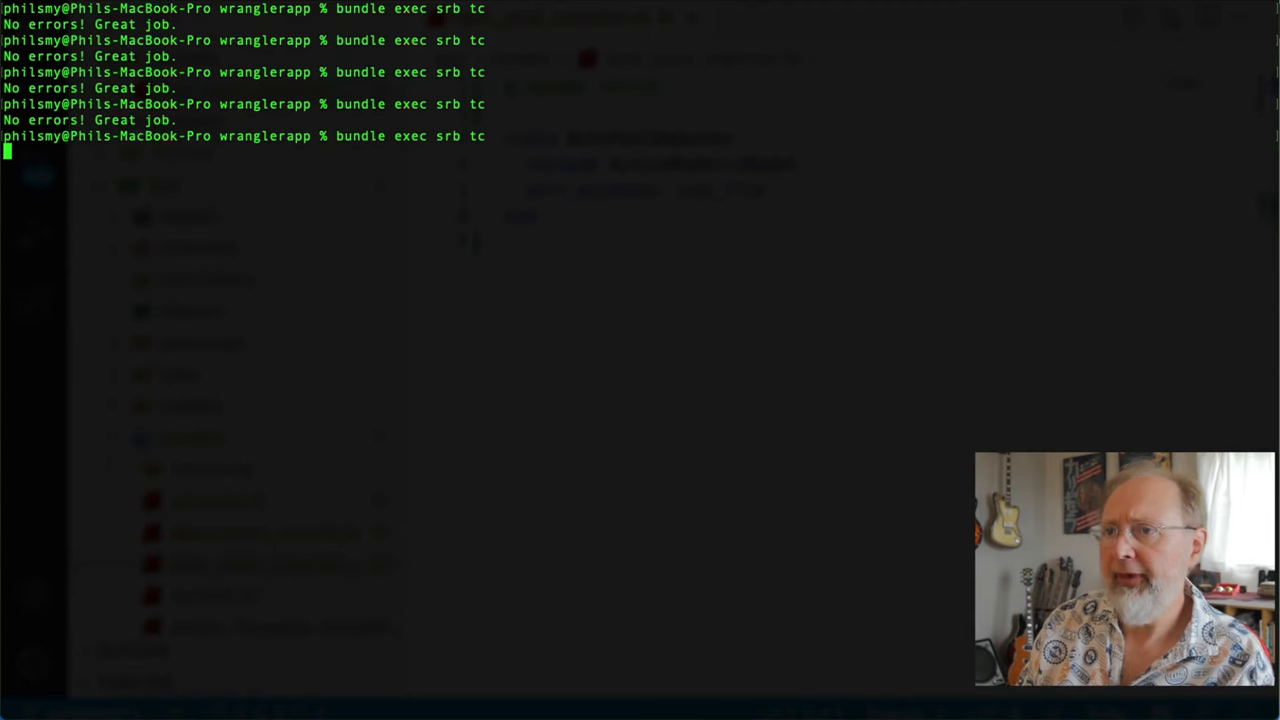
key(Return)
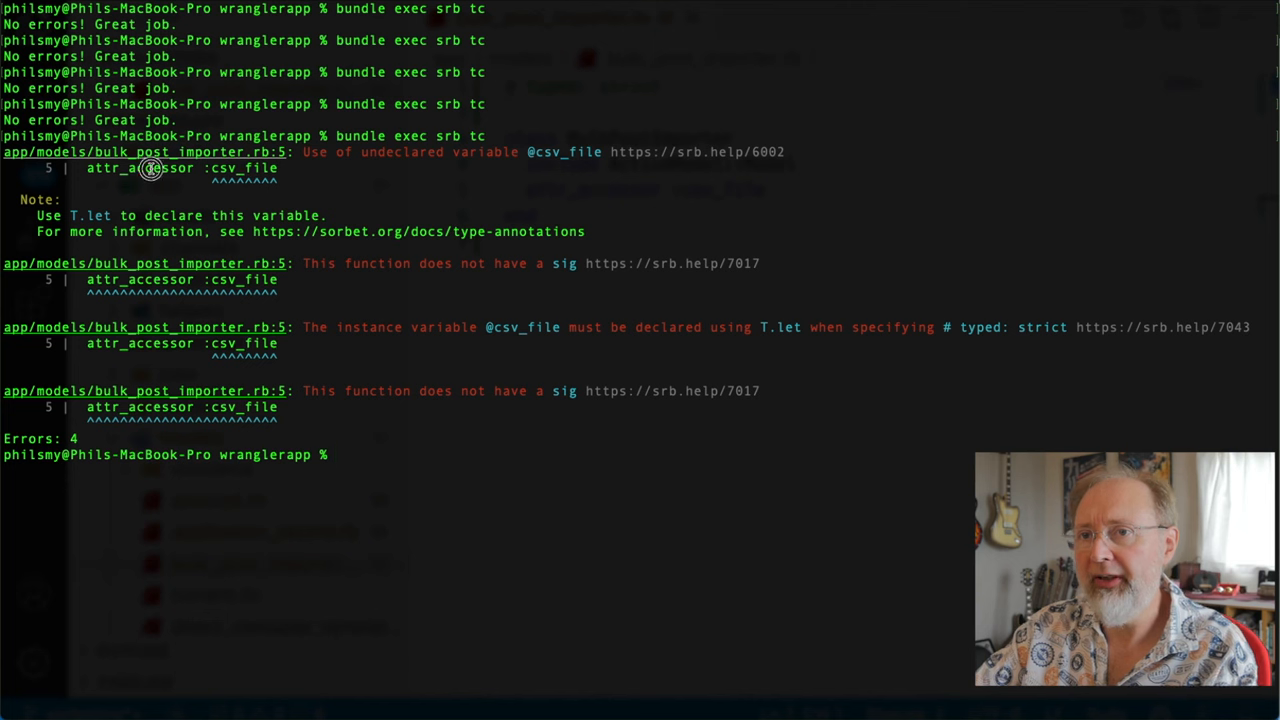
mouse_move(436, 176)
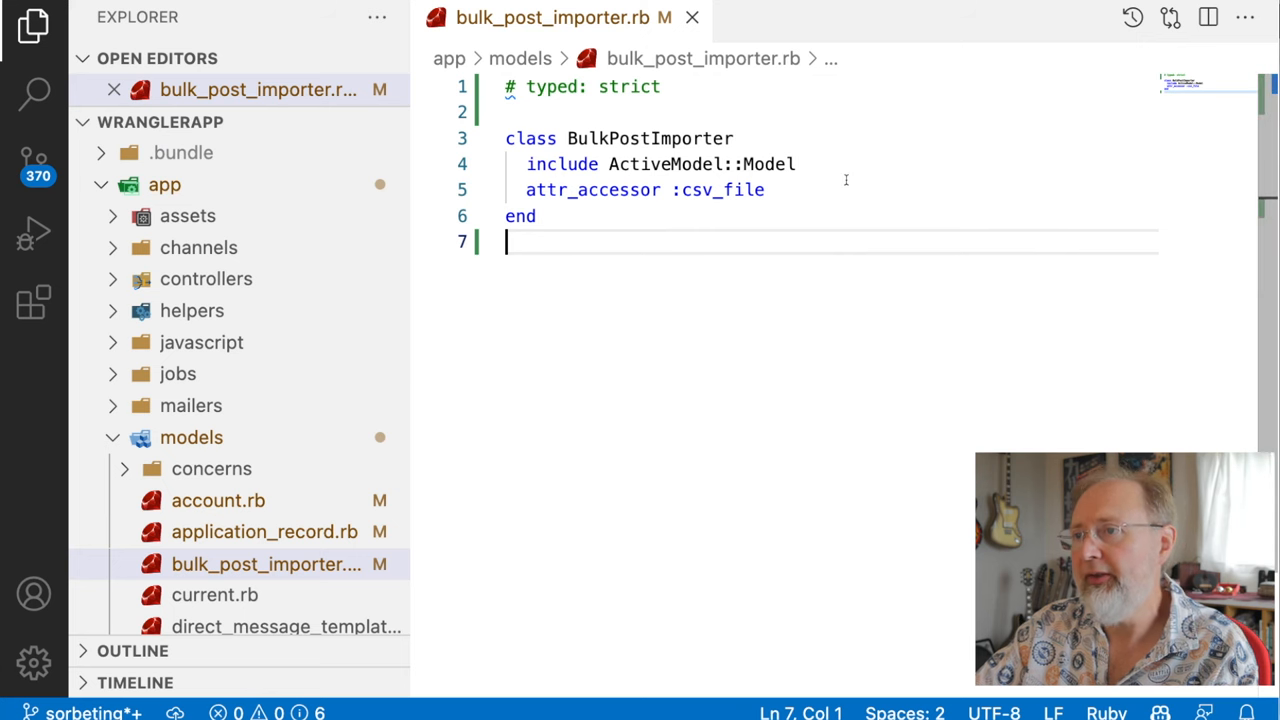
Extend T::Sig and add sig { returns(T.nilable(String)) } above attr_accessor :csv_file.
text(def initialize)
text(@csv_file = nil)
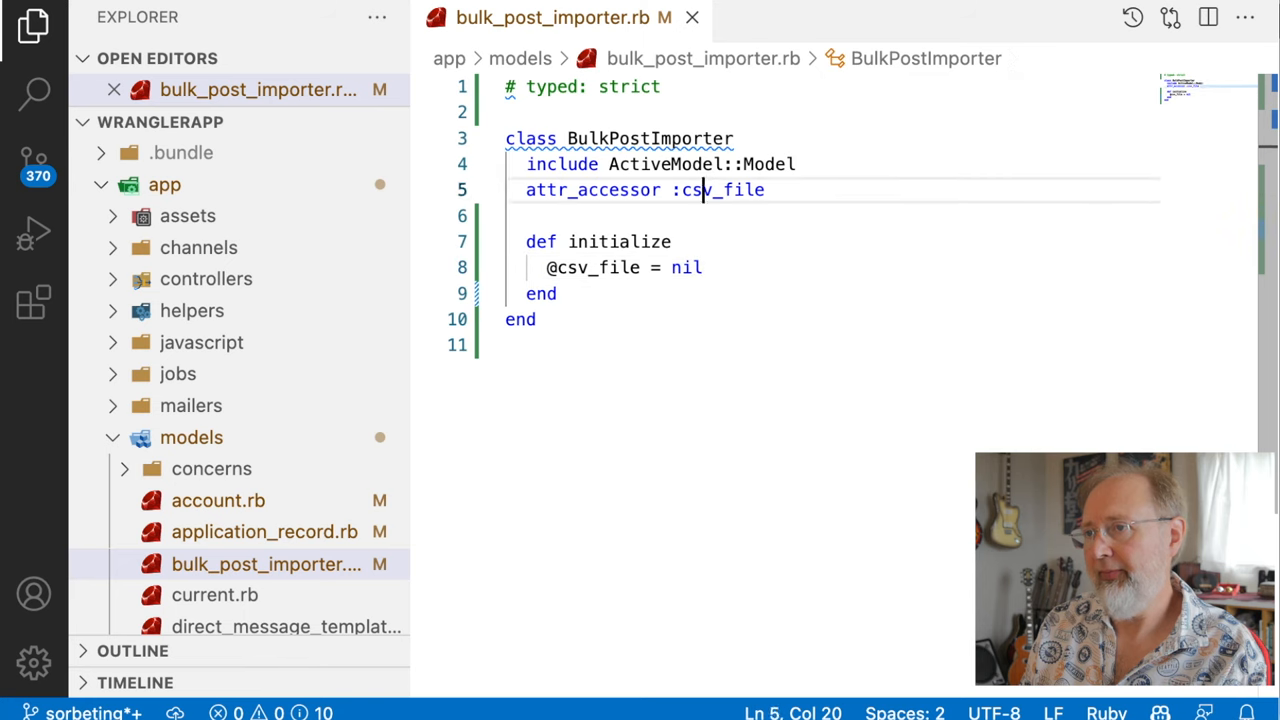
key(Enter)
text(sig { )
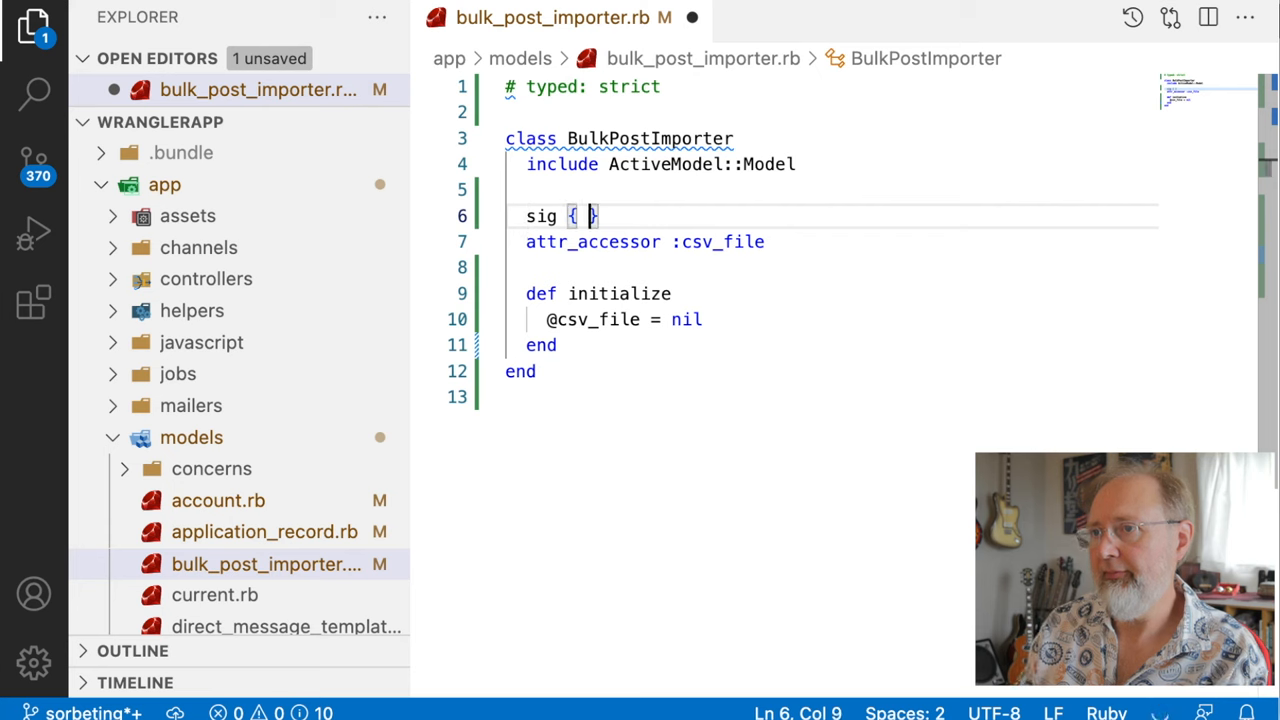
text(returns(T.nilable(String)))
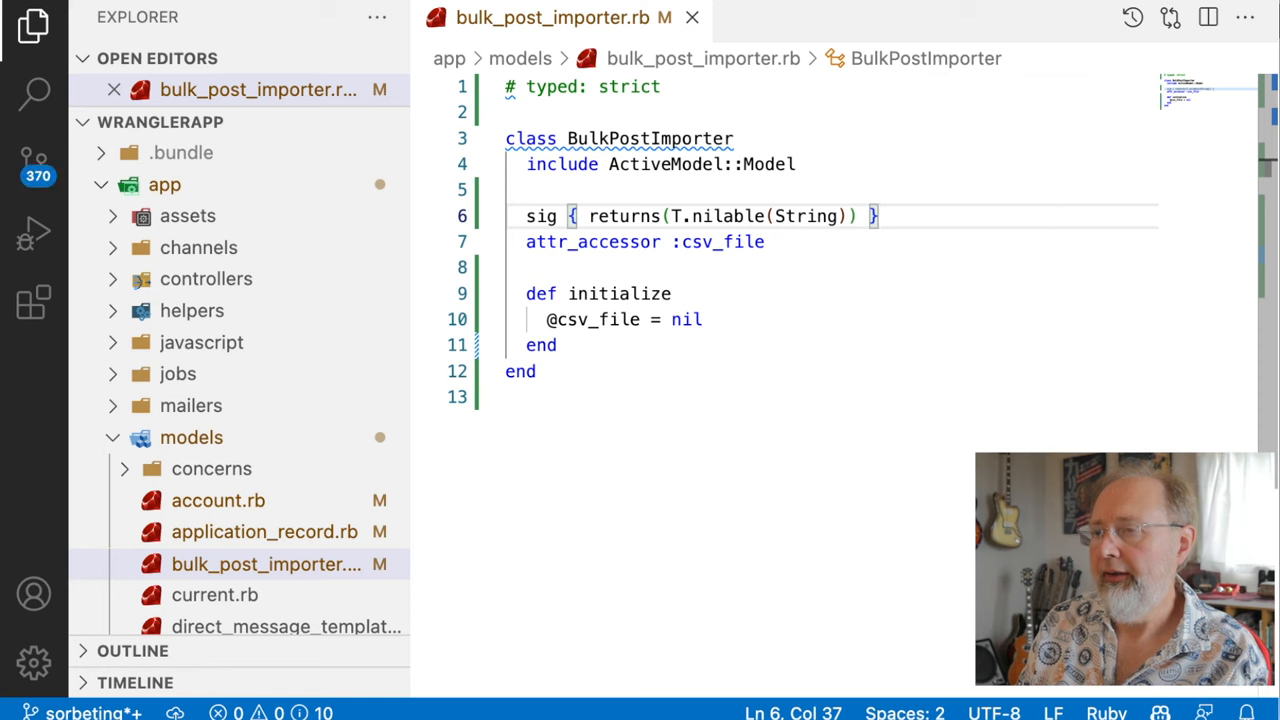
click(712, 216)
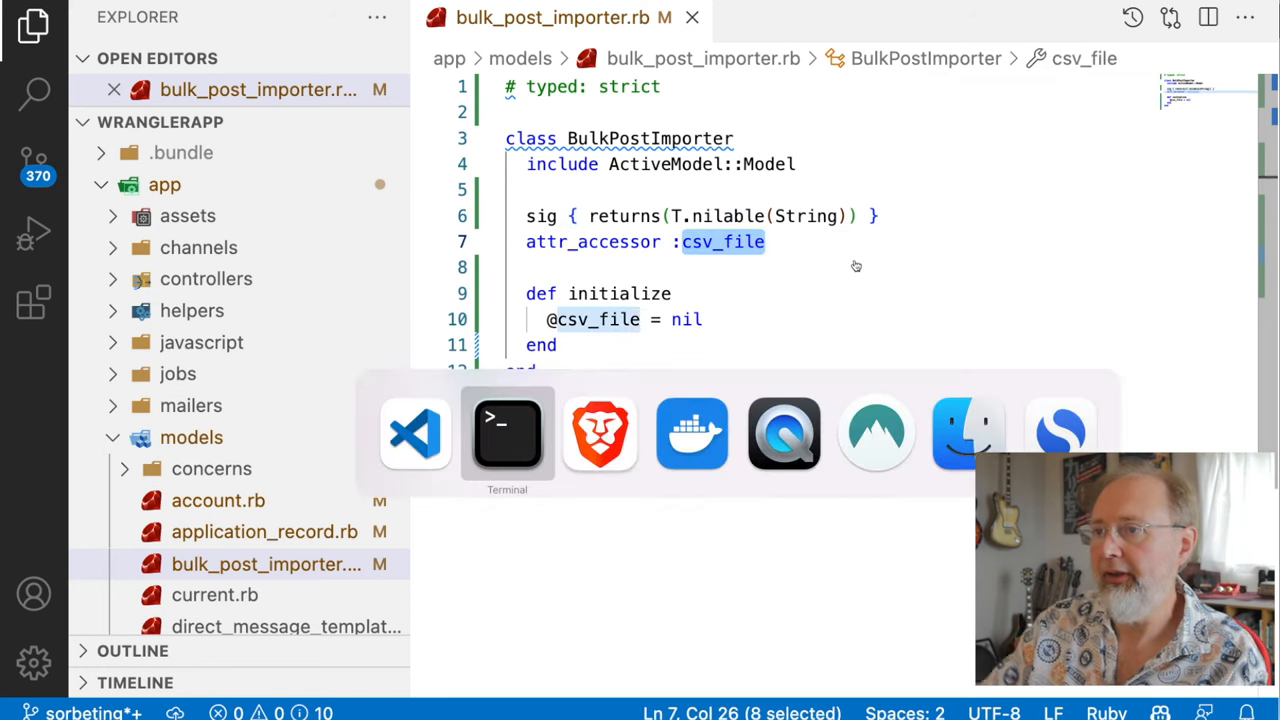
Check the terminal, try a sig {void} variant, and reselect the attr_accessor line.
click(508, 432)
text(extend T::Sig)
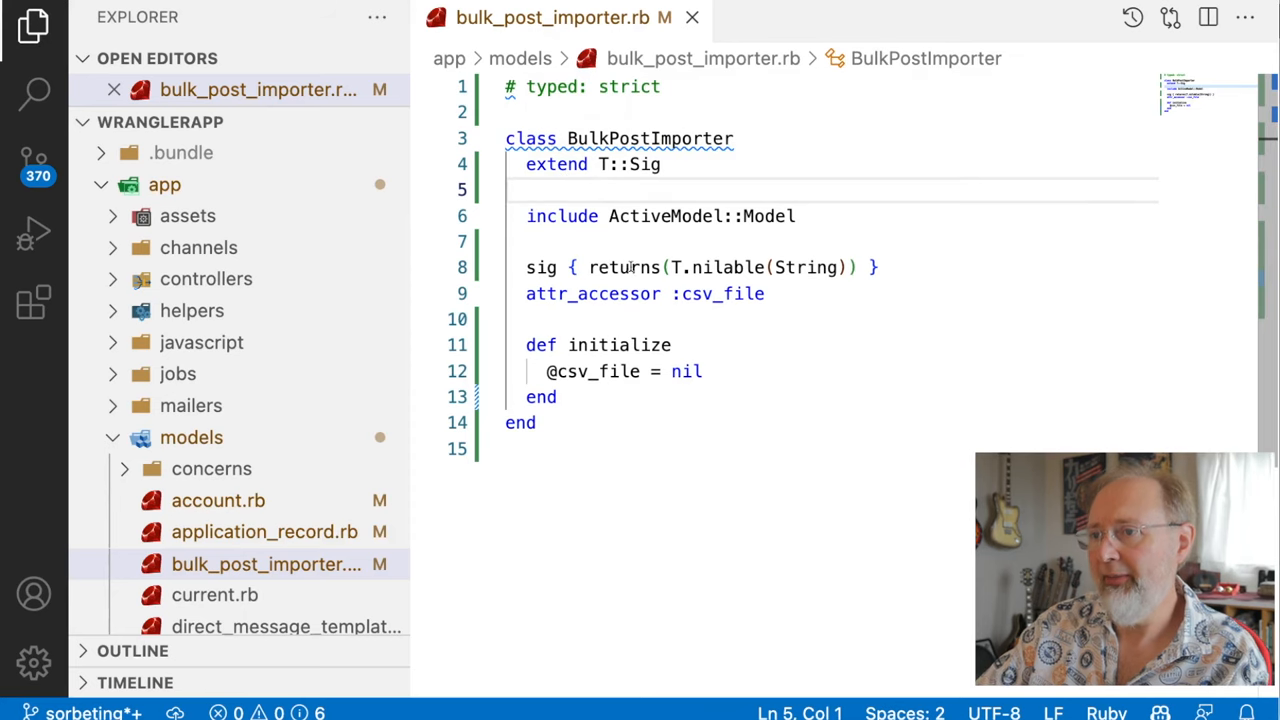
text(sig {void})
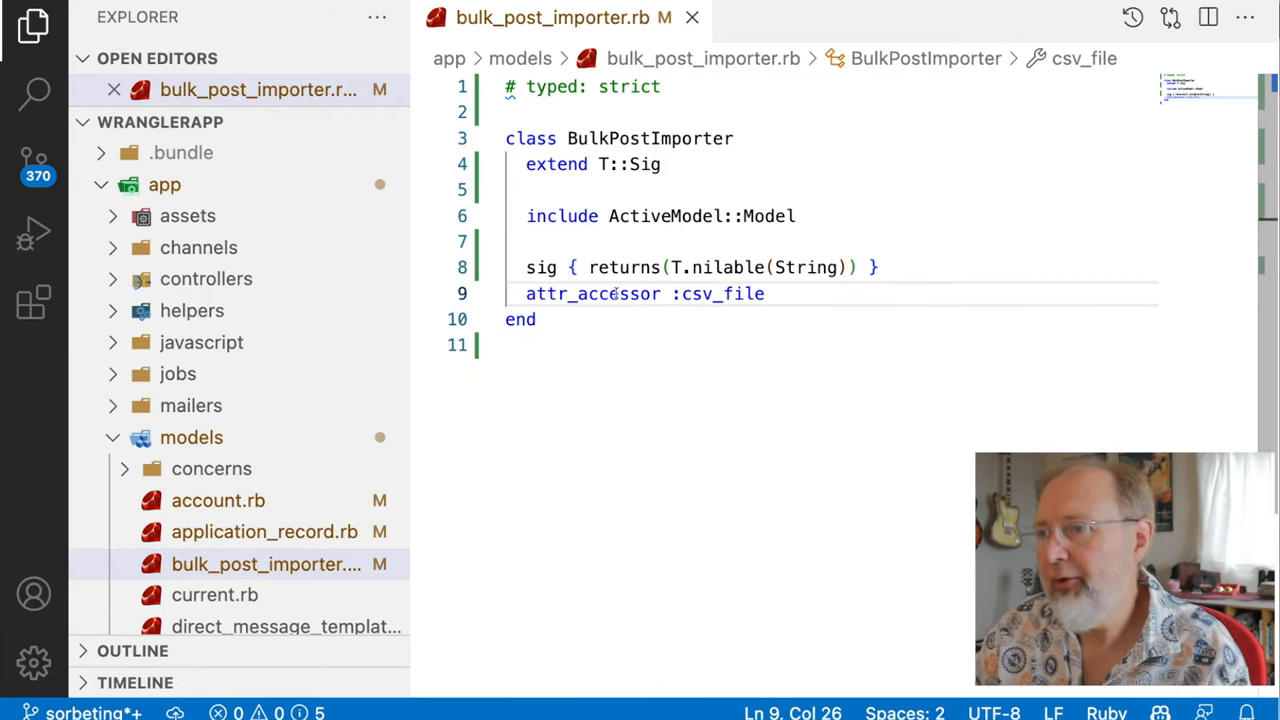
double_click(592, 292)
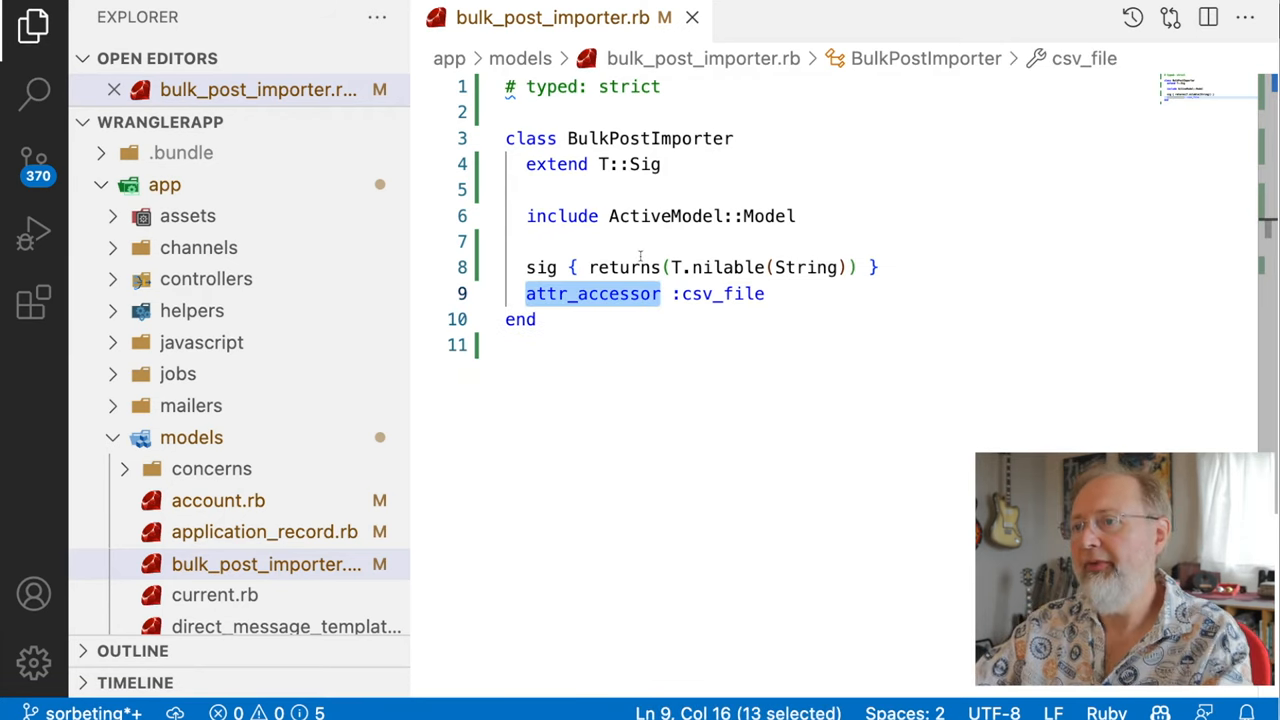
mouse_move(856, 370)
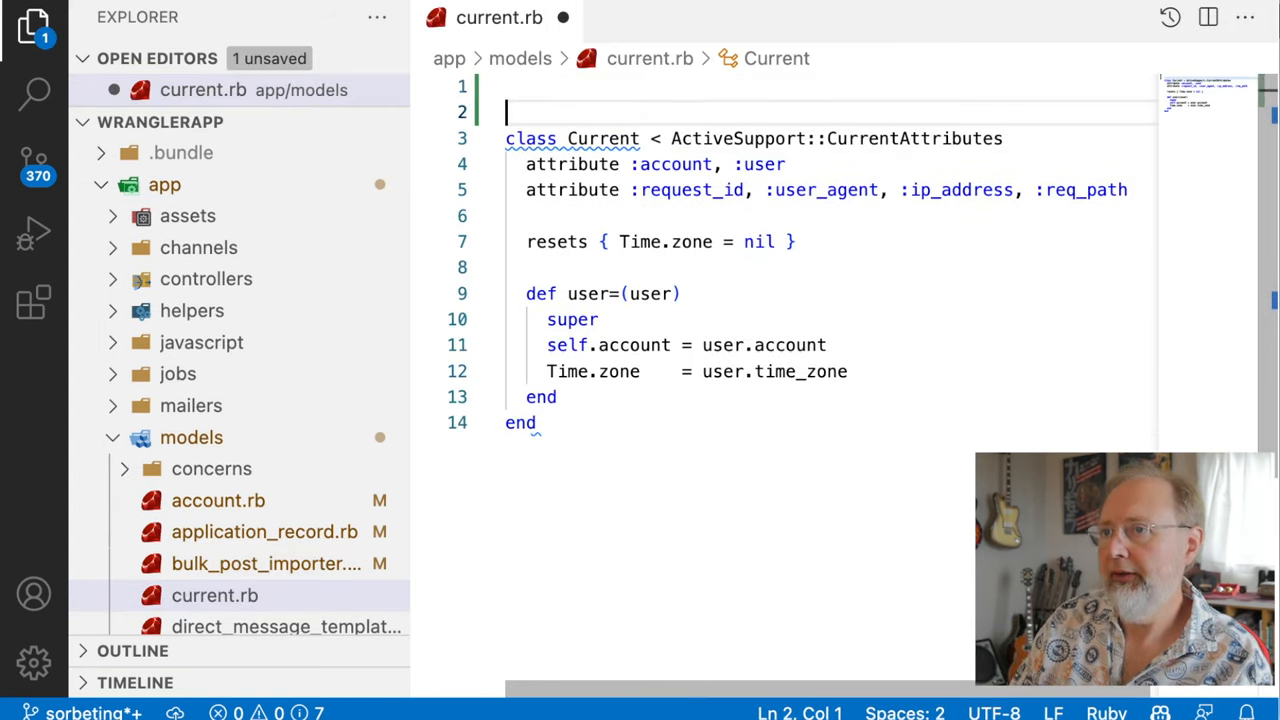
Mark current.rb '# typed: strict', close it and rerun bundle exec srb tc.
text(# typed: strict)
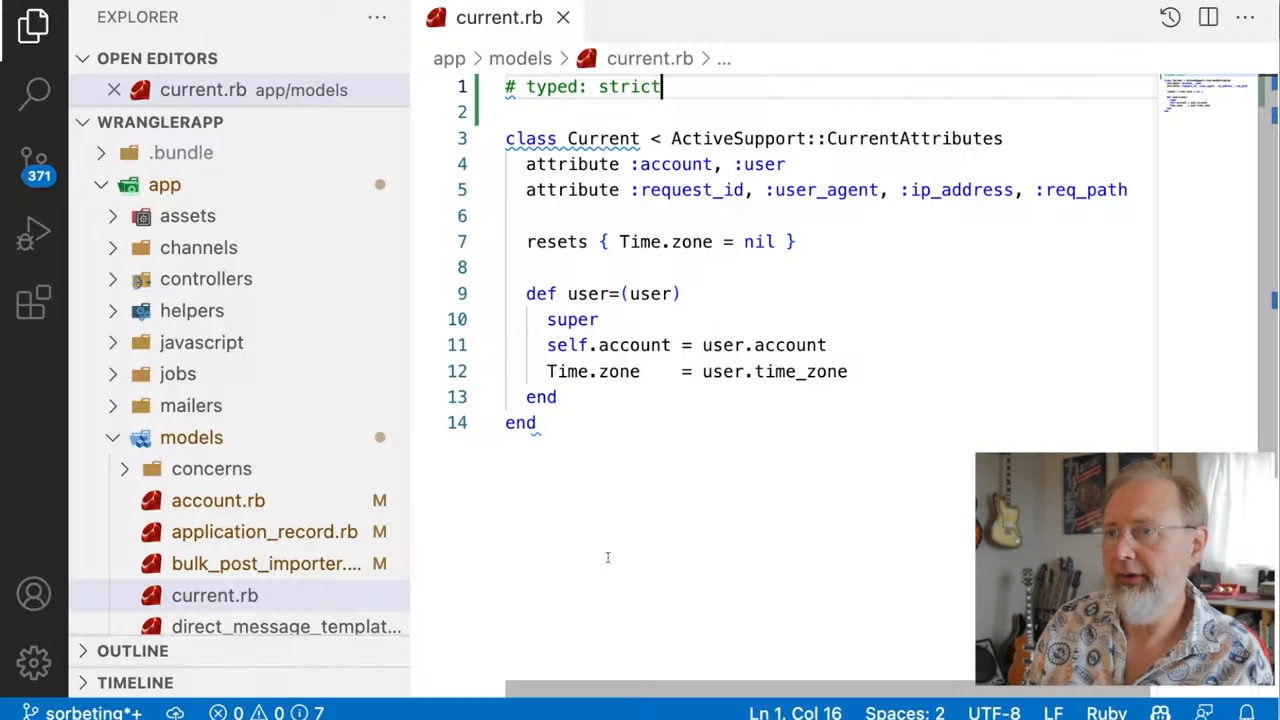
click(560, 18)
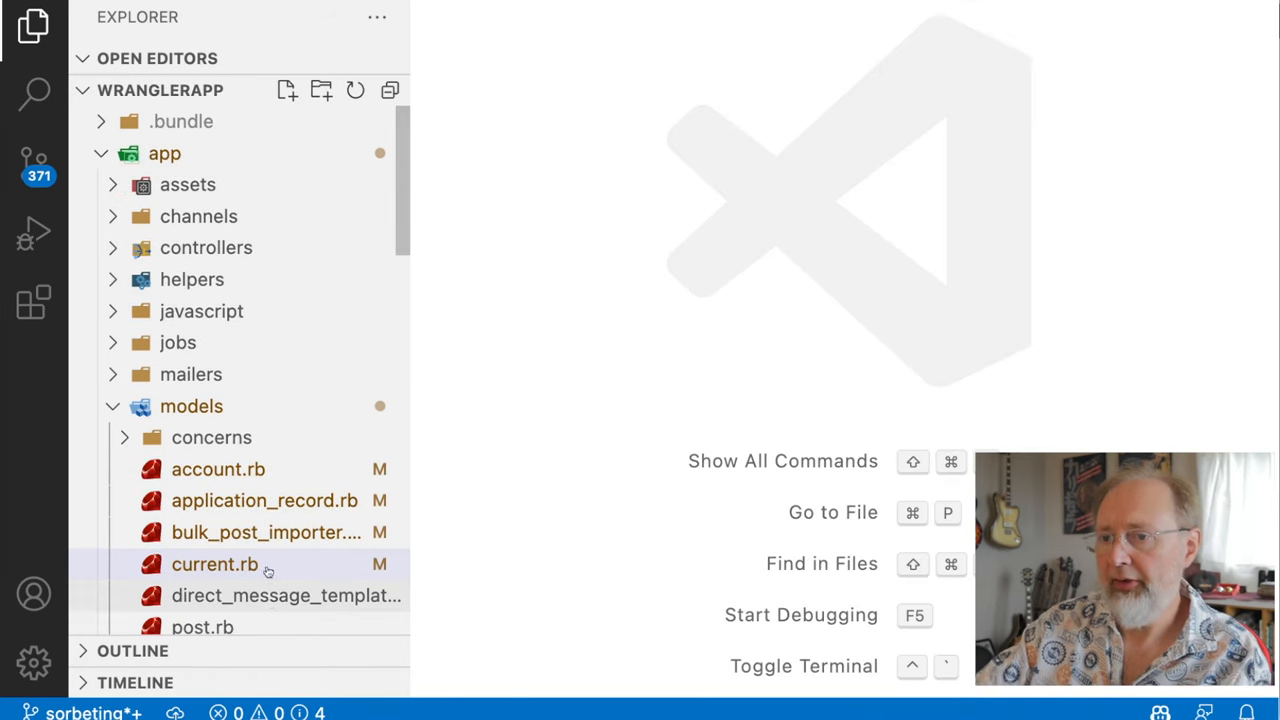
double_click(288, 596)
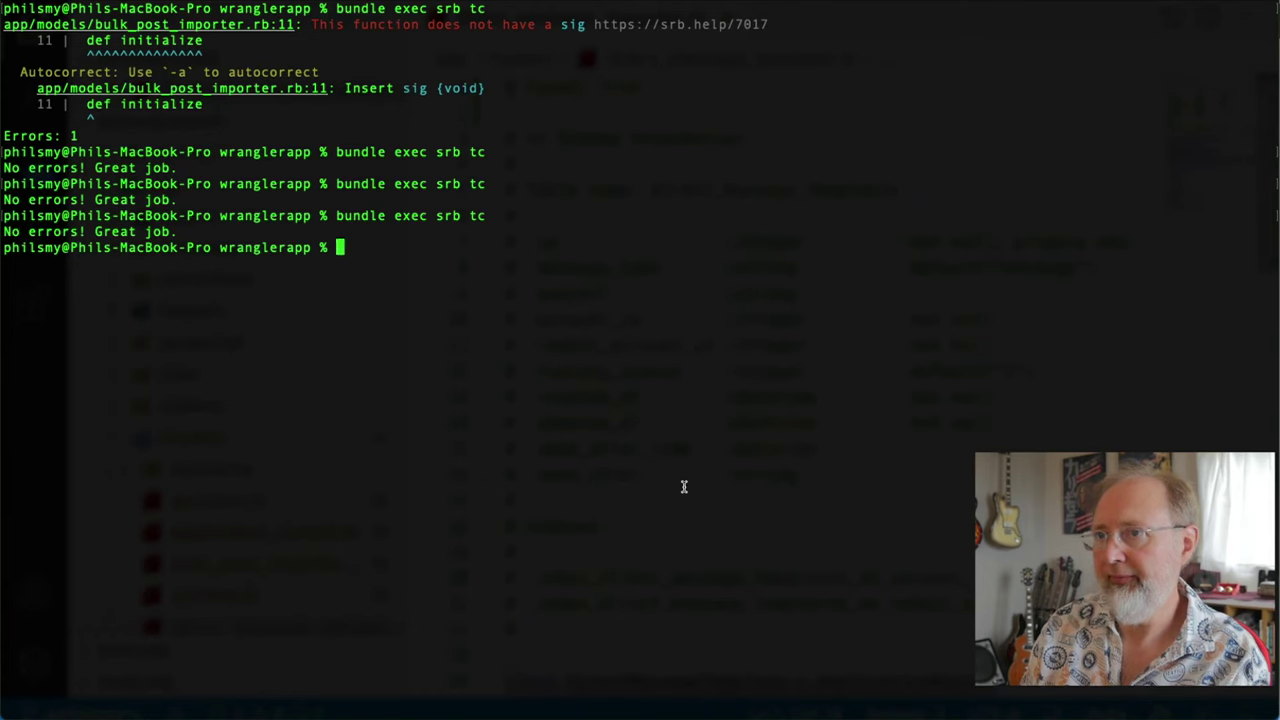
key(Return)
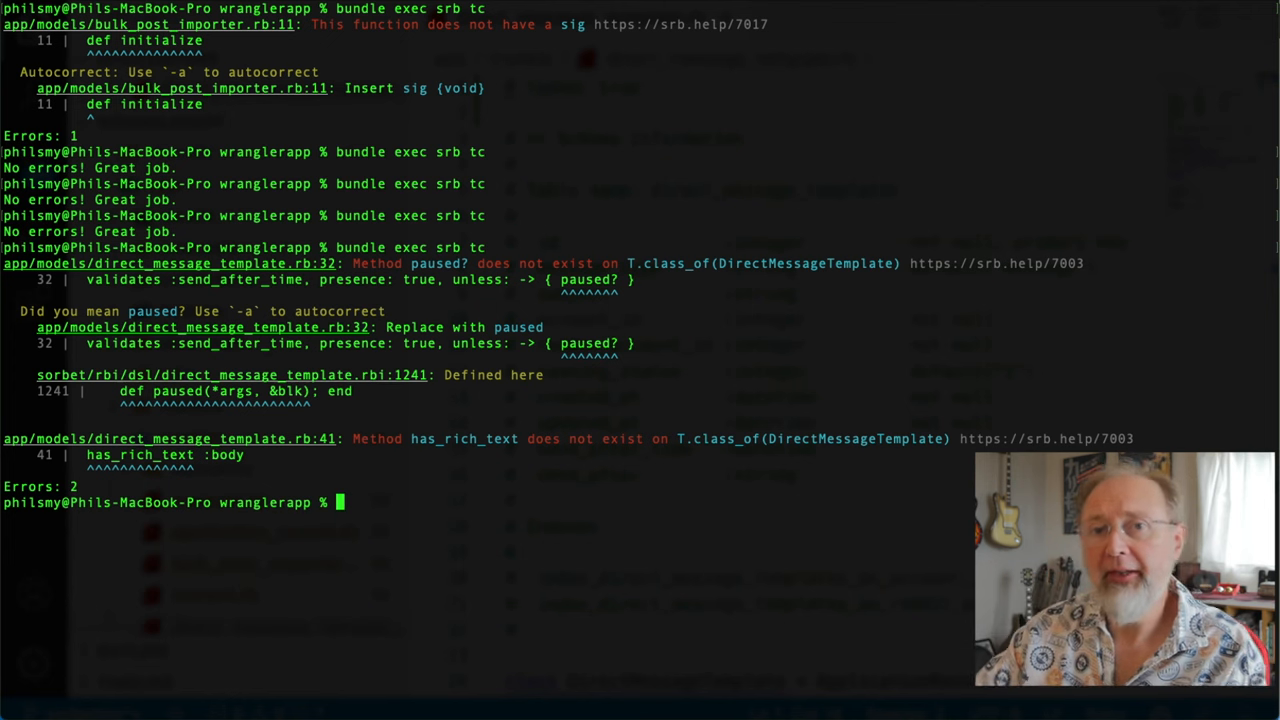
mouse_move(672, 508)
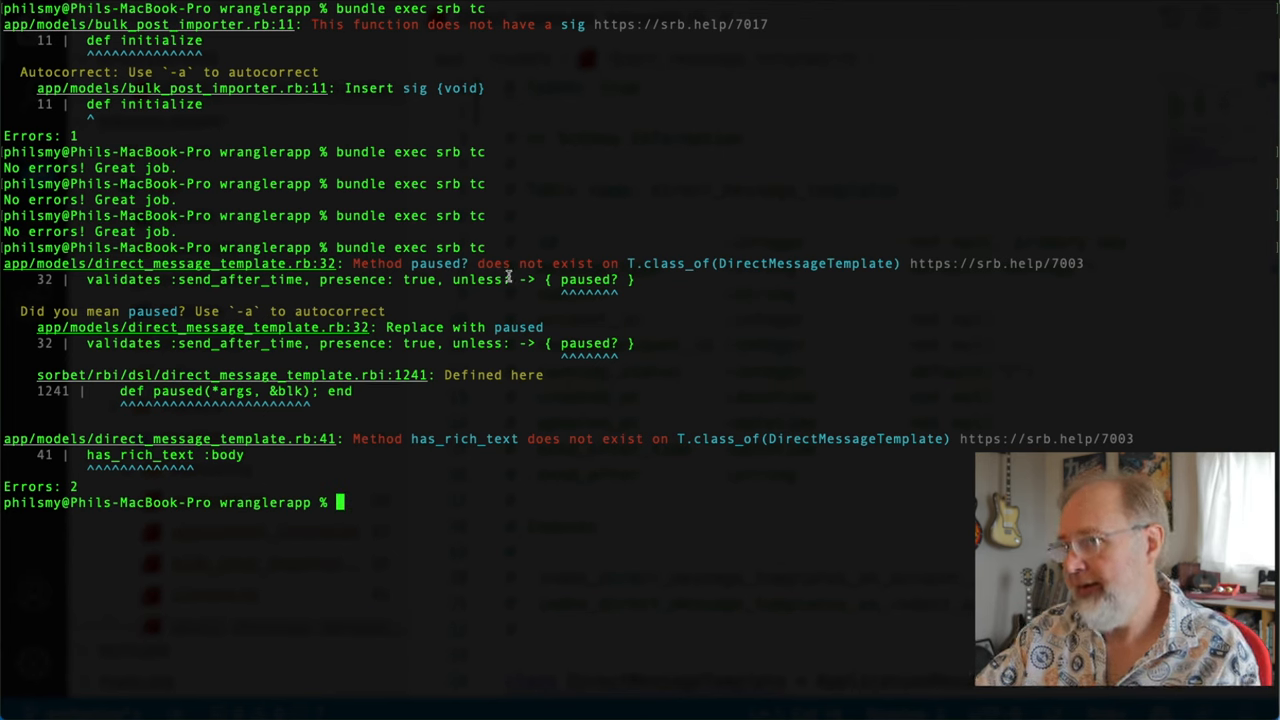
Select DirectMessageTemplate in the two errors and switch to its model file.
double_click(594, 280)
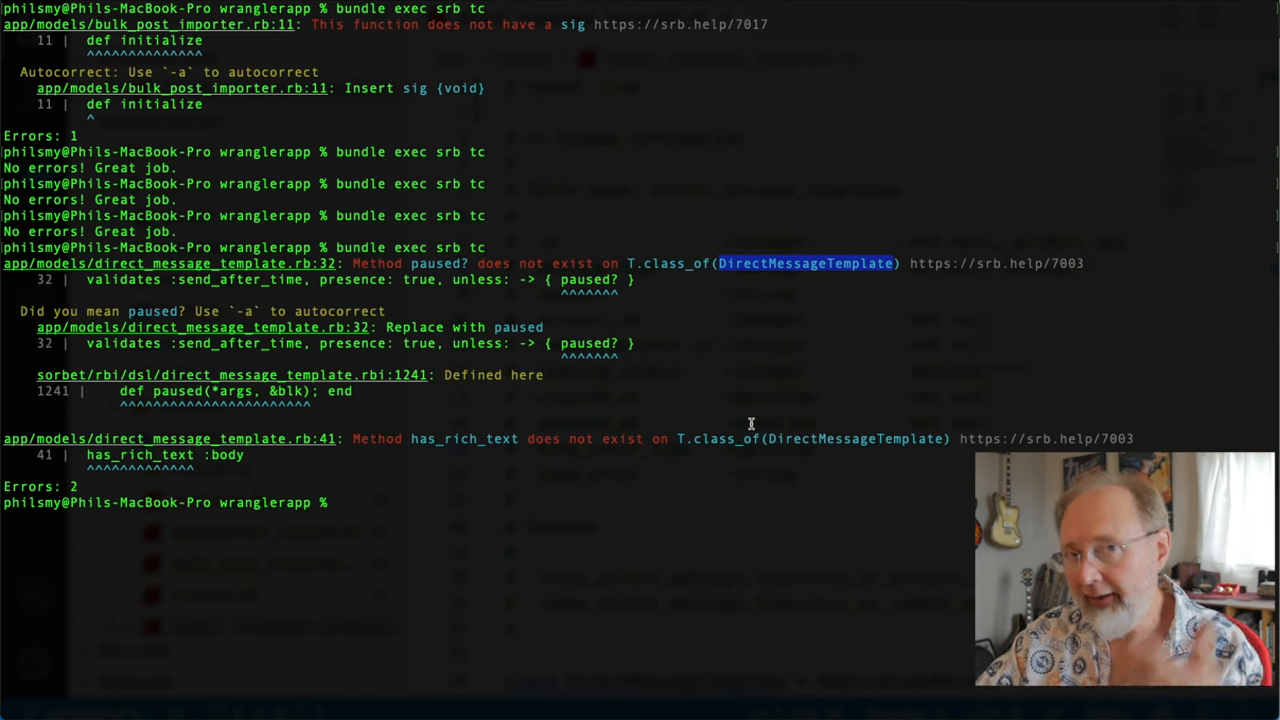
key(Cmd+Tab)
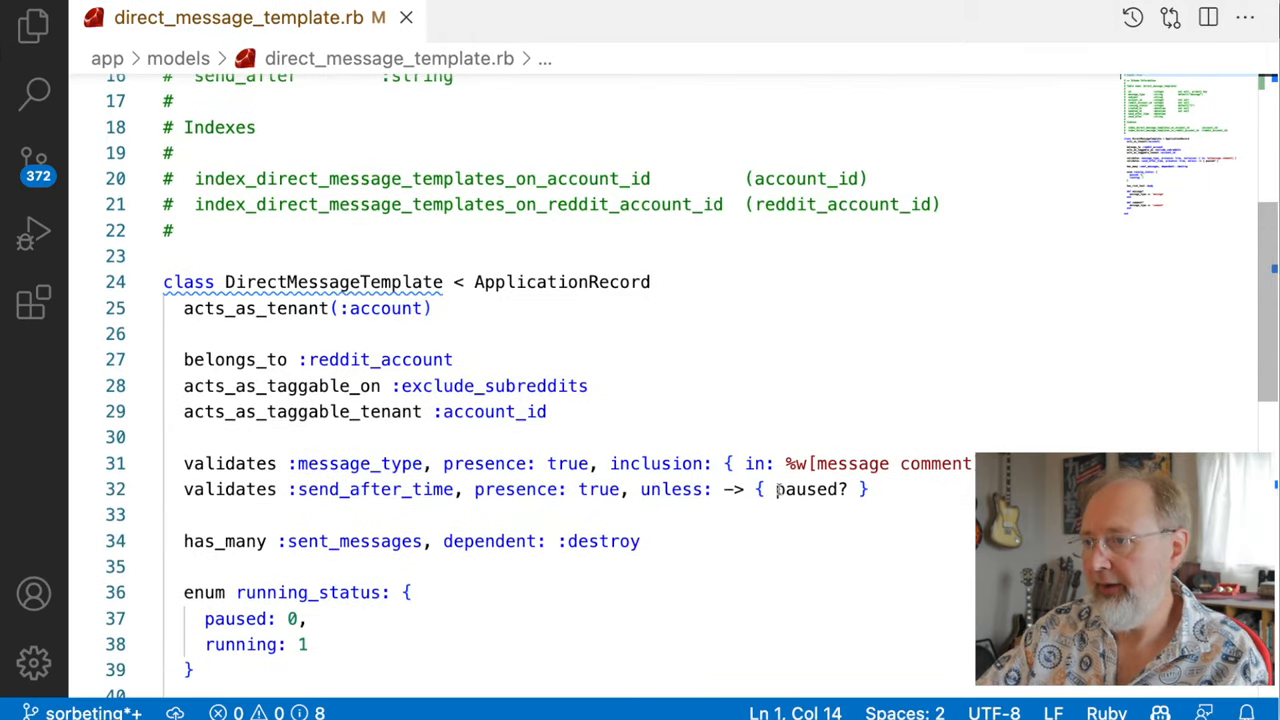
Search the project for paused? and open its definition in direct_message_template.rbi.
double_click(810, 488)
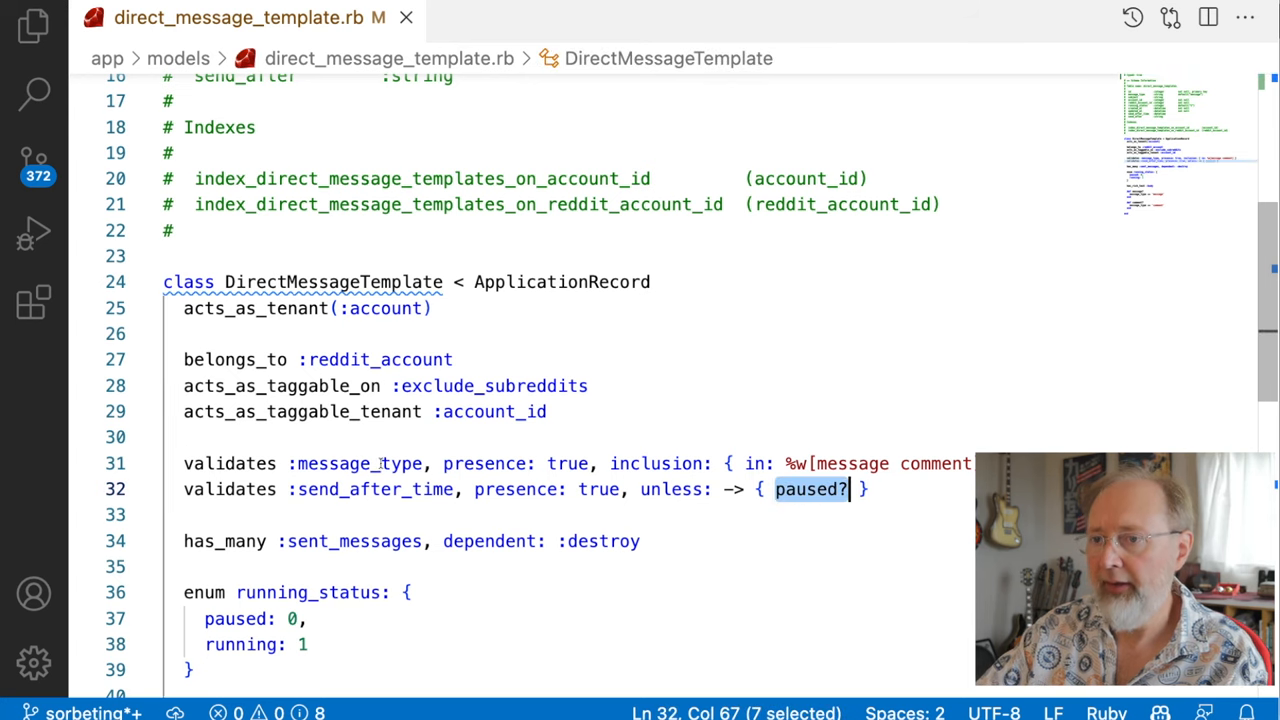
scroll(down, 3)
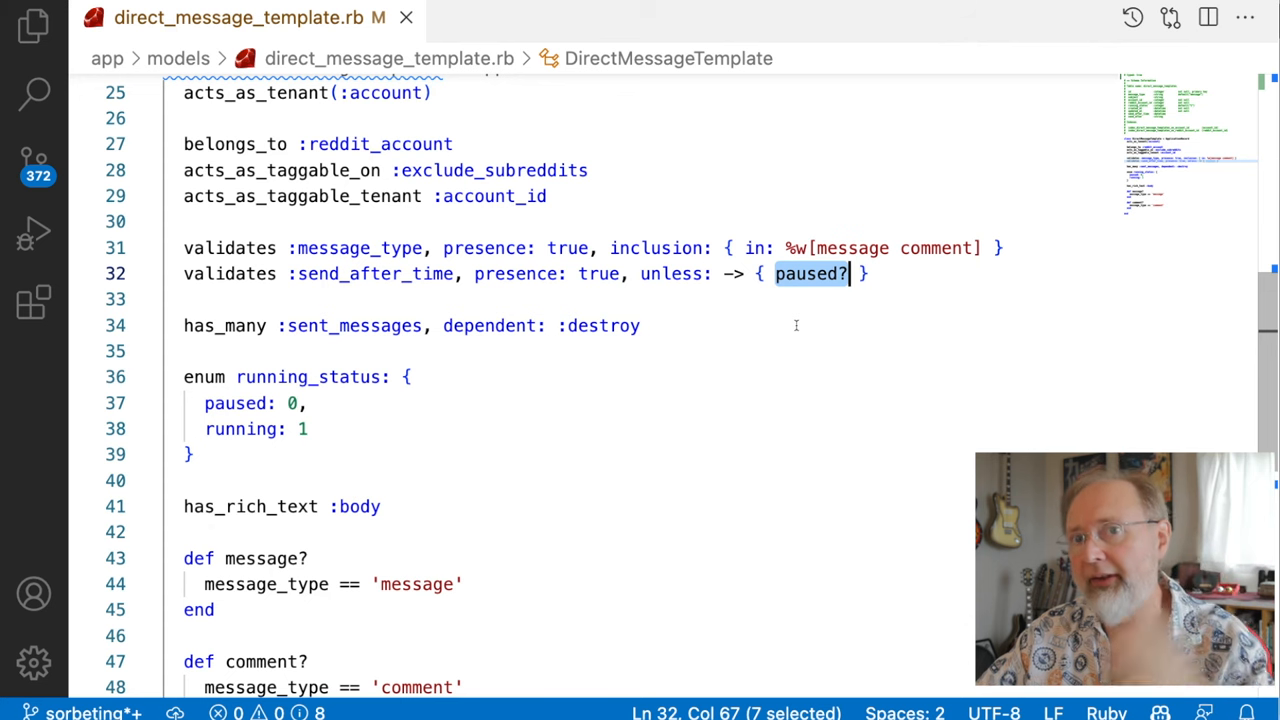
mouse_move(486, 404)
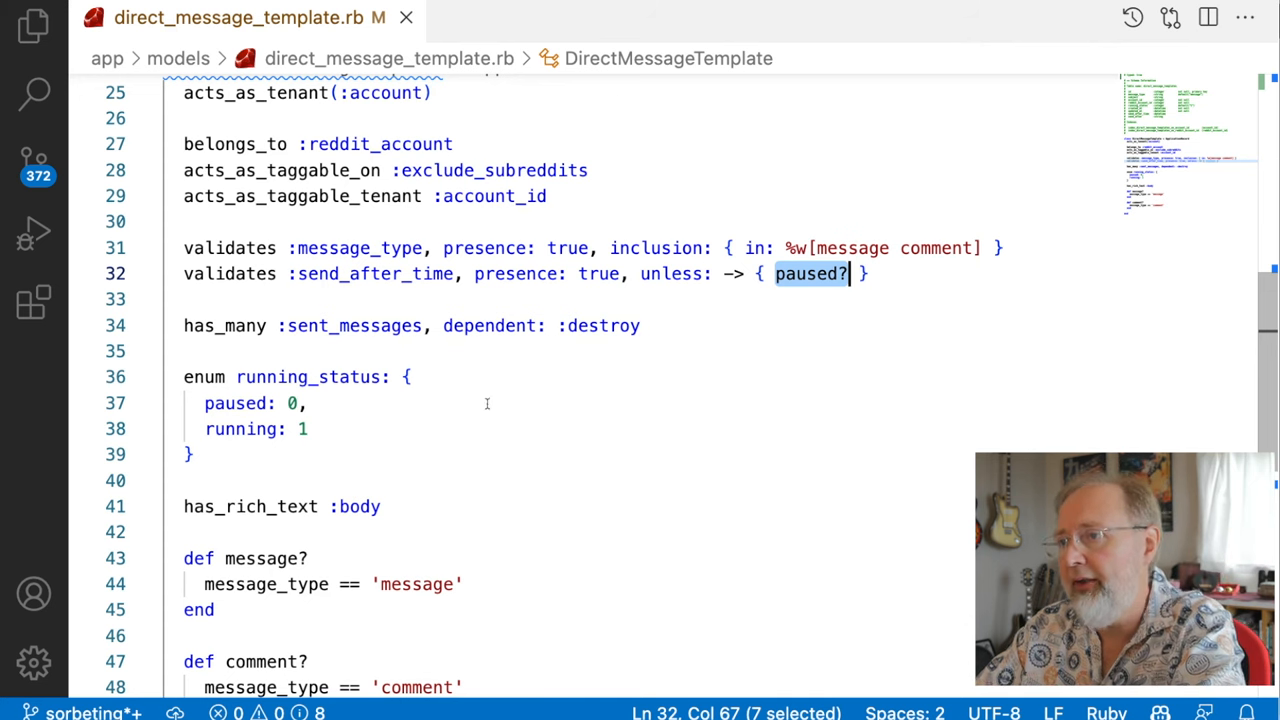
double_click(308, 376)
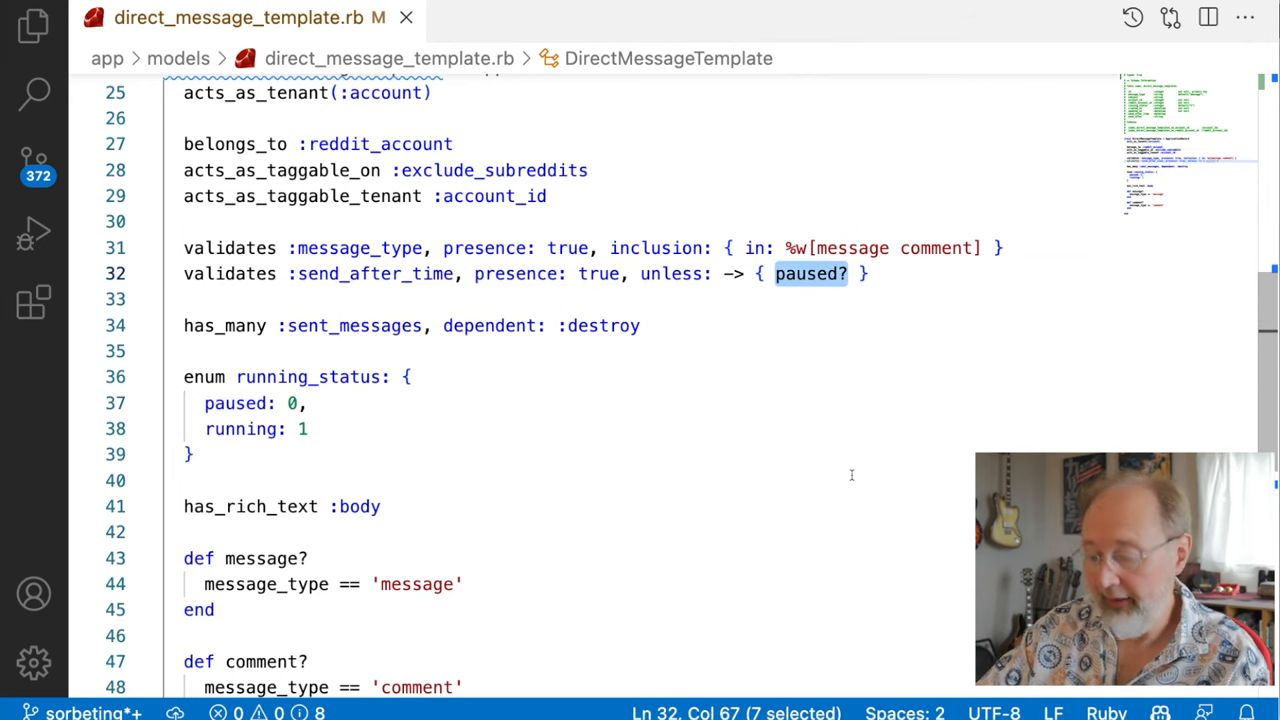
click(36, 92)
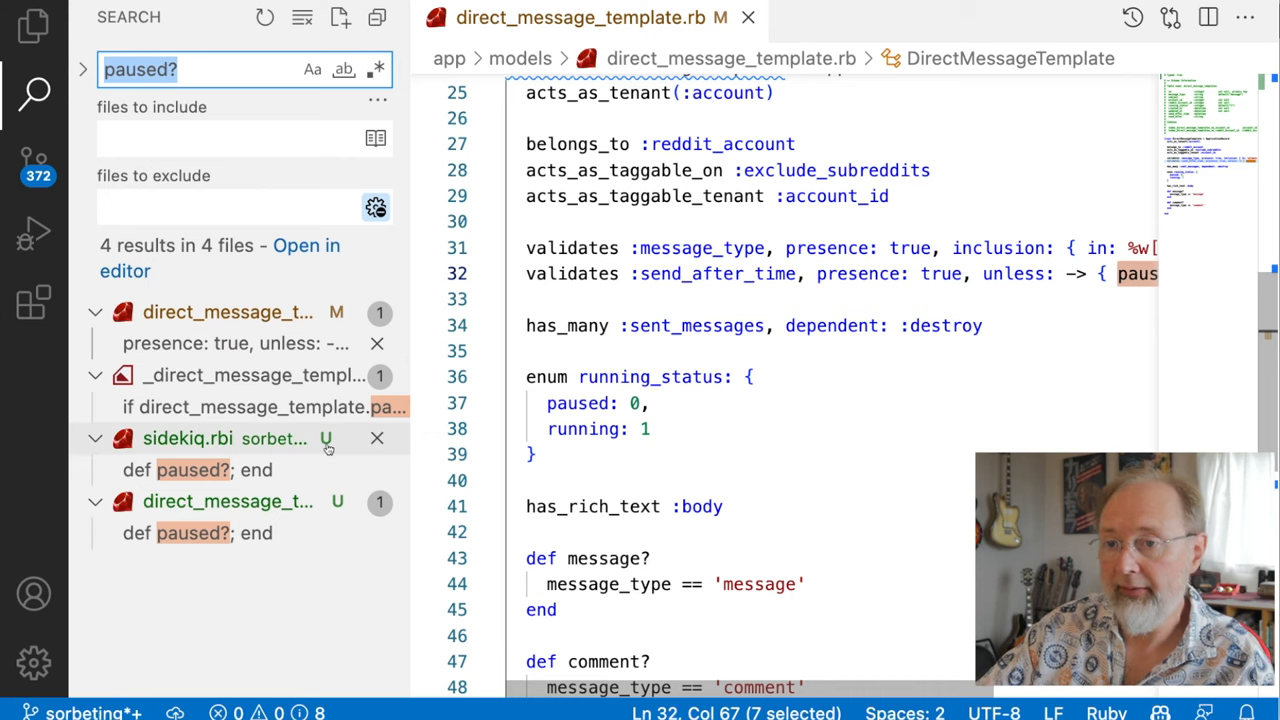
mouse_move(256, 502)
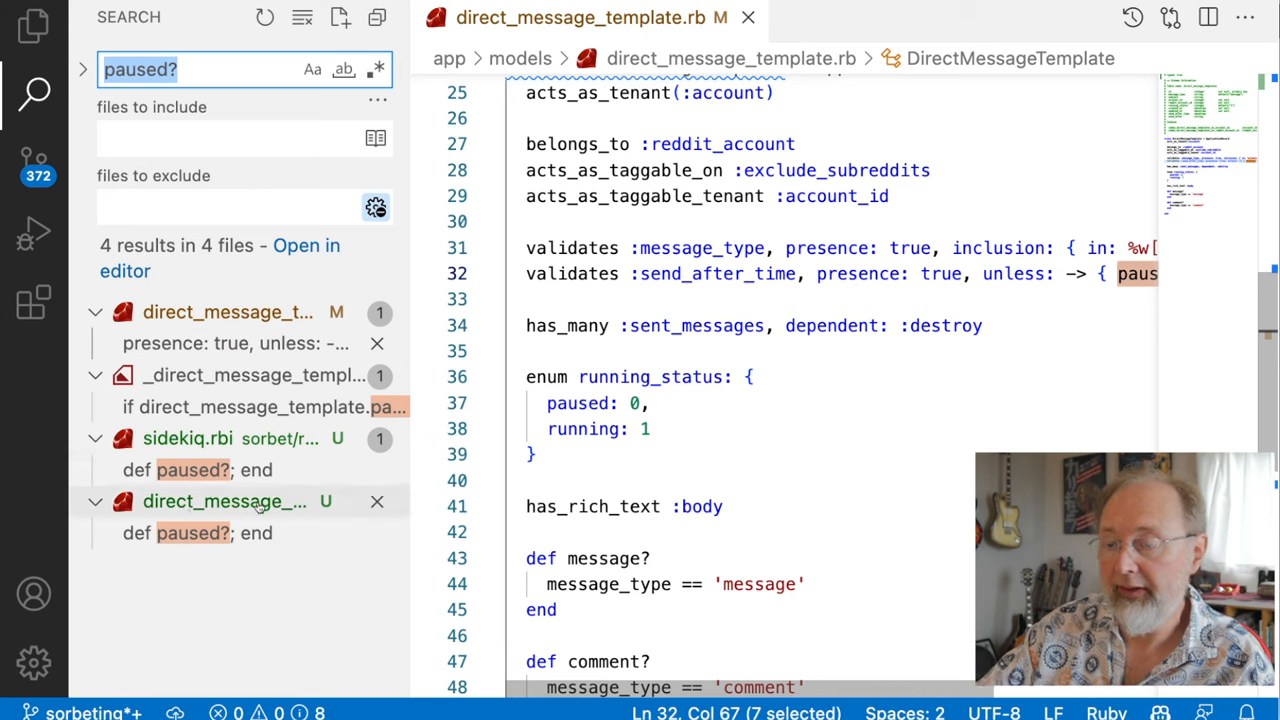
mouse_move(192, 532)
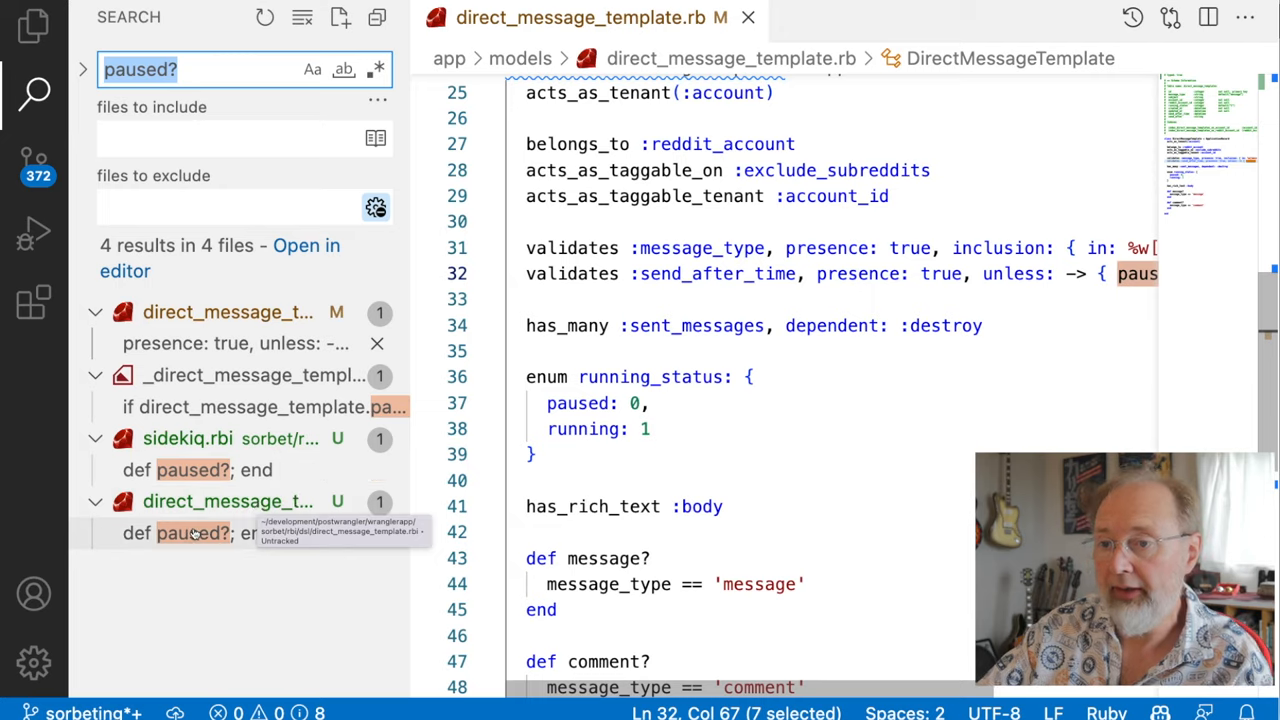
click(192, 532)
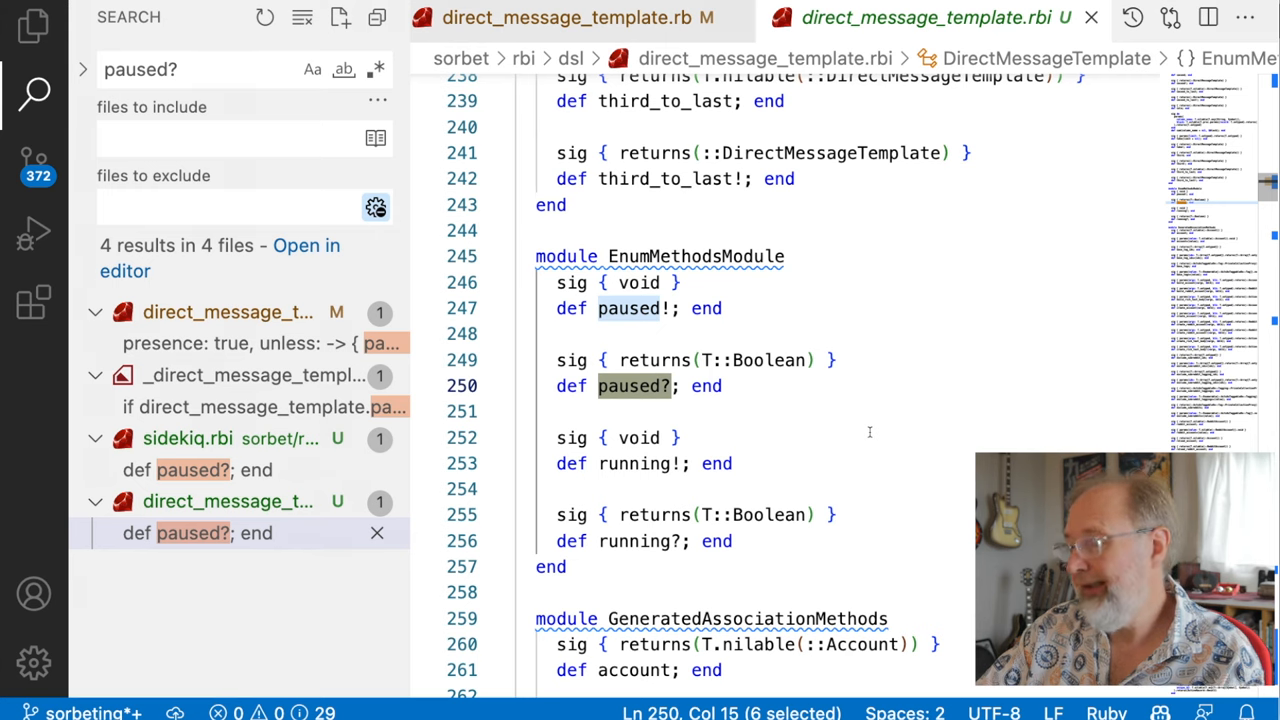
Find where EnumMethodsModule is included in the generated RBI.
double_click(698, 256)
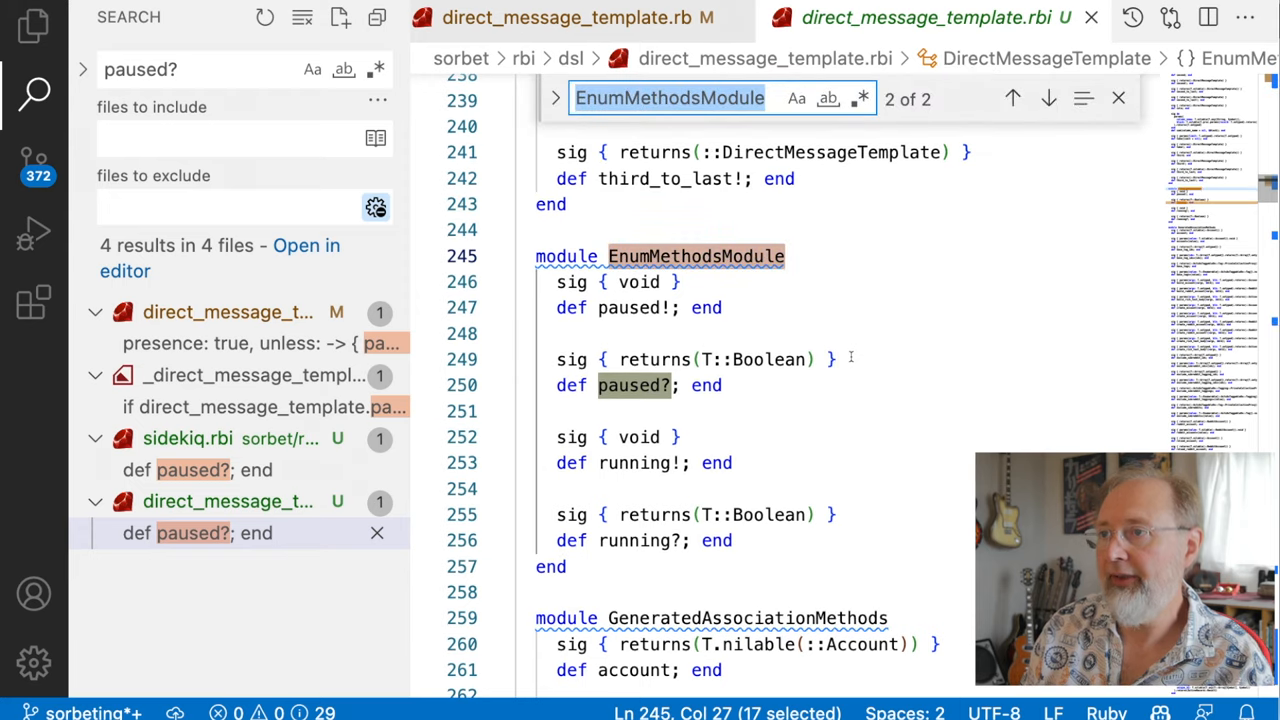
click(1012, 96)
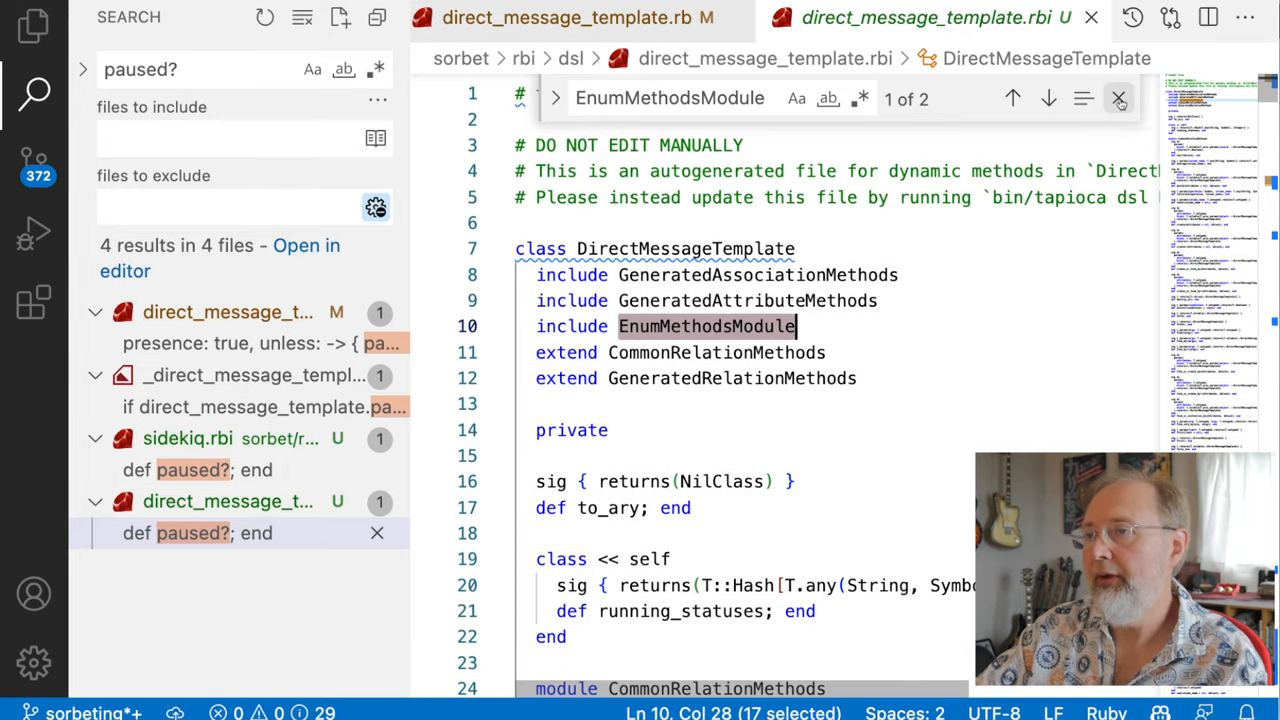
click(1116, 100)
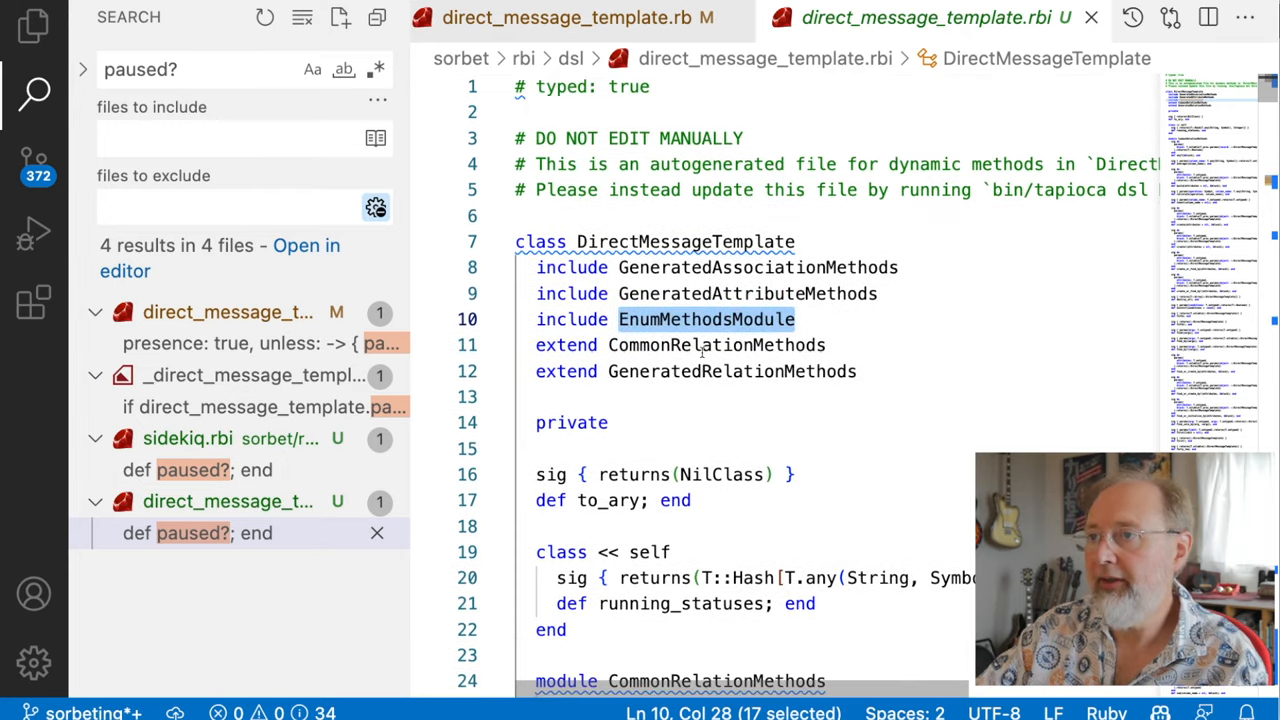
click(572, 18)
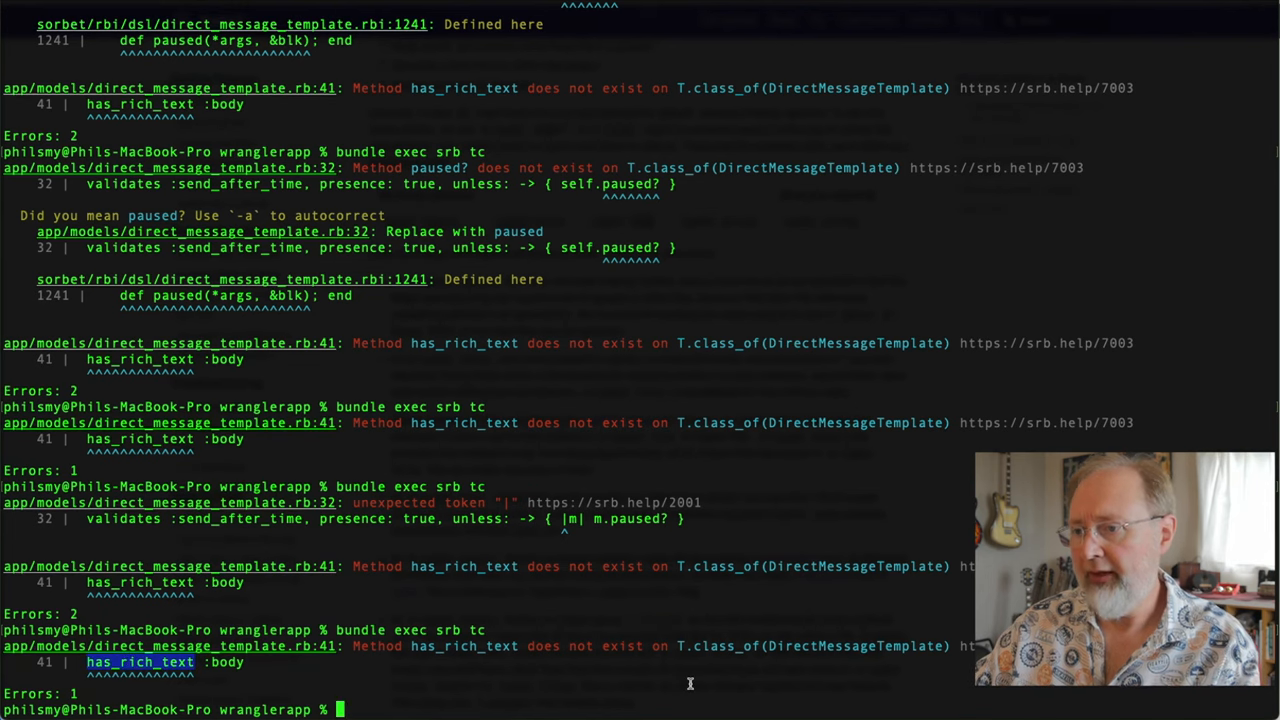
mouse_move(656, 678)
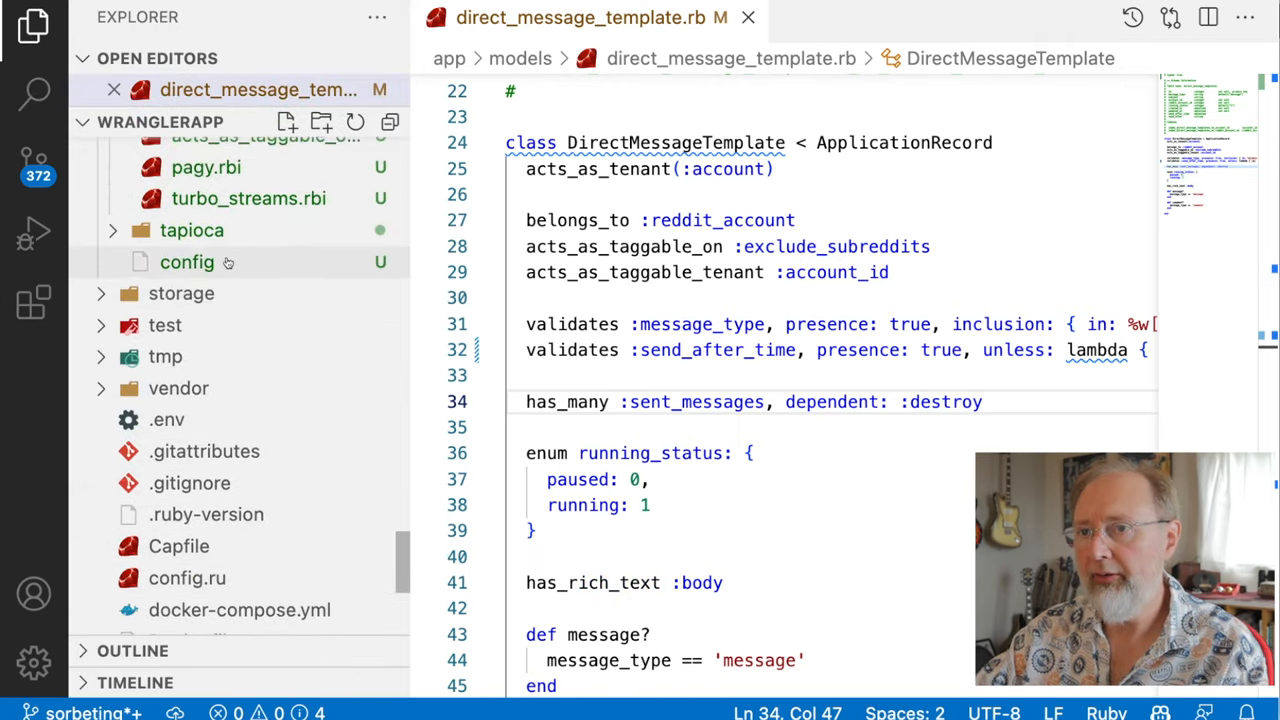
Write active_record.rbi with '# typed: strict' and ApplicationRecord including ::ActionText::Attribute, then return to the model.
click(184, 256)
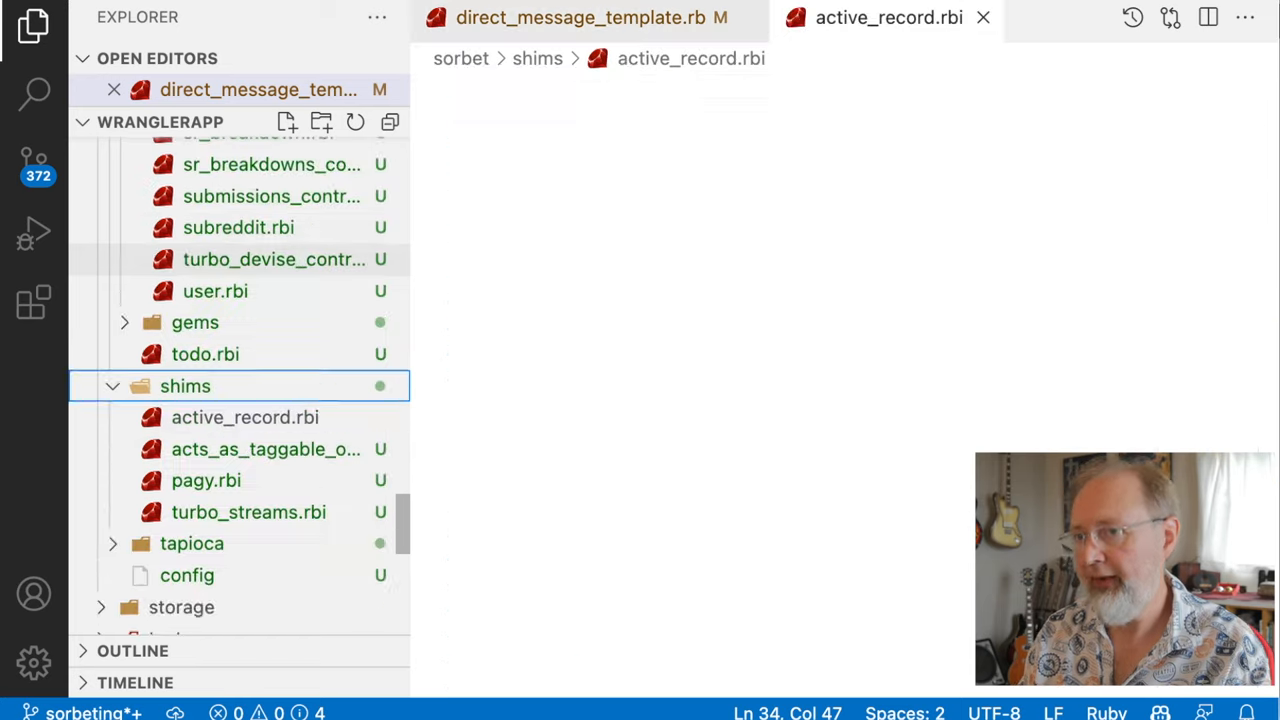
text(# typed: strict)
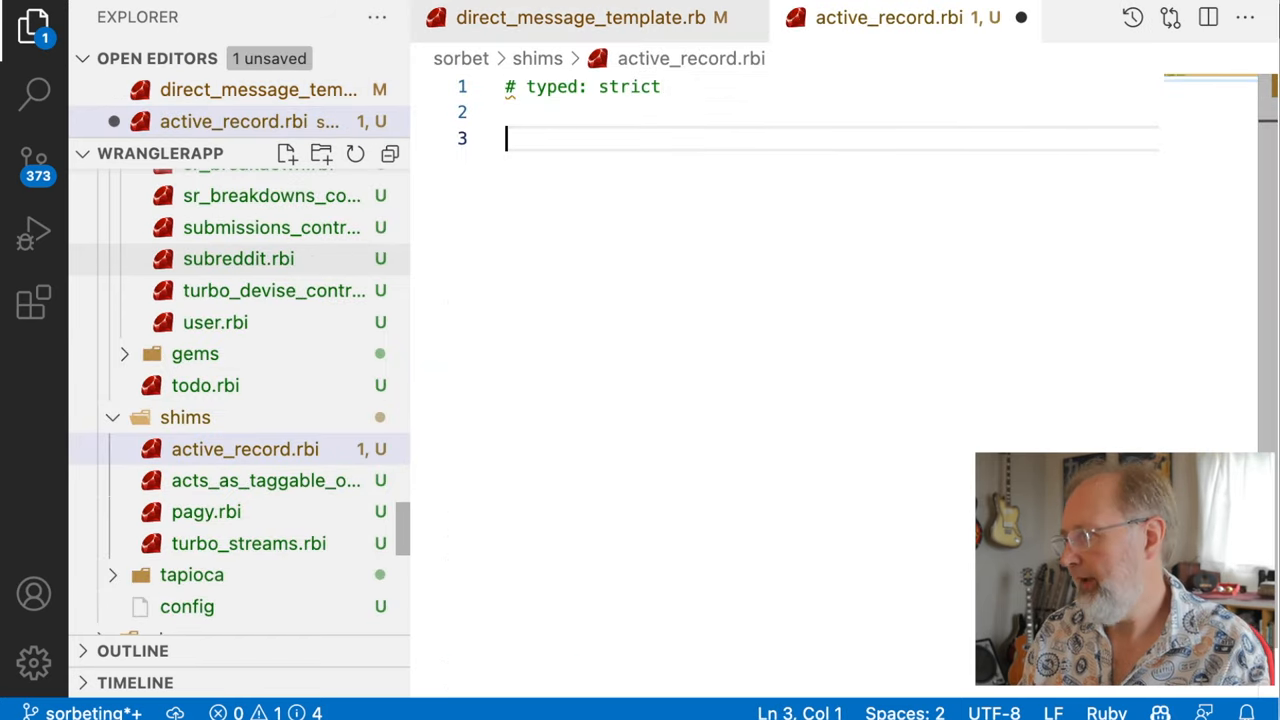
text(class ApplicationRecord)
text(include)
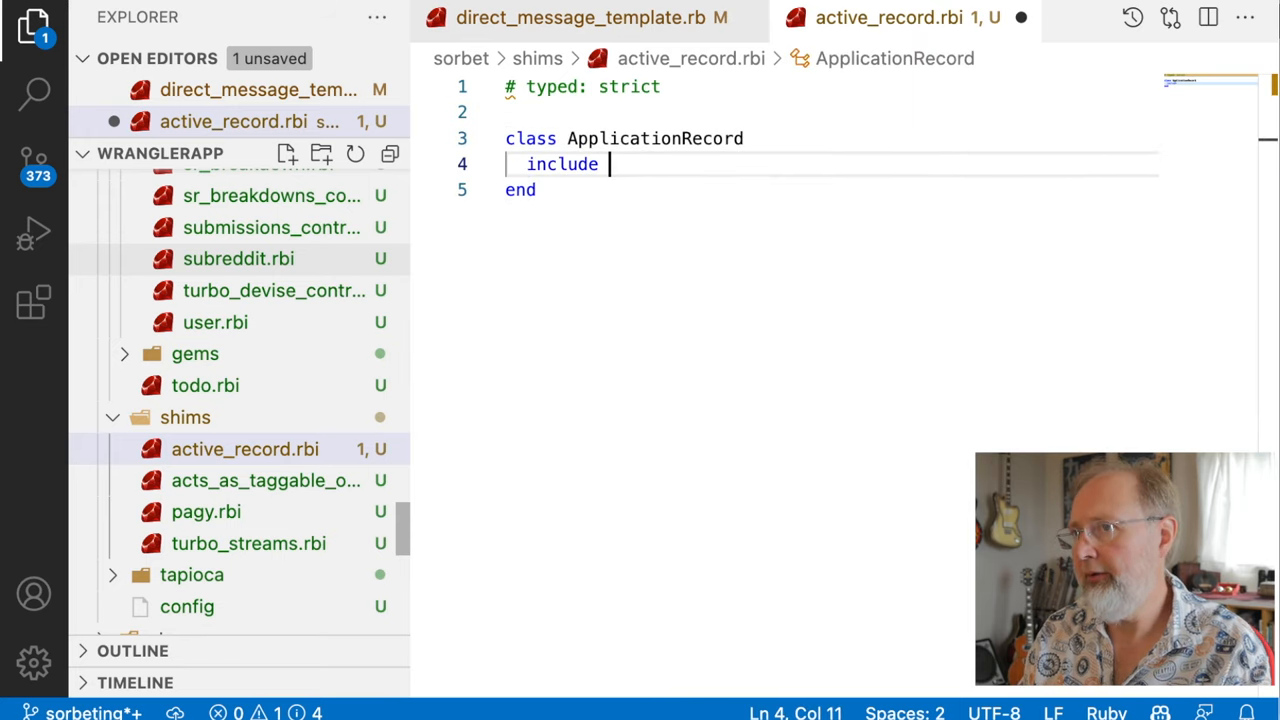
text(::Action)
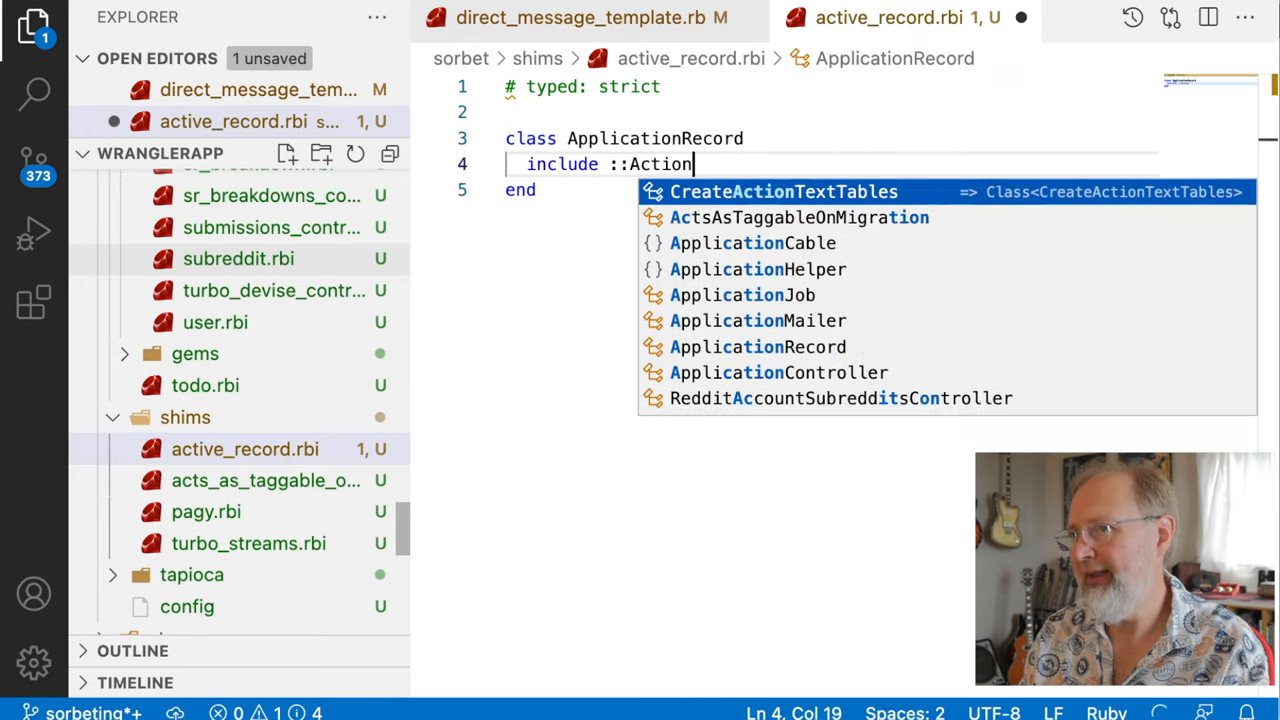
text(Text::A)
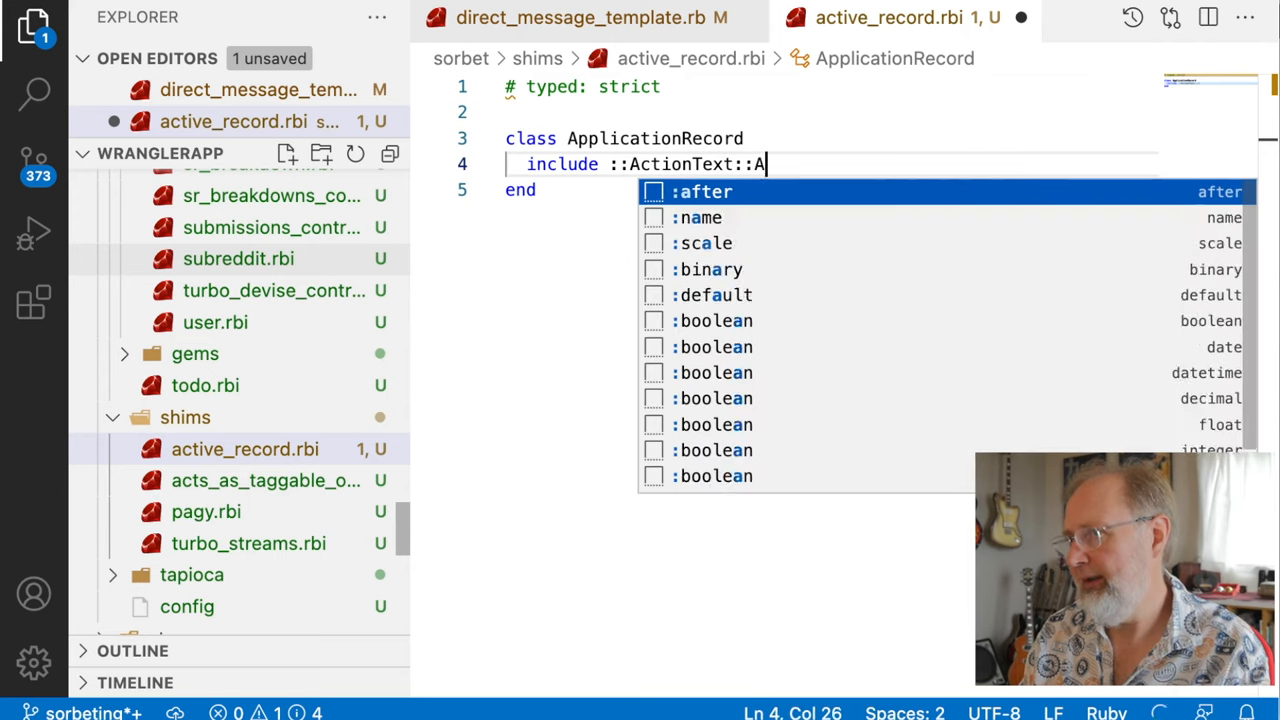
text(ttribute)
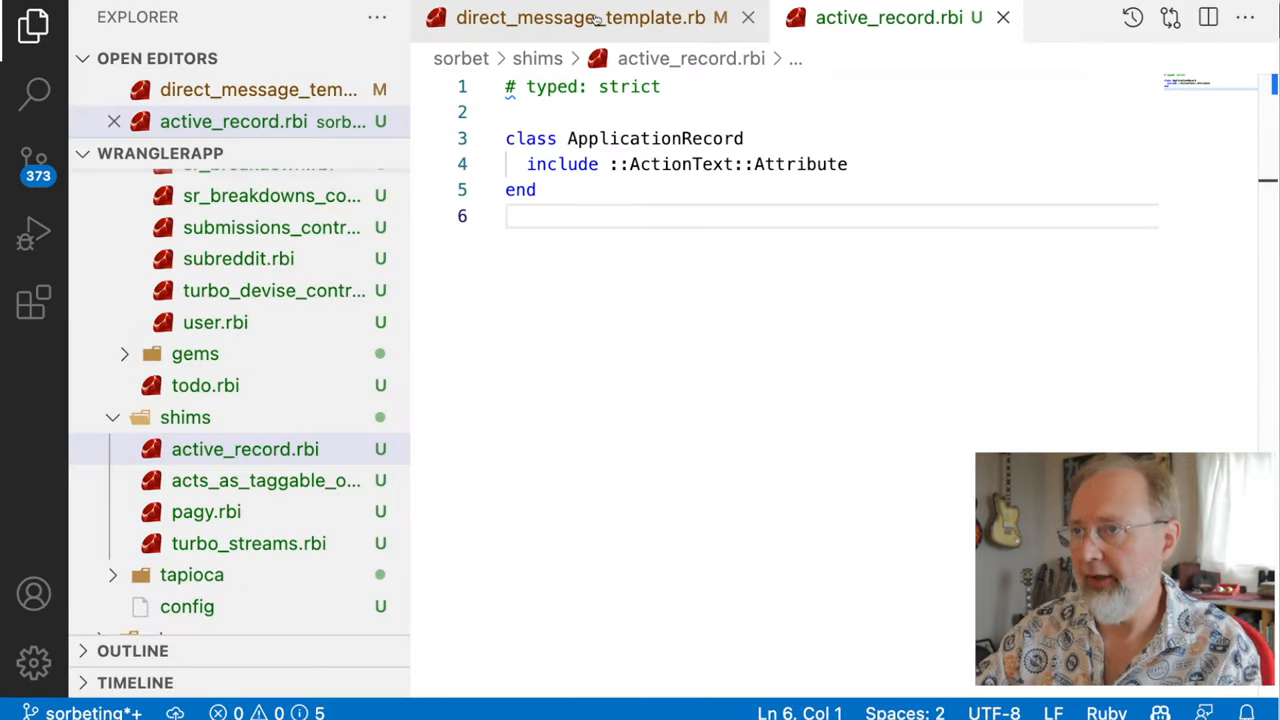
click(580, 18)
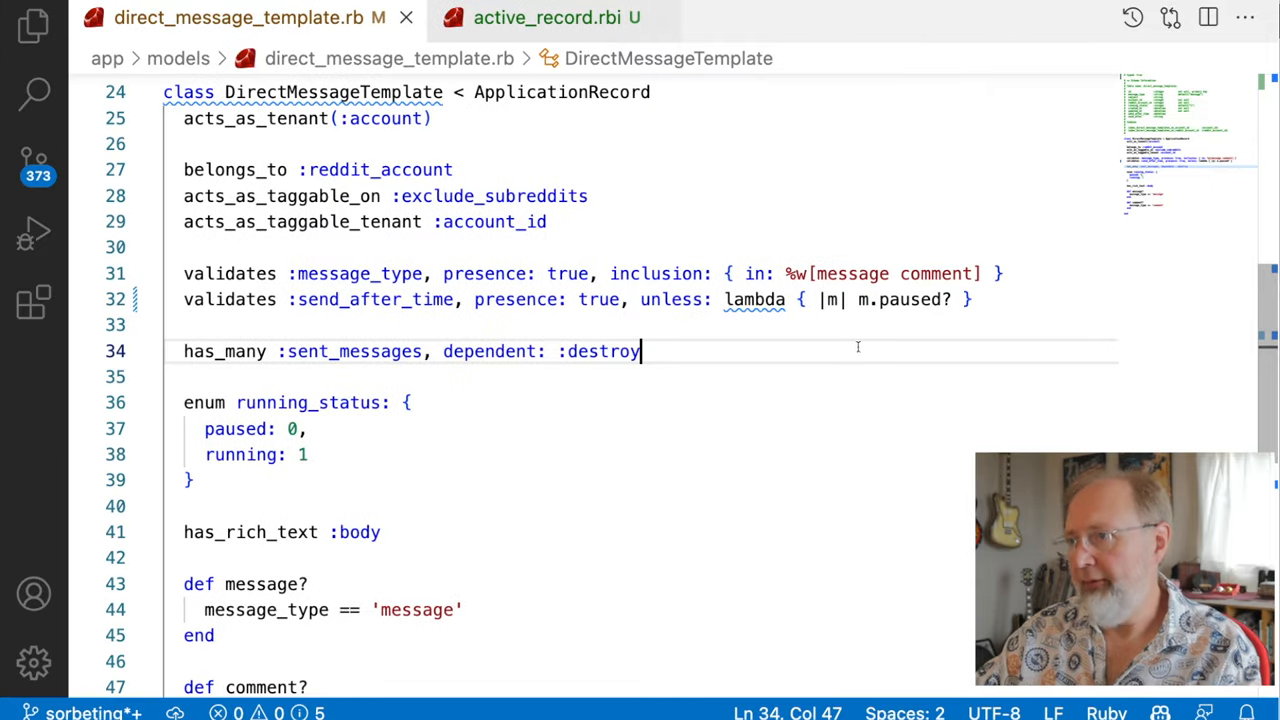
mouse_move(754, 300)
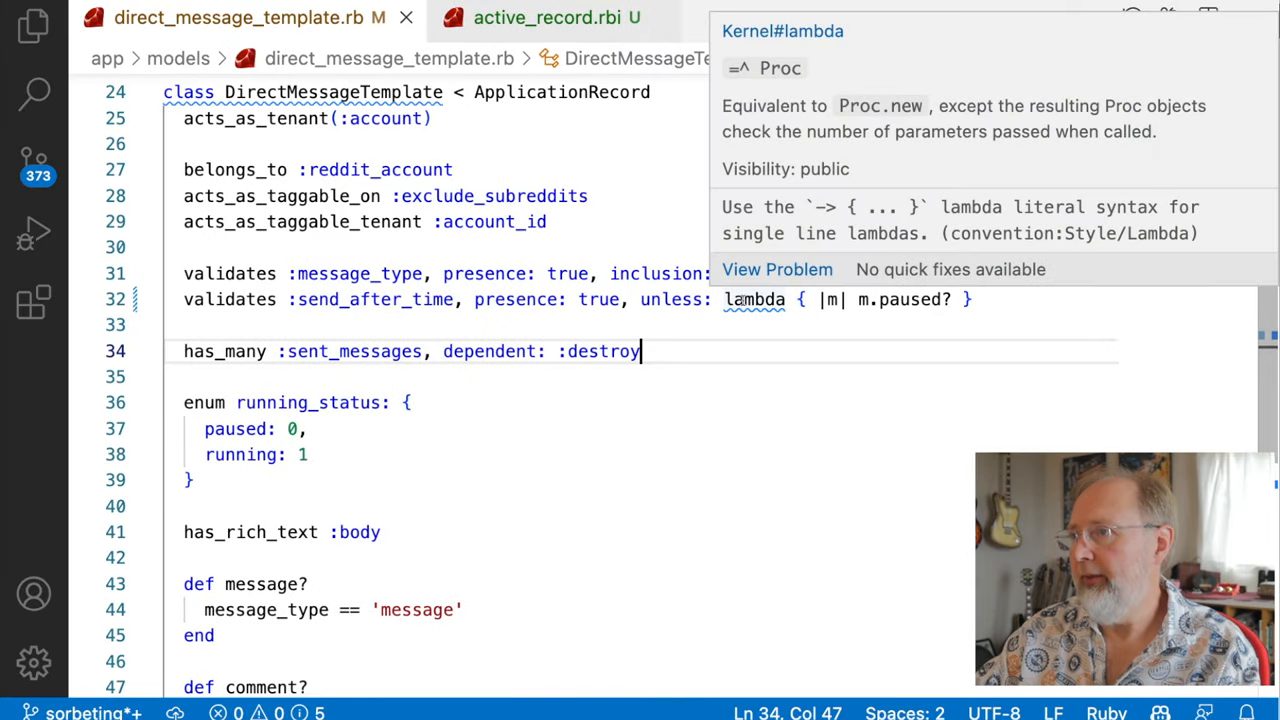
mouse_move(784, 404)
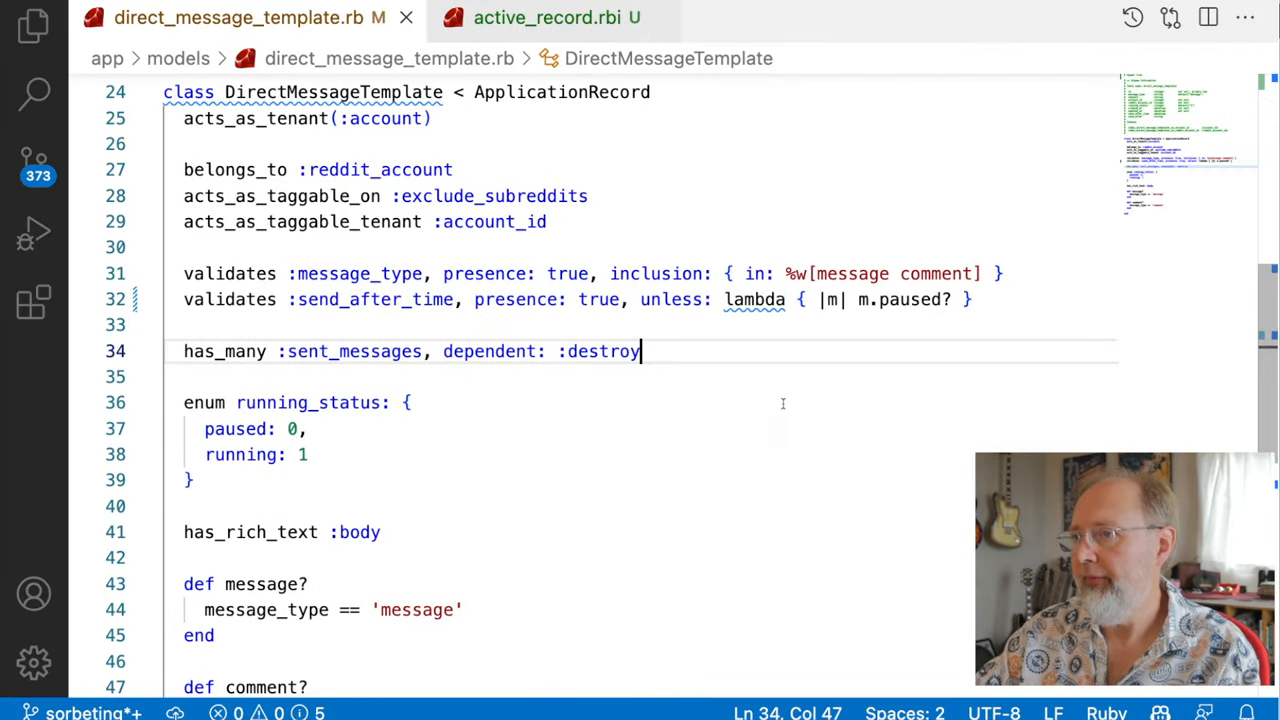
mouse_move(780, 356)
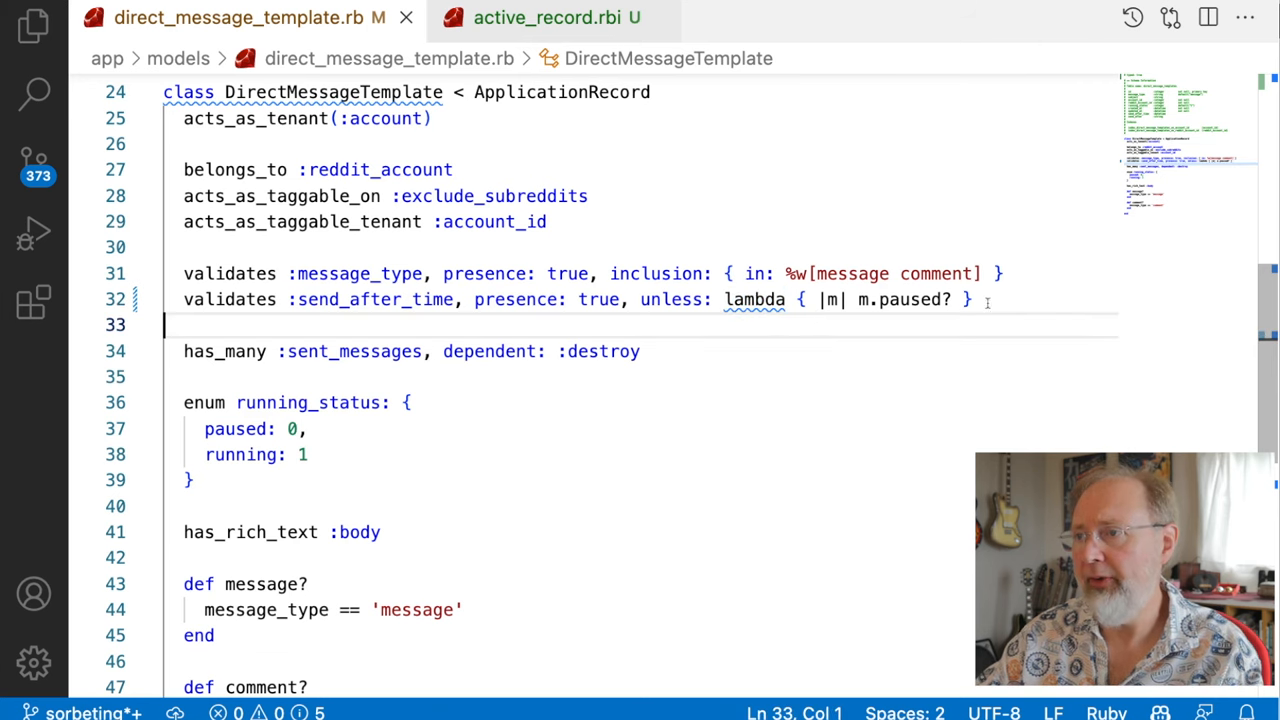
Place the cursor near the send_after_time validation before searching Google for 'rails validations'.
click(968, 300)
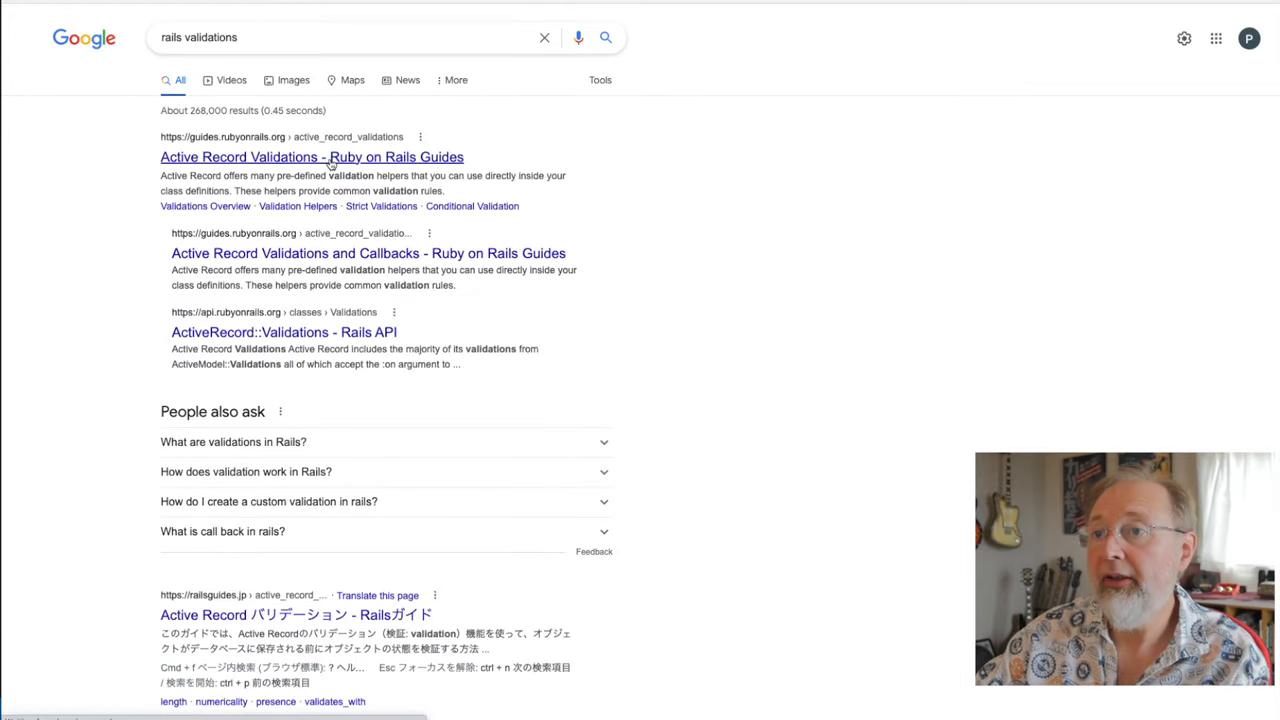
Open the Active Record Validations guide and locate its '->' lambda conditional example.
click(312, 156)
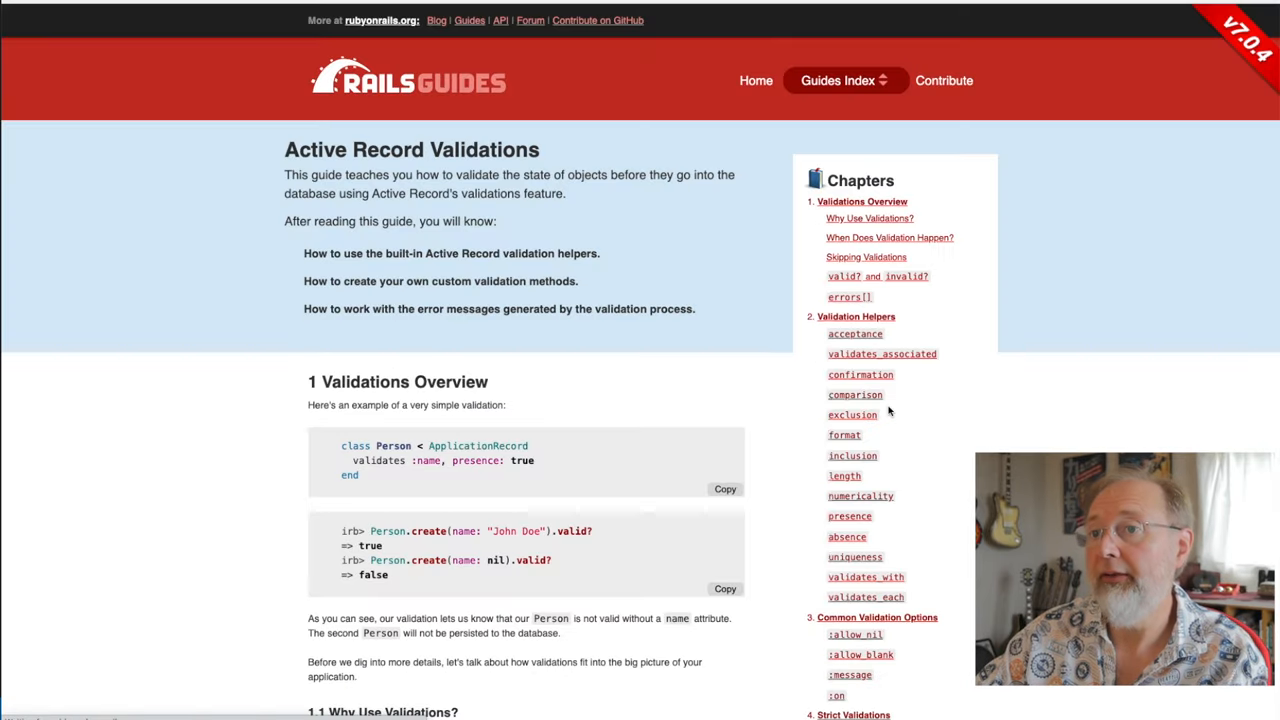
key(Ctrl+f)
text(->)
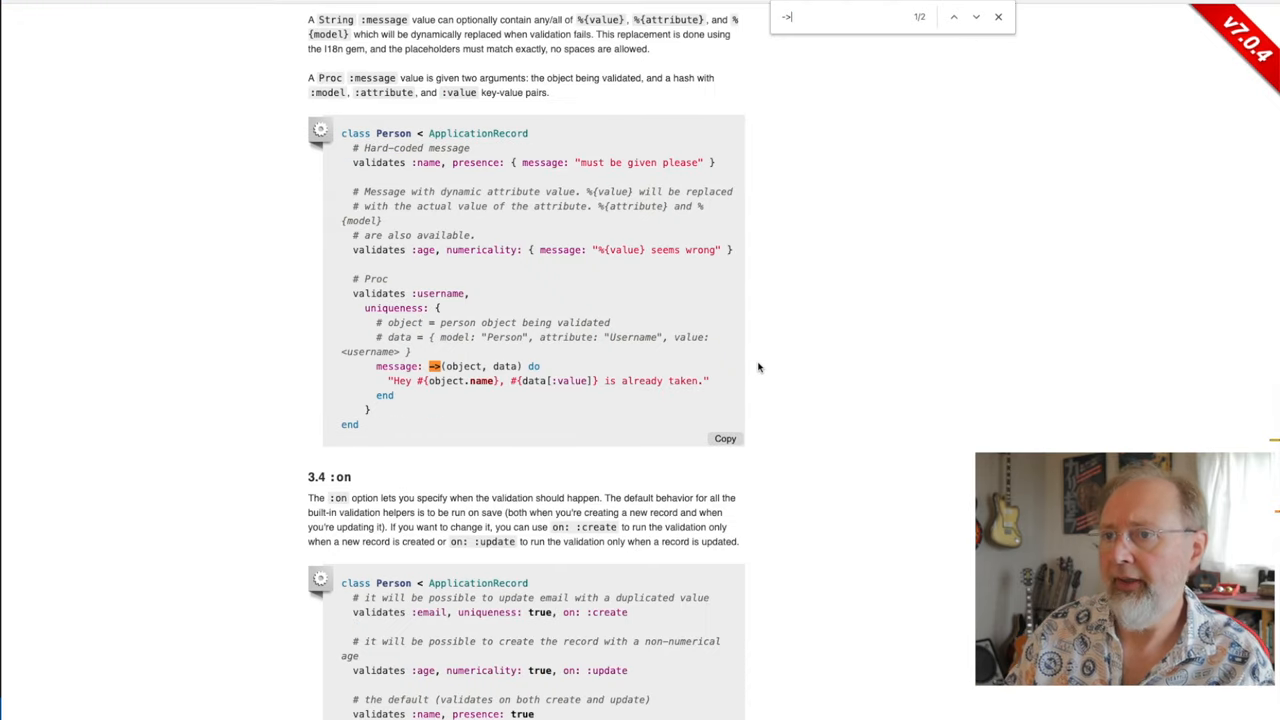
click(960, 18)
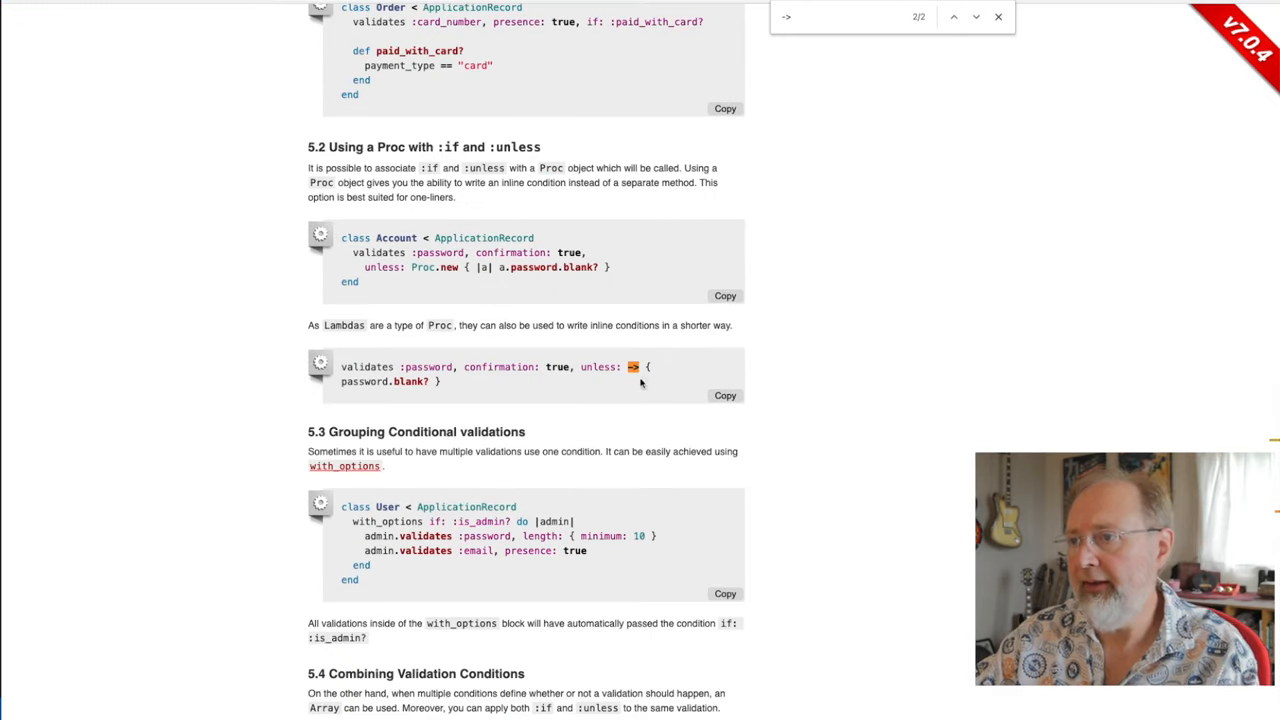
mouse_move(368, 386)
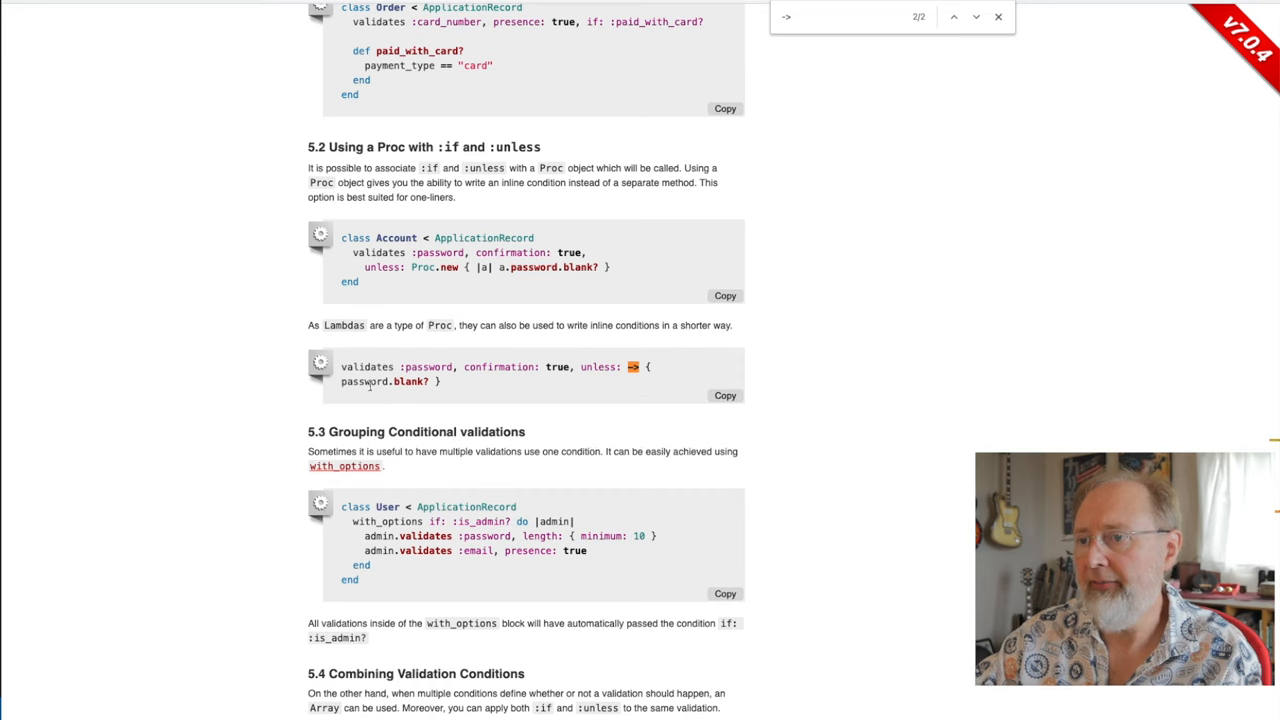
double_click(364, 382)
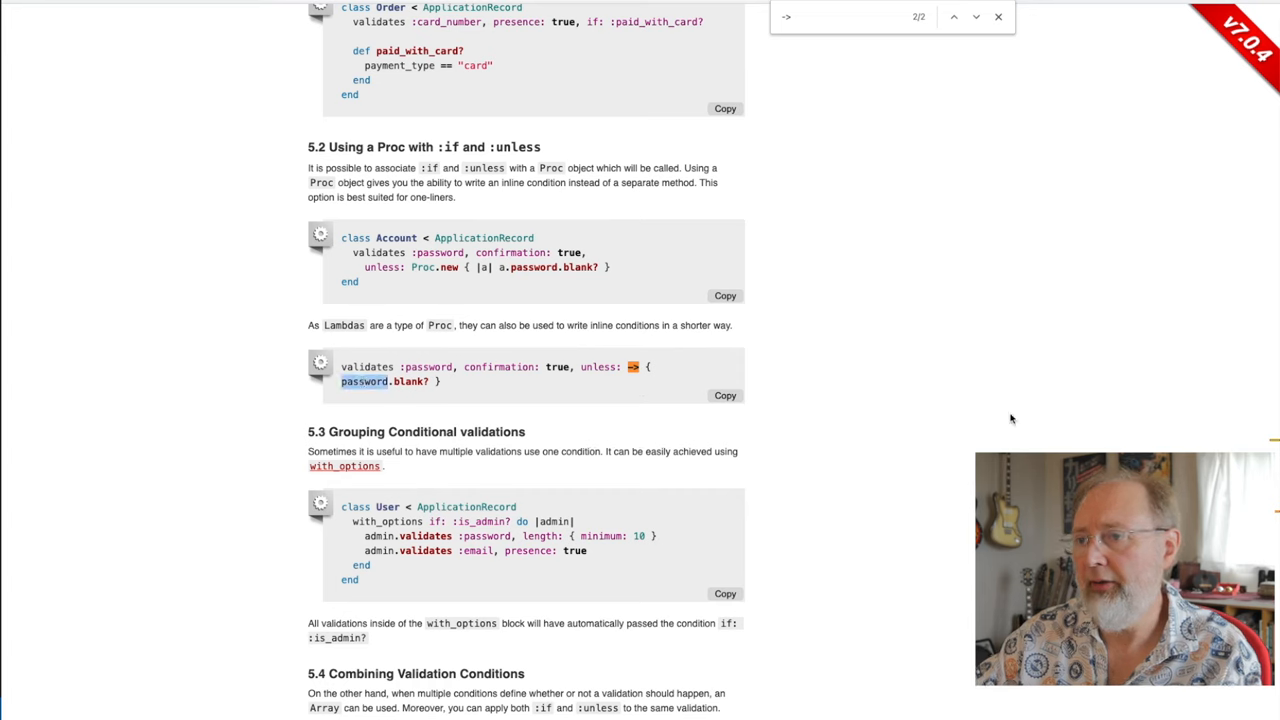
mouse_move(1004, 418)
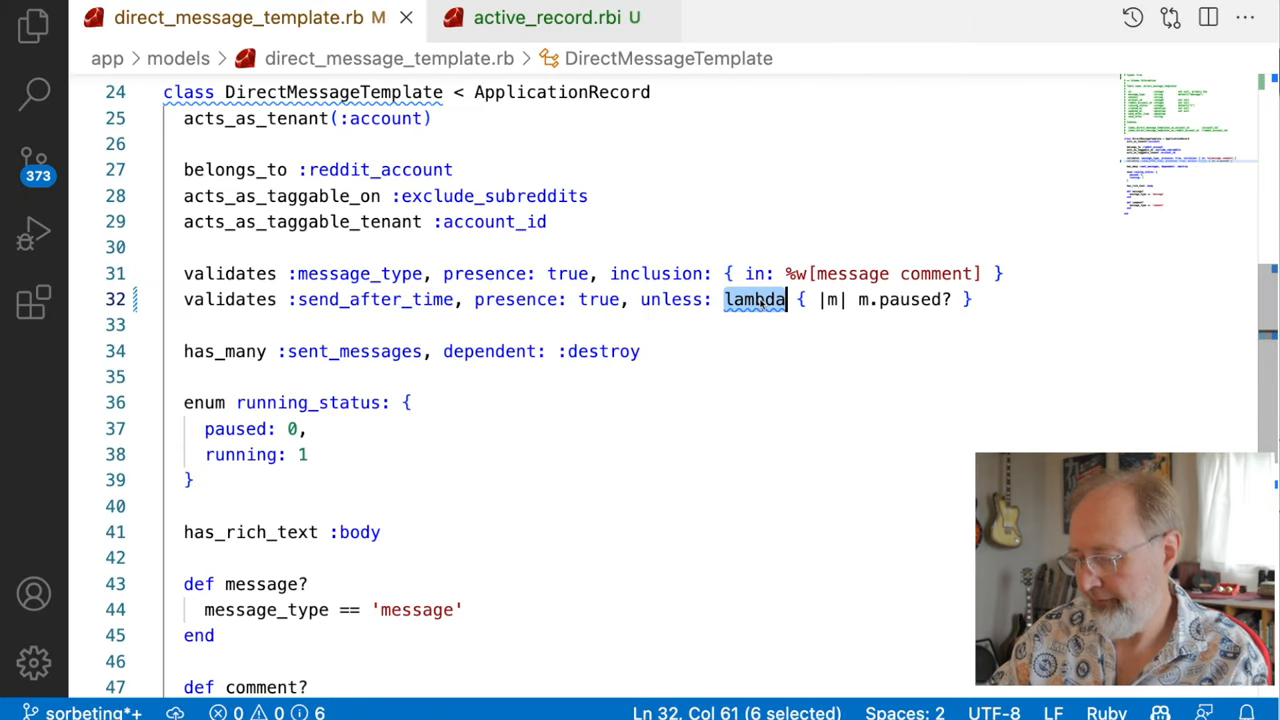
Replace the unless lambda with Proc.new { |dmt| dmt.paused? } on the send_after_time validation.
text(->)
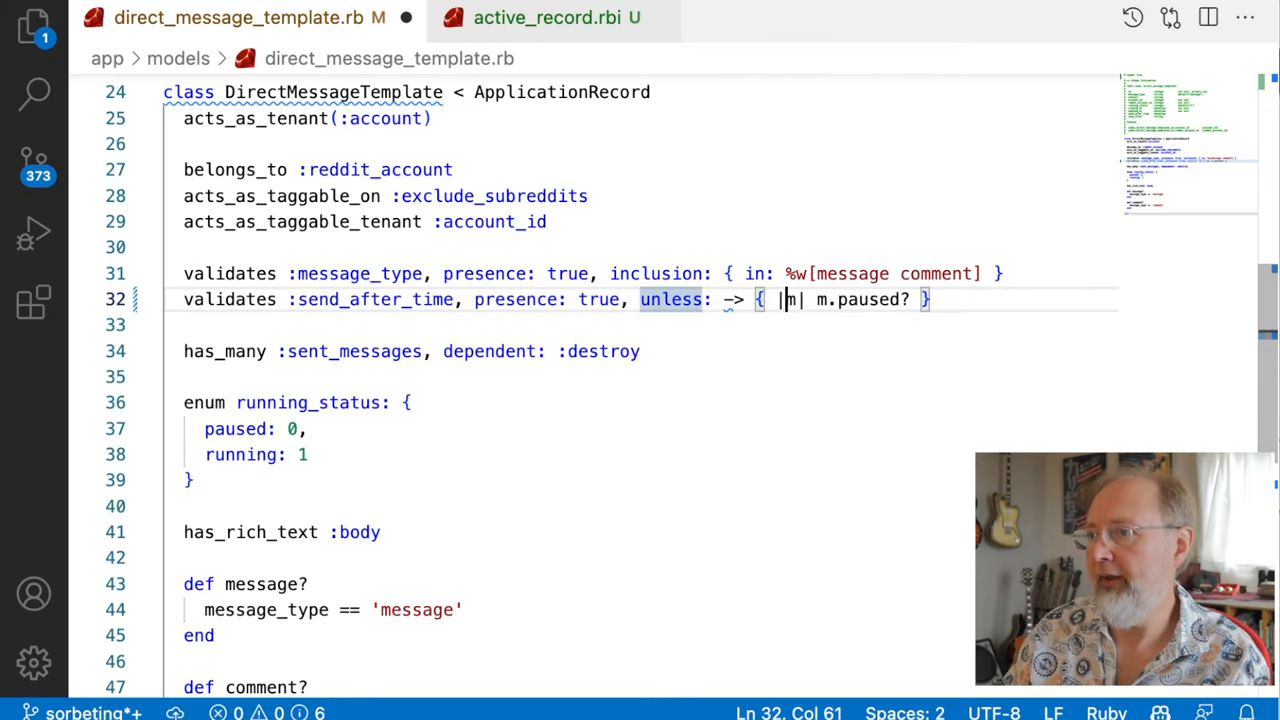
text(paused?)
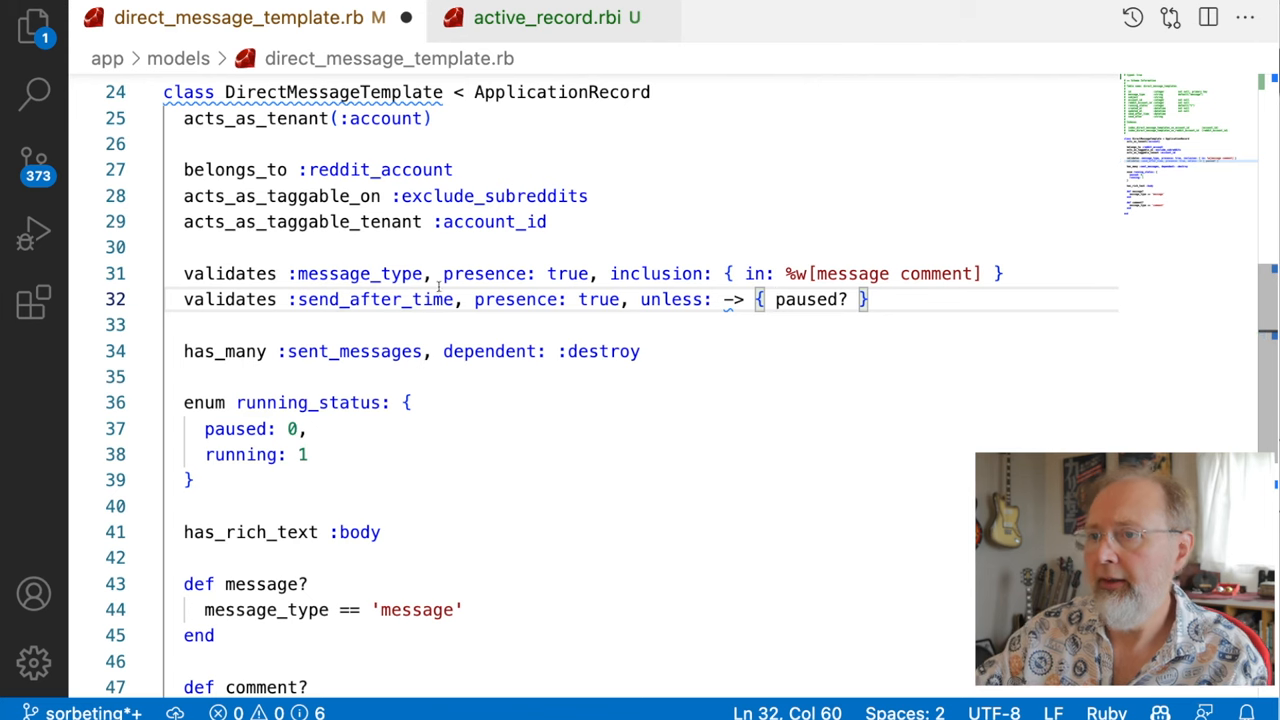
text(send_after_time)
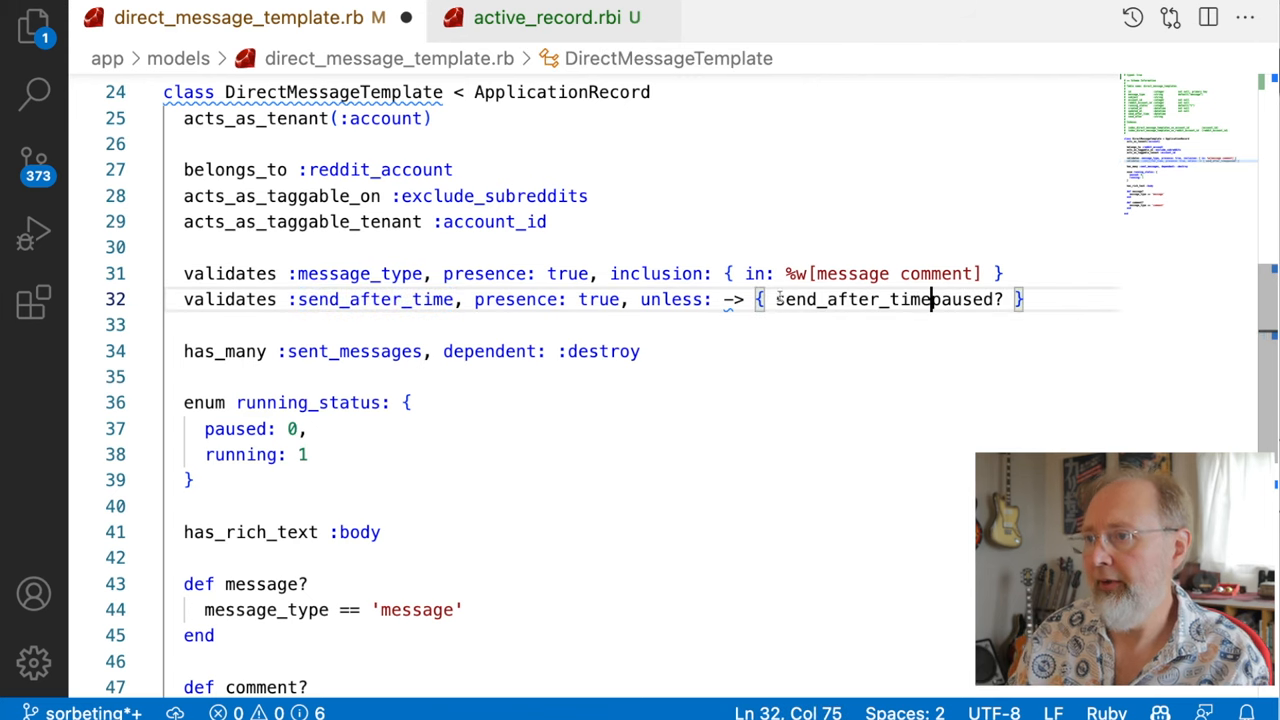
text(.)
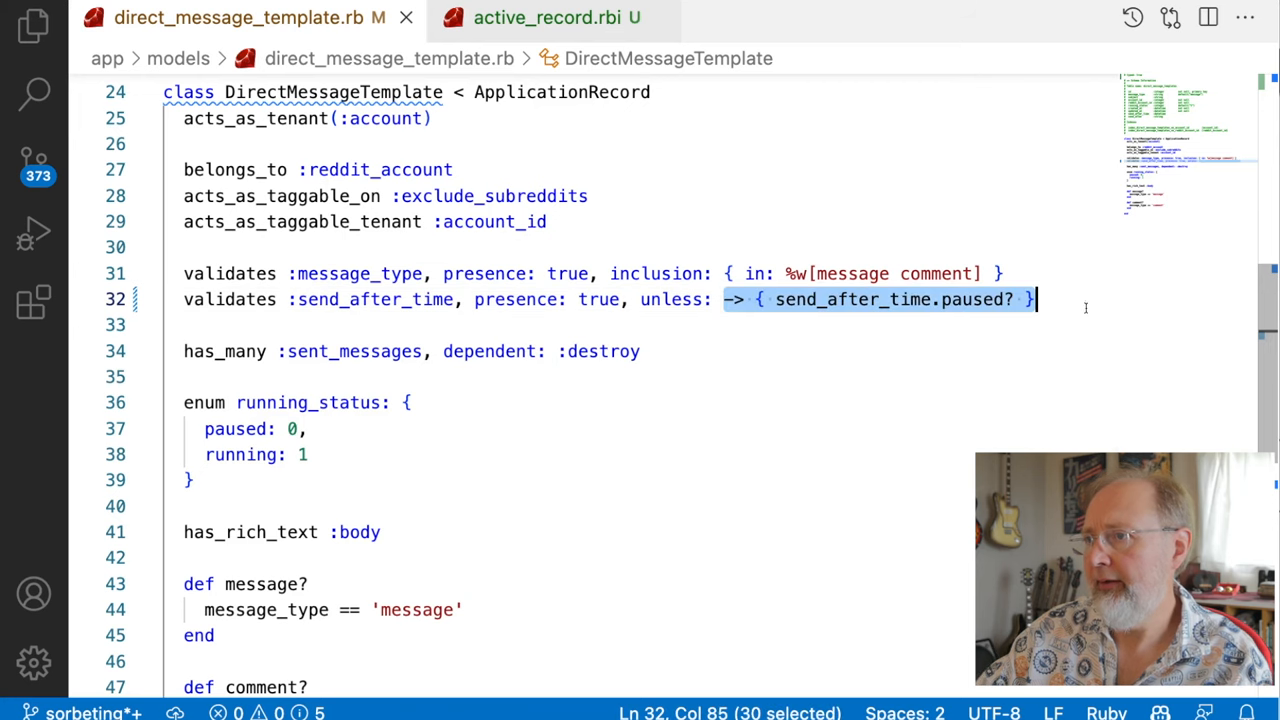
text(Proc.new { |a| a.password.blank? })
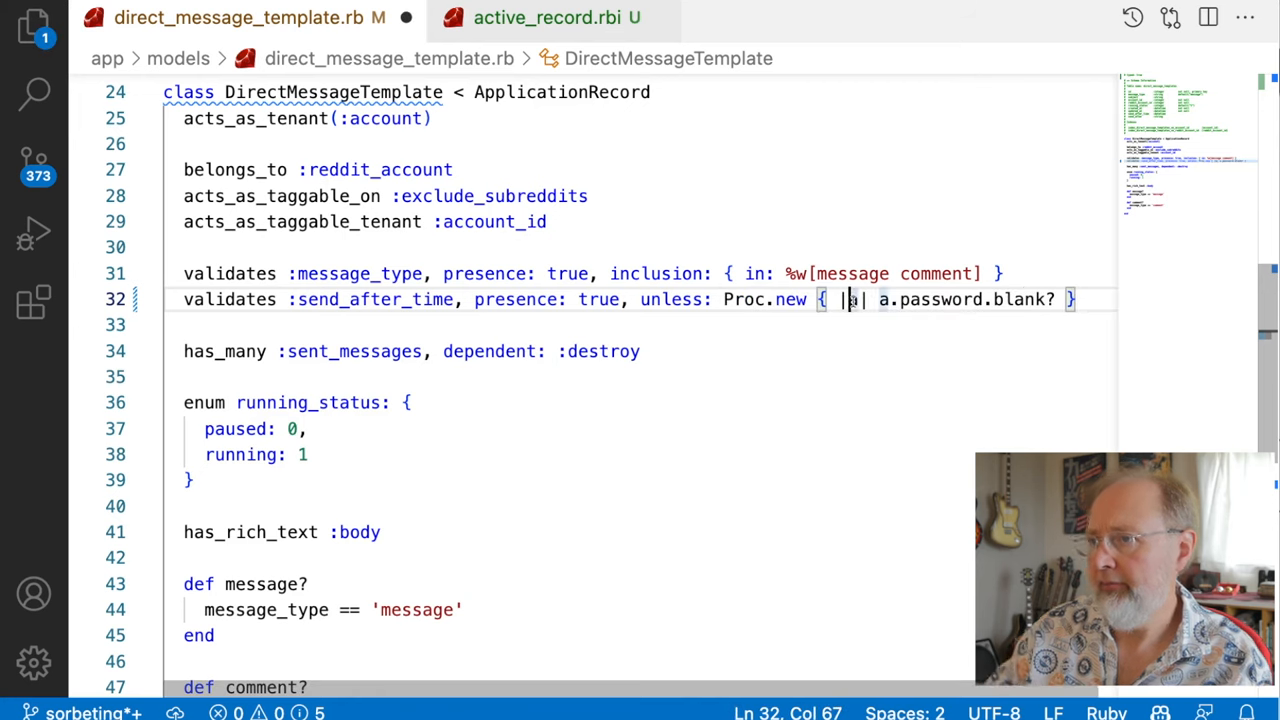
text(dmt)
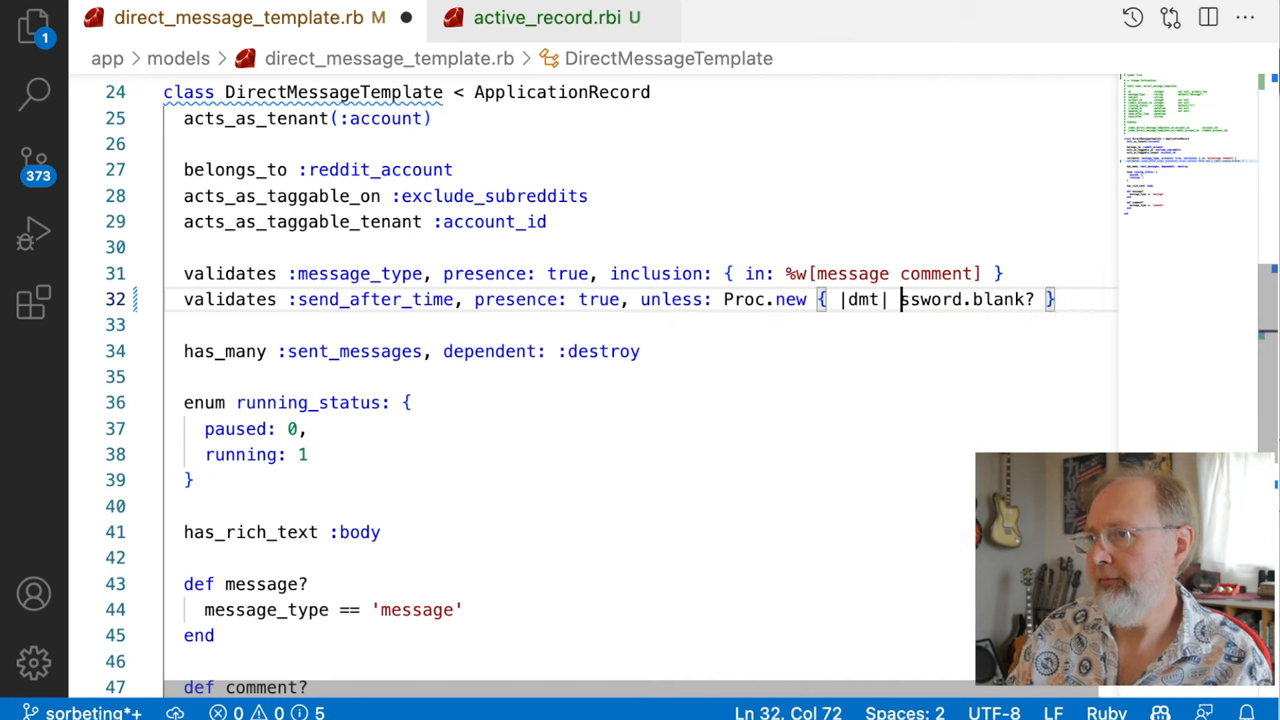
text(dmt.pause)
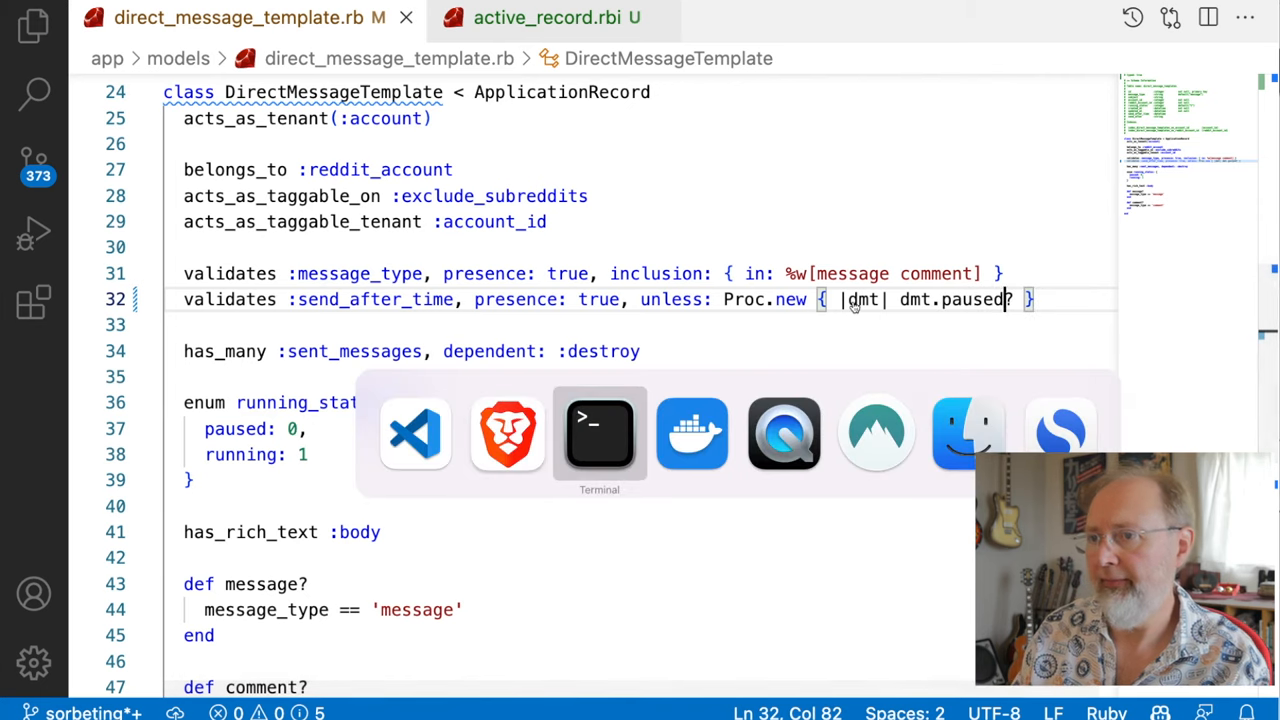
click(600, 432)
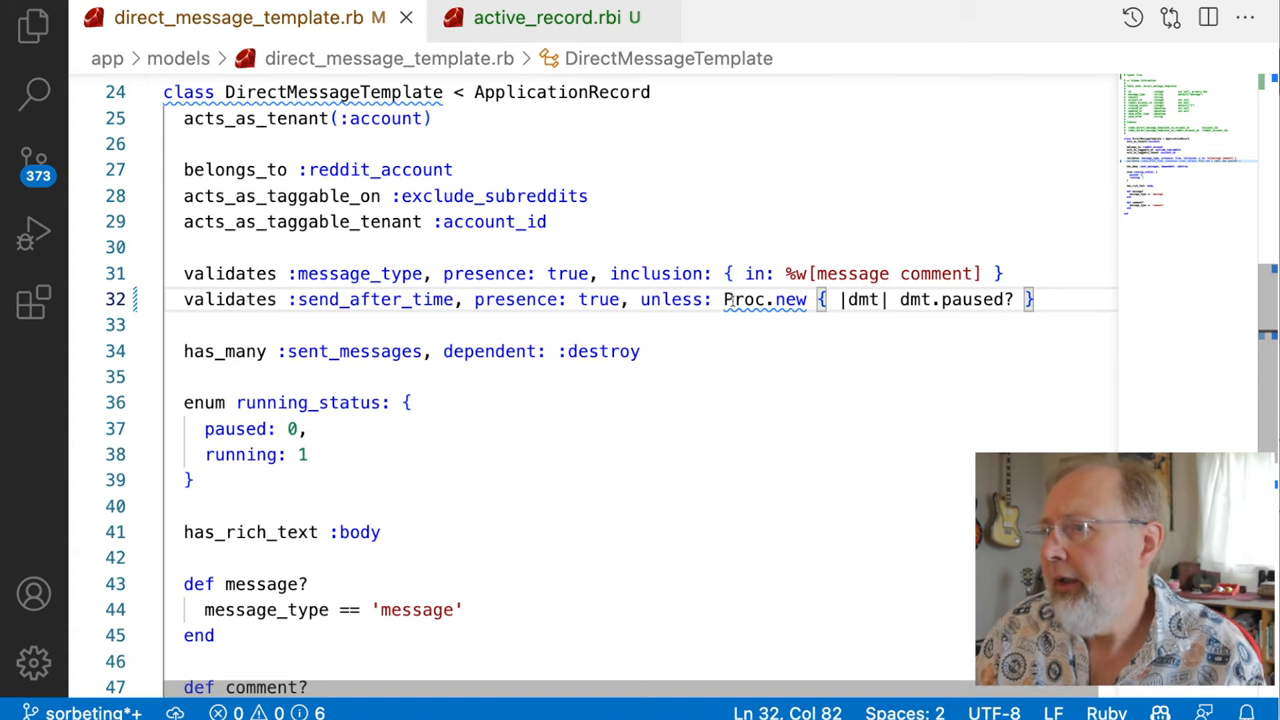
mouse_move(752, 300)
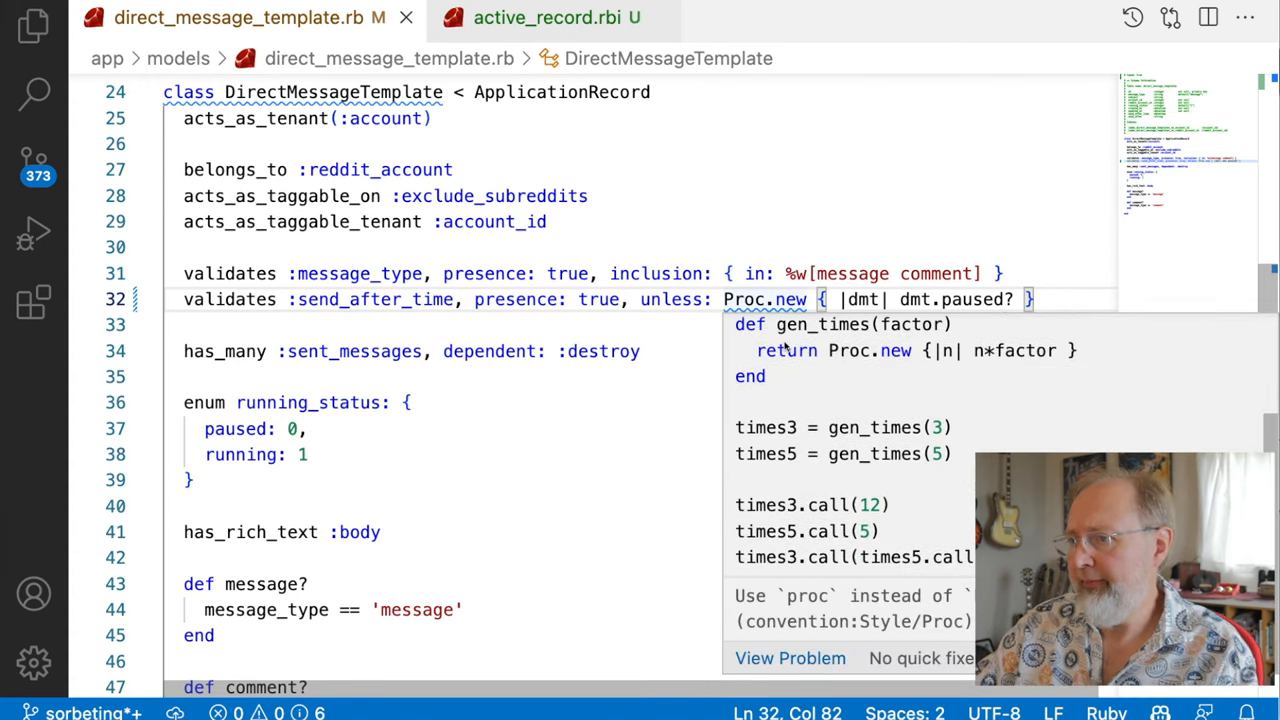
Change Proc.new to proc and bring up the Explorer file list.
double_click(740, 300)
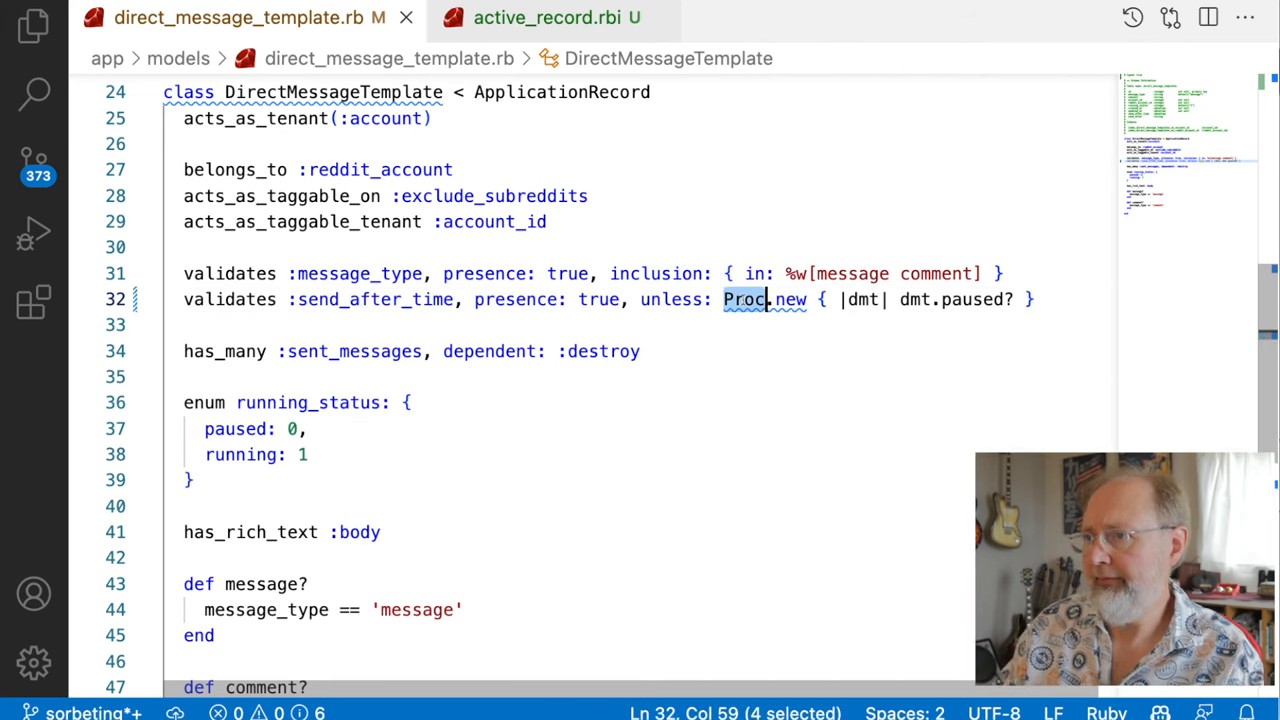
text(pro)
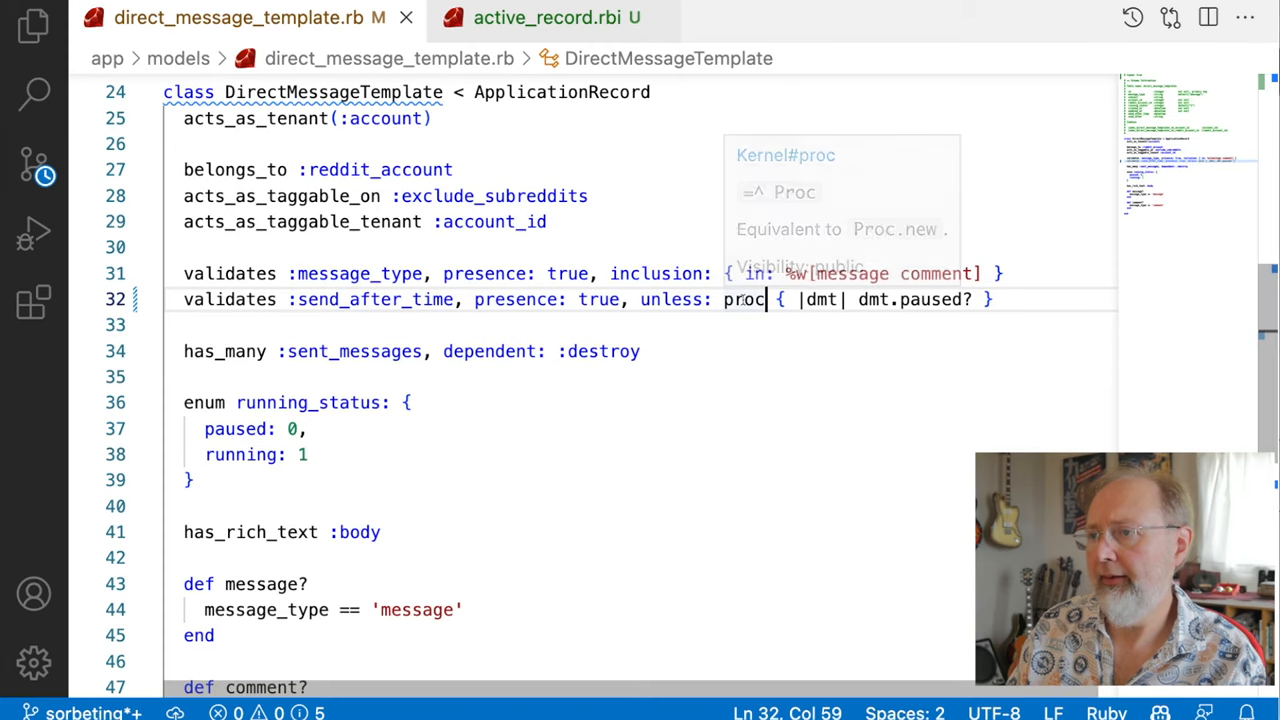
click(876, 352)
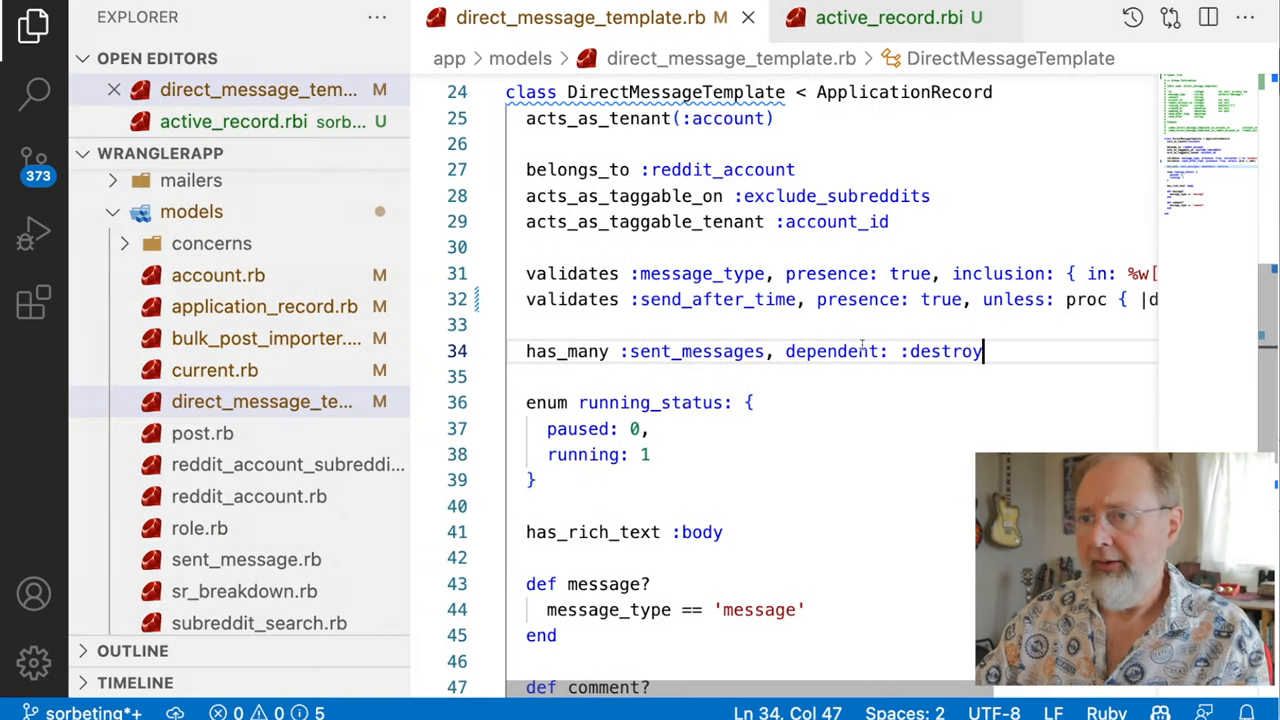
Add '# typed: true' as the first line of post.rb.
click(190, 432)
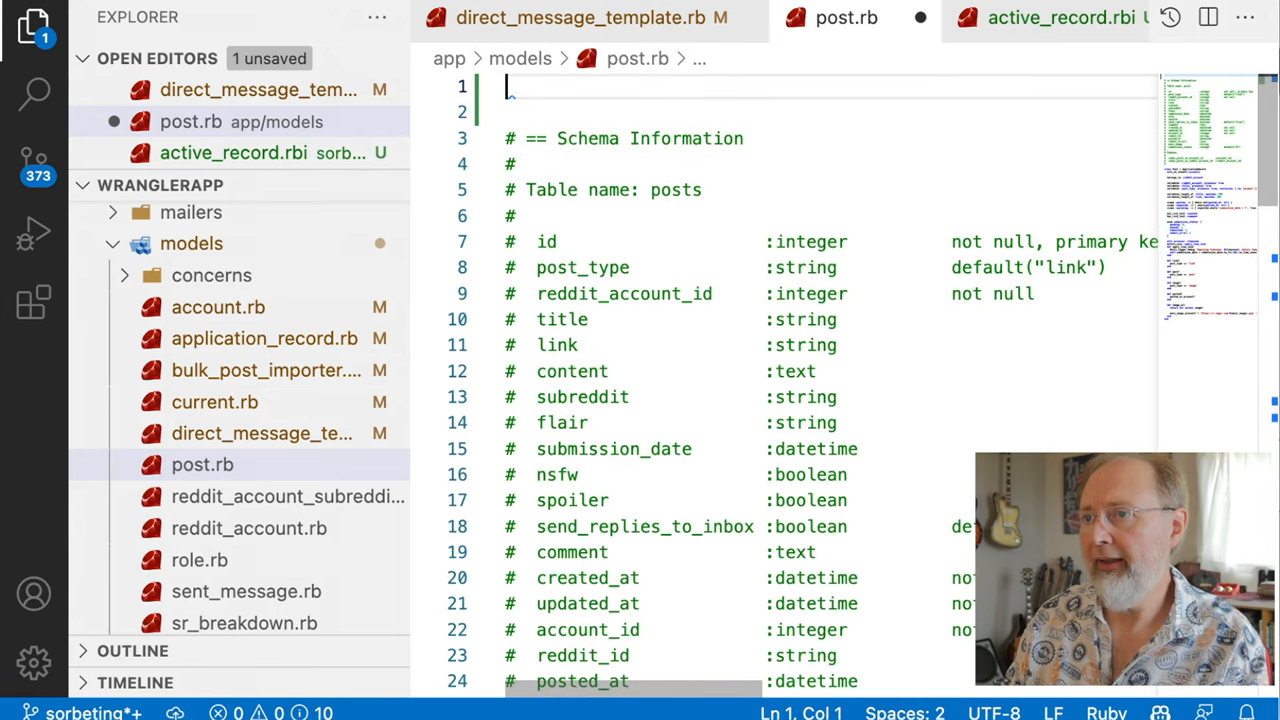
text(# typ)
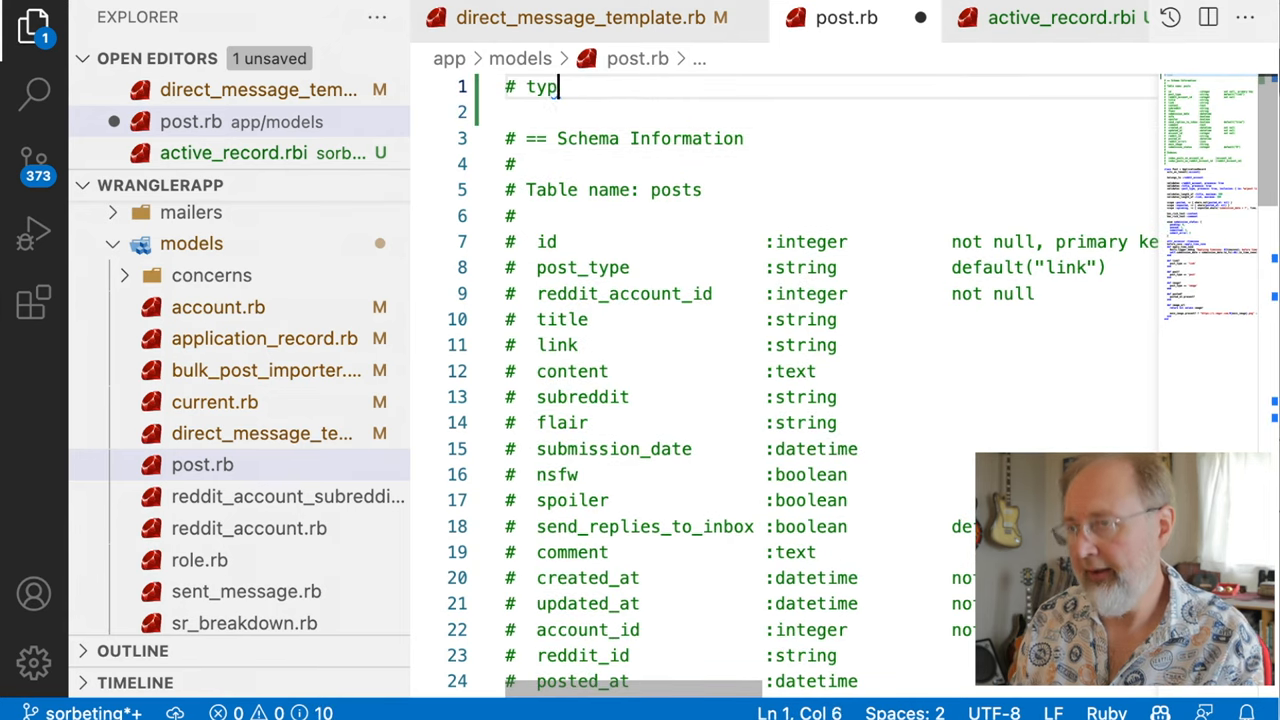
text(ed: true)
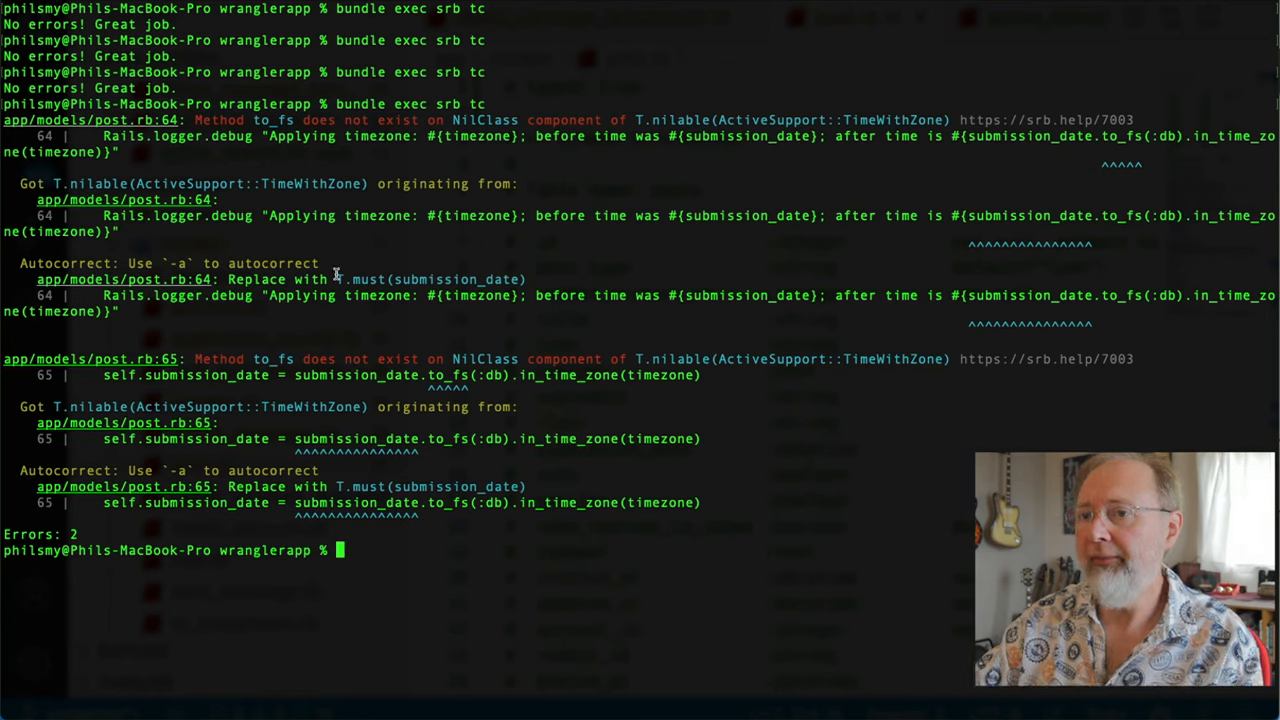
Select text in the Sorbet output about to_fs on nilable submission_date.
drag(968, 216, 1120, 216)
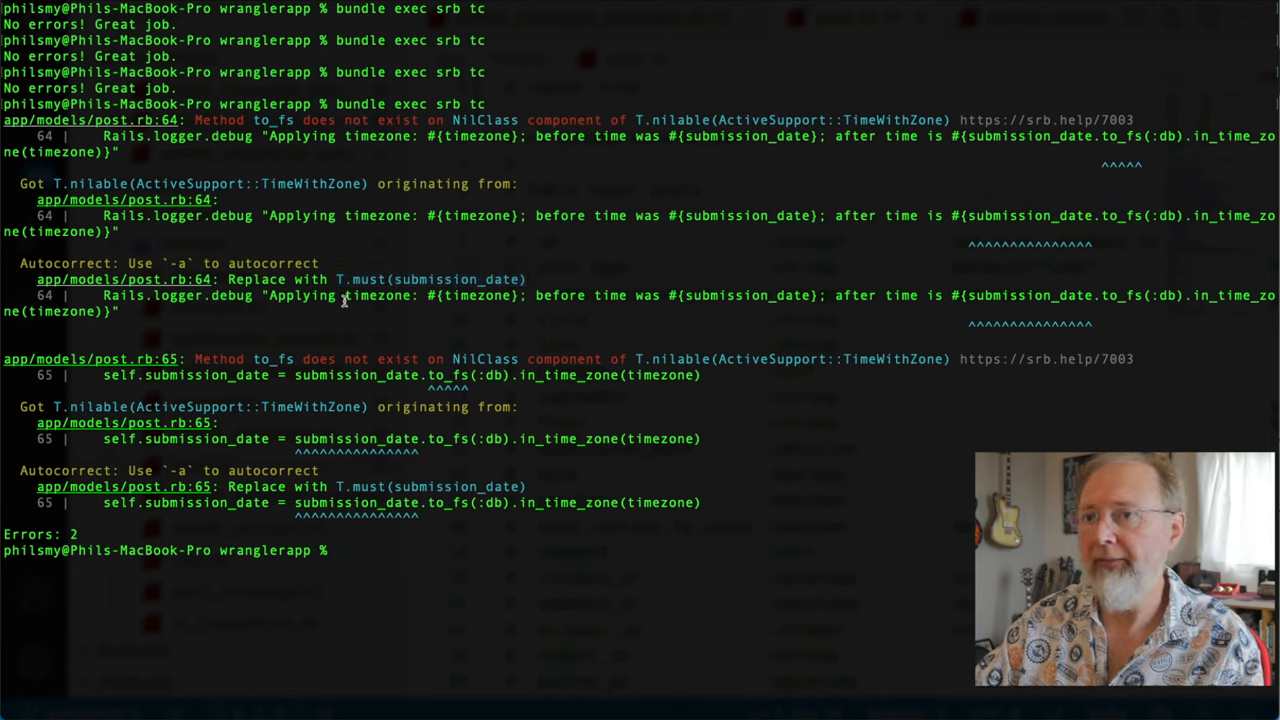
mouse_move(636, 268)
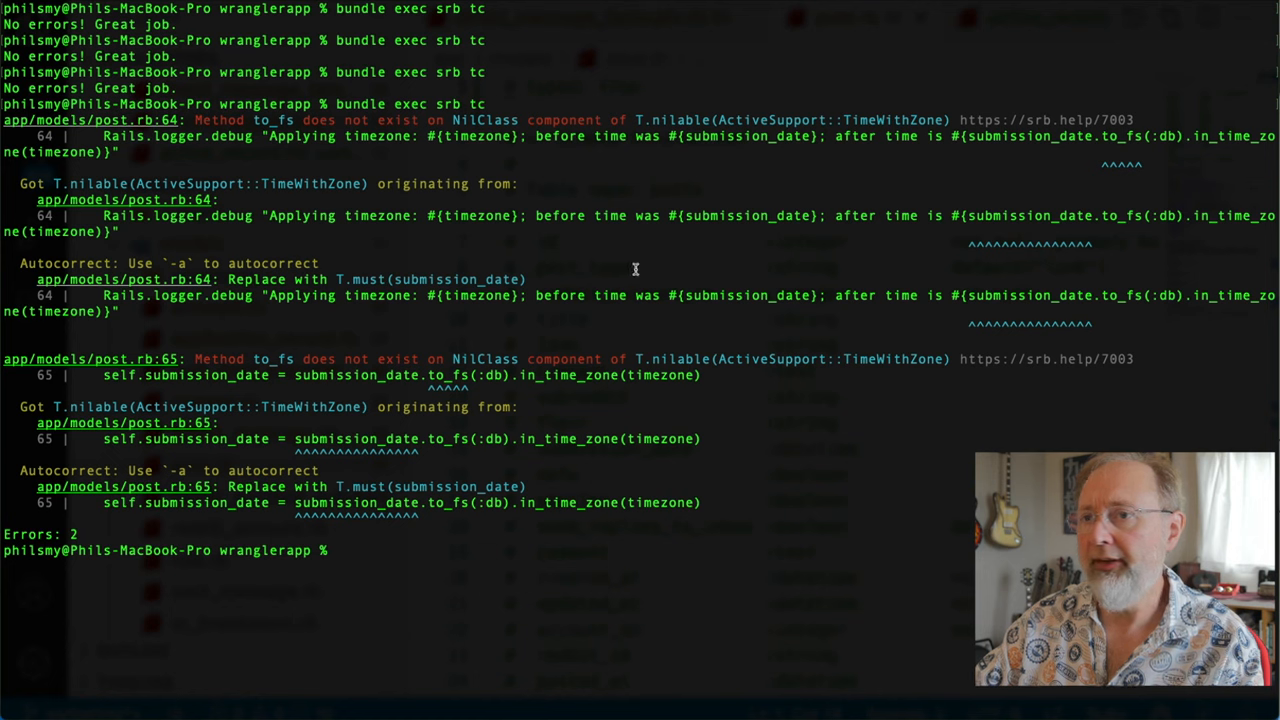
mouse_move(556, 280)
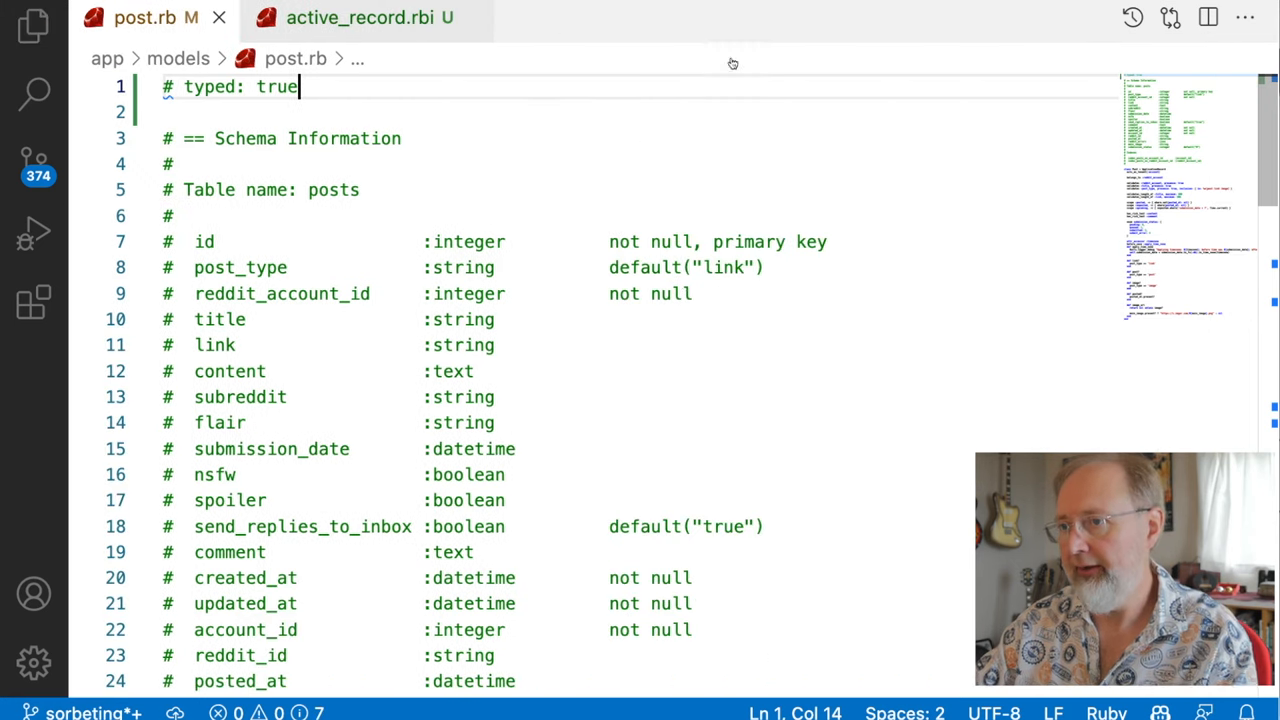
Guard apply_time_zone with 'return true unless submission_date.present? && timezone.present?'.
scroll(down, 3)
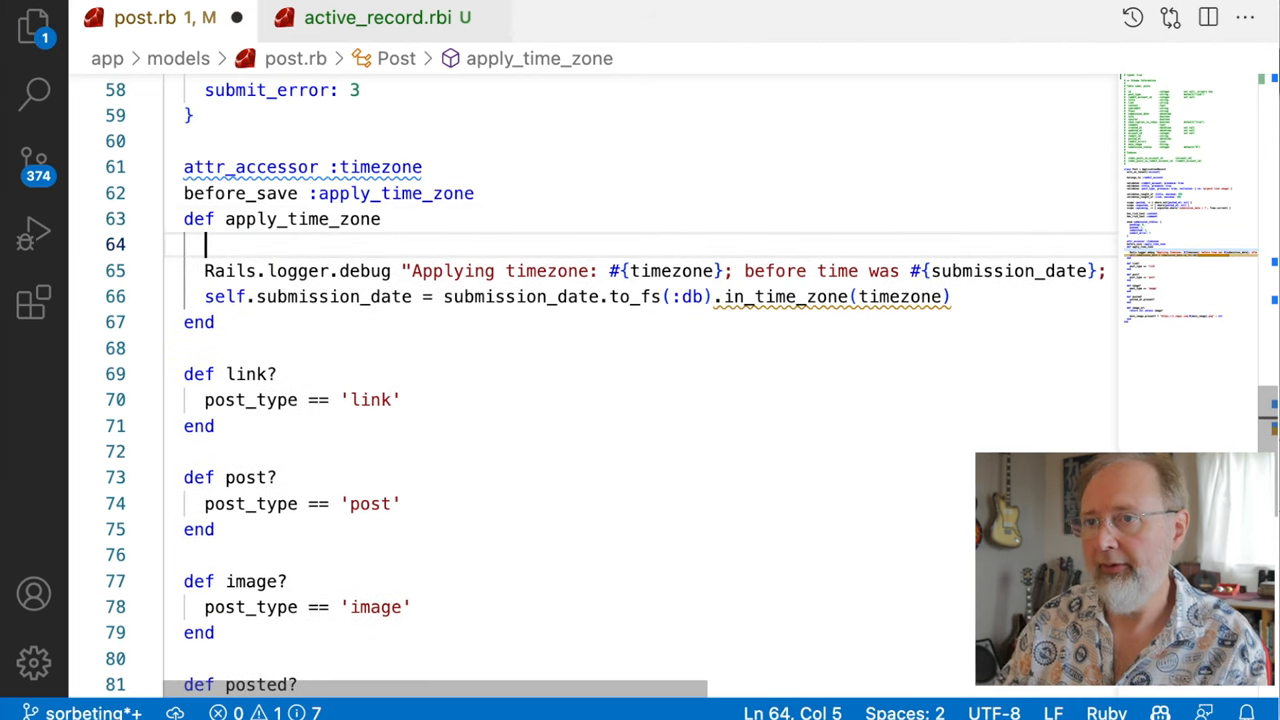
text(return)
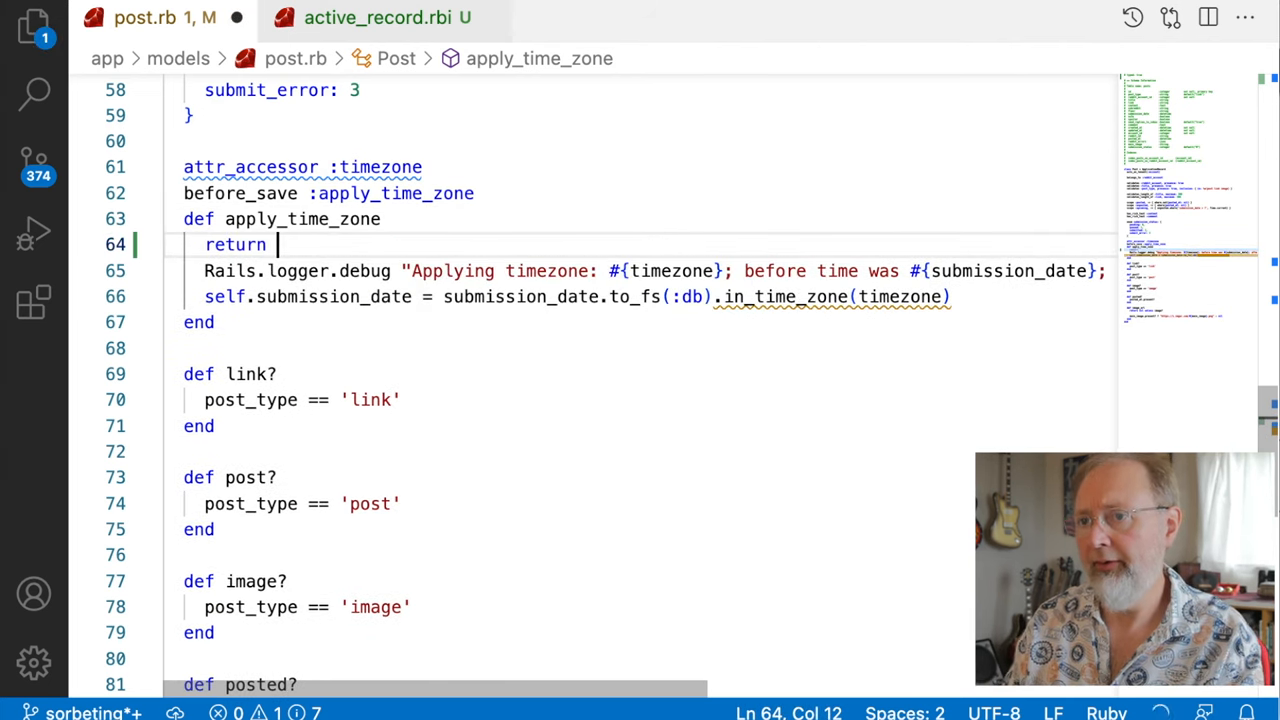
text(true unless subject { page)
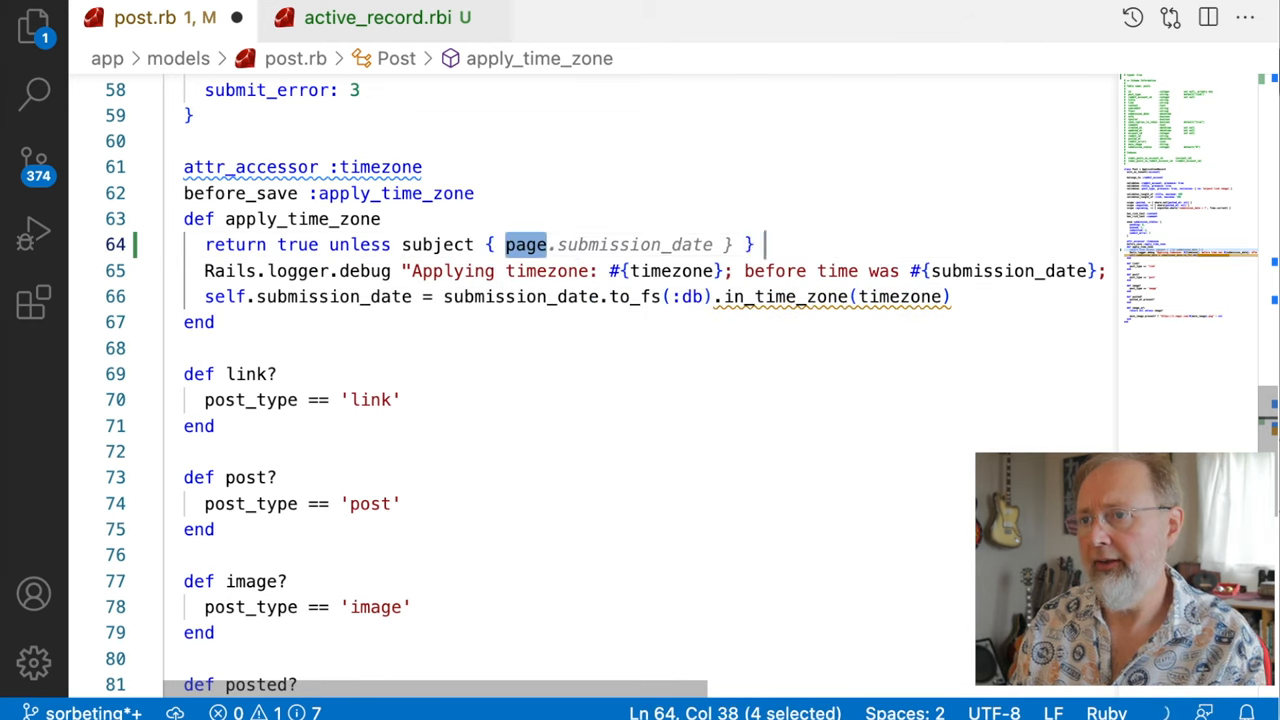
text(submission_date.present? && timezone.present?)
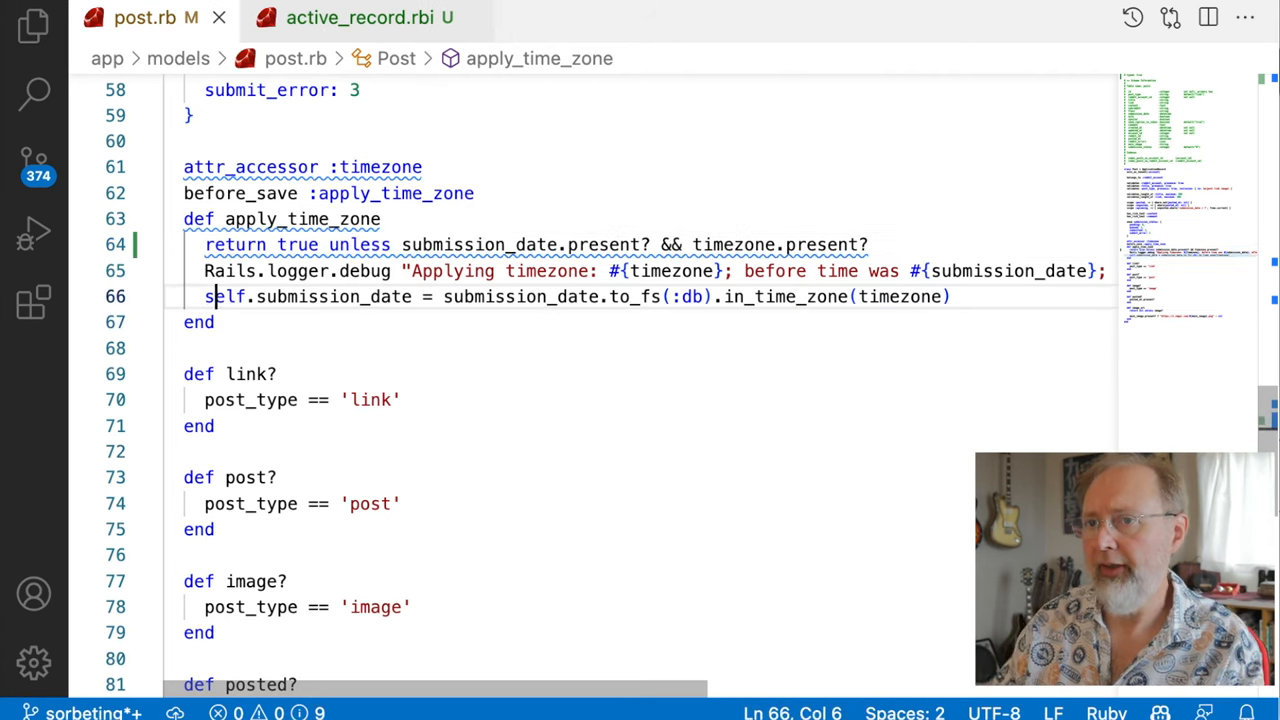
key(Enter)
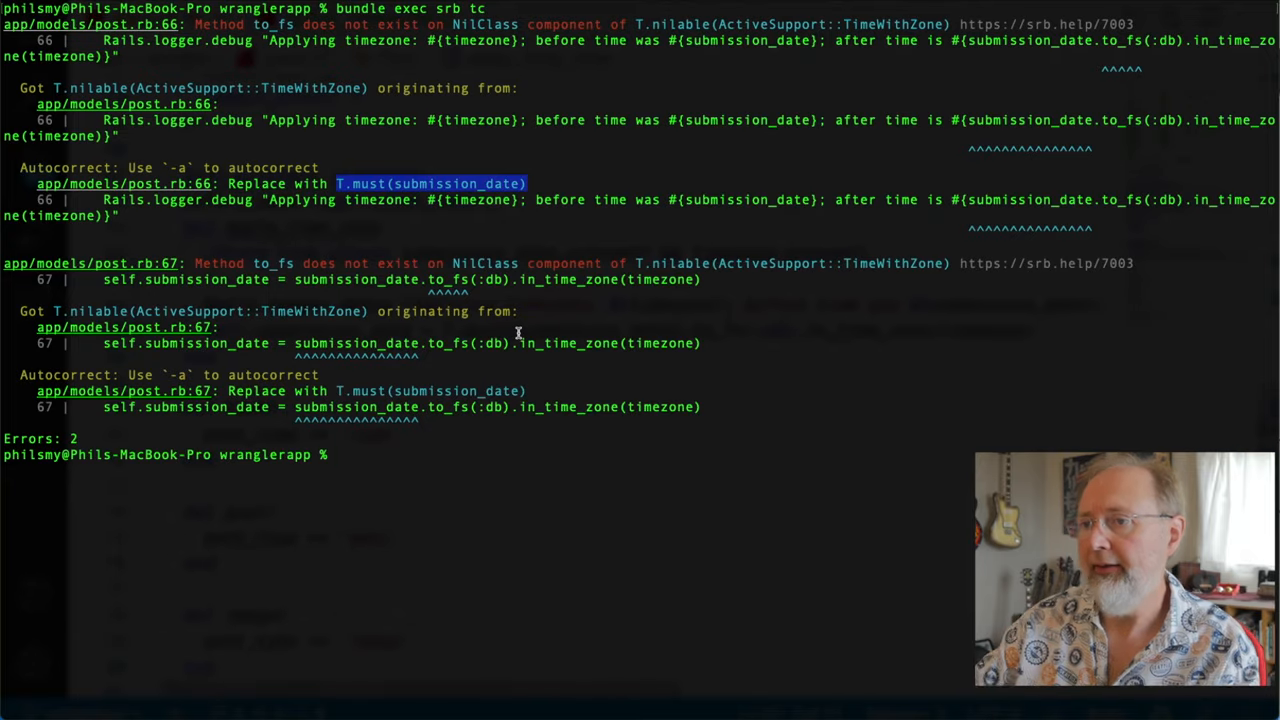
Run 'bundle exec srb tc' to recheck the project.
text(bundle exec srb tc)
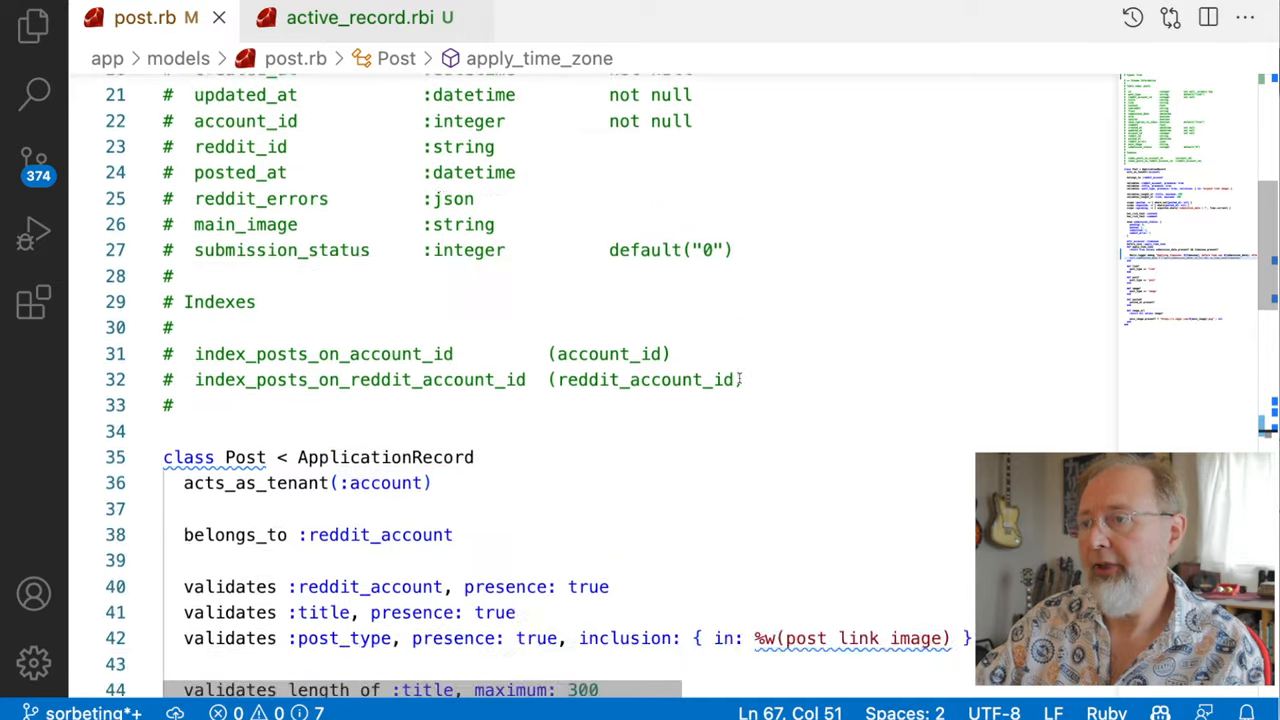
Open reddit_account_subreddit.rb from app/models in the Explorer.
scroll(down, 3)
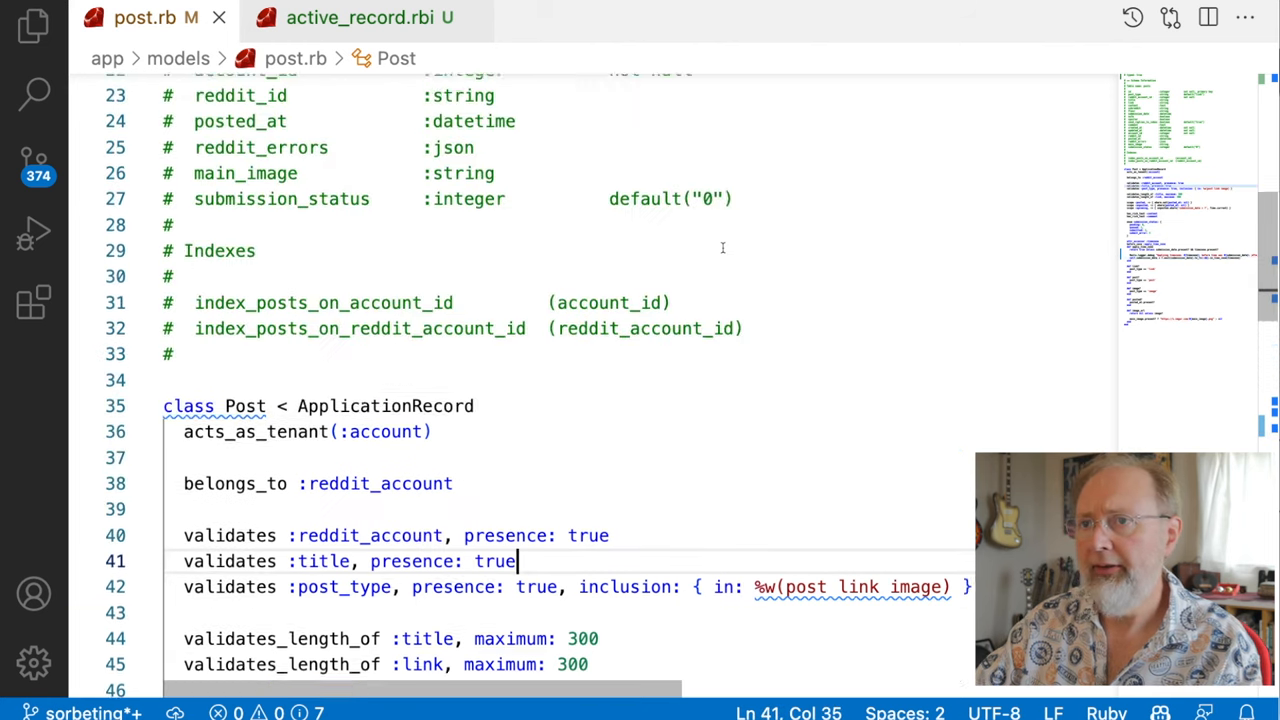
click(360, 18)
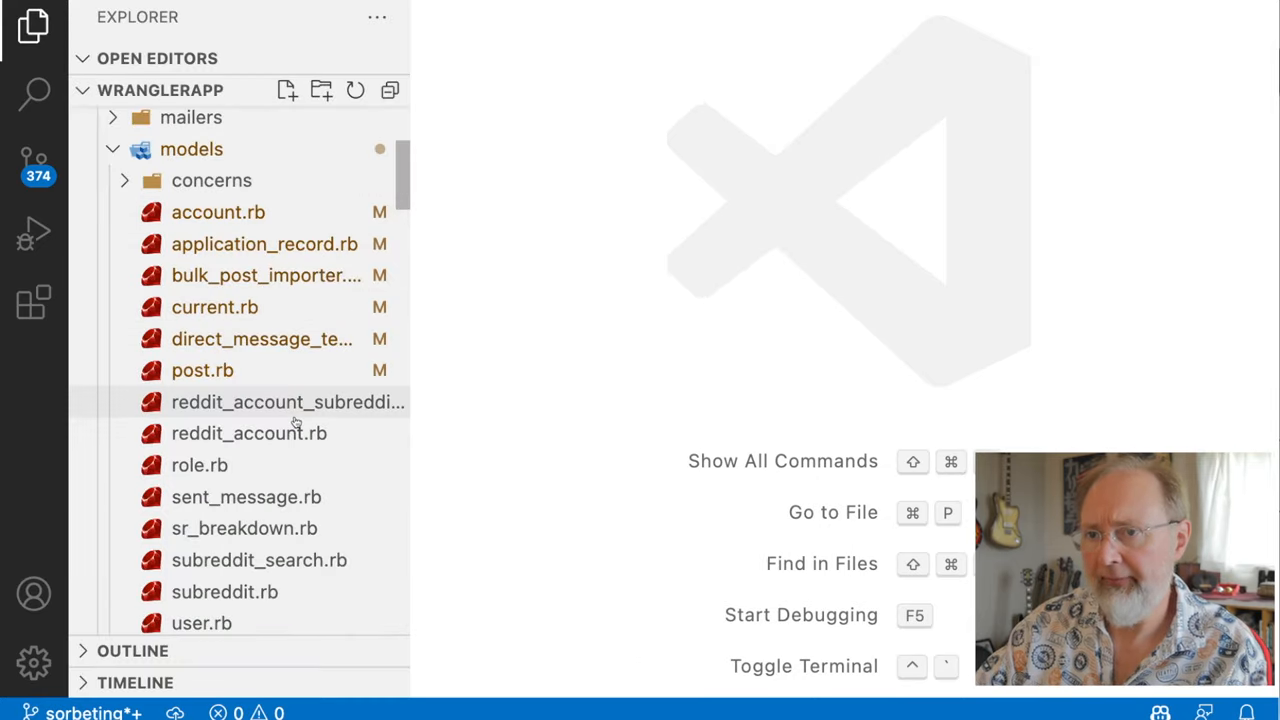
scroll(down, 3)
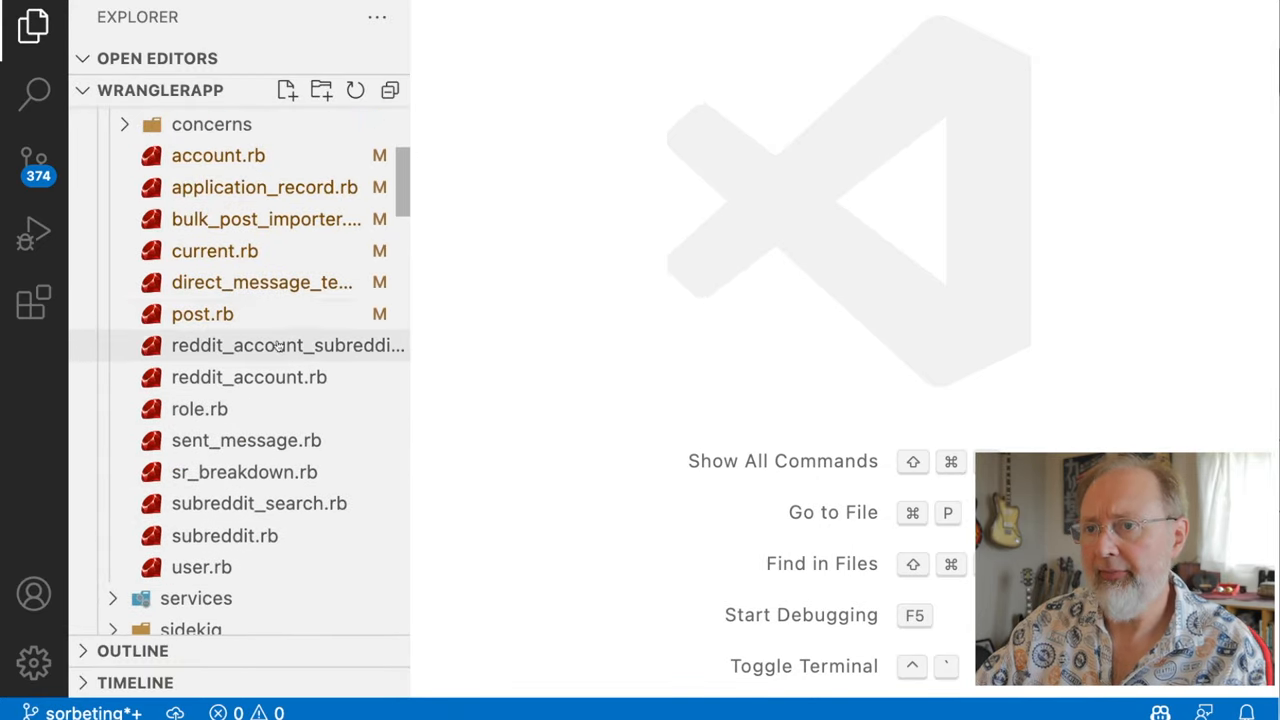
double_click(288, 344)
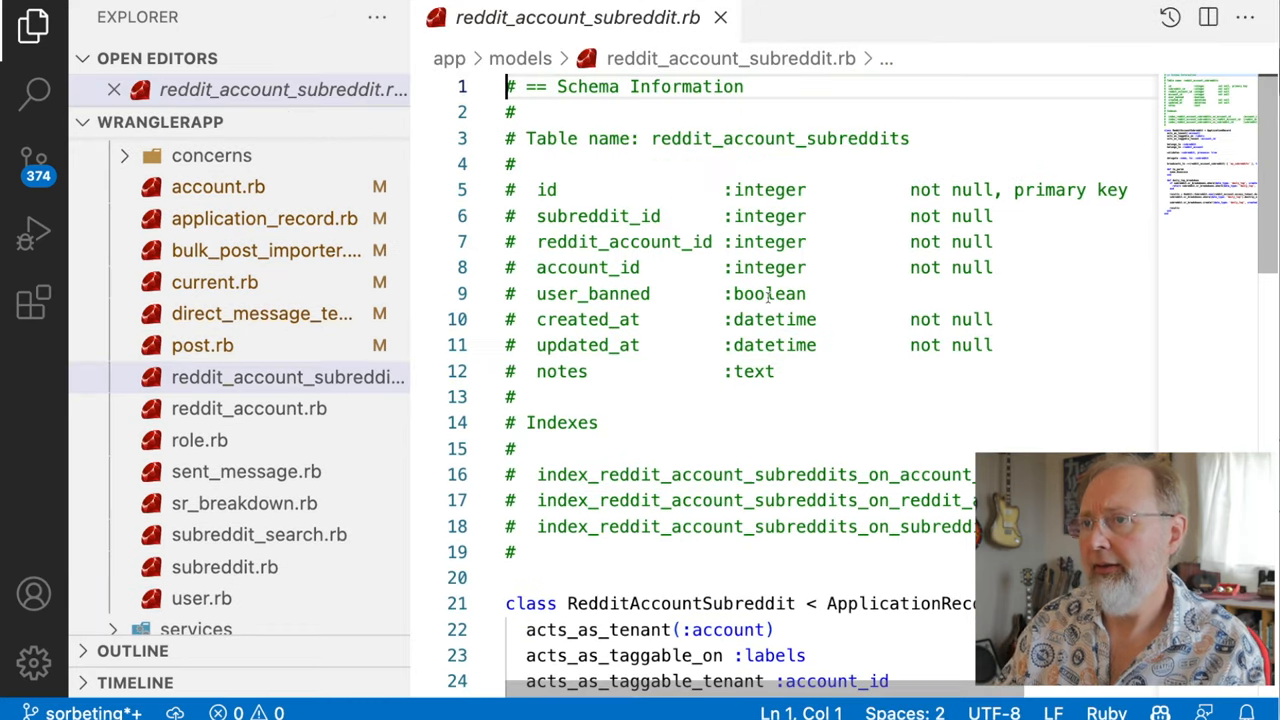
Add the typed sigil to reddit_account_subreddit.rb and run 'bundle exec srb tc'.
text(#type)
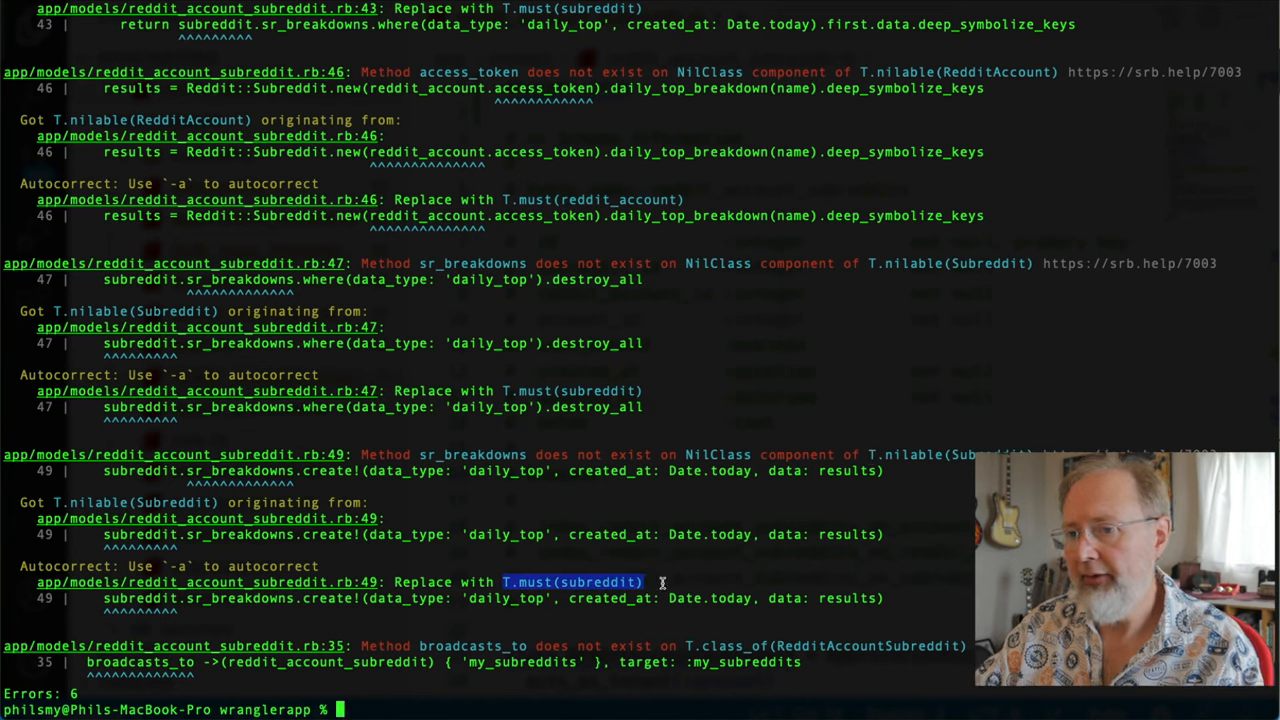
mouse_move(656, 548)
text(bundle exec srb tc)
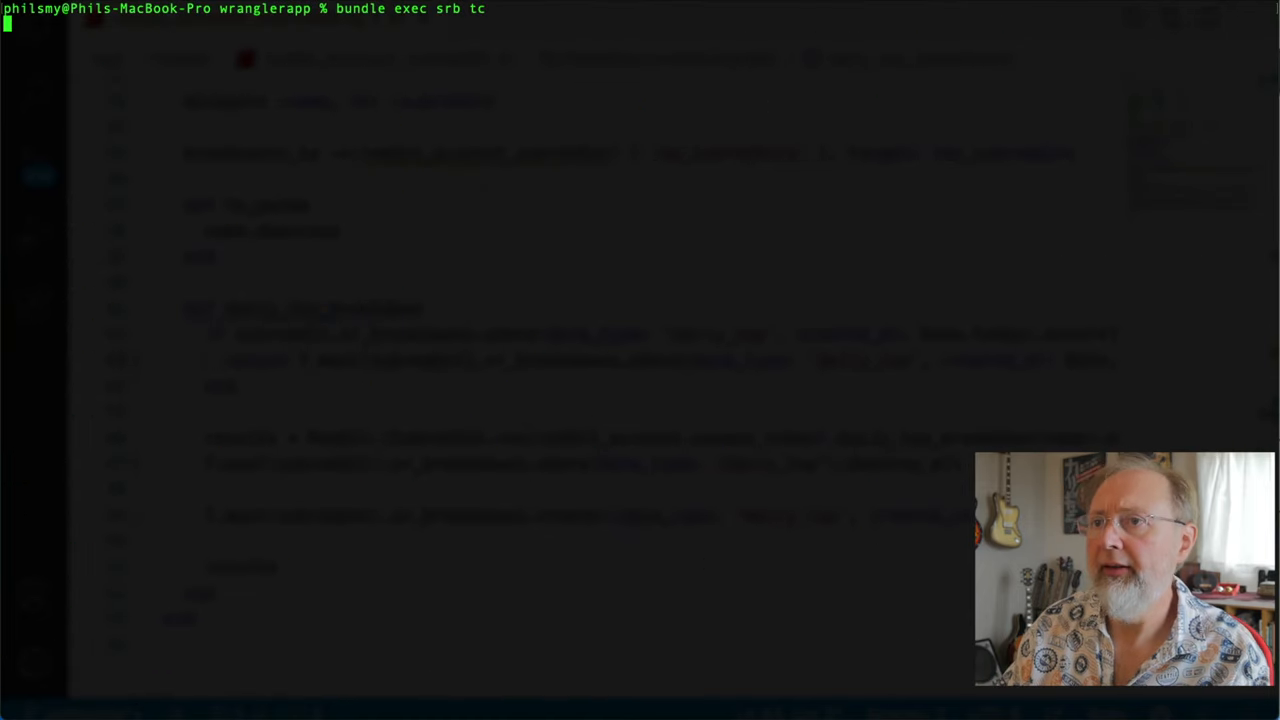
key(Return)
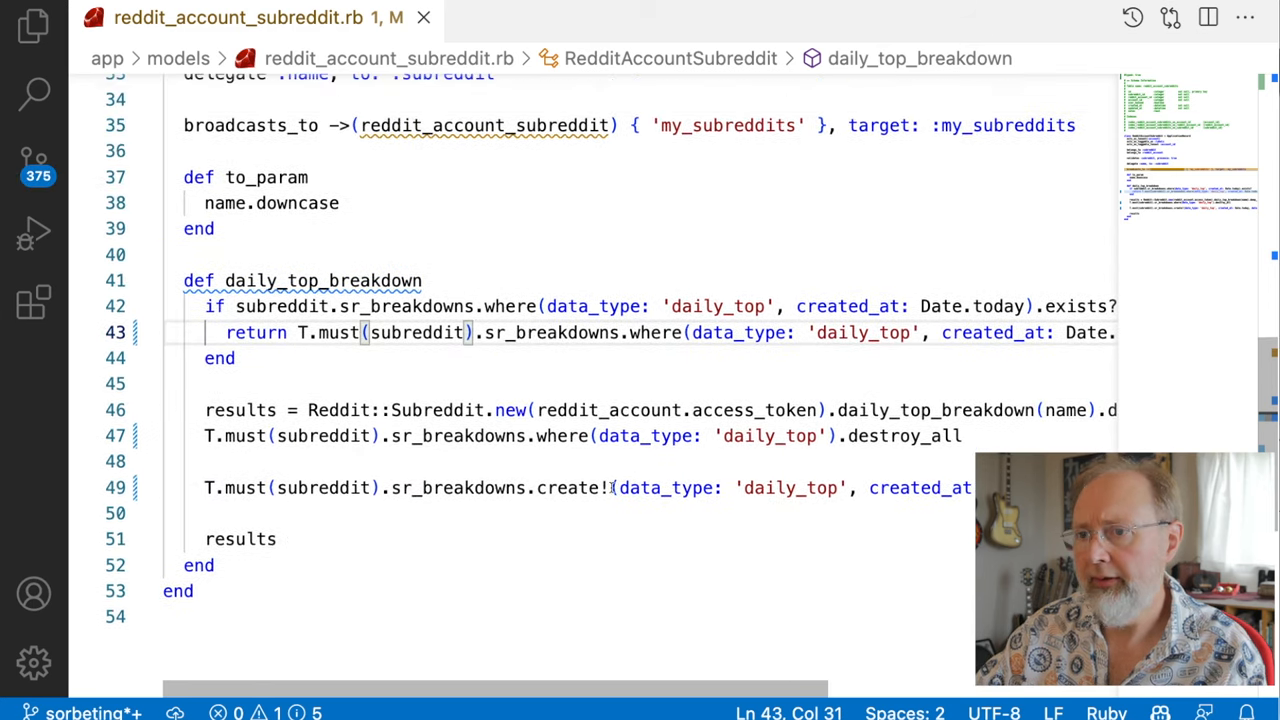
text(bundle exec srb tc)
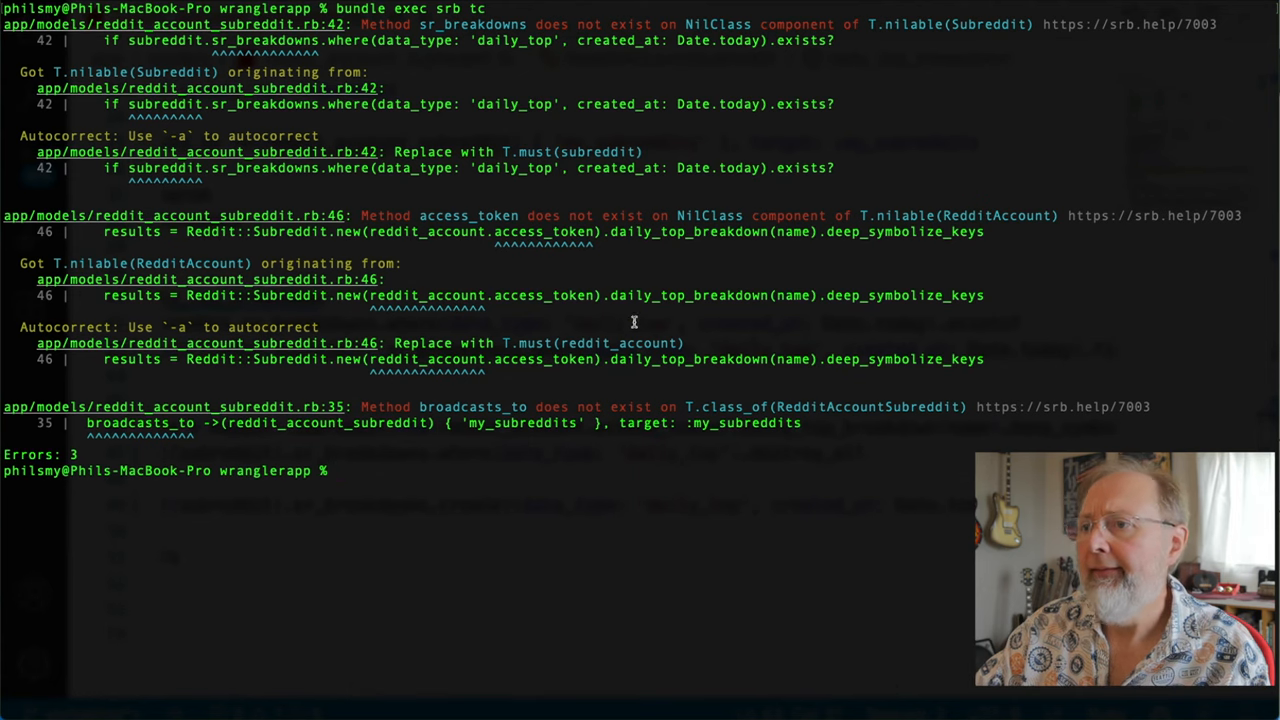
Apply the T.must autocorrects for subreddit and reddit_account and rerun the check.
drag(504, 342, 684, 342)
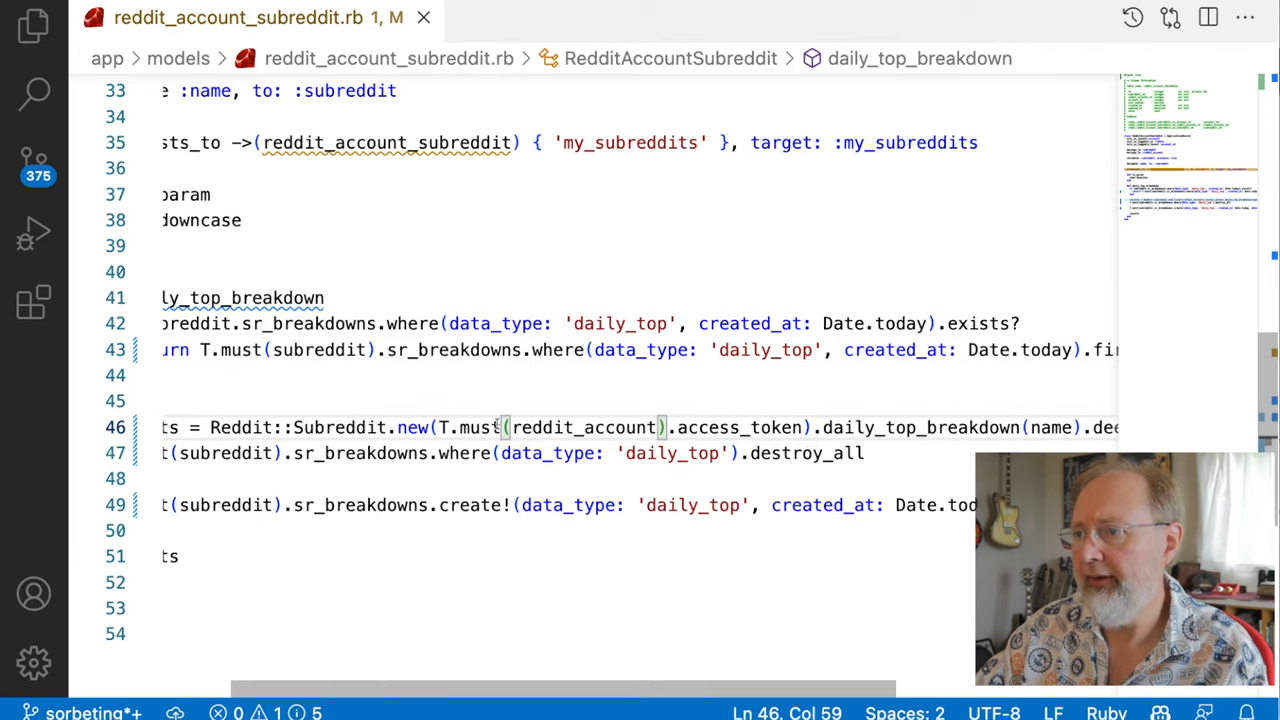
scroll(left, 3)
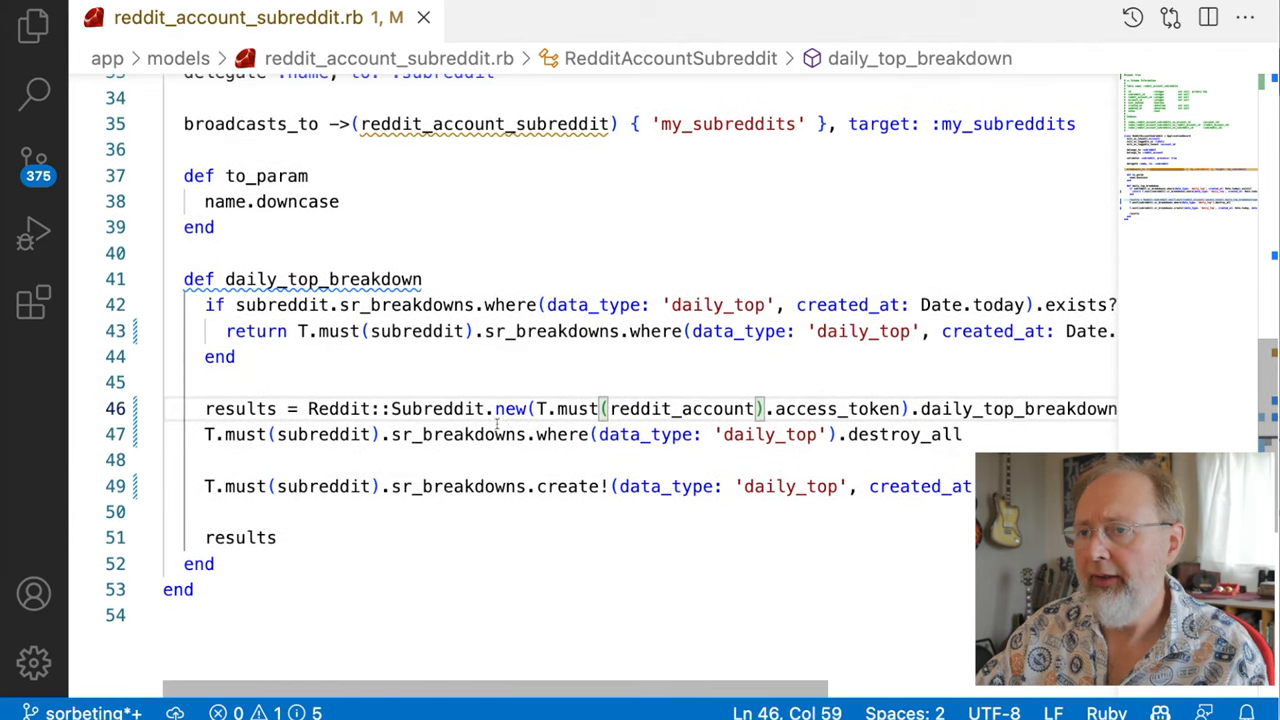
key(Enter)
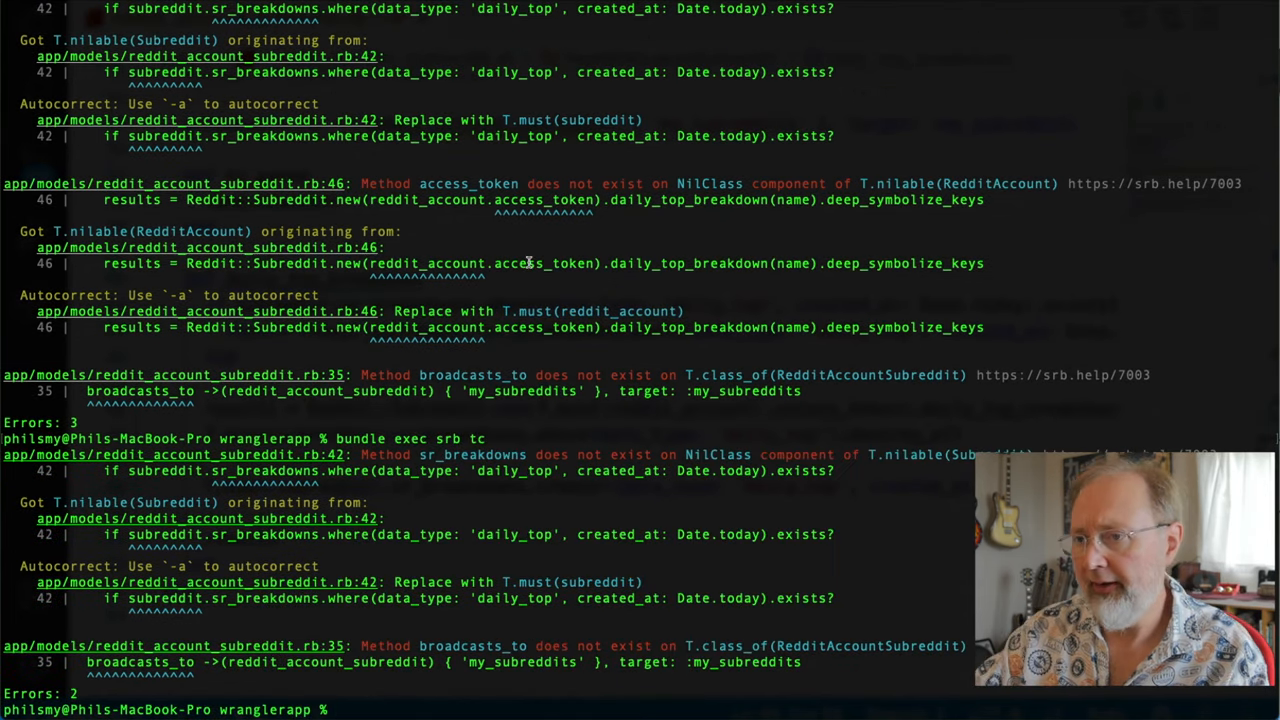
mouse_move(566, 460)
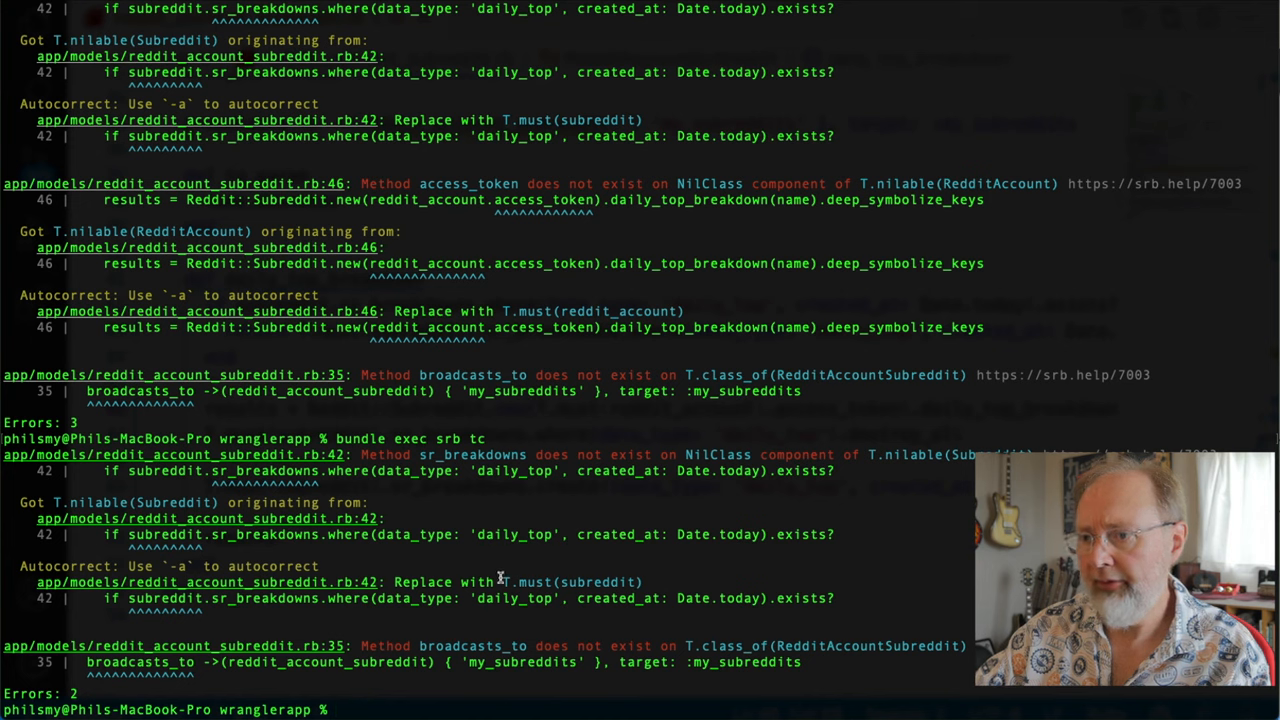
double_click(576, 580)
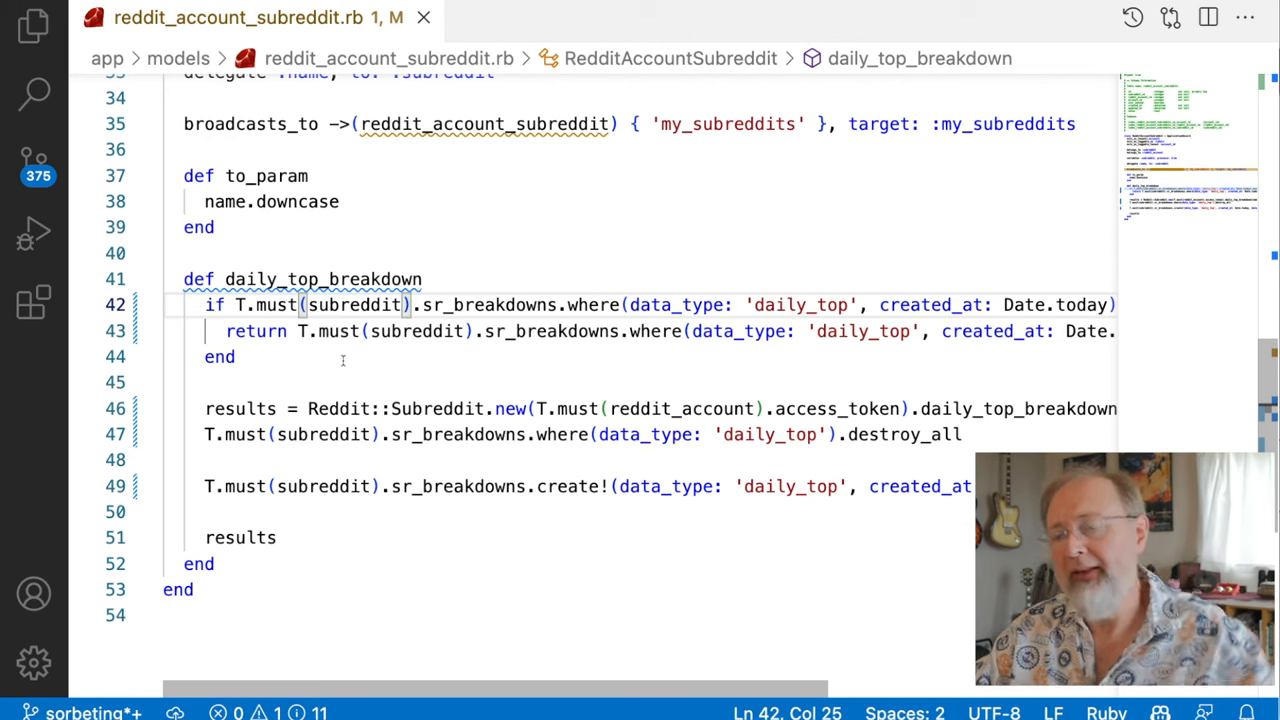
Wrap subreddit in T.must on line 42 and rerun bundle exec srb tc, leaving one broadcasts_to error.
double_click(324, 280)
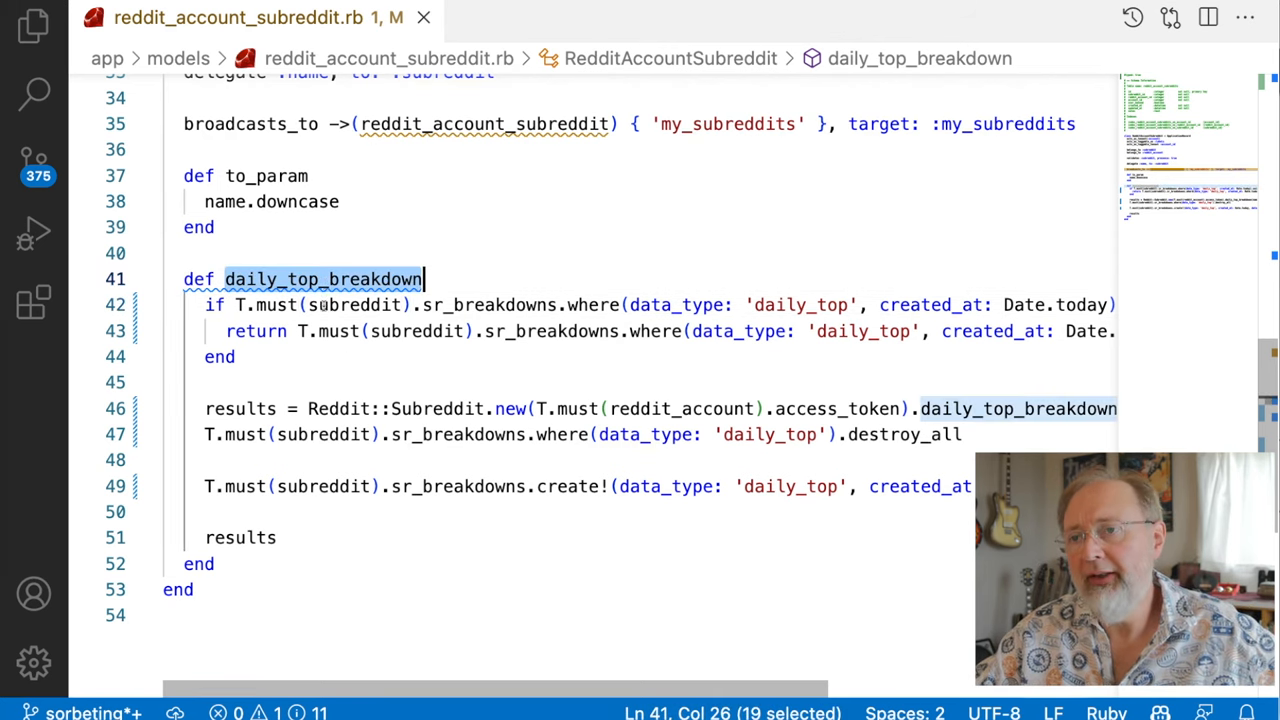
double_click(352, 304)
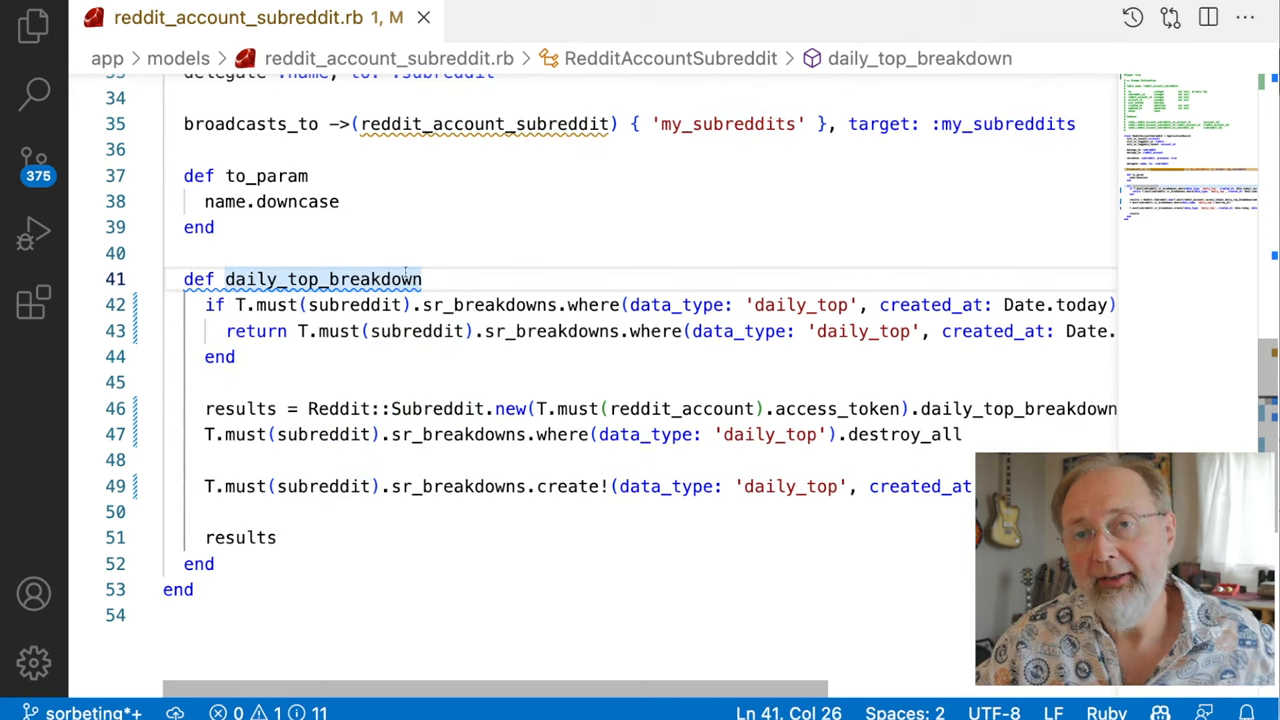
mouse_move(378, 332)
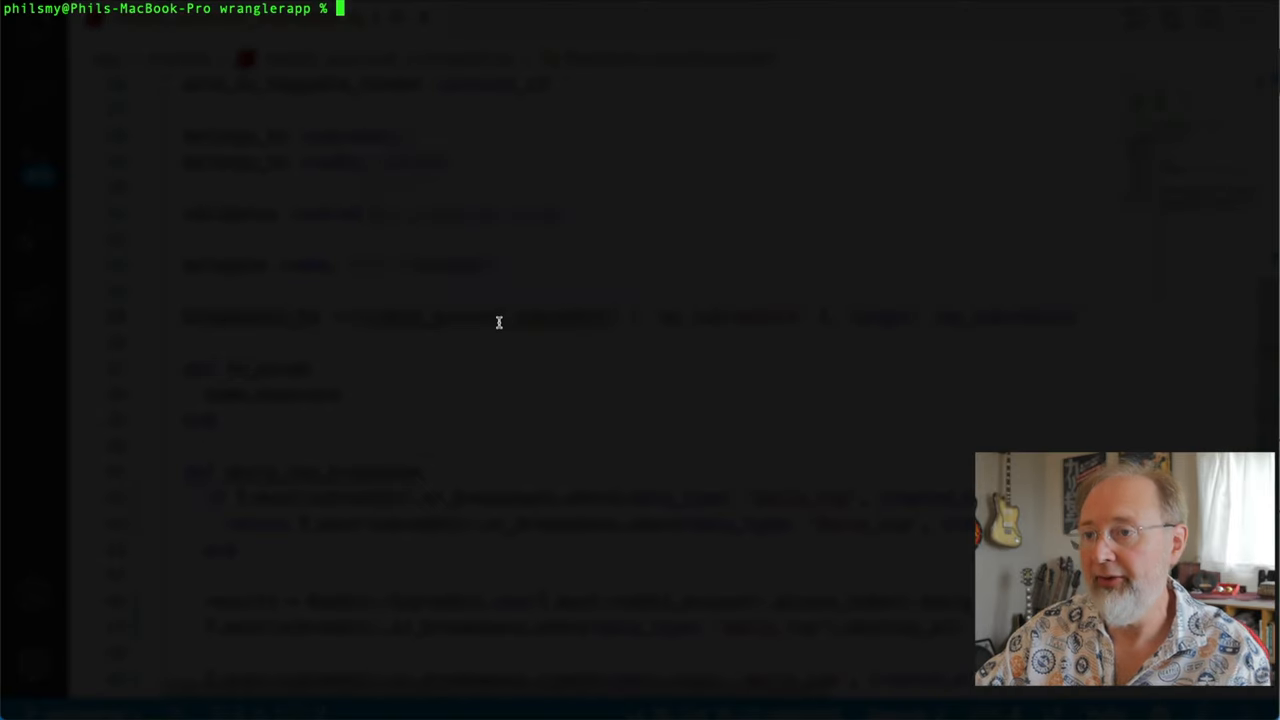
text(bundle exec srb tc)
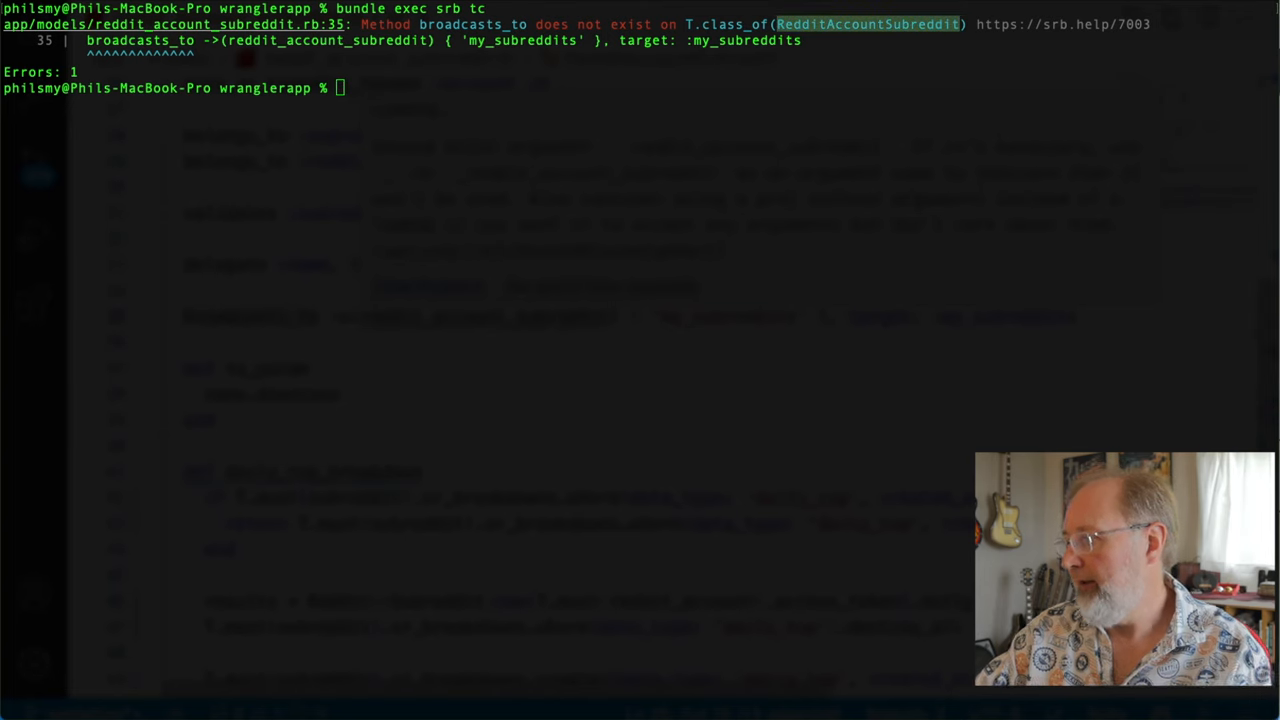
mouse_move(792, 350)
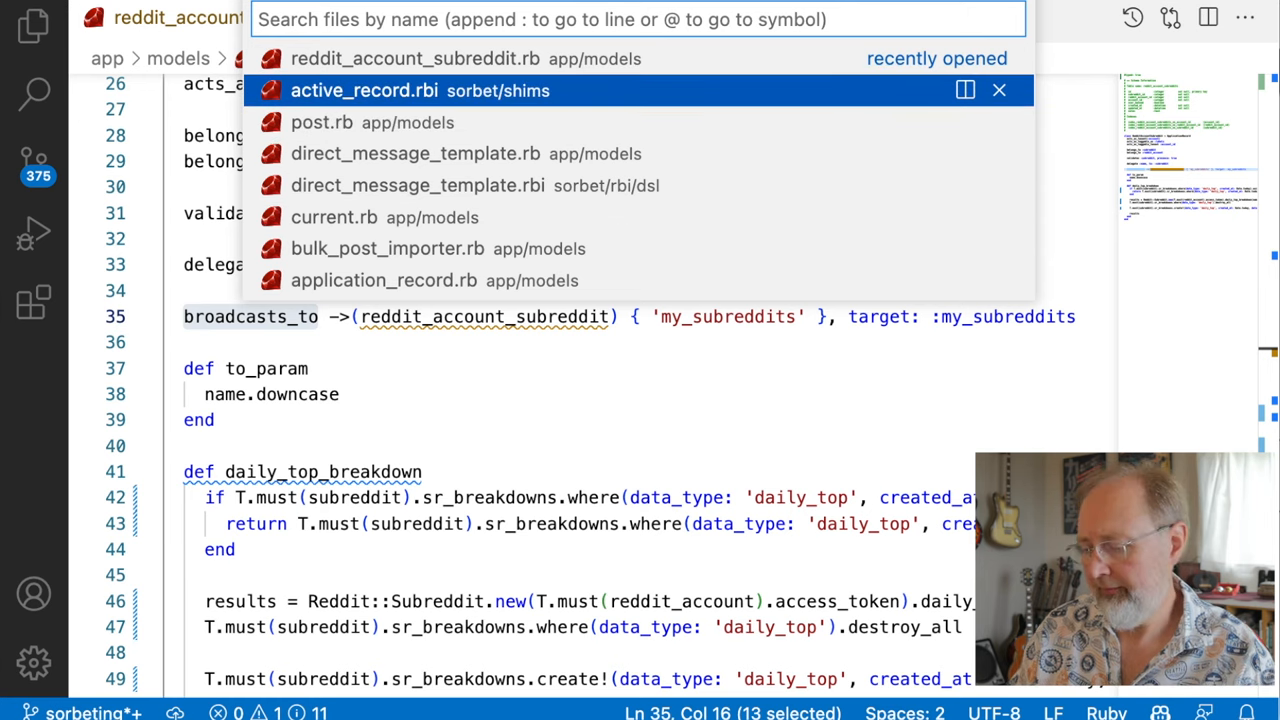
Locate the active_record.rbi shim and rename it to application_record.rbi.
click(320, 122)
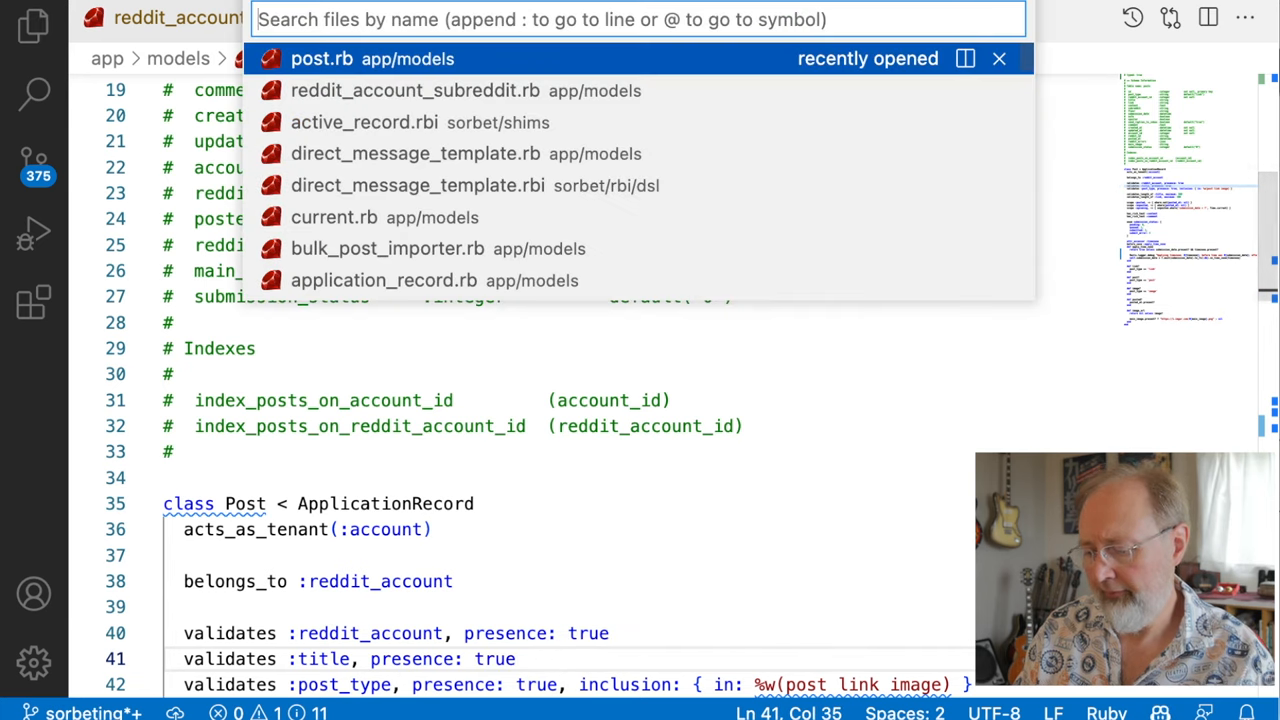
text(apprec)
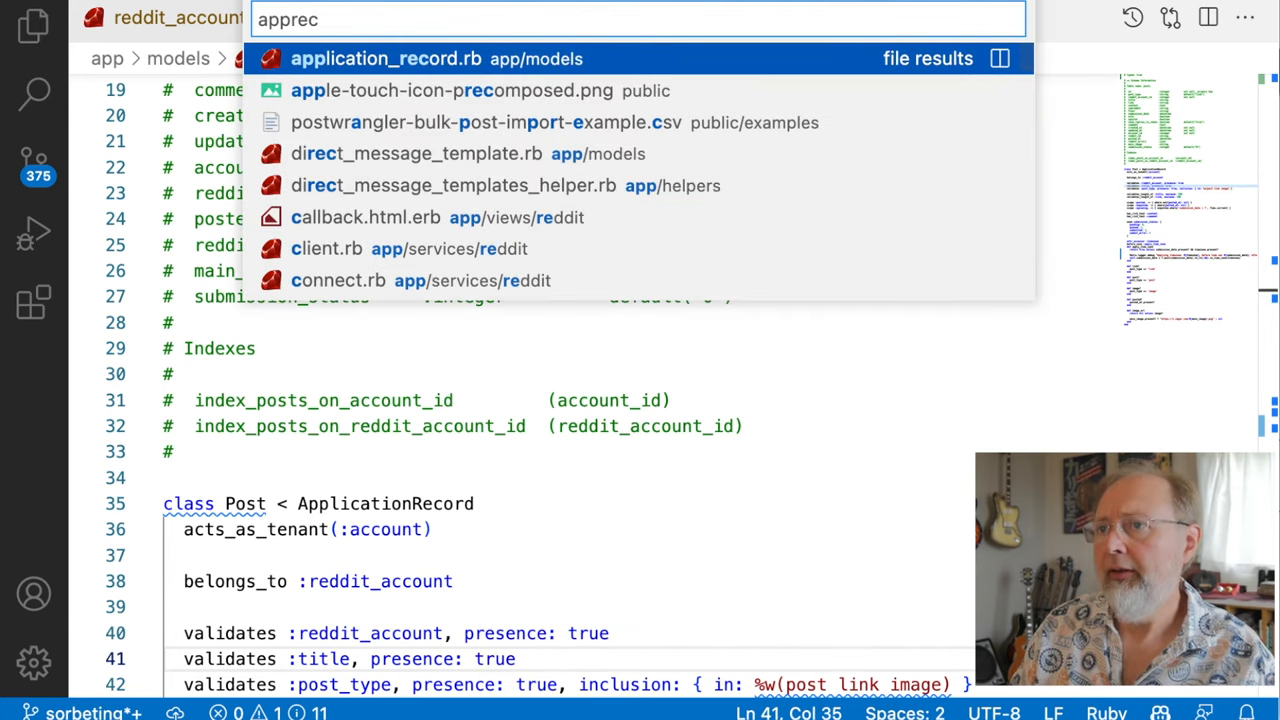
text(i)
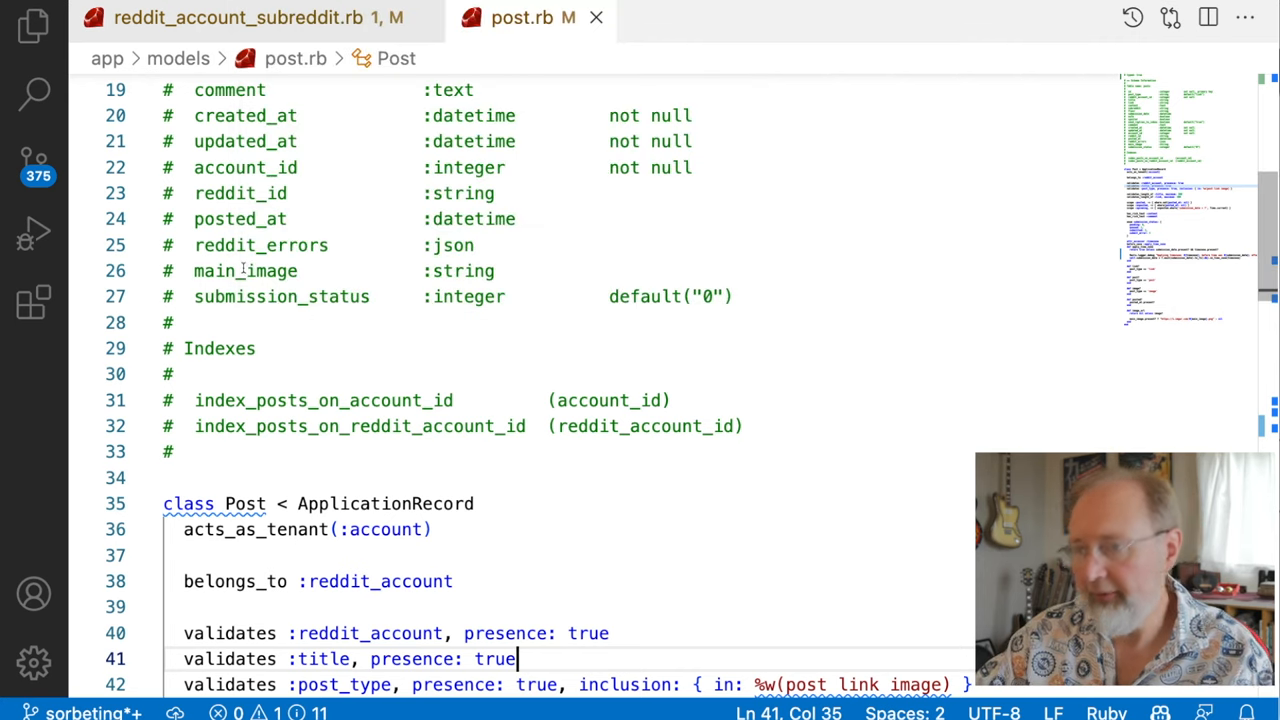
click(30, 28)
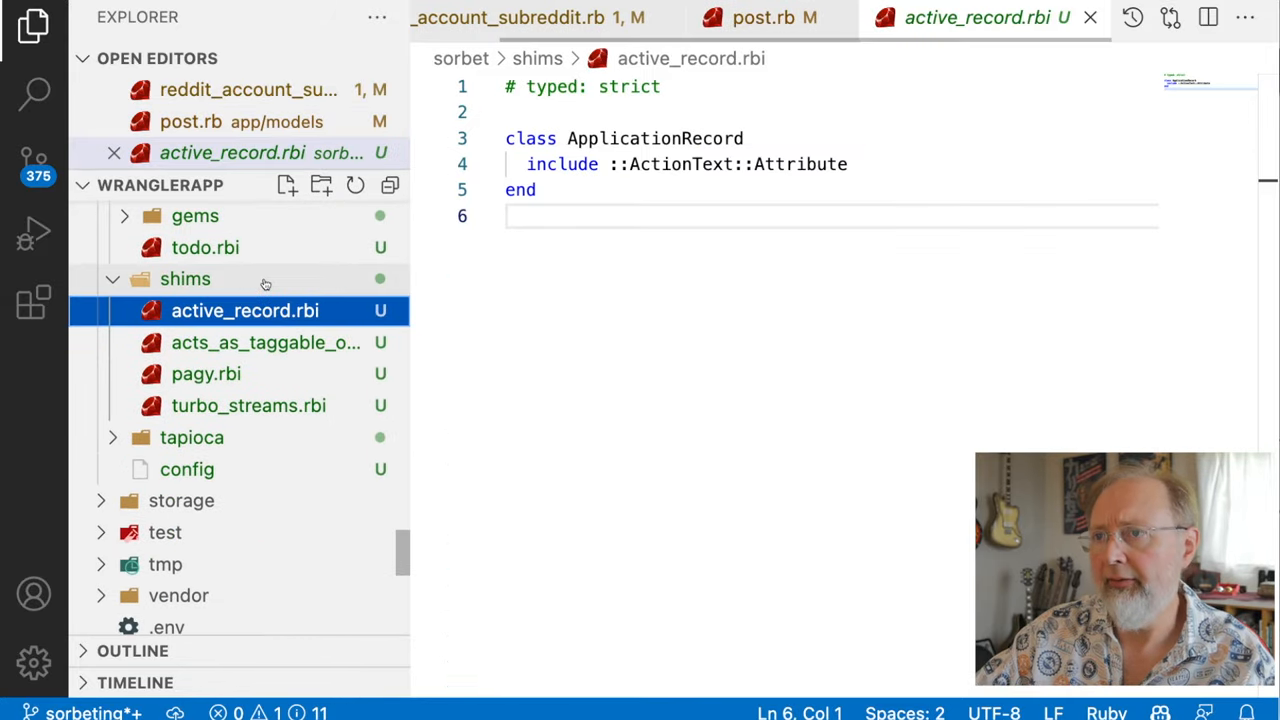
click(184, 280)
text(pplication)
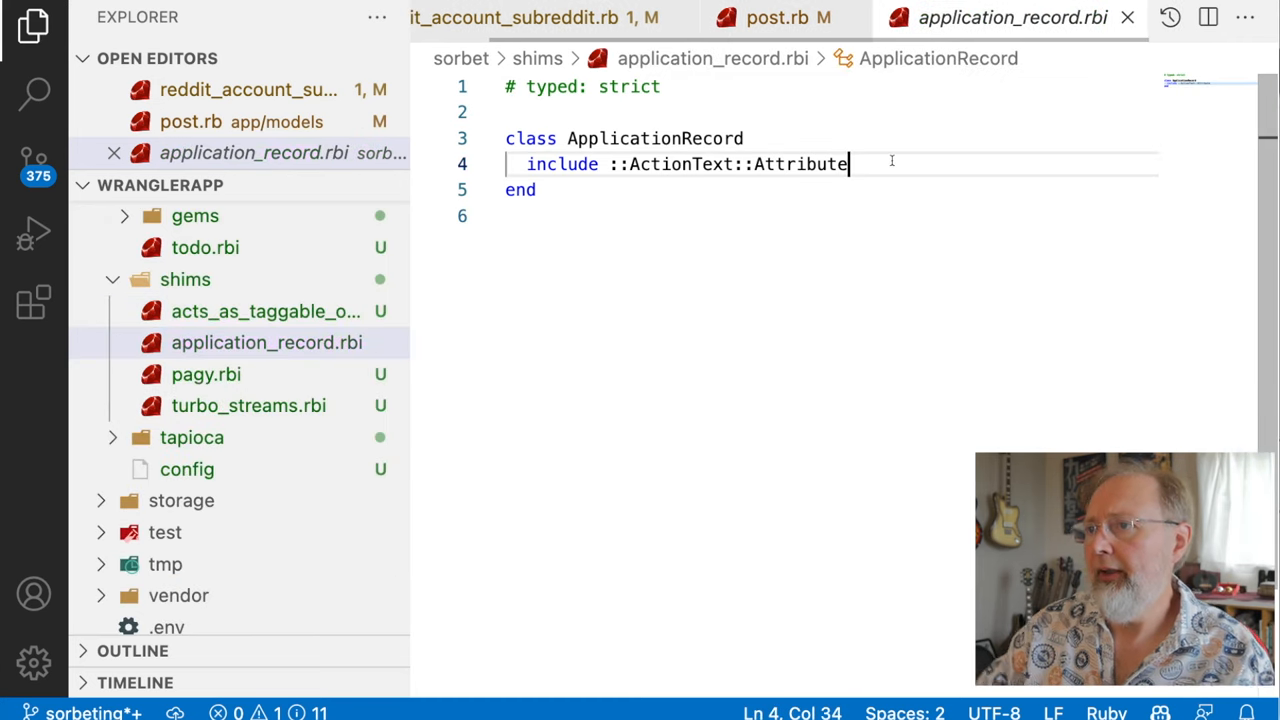
Make ApplicationRecord extend ::Turbo::Broadcastable and rerun the Sorbet type check.
text(extend ::Turbo::Broadcastable)
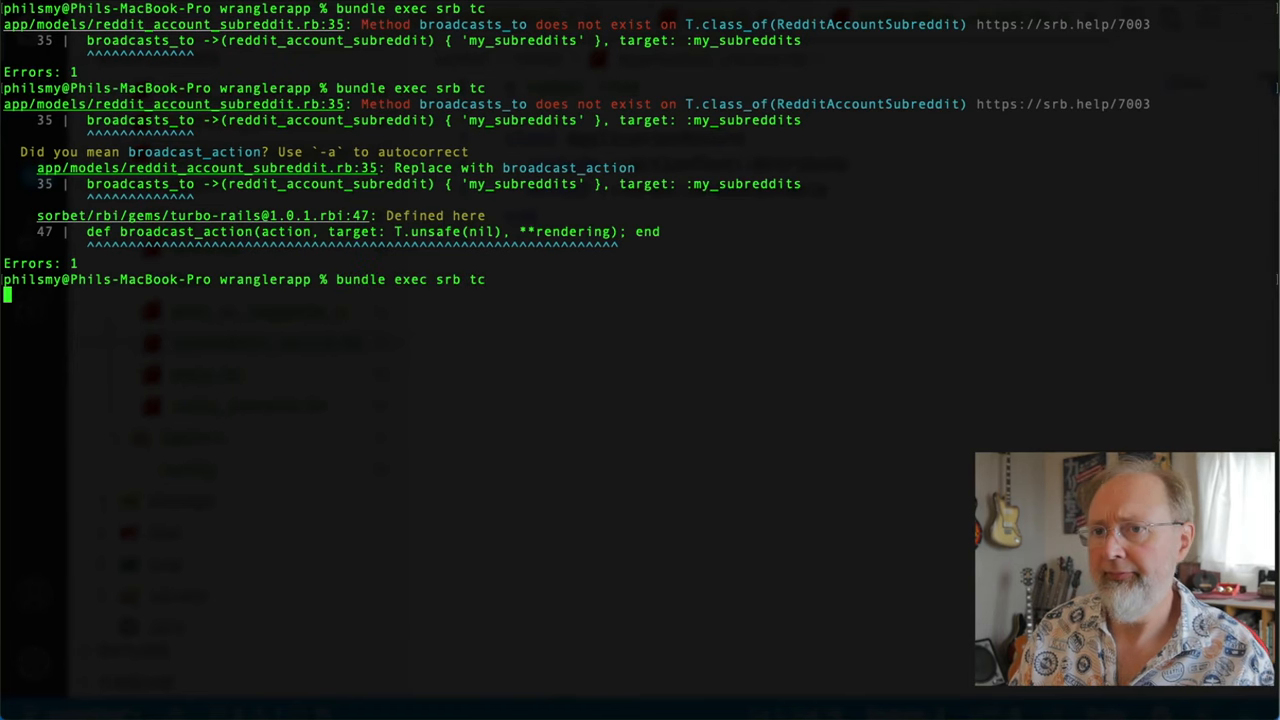
key(Return)
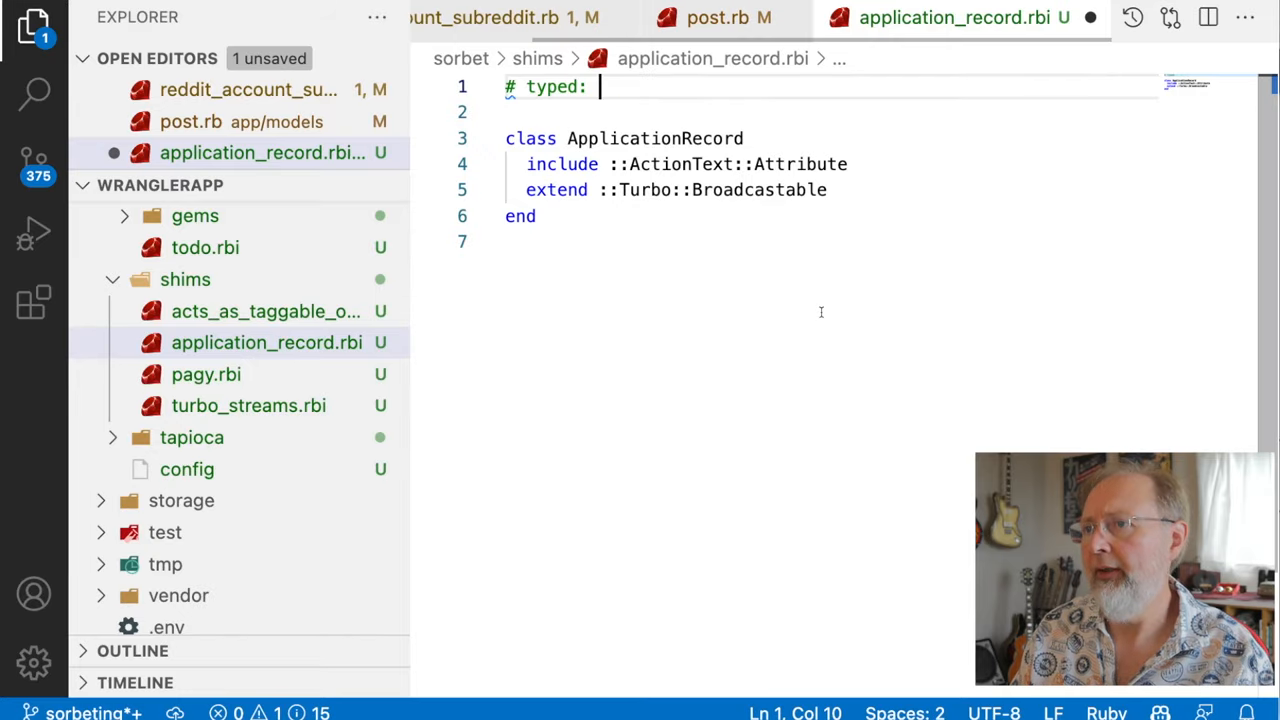
text(strict)
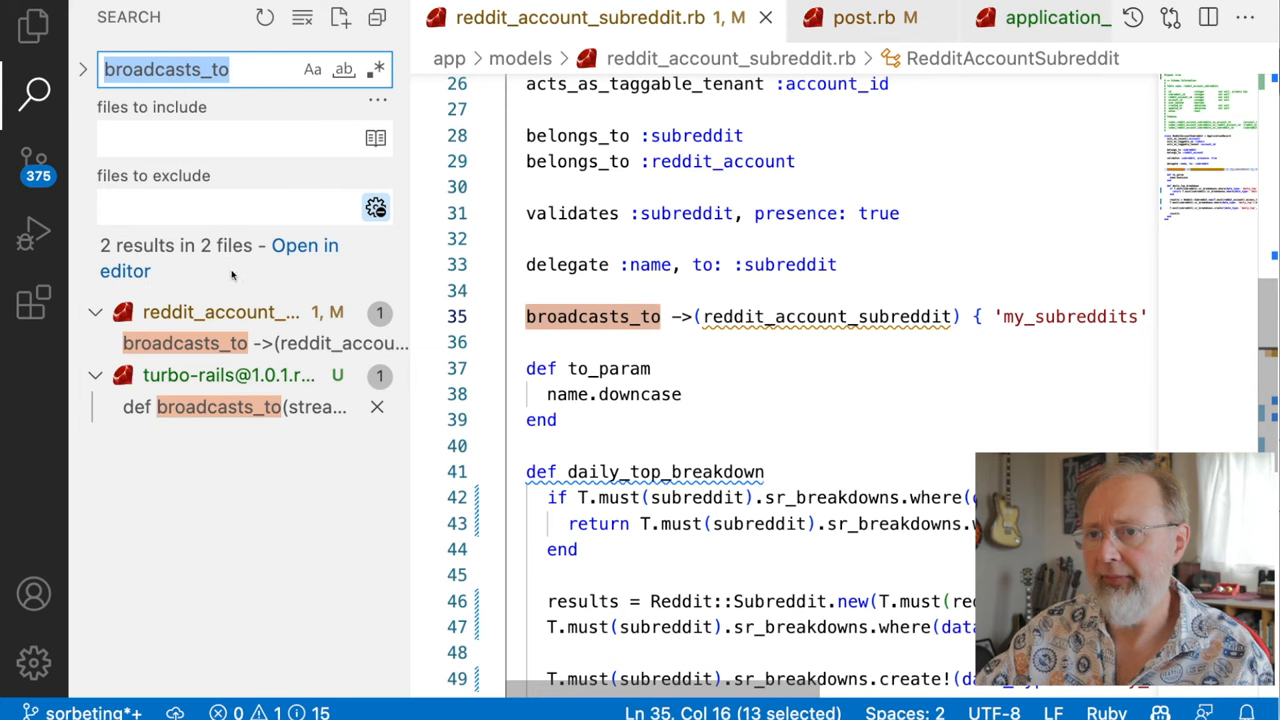
Check where broadcasts_to lives in turbo-rails and switch the shim to include ::Turbo::Broadcastable.
click(230, 408)
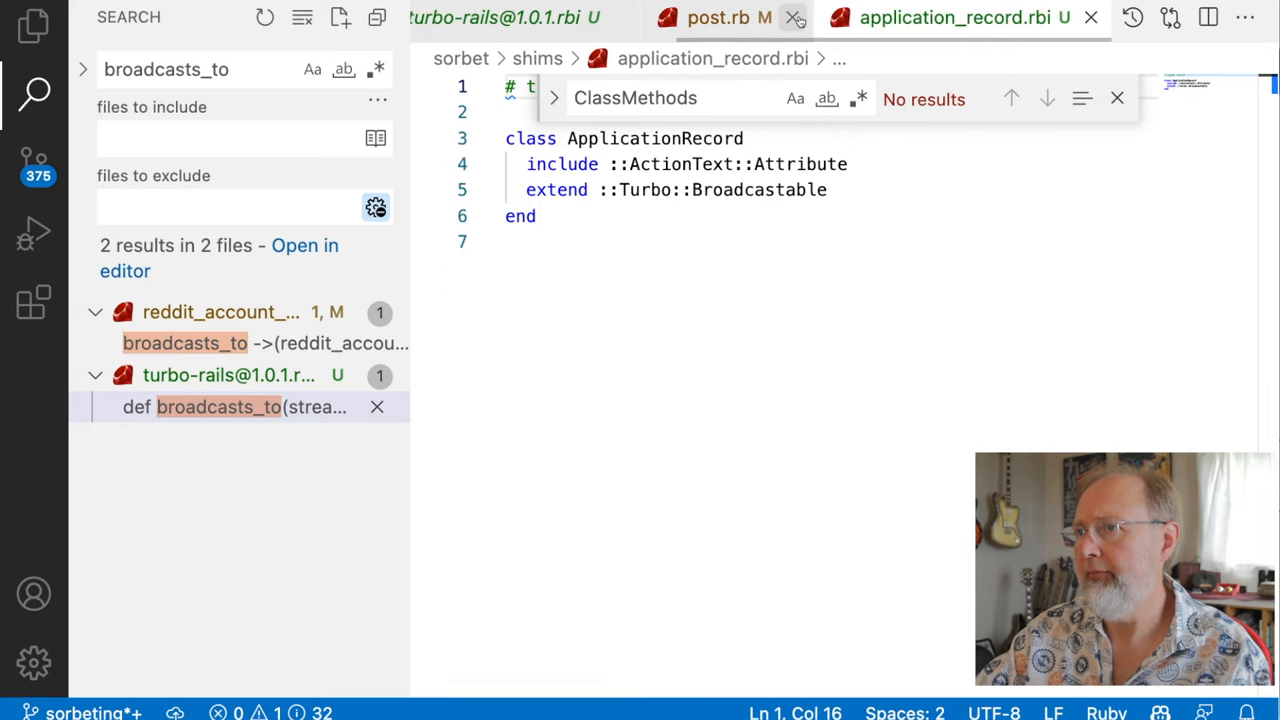
click(792, 18)
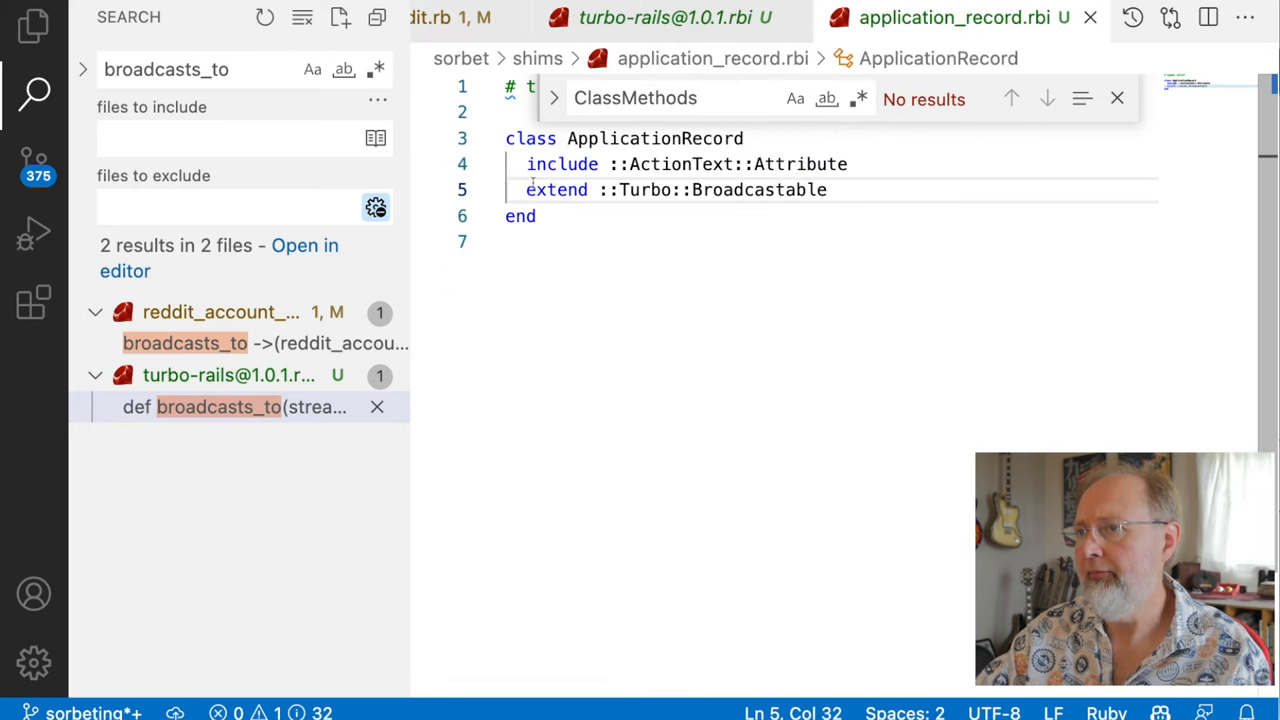
text(includ)
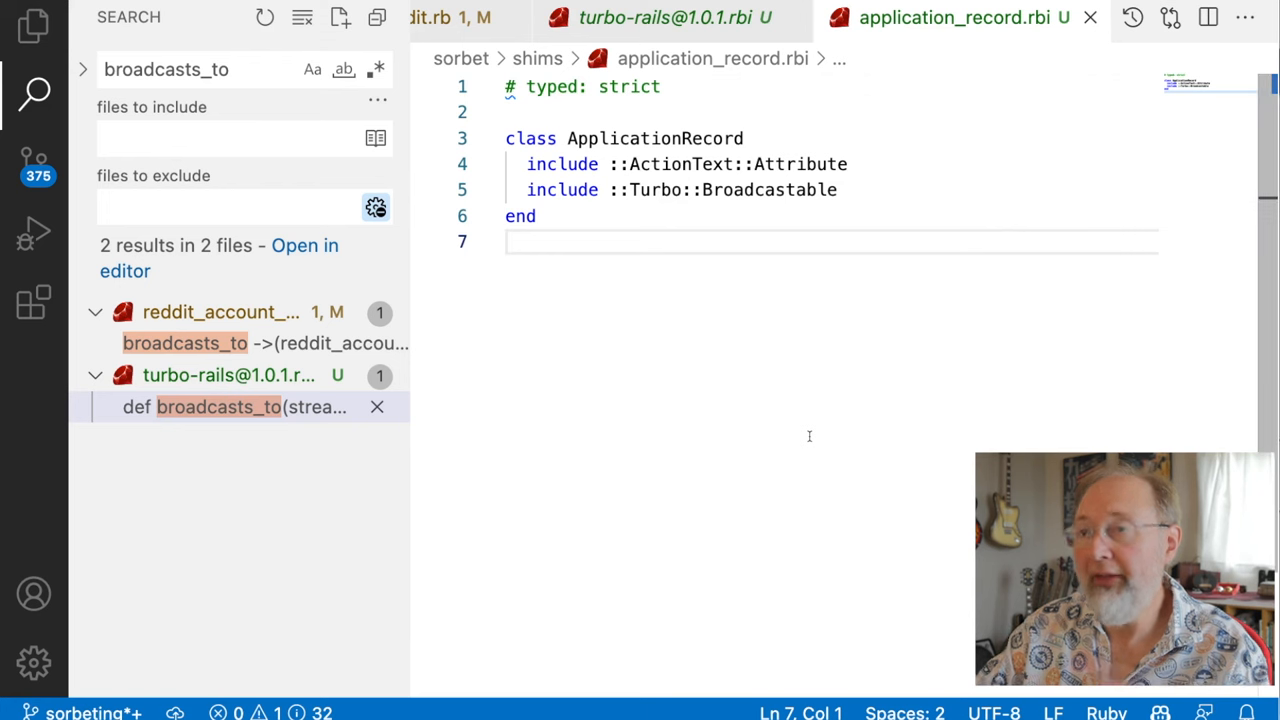
Return to the reddit_account_subreddit.rb model in the models folder.
click(186, 344)
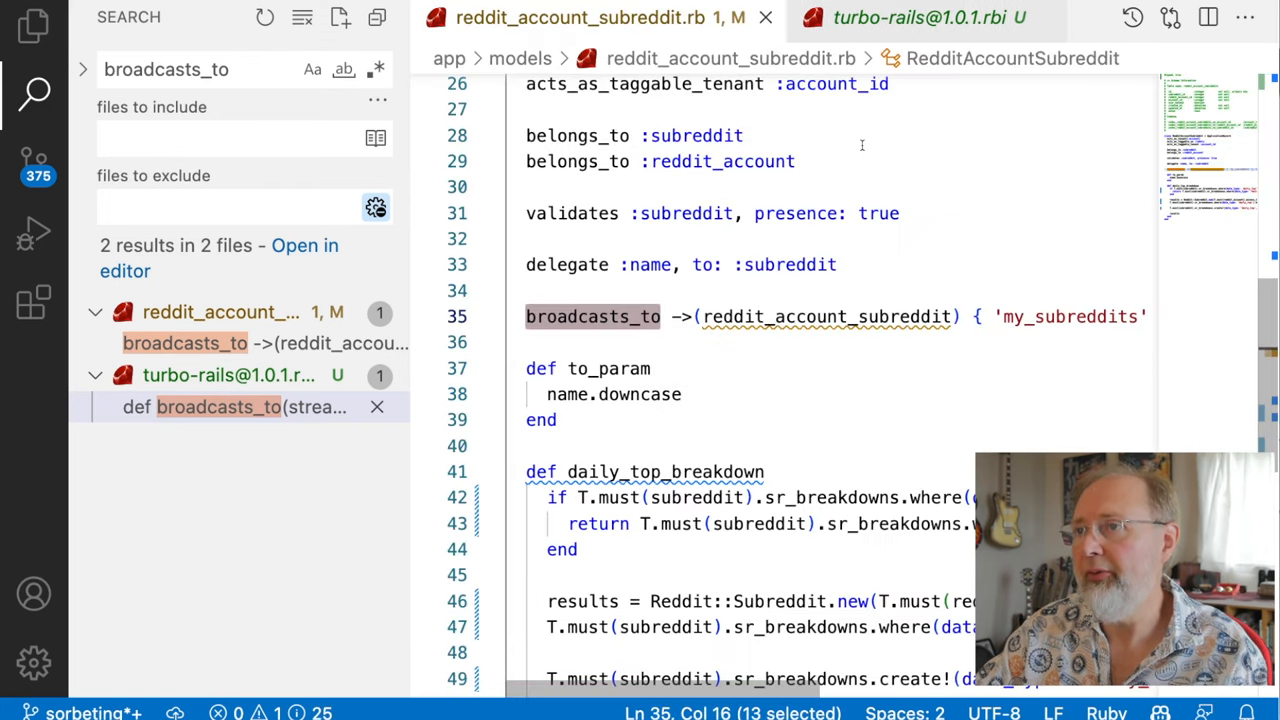
click(32, 90)
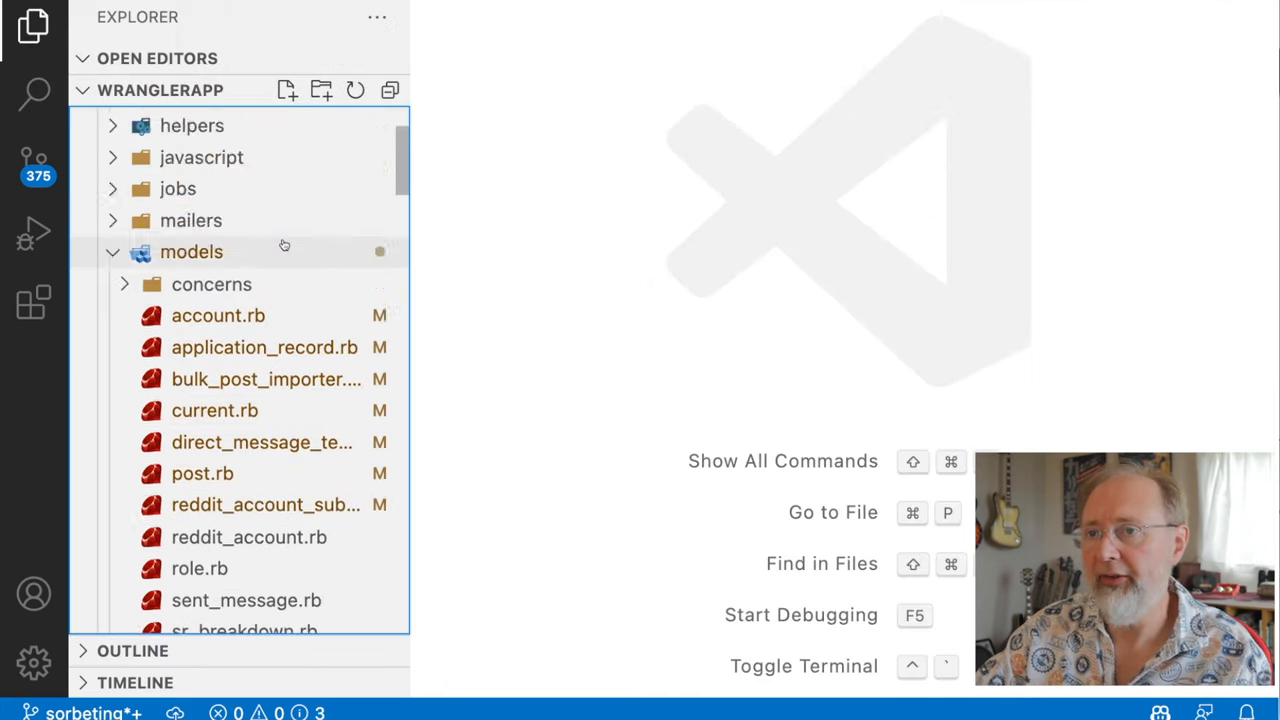
Add a '#typed: true' sigil to analysis_controller.rb and run bundle exec srb tc.
click(192, 252)
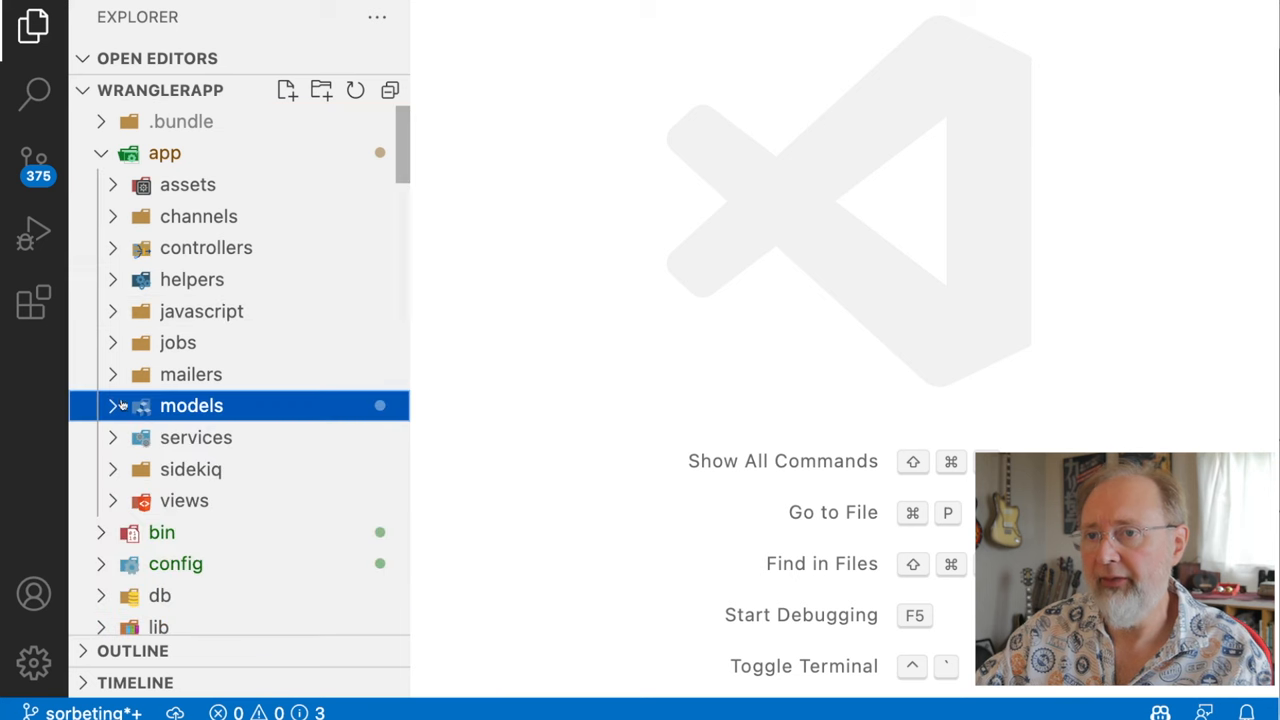
click(204, 248)
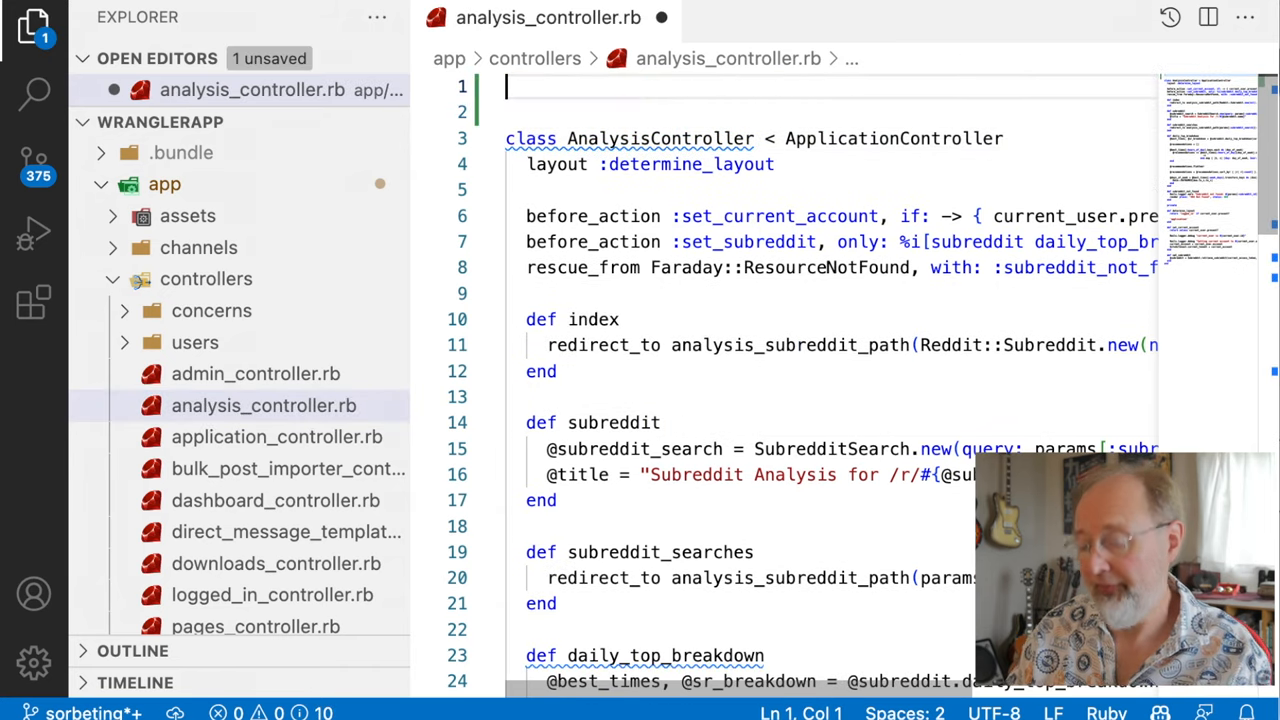
text(#typed:)
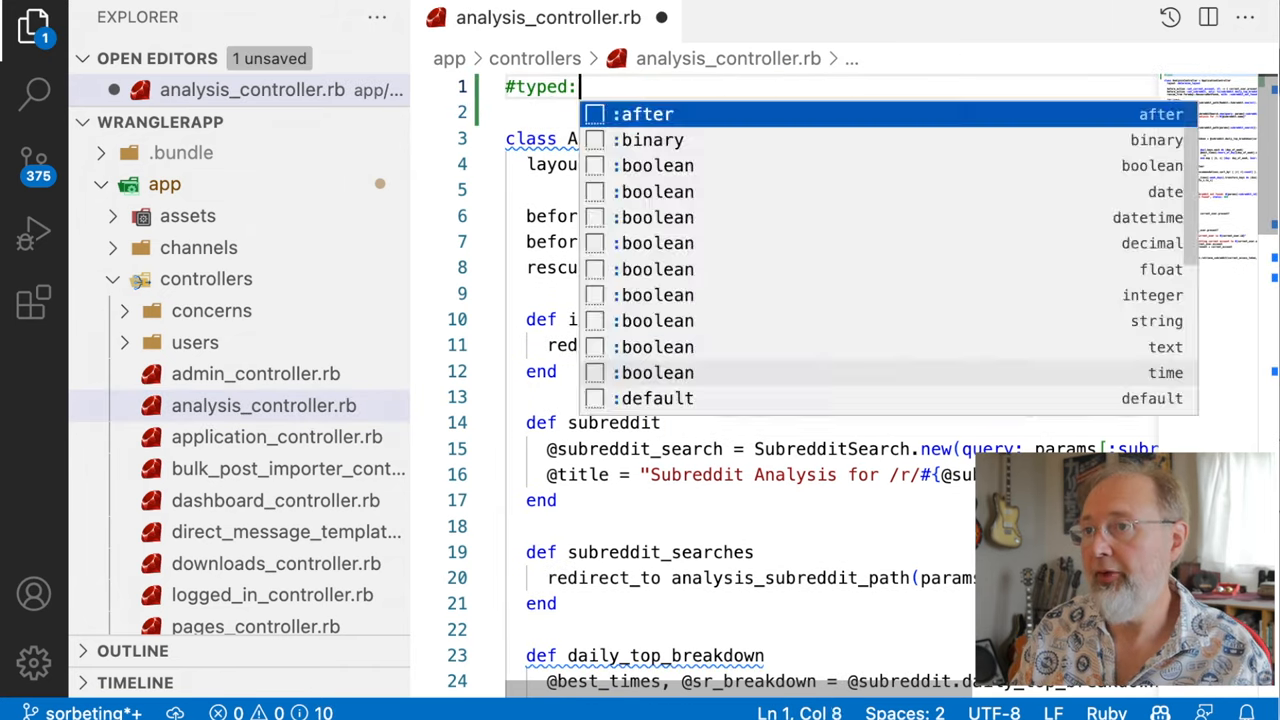
text(true)
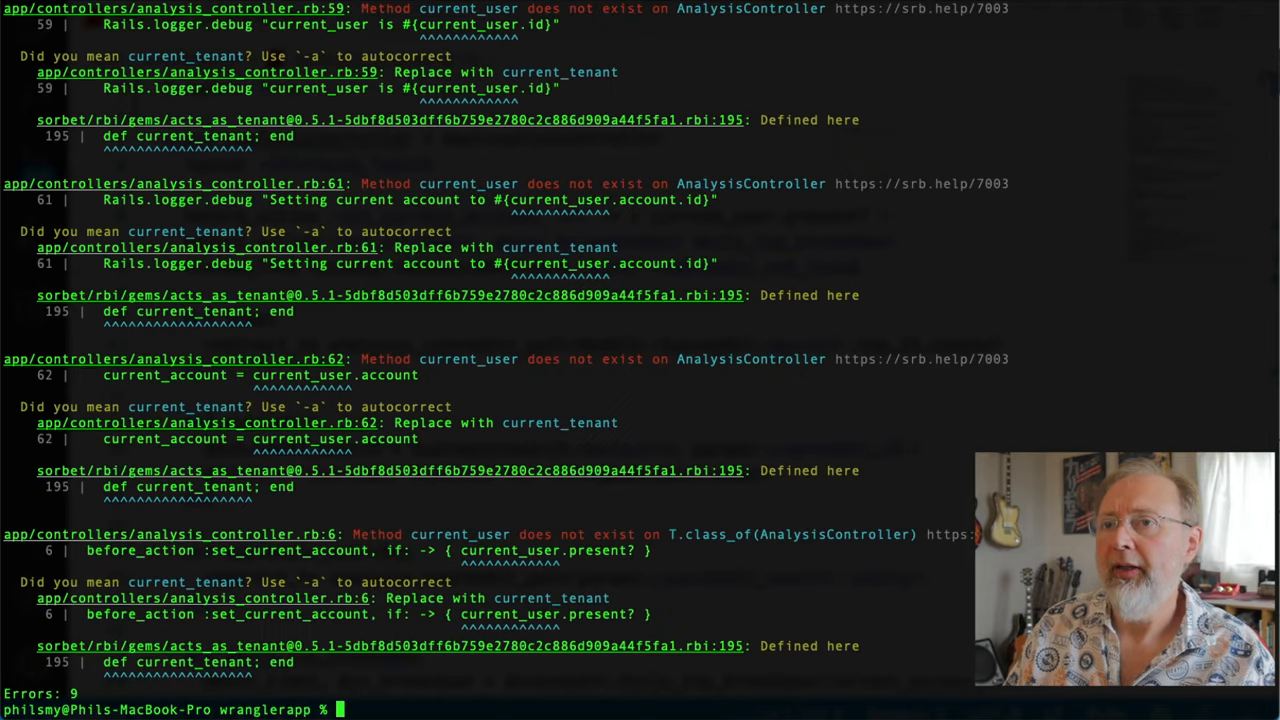
text(bundle exec srb tc)
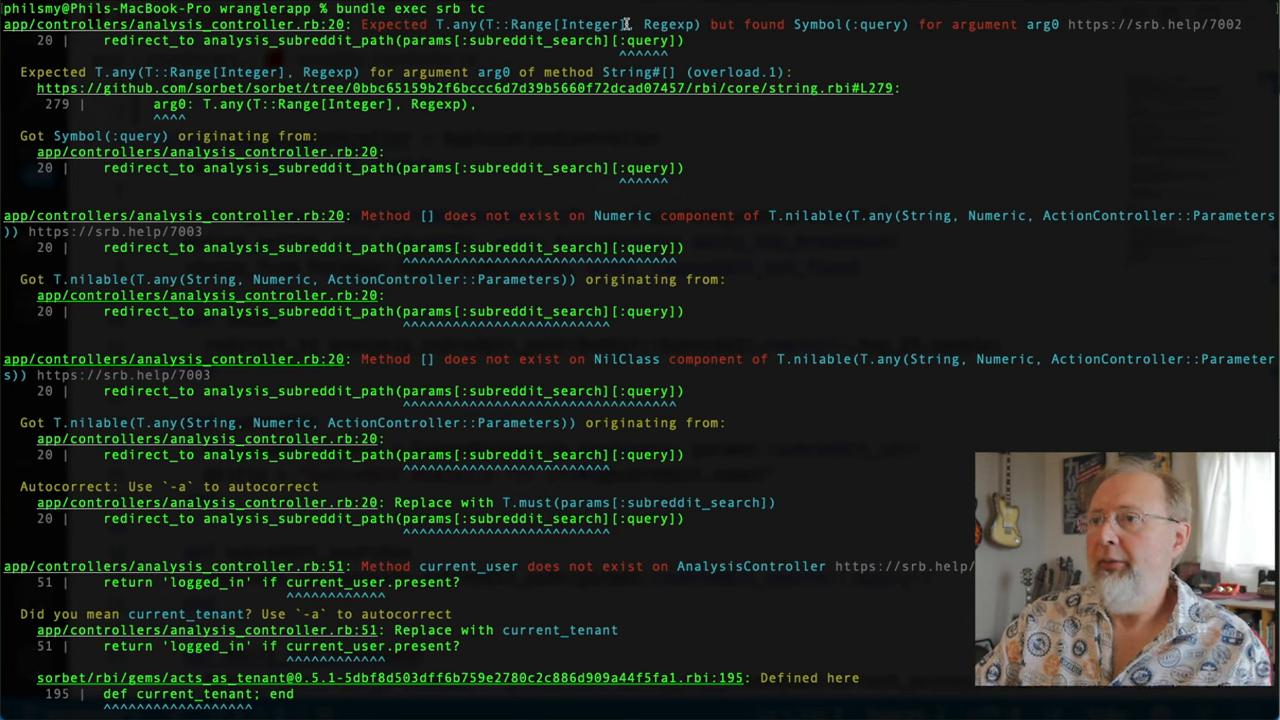
Change line 20 to read the query via params.dig(:subreddit_search, :query).
double_click(428, 44)
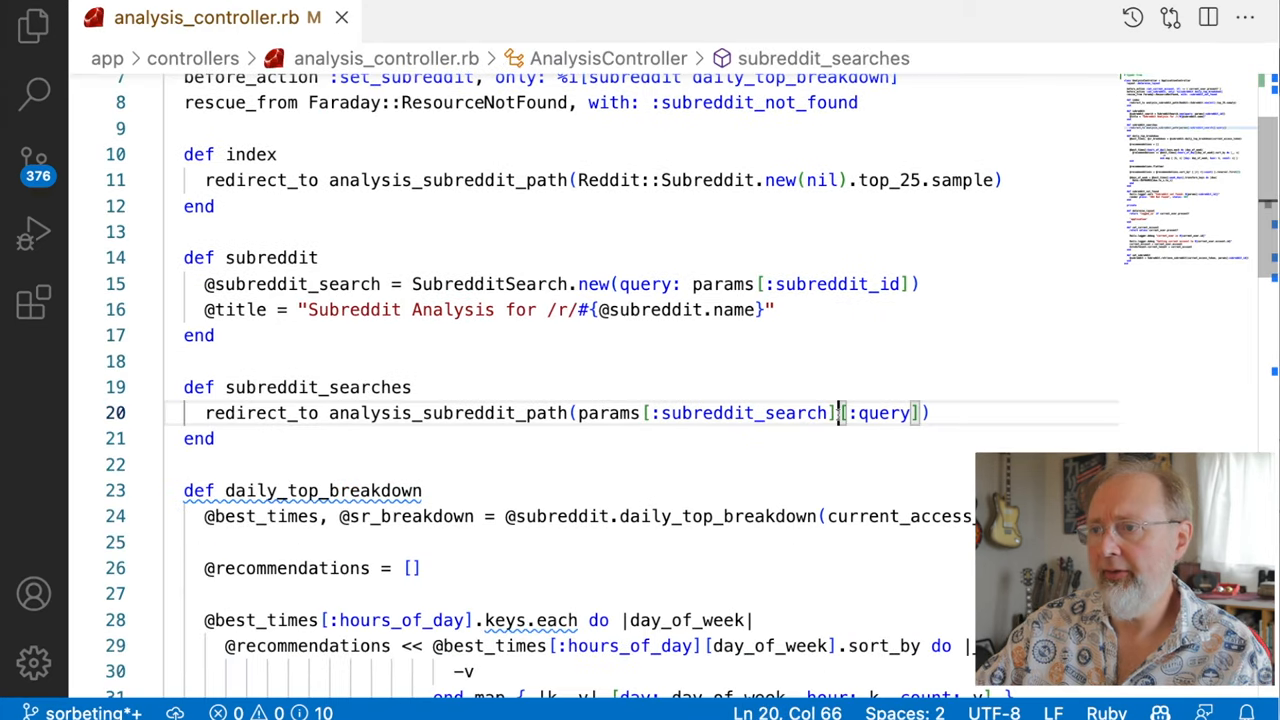
mouse_move(832, 466)
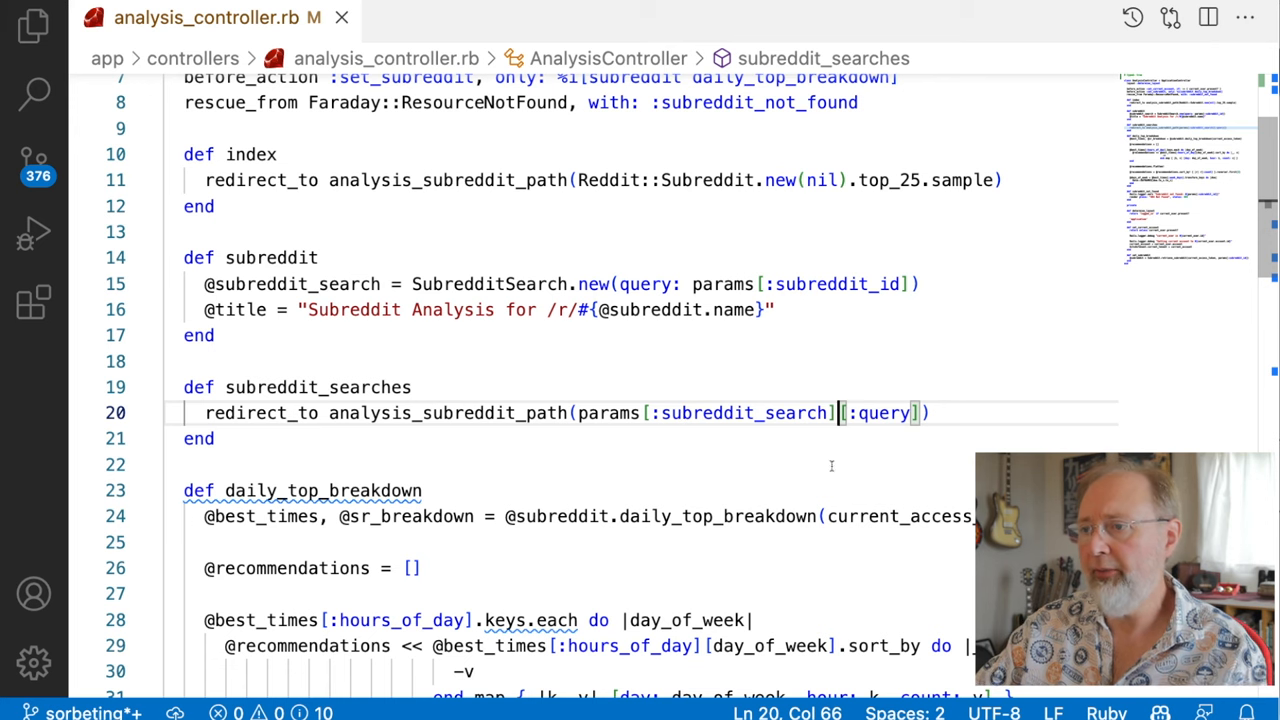
text(.dig()
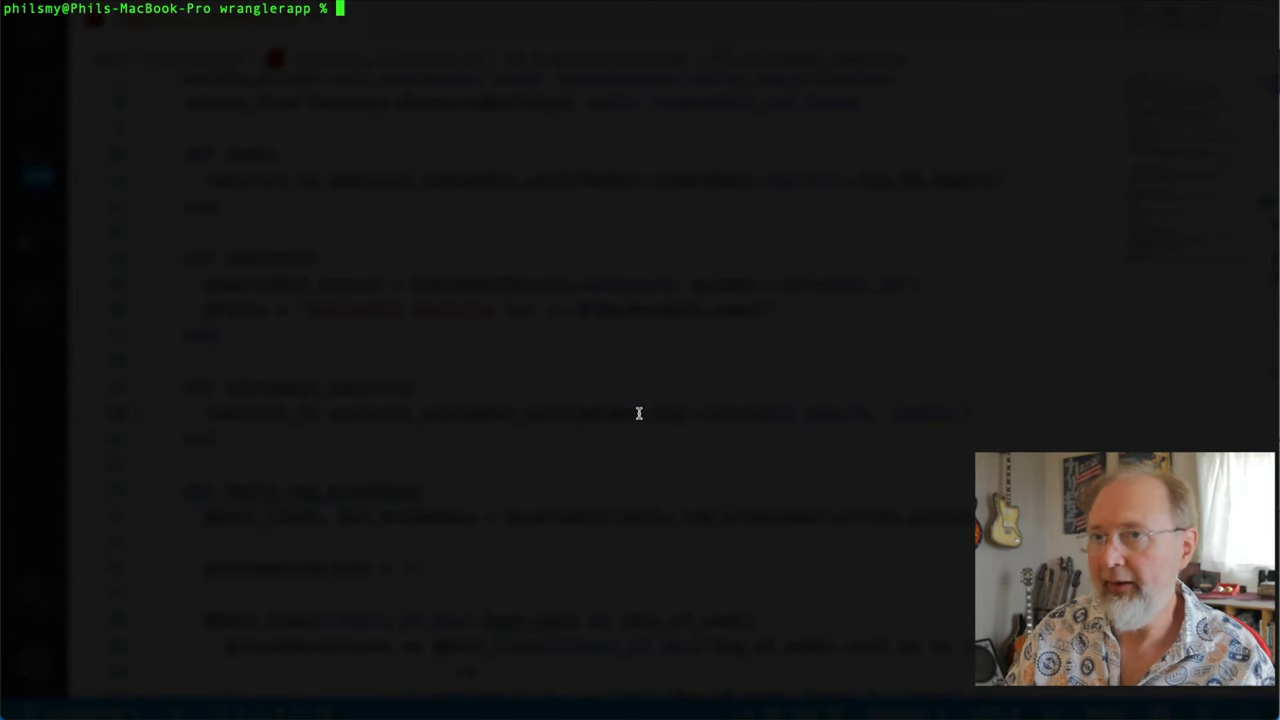
key(Enter)
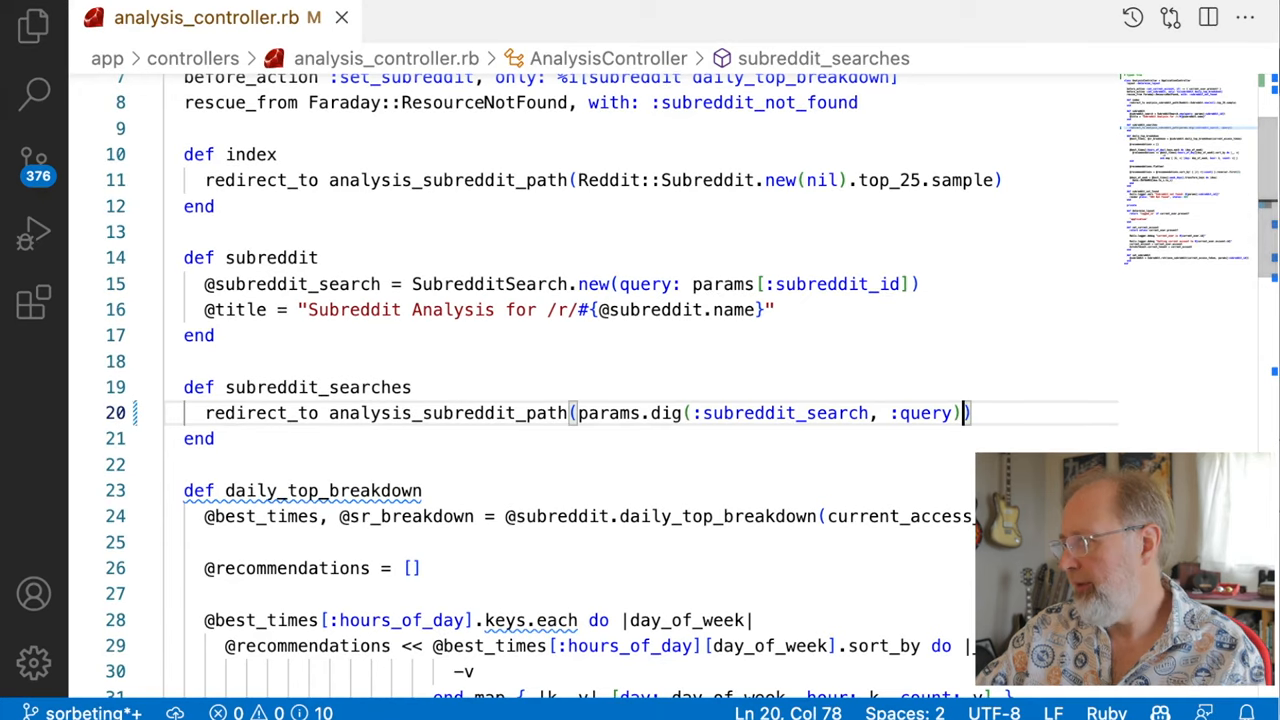
mouse_move(692, 516)
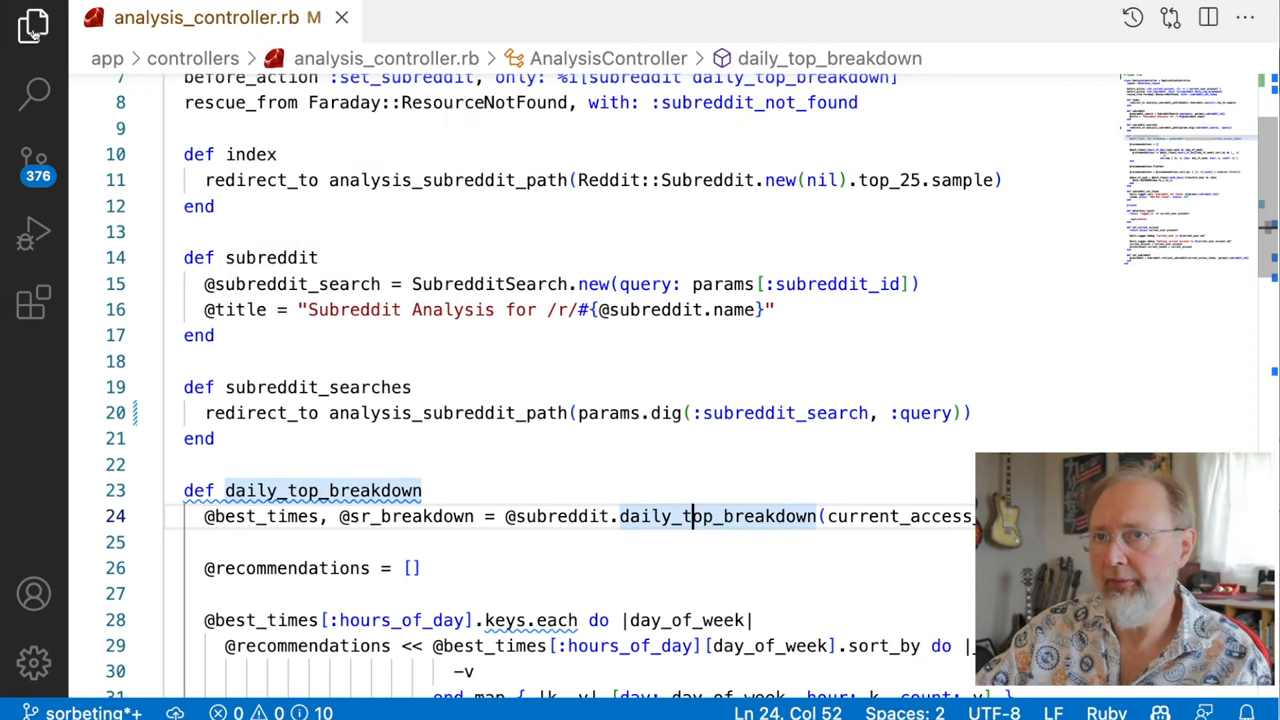
Create a new application_controller.rbi file inside sorbet/shims.
click(32, 28)
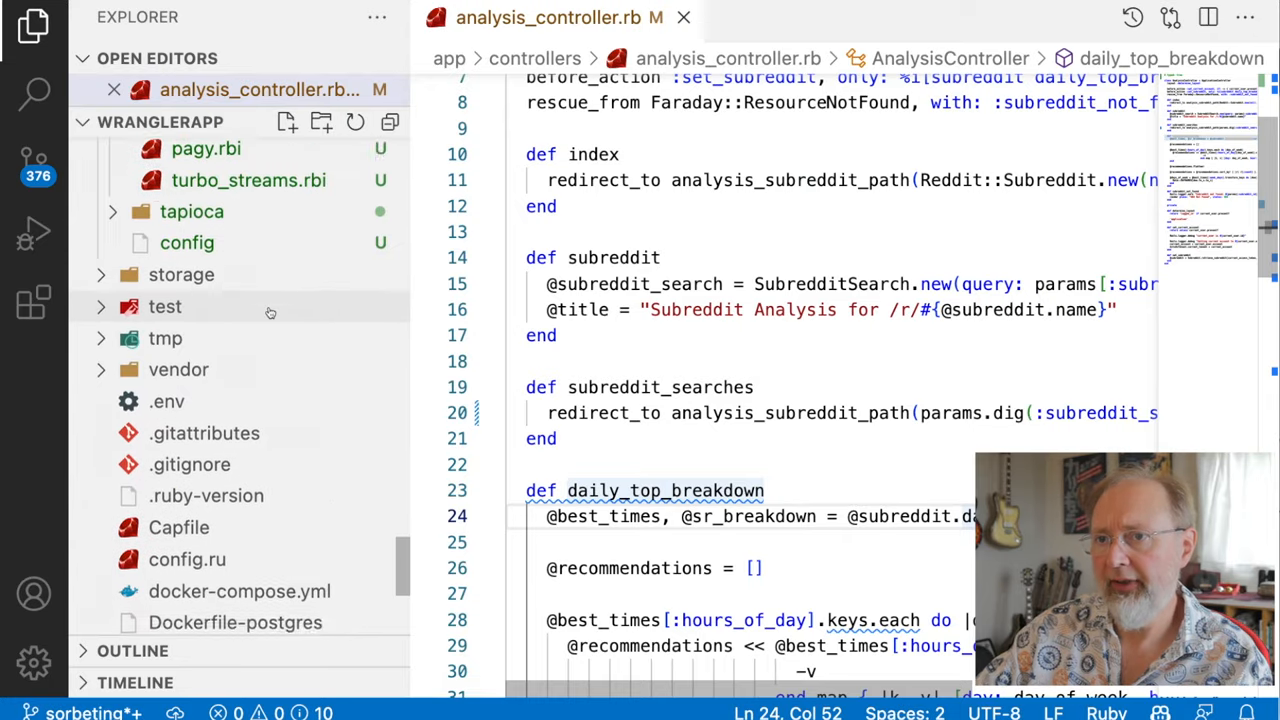
click(184, 282)
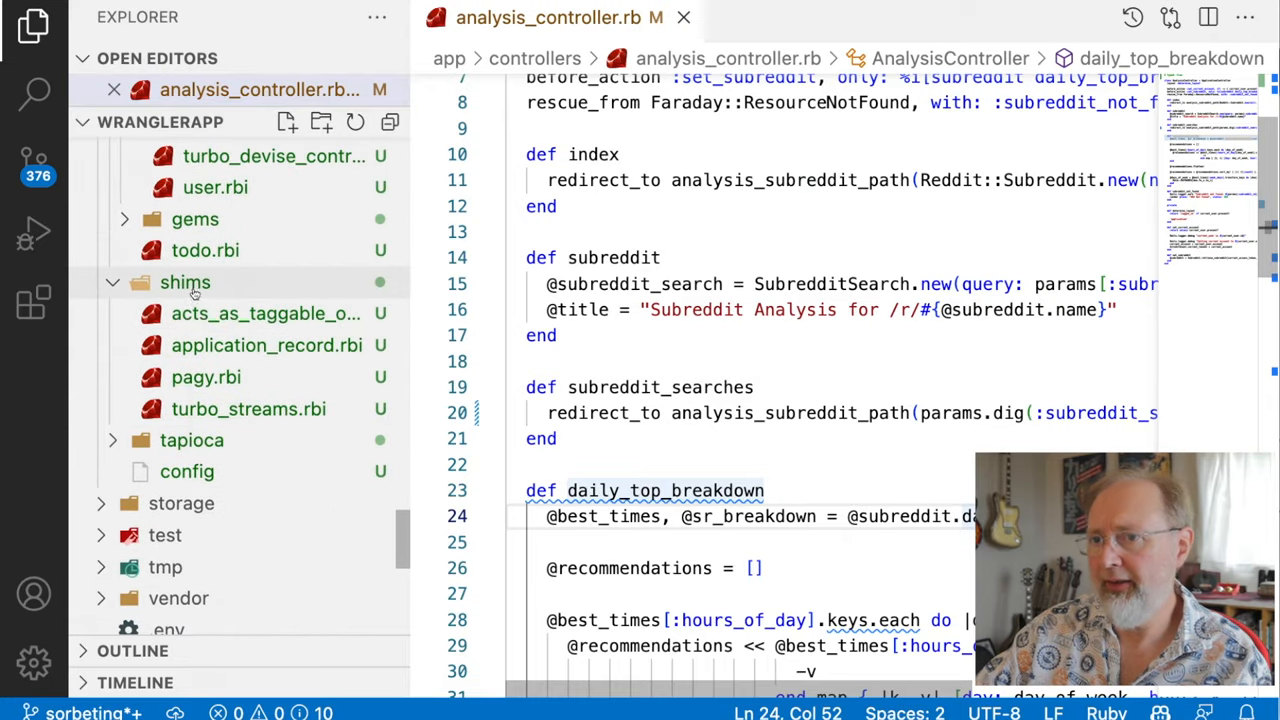
right_click(184, 282)
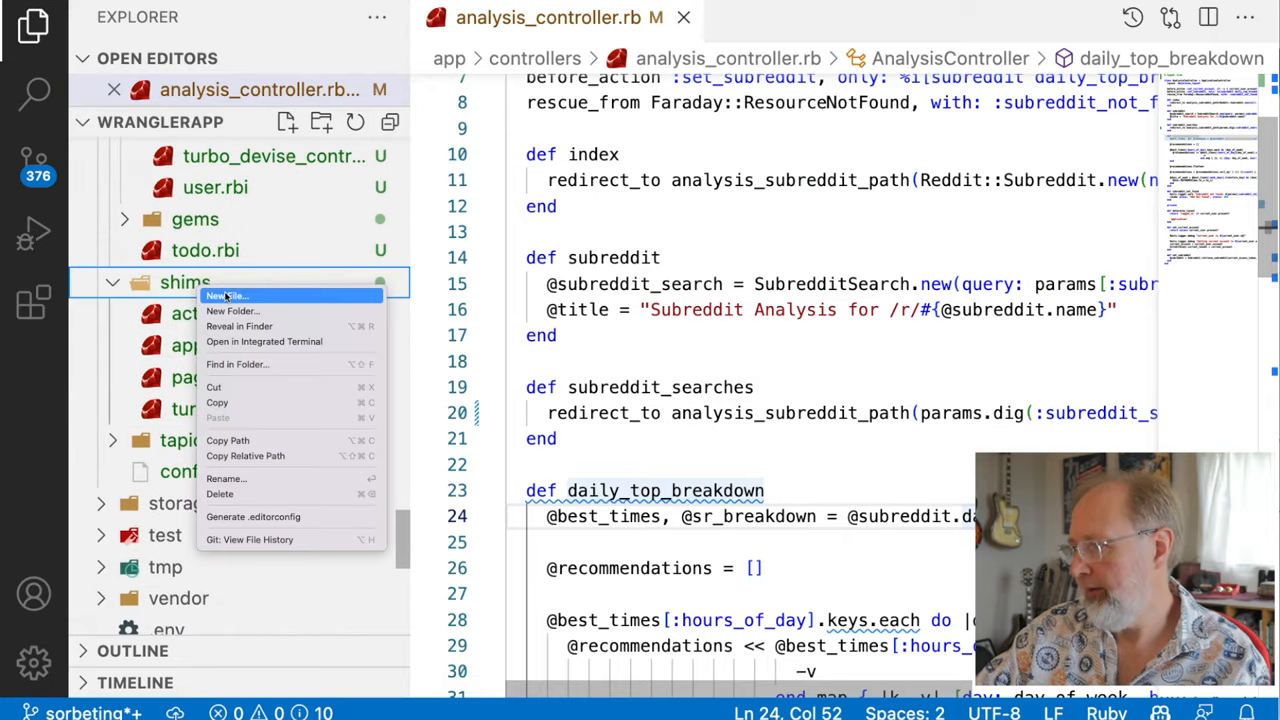
click(228, 296)
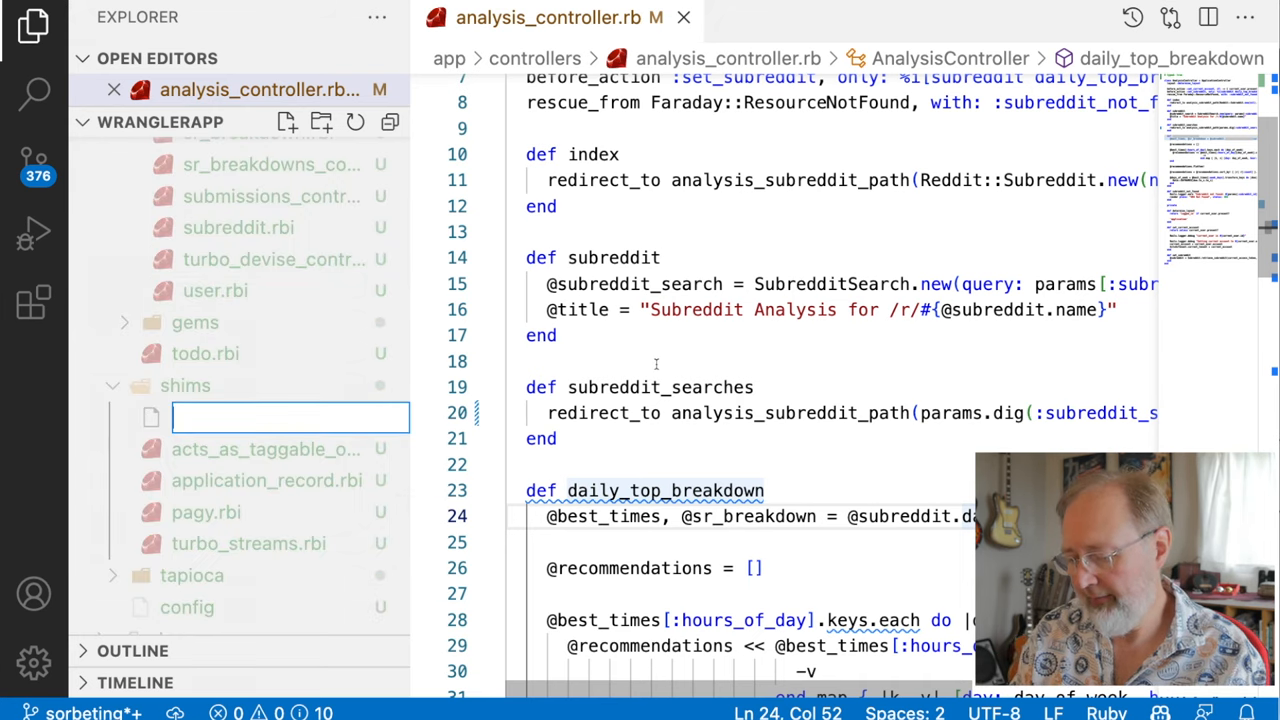
text(application_)
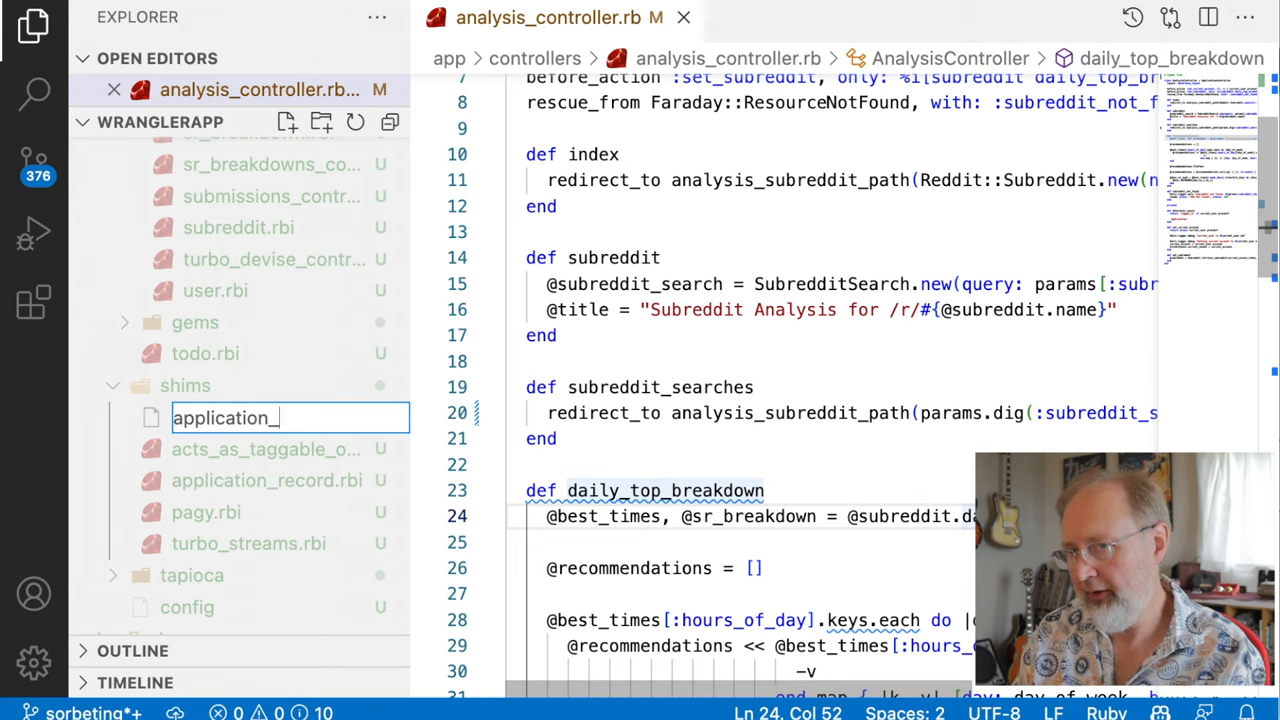
text(controller.rbi)
text(# )
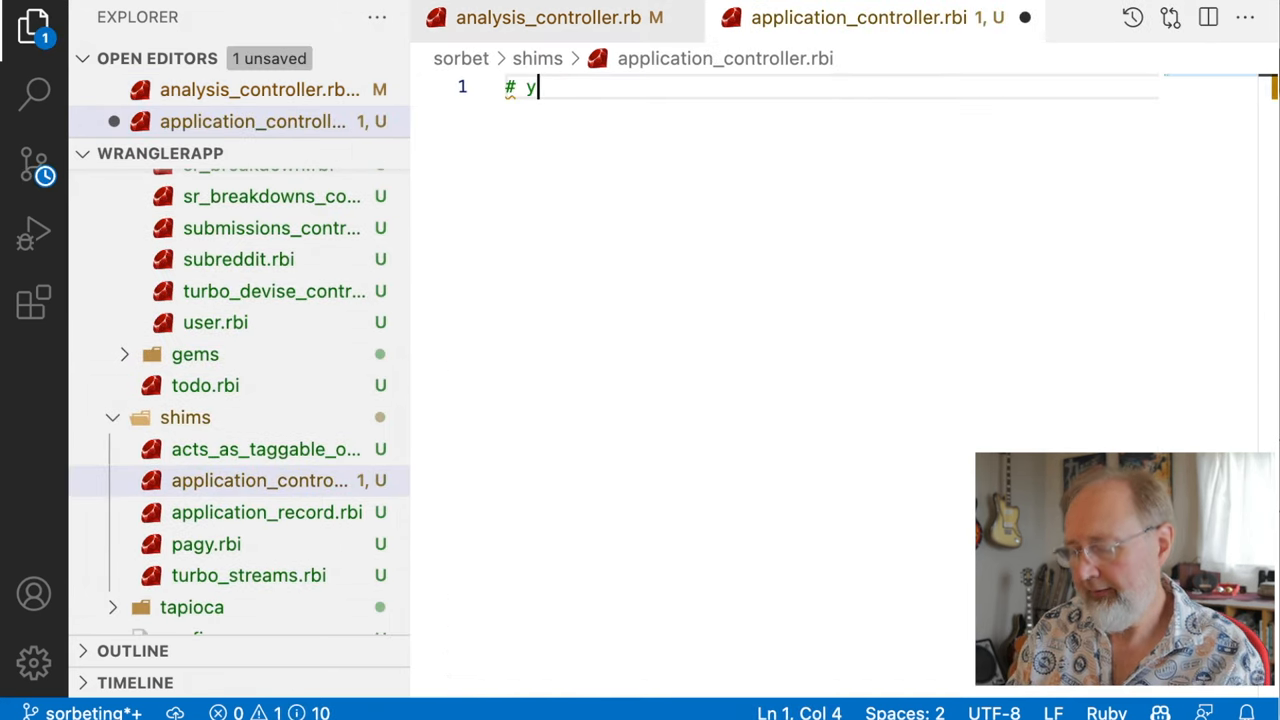
Write a '# typed: strict' ApplicationController class including Devise::Controllers::SignInOut and save it.
text(yped: strict)
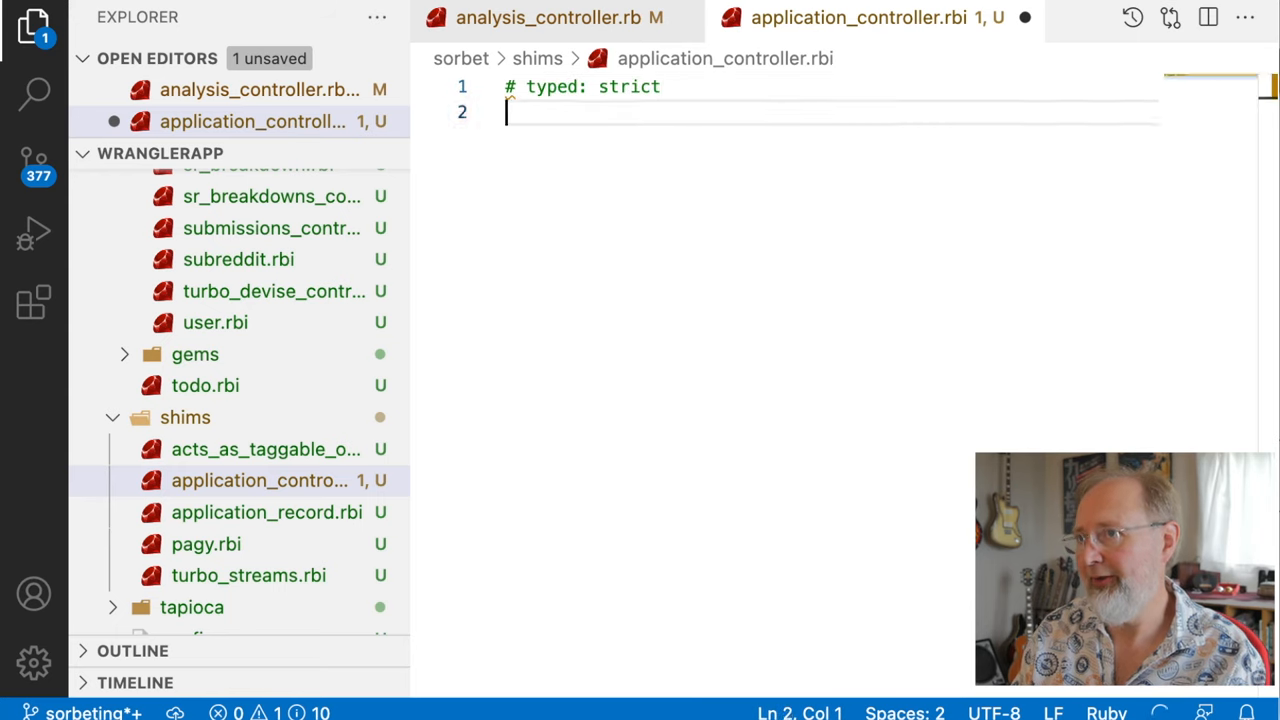
text(class)
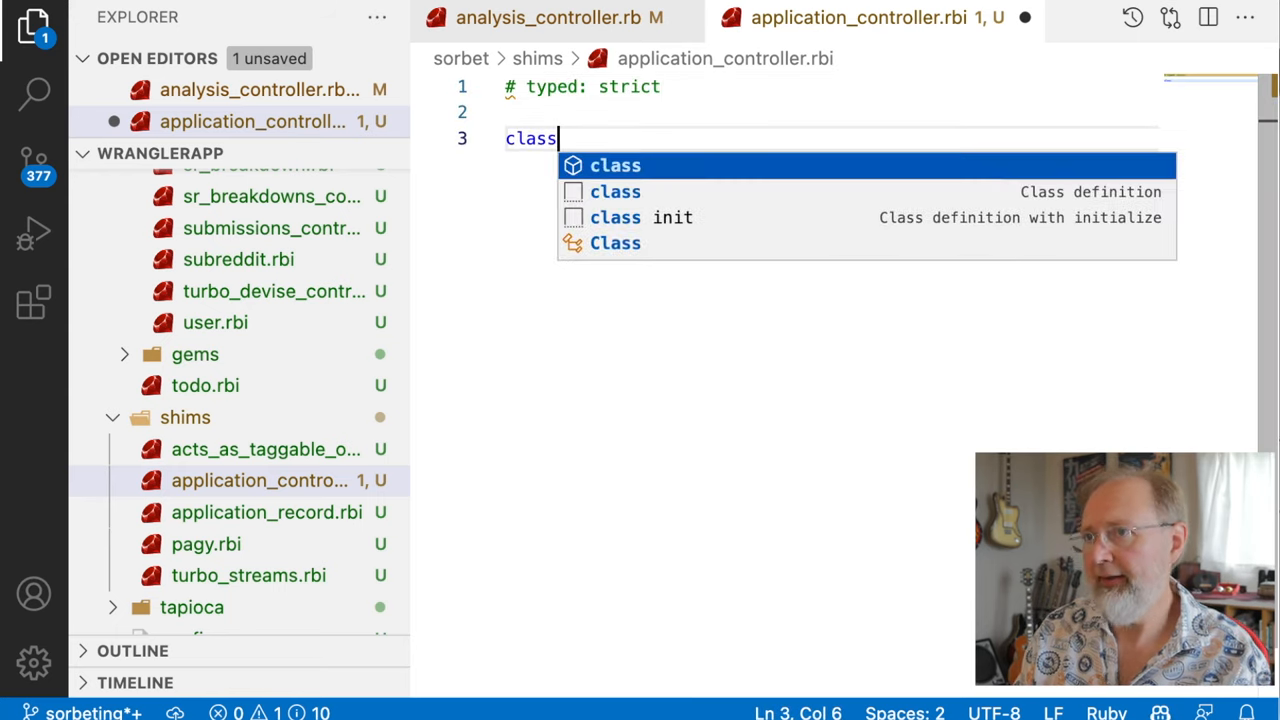
text(ApplicationController)
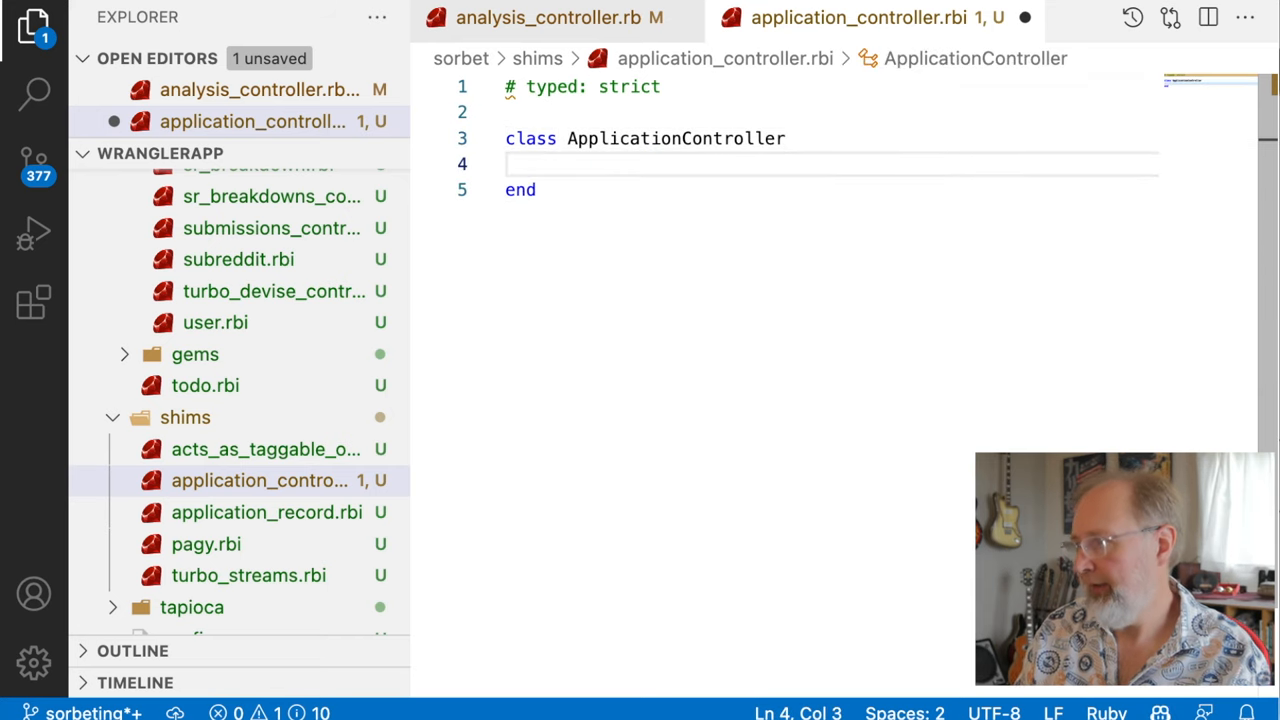
text(include Devise::Controllers)
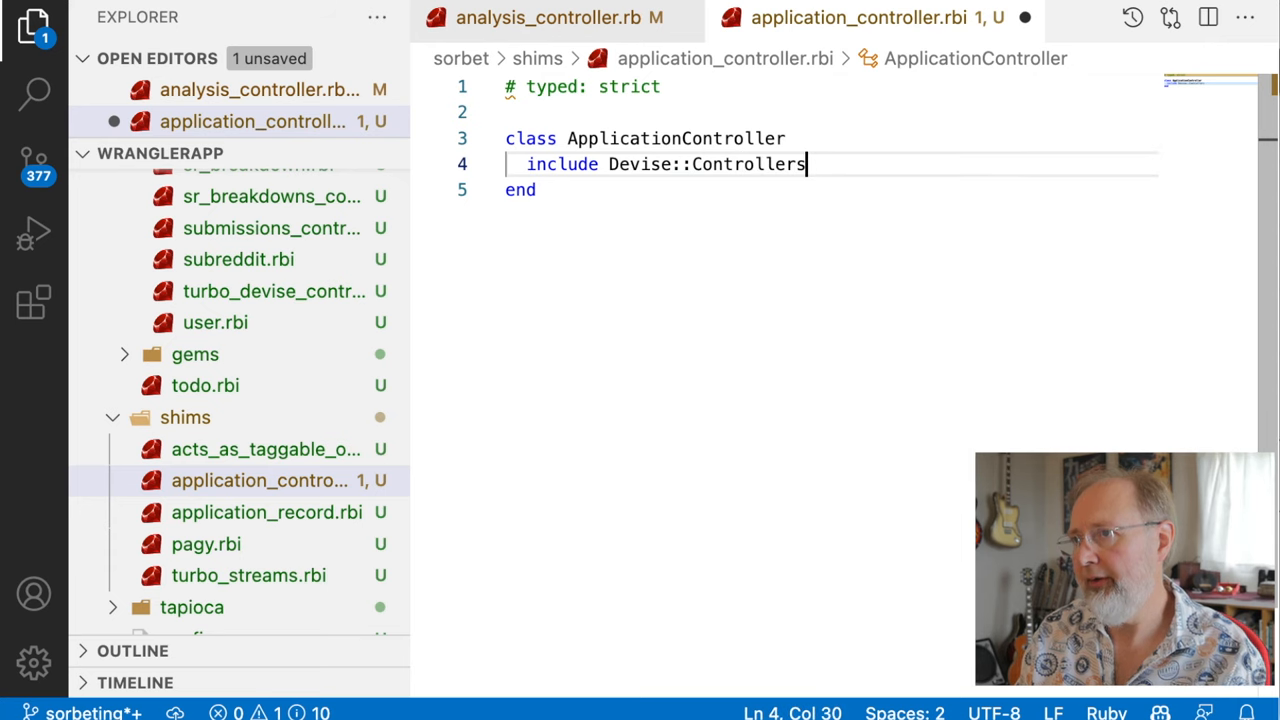
text(::Sign)
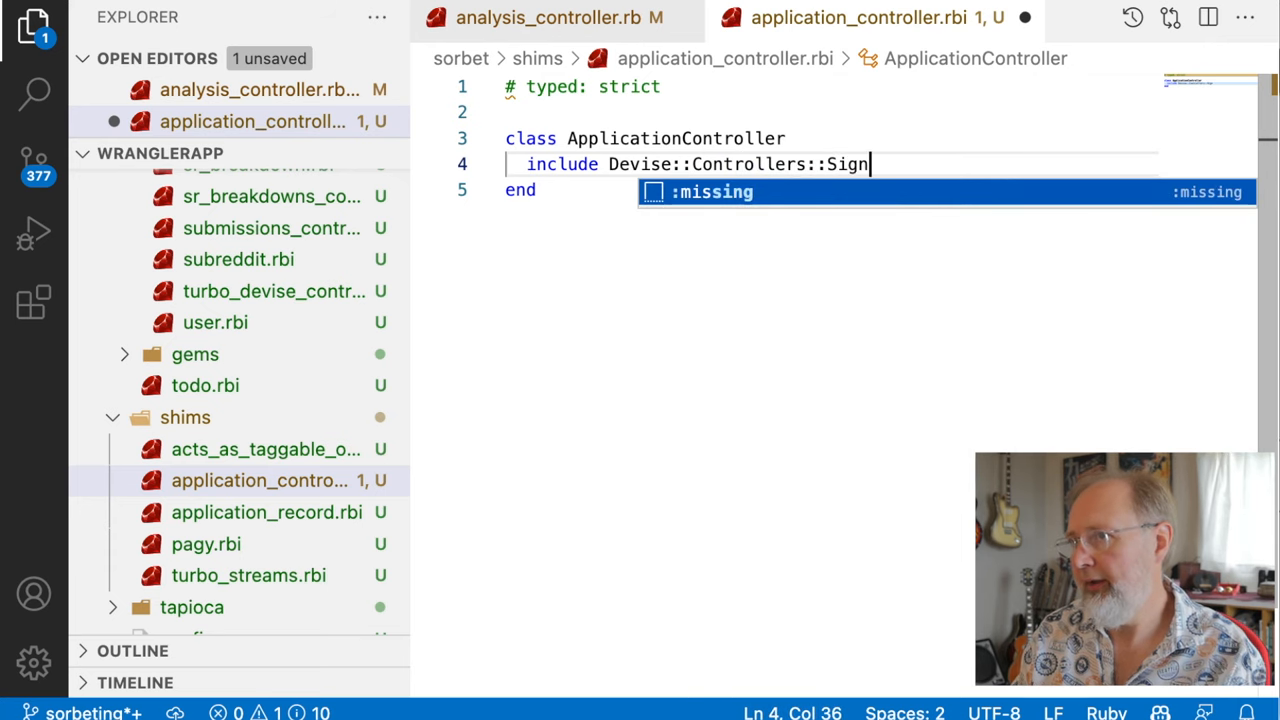
text(InOut)
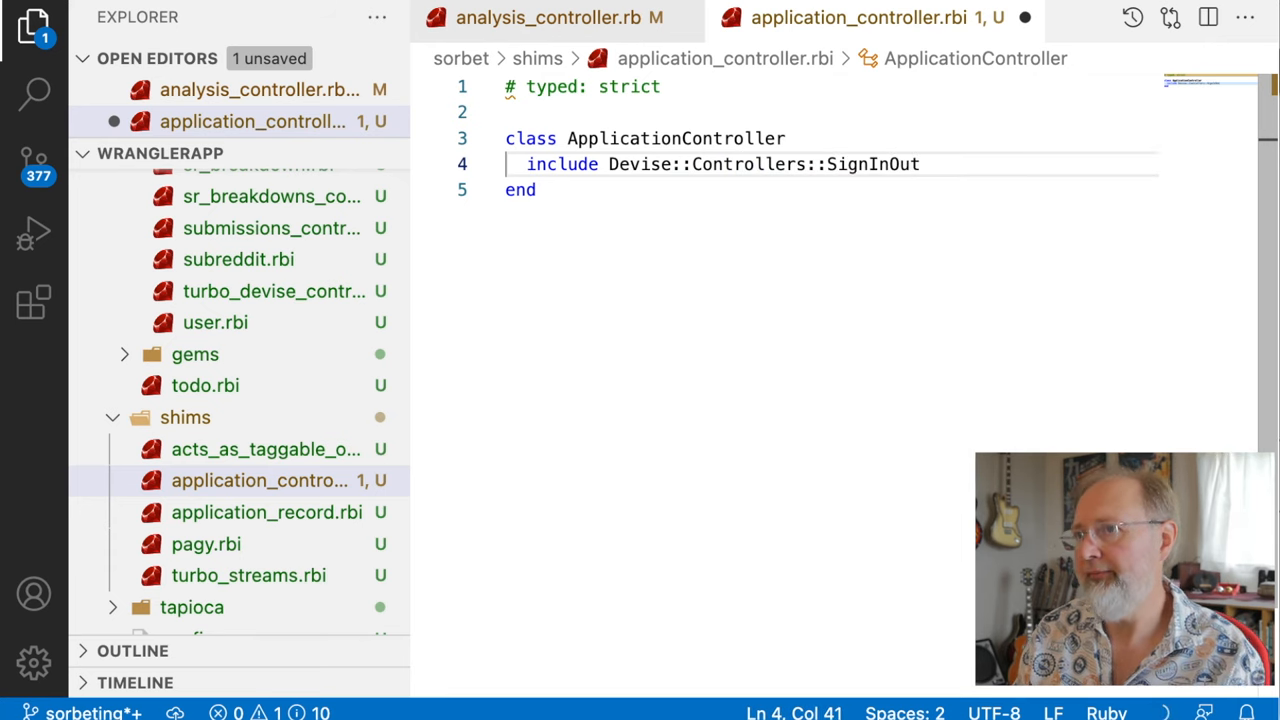
key(Enter)
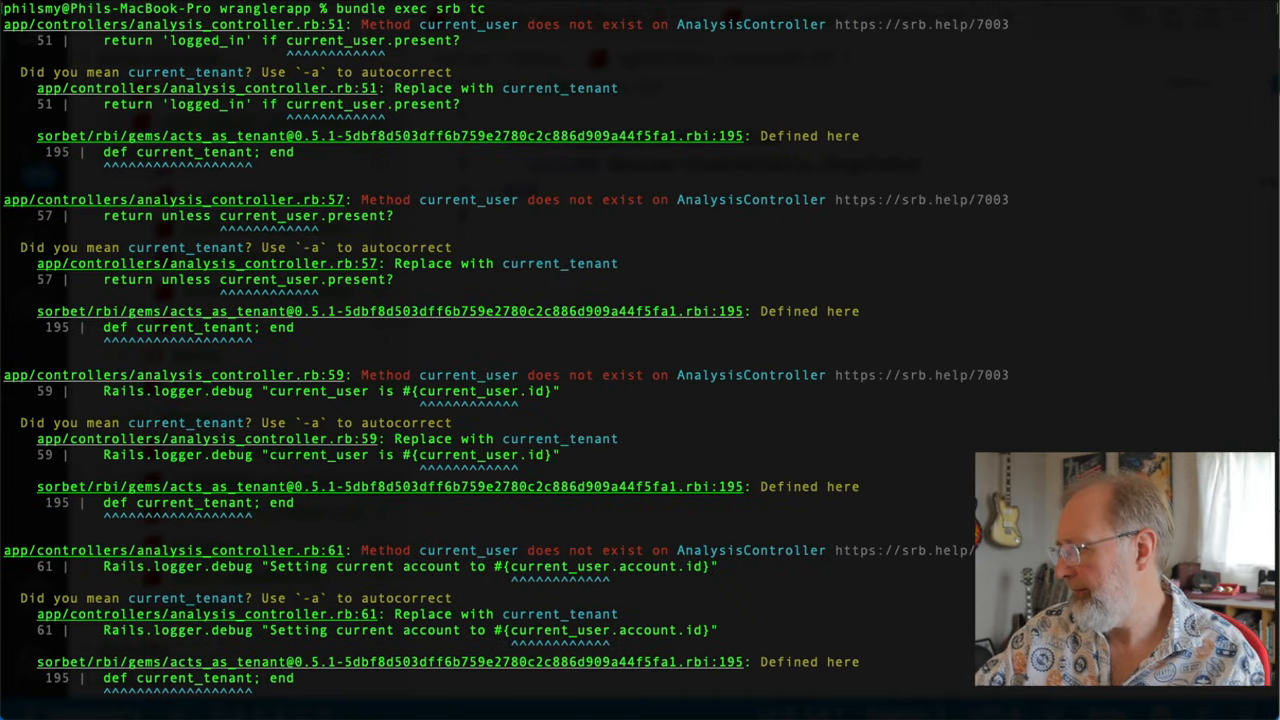
mouse_move(438, 358)
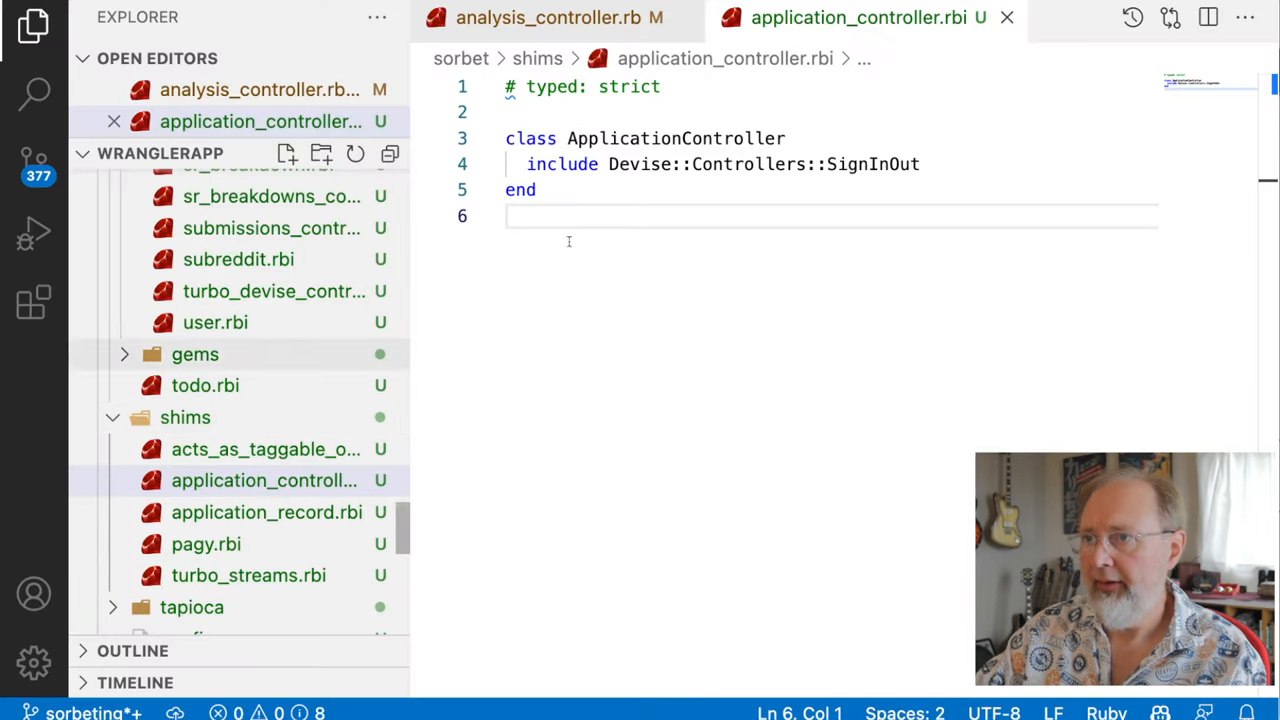
right_click(184, 418)
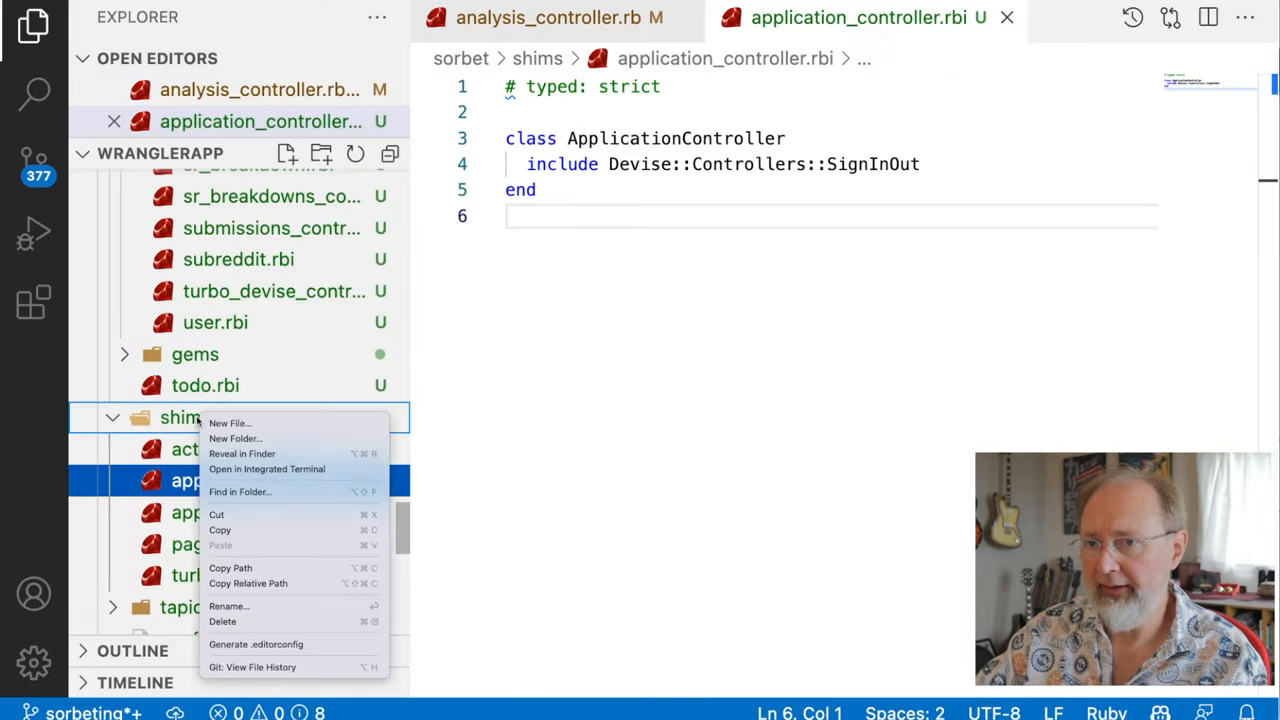
click(232, 424)
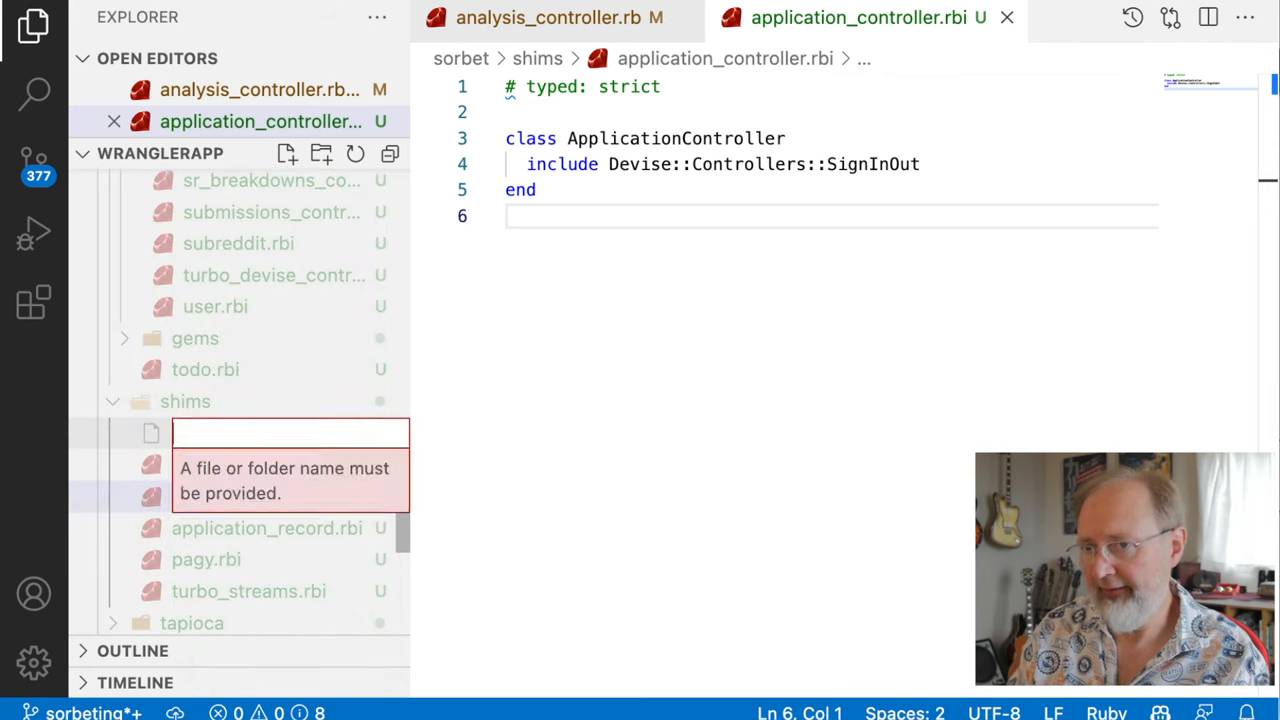
text(devise.rbi)
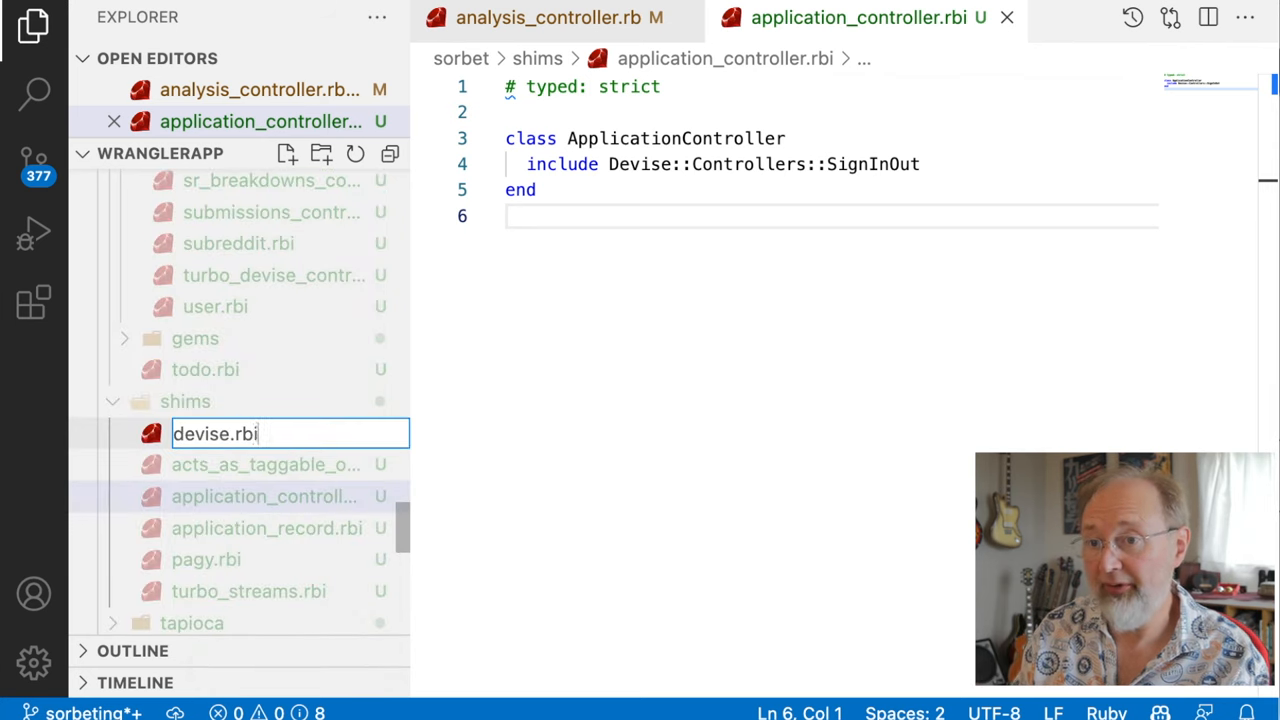
key(Enter)
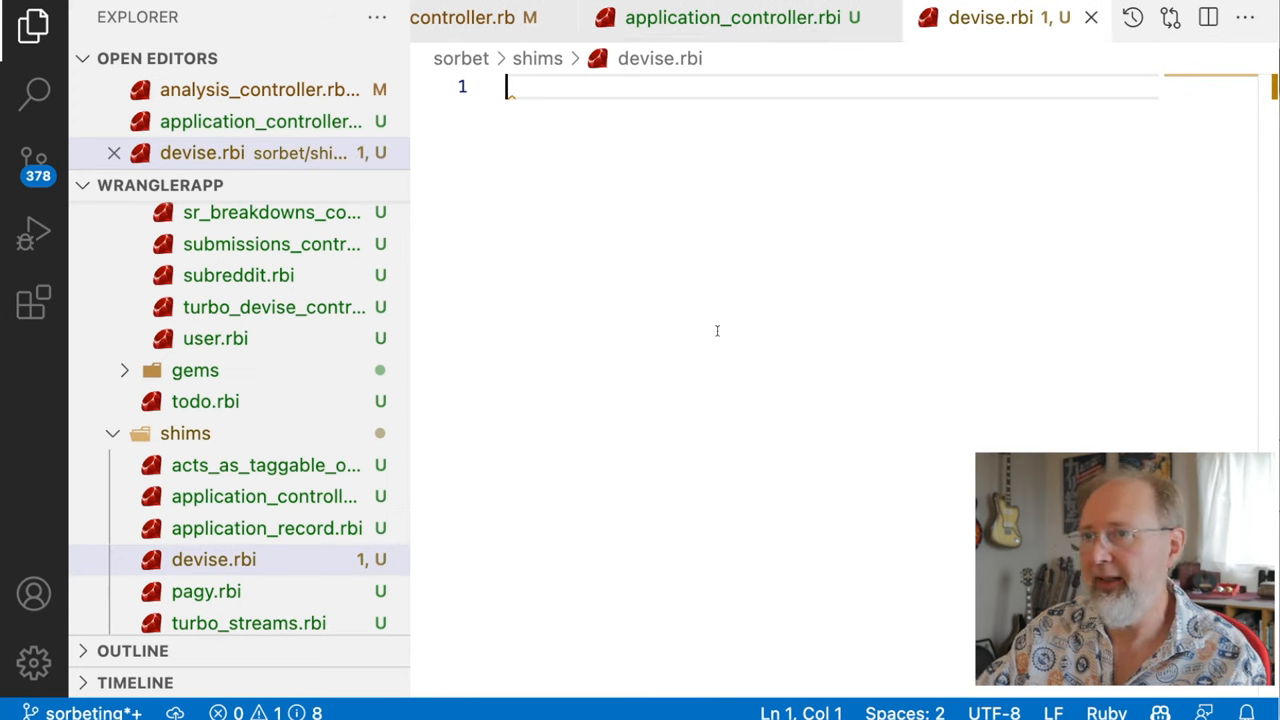
text(#typed)
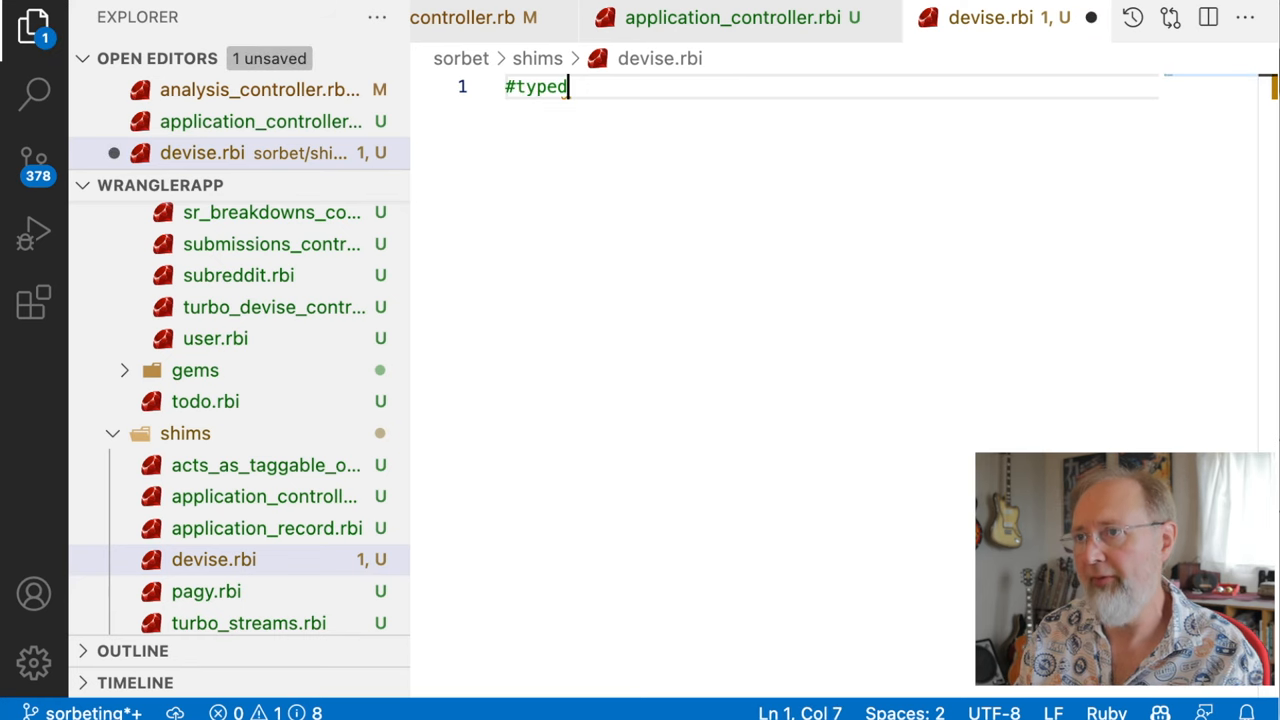
text(: strict)
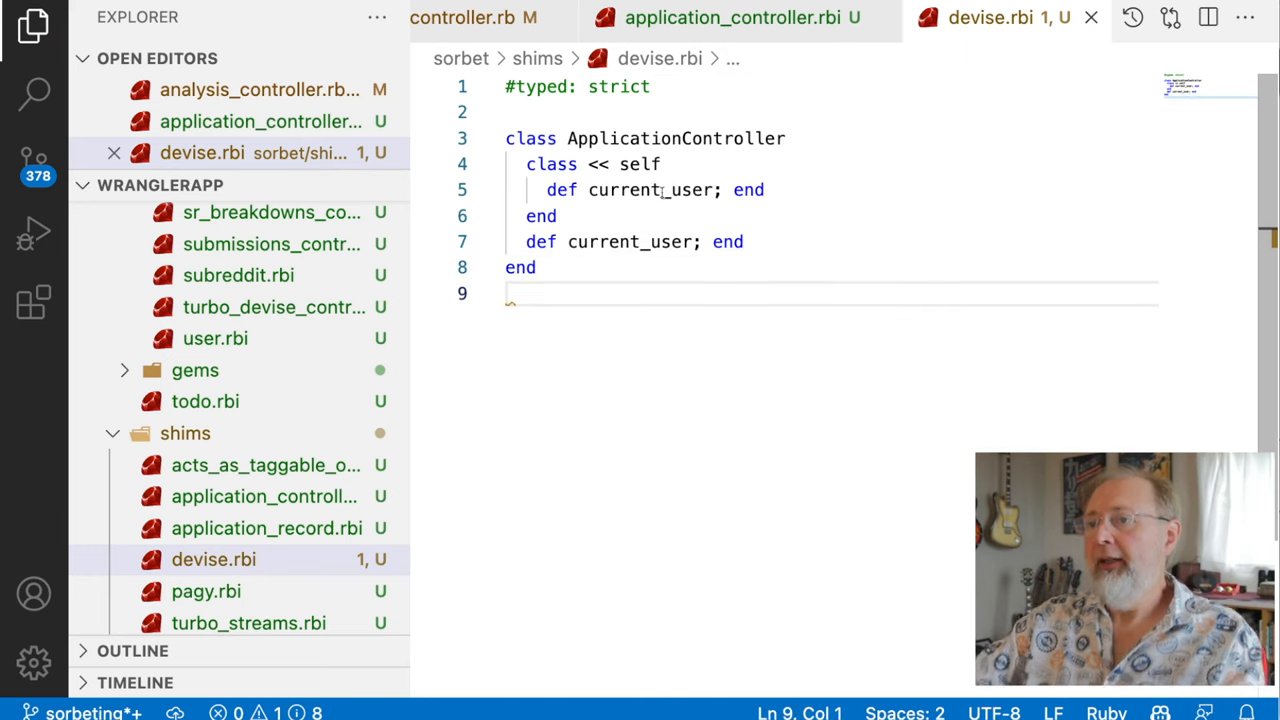
double_click(650, 190)
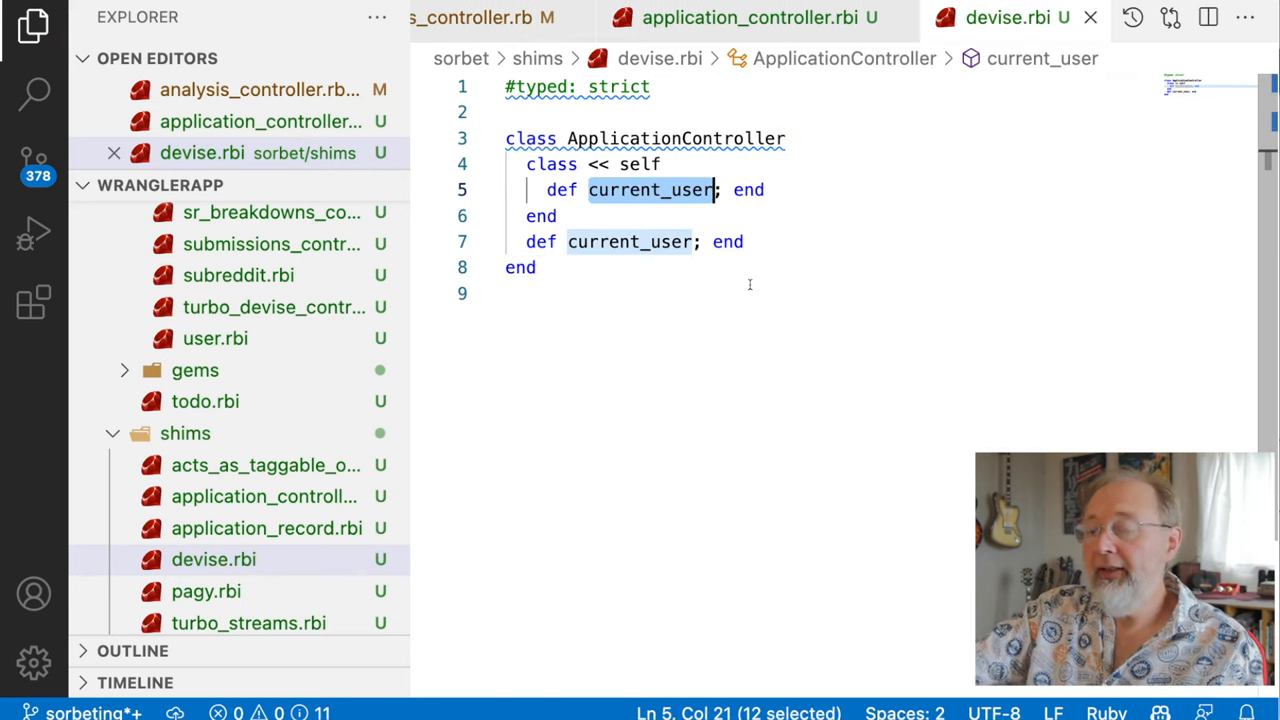
key(Cmd+Tab)
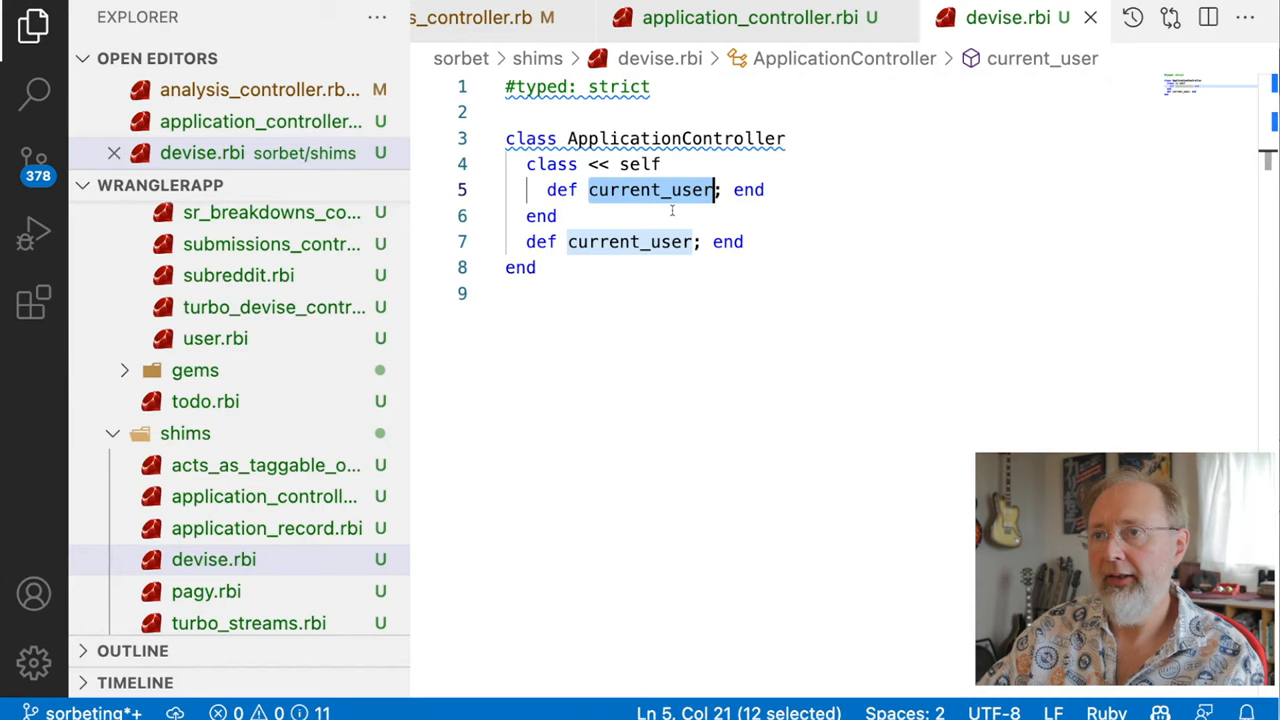
click(536, 268)
text(def current_user)
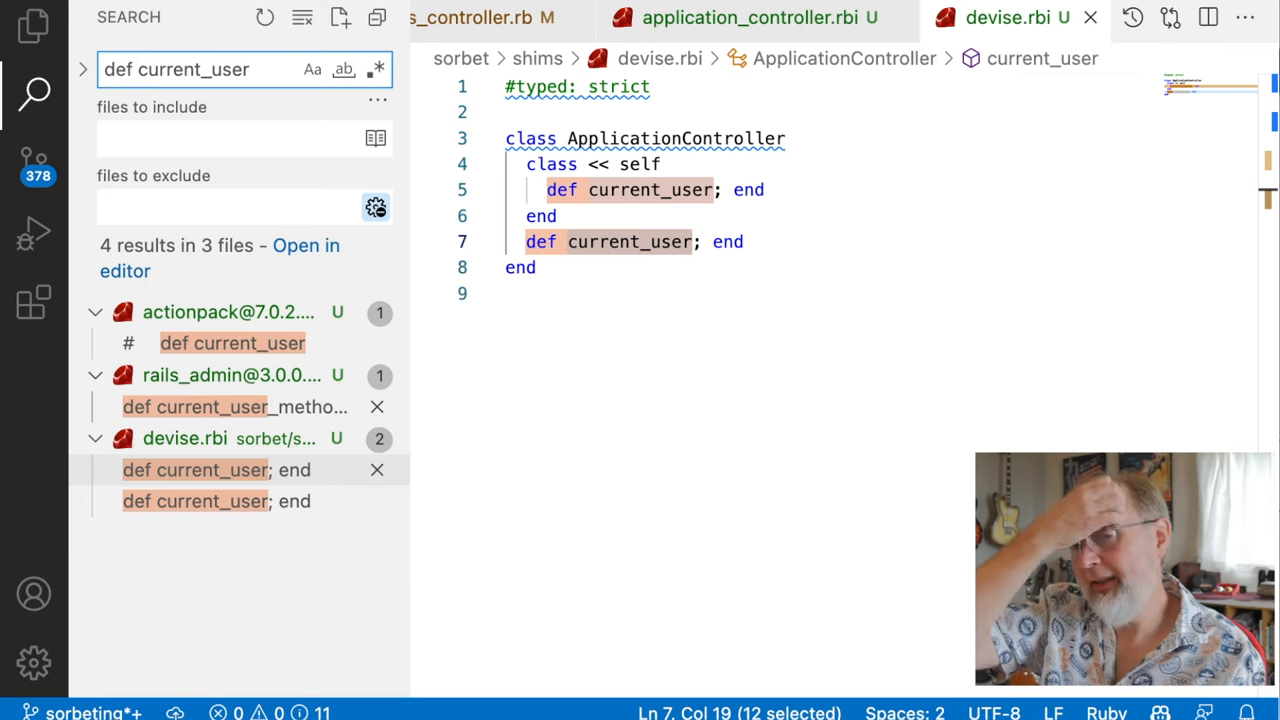
mouse_move(210, 470)
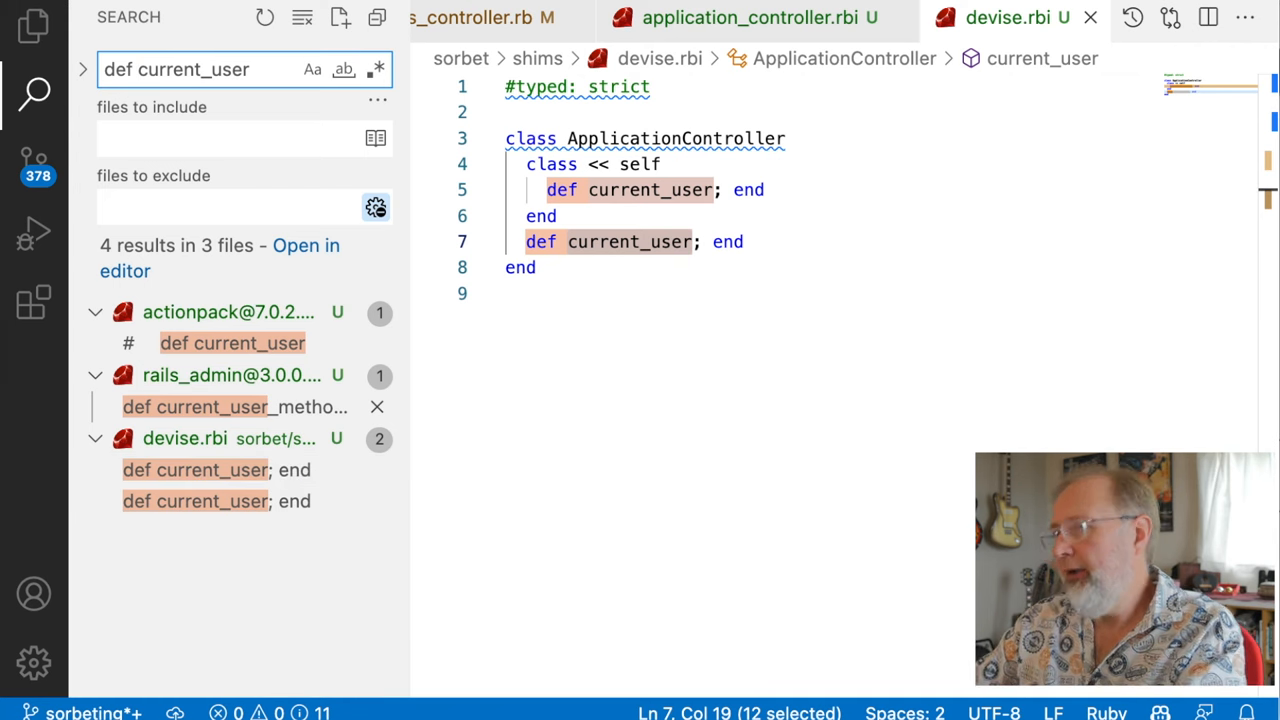
Review the 'def current_user' matches across actionpack, rails_admin and devise.rbi.
click(770, 20)
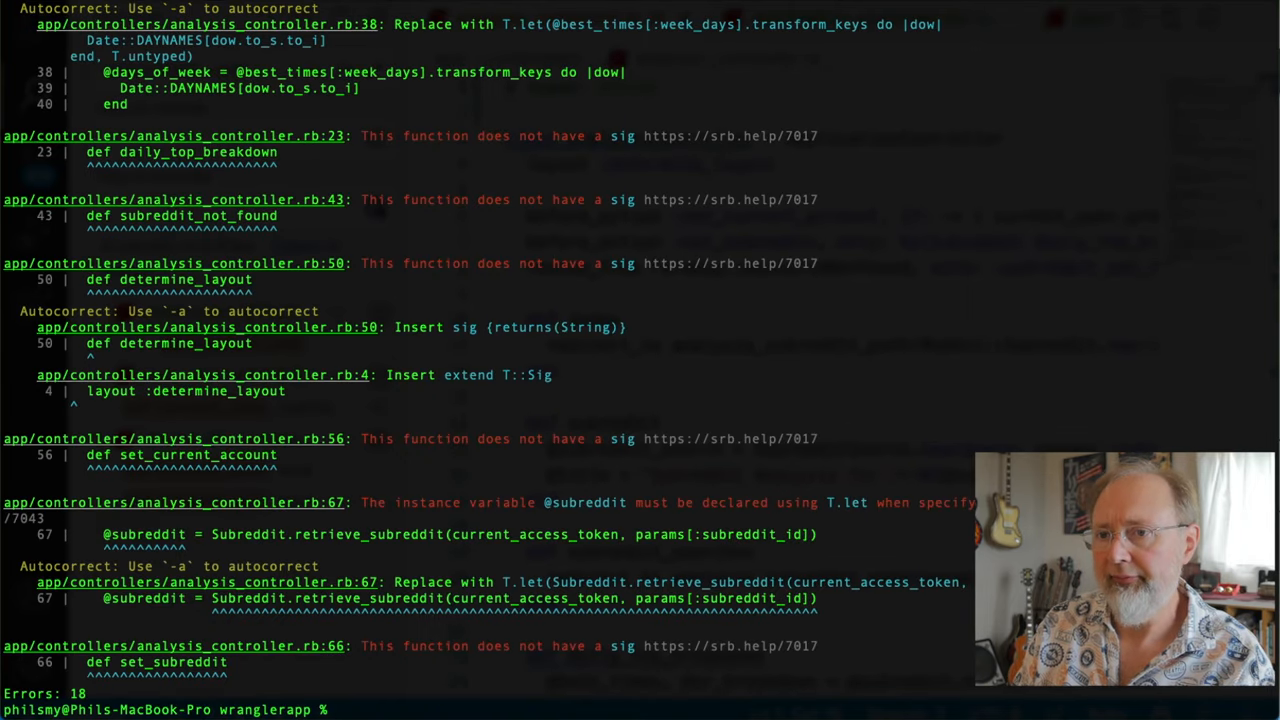
Rerun srb tc, give index a sig { void }, and copy the T.nilable(SubredditSearch) T.let autocorrect.
text(bundle exec srb tc)
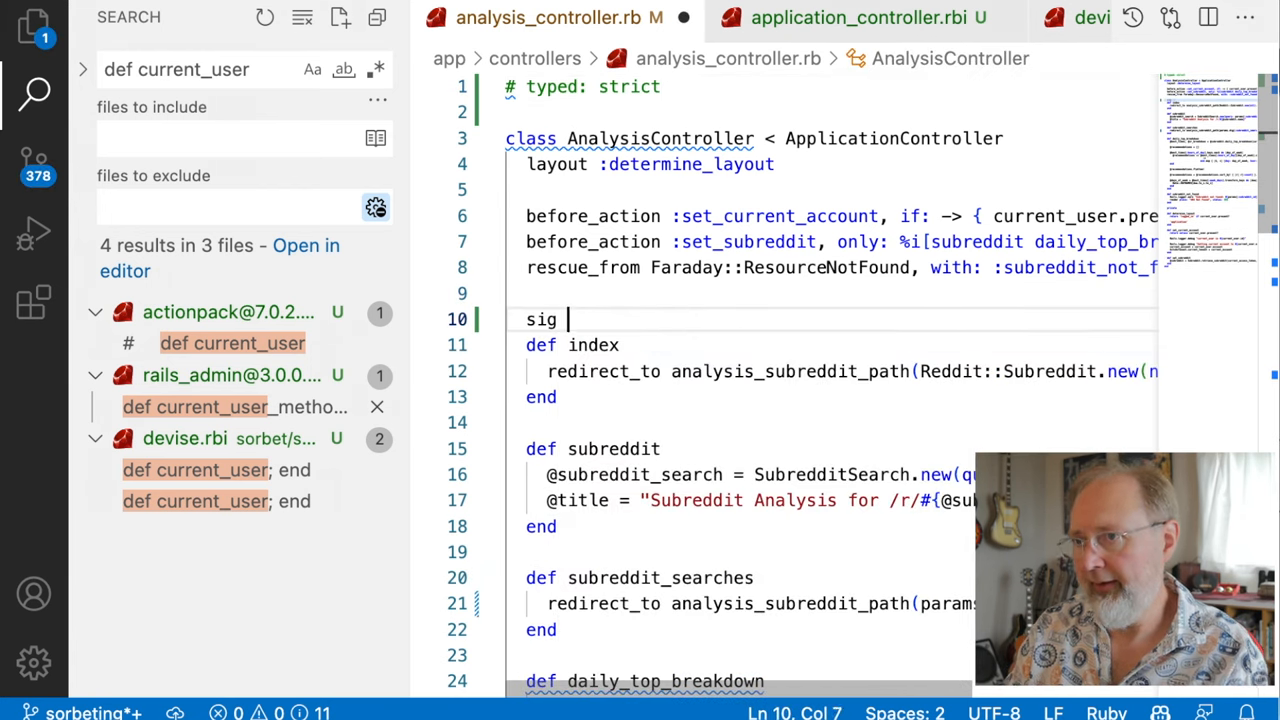
text({ void)
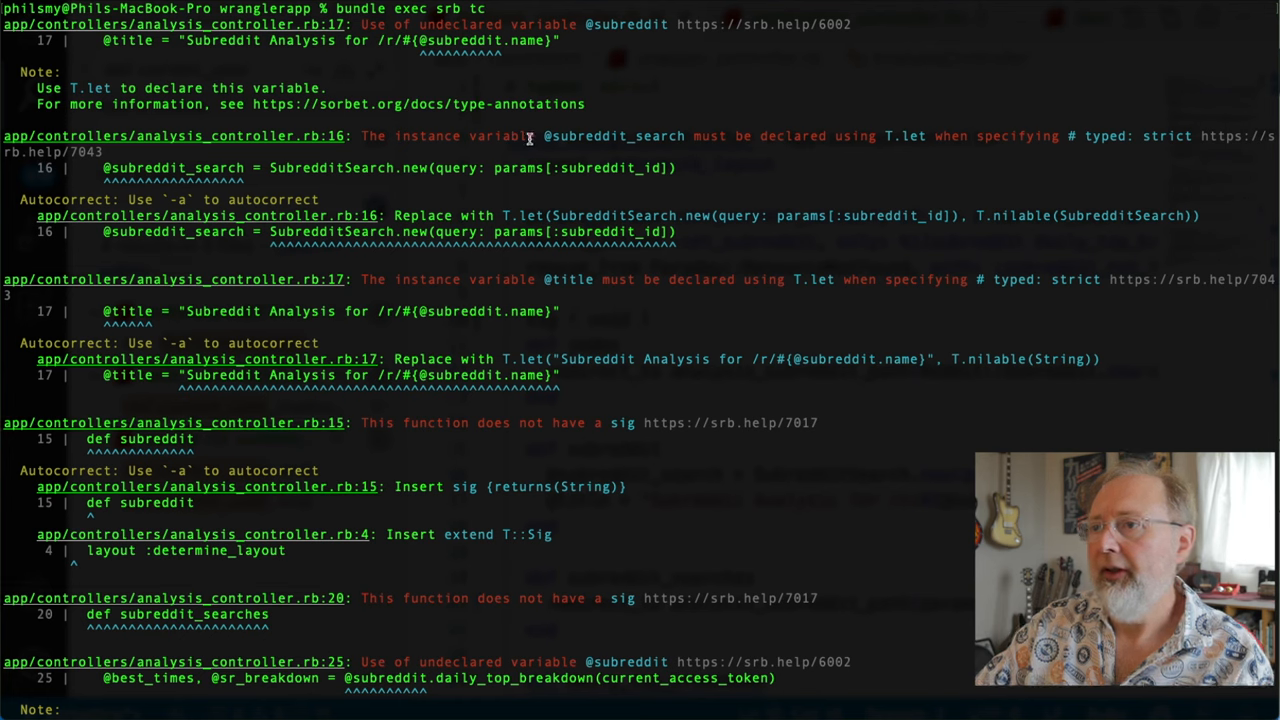
double_click(610, 136)
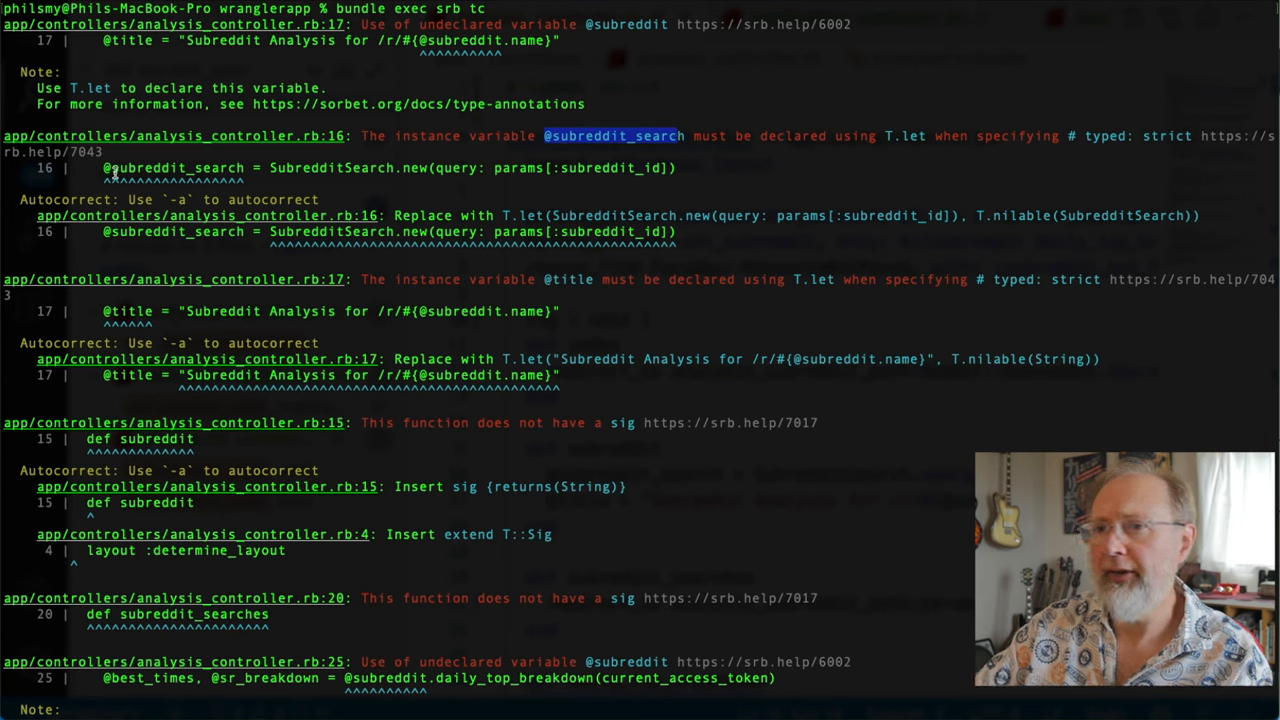
mouse_move(712, 220)
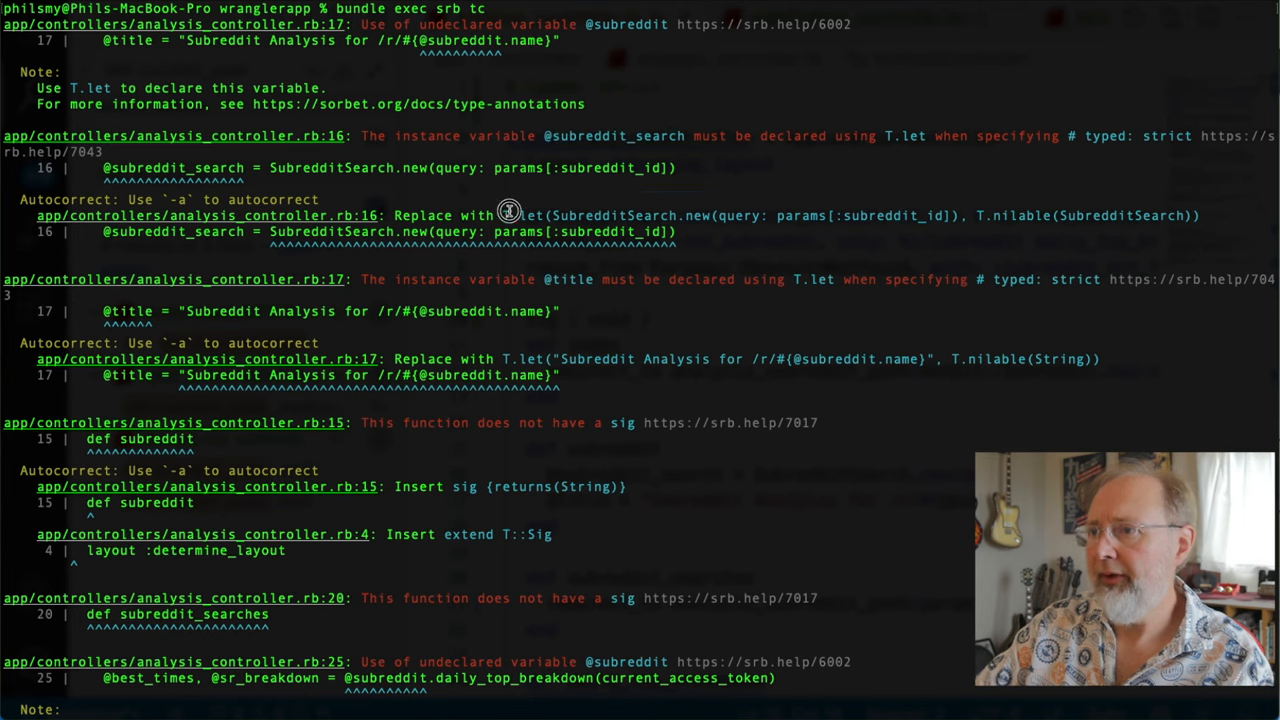
drag(504, 214, 1204, 214)
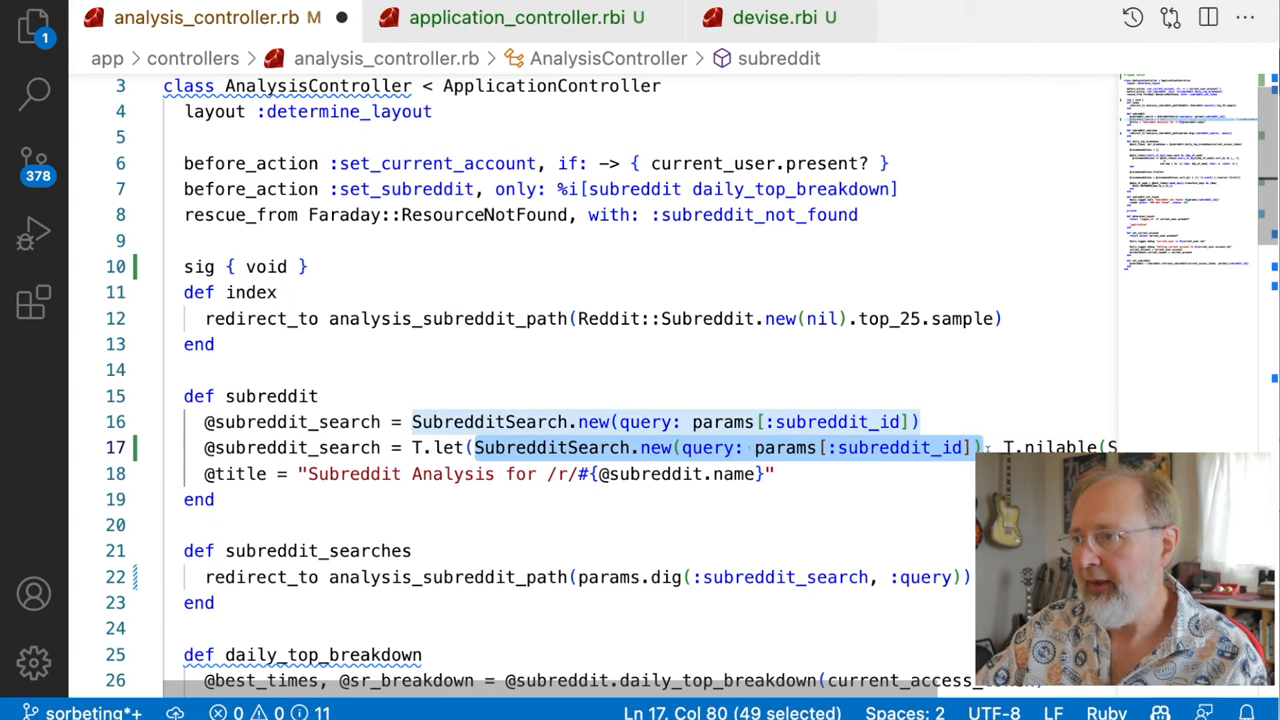
scroll(right, 3)
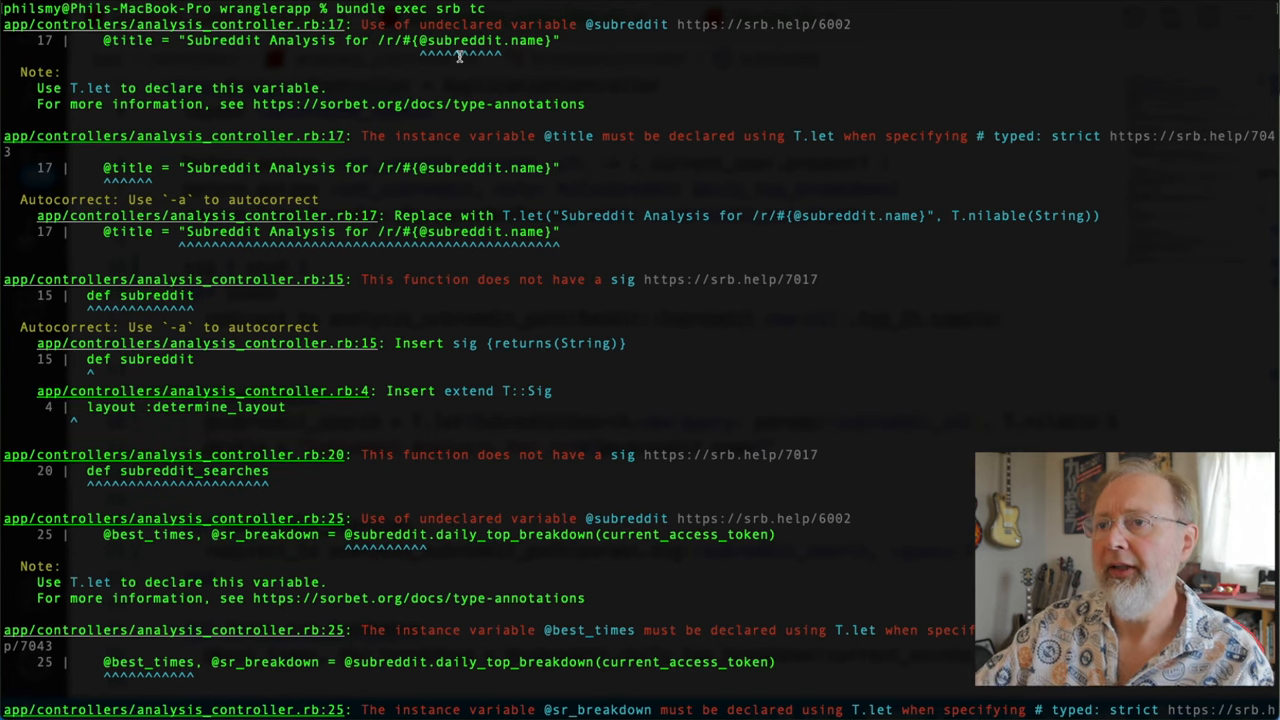
double_click(484, 44)
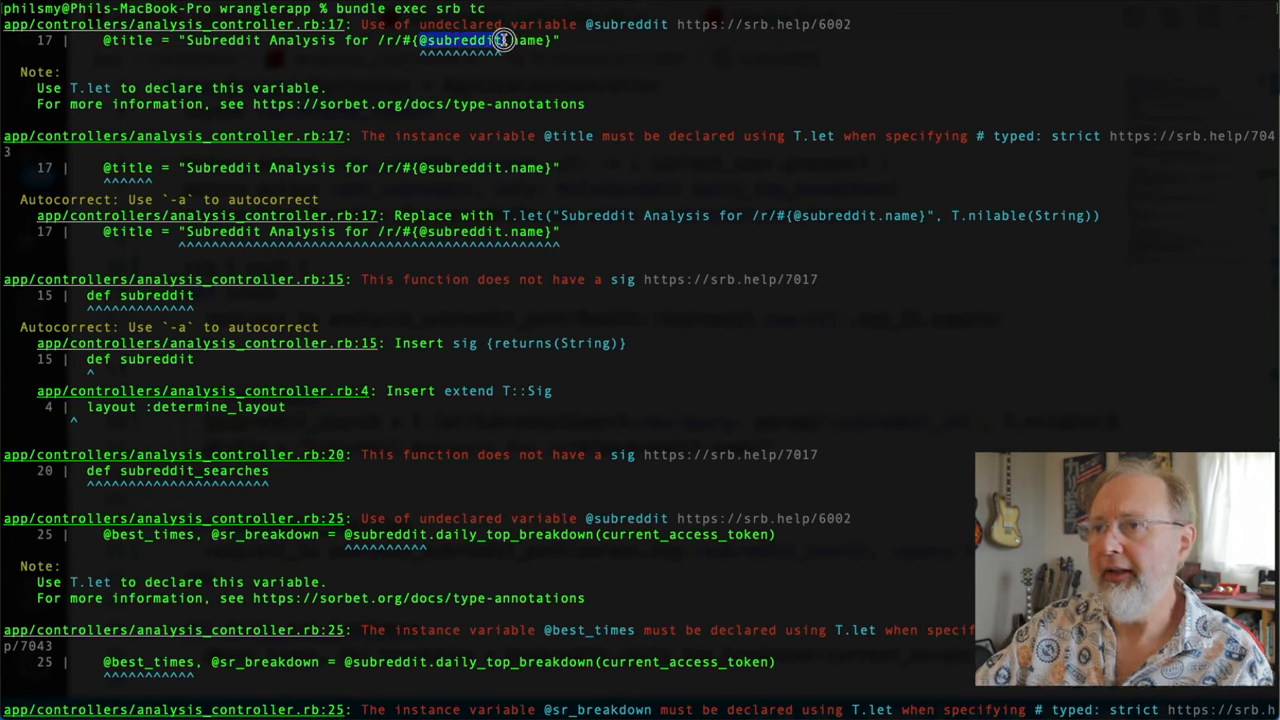
mouse_move(644, 316)
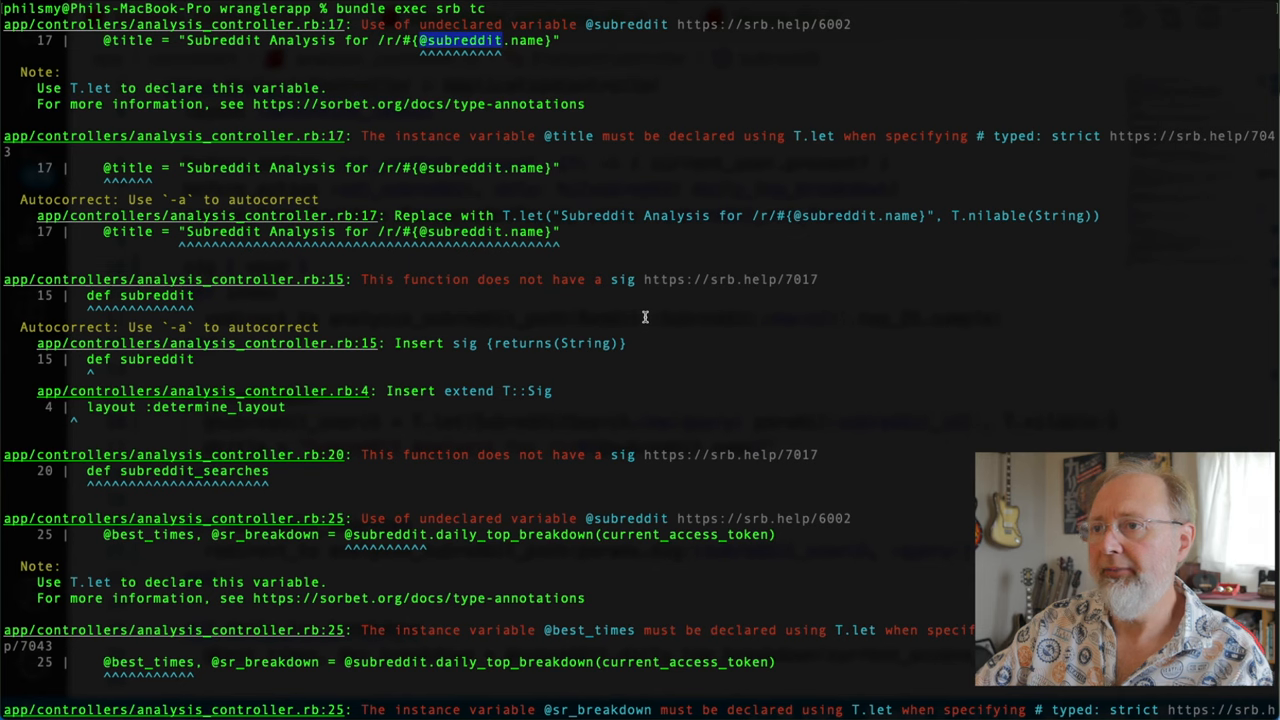
mouse_move(520, 206)
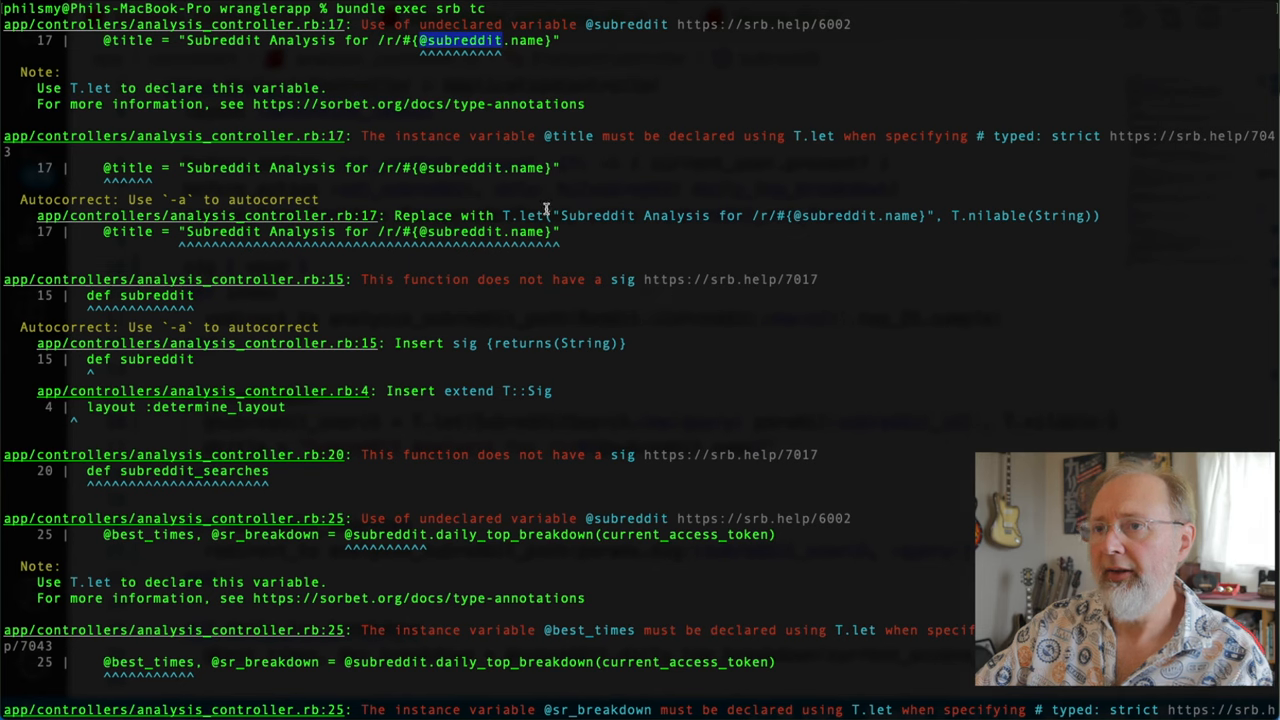
mouse_move(960, 216)
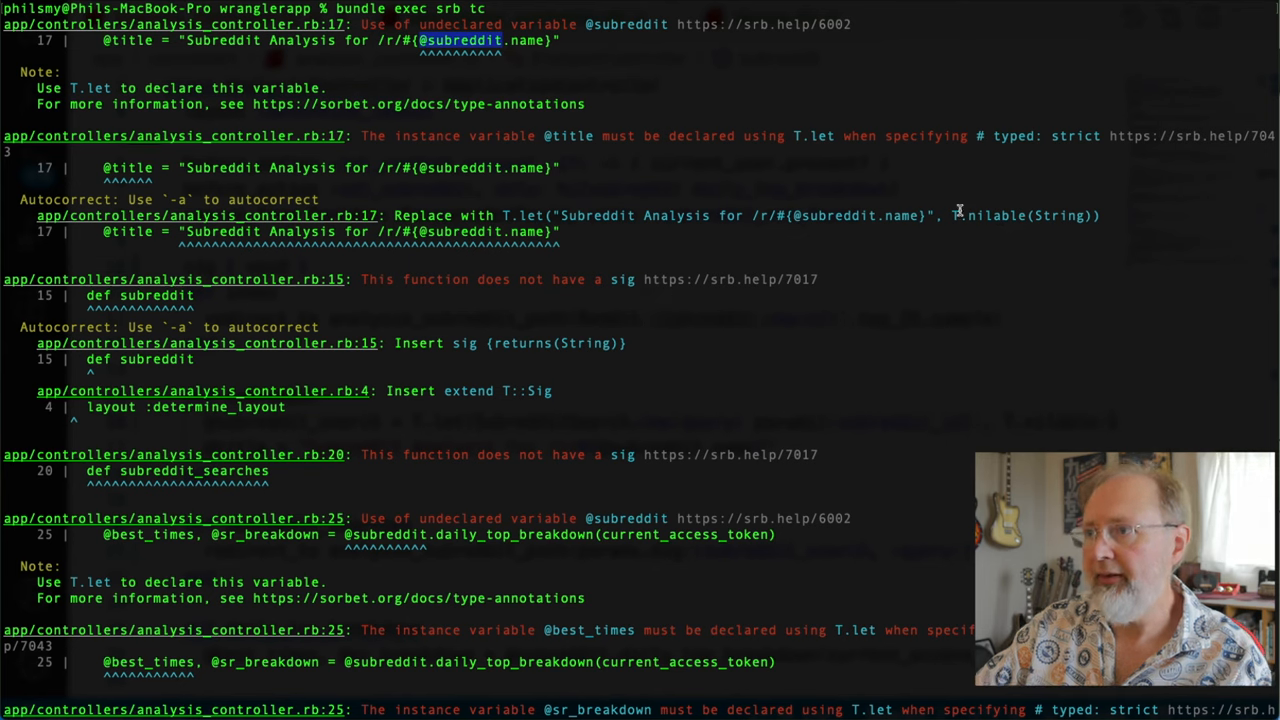
mouse_move(508, 332)
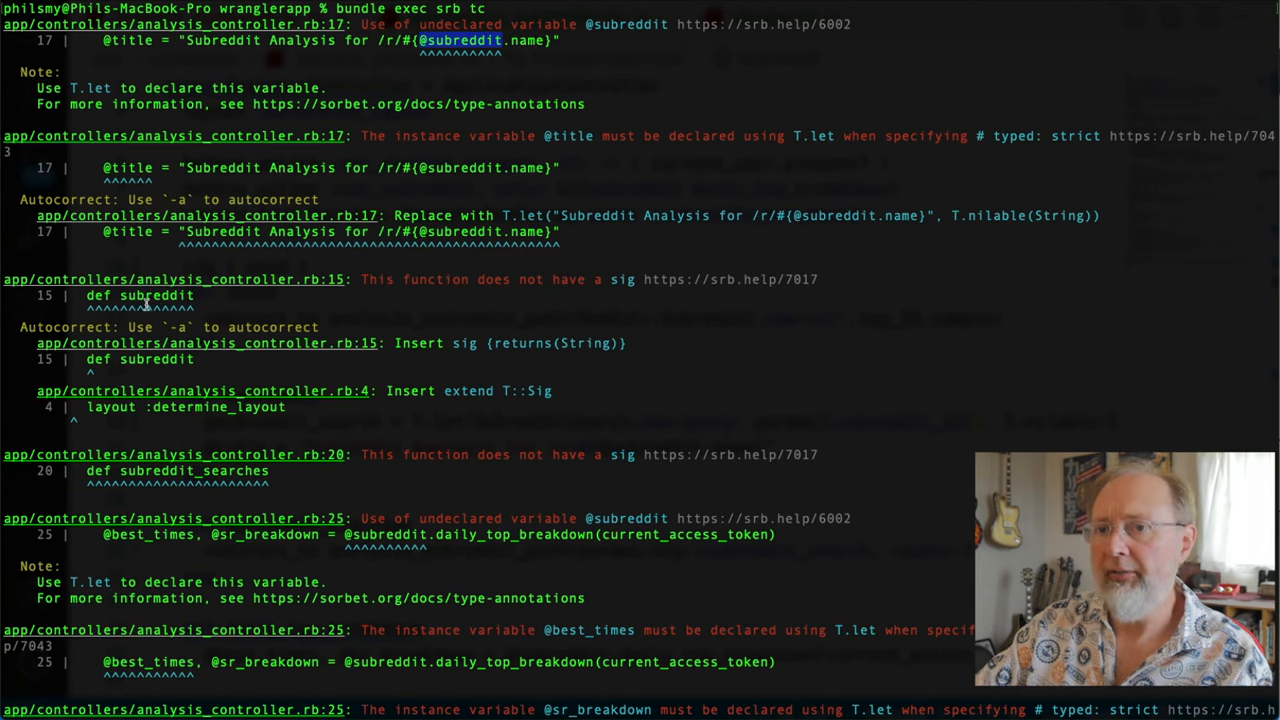
double_click(156, 296)
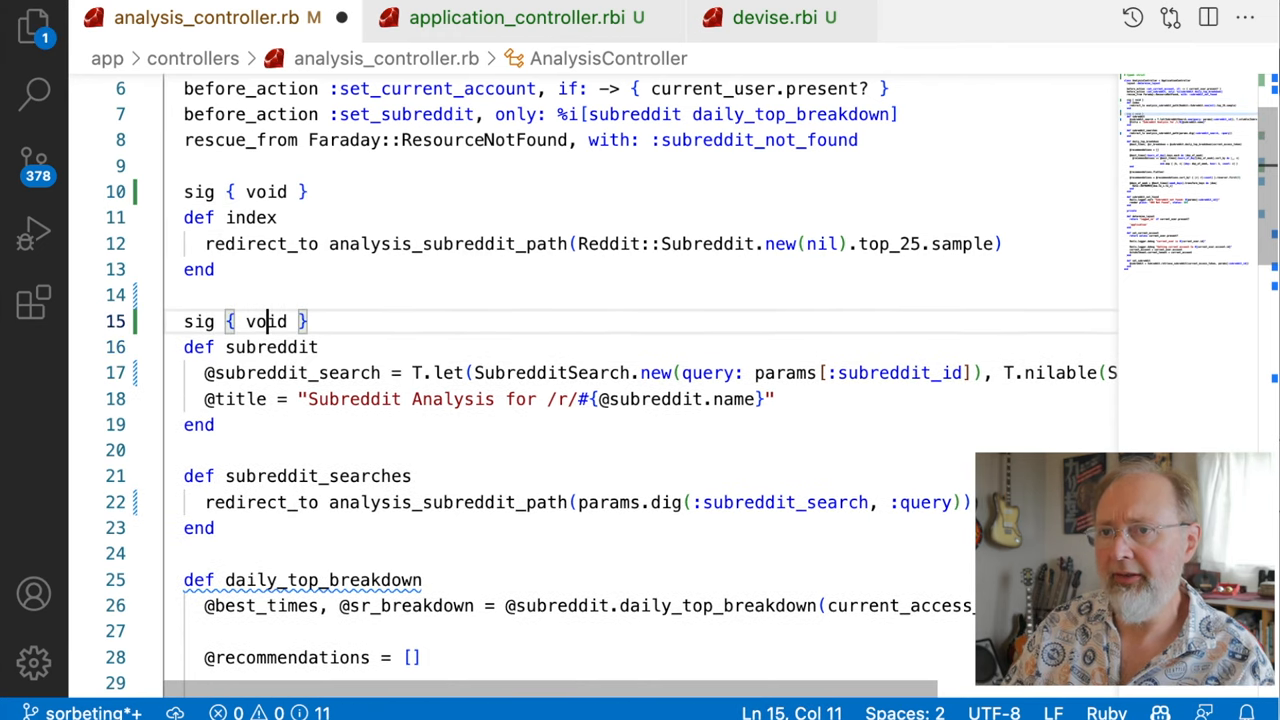
Save, give determine_layout sig {returns(String)}, and extend T::Sig in AnalysisController.
key(Enter)
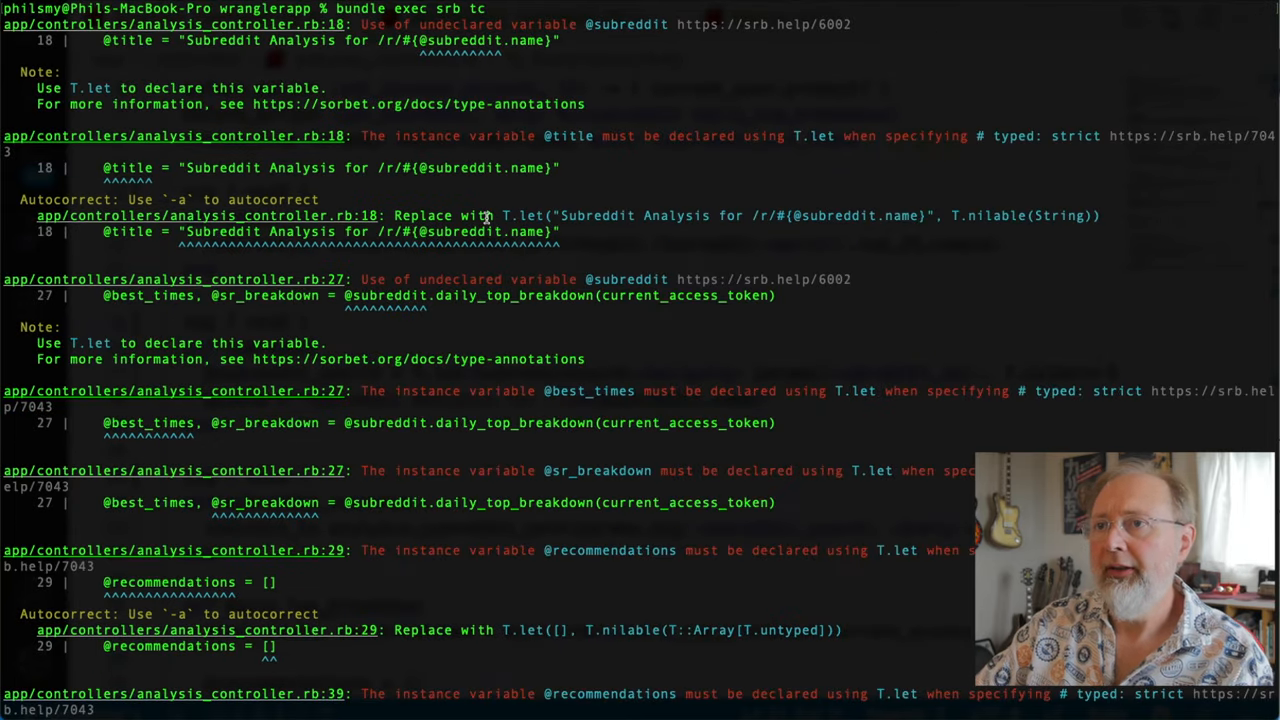
scroll(down, 3)
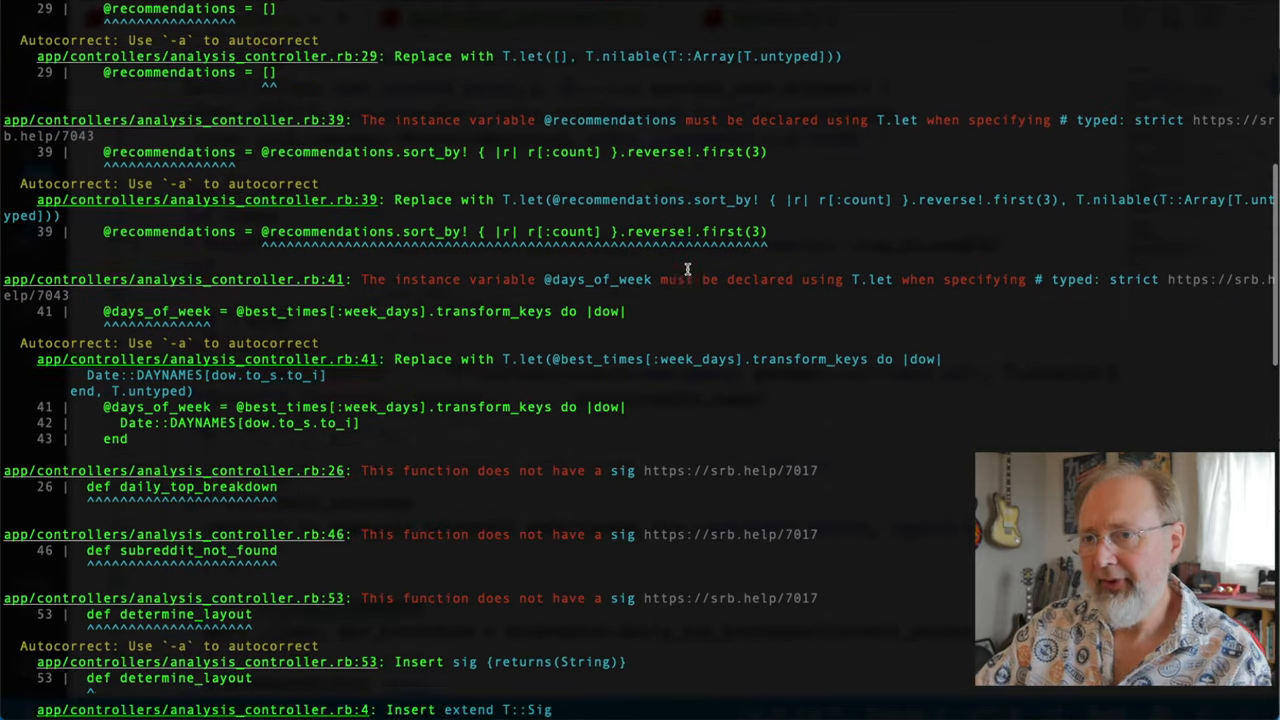
scroll(down, 3)
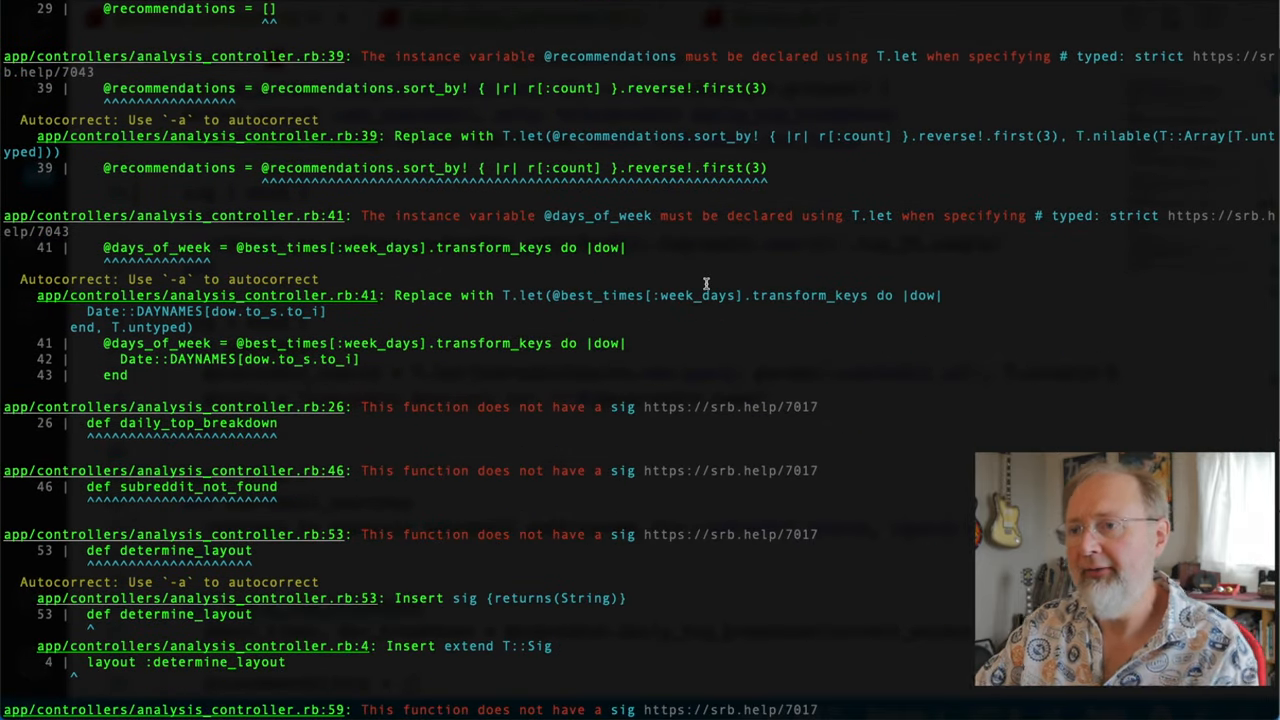
scroll(down, 3)
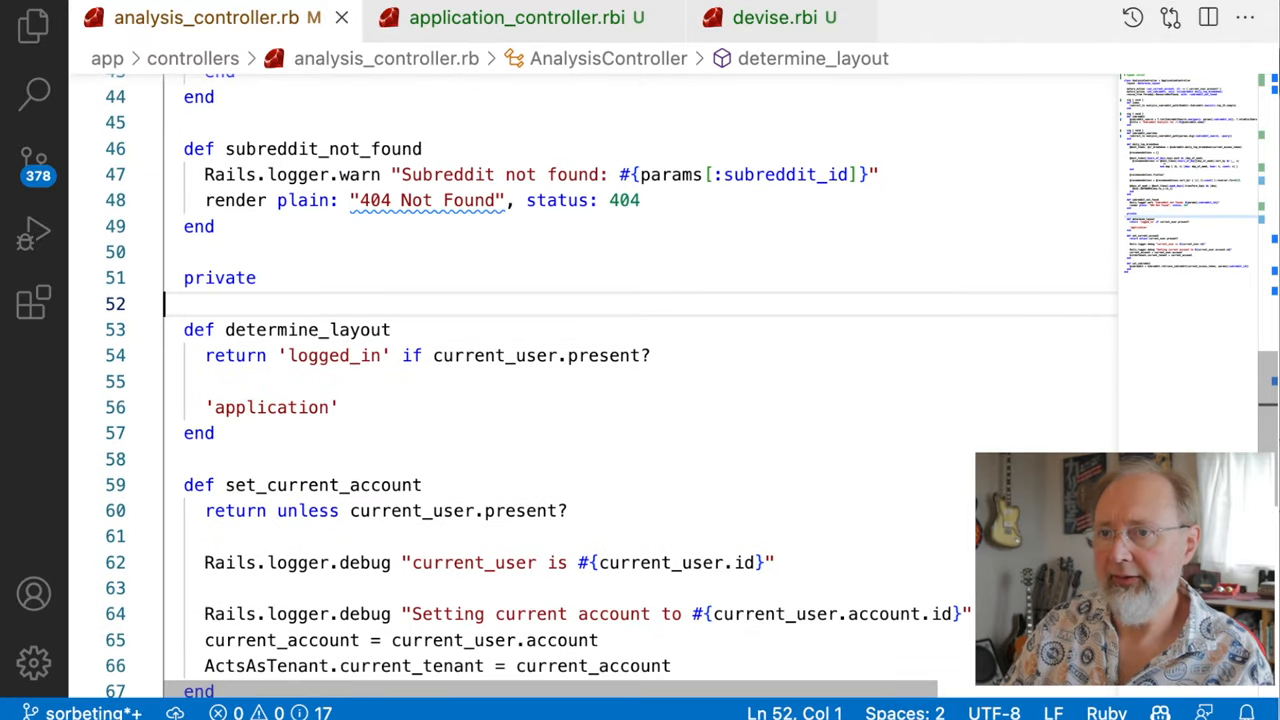
text(sig {returns(String)})
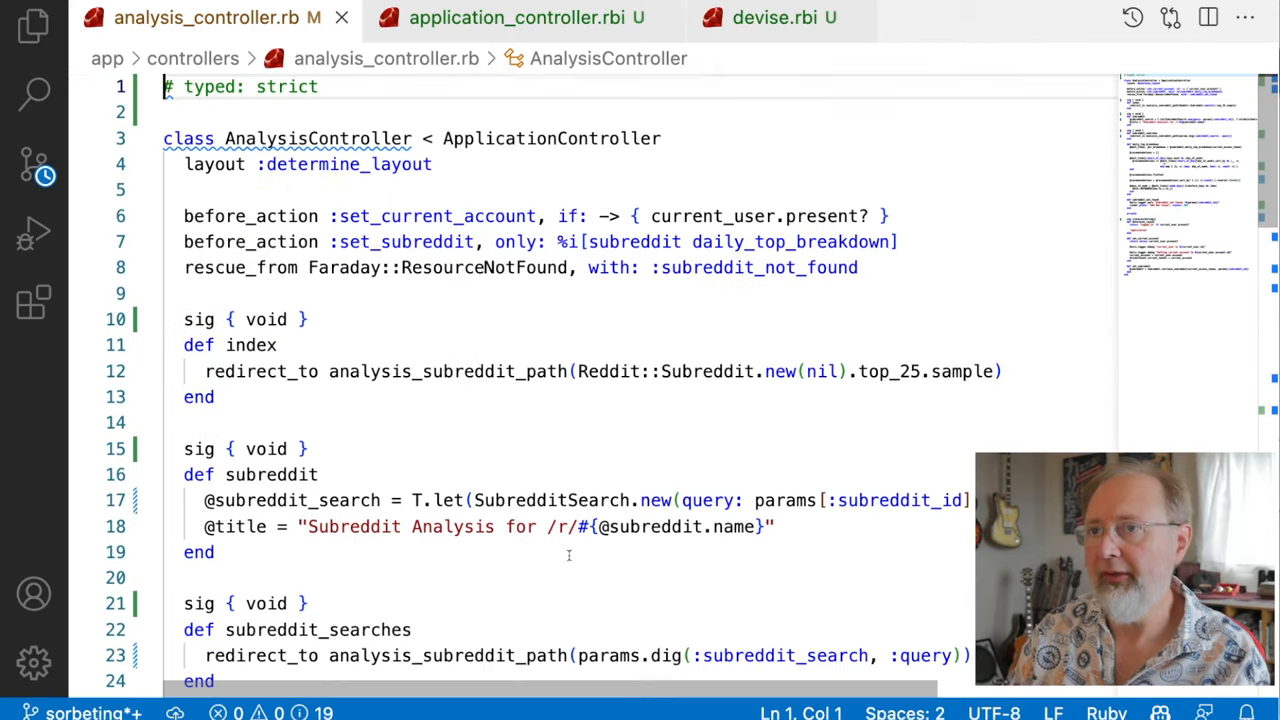
text(extend T::Sig)
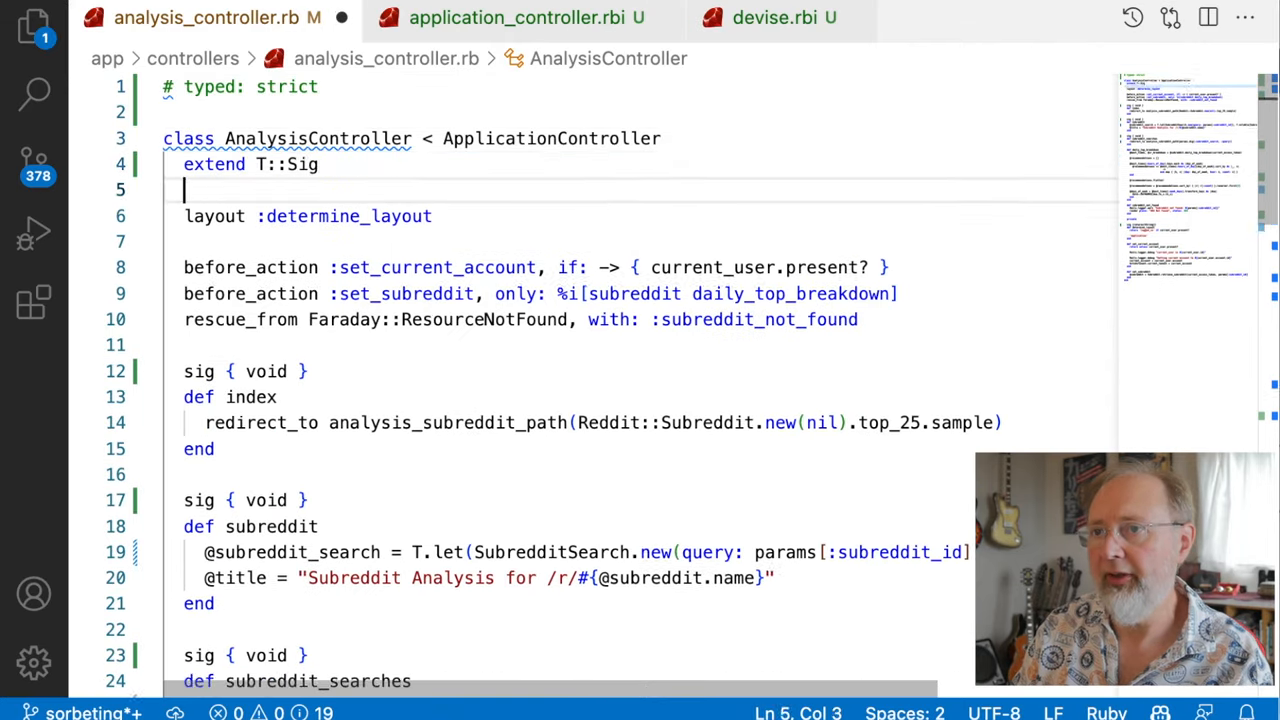